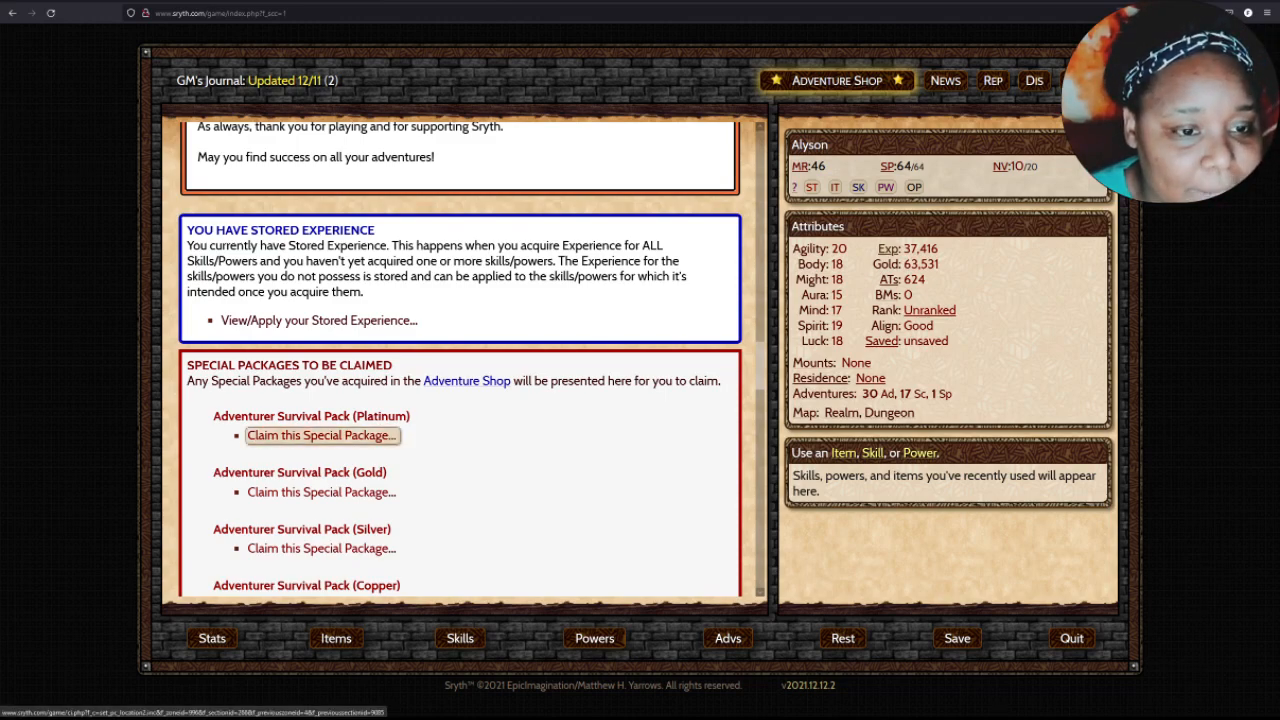
Claim the Platinum pack, collecting the Ring of Heroism, Amulet of Protection, 50,011 gold and experience.
click(320, 436)
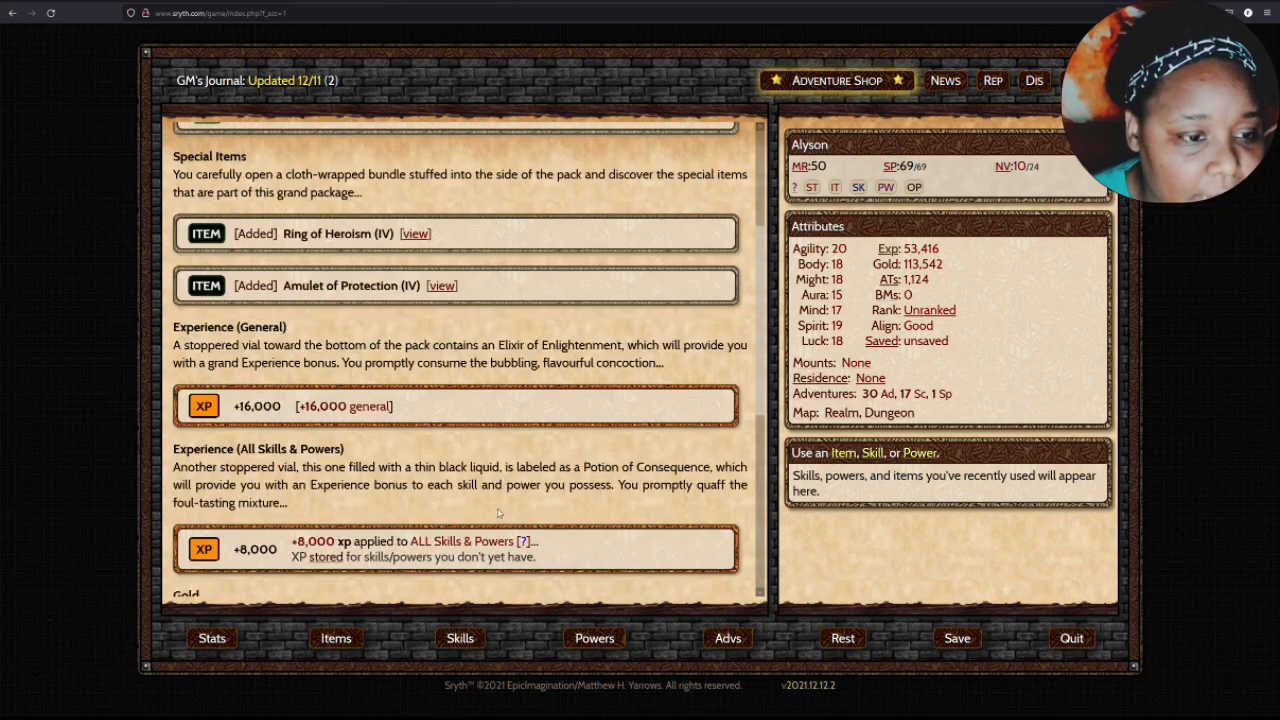
scroll(down, 3)
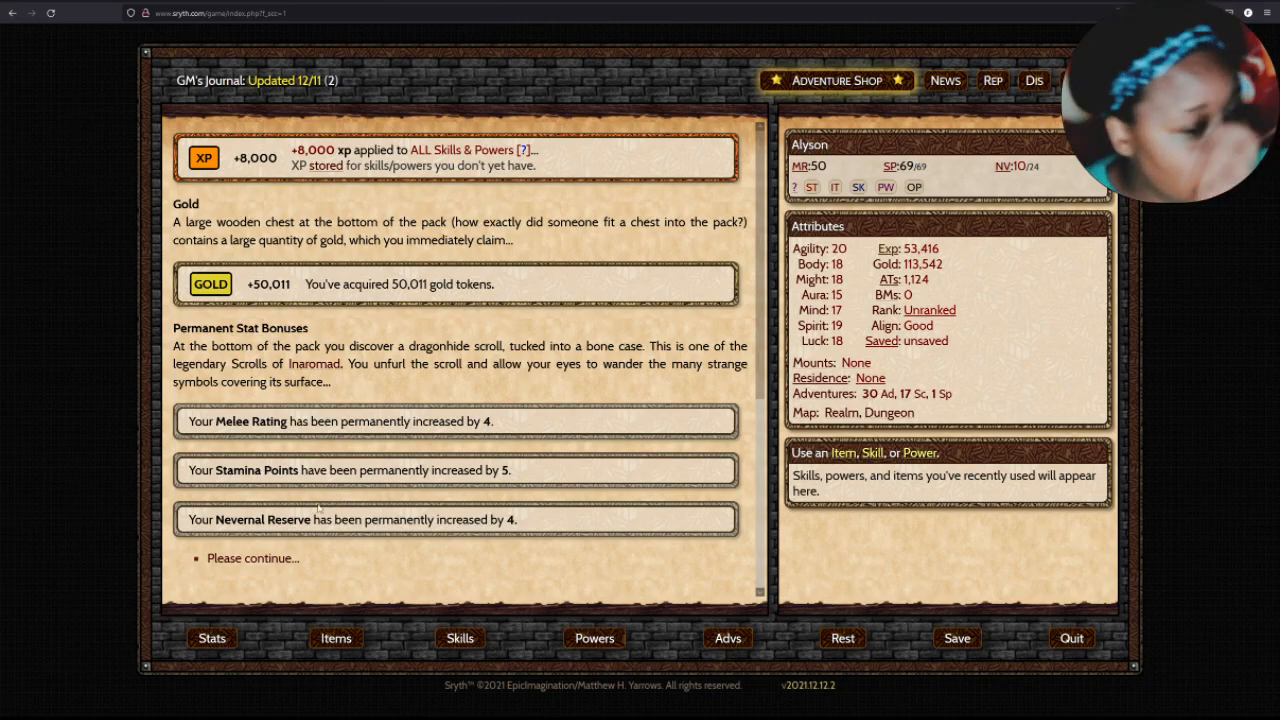
click(252, 558)
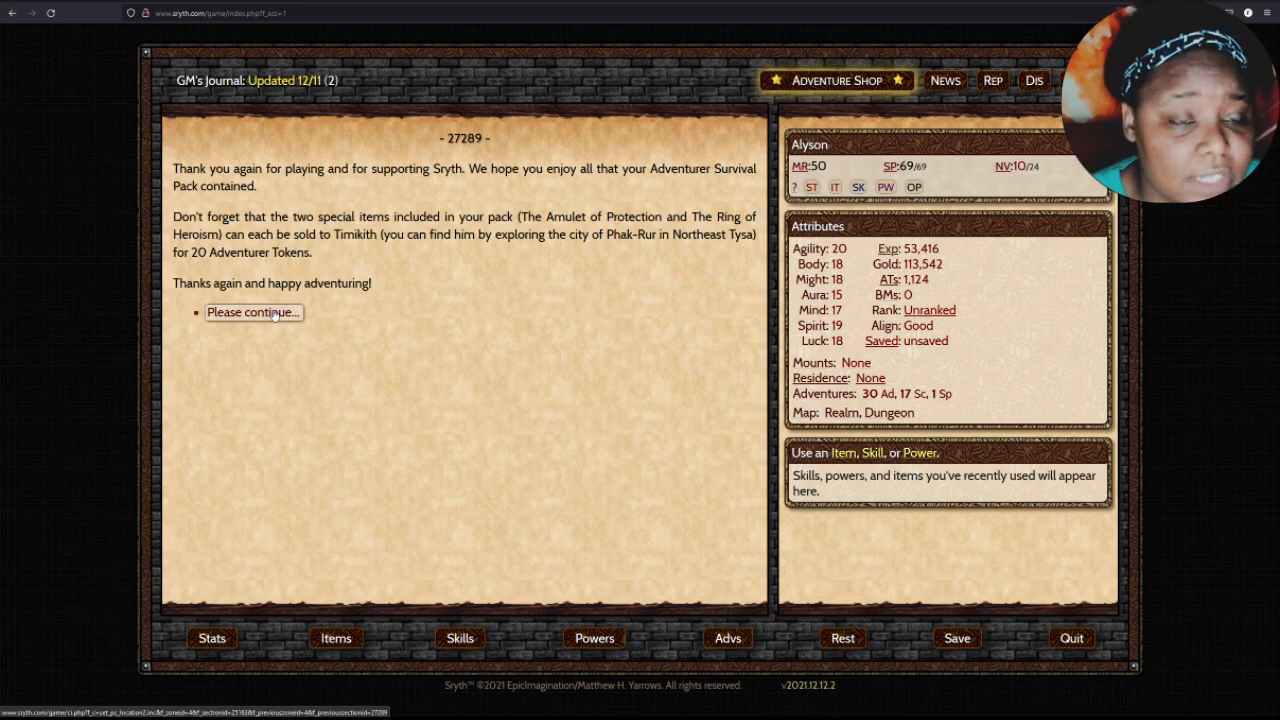
Return to the journal and claim the Gold Adventurer Survival Pack.
click(252, 312)
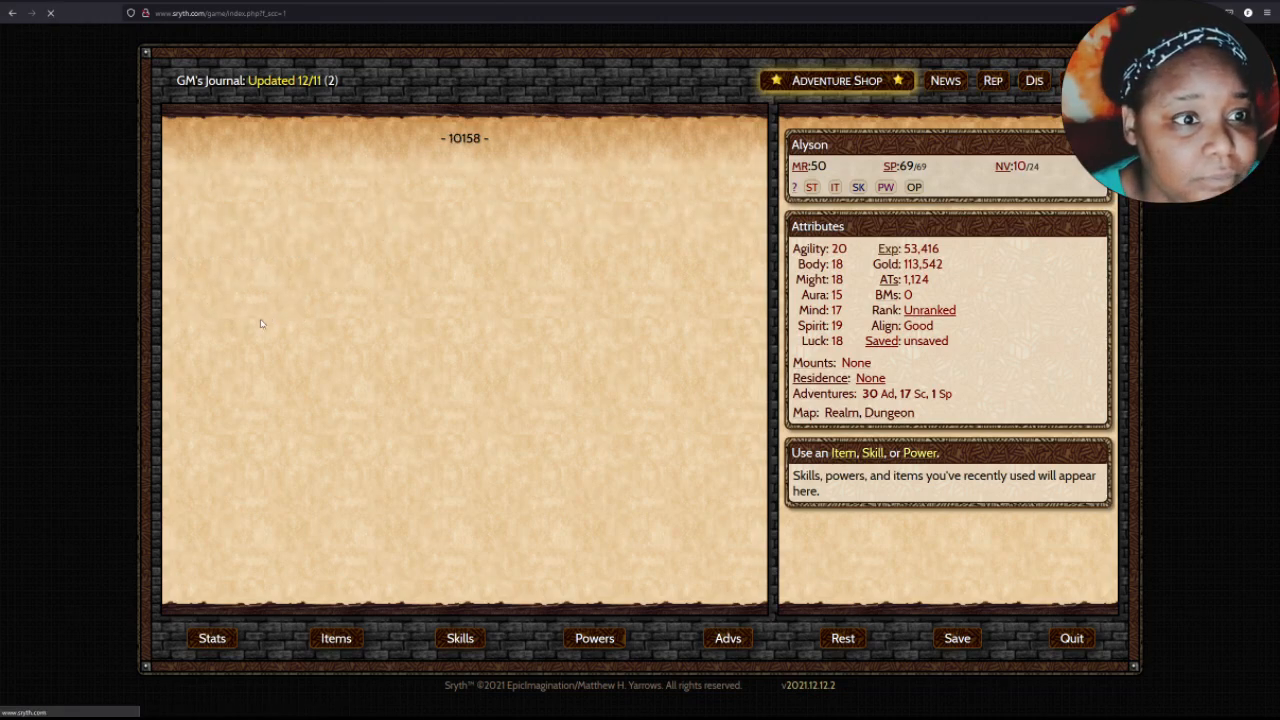
scroll(down, 3)
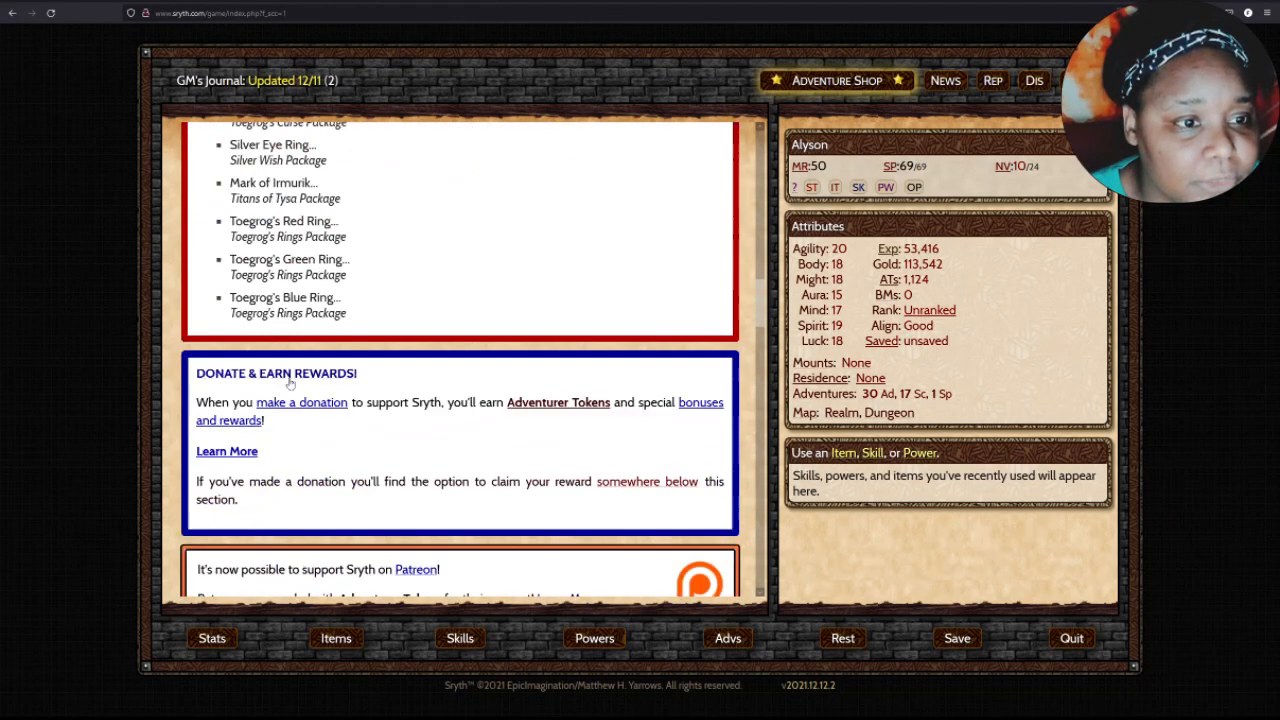
scroll(down, 3)
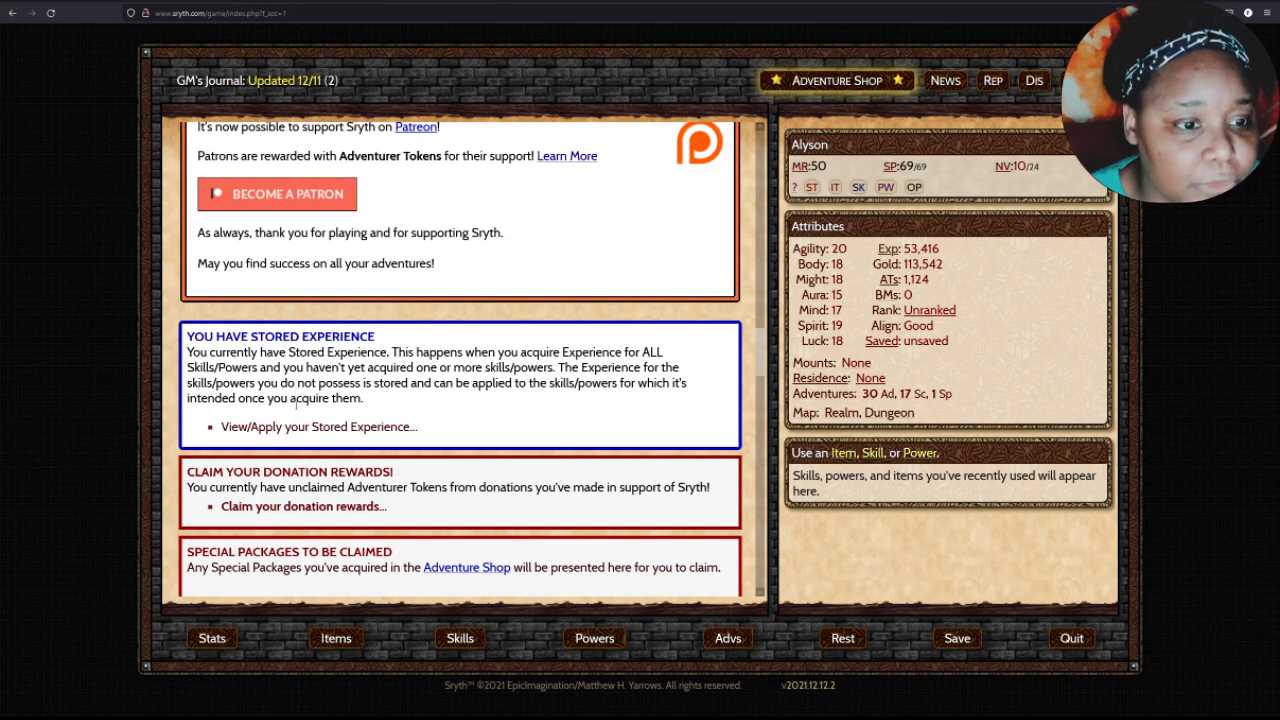
scroll(down, 3)
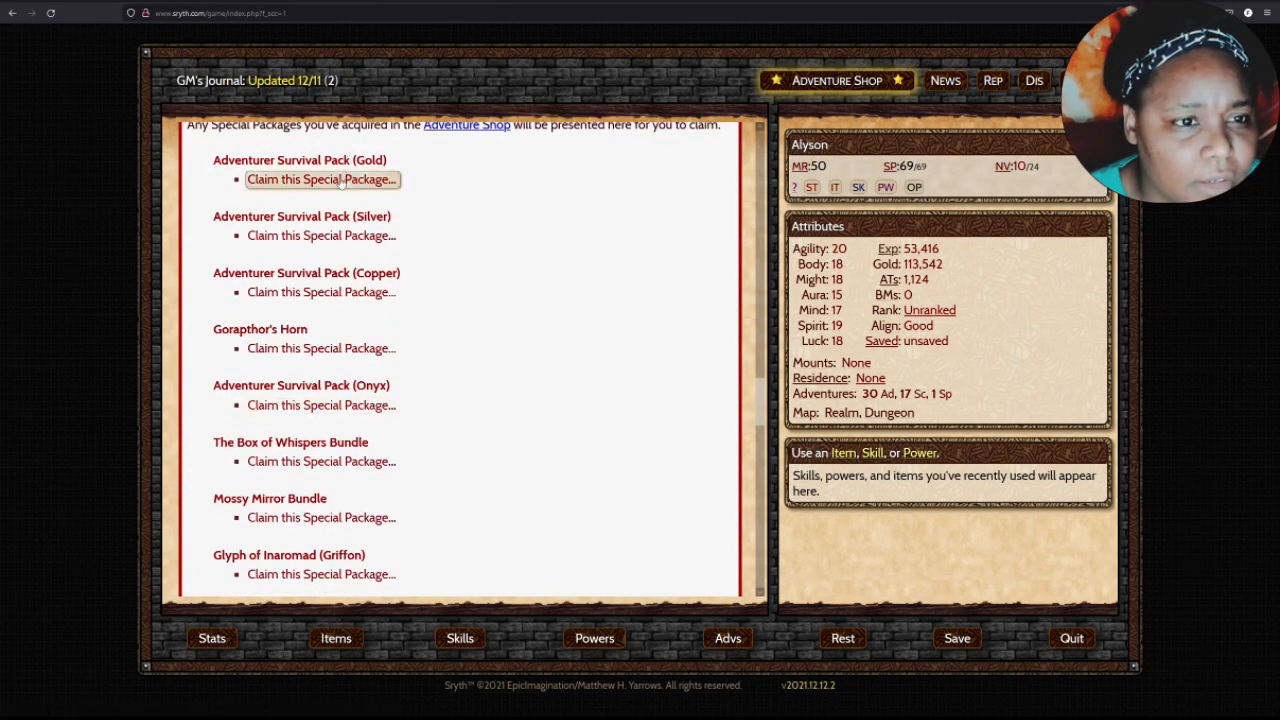
click(320, 180)
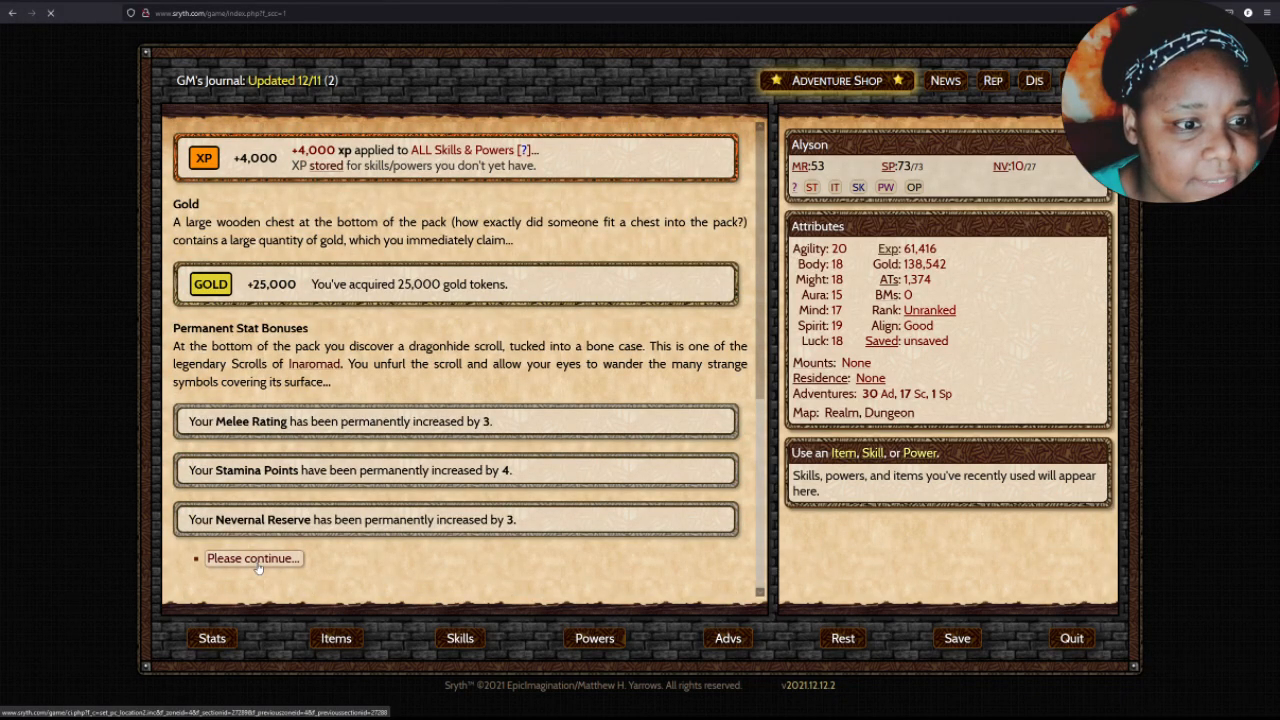
click(252, 558)
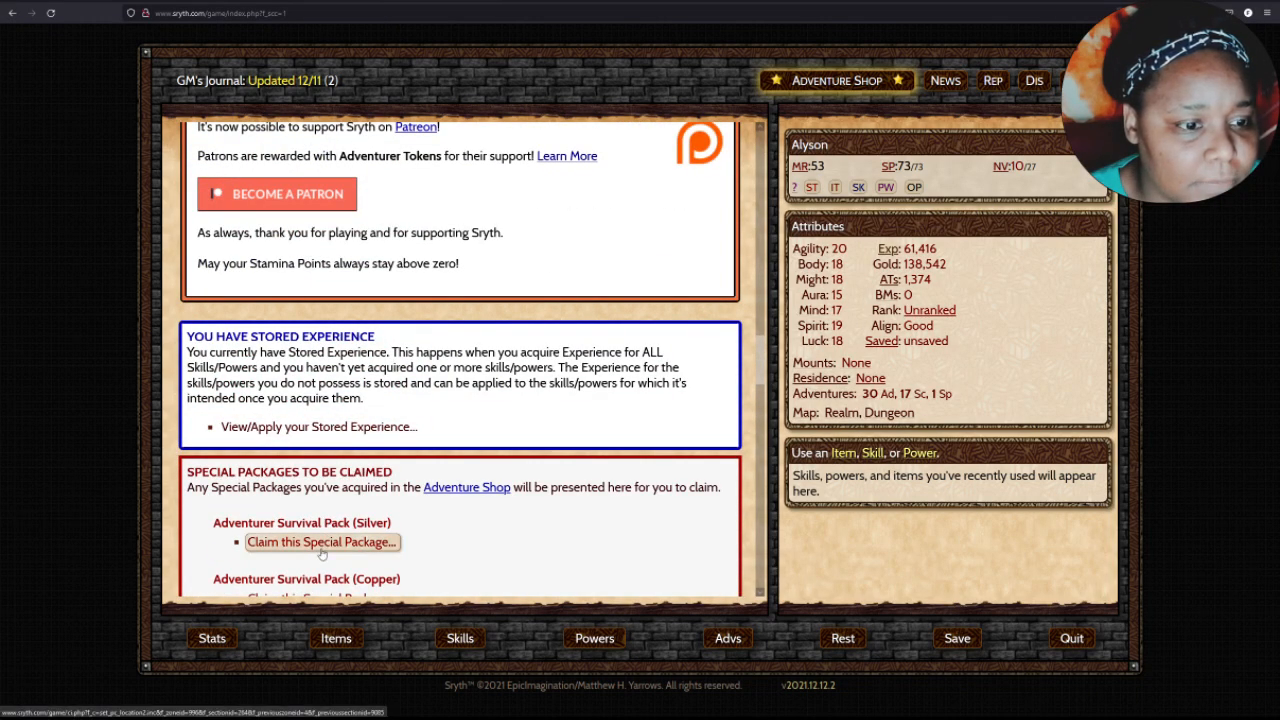
Claim the Silver and Copper Adventurer Survival Packs, raising gold to 153,558.
click(320, 540)
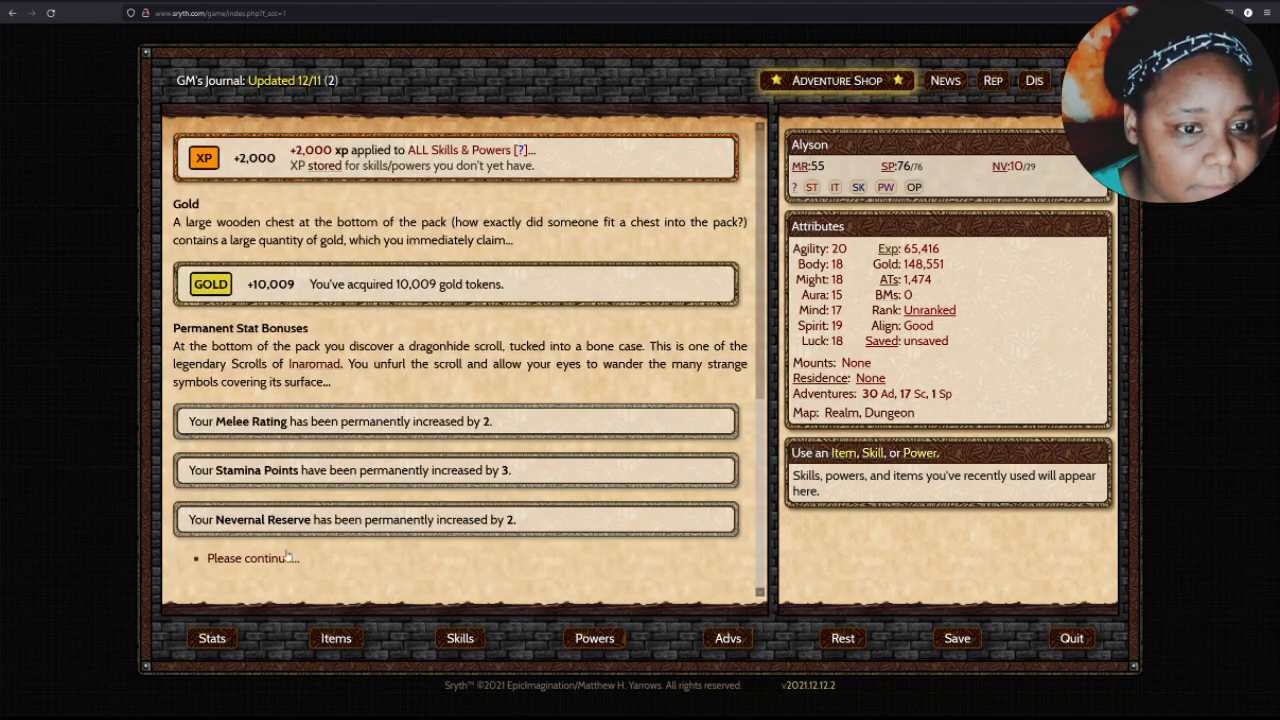
click(248, 558)
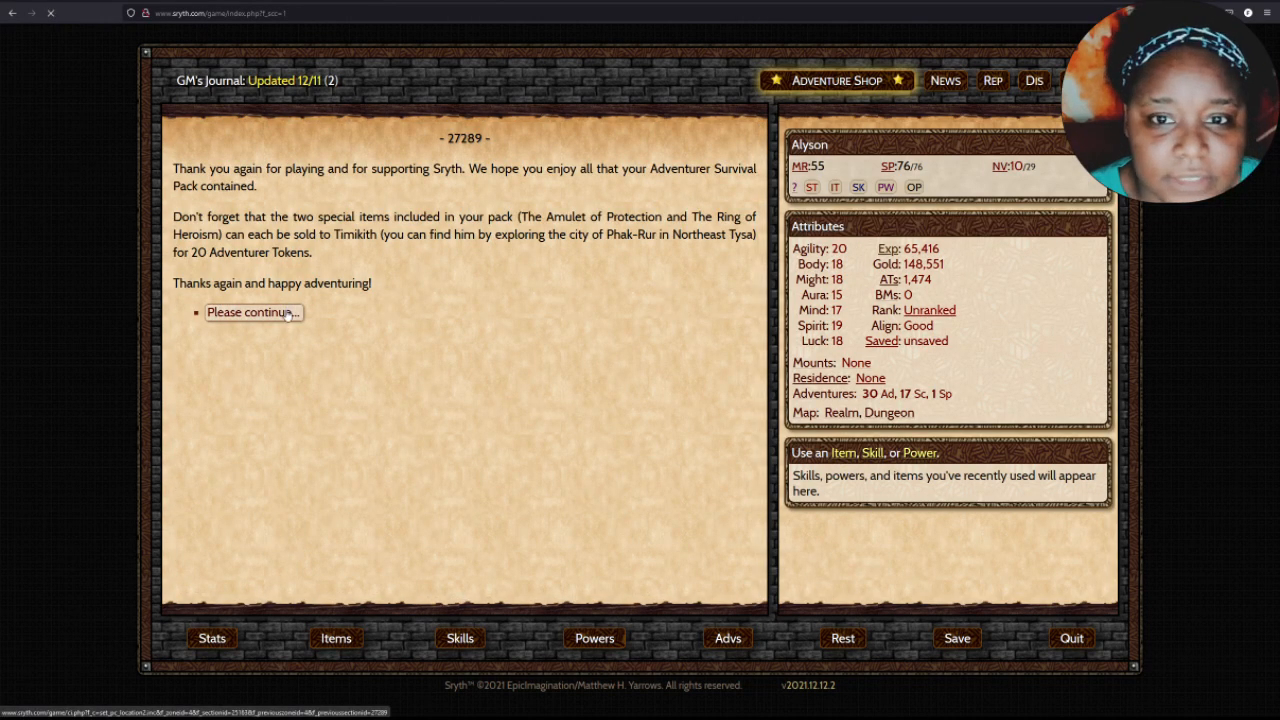
click(250, 312)
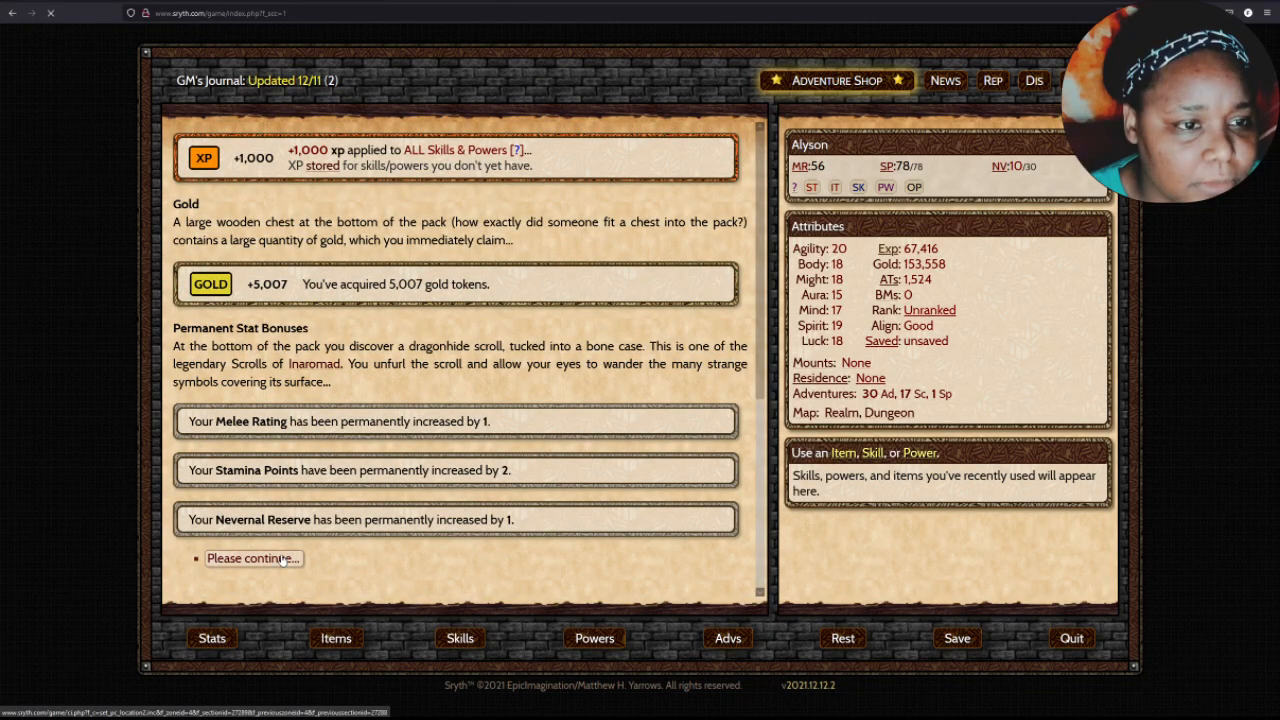
click(252, 558)
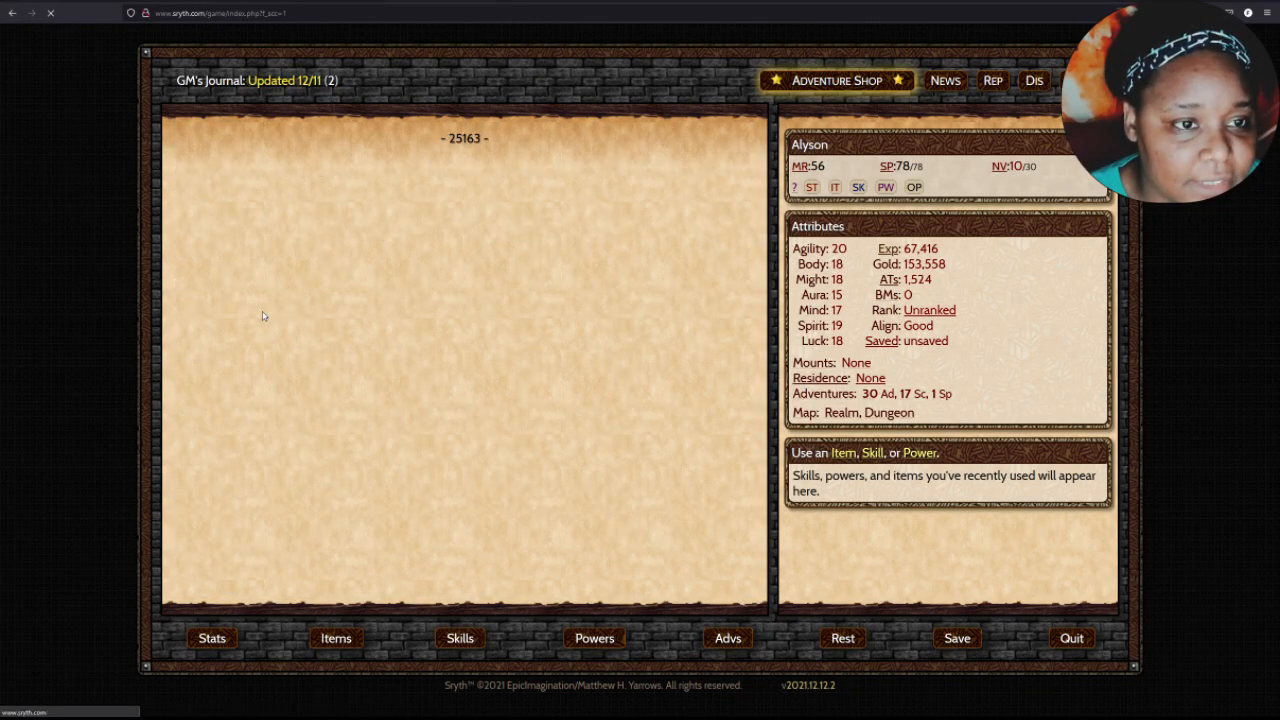
Start claiming the Gorapthor's Horn package.
scroll(down, 3)
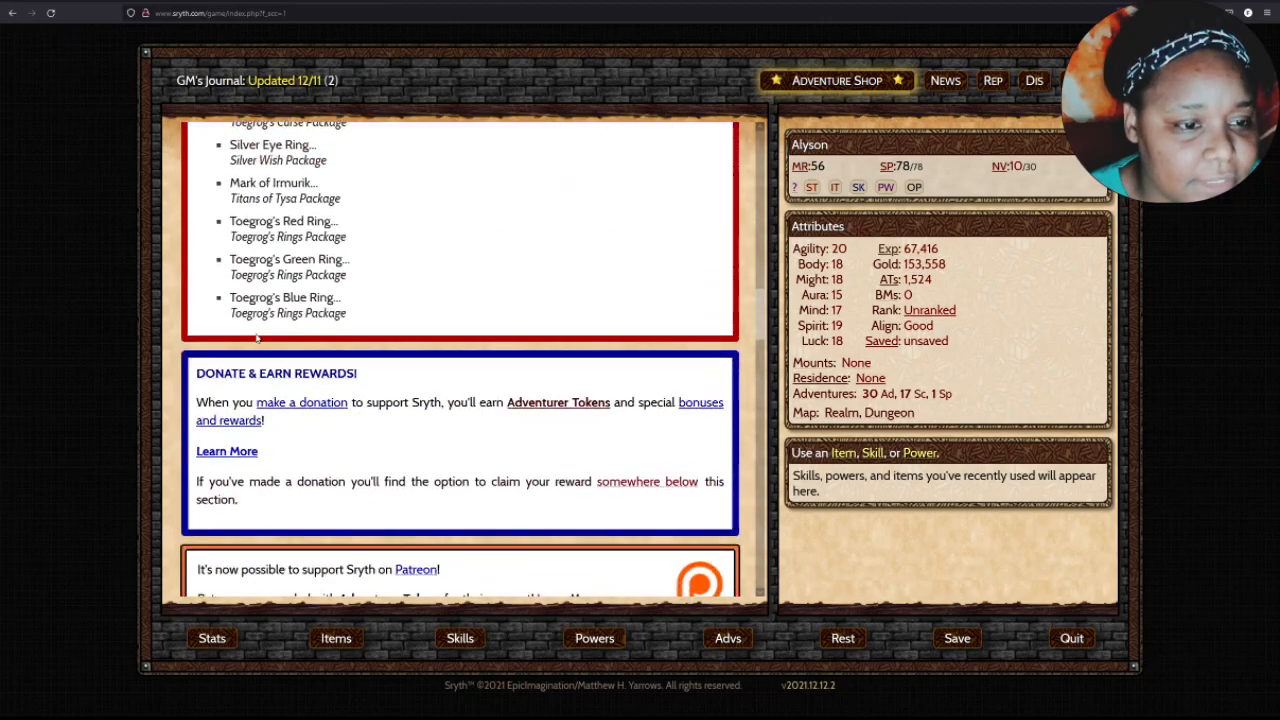
scroll(down, 3)
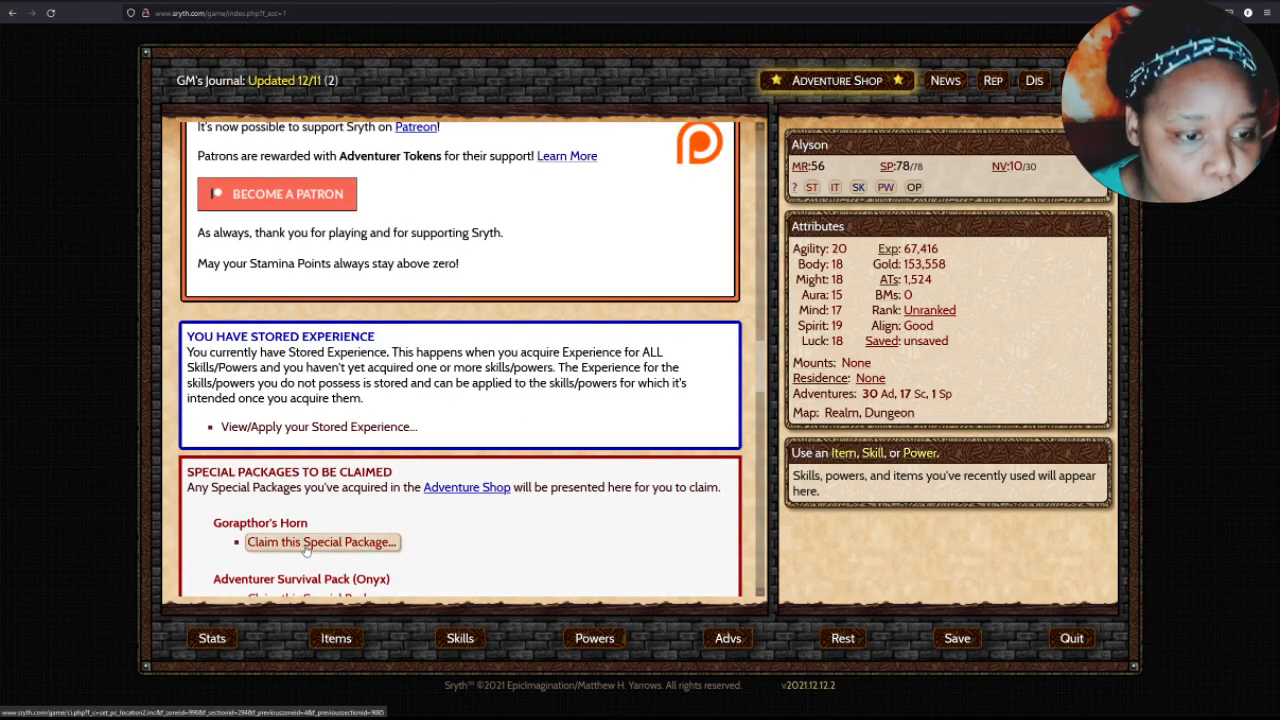
click(320, 540)
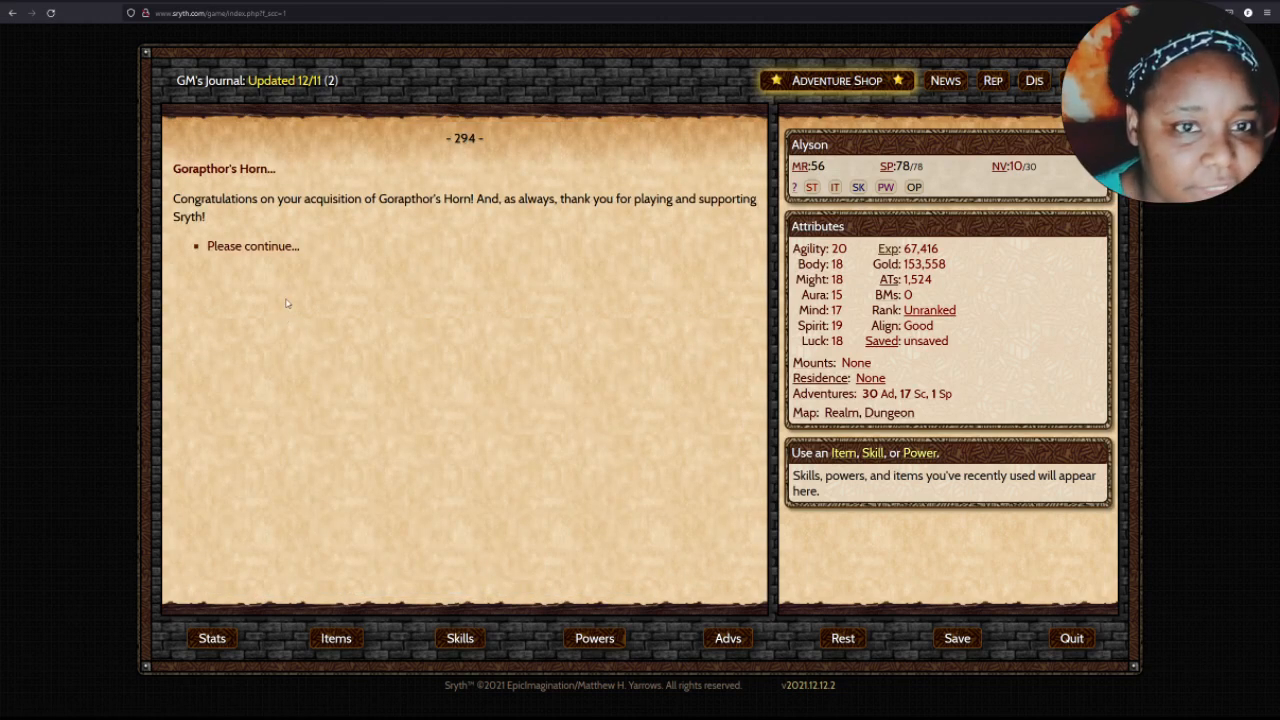
Begin the Gorapthor's Horn story outside the Stoneback Tavern.
click(252, 246)
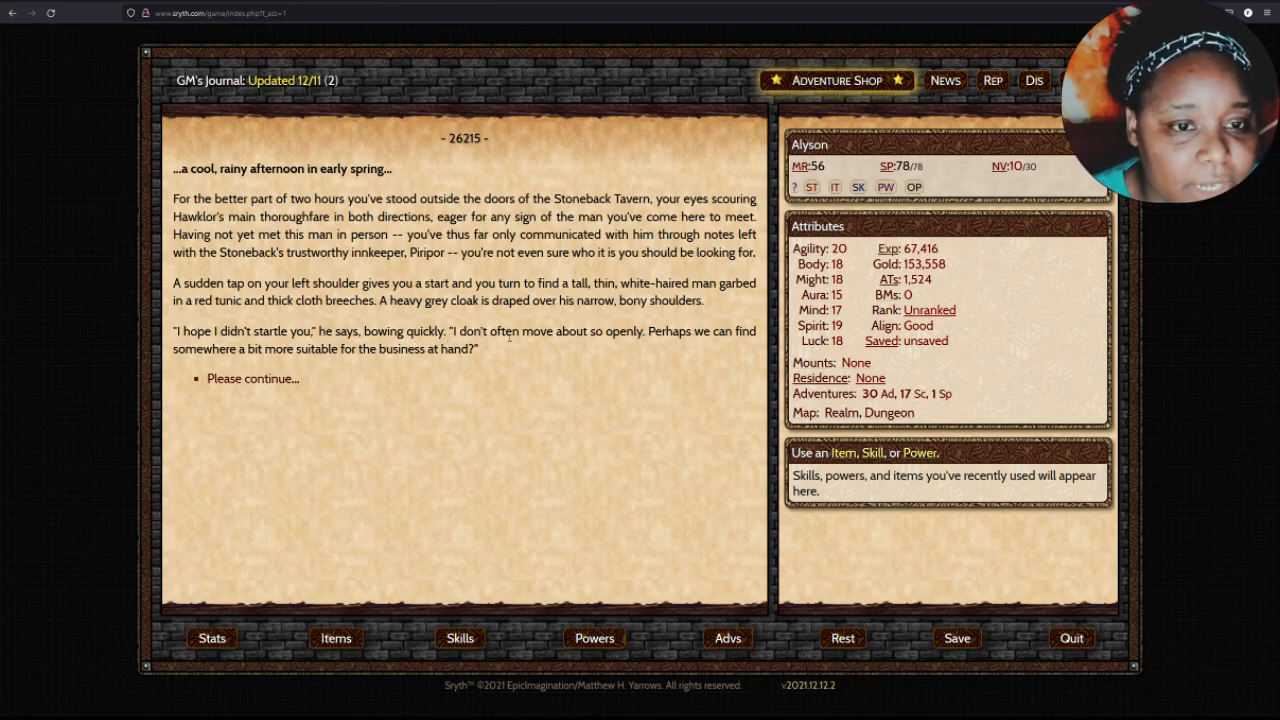
mouse_move(588, 350)
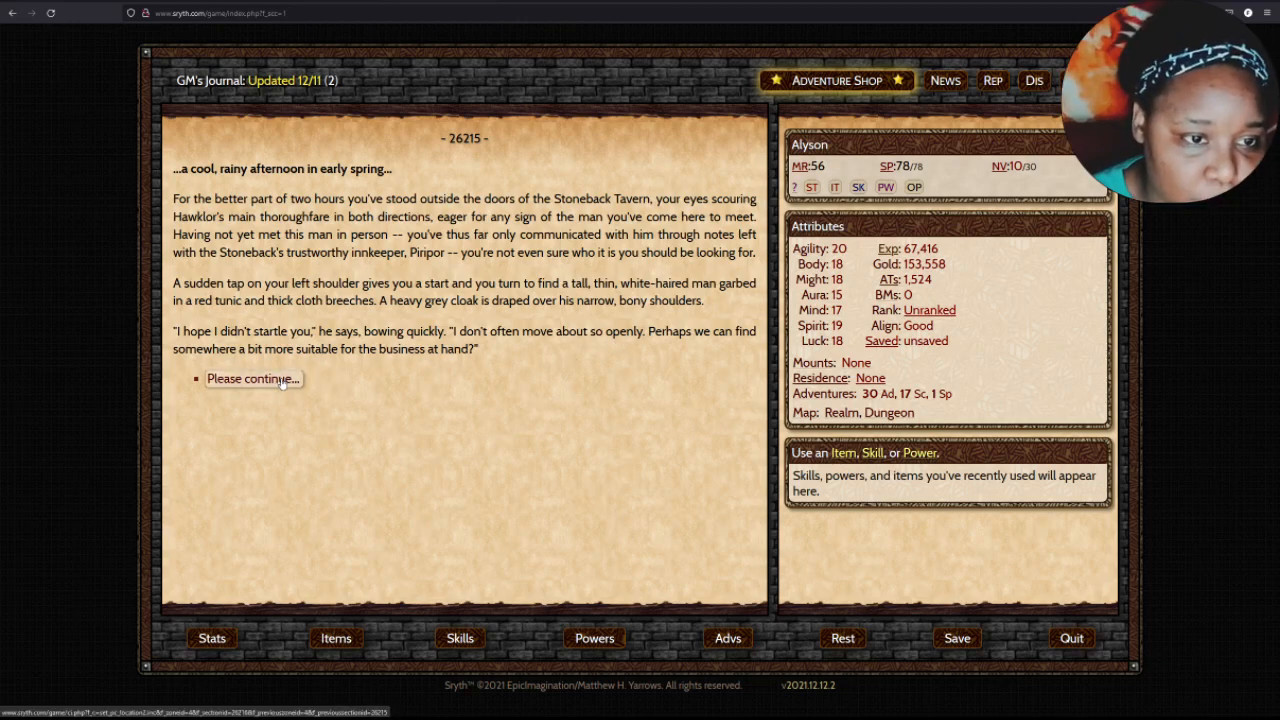
click(252, 378)
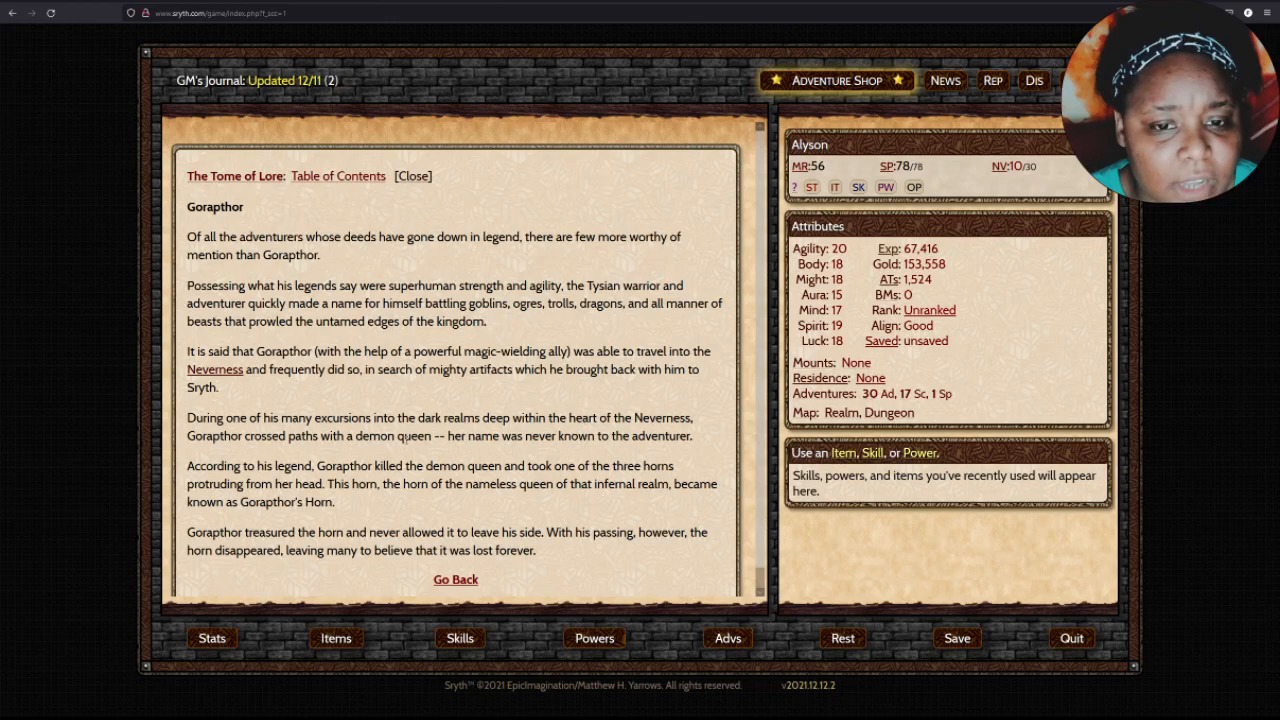
mouse_move(344, 448)
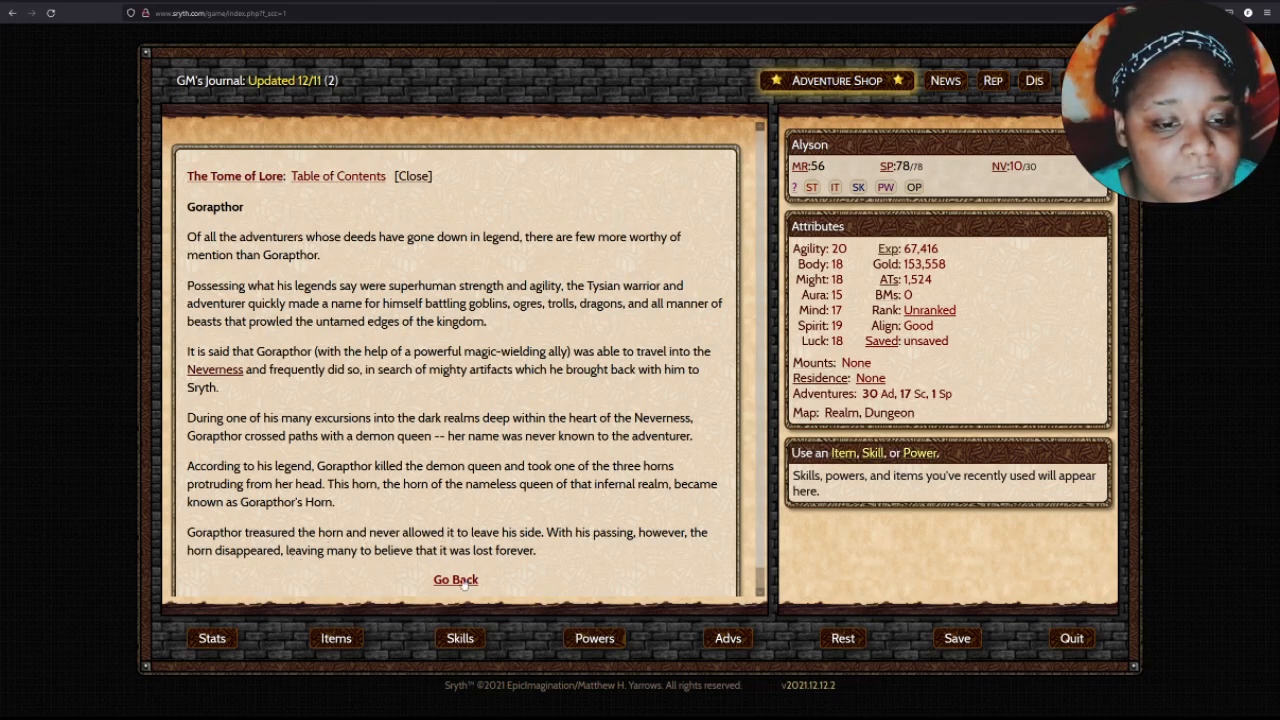
Leave the Tome of Lore and continue the garden scene until Gorapthor's Horn enters the inventory.
click(456, 580)
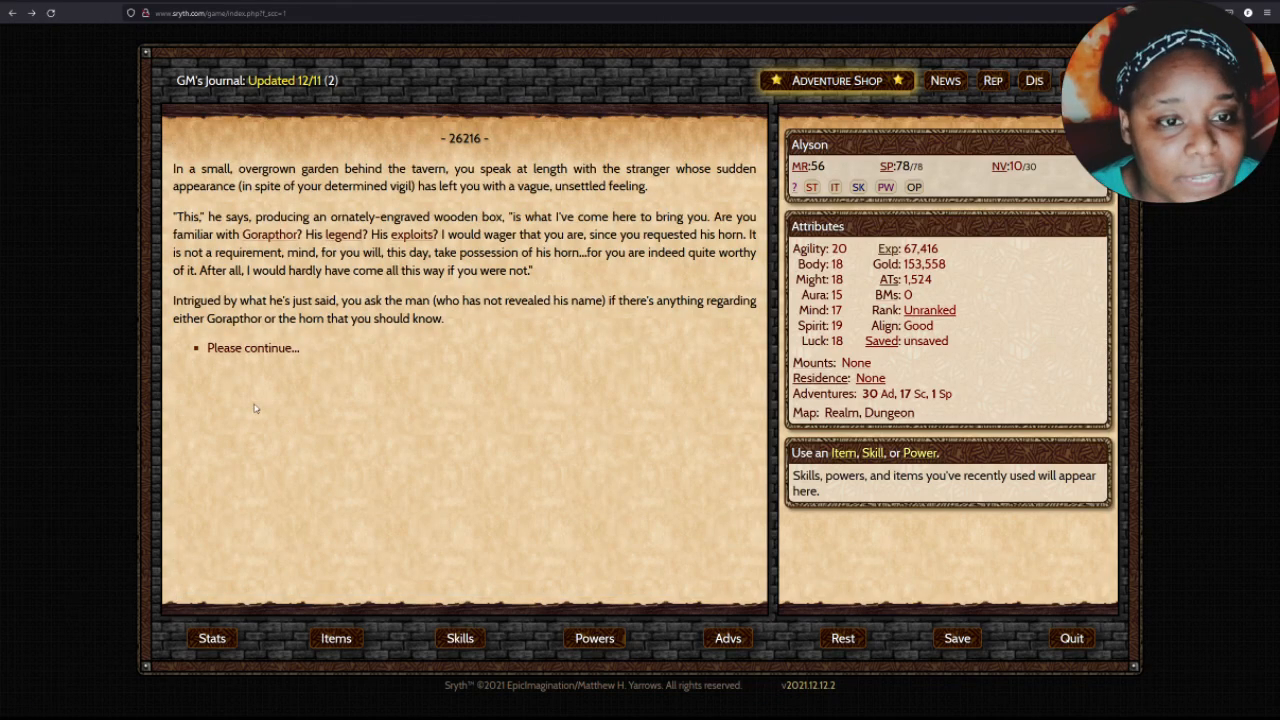
click(252, 348)
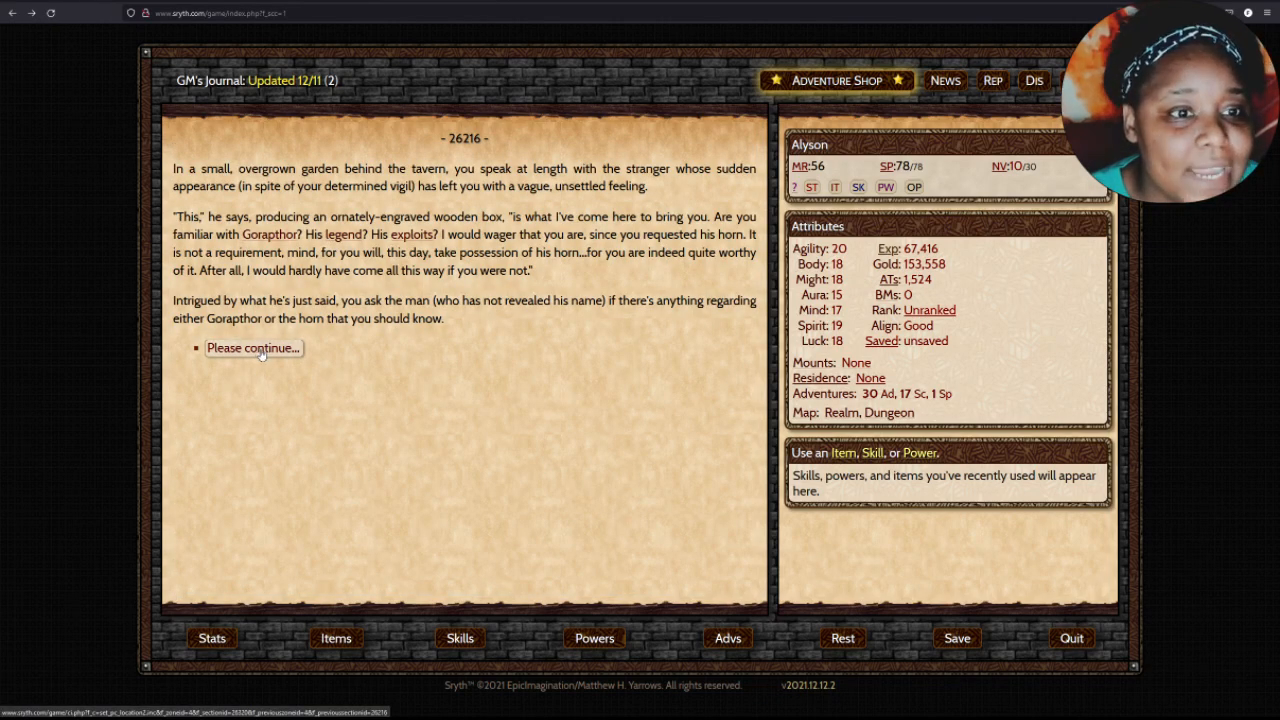
click(252, 348)
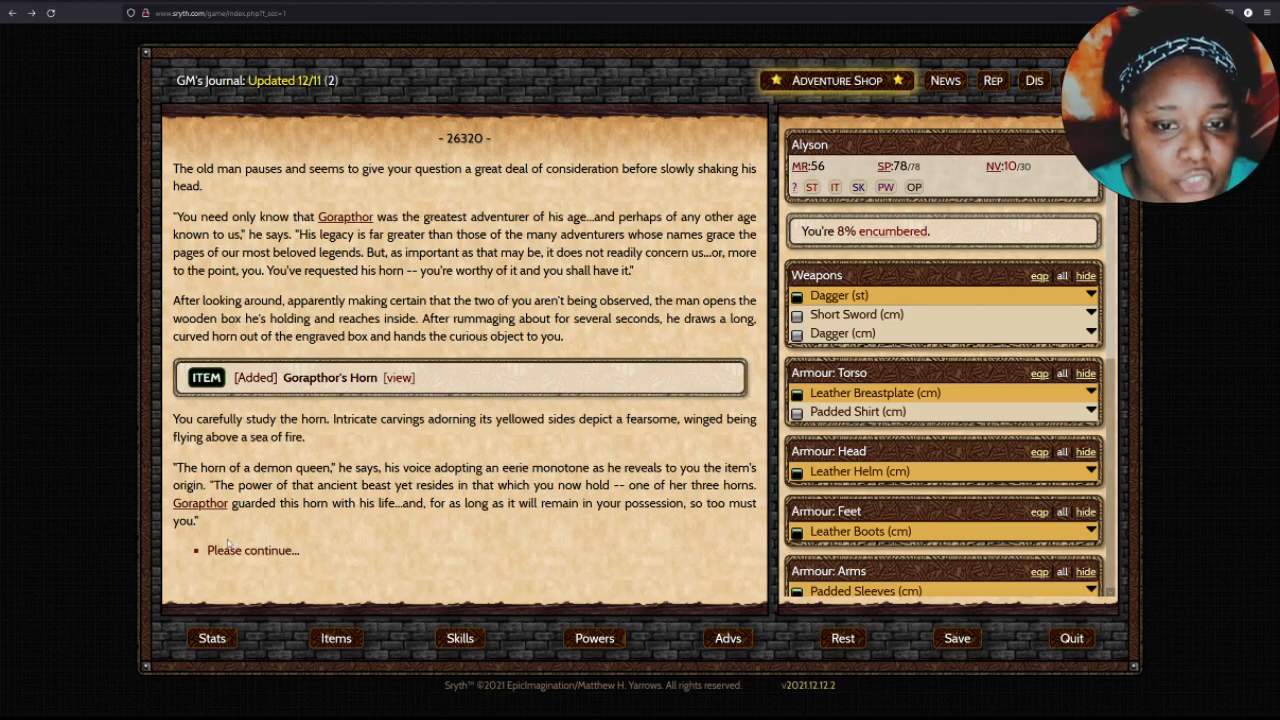
Examine the horn, gaining +5 Melee Rating, +10 Stamina and experience.
click(252, 550)
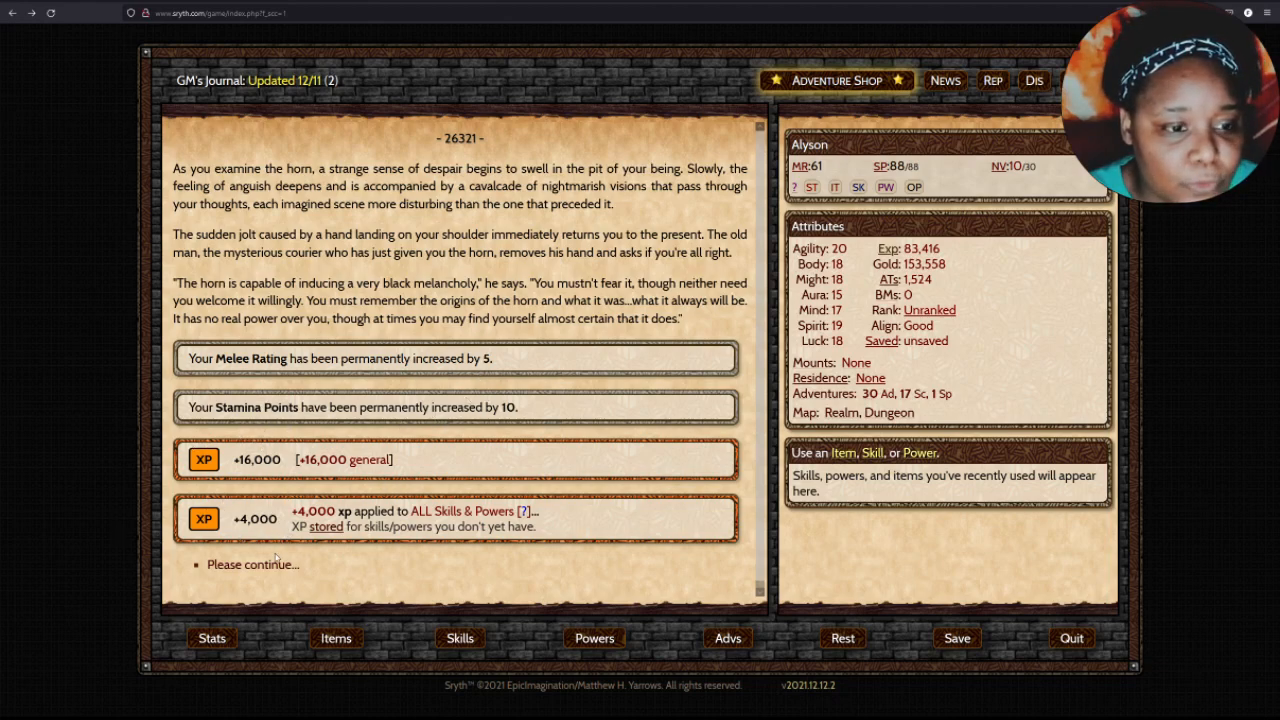
Continue through the old man's advice and receive 400 Adventurer Tokens.
click(252, 564)
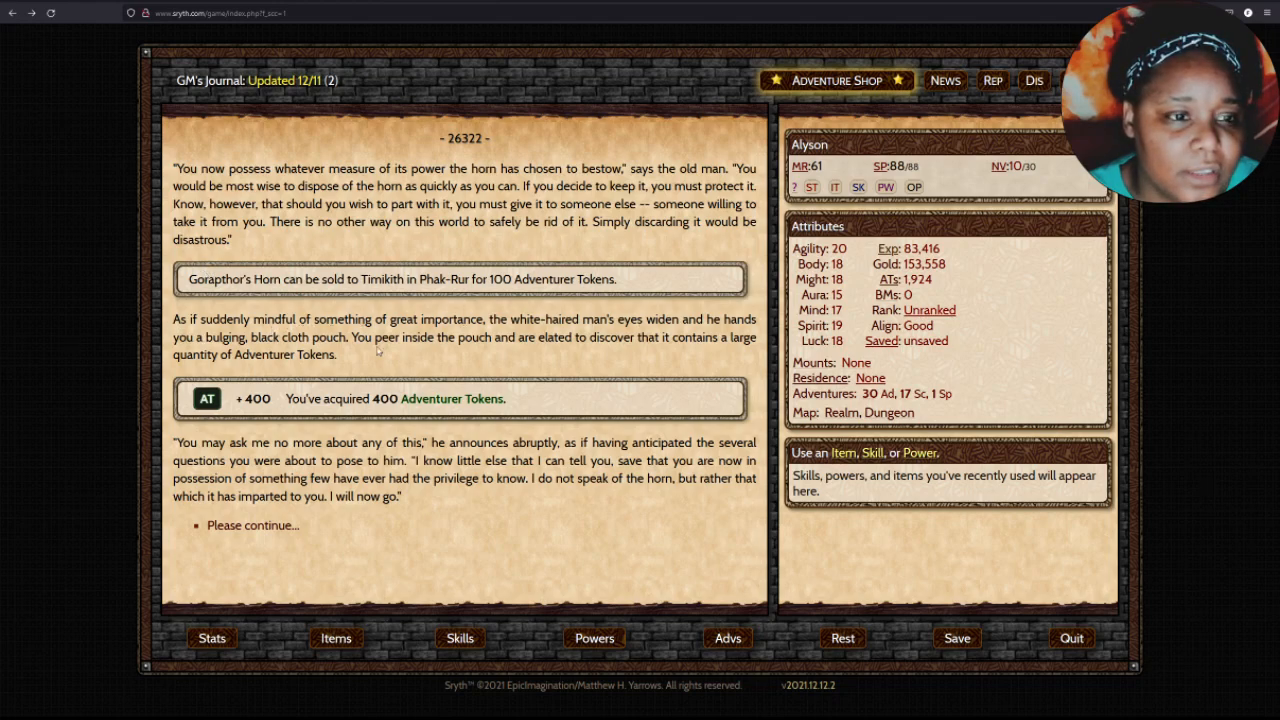
mouse_move(356, 352)
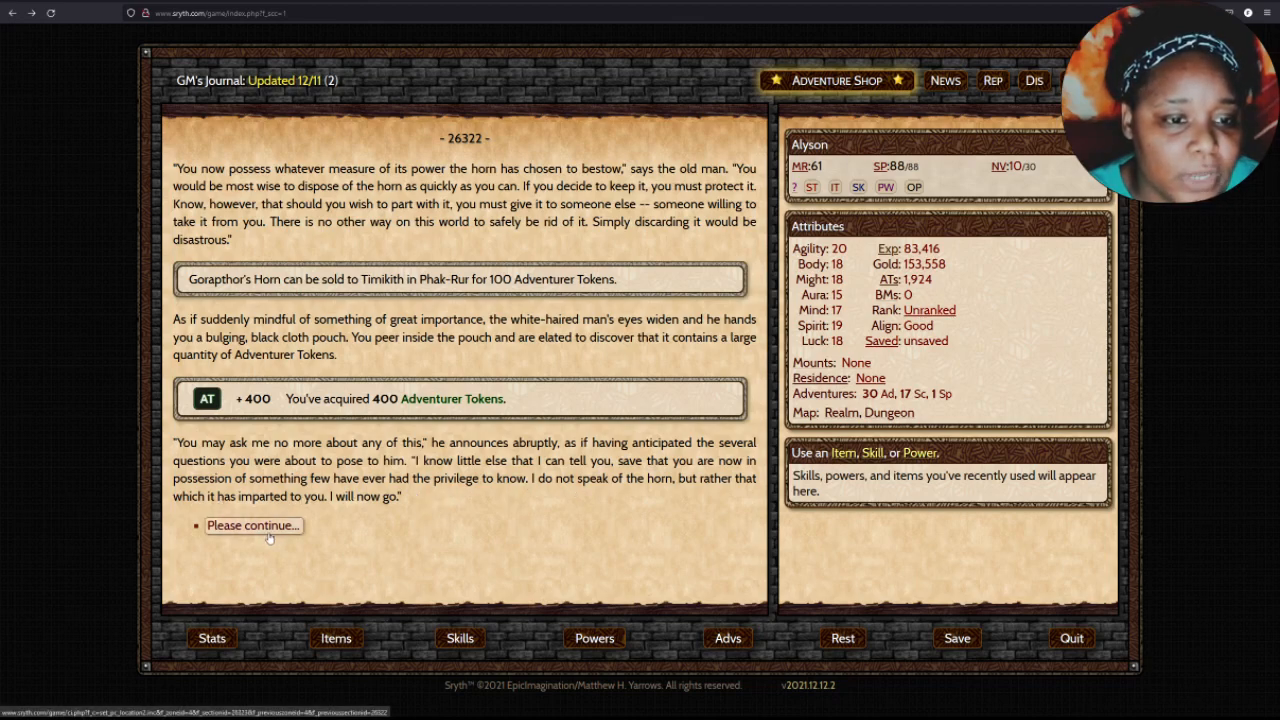
Finish the tavern scene and reach the Special Packages To Be Claimed list.
click(252, 524)
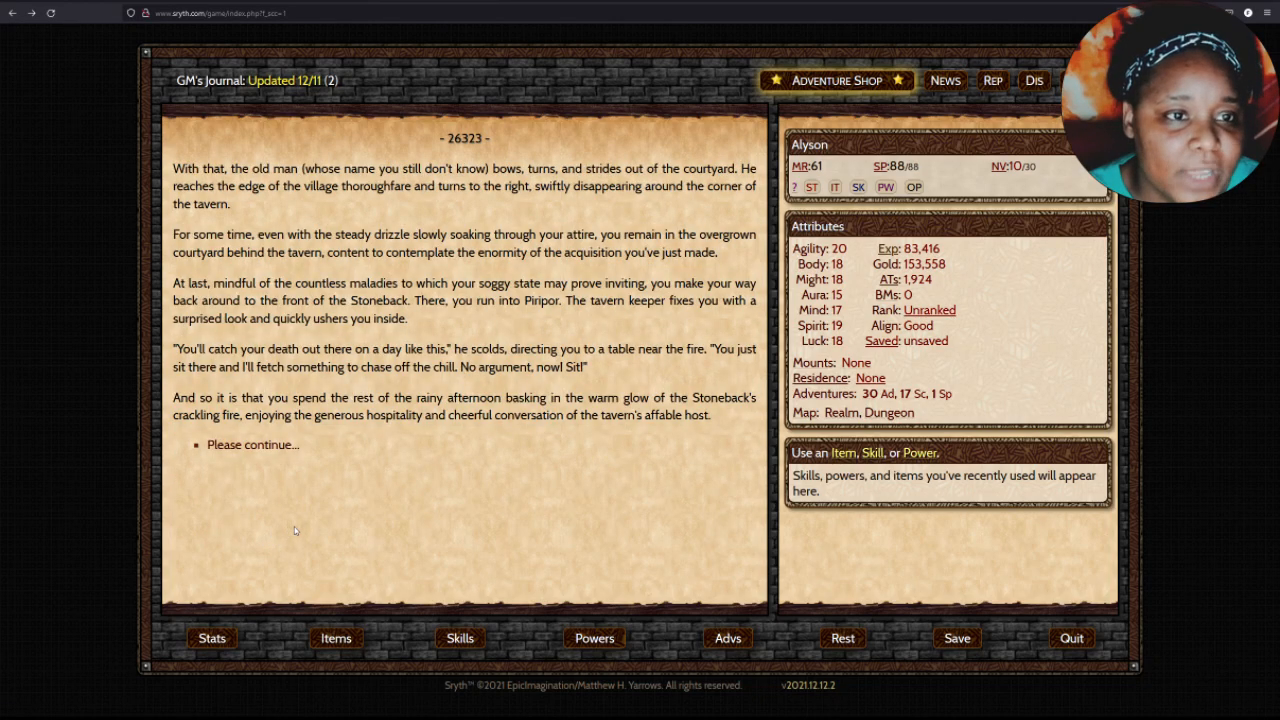
mouse_move(334, 516)
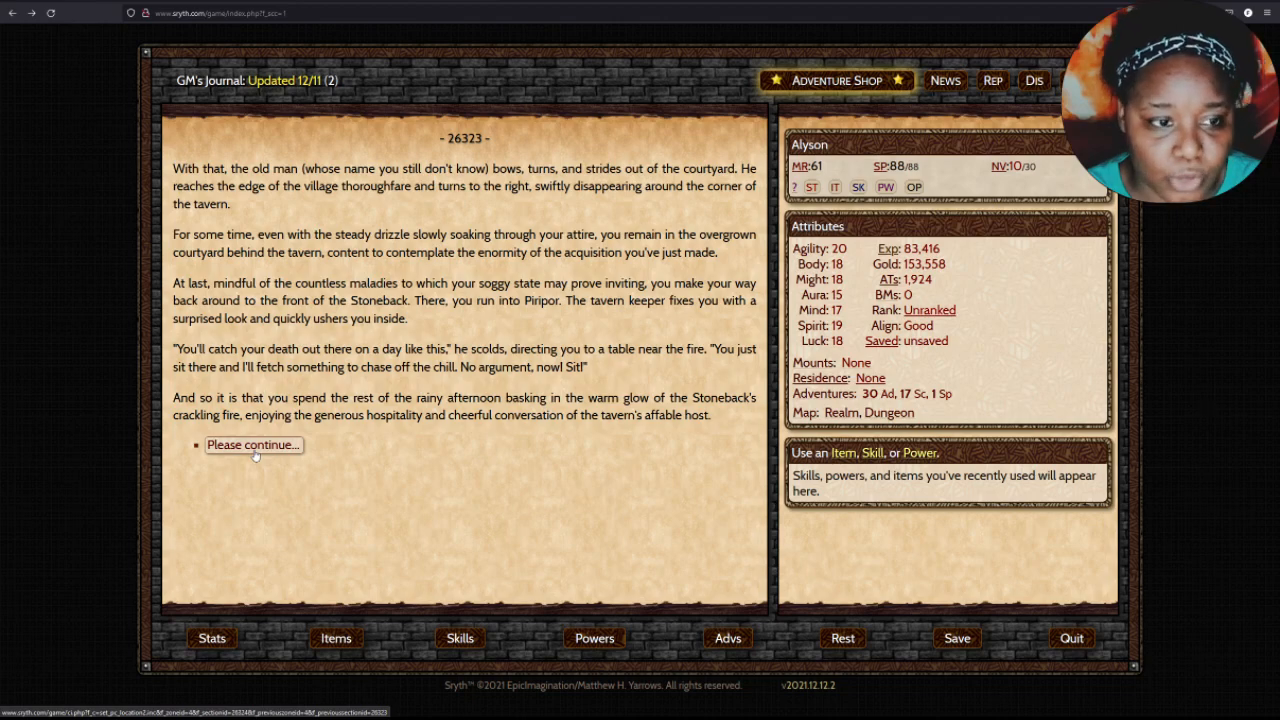
click(252, 444)
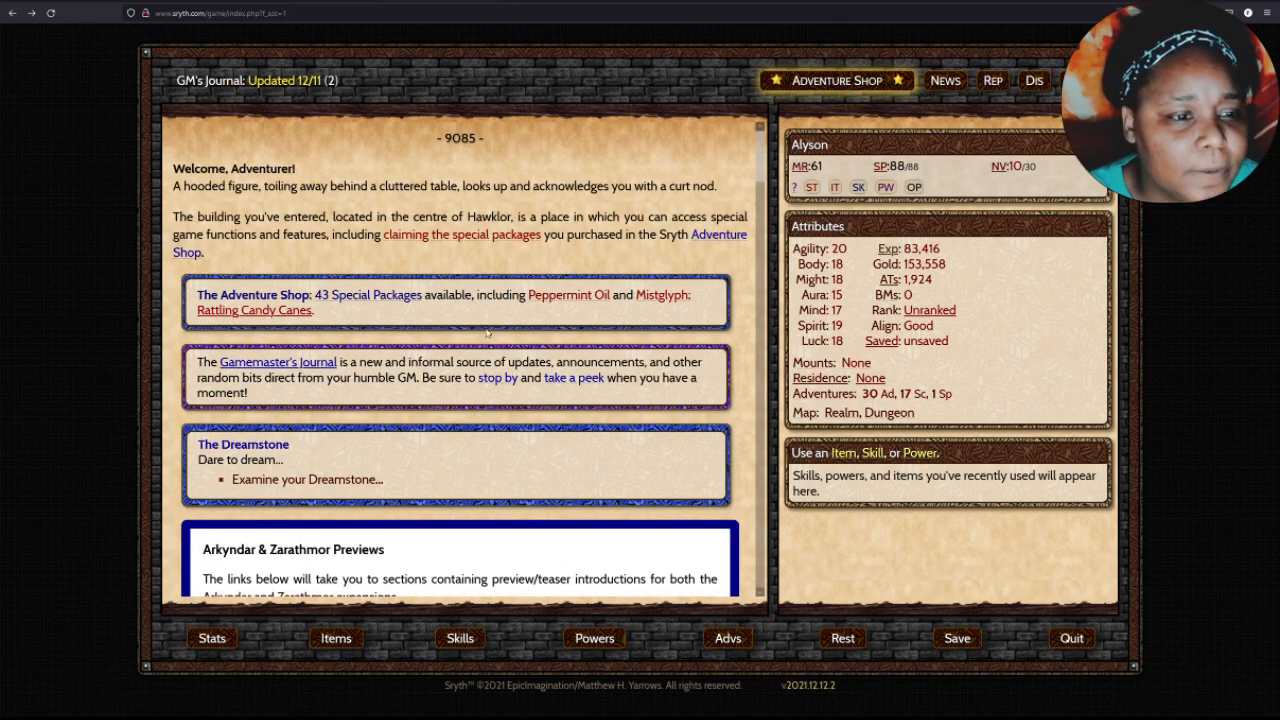
scroll(down, 3)
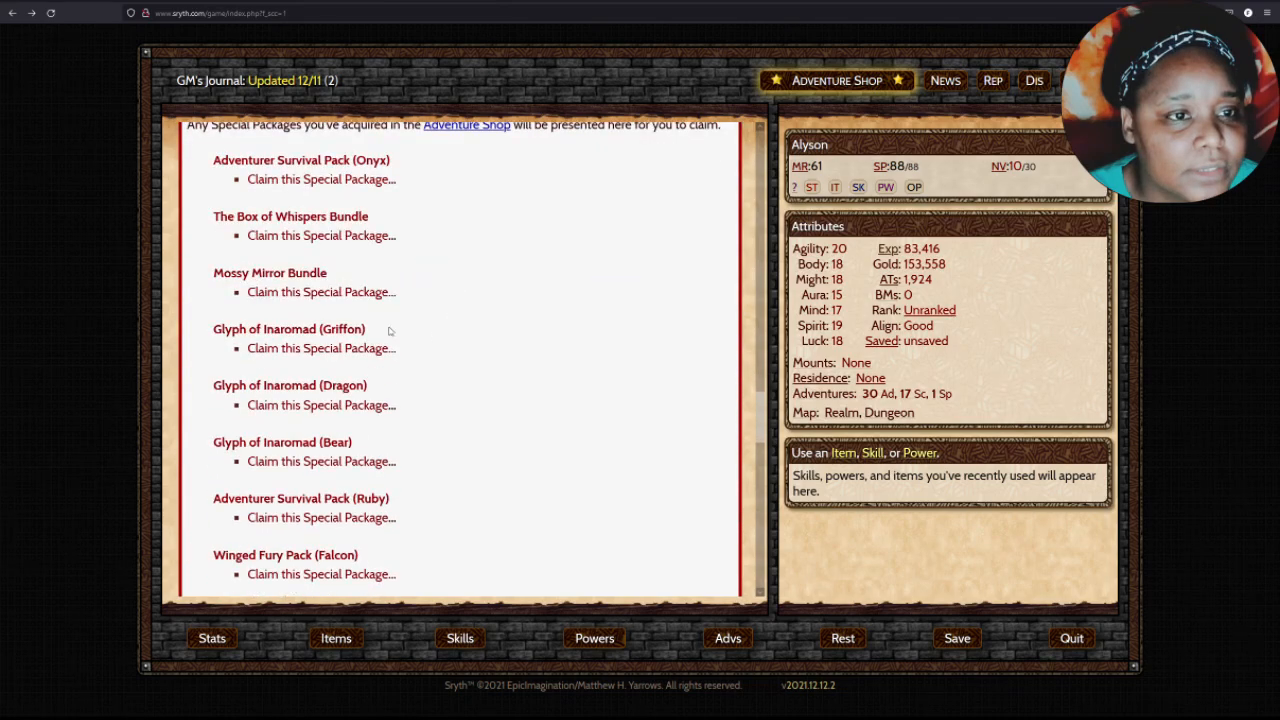
click(320, 180)
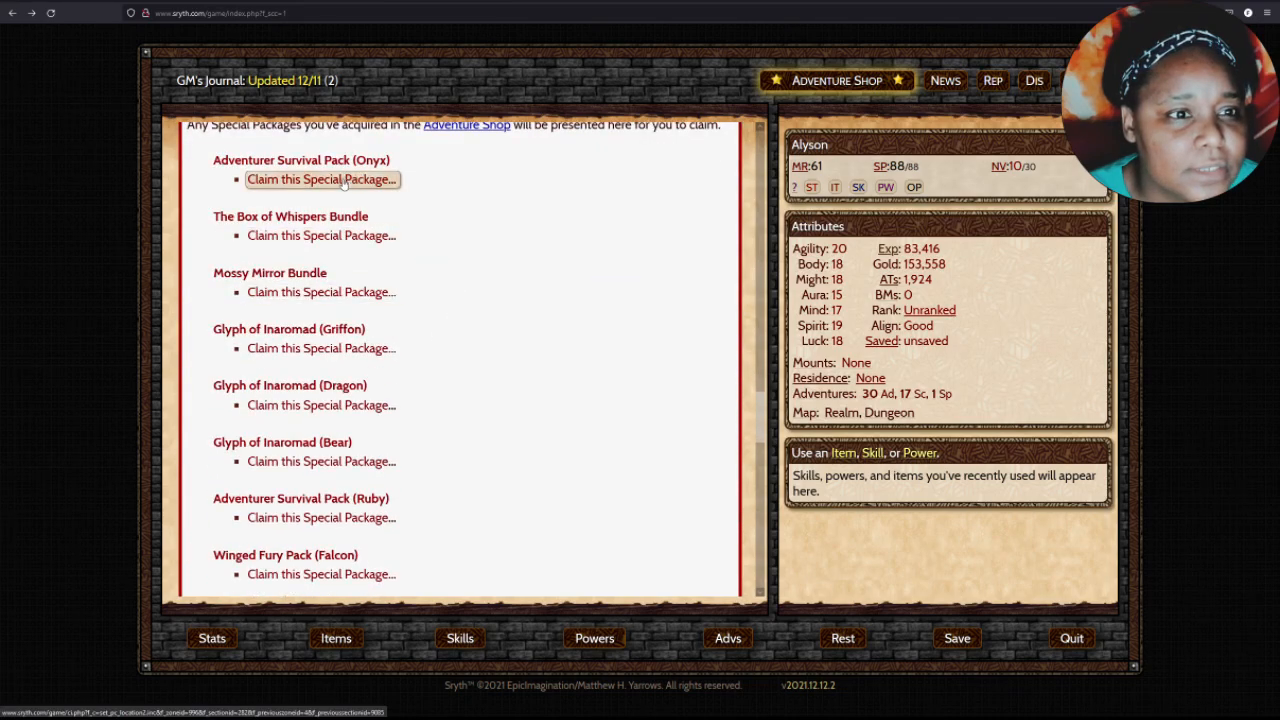
Claim the Onyx pack, gaining 1,000 tokens, two items, 100,011 gold and experience, then return to Hawklor.
click(320, 180)
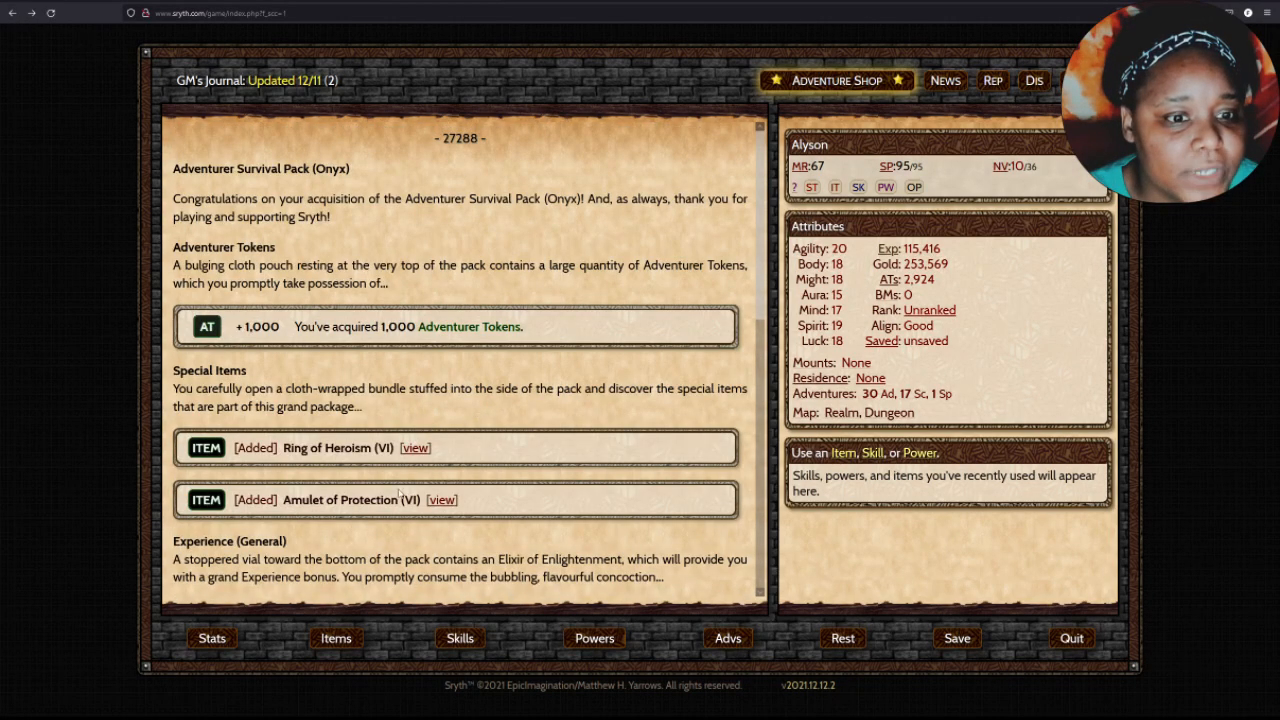
scroll(down, 3)
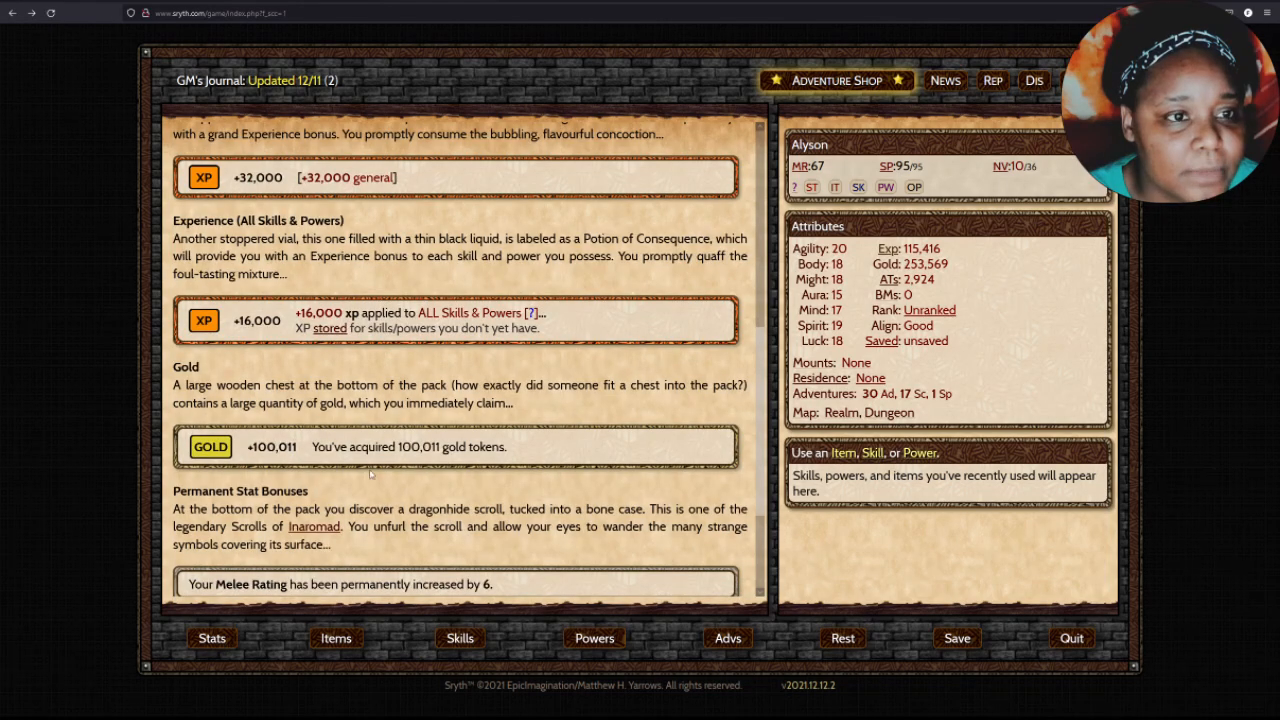
scroll(down, 3)
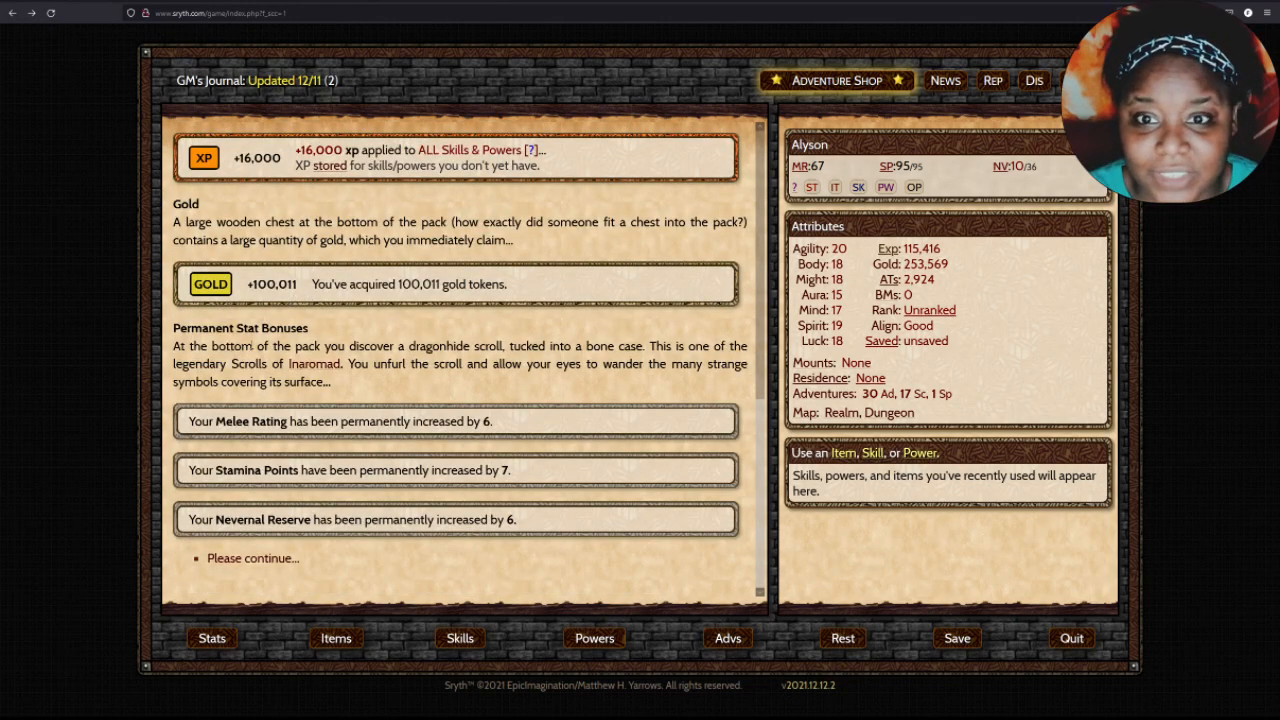
click(252, 558)
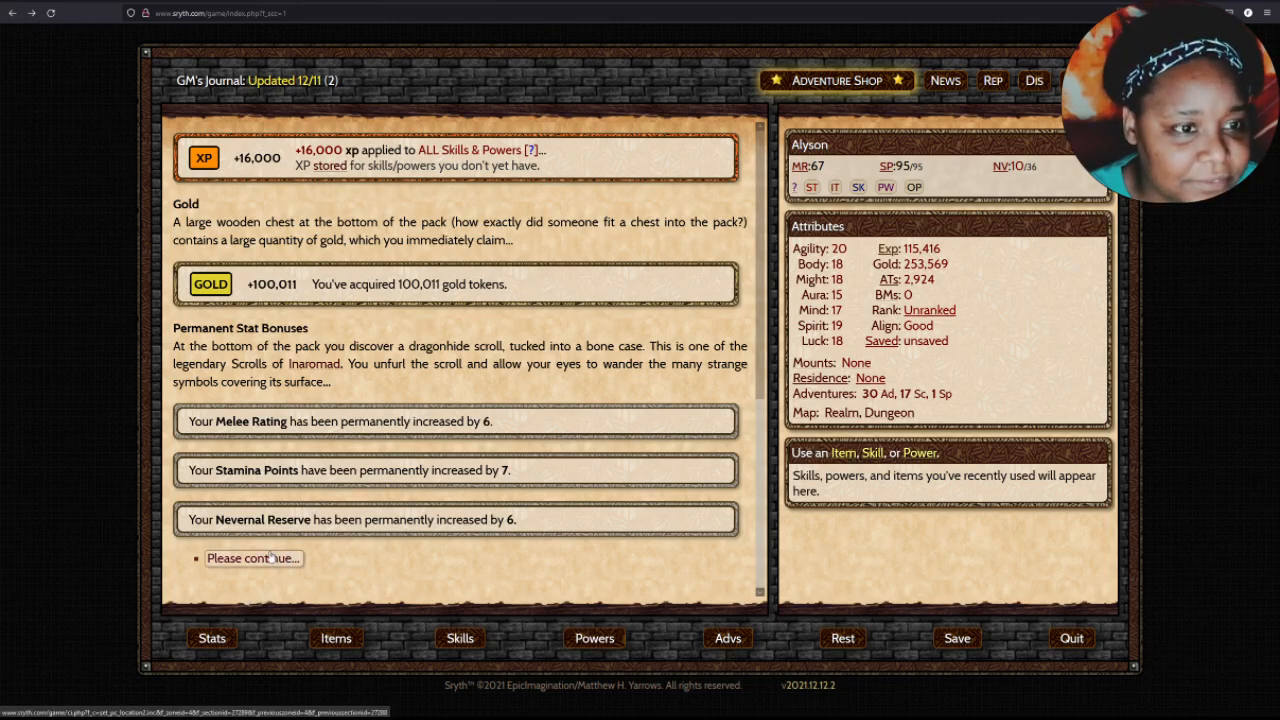
click(252, 558)
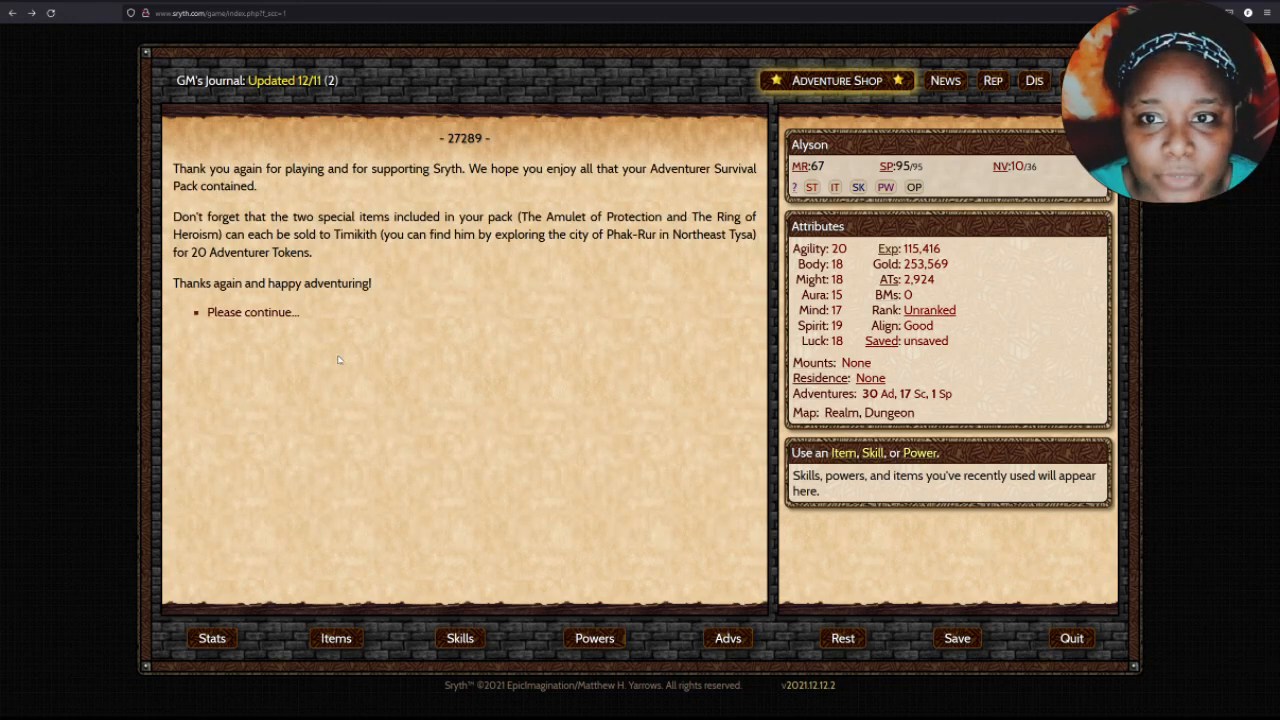
click(252, 312)
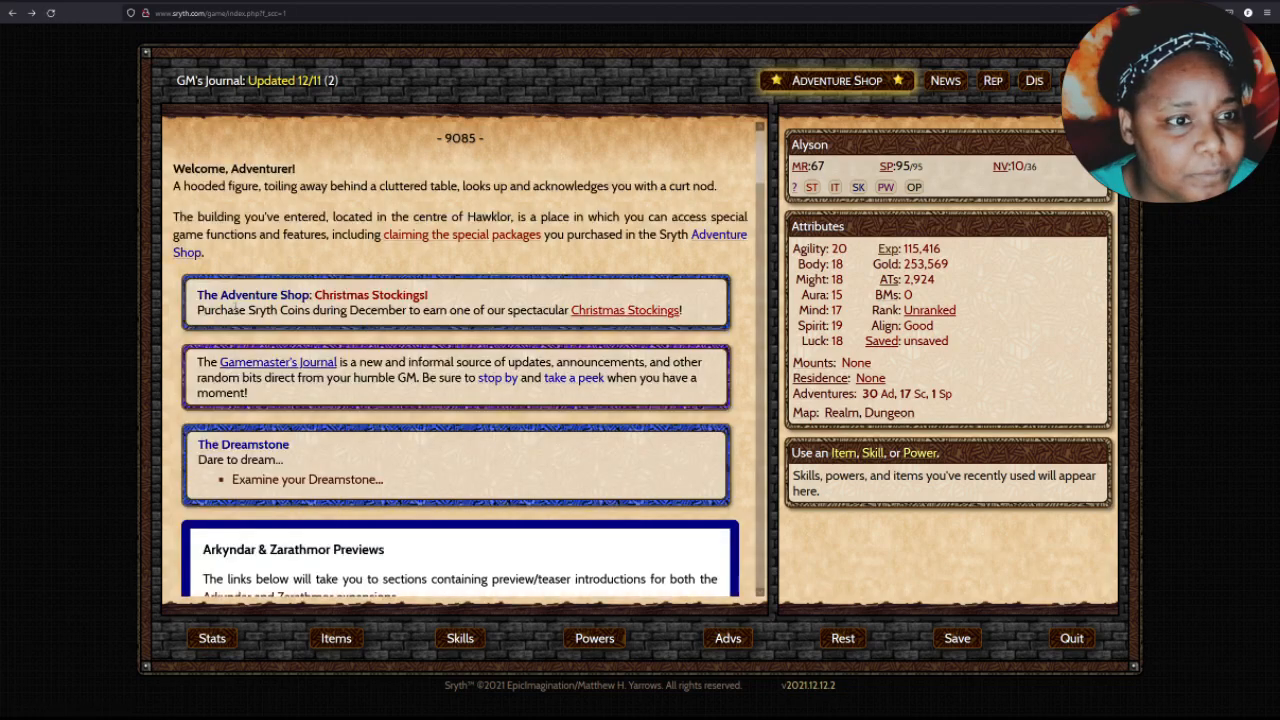
scroll(down, 3)
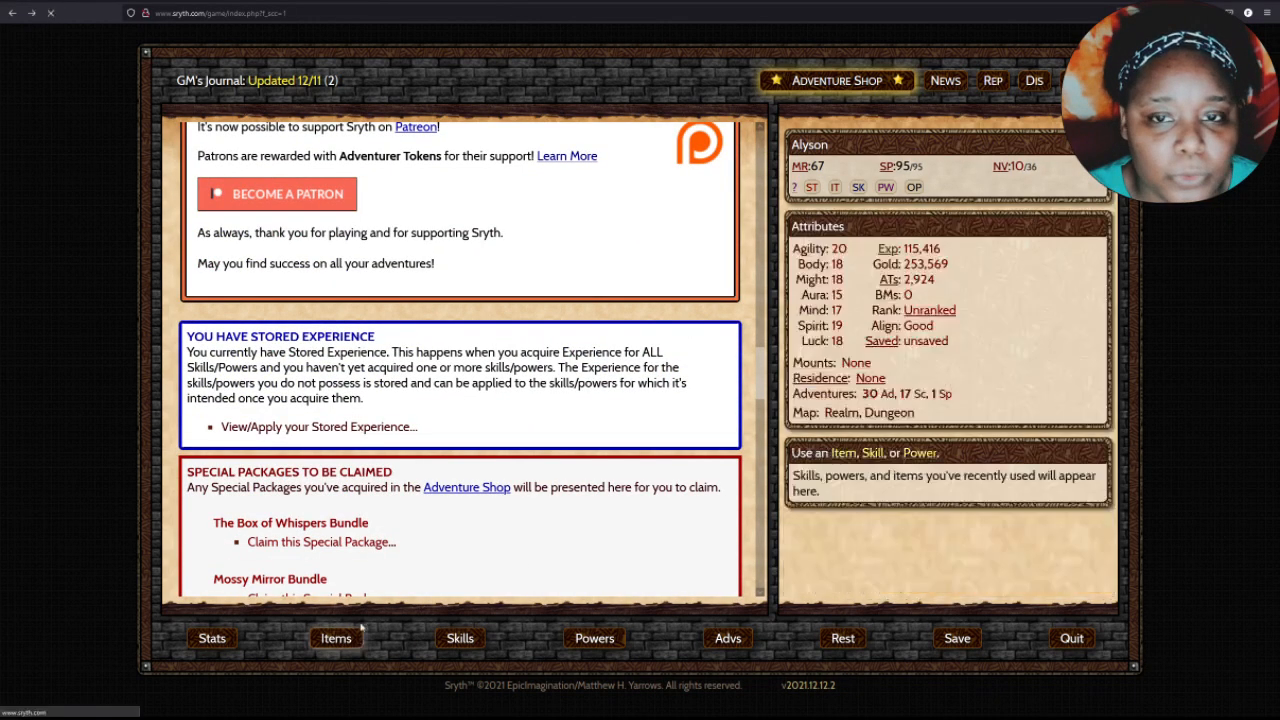
Equip the Amulet of Protection (VI) and check the resulting attributes.
click(336, 638)
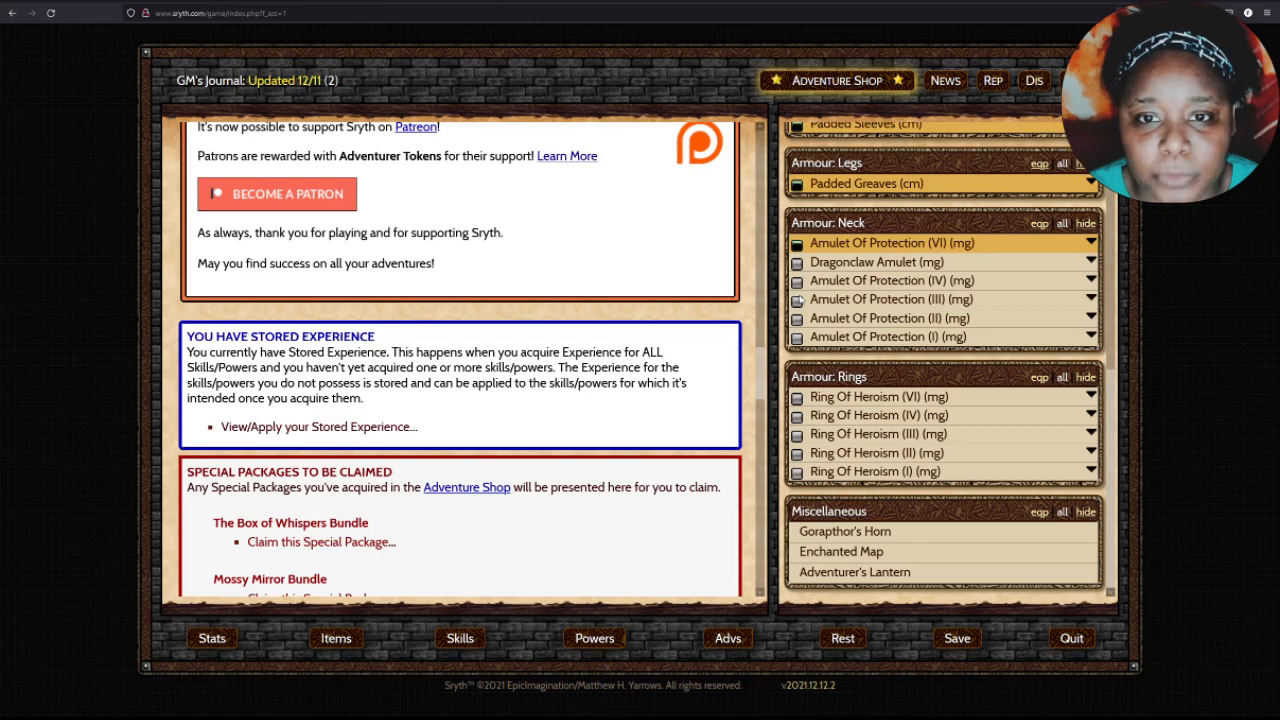
scroll(up, 3)
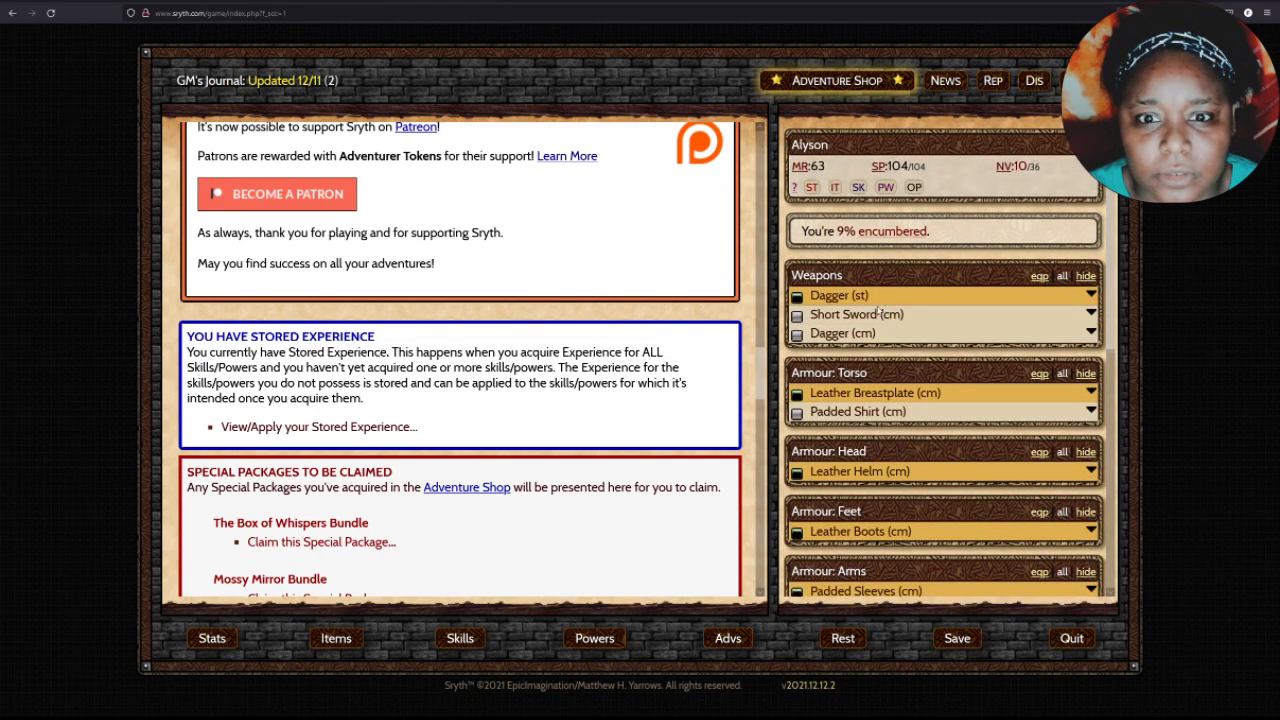
click(212, 638)
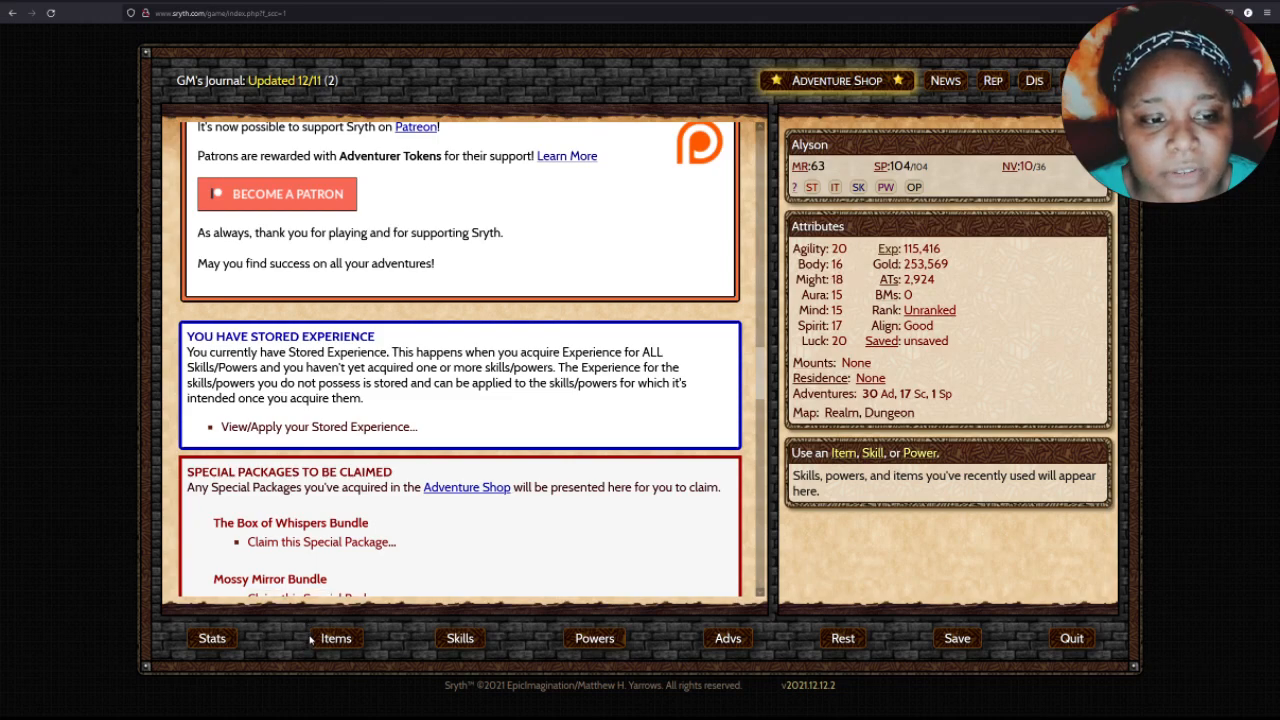
click(336, 638)
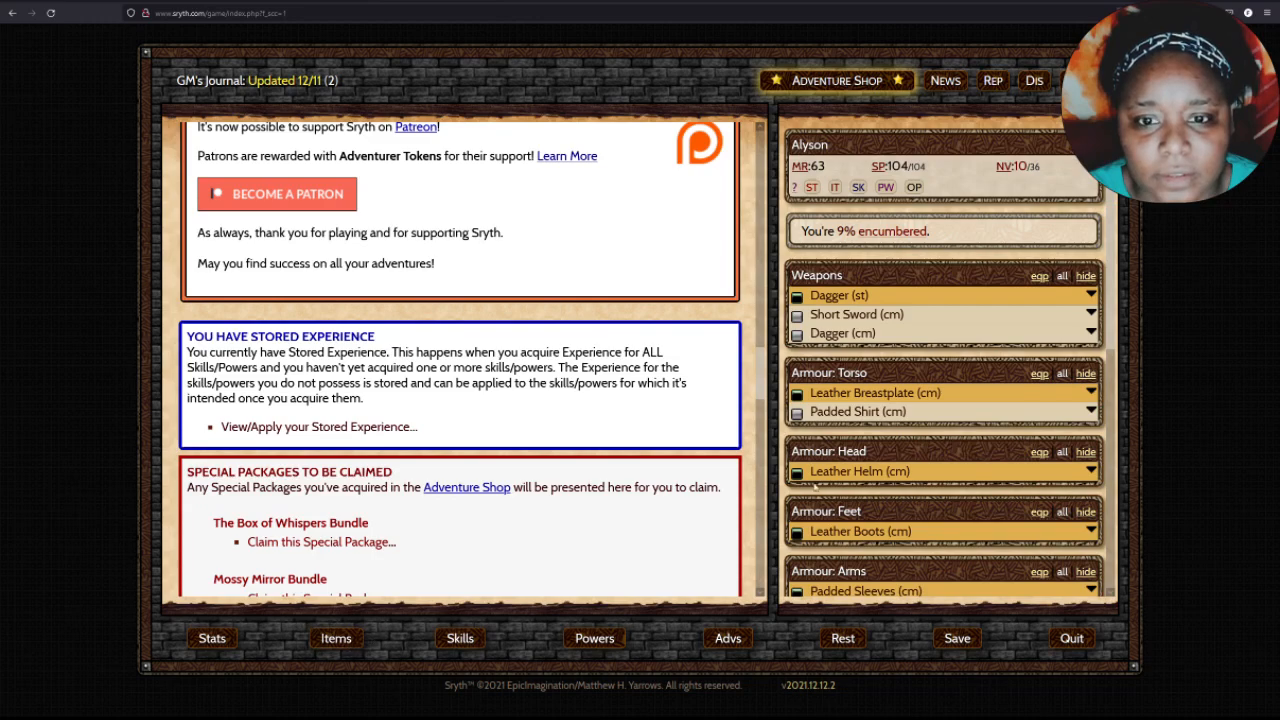
scroll(down, 3)
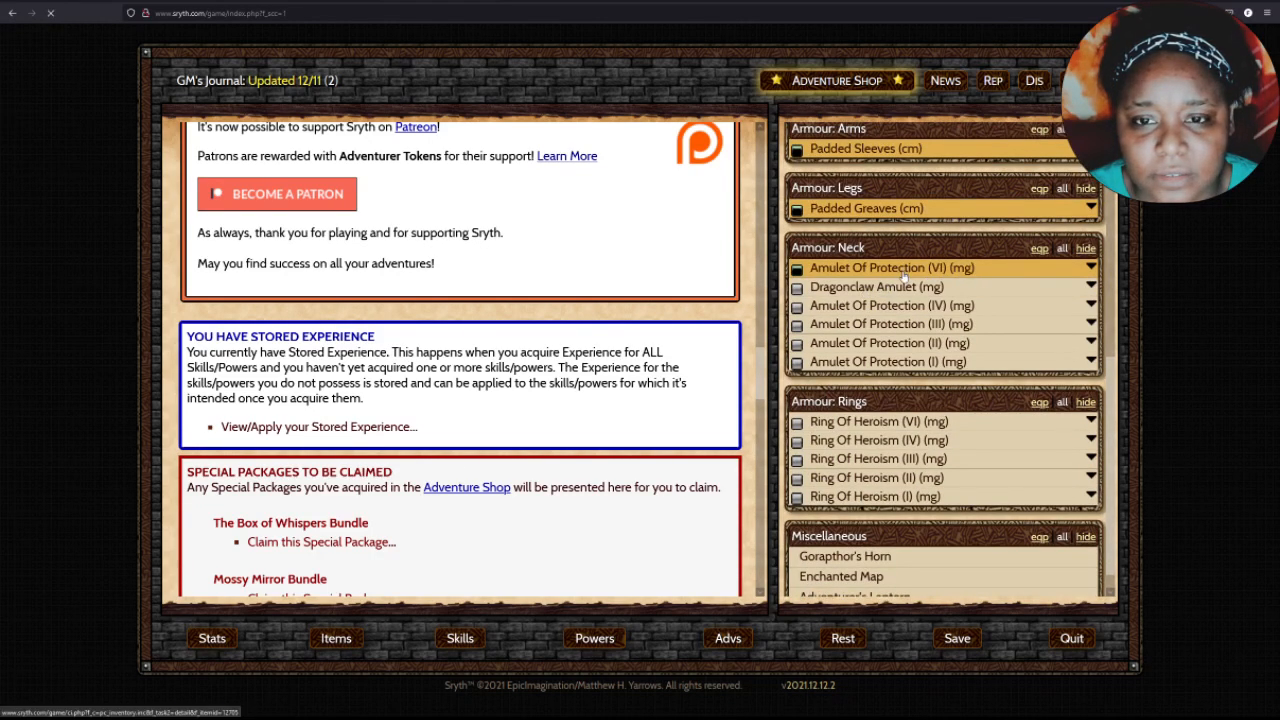
Review the amulet's details and re-equip the Dragonclaw Amulet, Melee Rating reading 67.
click(882, 268)
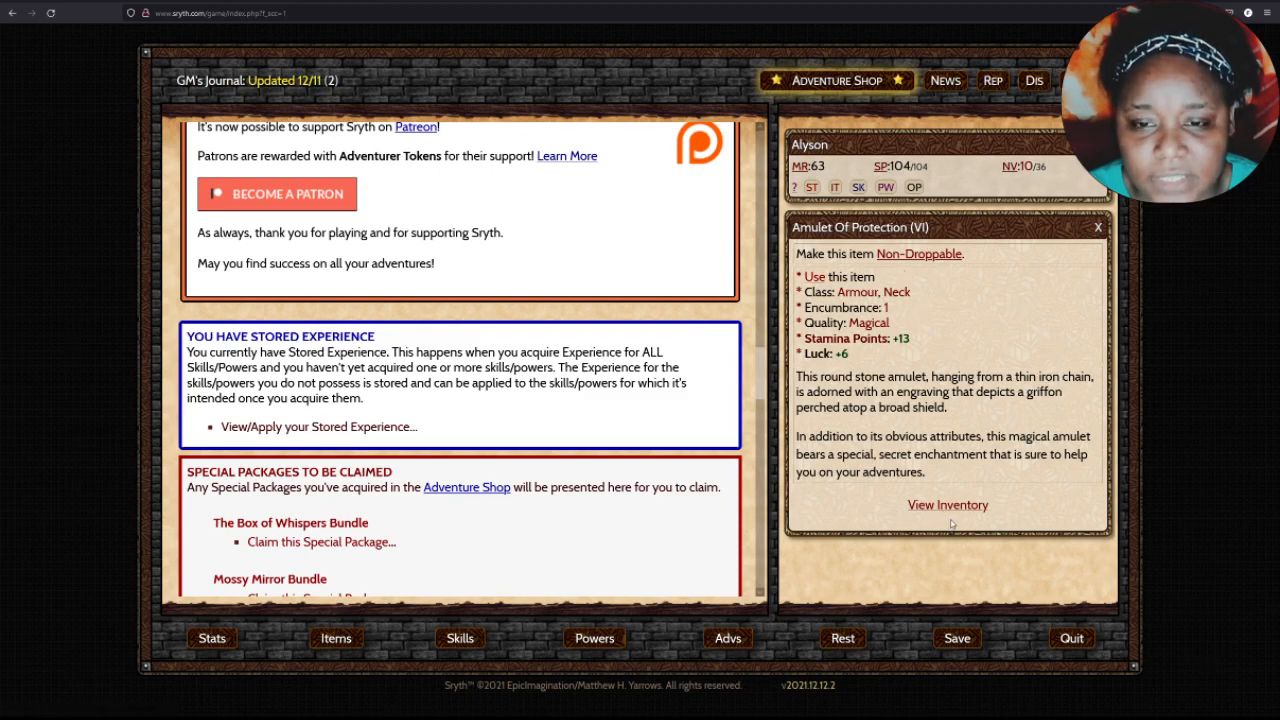
click(948, 504)
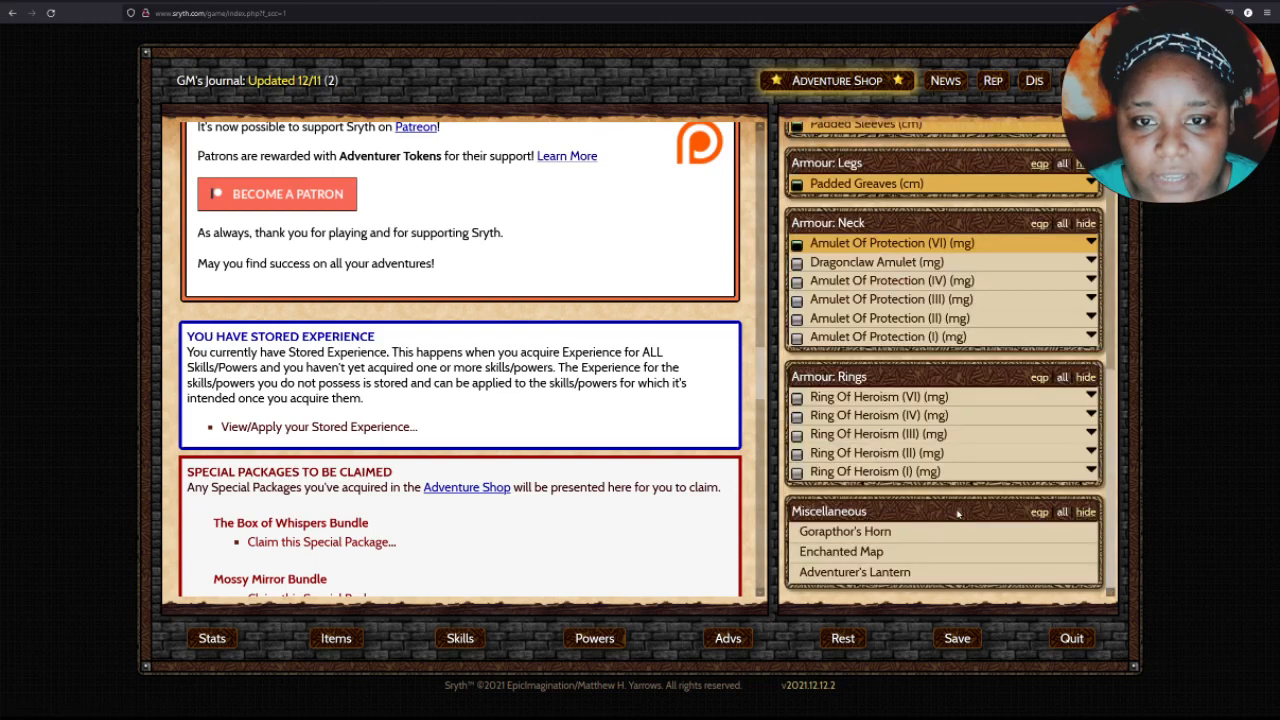
click(876, 260)
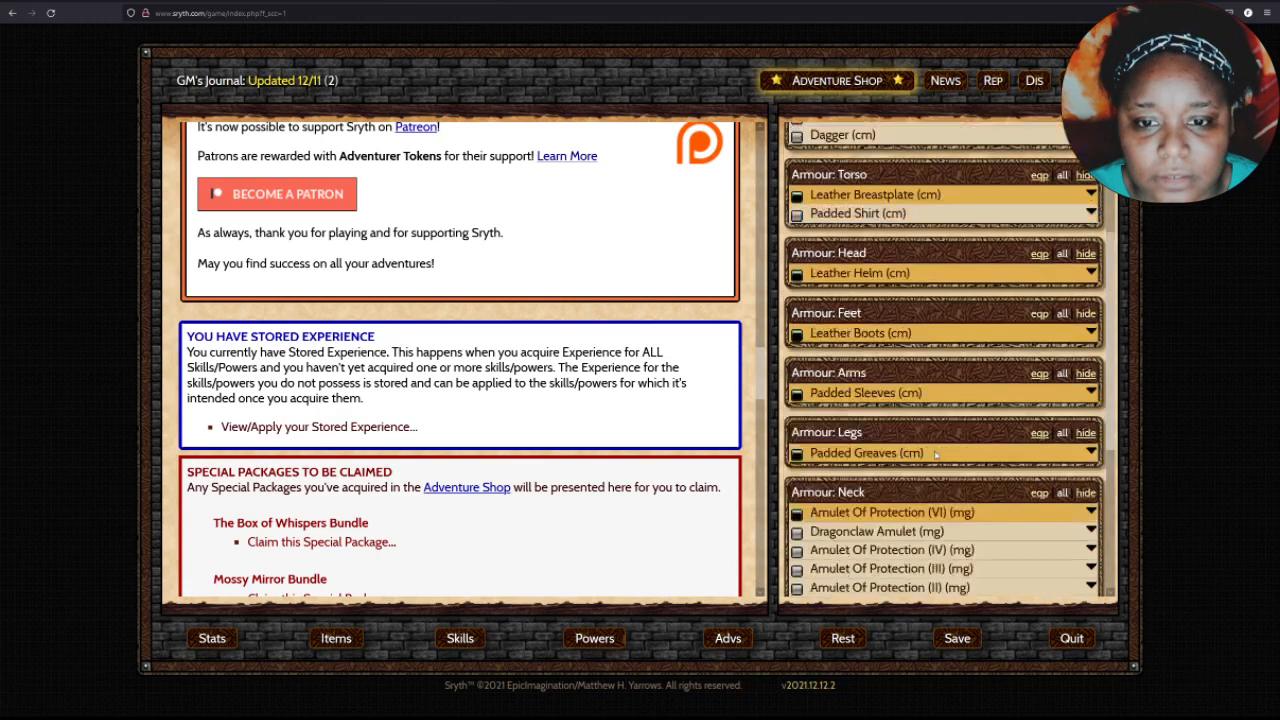
scroll(down, 3)
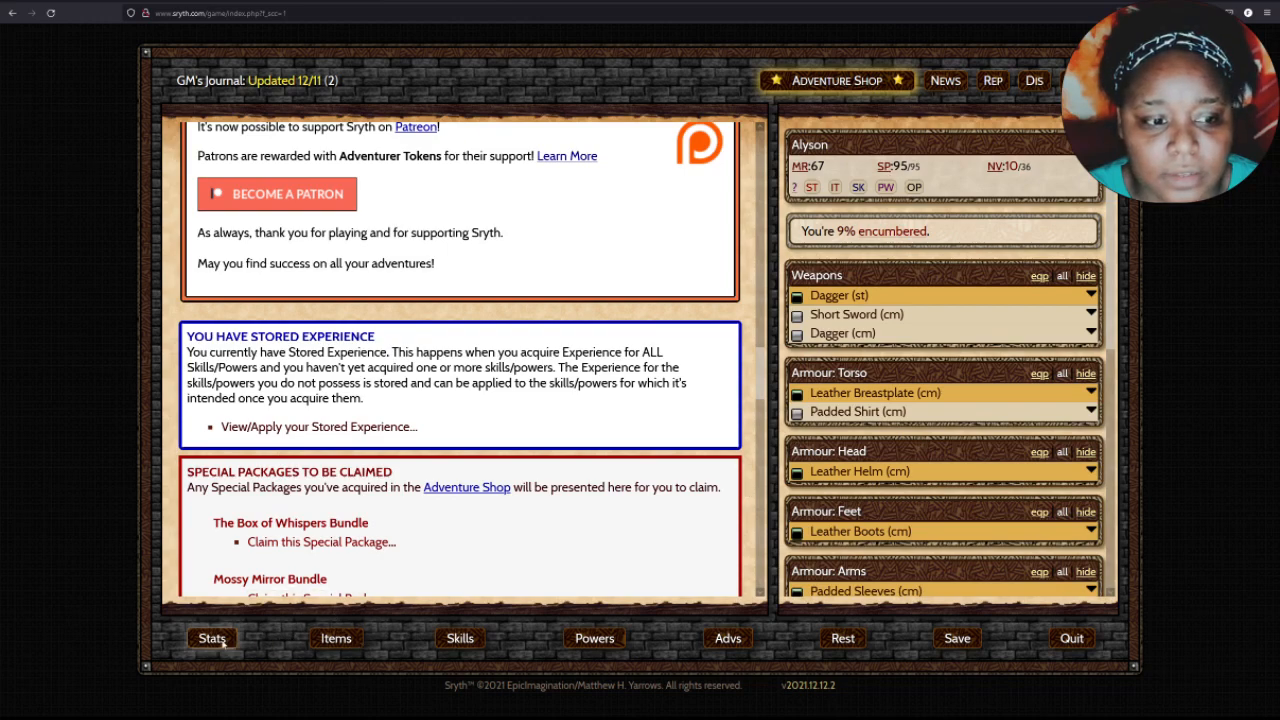
Review the Amulet of Protection (VI) bonuses from the Items list.
click(212, 638)
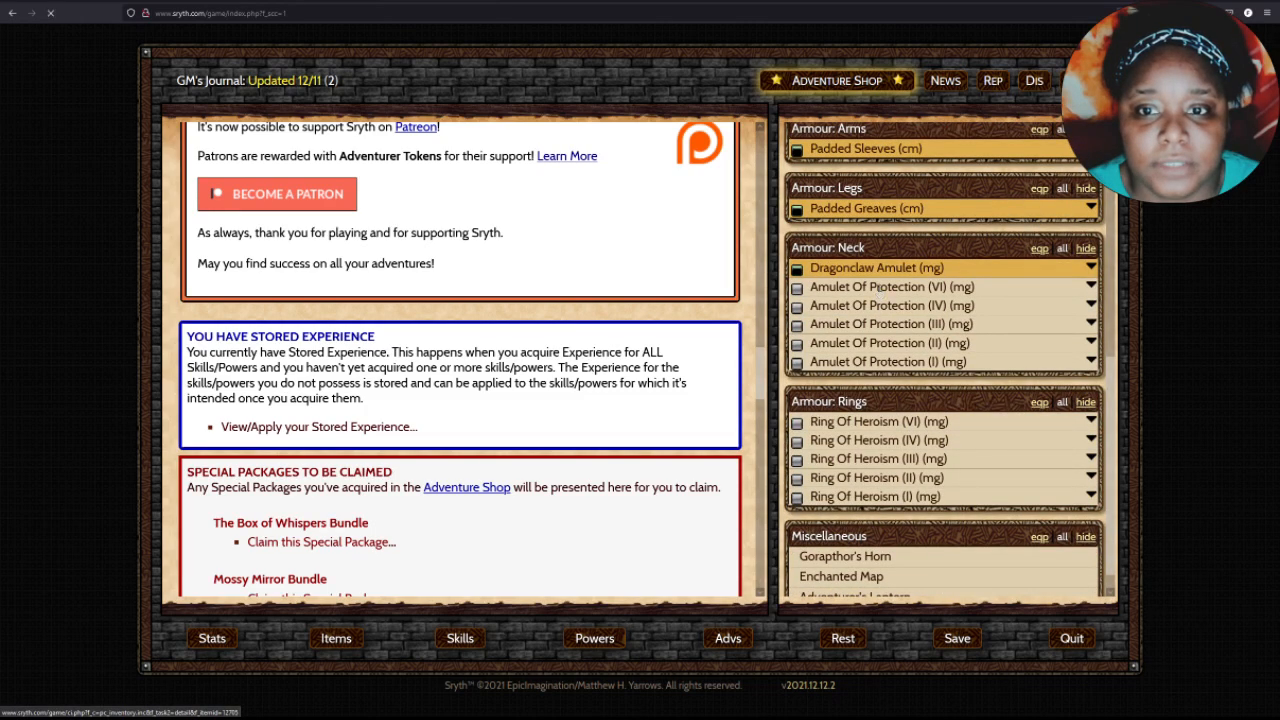
click(890, 288)
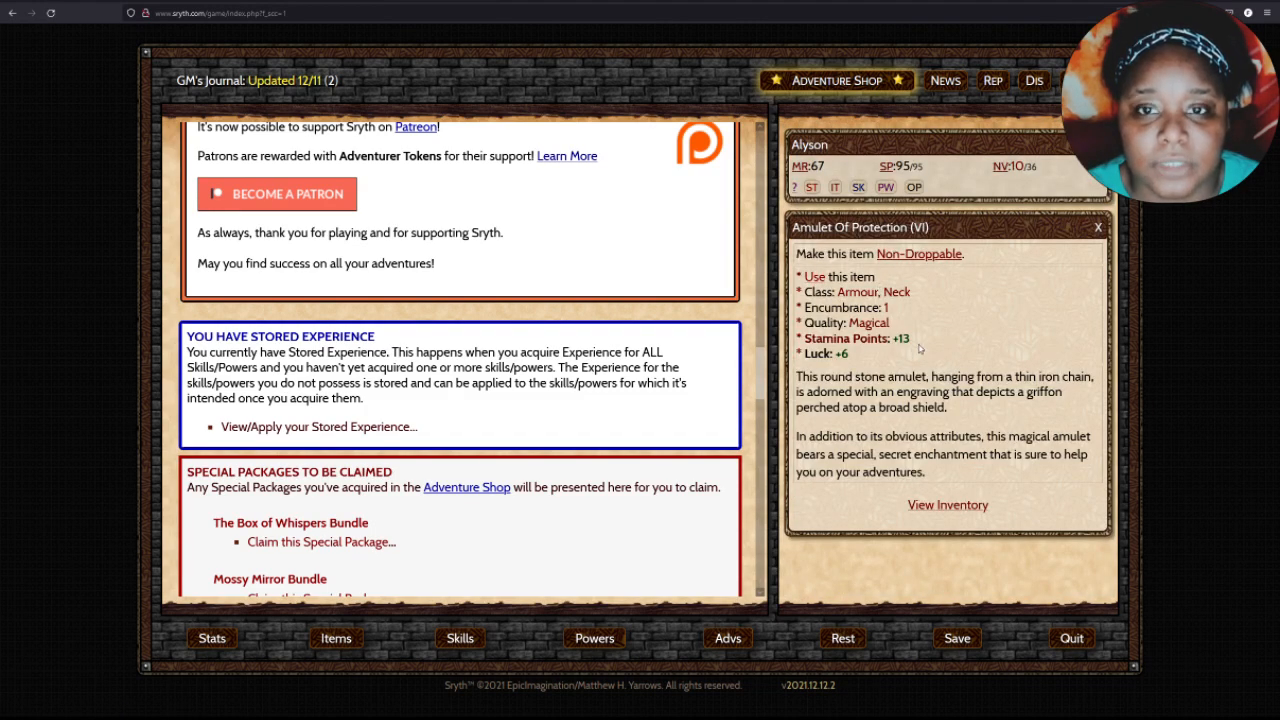
click(1096, 228)
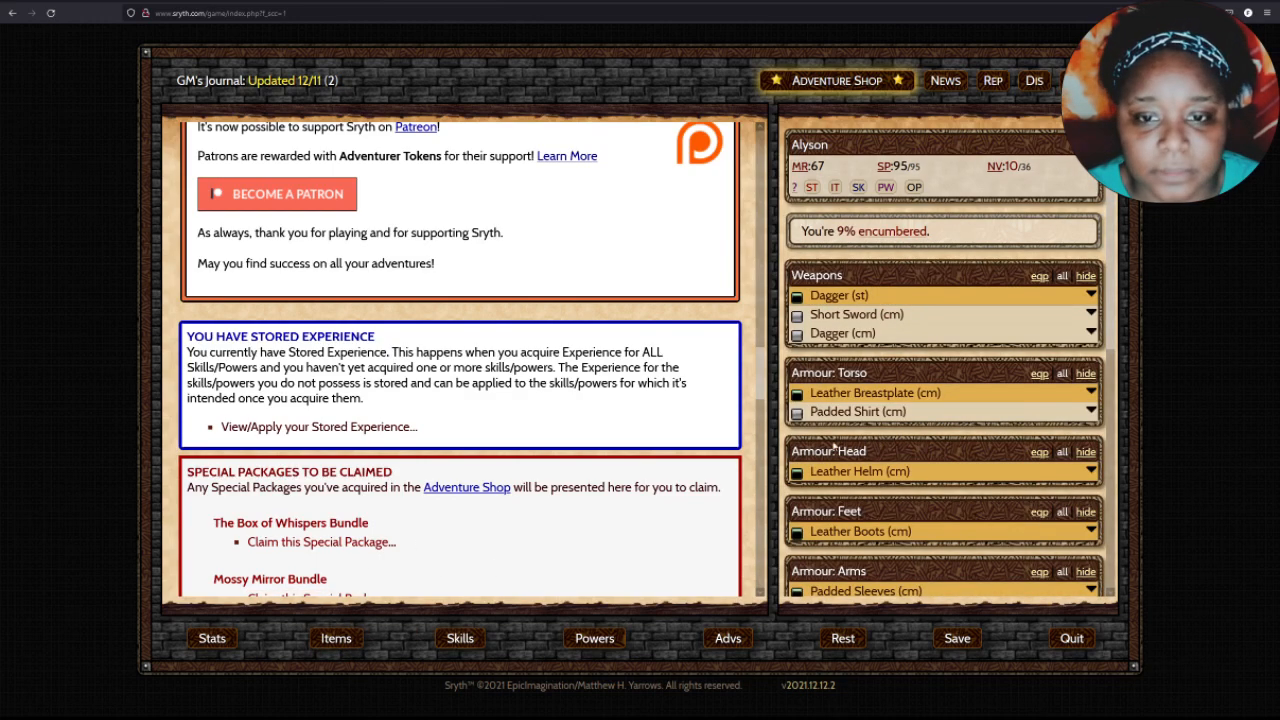
Equip the Ring of Heroism (VI), raising Melee Rating to 73 and Stamina to 101.
scroll(down, 3)
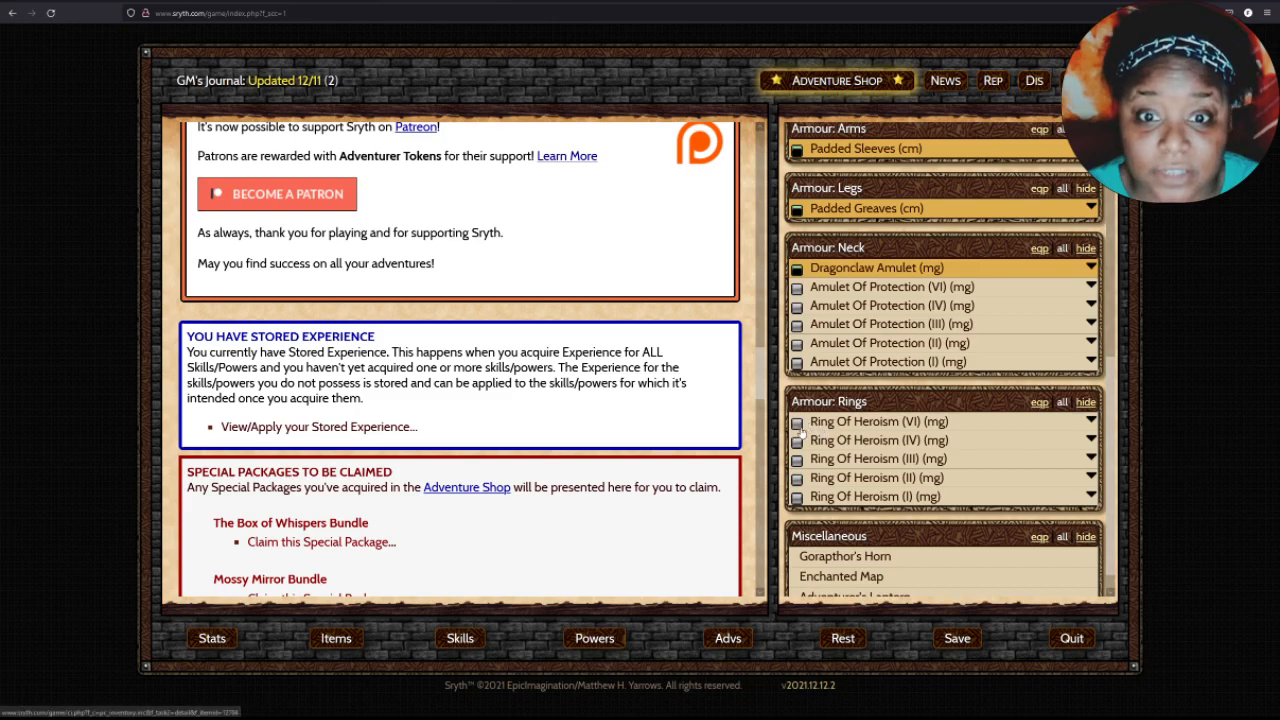
click(876, 420)
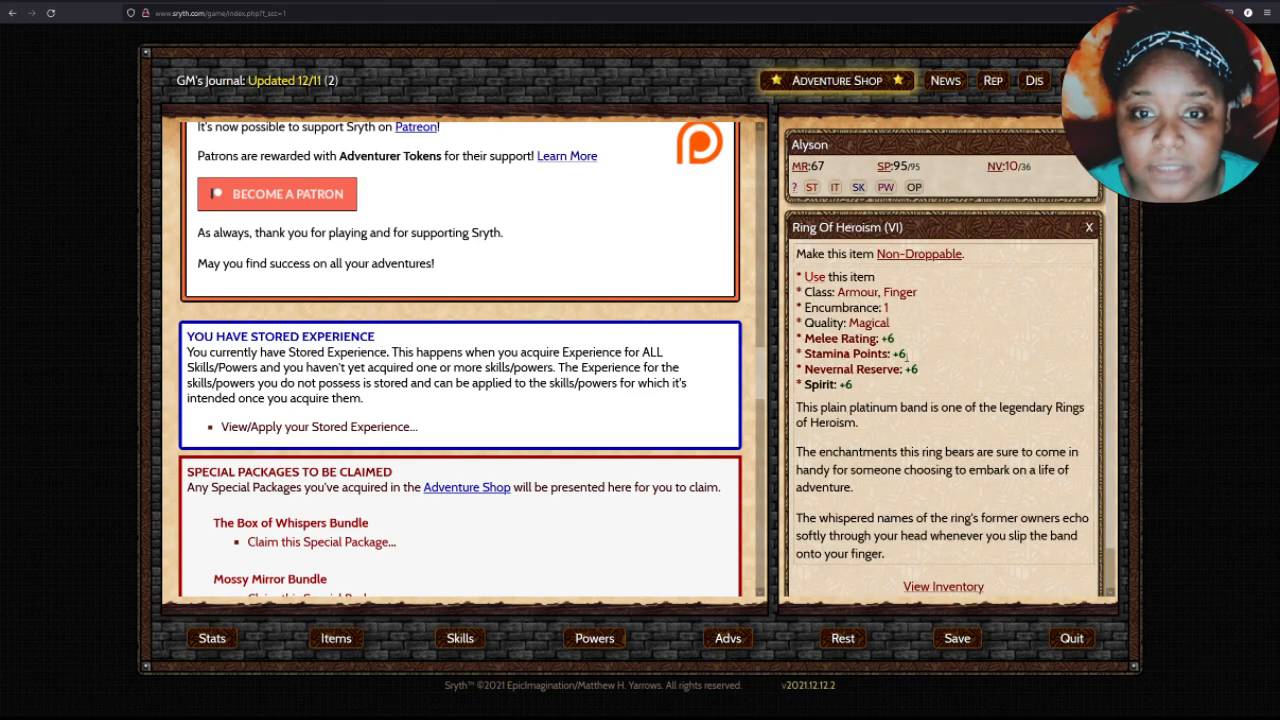
mouse_move(460, 552)
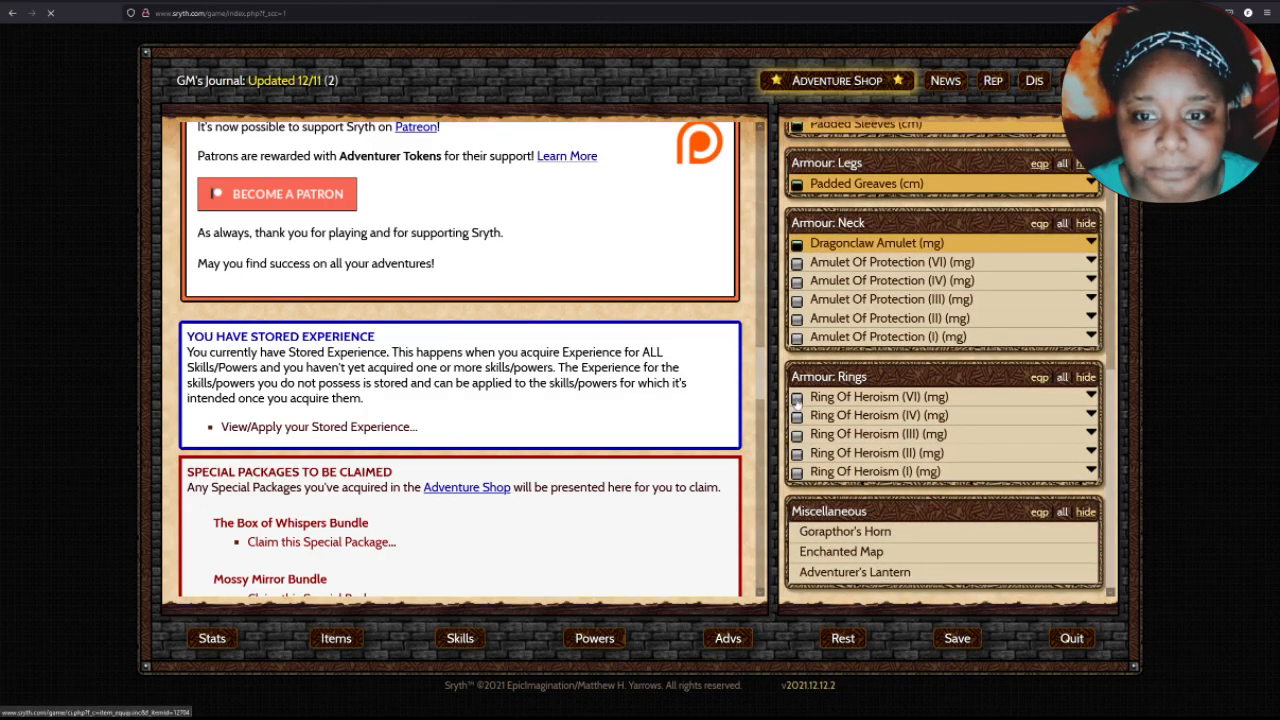
click(878, 414)
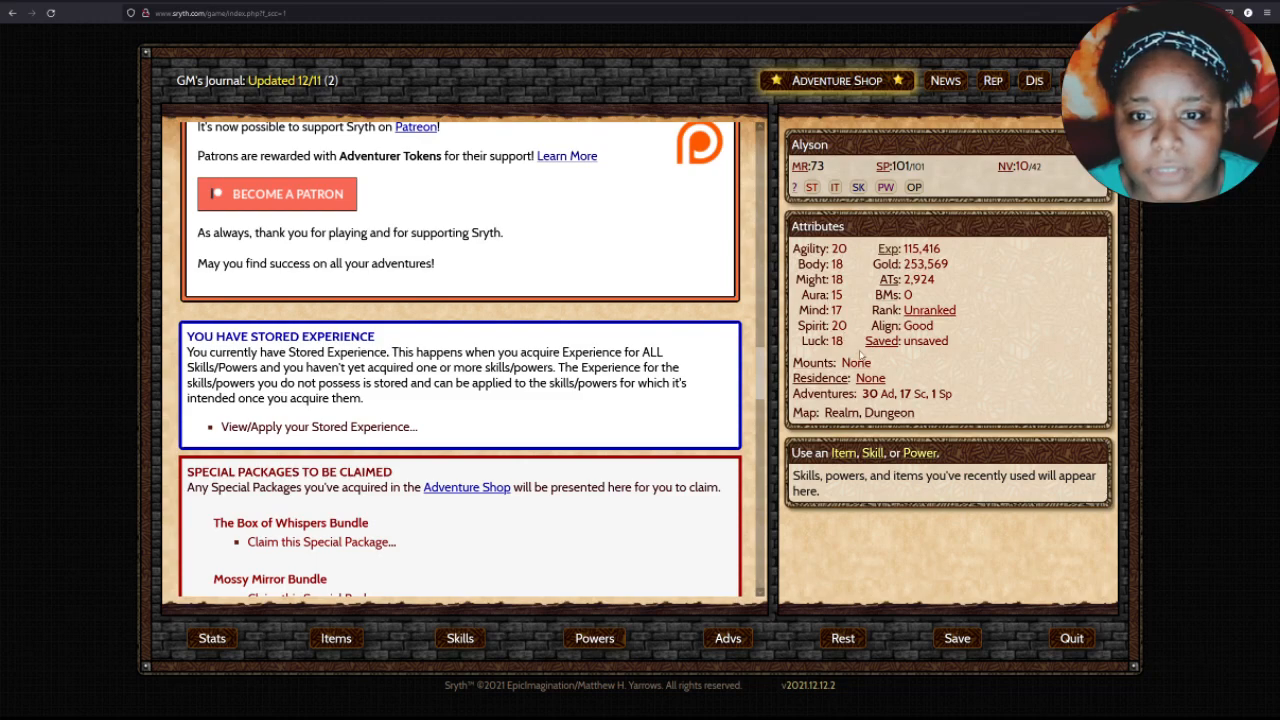
mouse_move(898, 378)
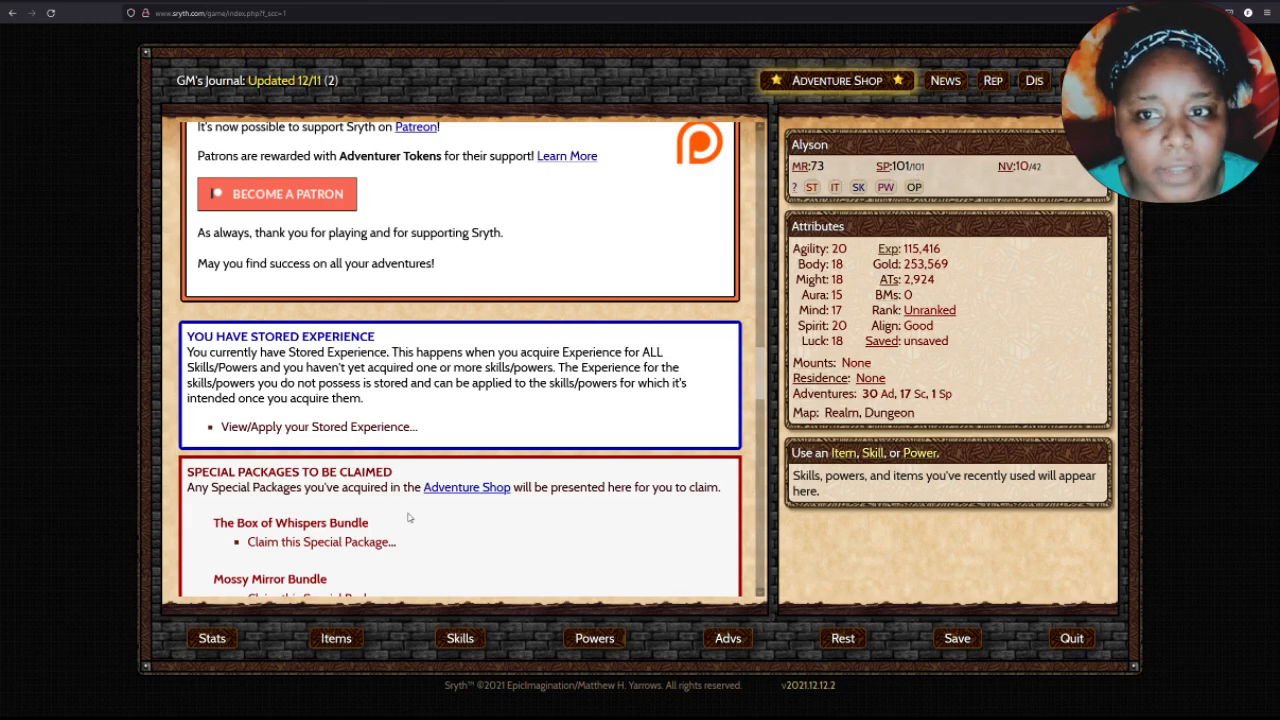
From the Items page, claim the Box of Whispers Bundle for 400 Adventurer Tokens and the box.
click(336, 638)
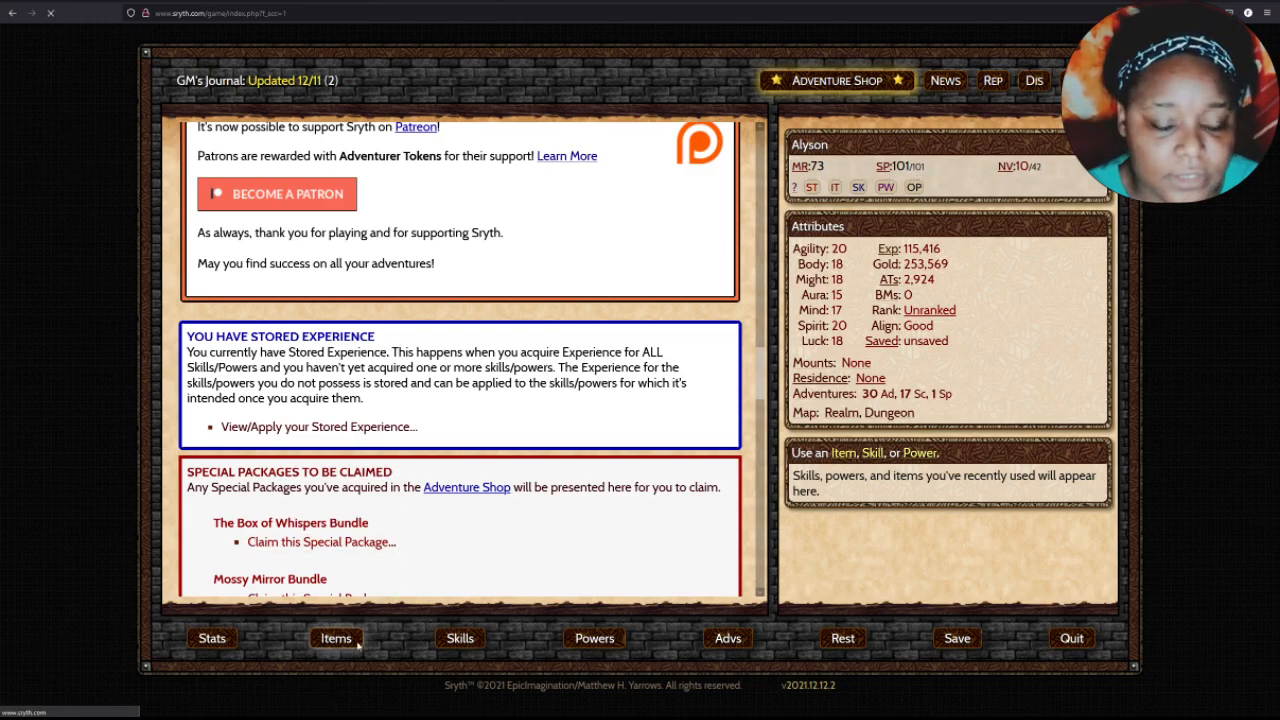
click(336, 638)
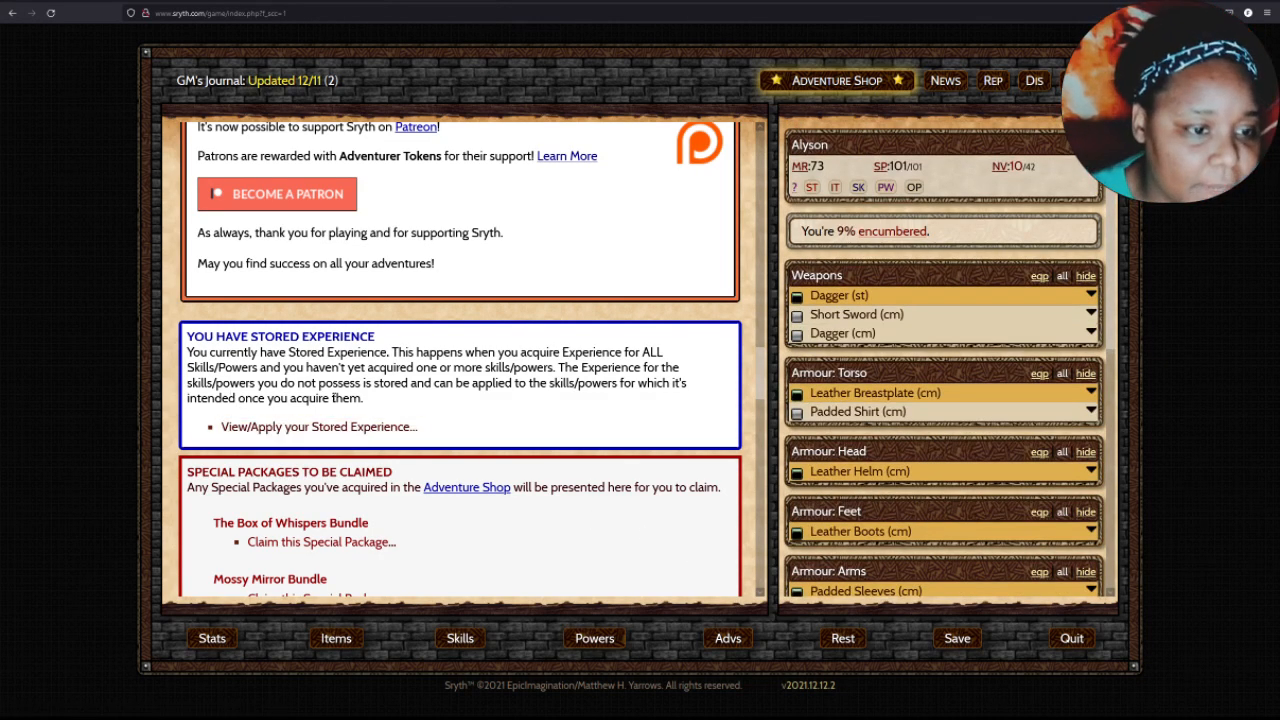
click(320, 540)
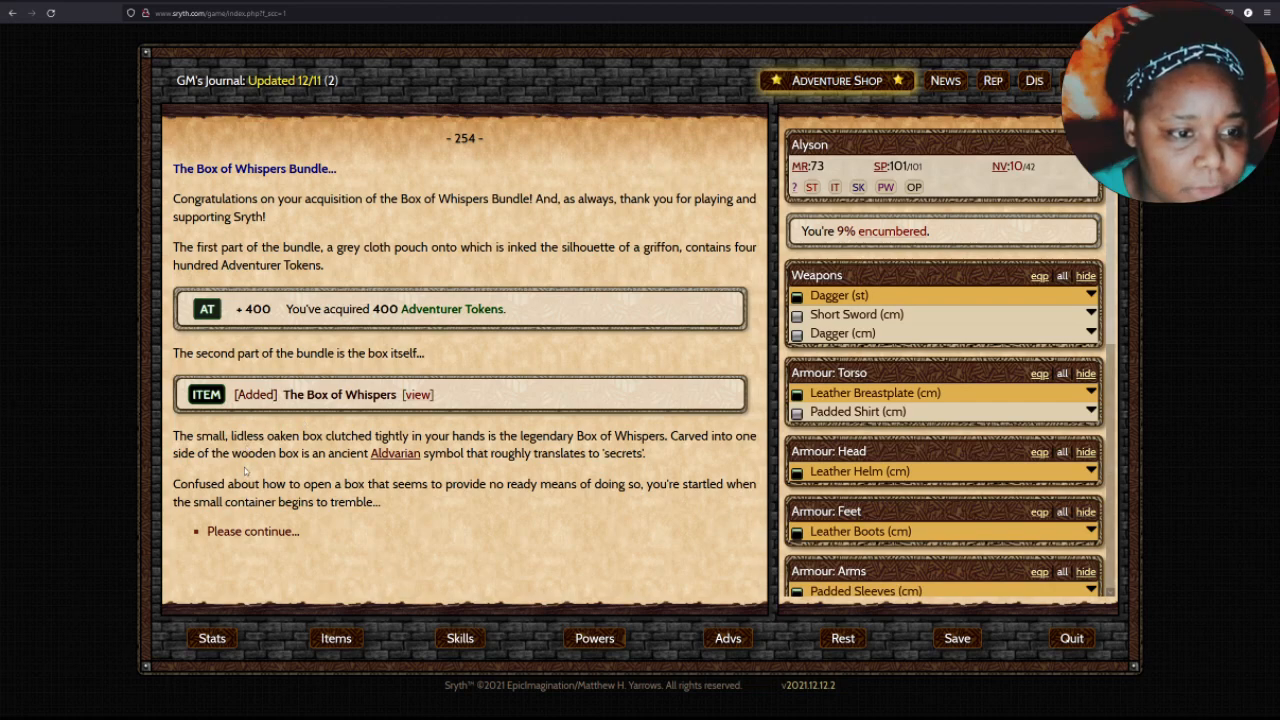
Advance the story as the Box of Whispers opens and the voice offers its choices.
click(252, 532)
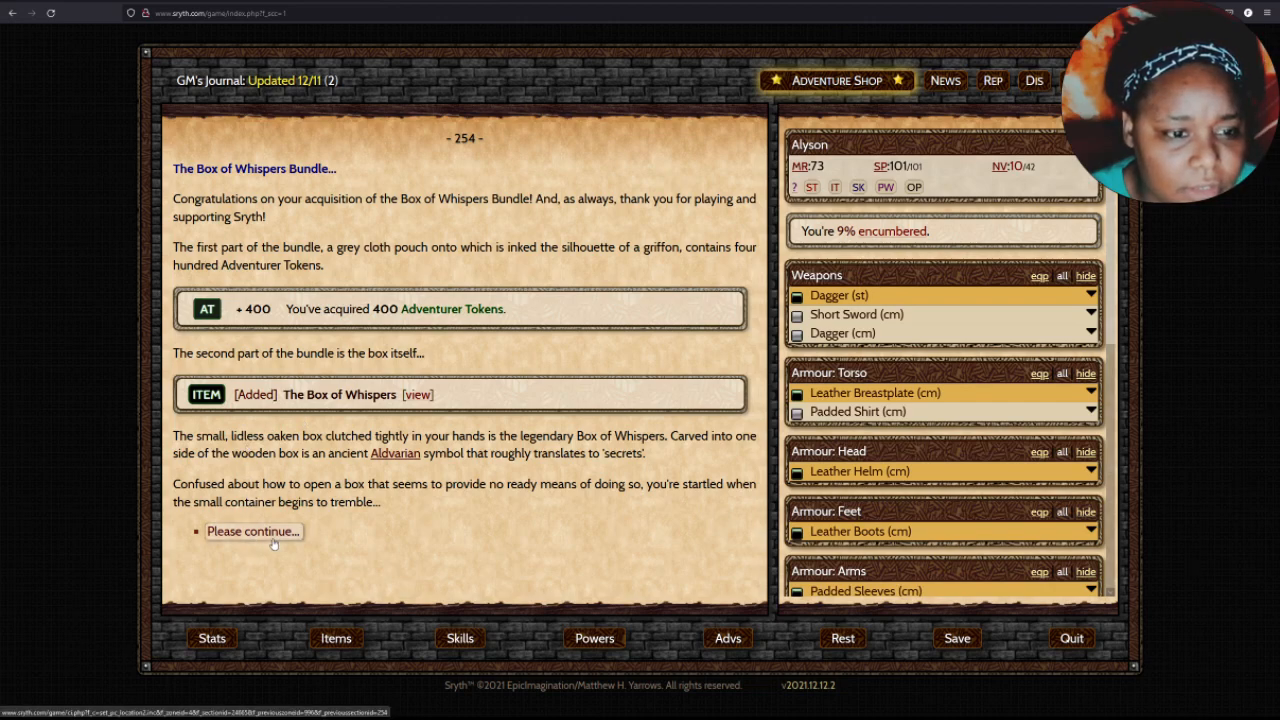
click(252, 532)
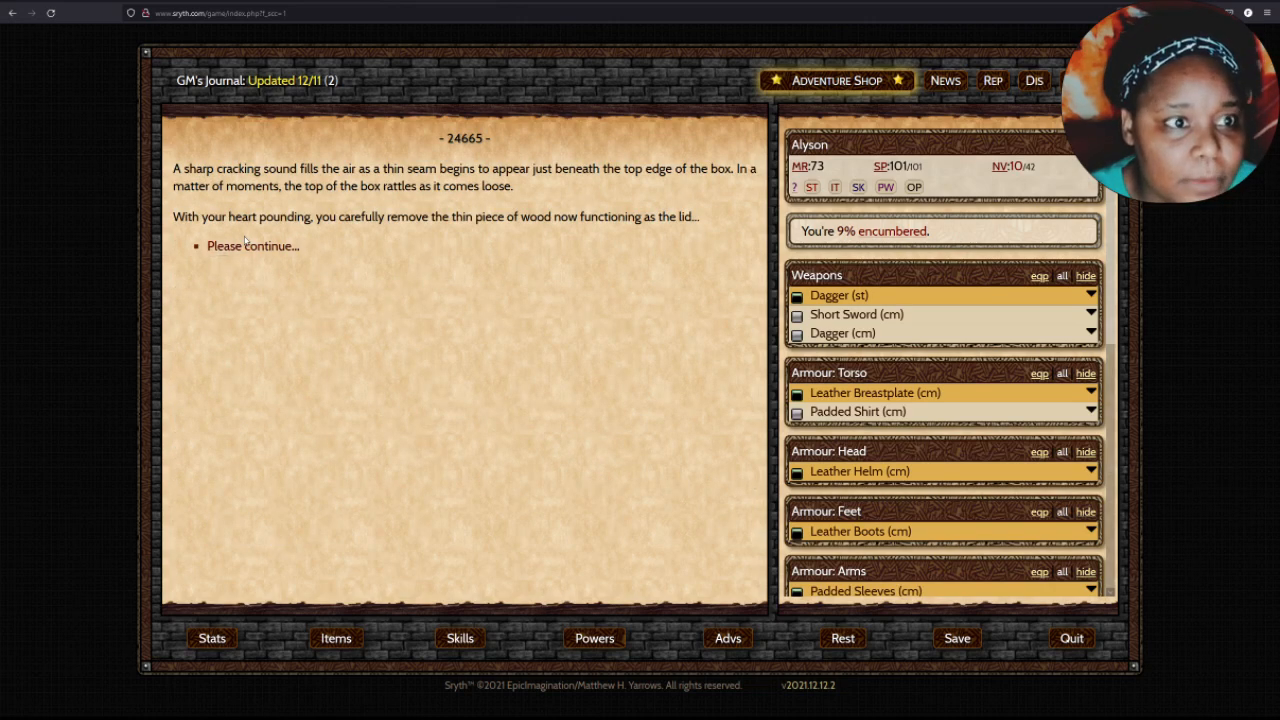
click(252, 246)
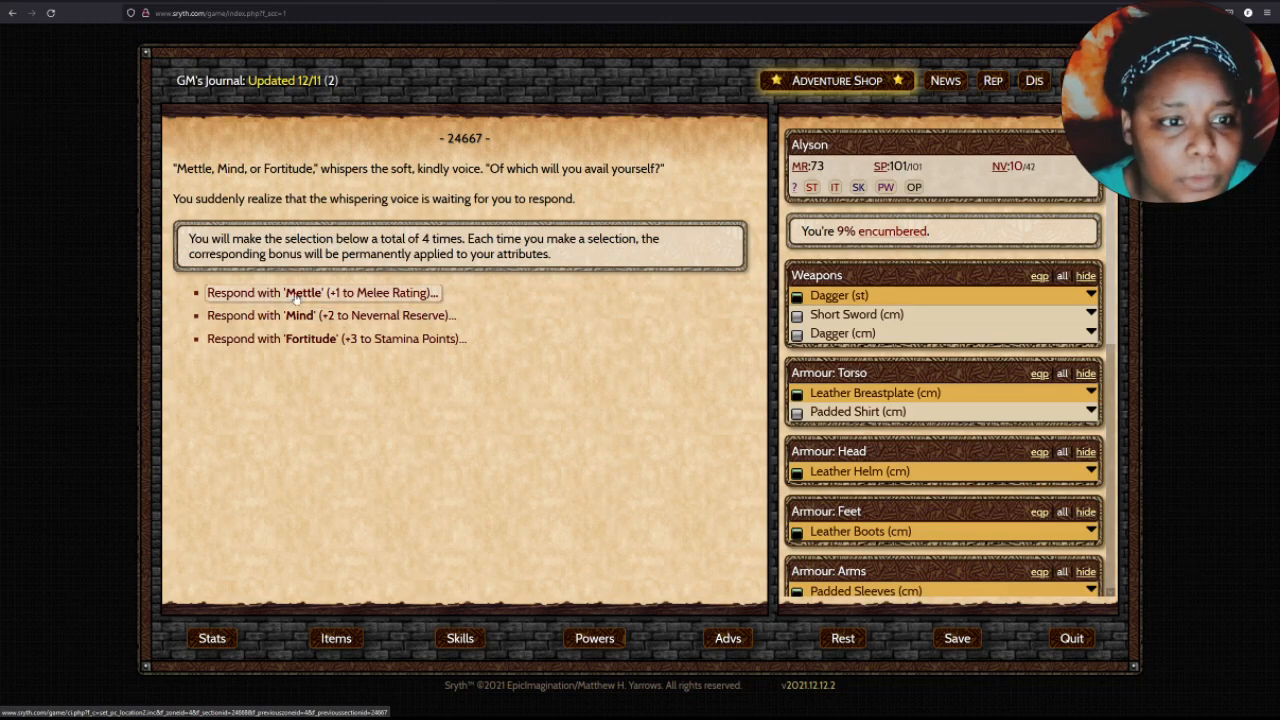
Choose the attribute bonuses, ending with the Fortitude Stamina Points option, and continue.
click(320, 292)
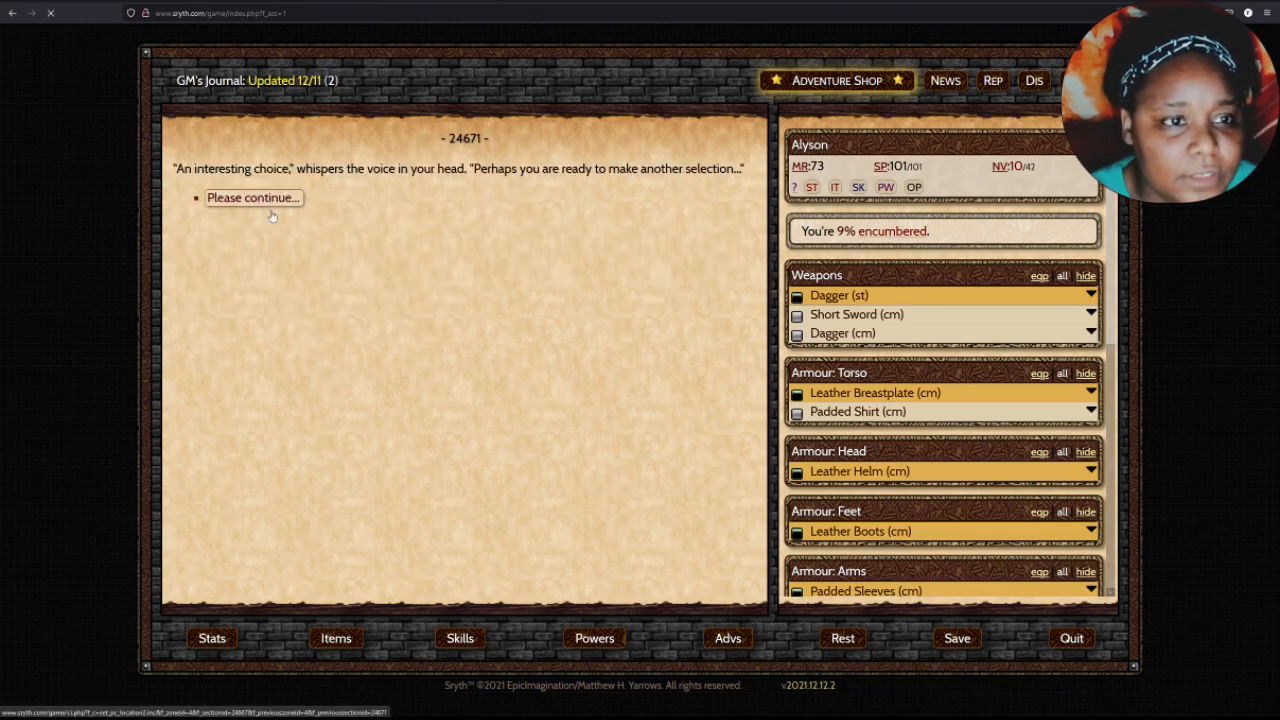
click(252, 198)
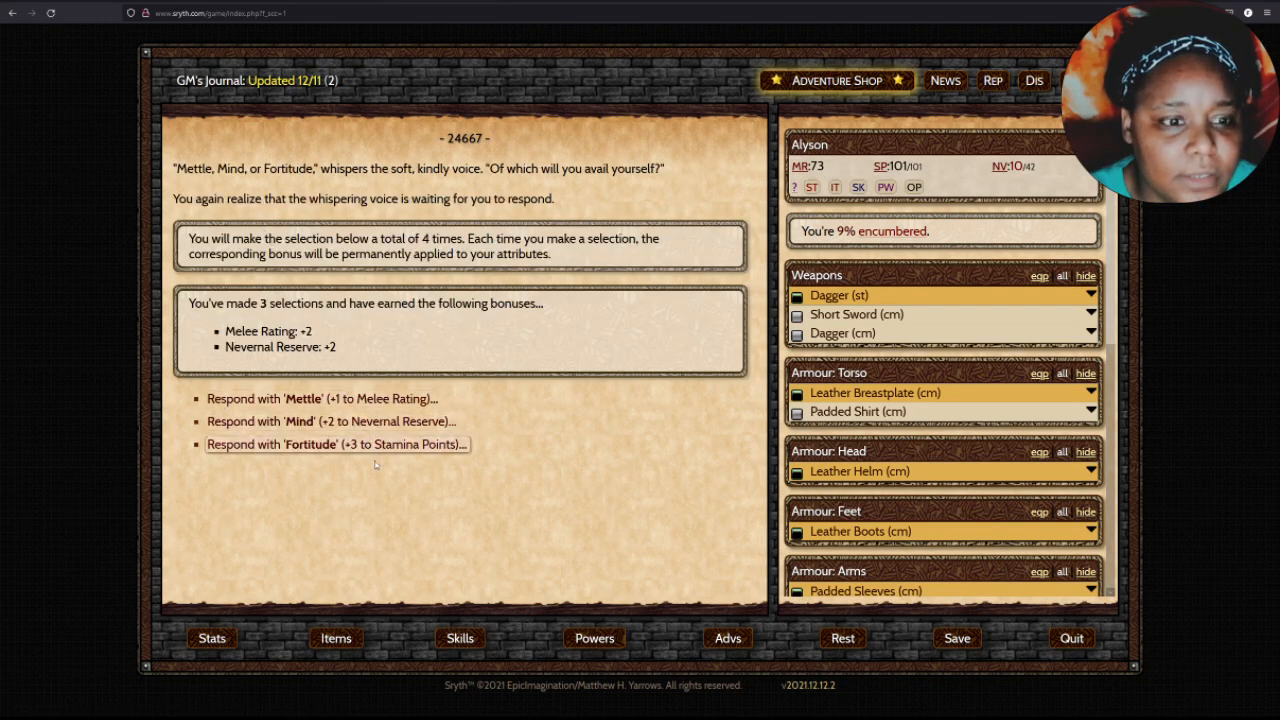
click(328, 444)
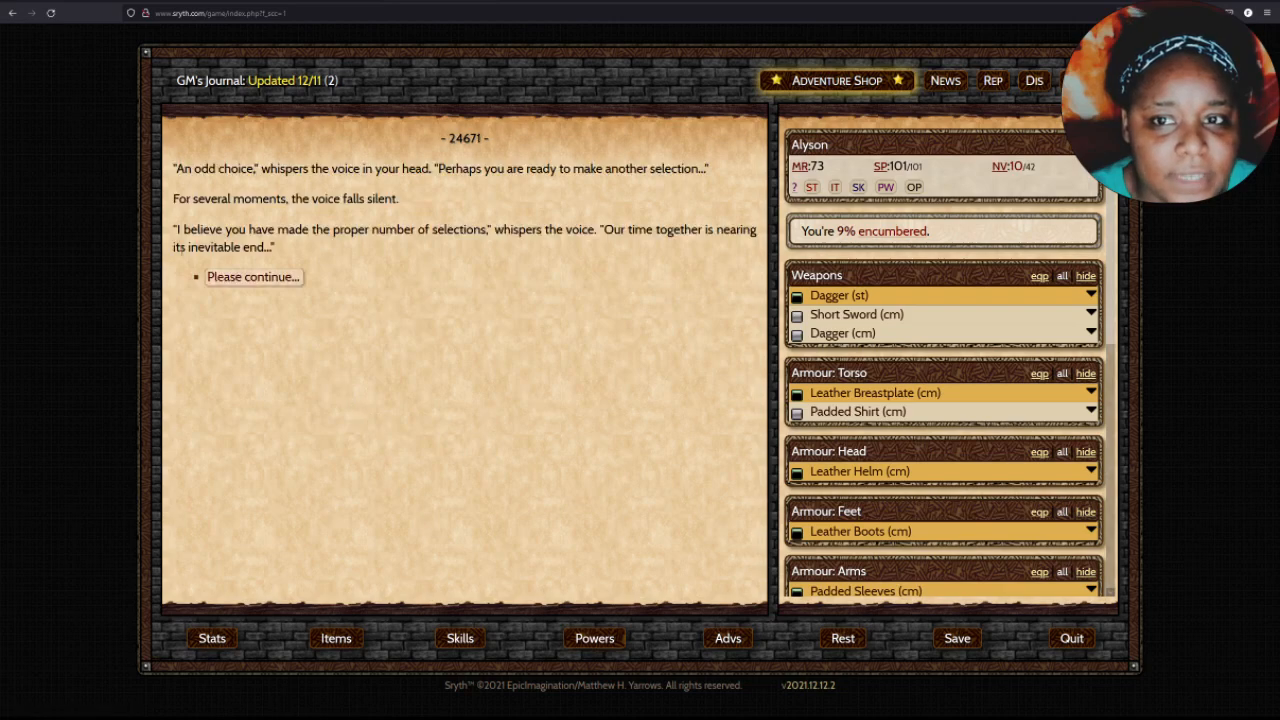
click(252, 276)
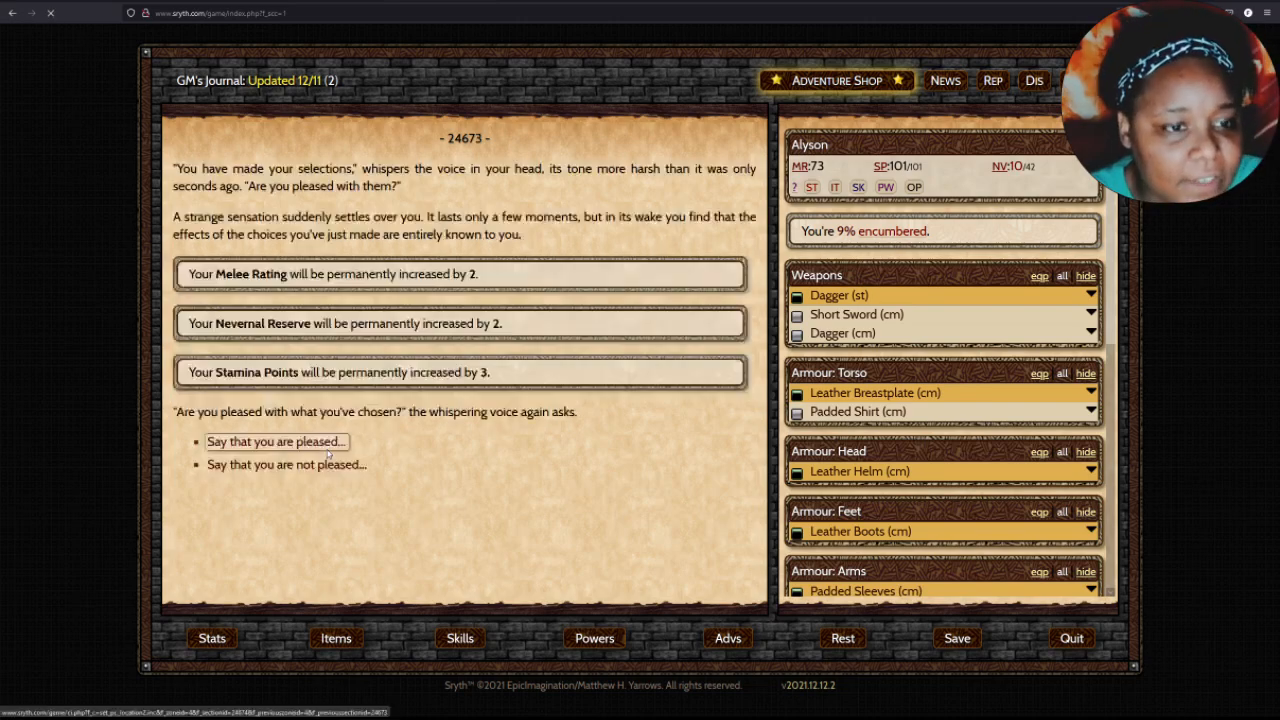
Say she is pleased with the choices, making the bonuses permanent and gaining 16,384 experience.
click(276, 442)
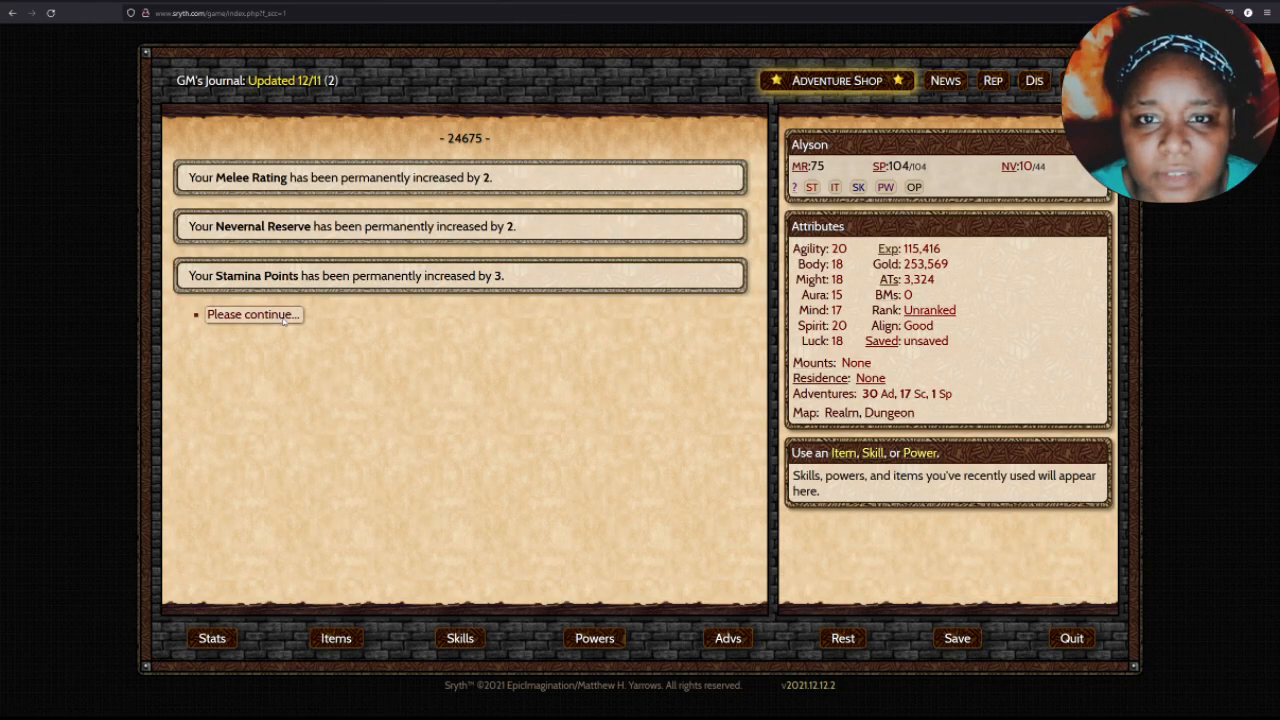
click(252, 314)
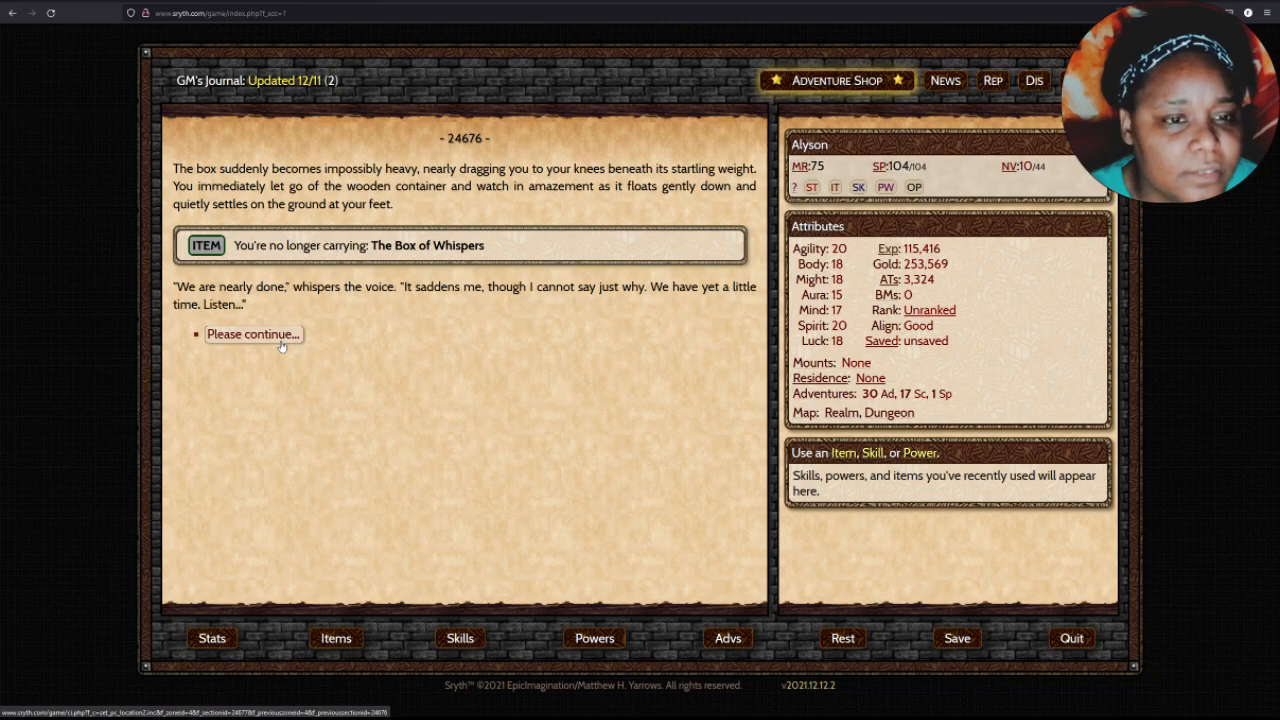
click(254, 332)
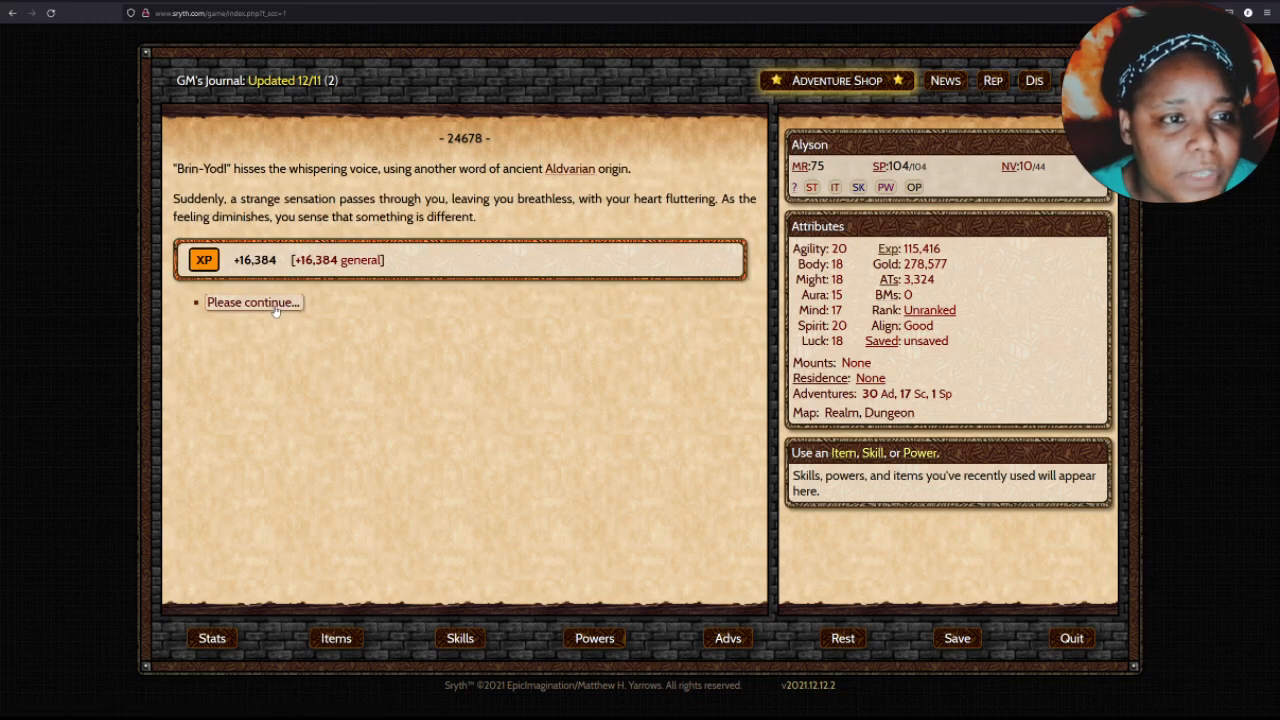
click(252, 302)
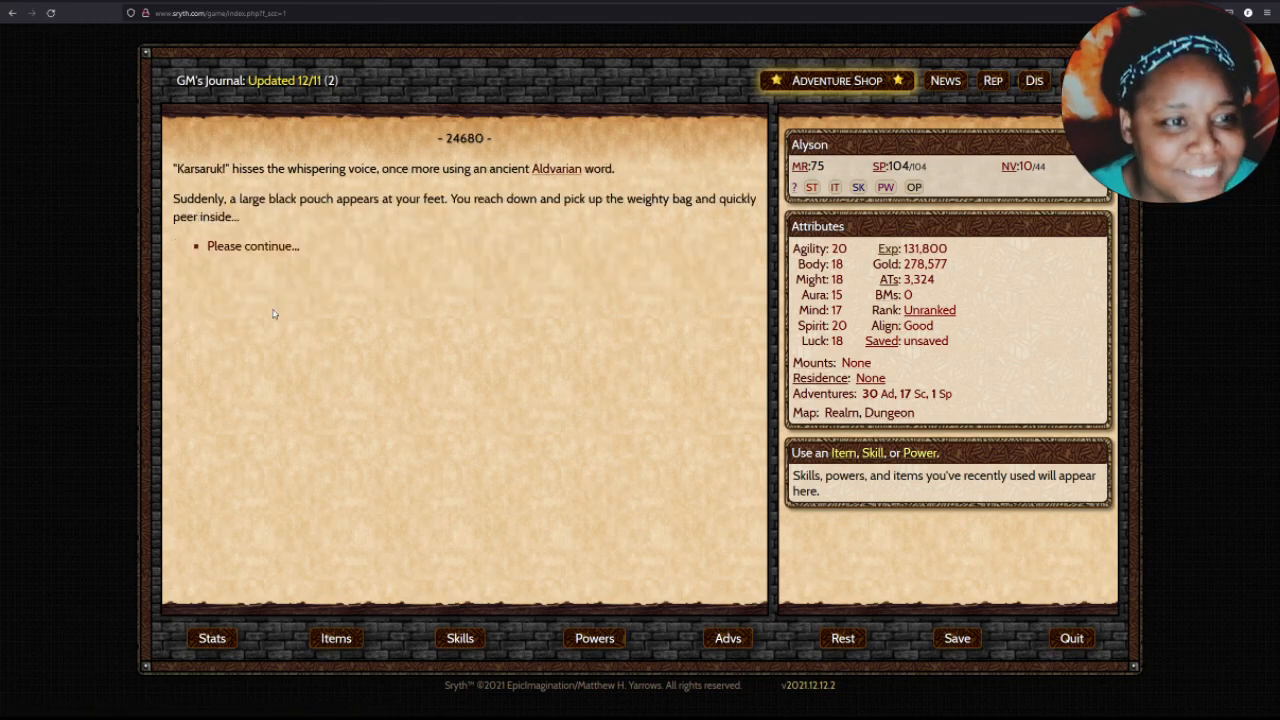
Look inside the black pouch for 100 Adventurer Tokens and continue to the amulet-or-ring offer.
click(252, 246)
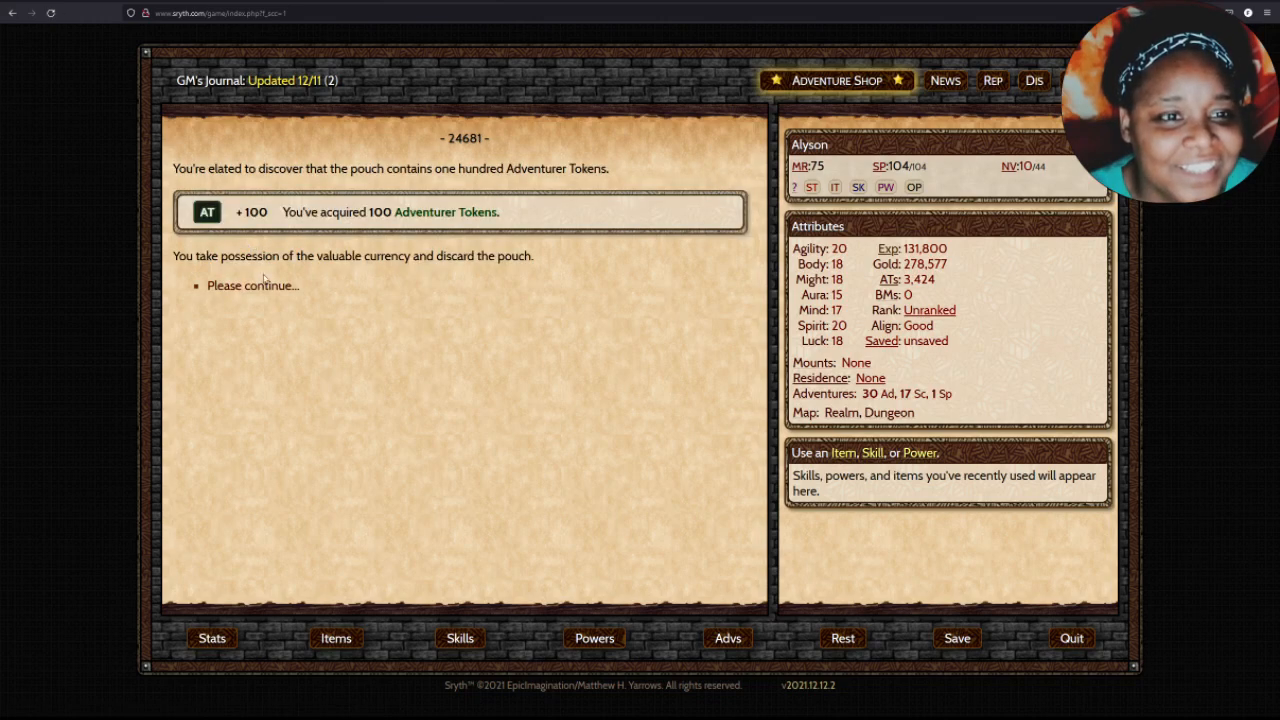
click(252, 284)
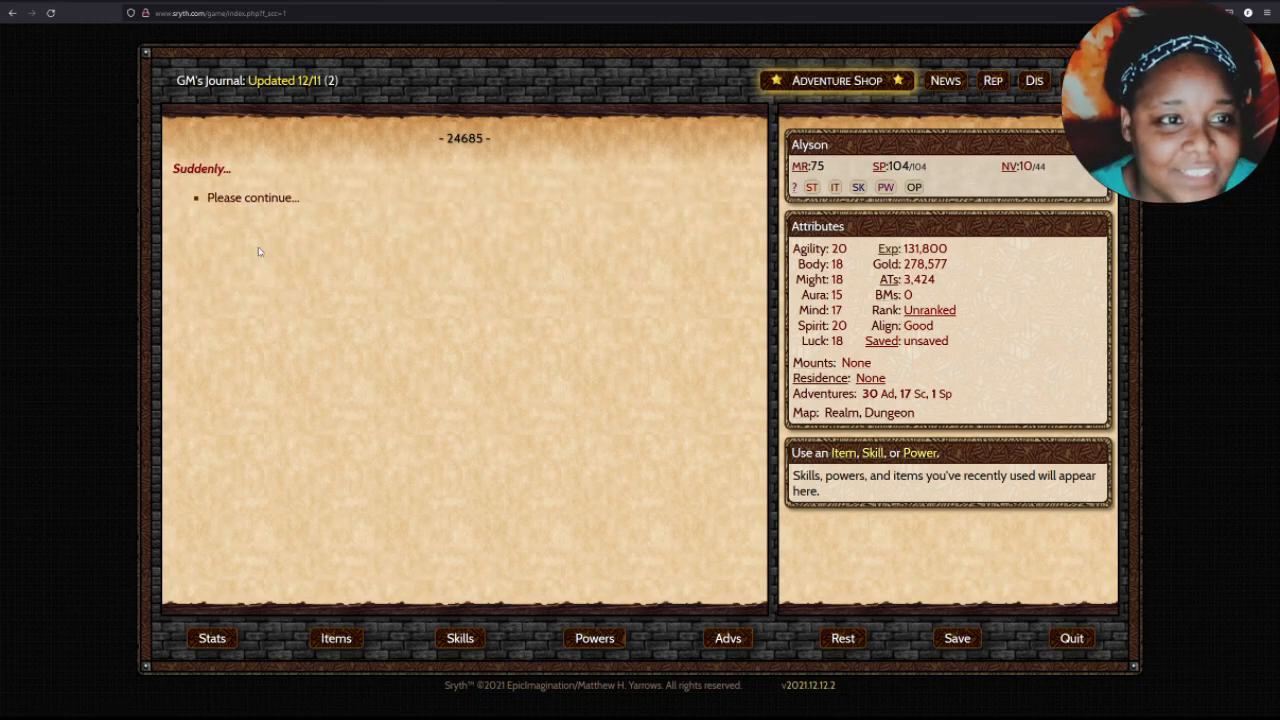
click(252, 198)
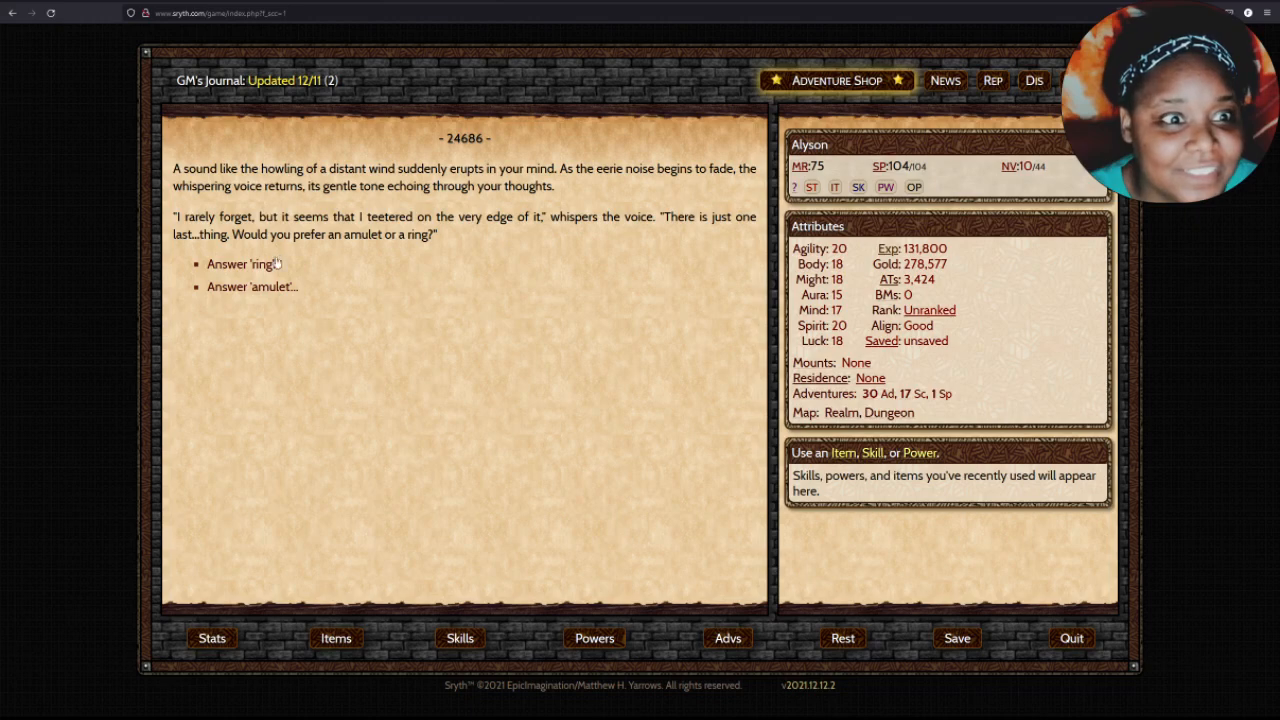
click(240, 264)
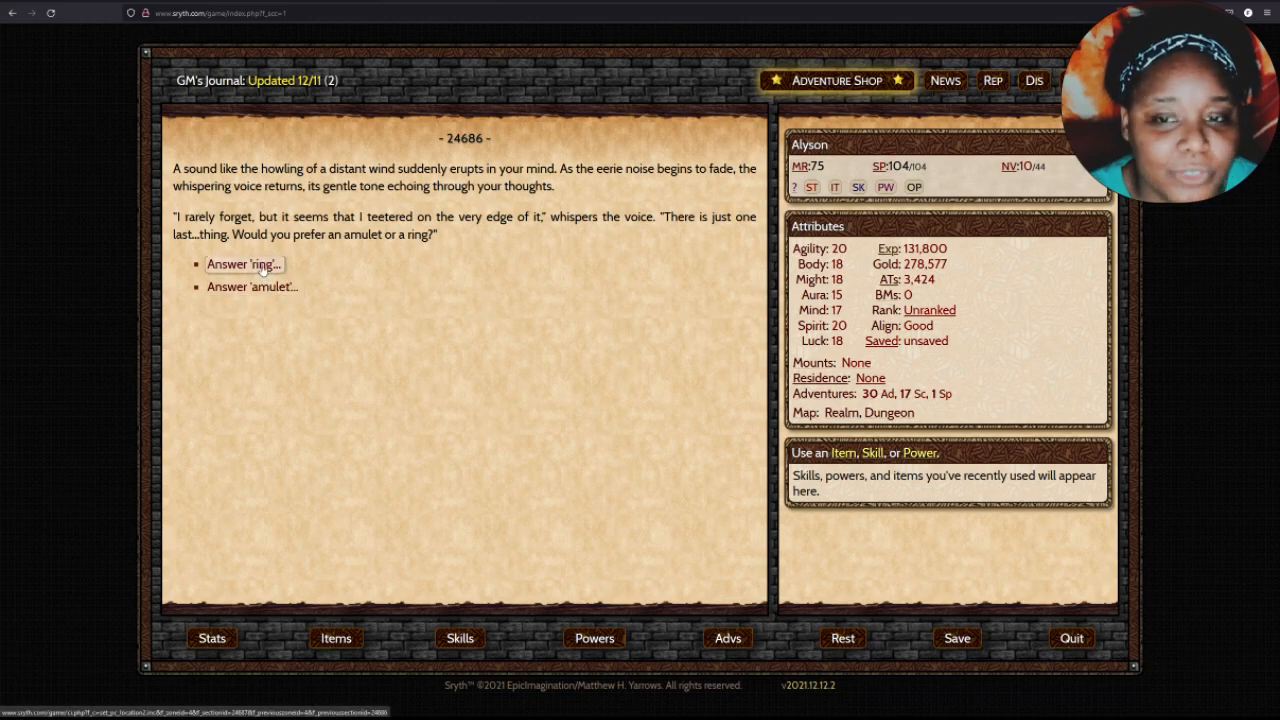
Answer 'ring' and view the Whispering Ring's details.
click(244, 264)
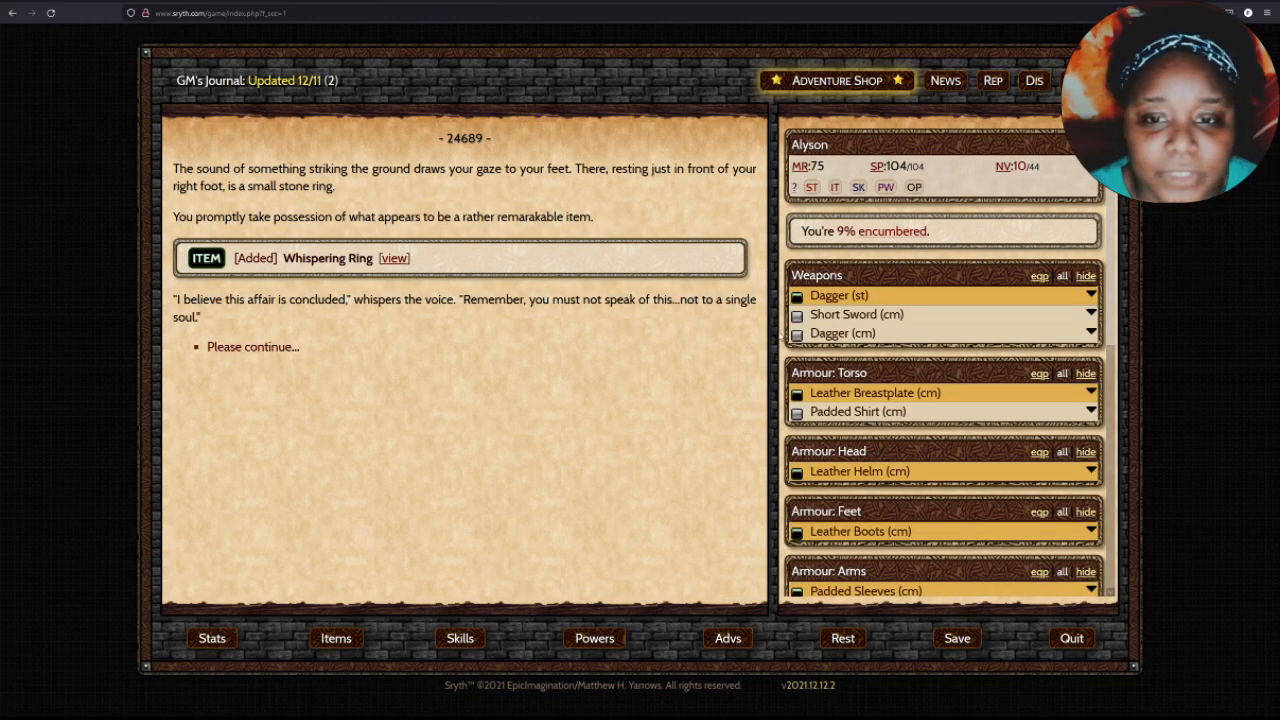
click(394, 258)
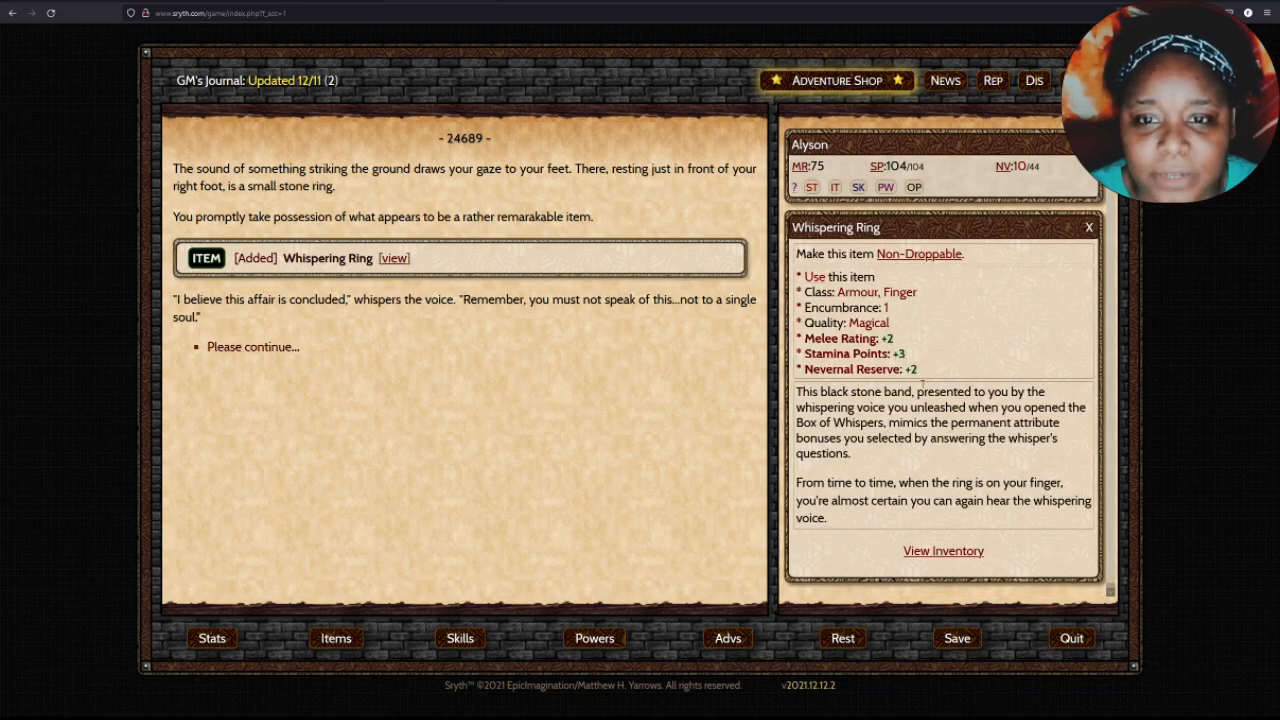
Finish the Box of Whispers story and return to the Hawklor hall page.
click(252, 346)
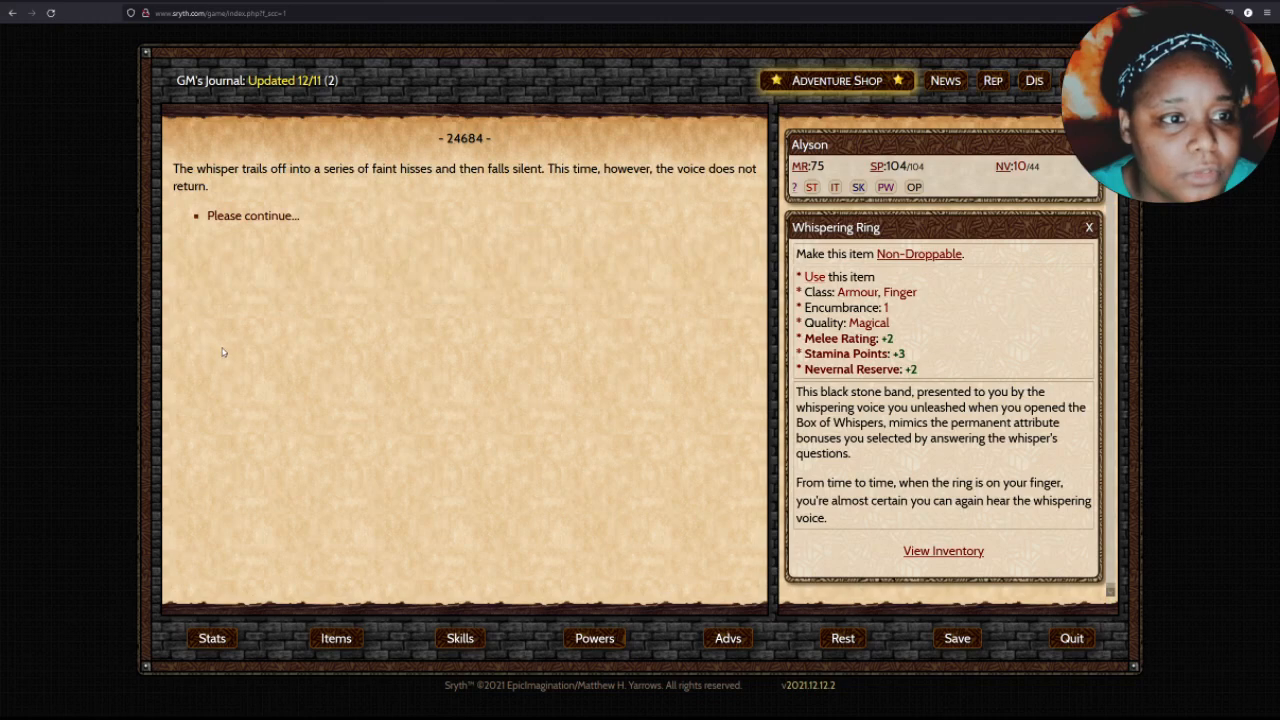
click(252, 216)
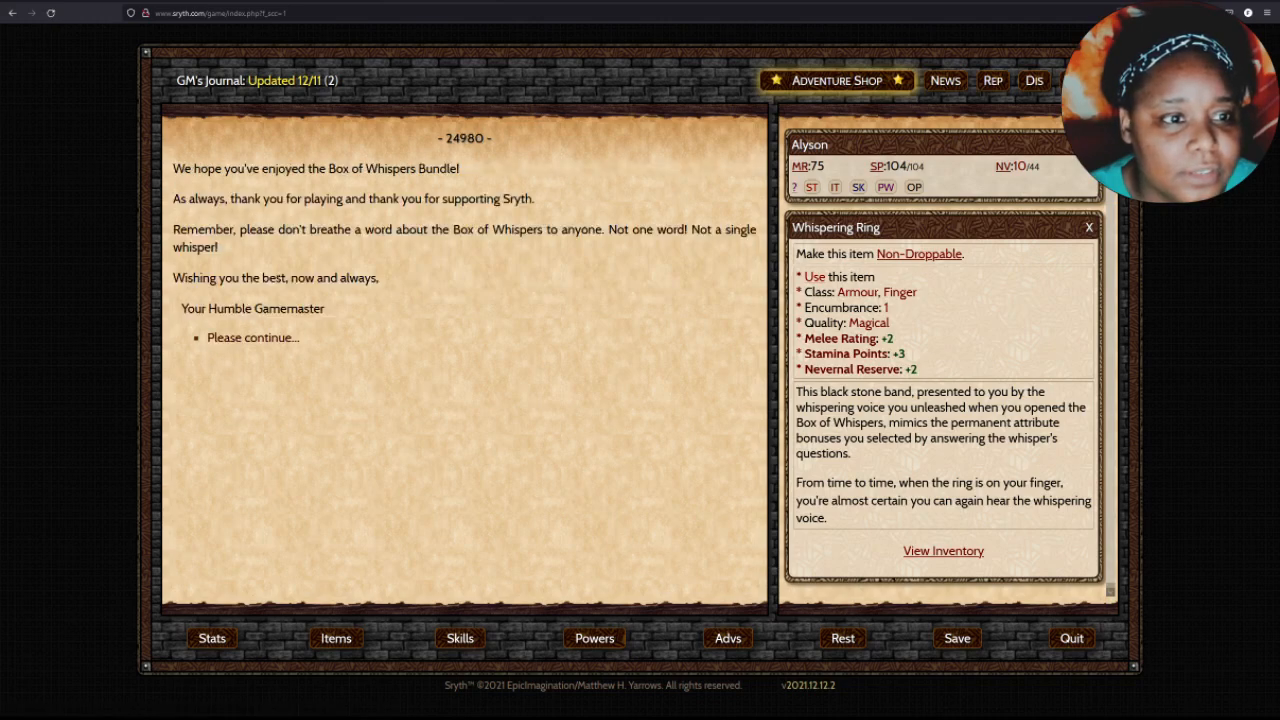
click(252, 336)
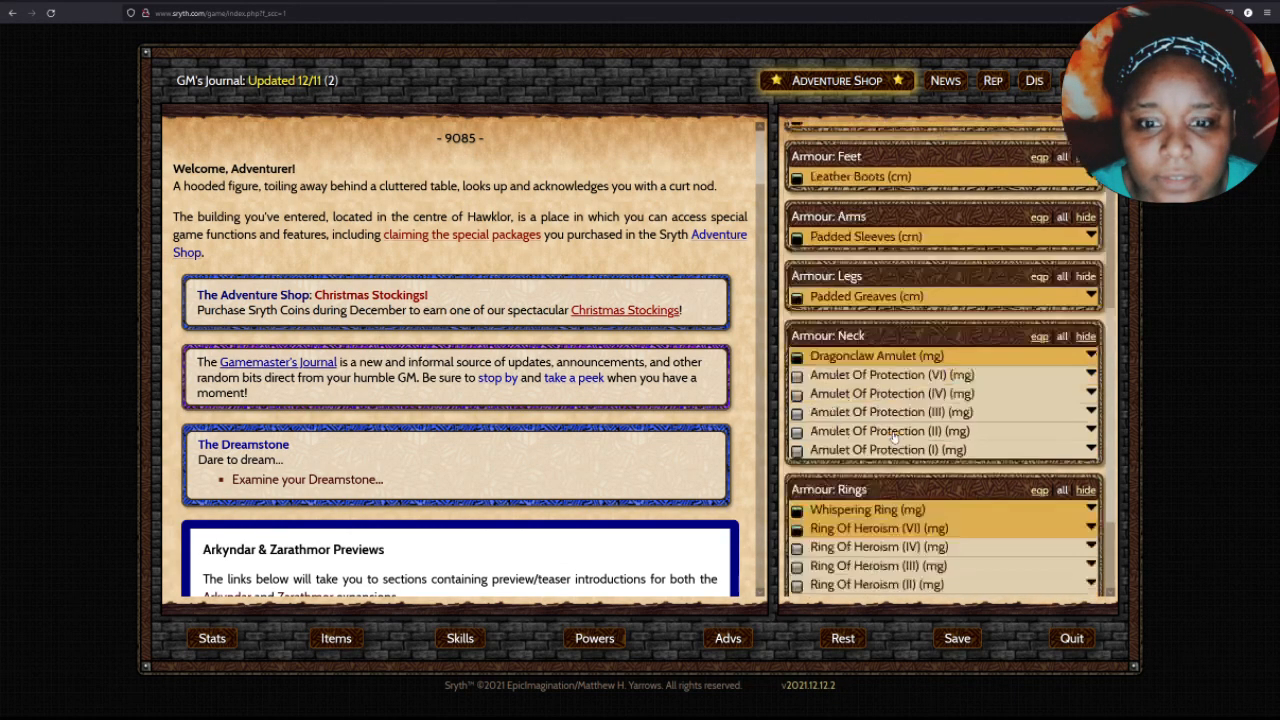
scroll(down, 3)
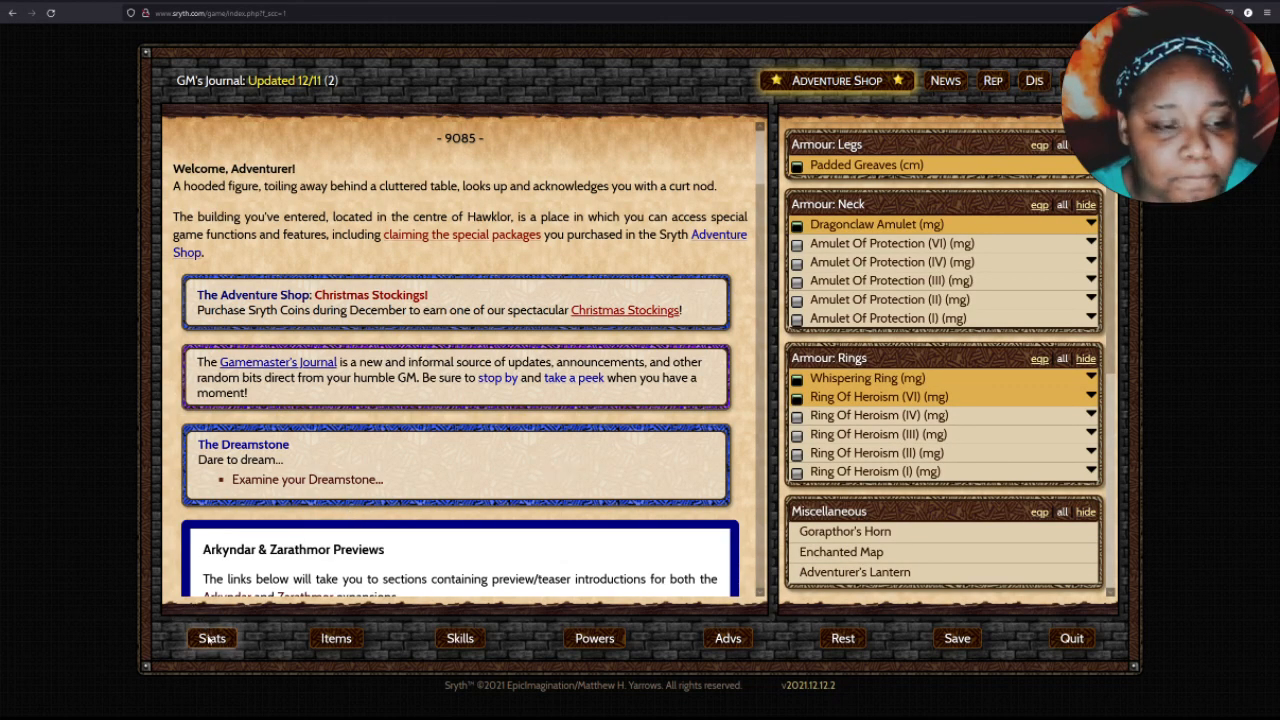
From the Stats page's Special Packages list, claim the Mossy Mirror Bundle.
click(212, 638)
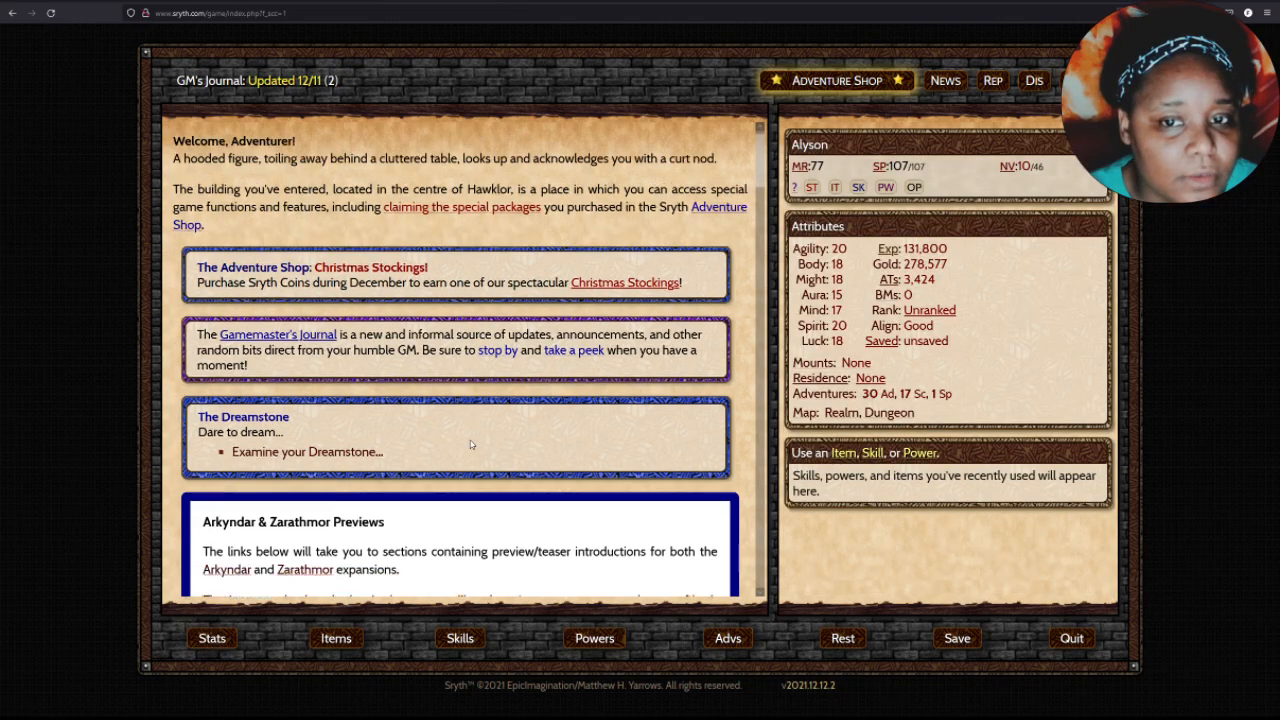
scroll(down, 3)
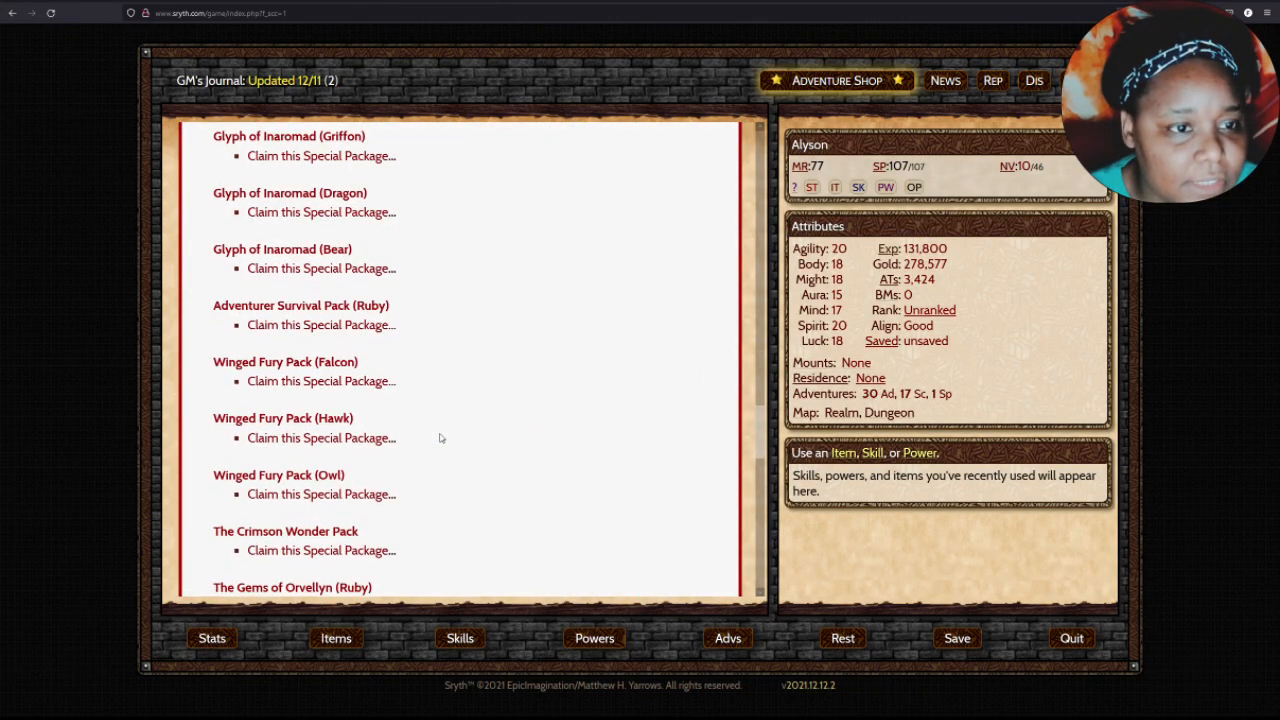
scroll(down, 3)
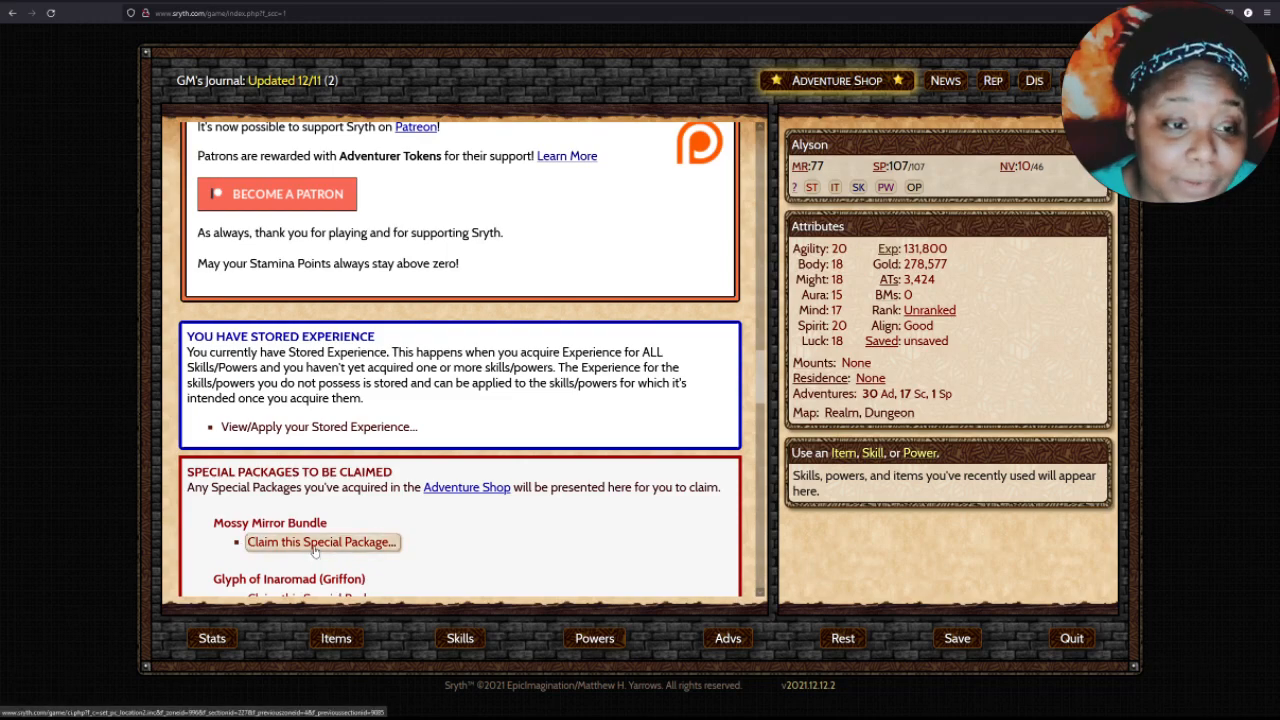
click(322, 542)
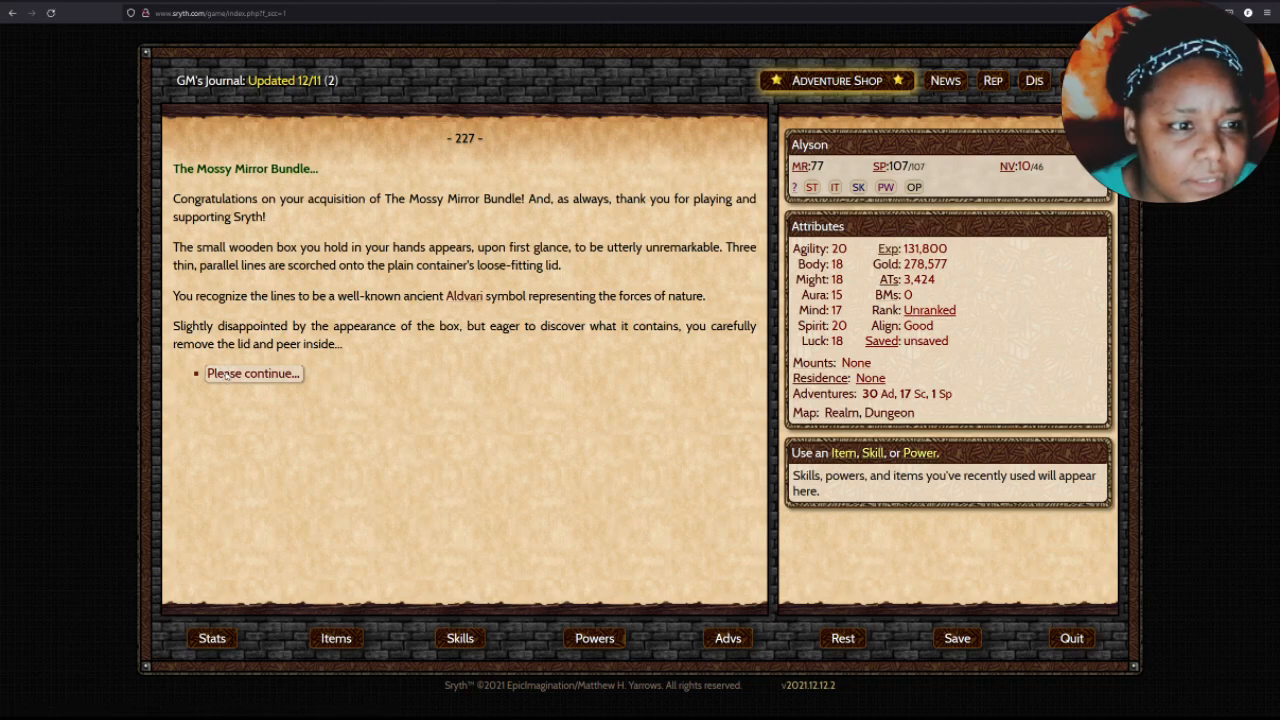
Open the box through to the voice and view the Essence of Arbrenok's details.
click(252, 374)
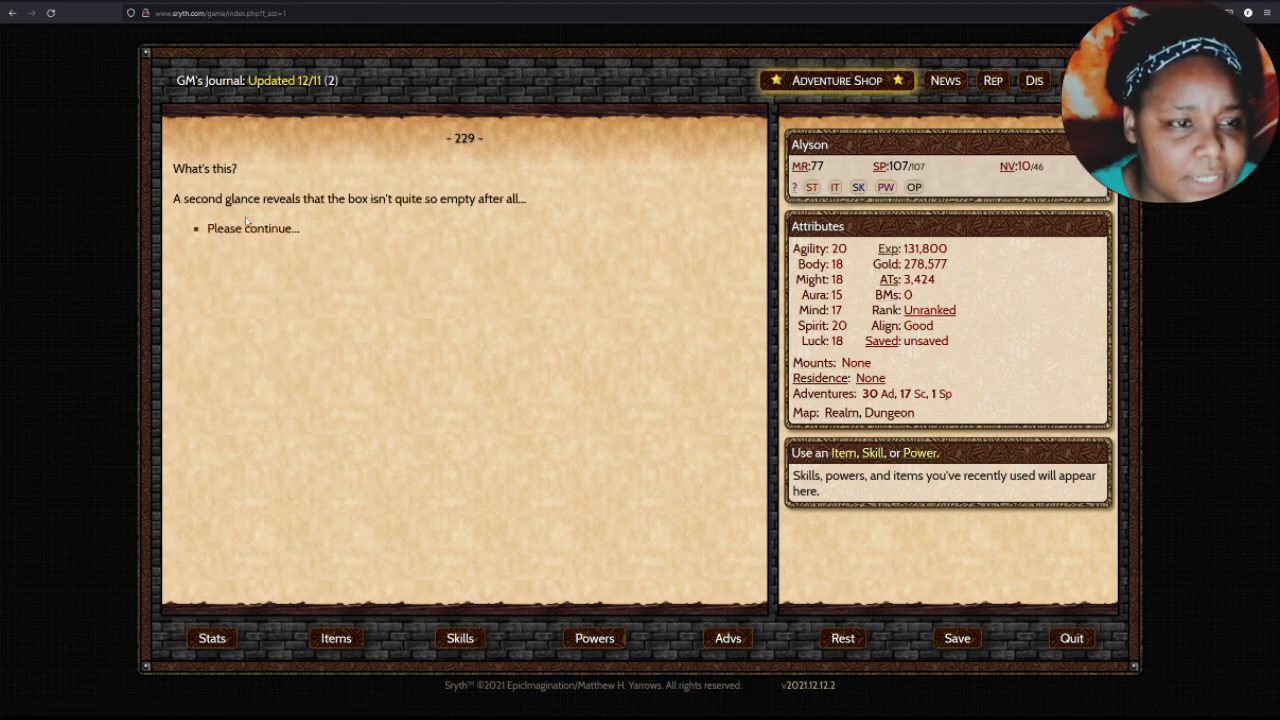
click(252, 228)
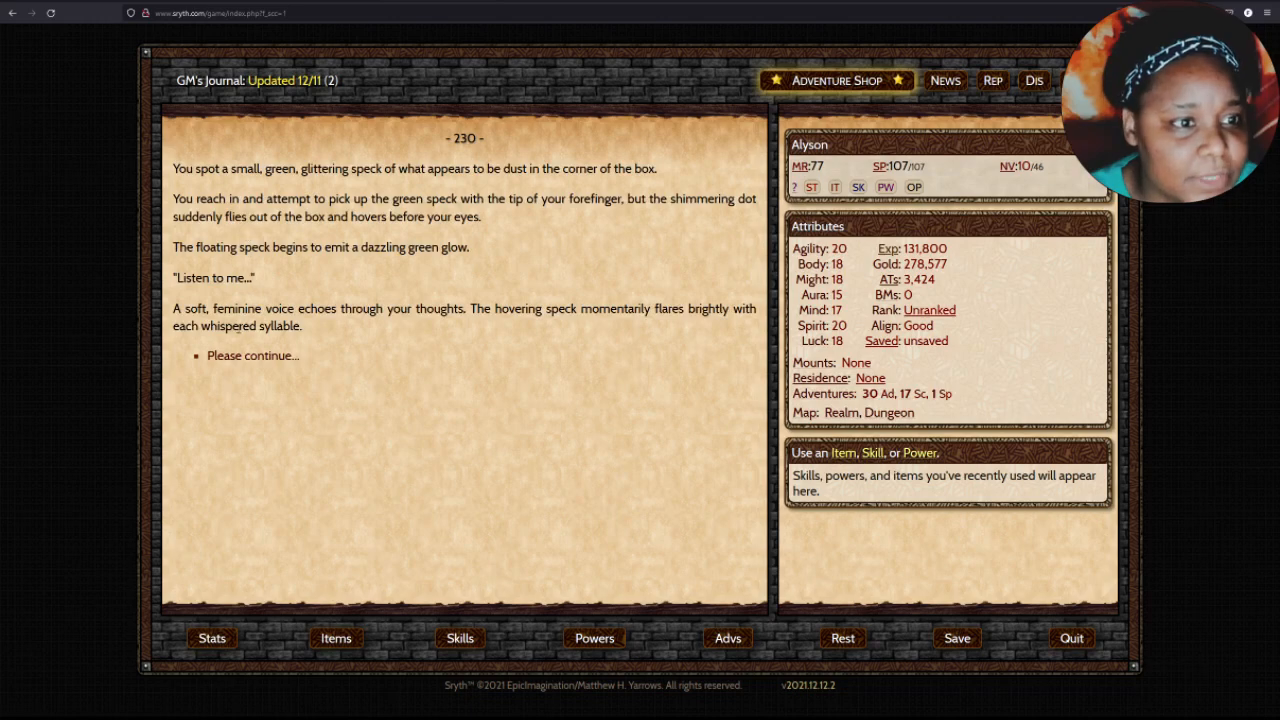
click(252, 356)
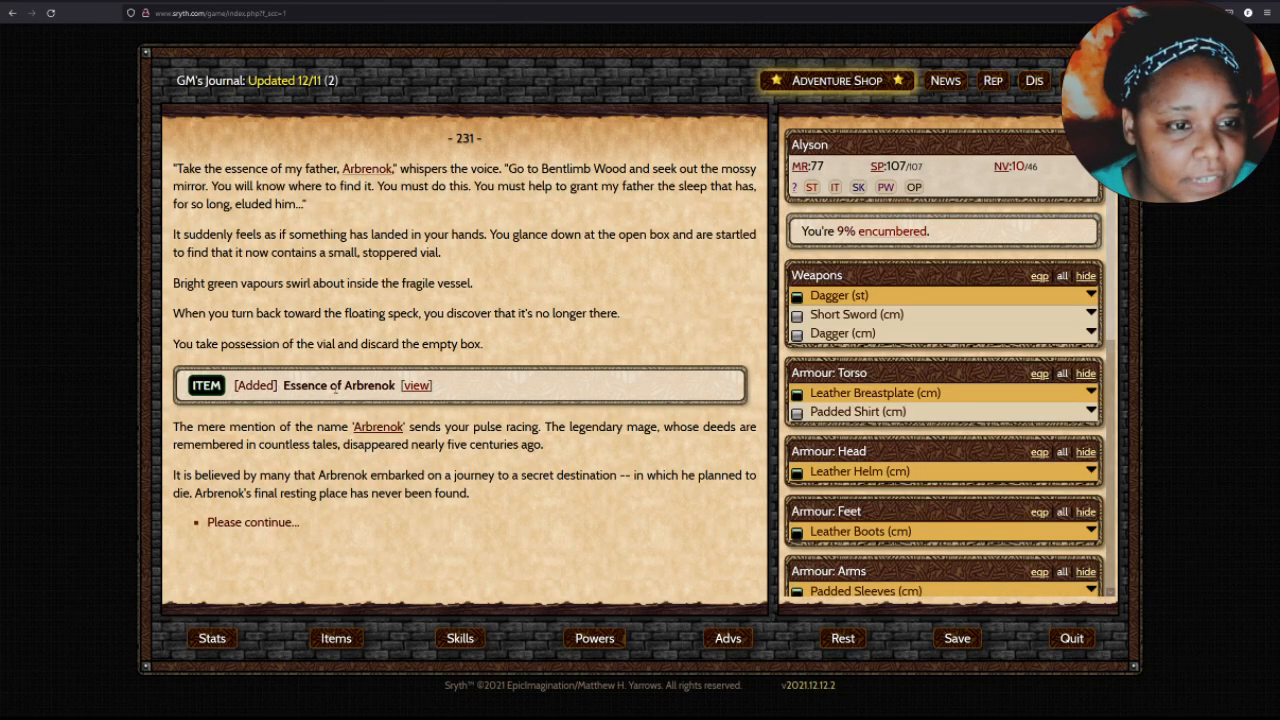
click(416, 384)
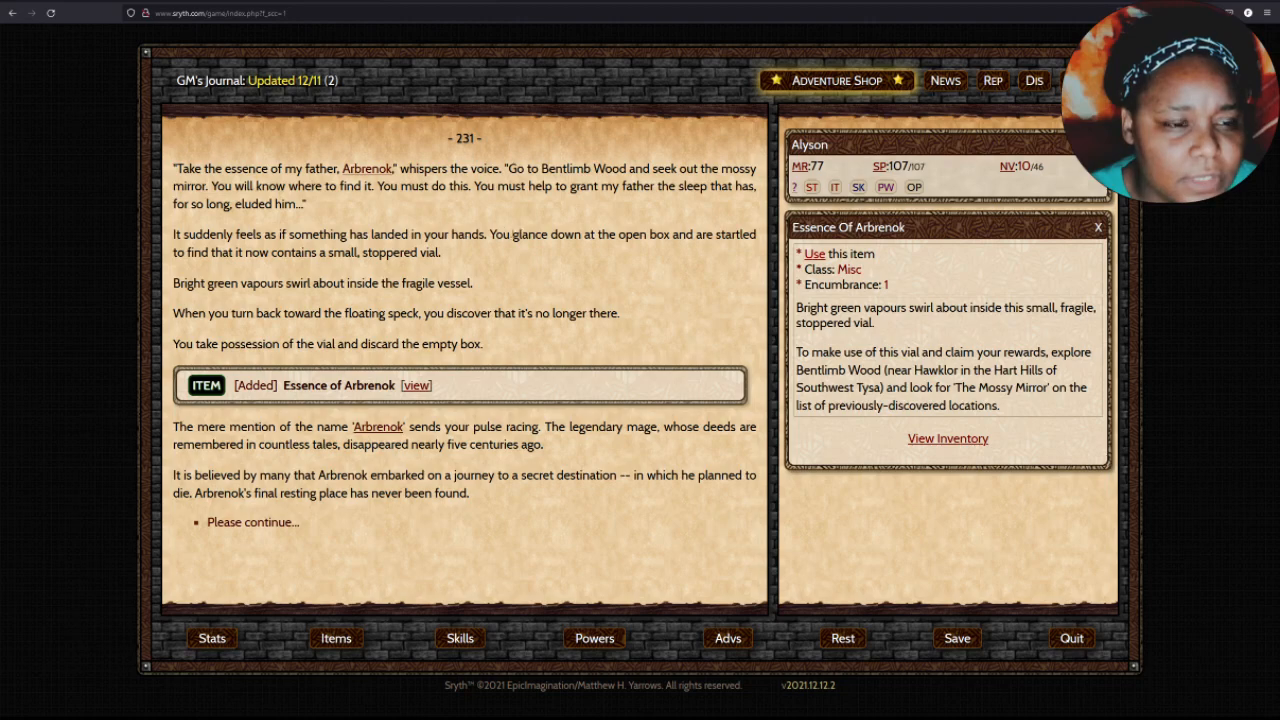
Set out to the mossy mirror and use the Essence of Arbrenok vial, permanently raising Aura by 3.
click(252, 522)
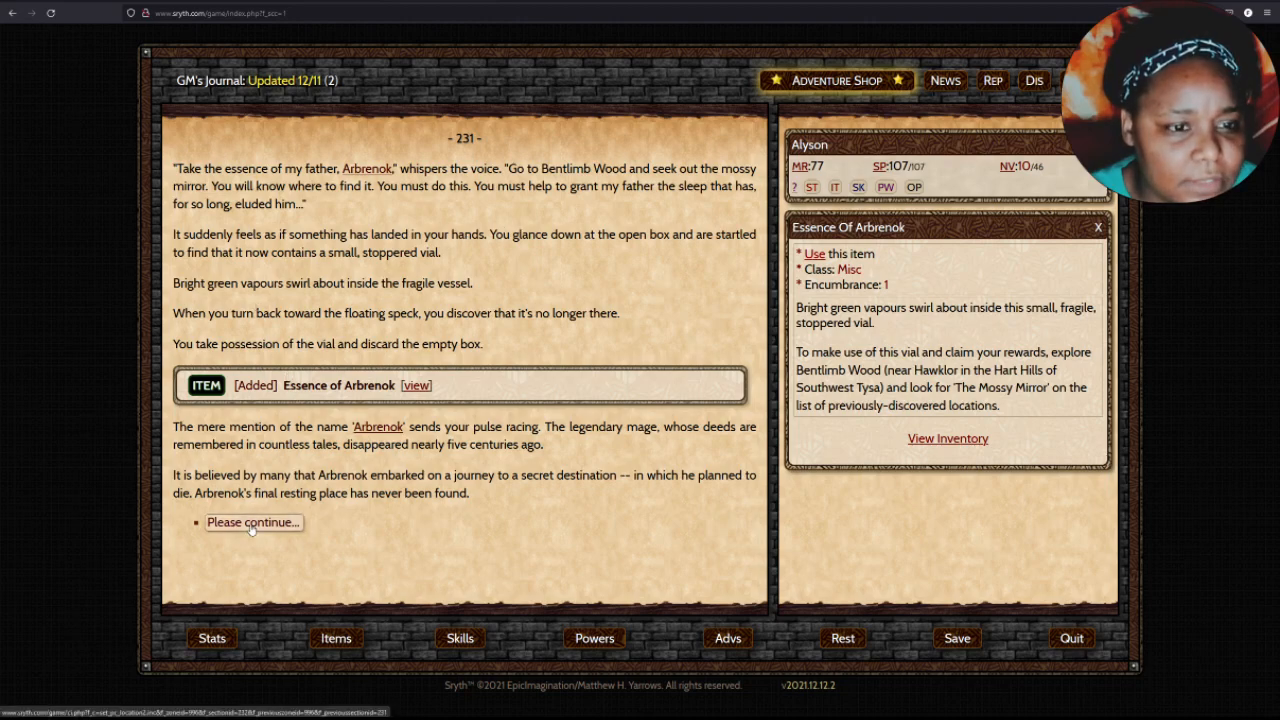
click(252, 522)
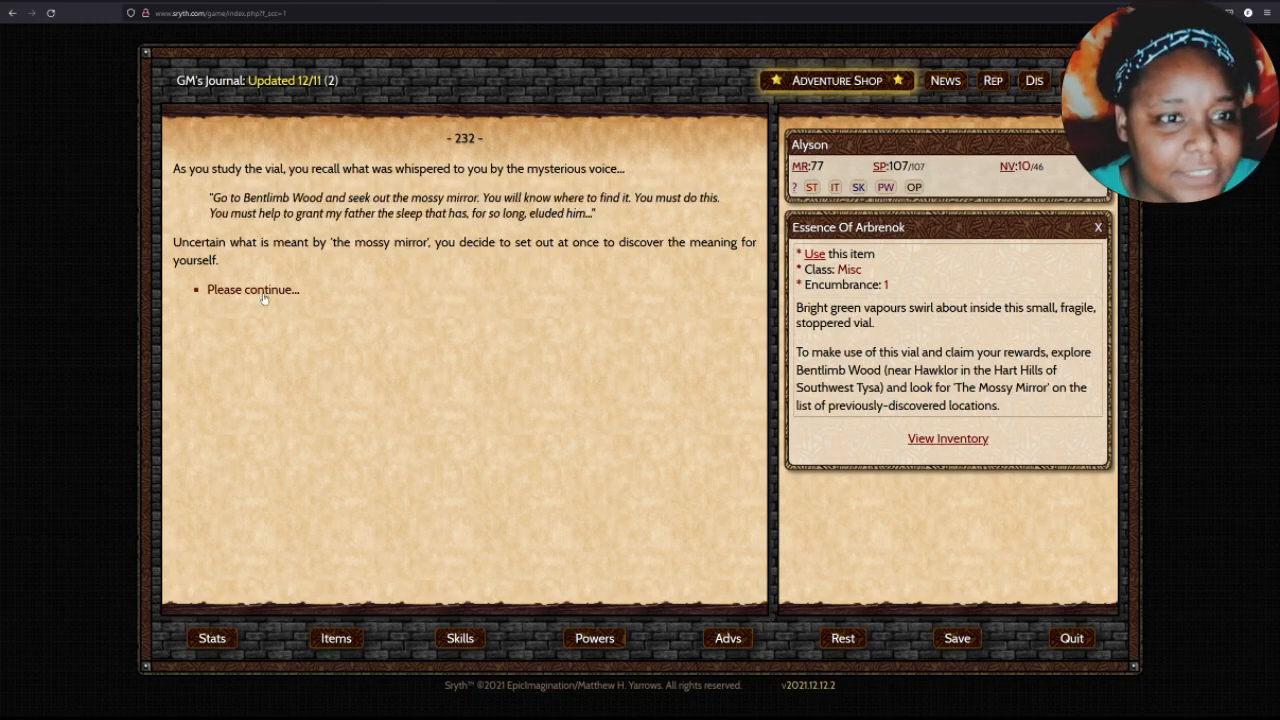
click(252, 288)
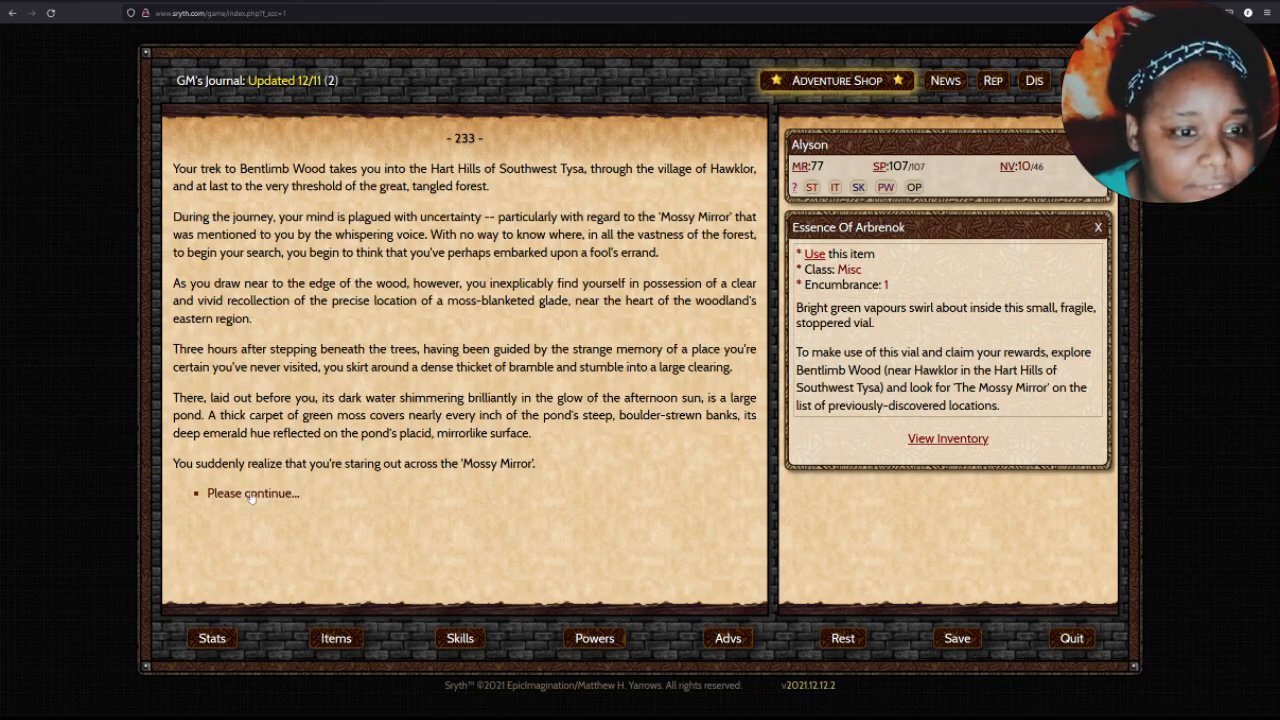
click(250, 492)
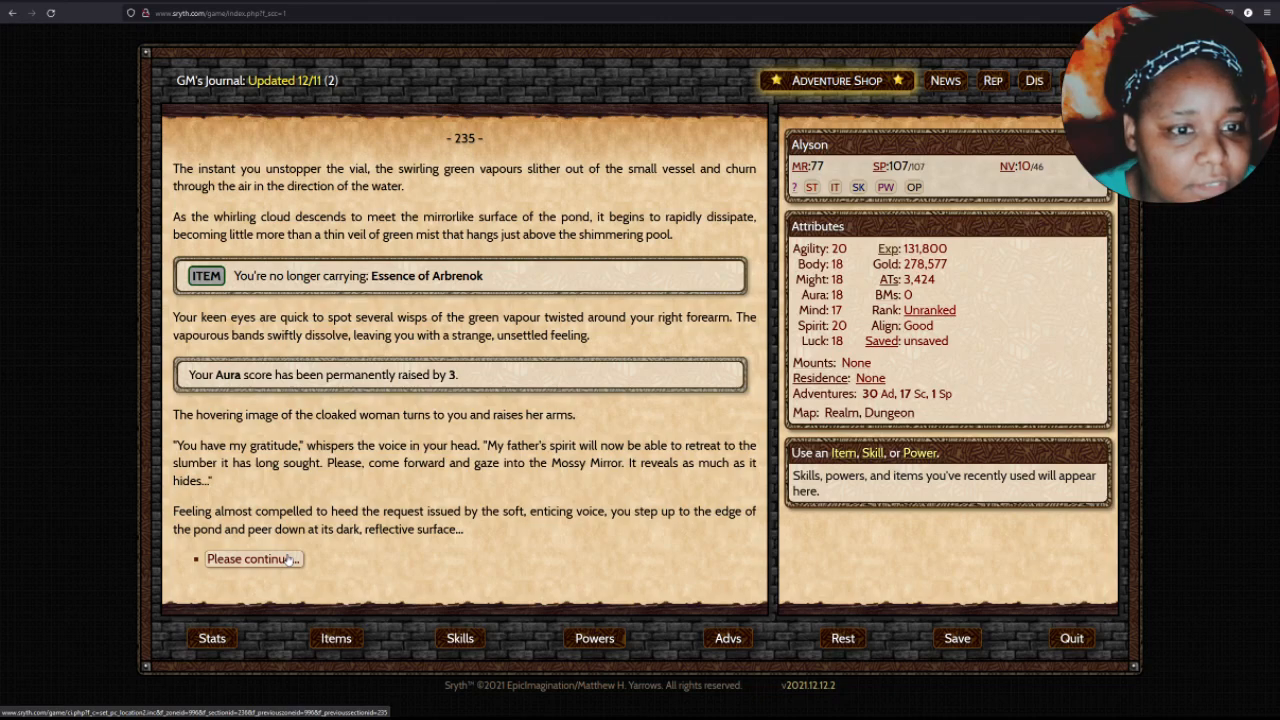
Collect 200 Adventurer Tokens plus the Red Moss Cape and Cap, then inspect the cape and highlight its selling note.
click(250, 558)
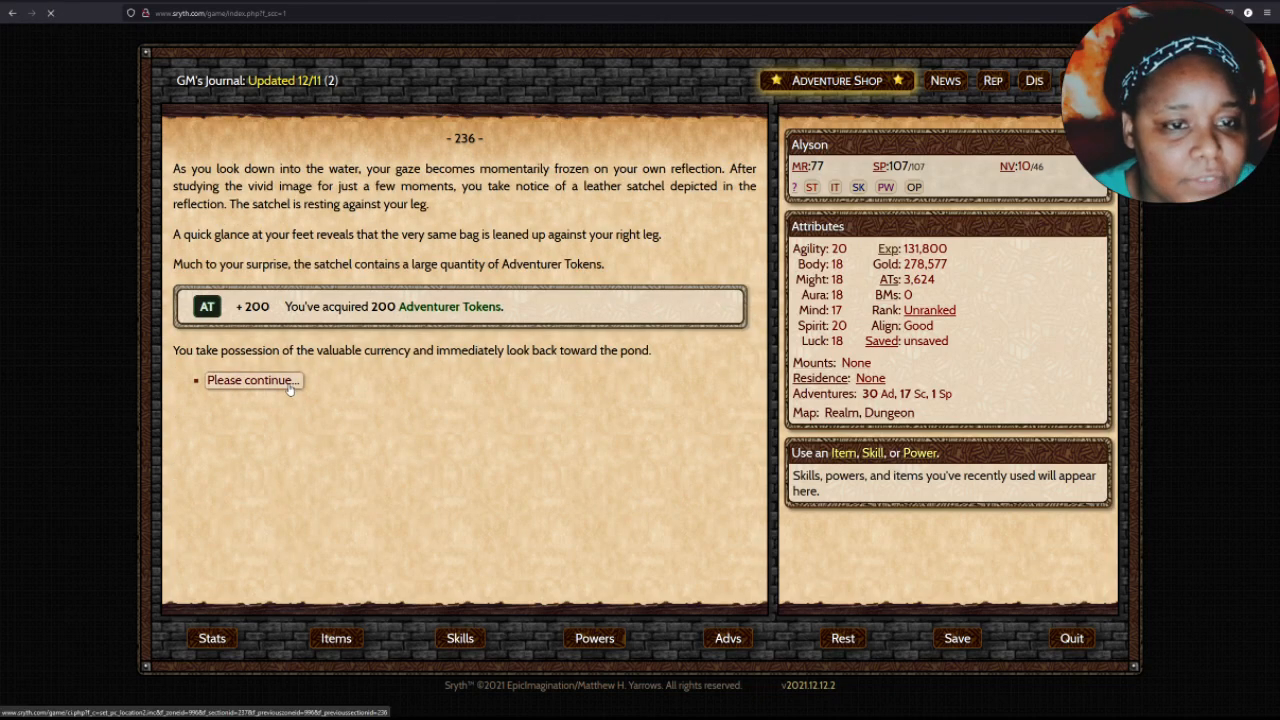
click(252, 380)
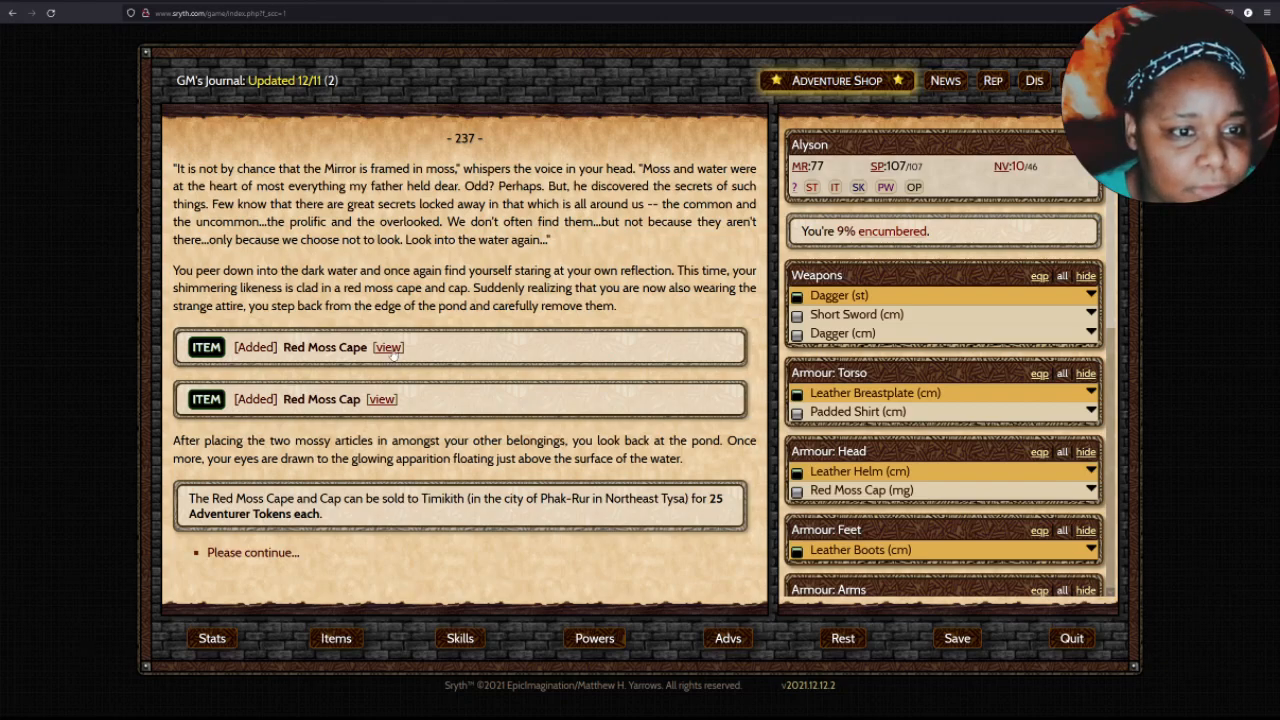
click(388, 348)
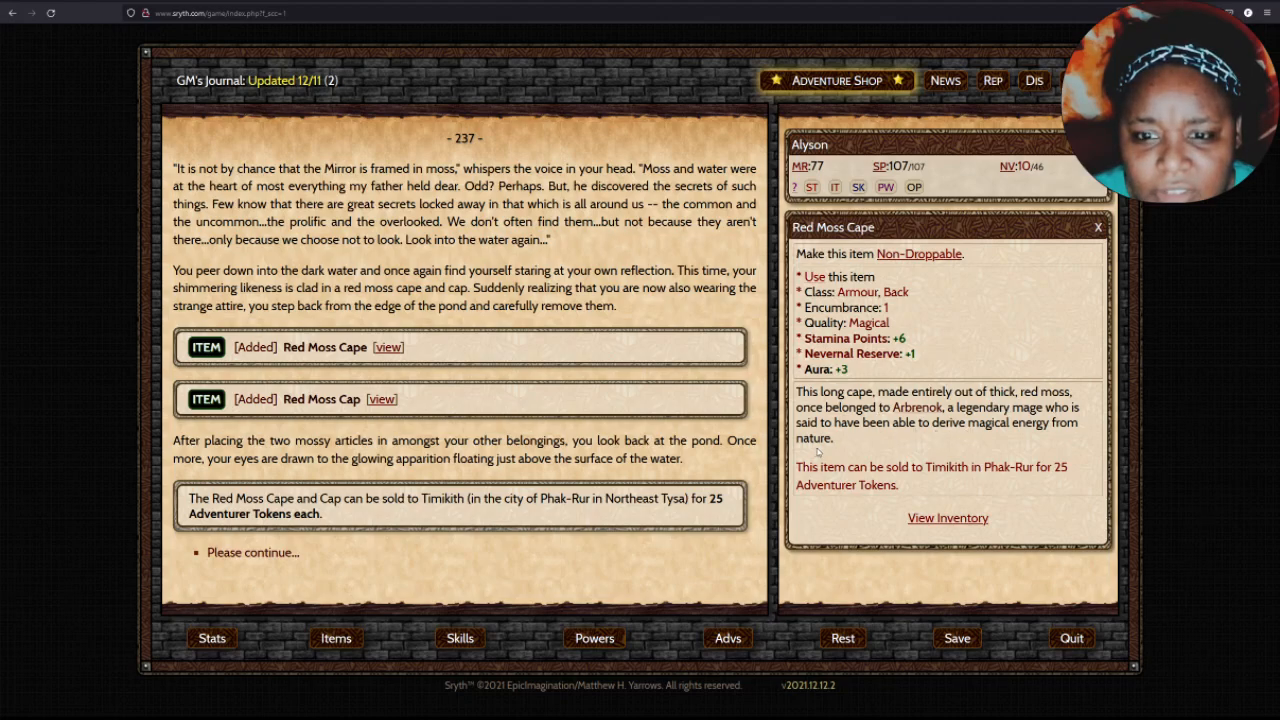
mouse_move(916, 492)
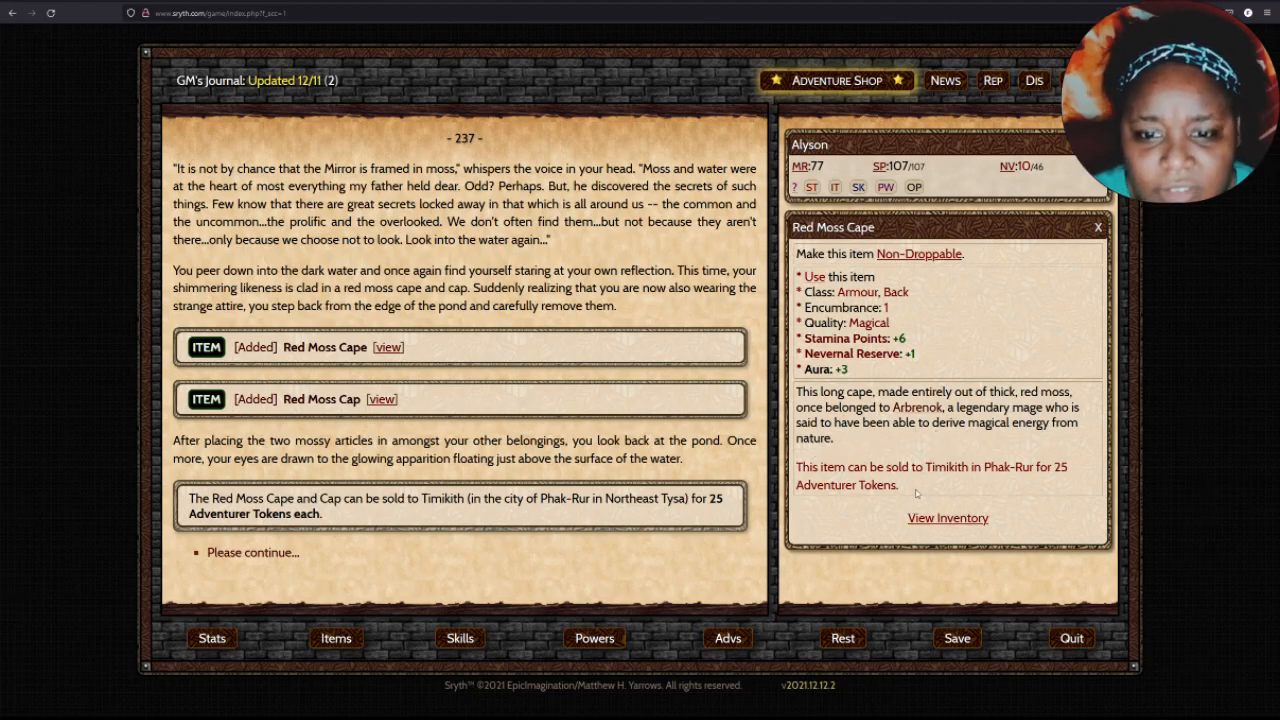
drag(796, 466, 898, 484)
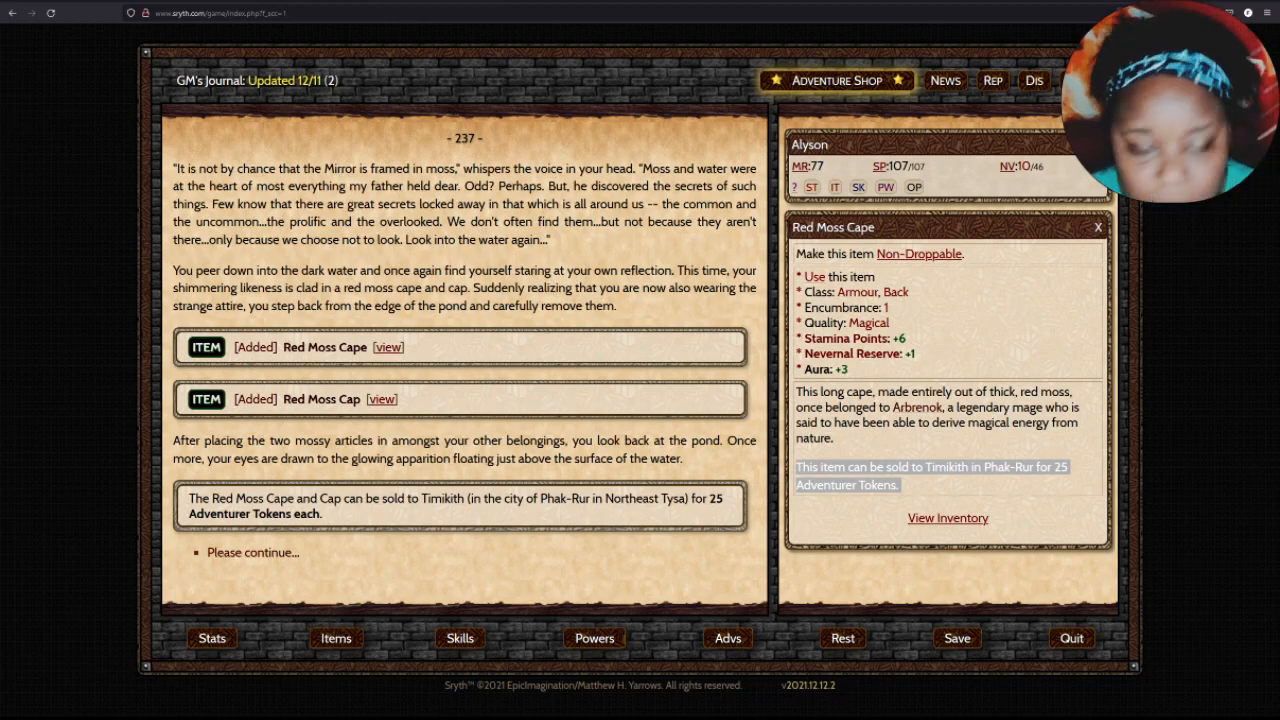
mouse_move(500, 378)
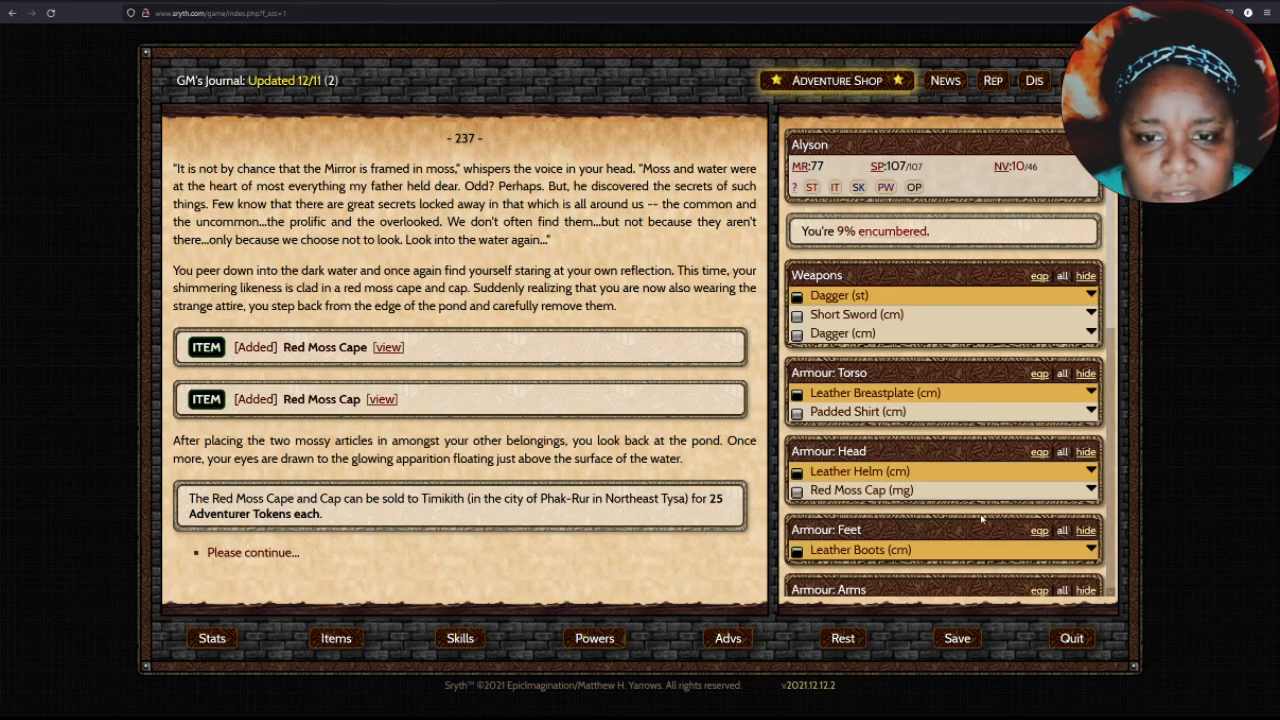
Review the Red Moss Cape and Cap stats, then close the panel to show attributes with Stamina 119.
scroll(down, 3)
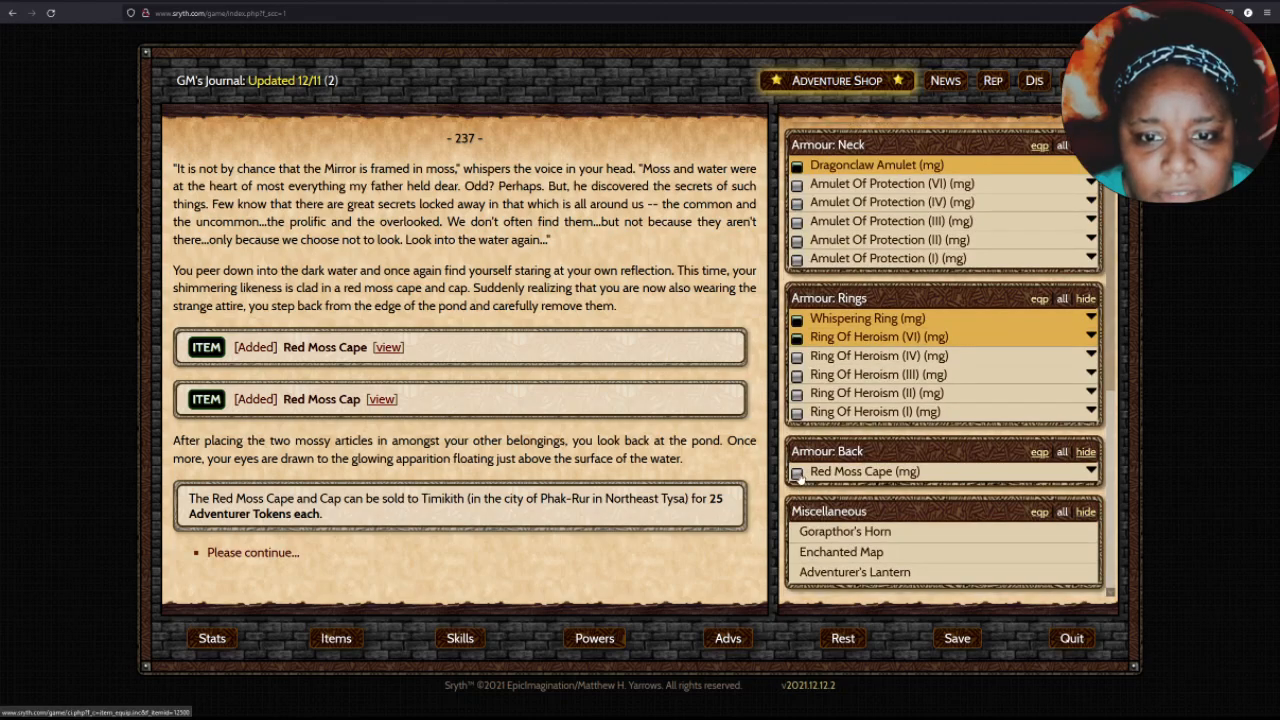
click(852, 472)
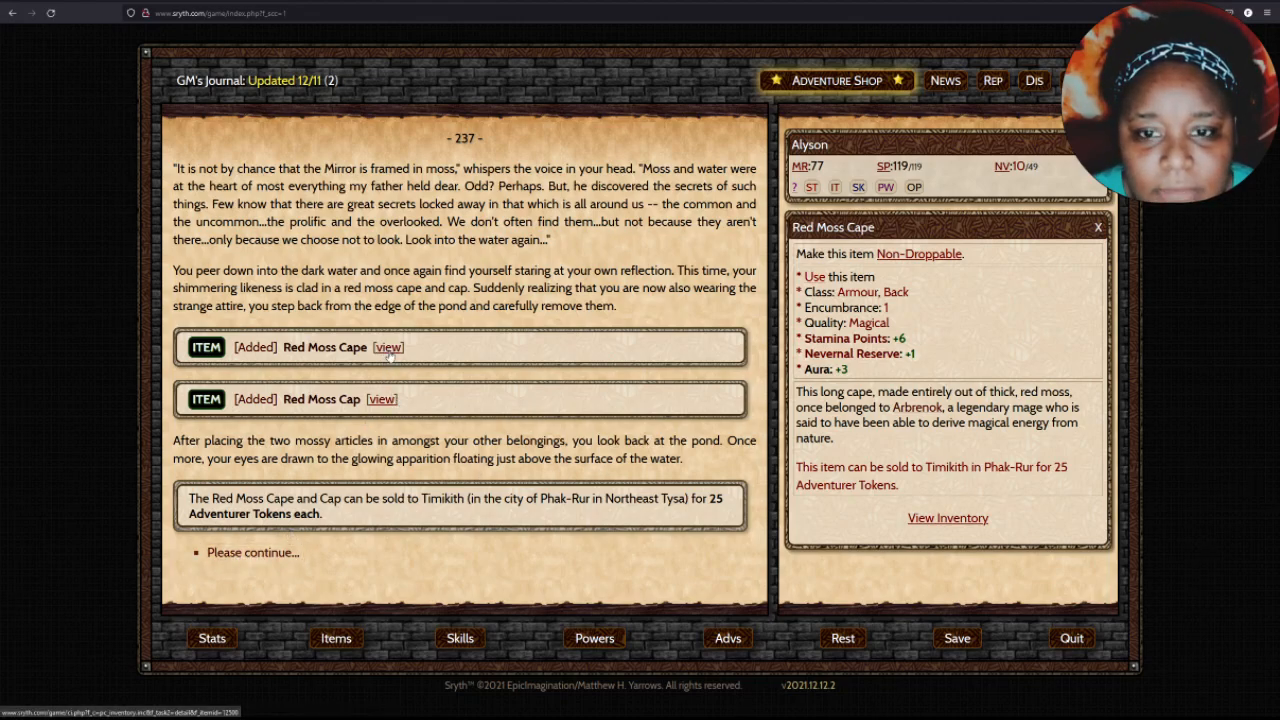
click(380, 400)
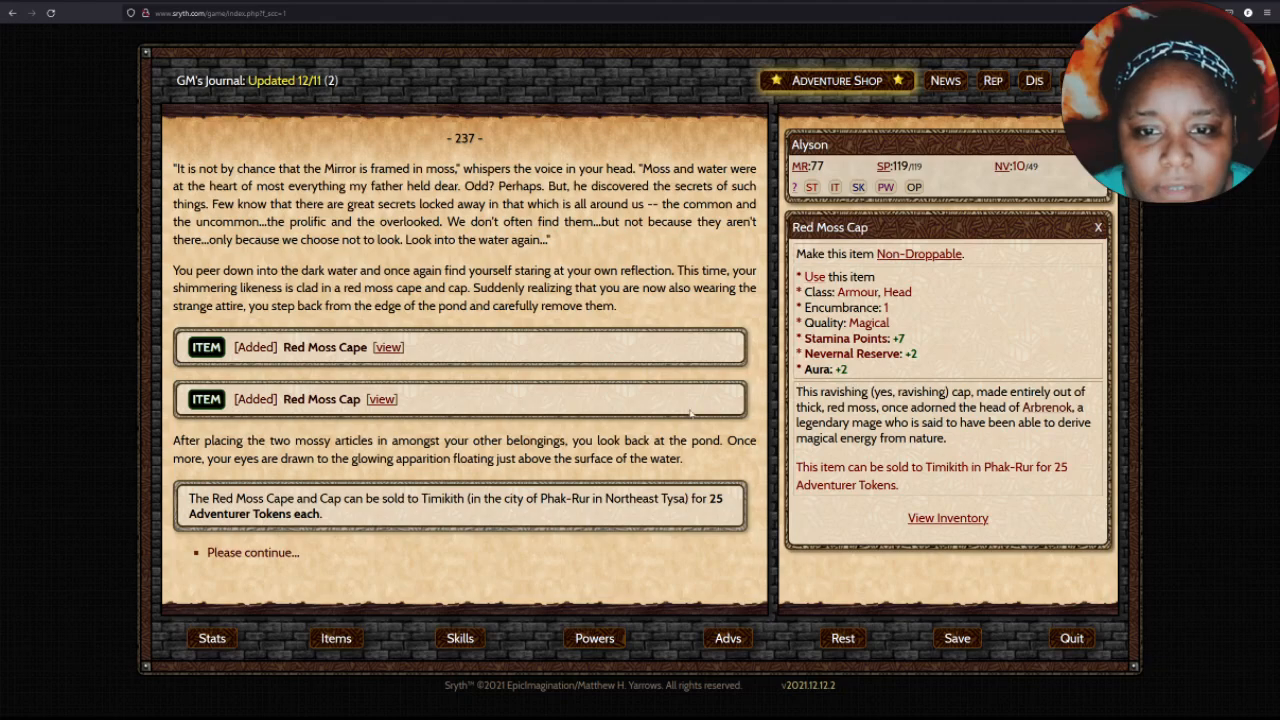
click(1096, 228)
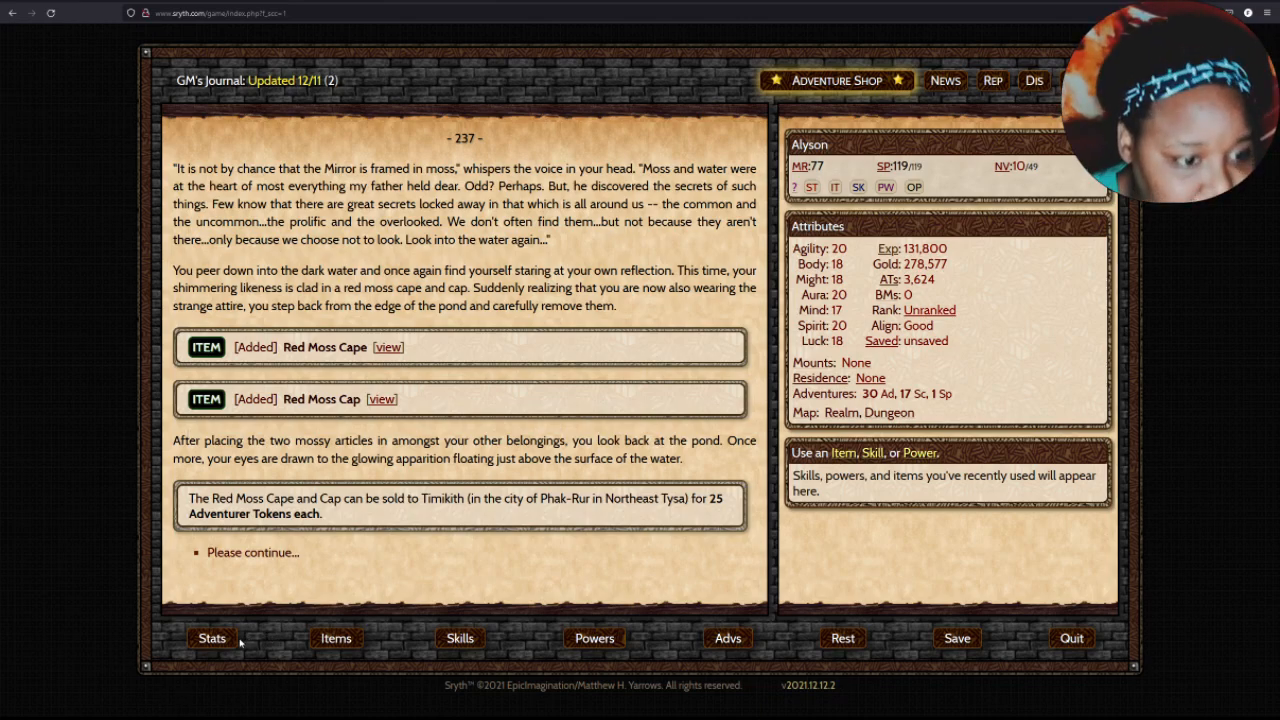
Continue past the moss items, the book's 15,000 experience and the permanent stat increases.
click(252, 552)
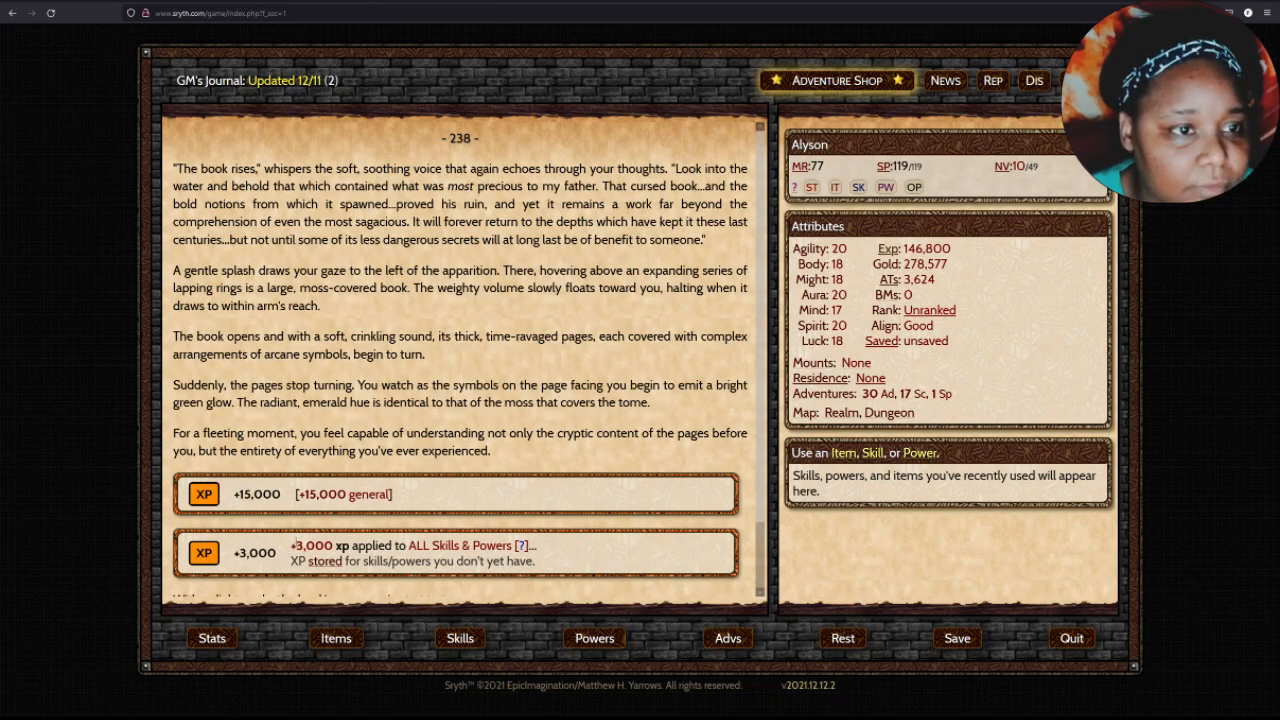
scroll(down, 3)
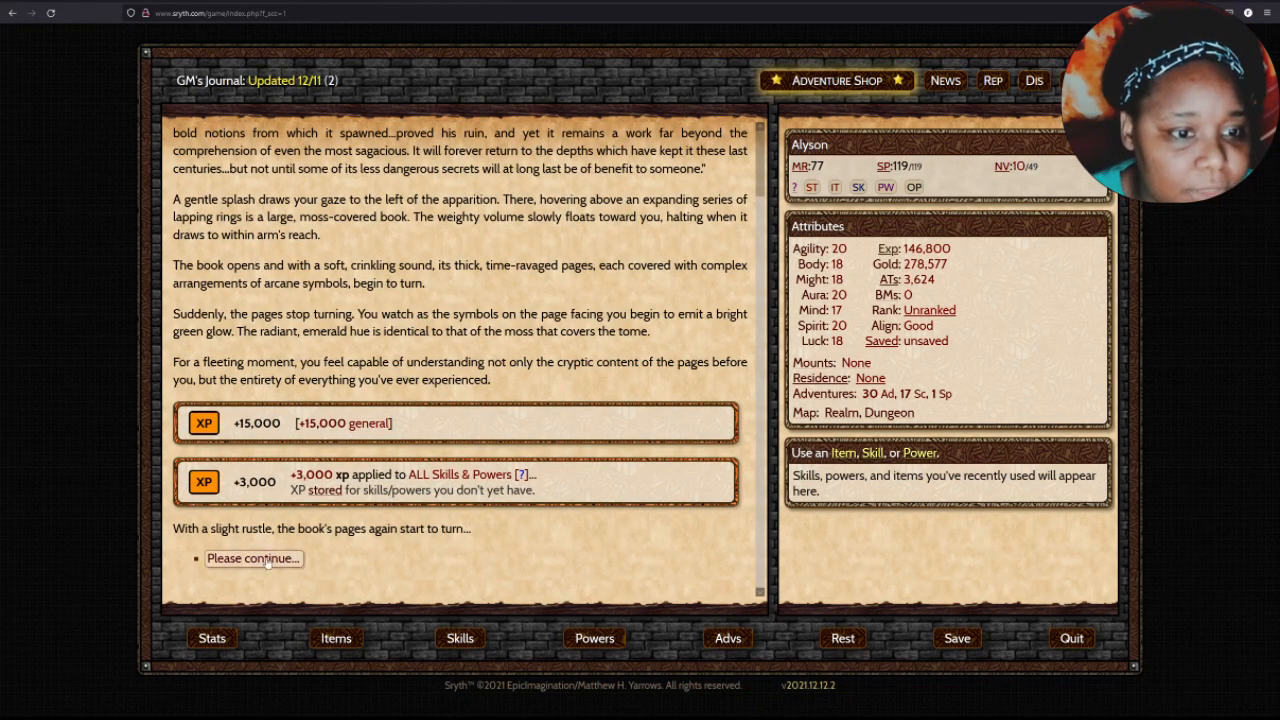
click(252, 558)
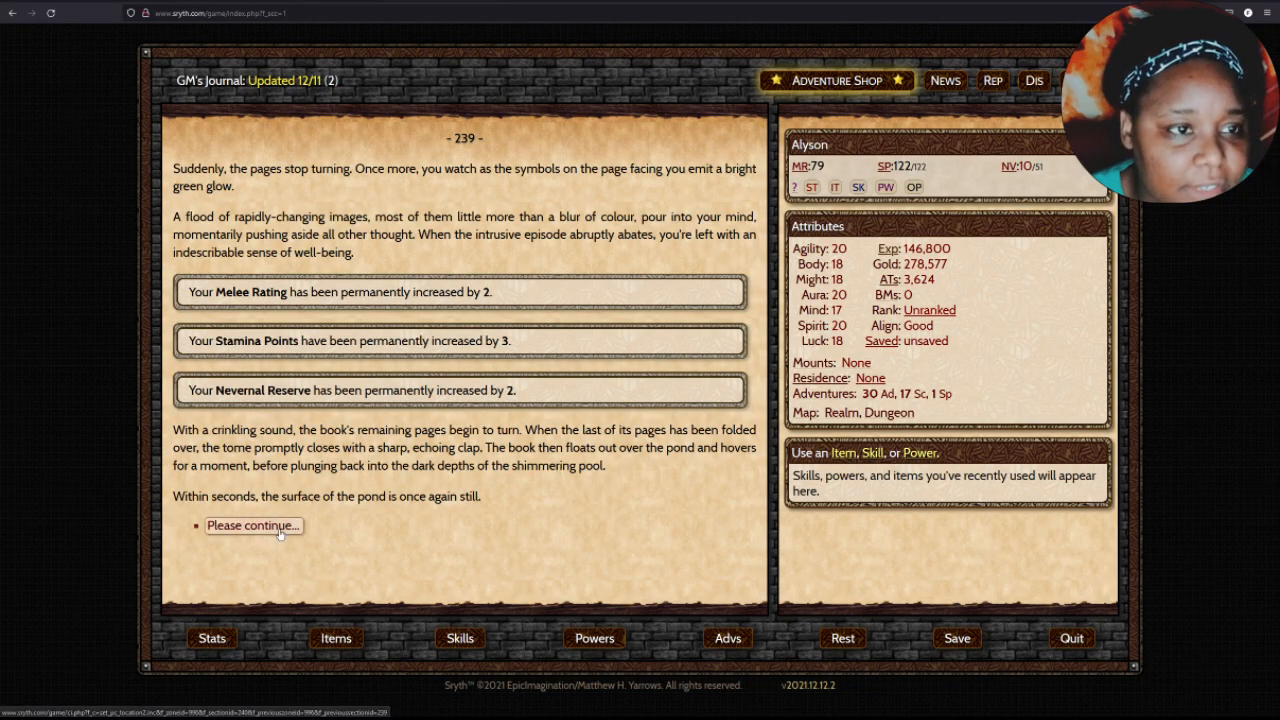
click(252, 524)
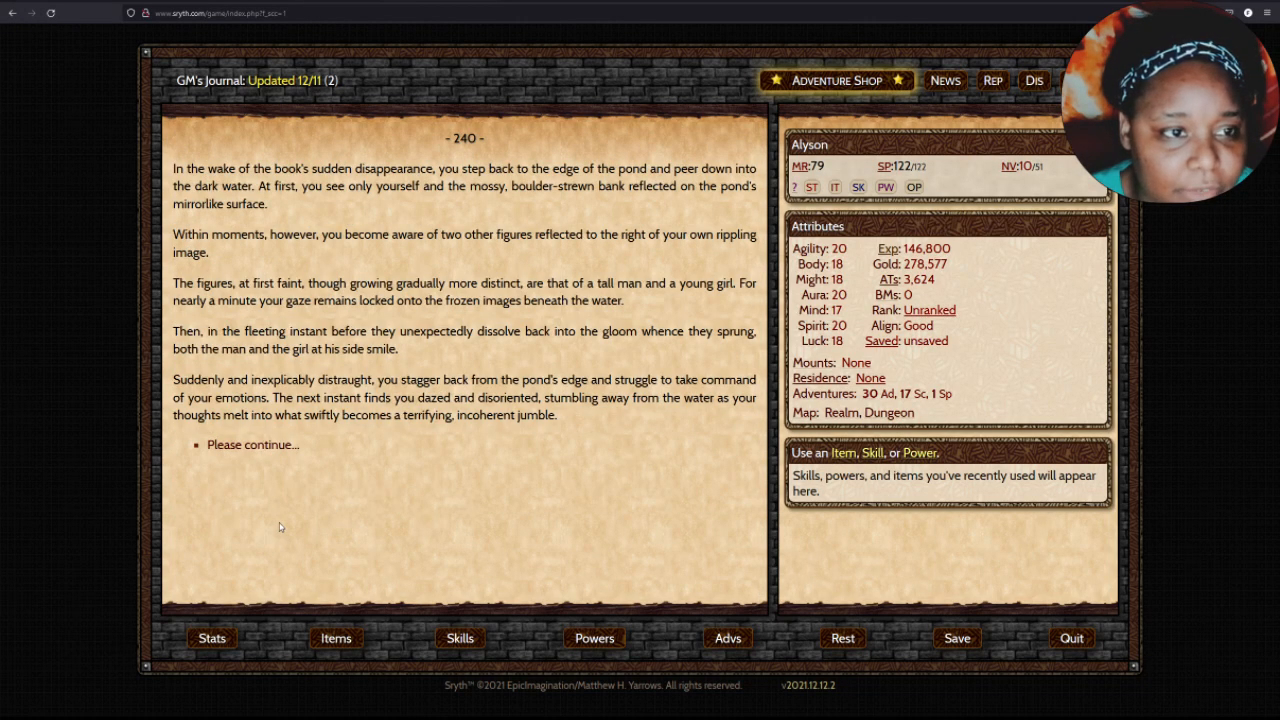
Finish the Mossy Mirror adventure after the pond vision and scroll the Special Packages list.
click(252, 444)
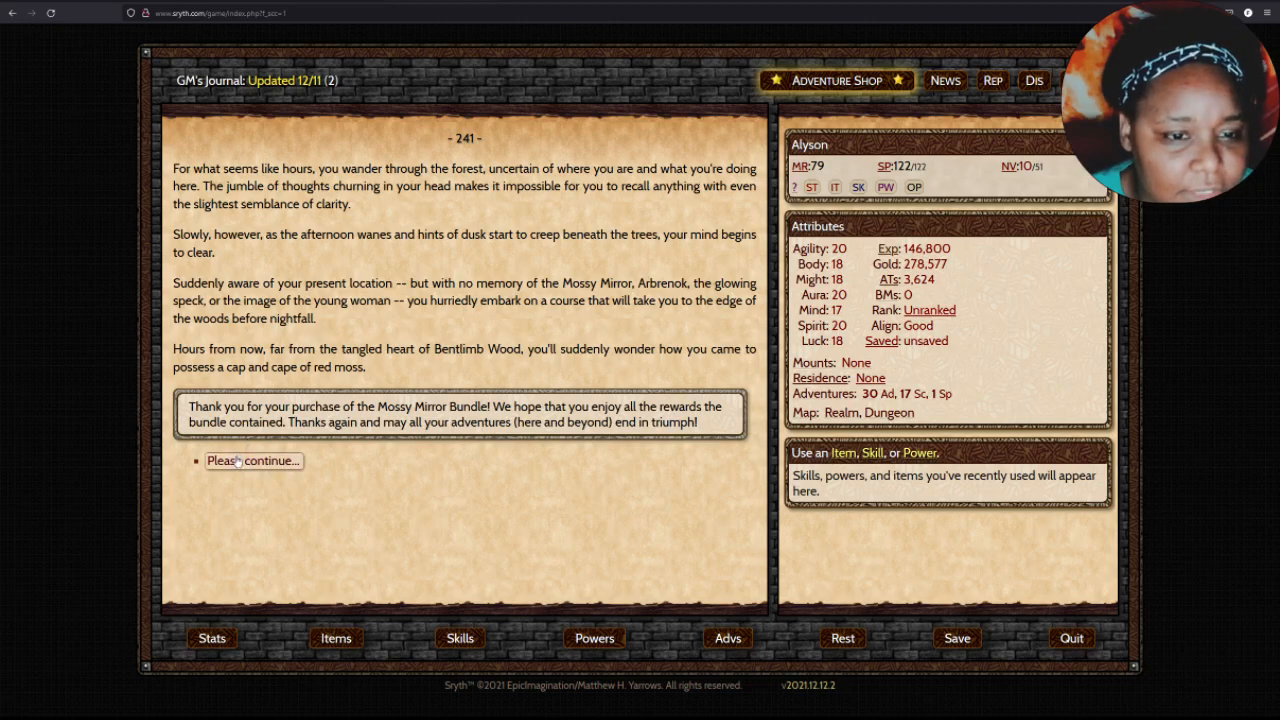
click(252, 460)
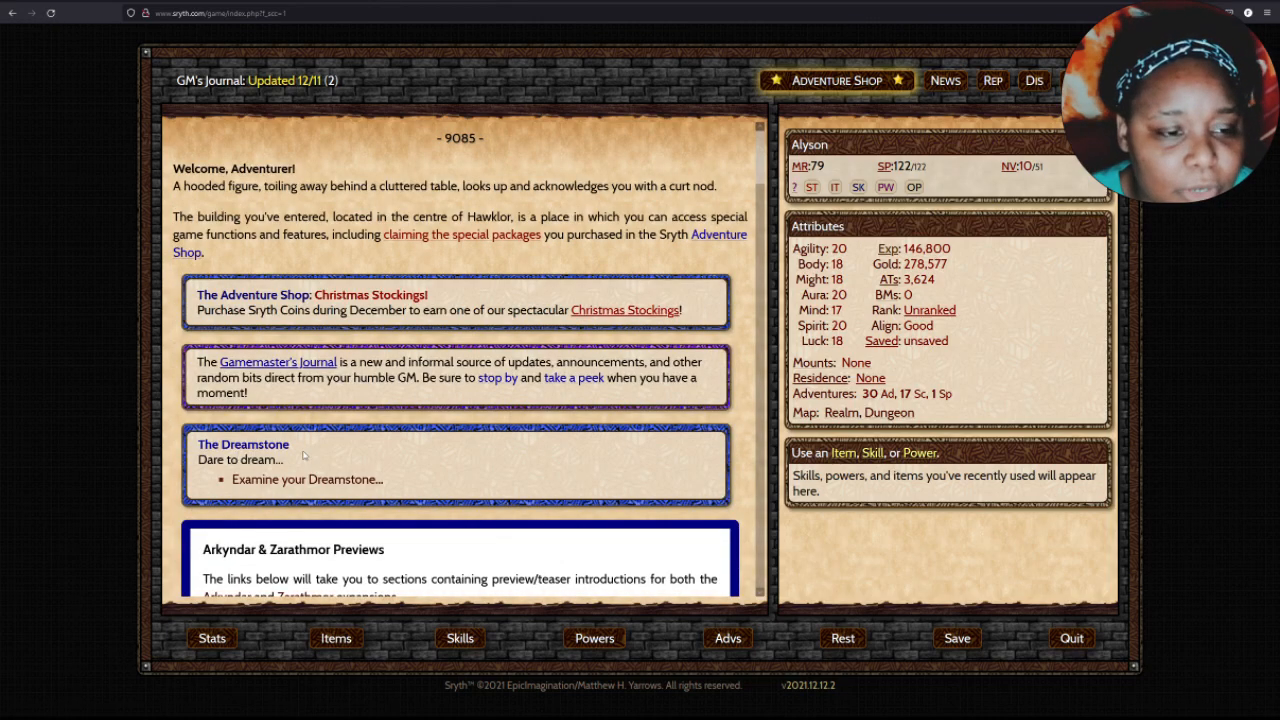
scroll(down, 3)
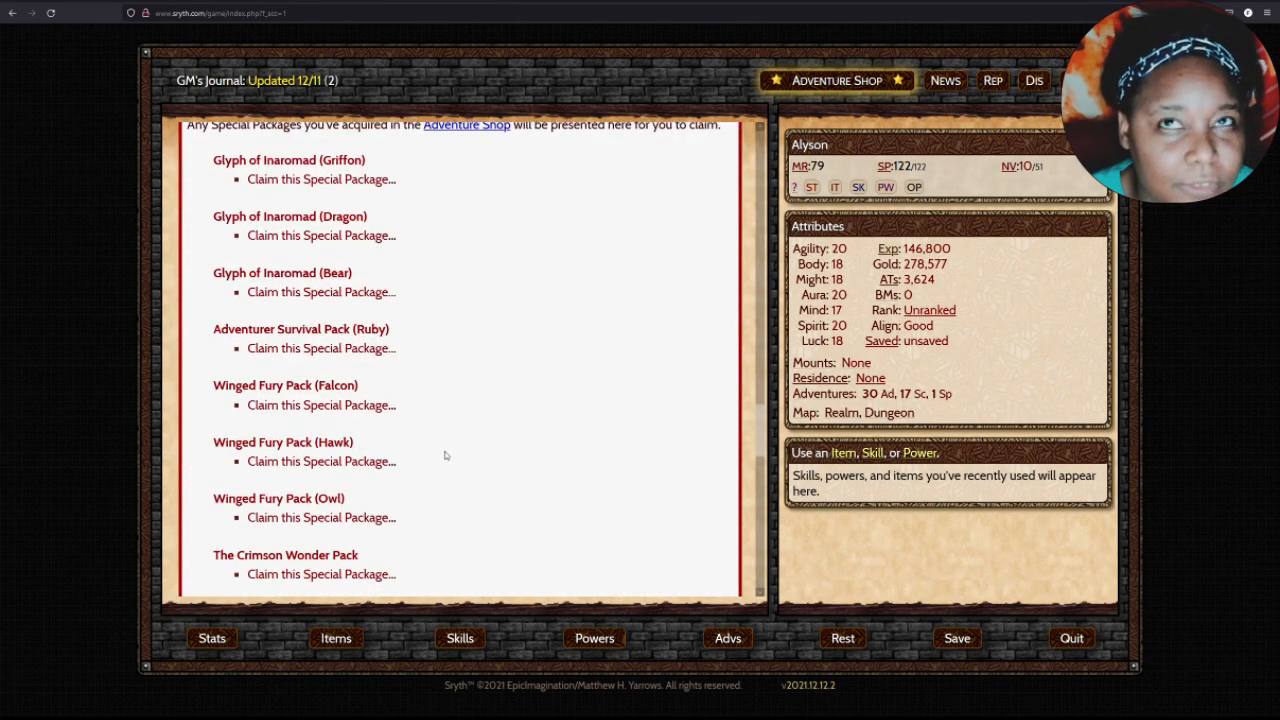
mouse_move(406, 456)
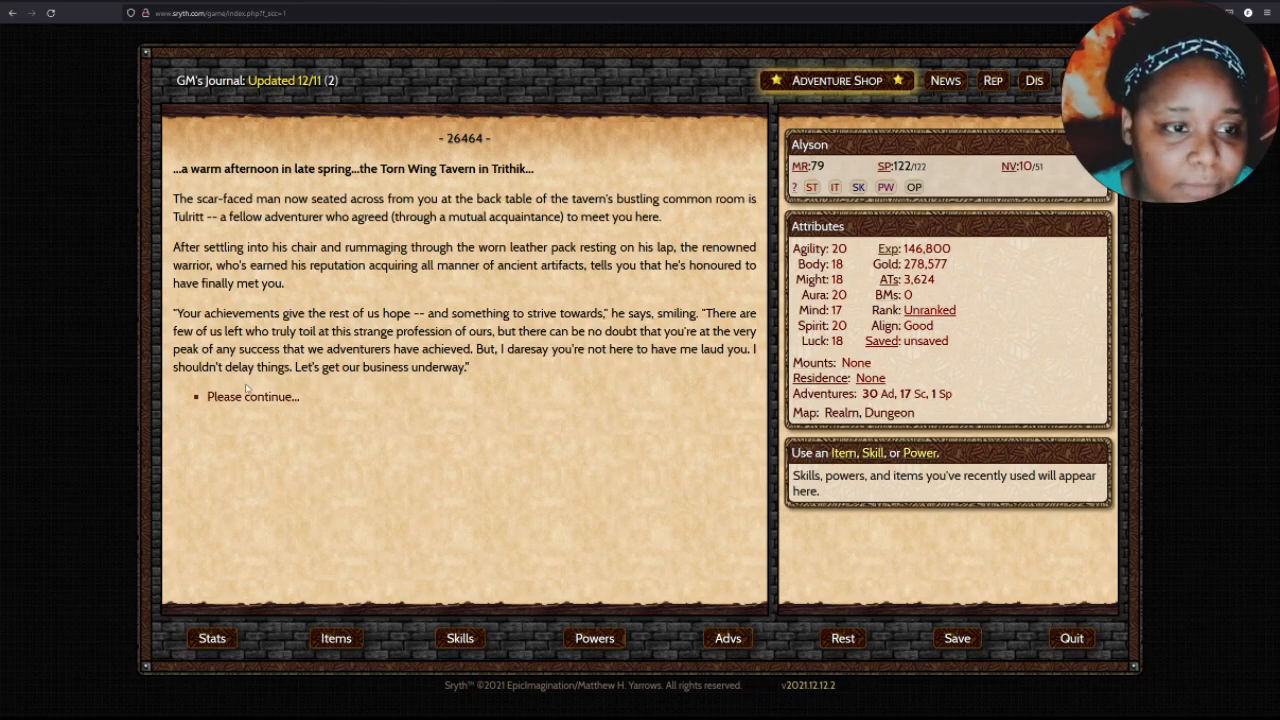
Continue the conversation with Tulitt and receive the 500 Adventurer Tokens.
click(252, 396)
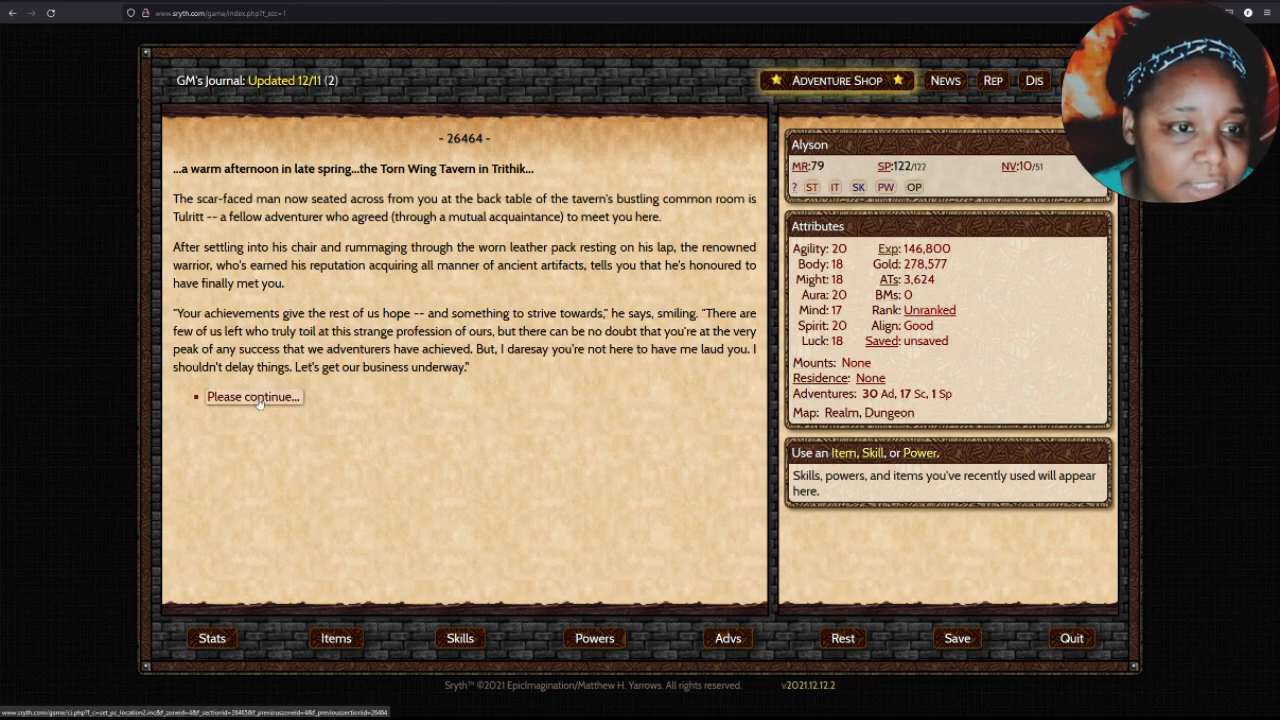
click(252, 396)
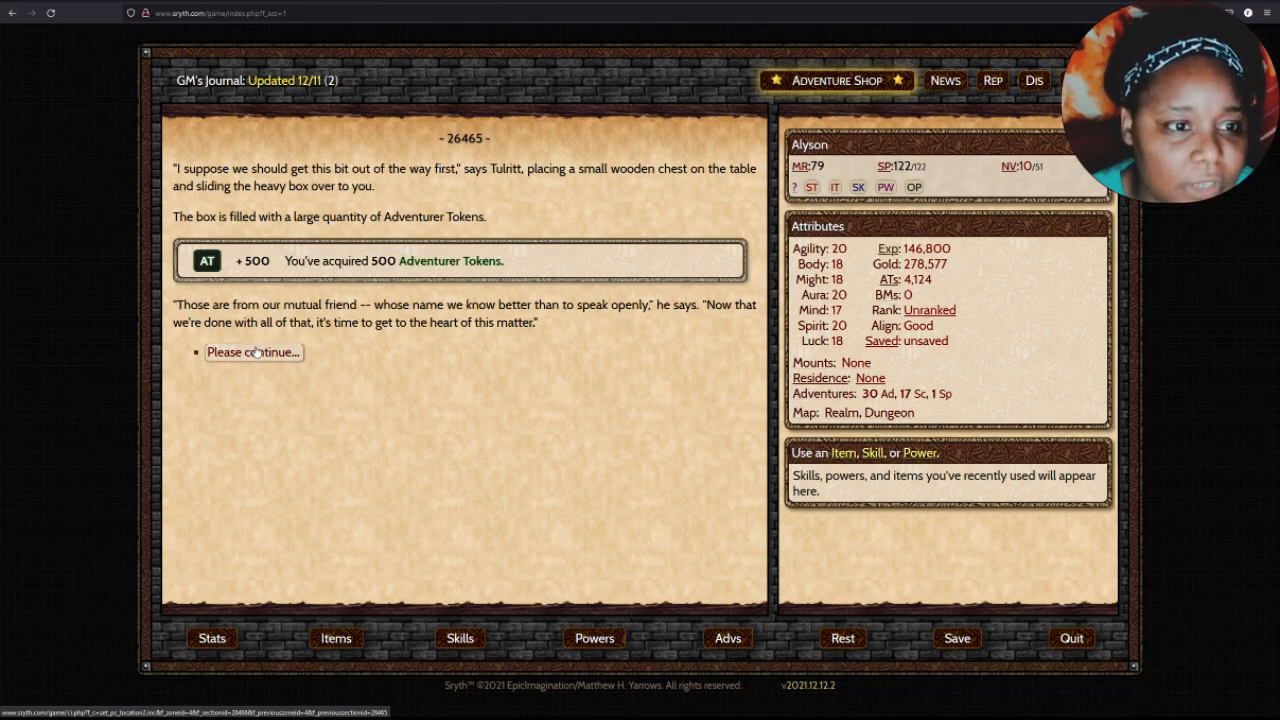
click(252, 352)
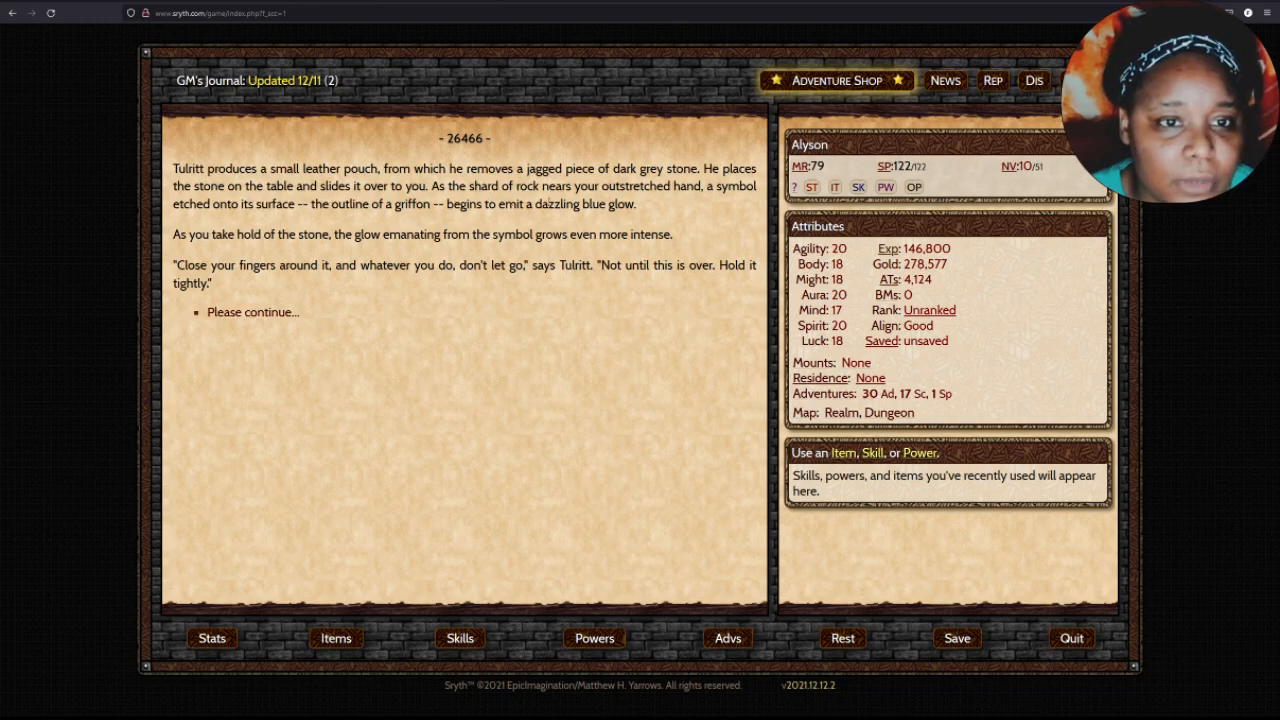
mouse_move(248, 280)
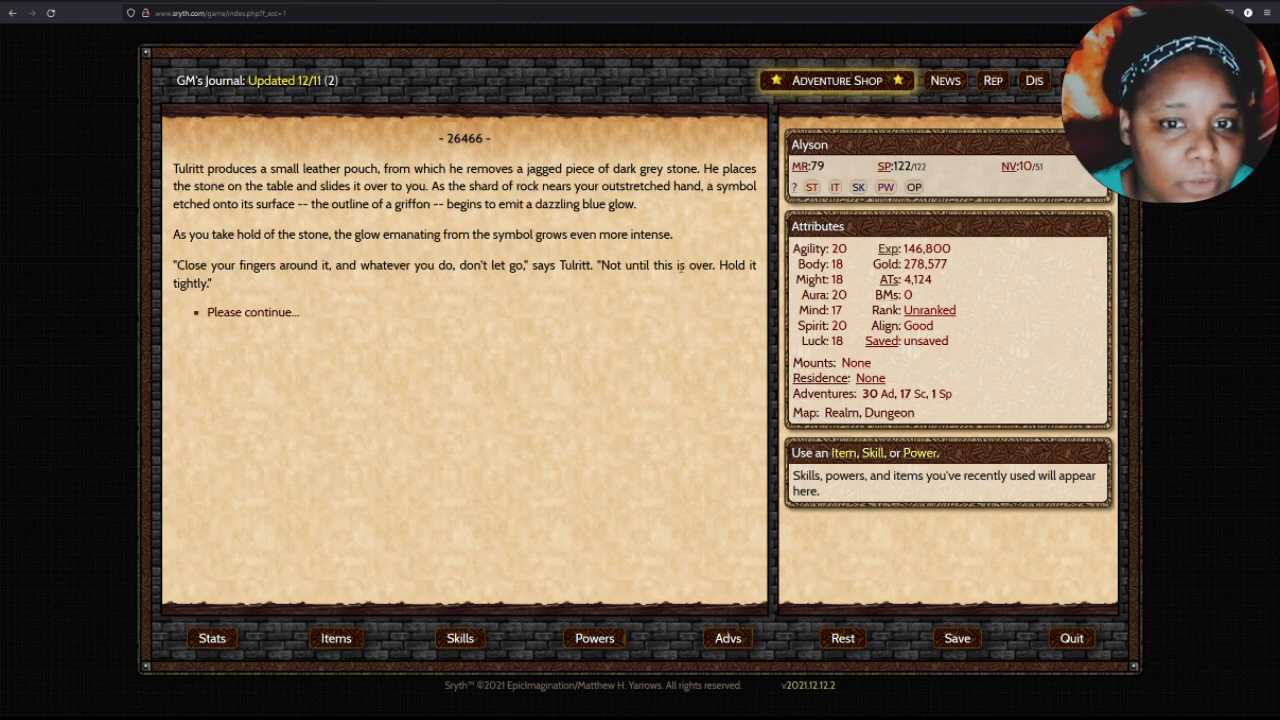
Hold on to the glowing griffon glyph stone, bringing the vision of a griffon.
click(252, 312)
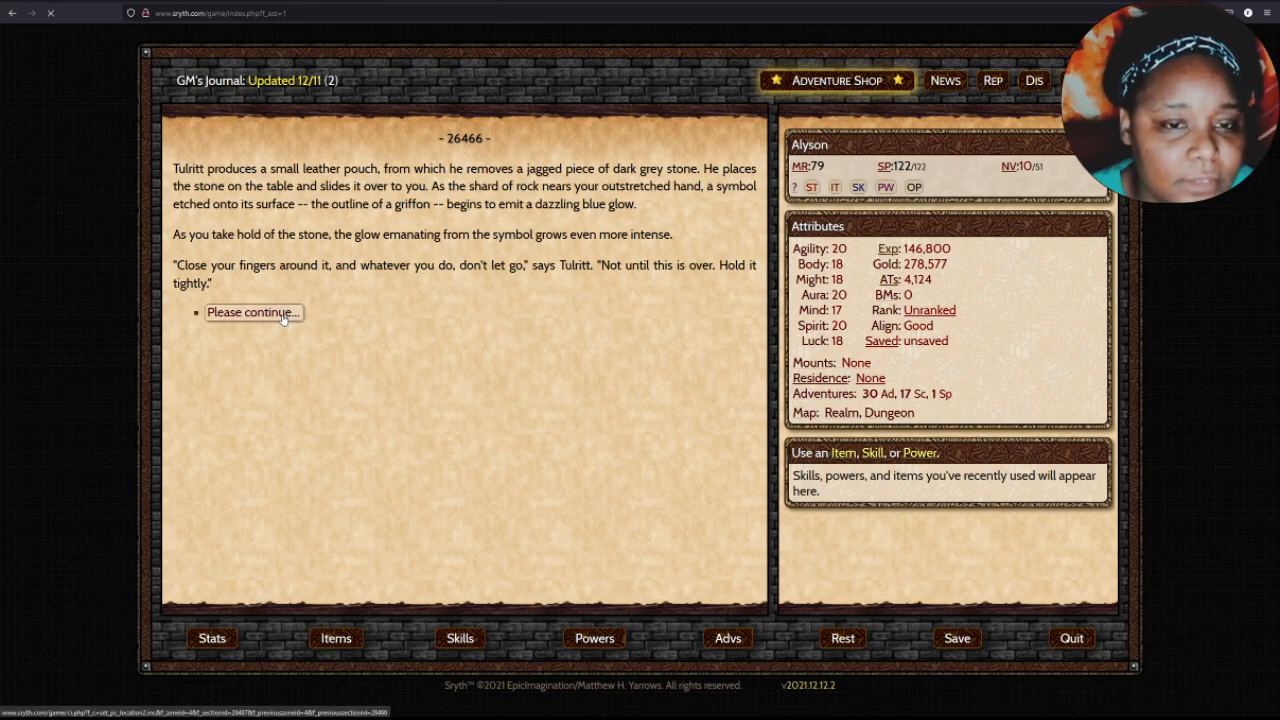
click(252, 312)
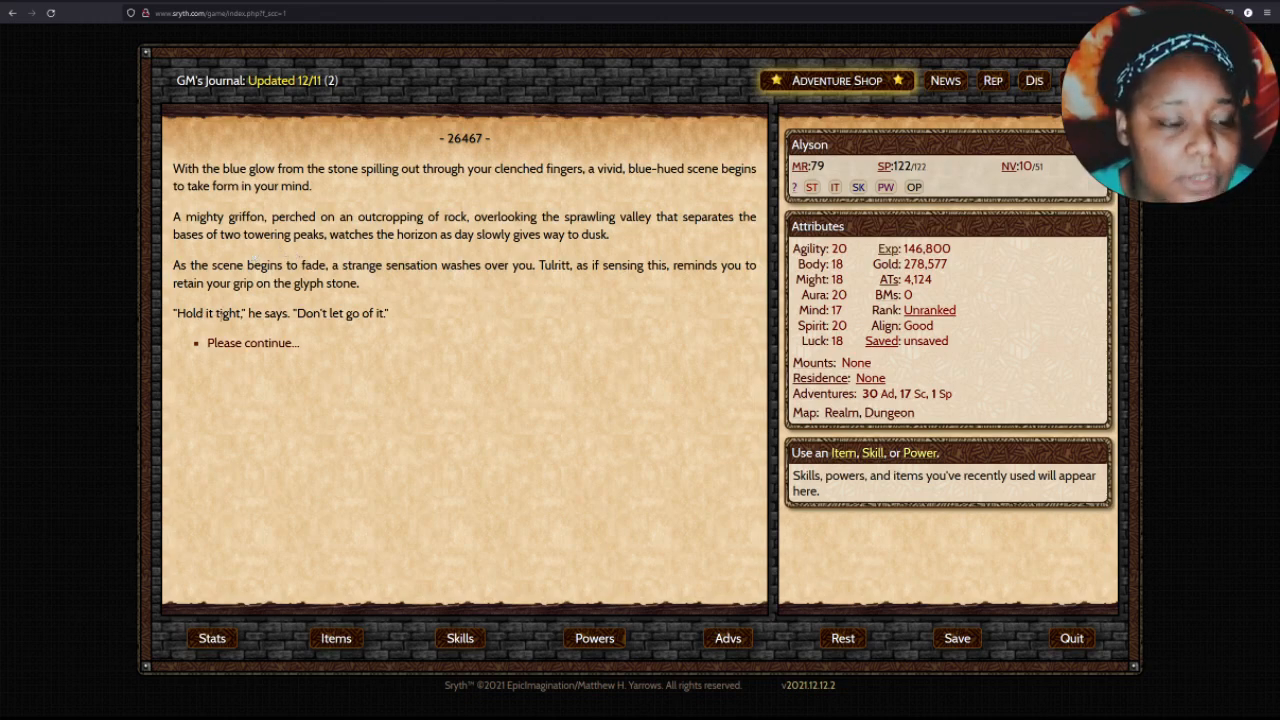
Absorb the griffon glyph's power for permanent Melee, Stamina and Nevernal gains, then read Inaromad's lore entry.
click(252, 342)
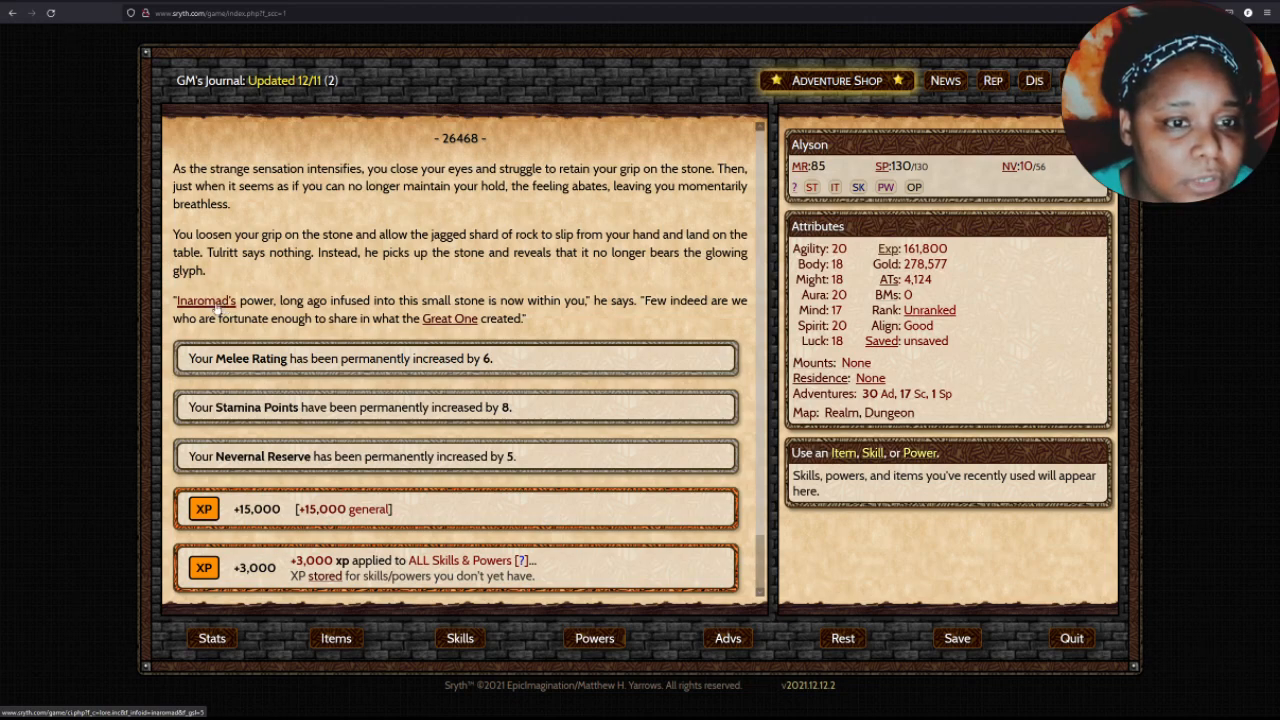
click(204, 300)
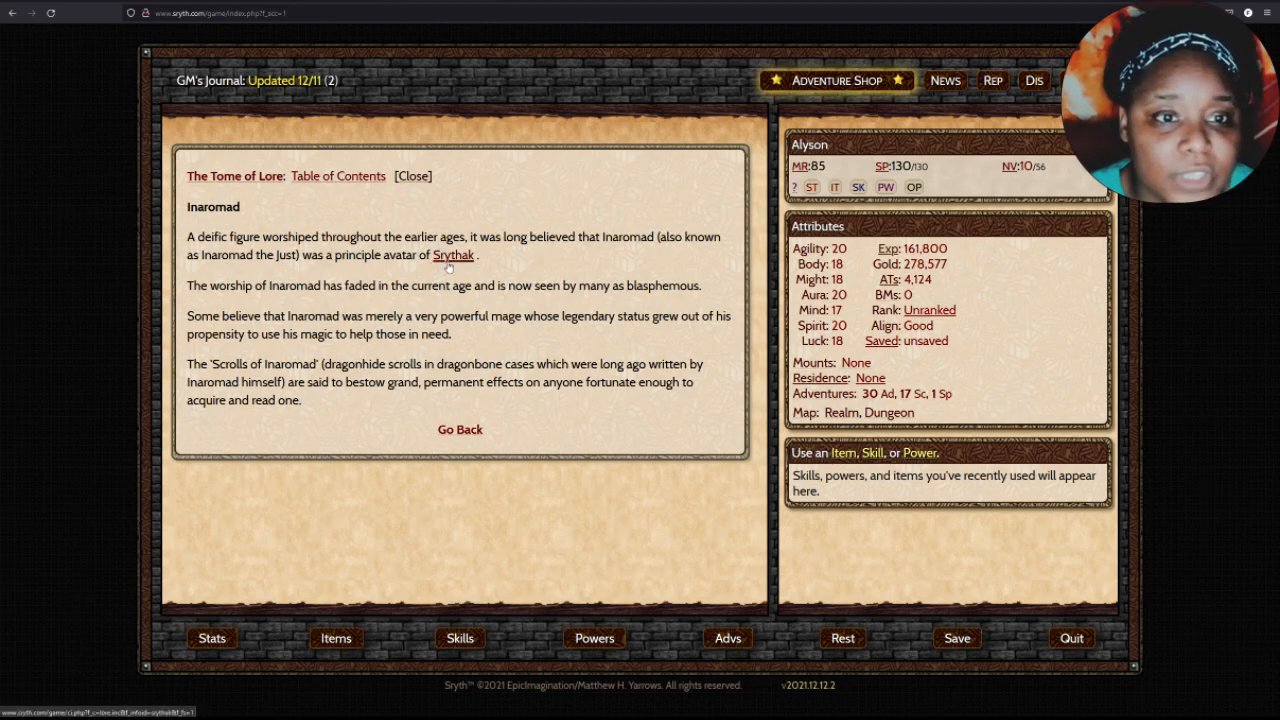
Leave the Tome of Lore and continue past the glyph stone rewards to Tulitt's three-glyph bonus explanation.
click(452, 256)
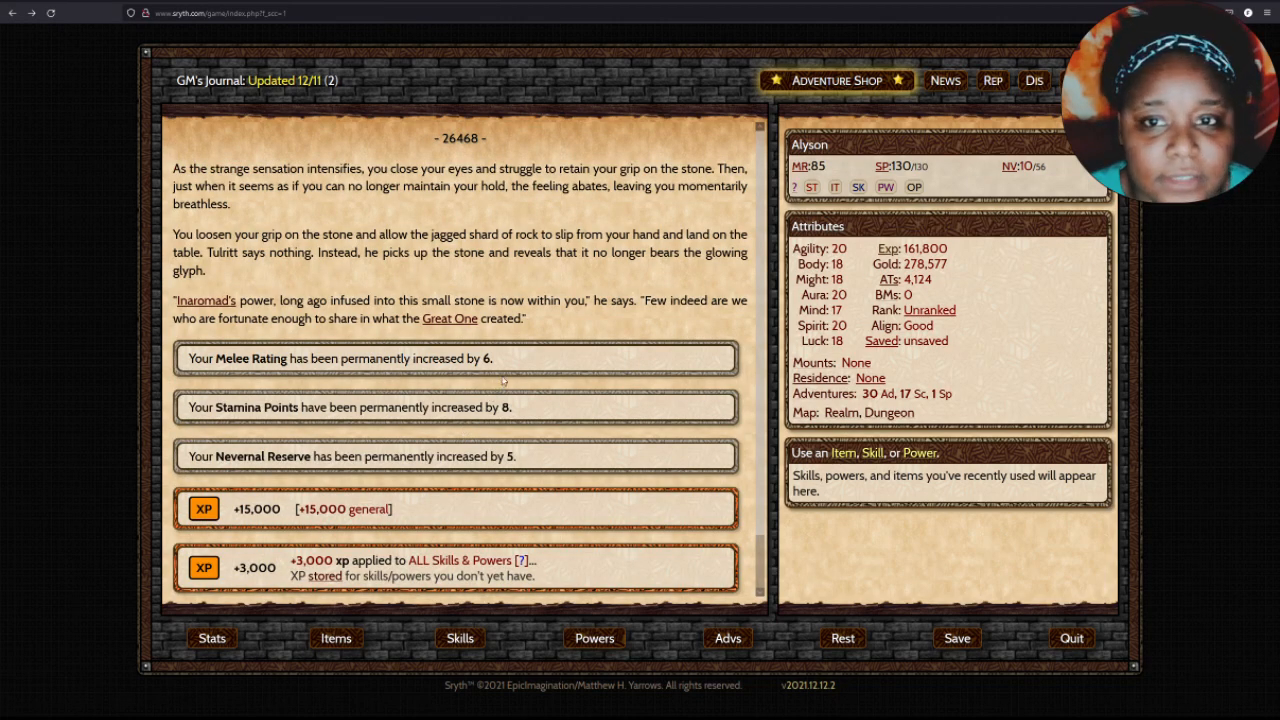
scroll(down, 3)
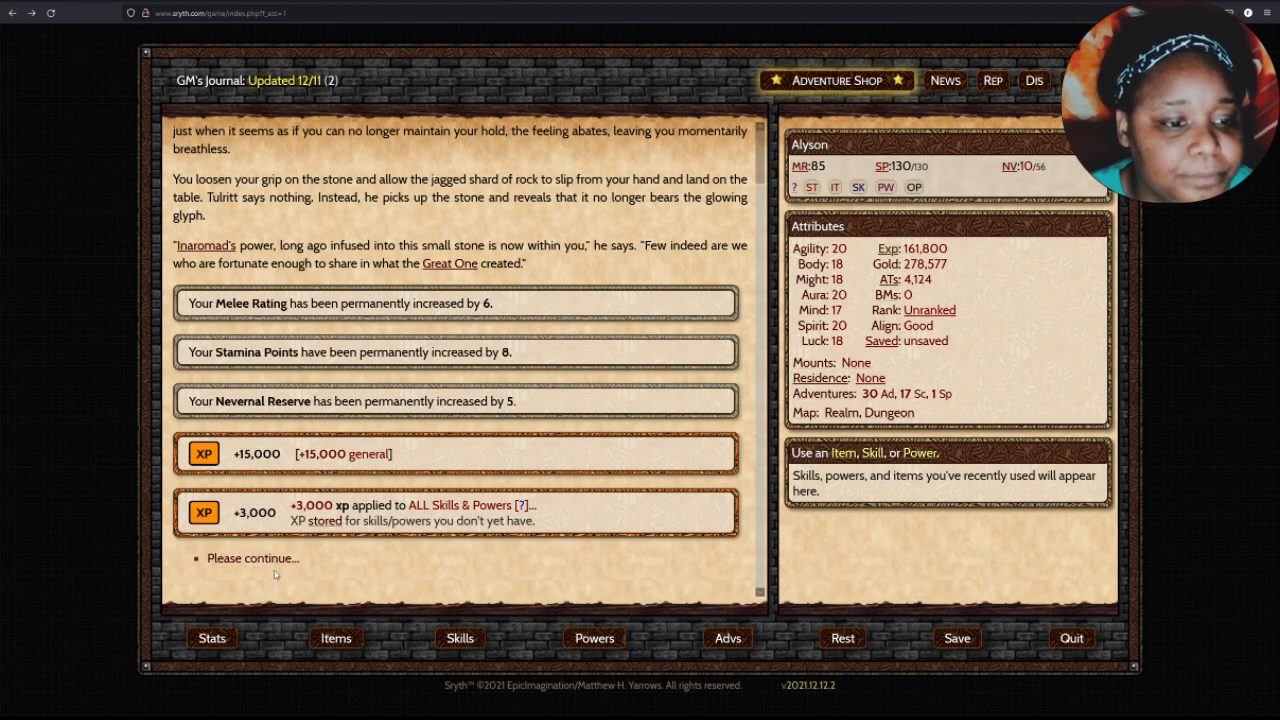
click(252, 558)
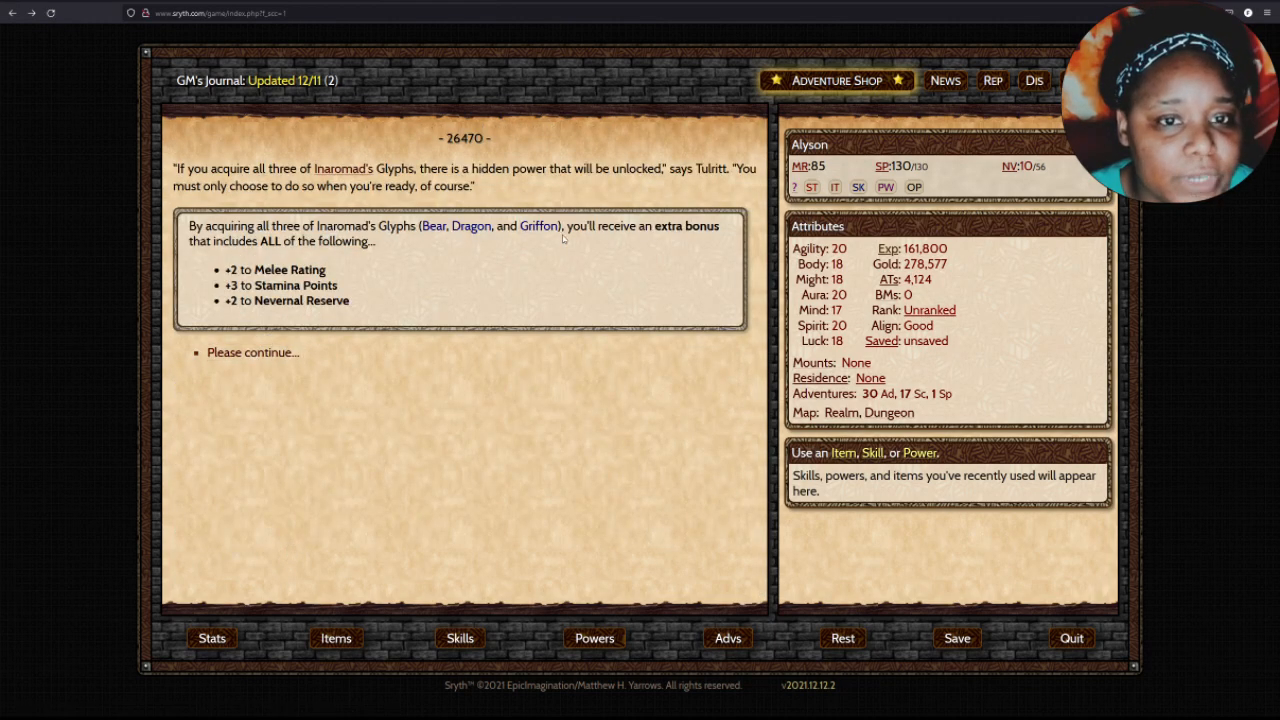
Return to the journal, start the Dragon glyph story and accept Tulritt's 300 Adventurer Tokens.
click(252, 352)
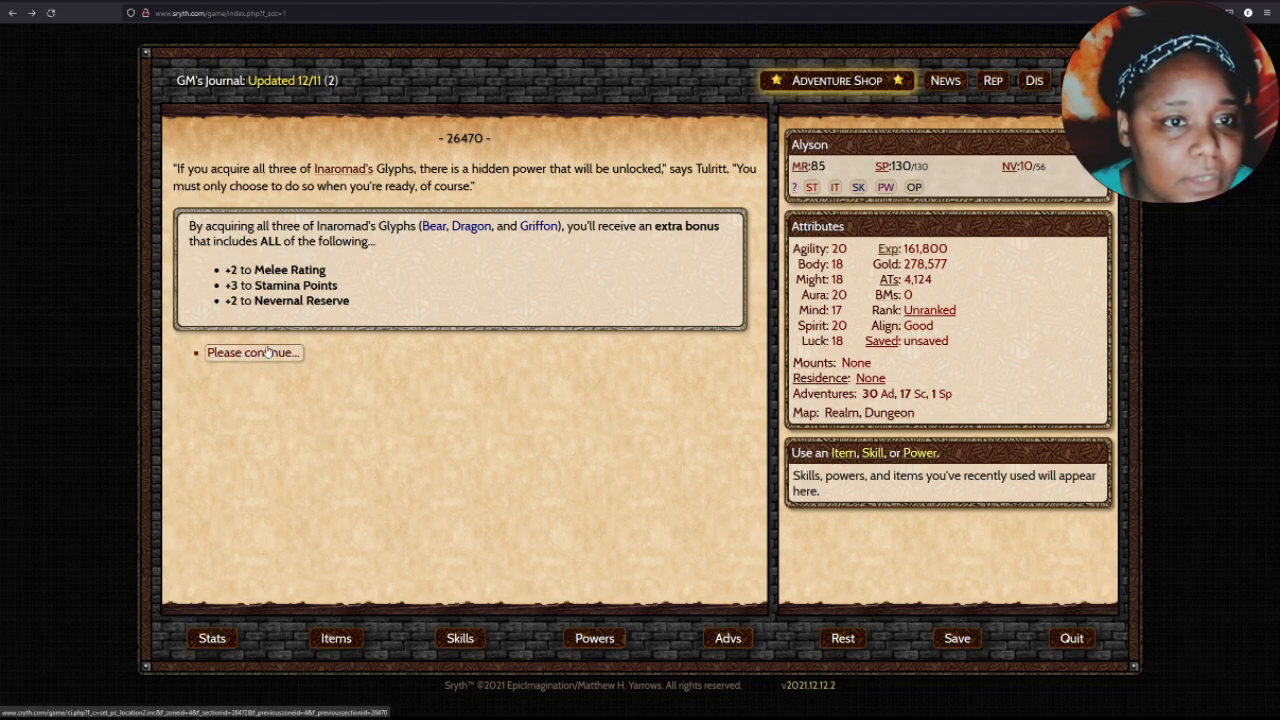
click(252, 352)
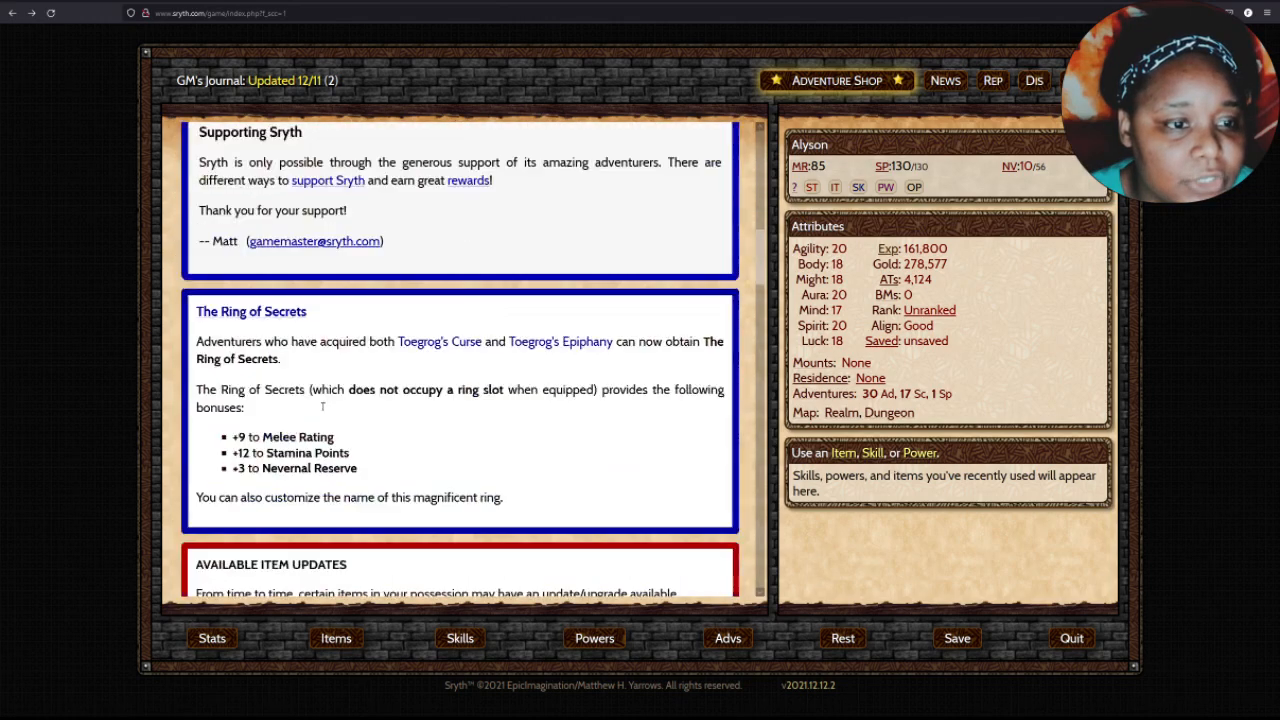
scroll(down, 3)
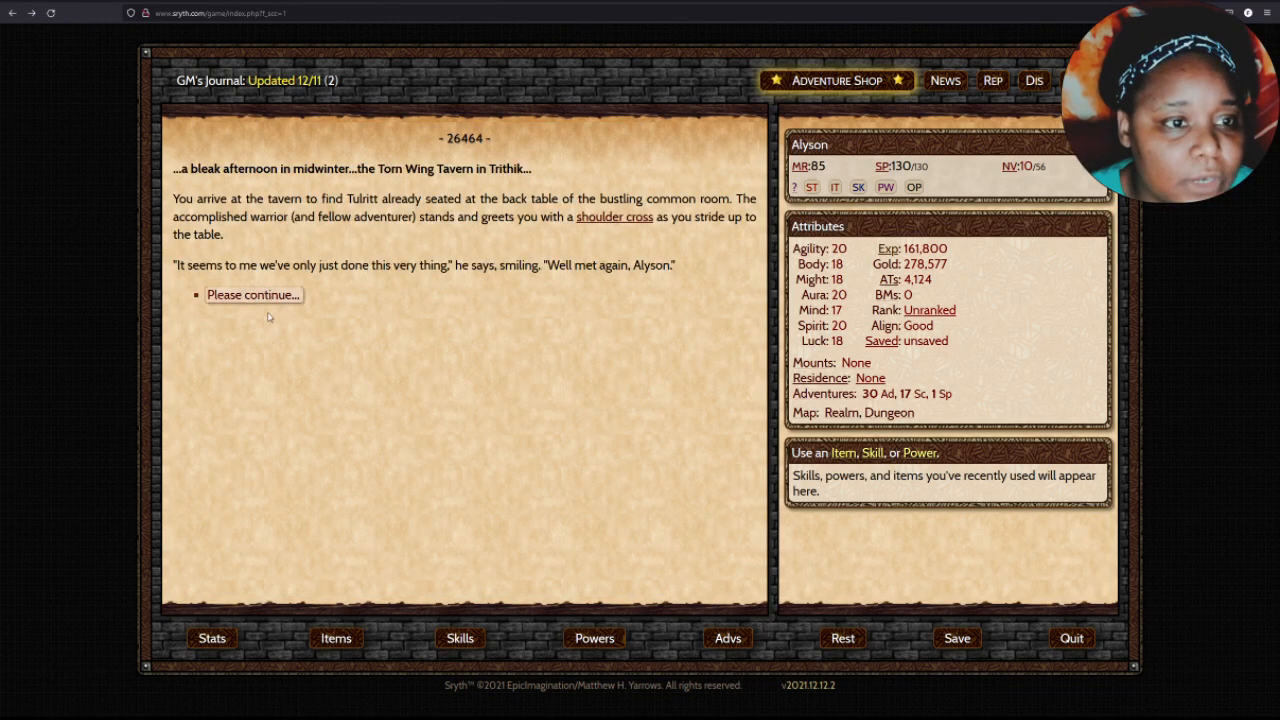
click(252, 294)
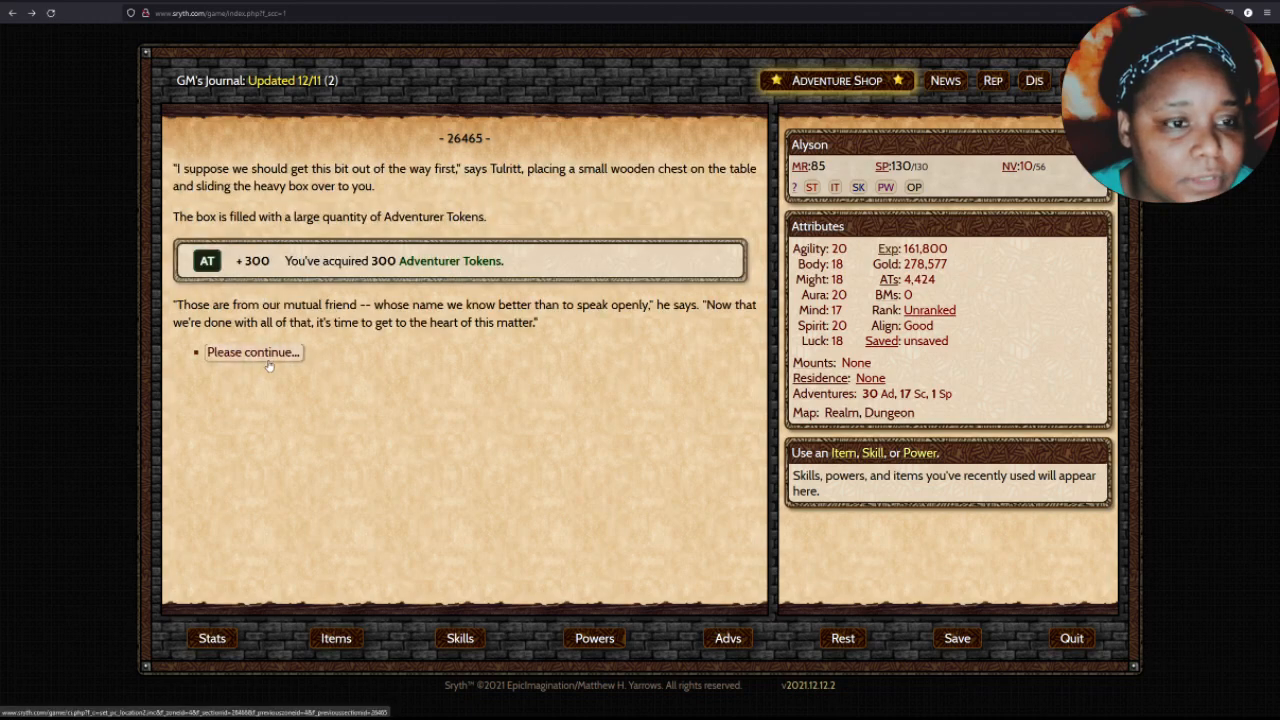
click(252, 352)
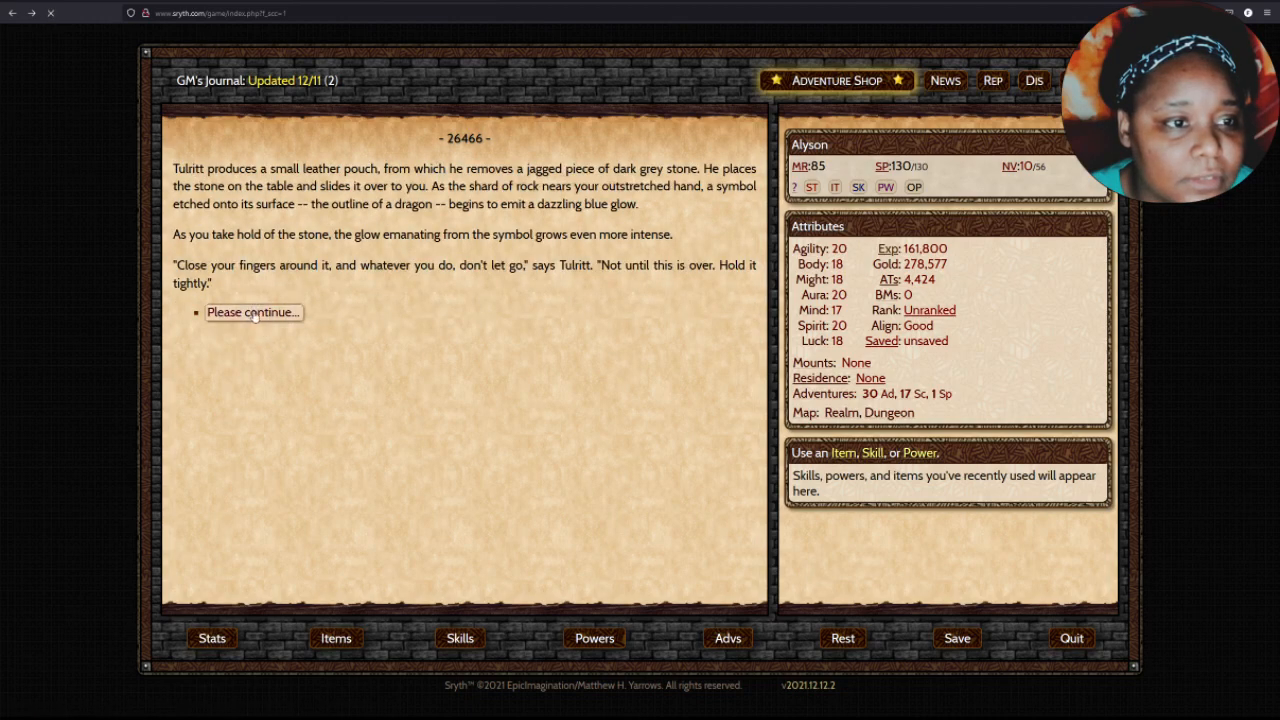
Hold the dragon glyph stone for permanent +4 Melee, +6 Stamina, +3 Nevernal and finish the story.
click(252, 312)
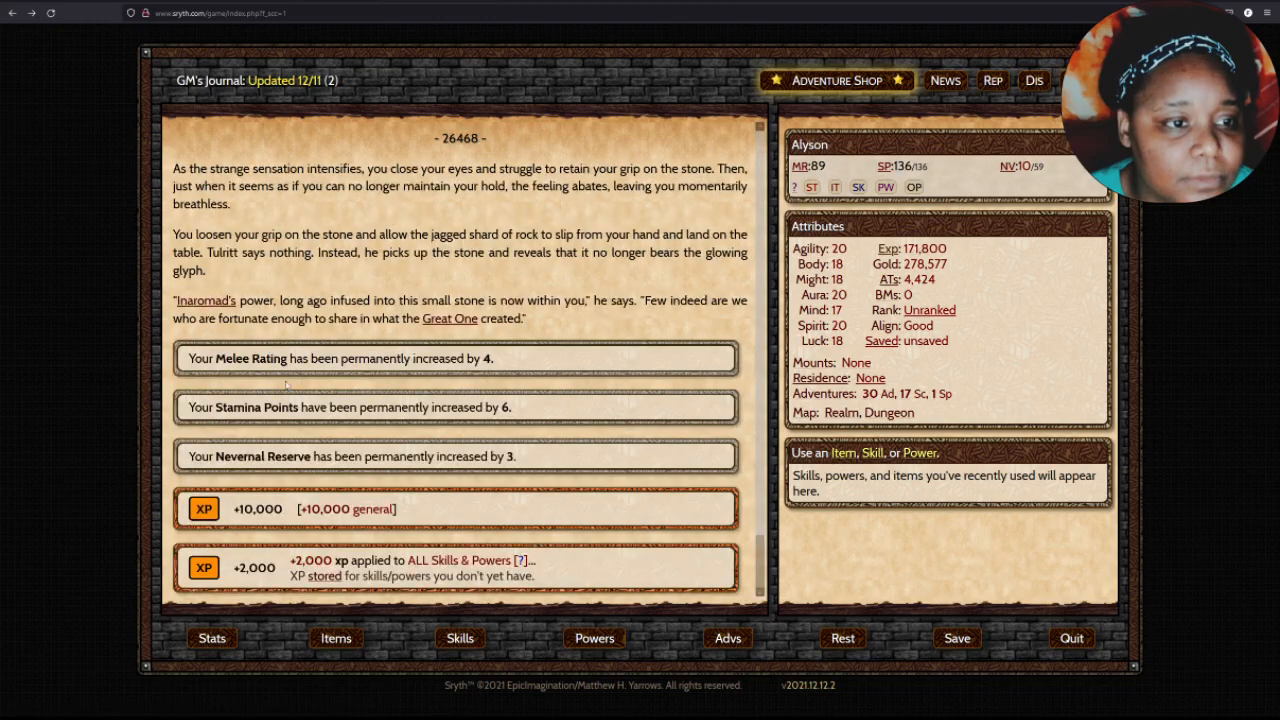
scroll(down, 3)
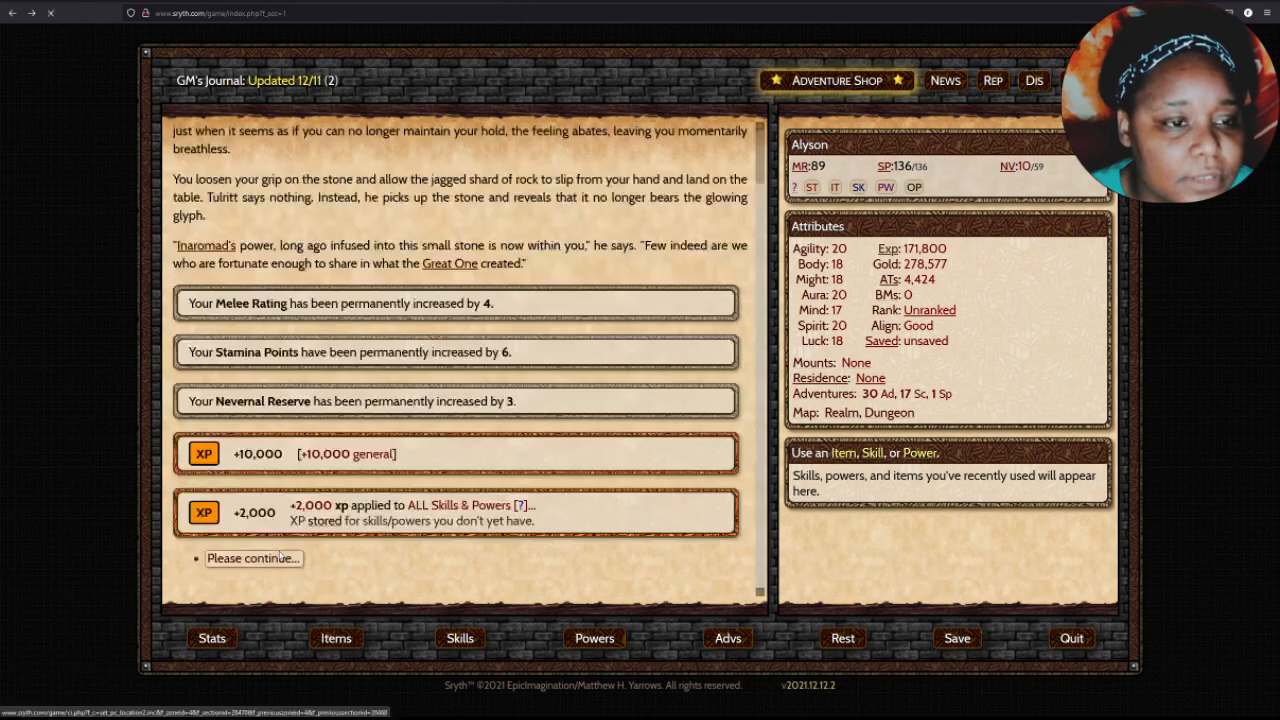
click(252, 558)
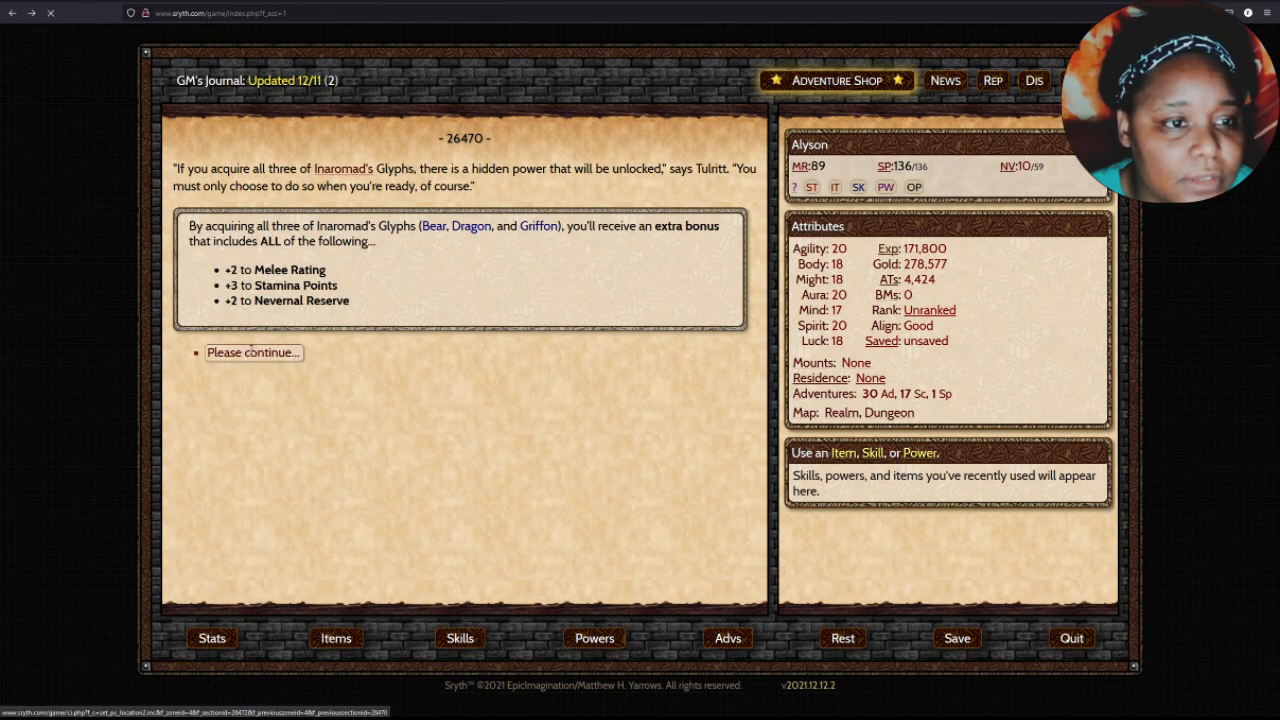
click(252, 352)
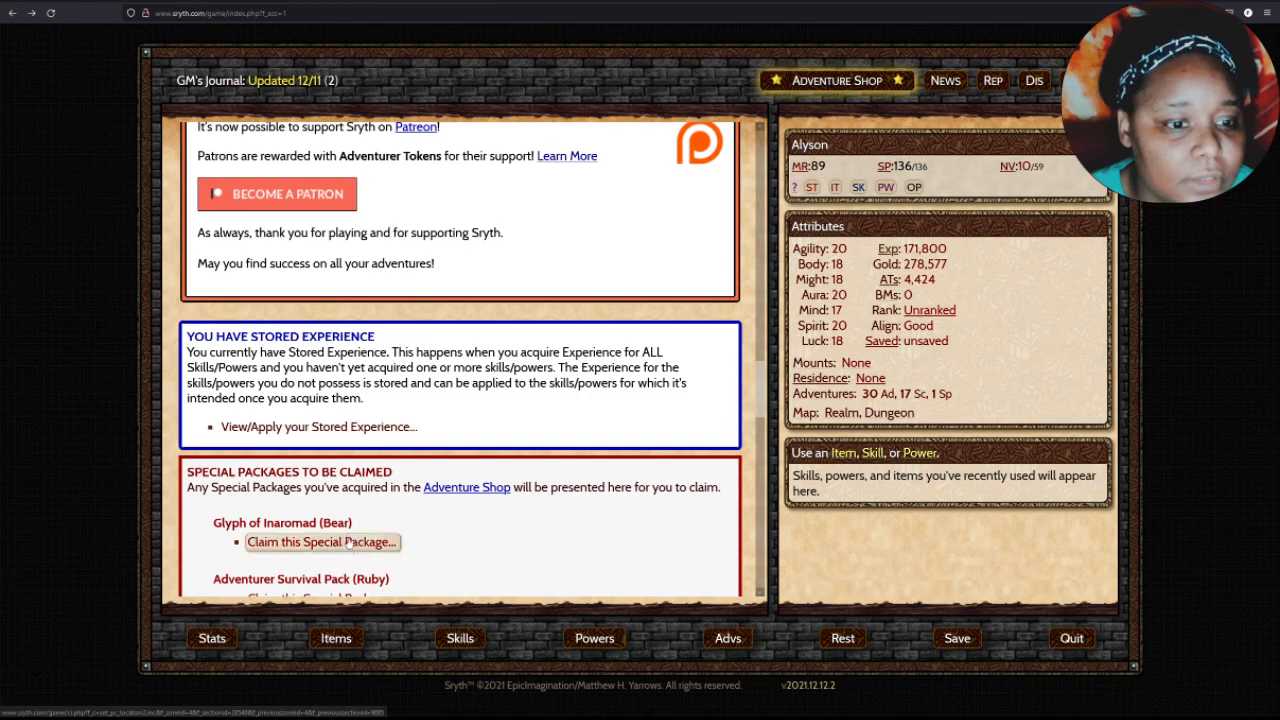
Claim the Glyph of Inaromad (Bear) package and hold the bear glyph stone at the tavern meeting.
click(320, 540)
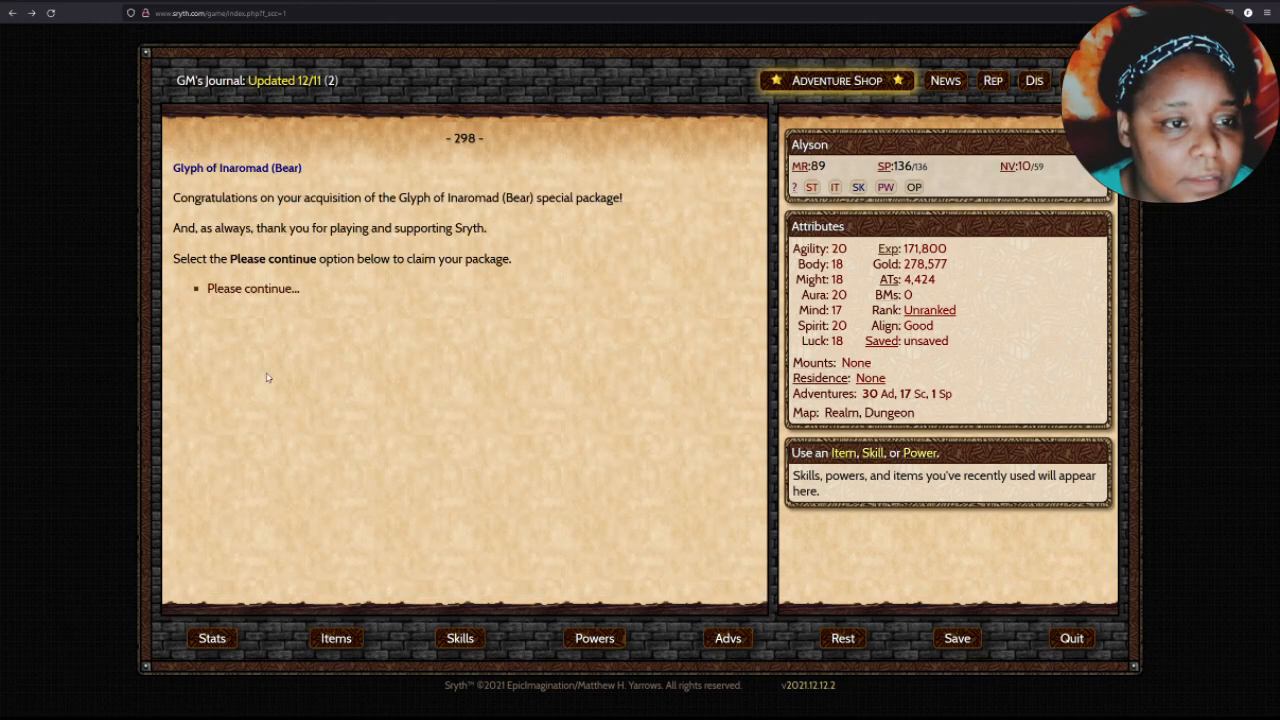
click(252, 288)
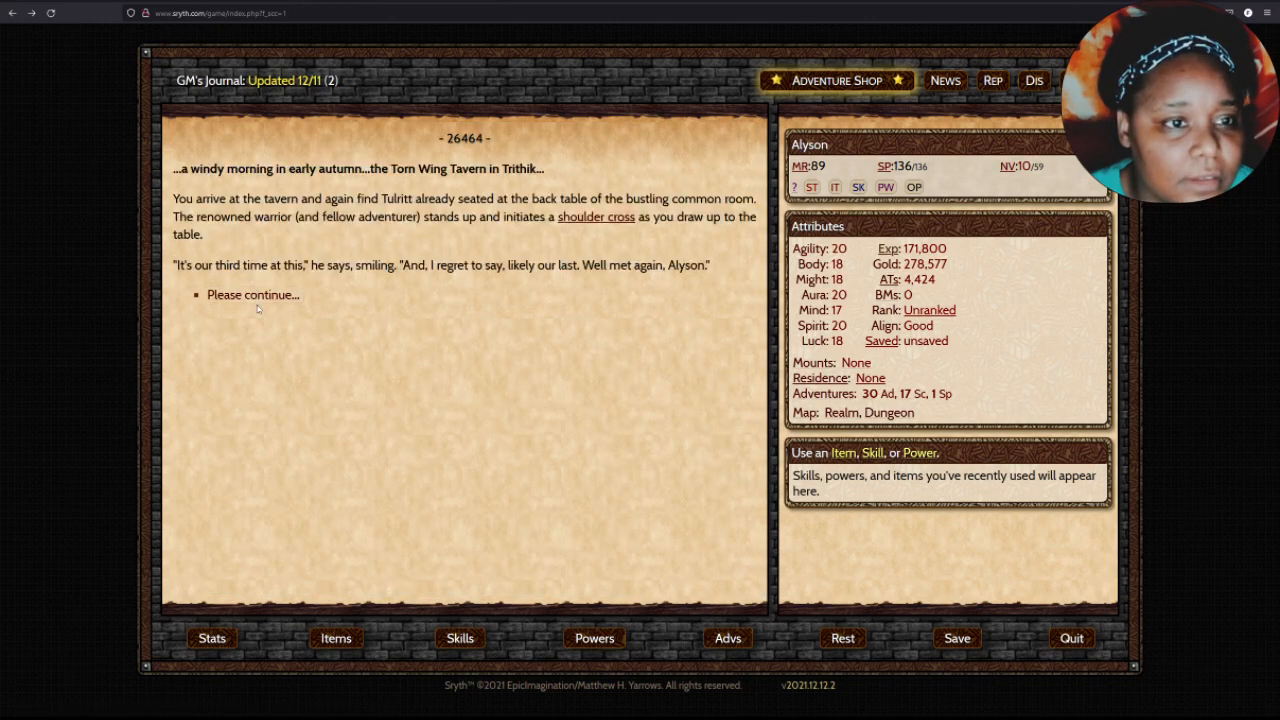
click(252, 294)
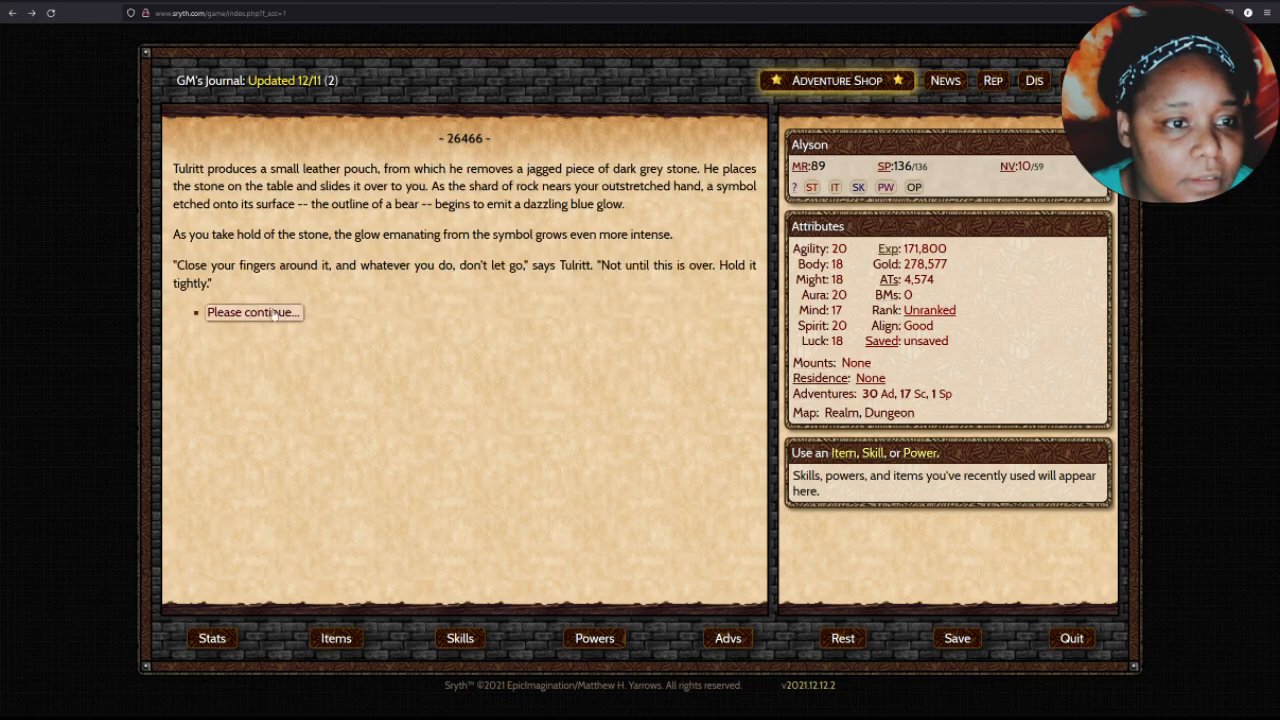
click(252, 312)
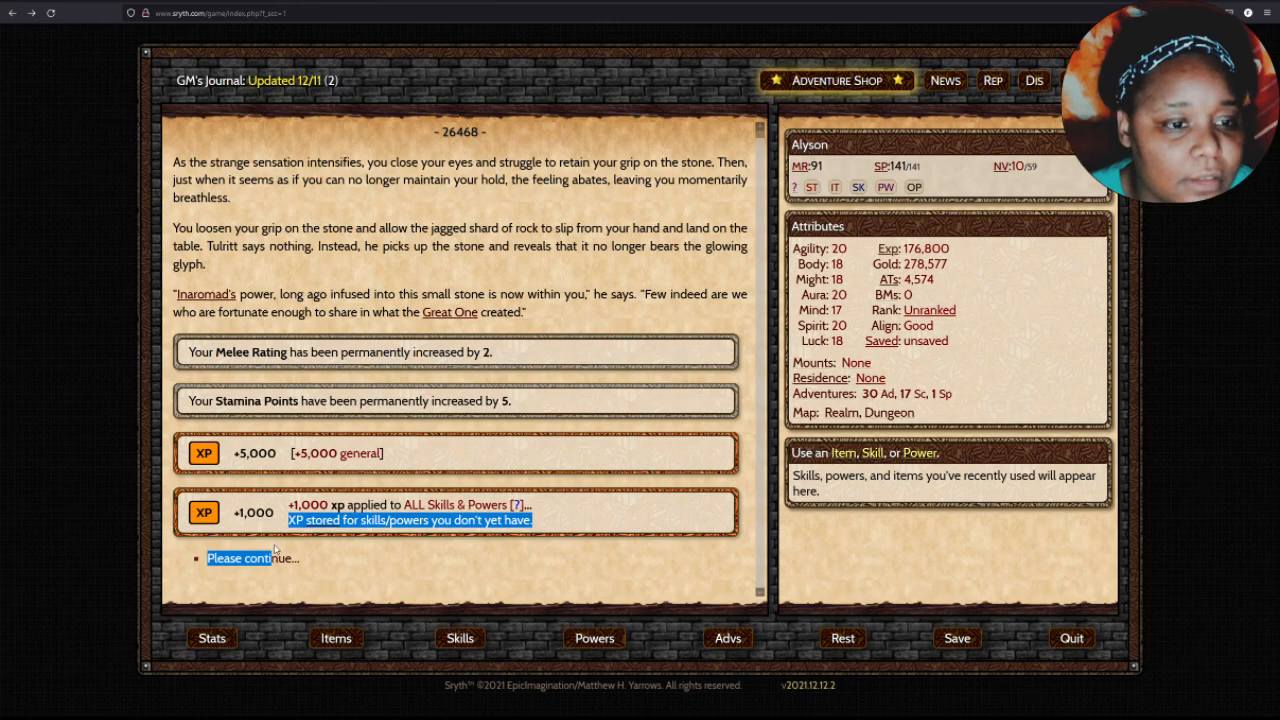
Collect the bear glyph rewards and three-glyph set bonus, returning to the journal's package list.
click(240, 558)
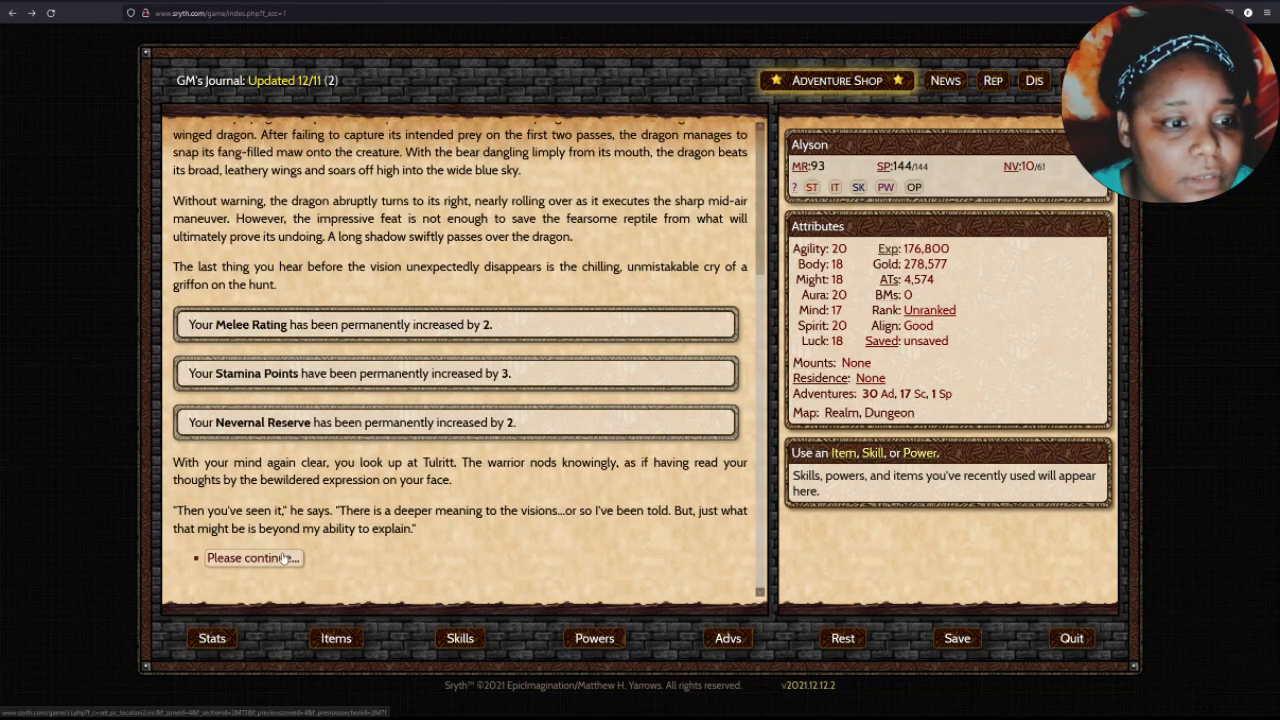
click(252, 558)
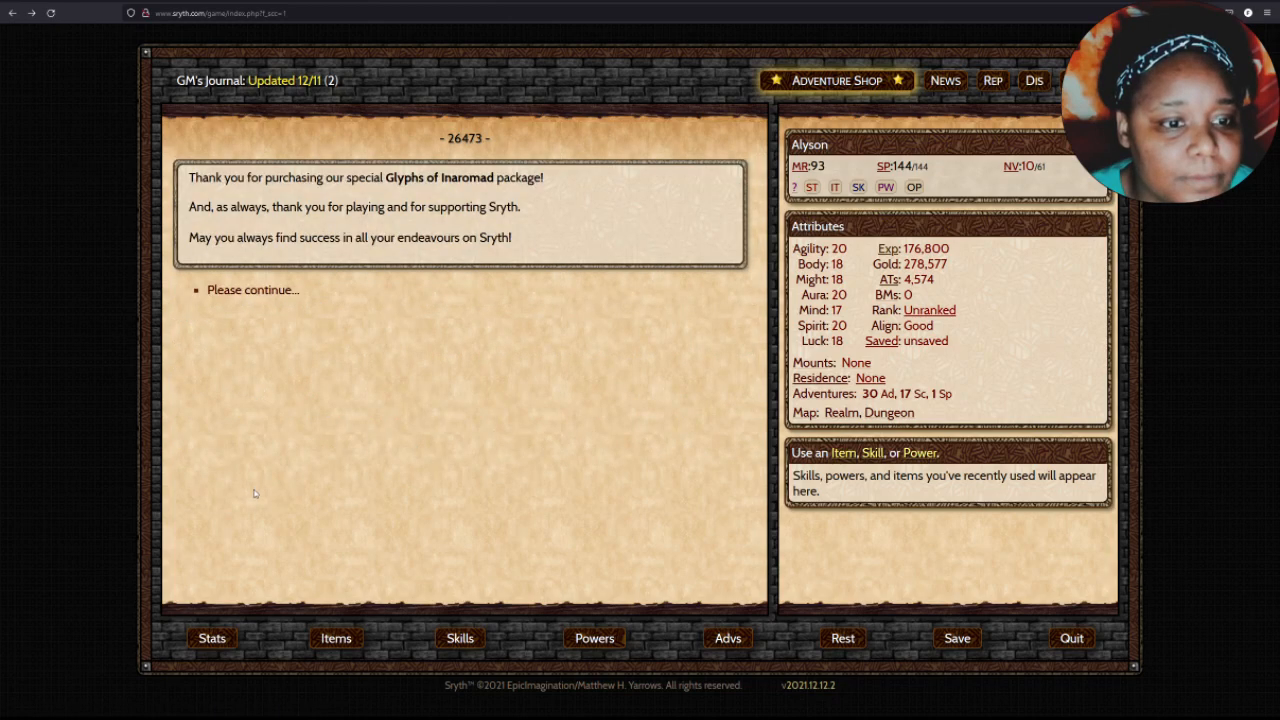
click(252, 288)
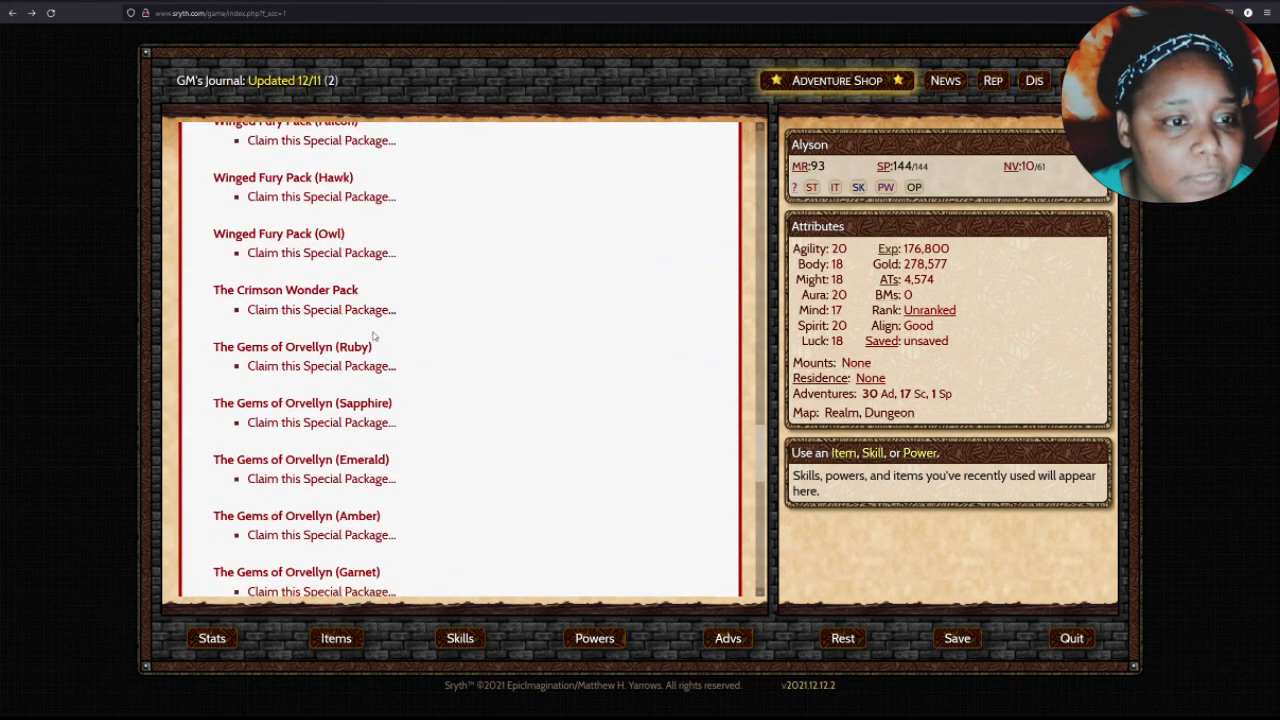
Claim the Adventurer Survival Pack (Ruby) for 12,000 experience, 75,000 gold and stat boosts.
scroll(up, 3)
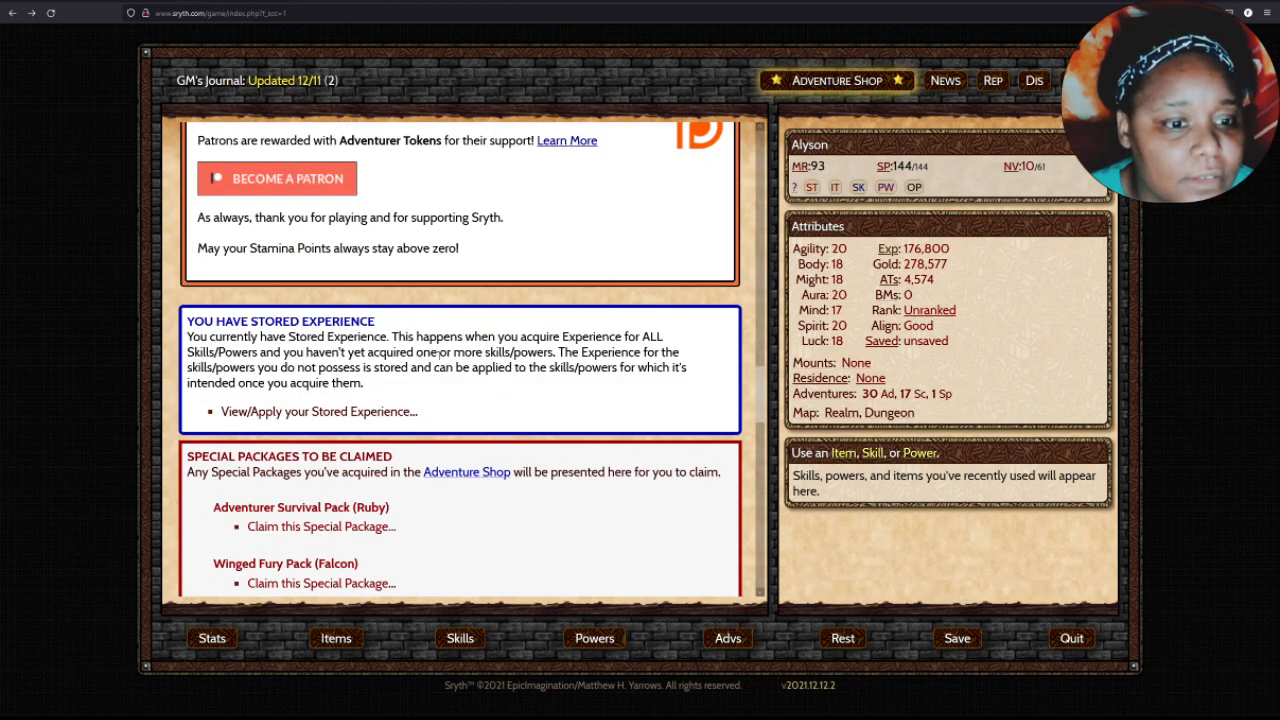
click(320, 526)
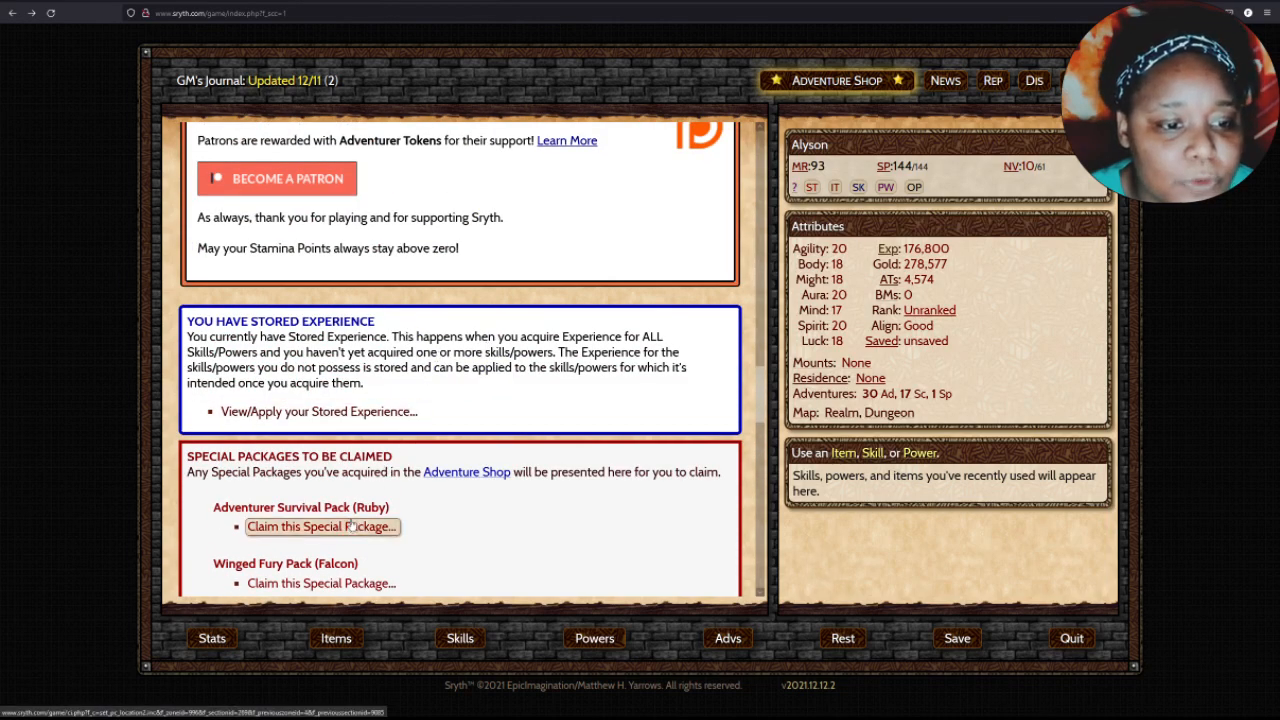
click(320, 526)
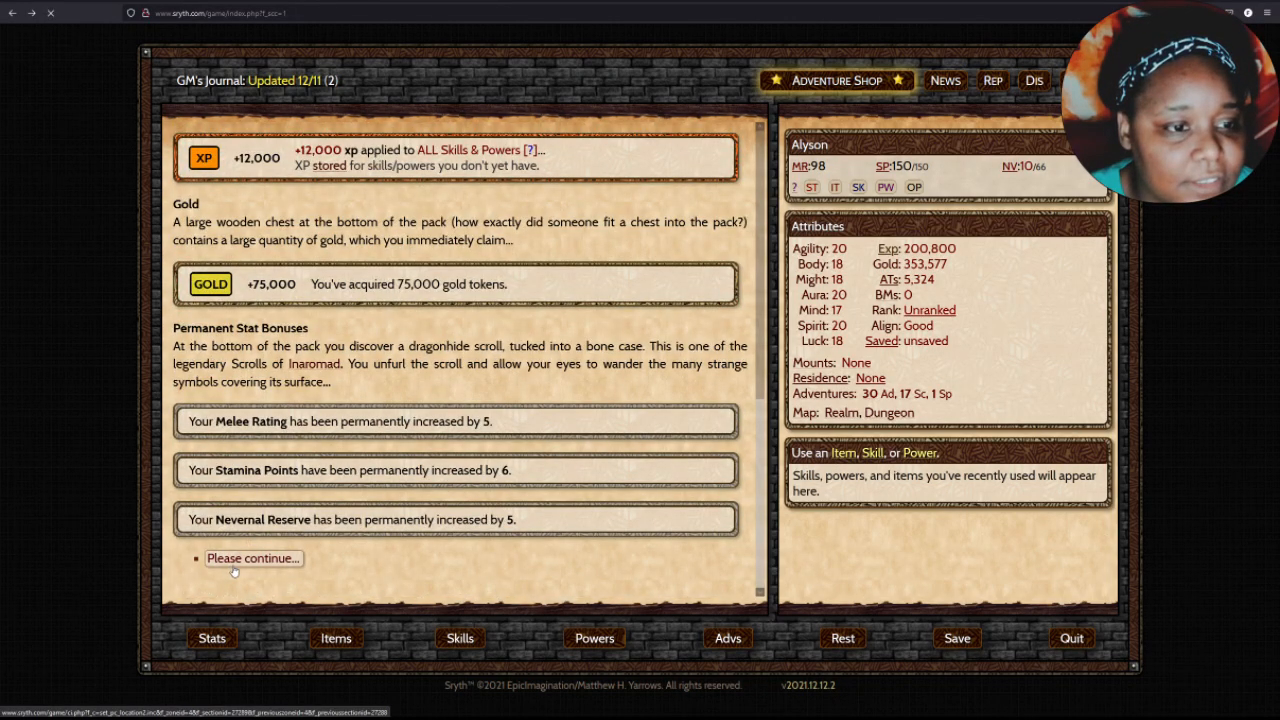
click(252, 558)
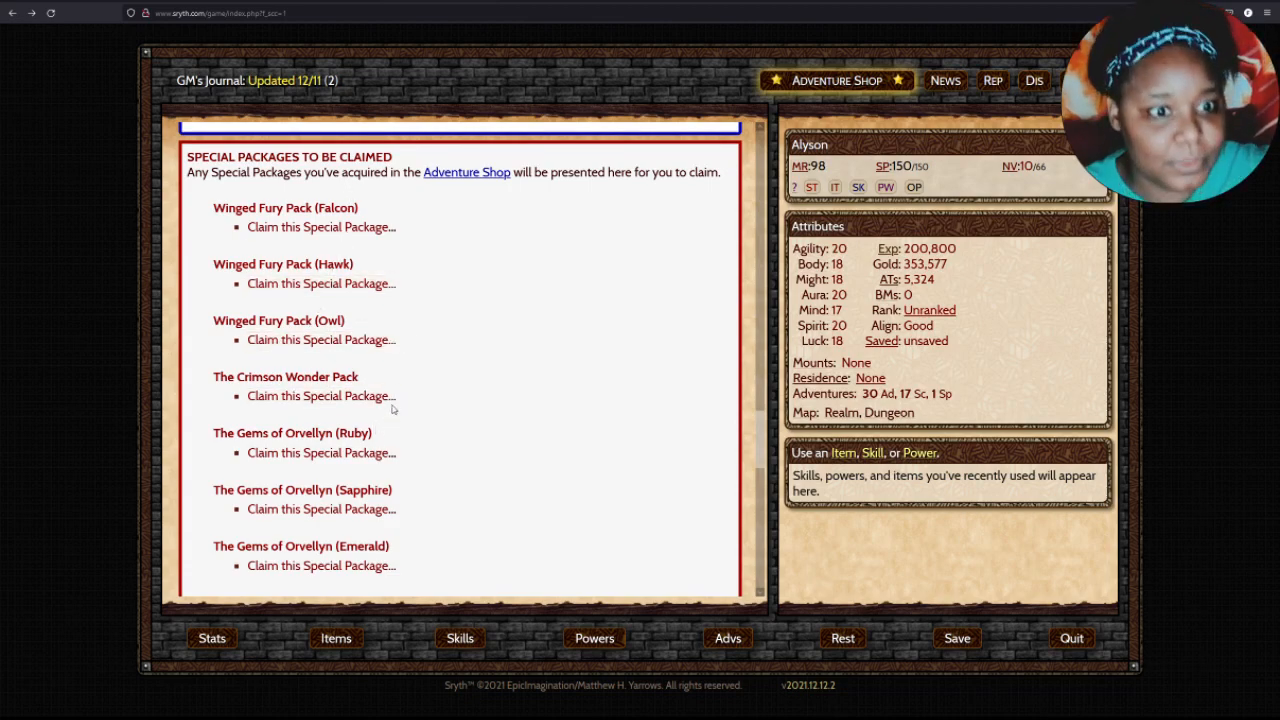
mouse_move(412, 394)
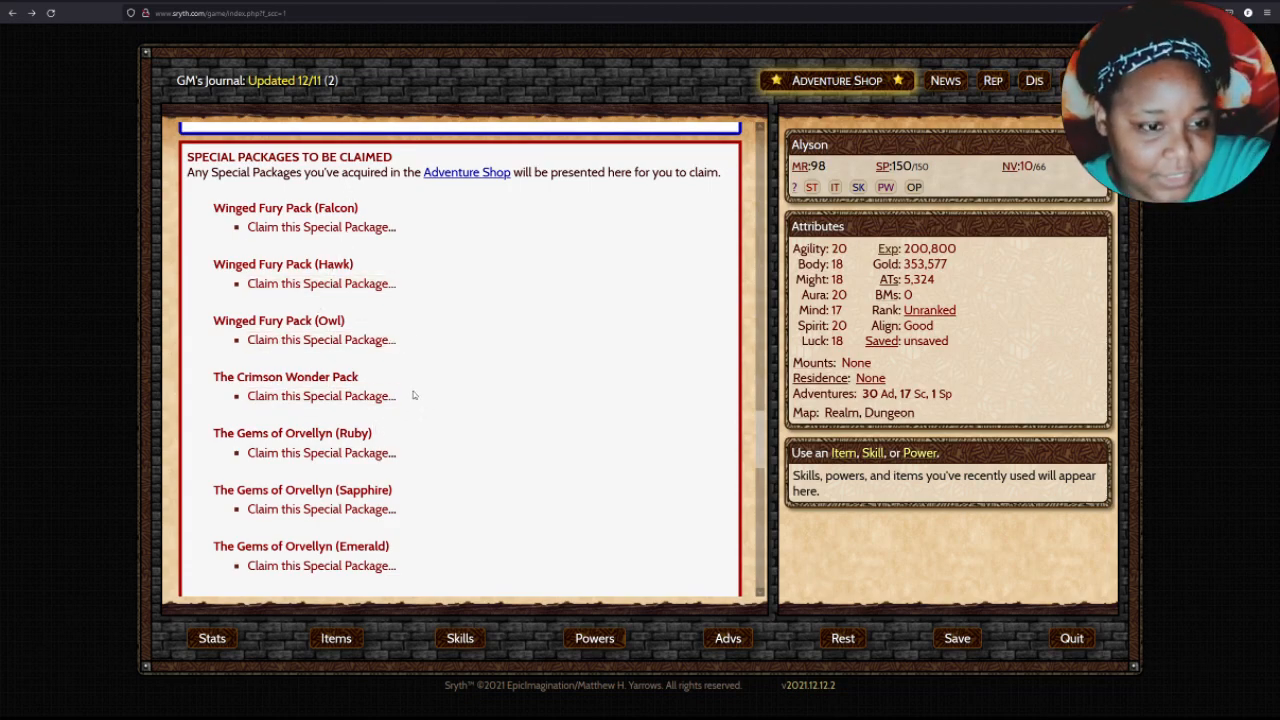
scroll(down, 3)
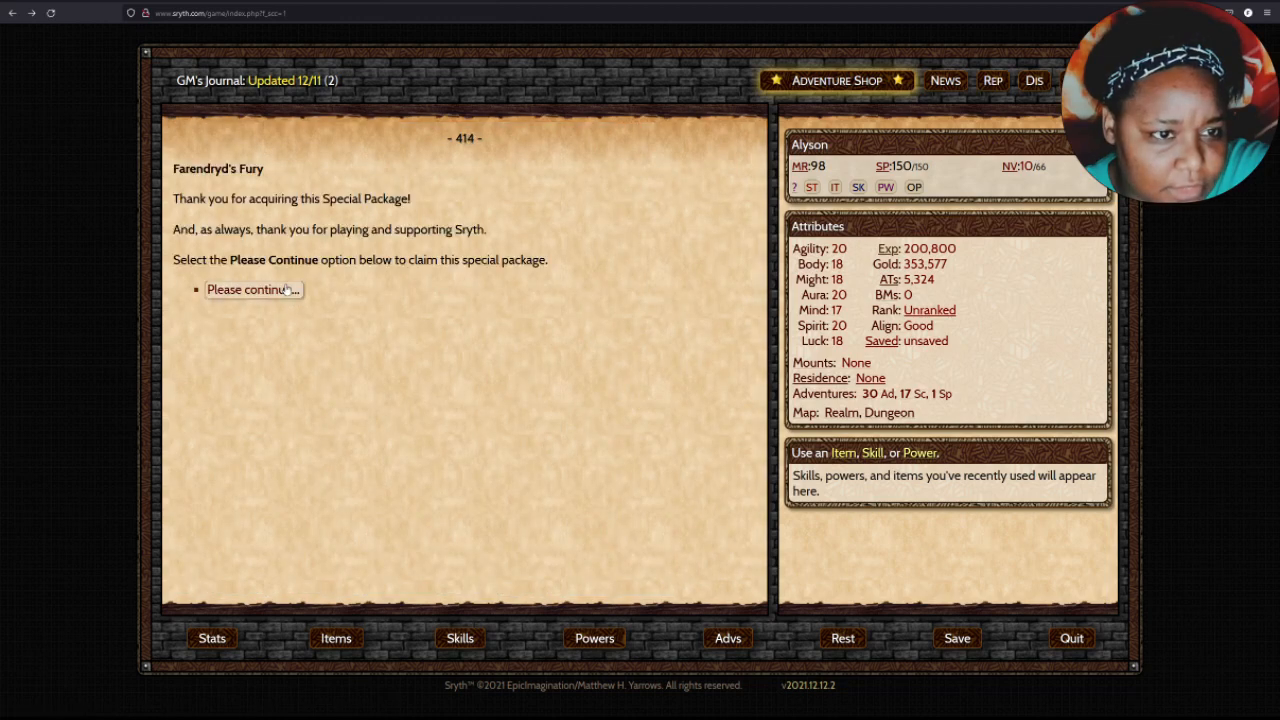
Claim Farendryd's Fury and receive the bow, Amulet of the Winds, 500 Adventurer Tokens and 100,000 gold at the Hobnail Inn.
click(250, 288)
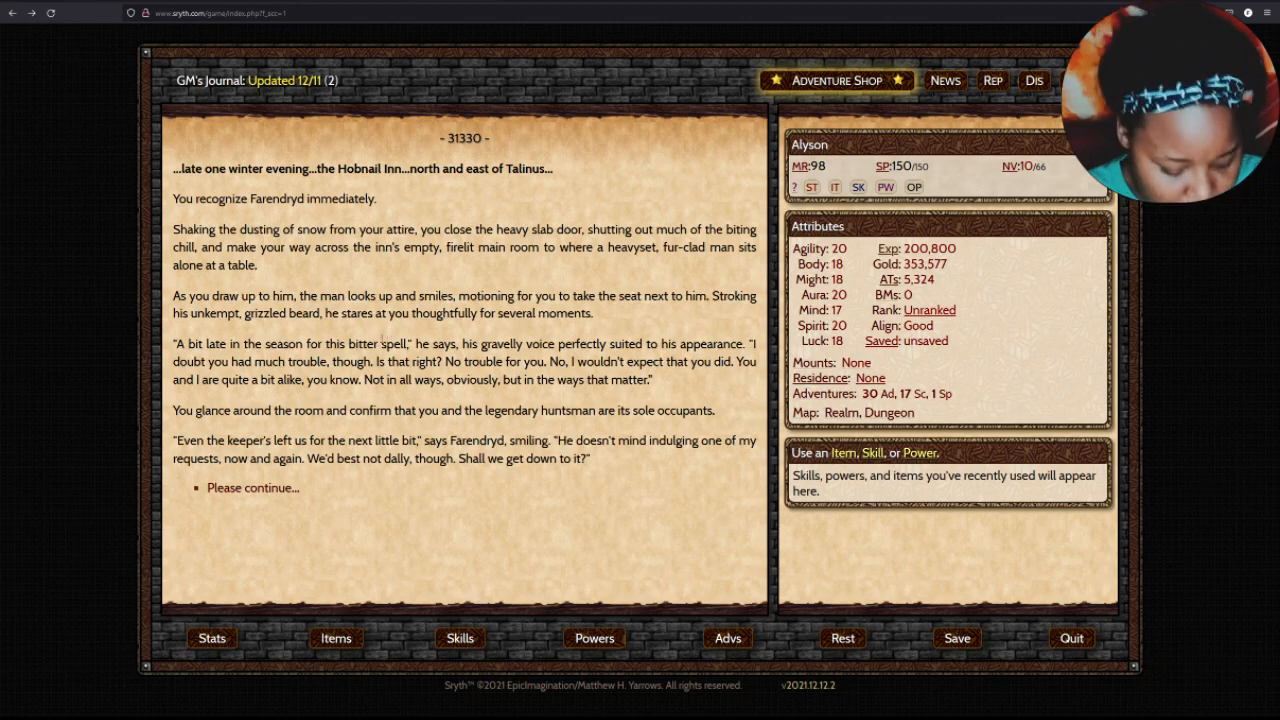
mouse_move(386, 336)
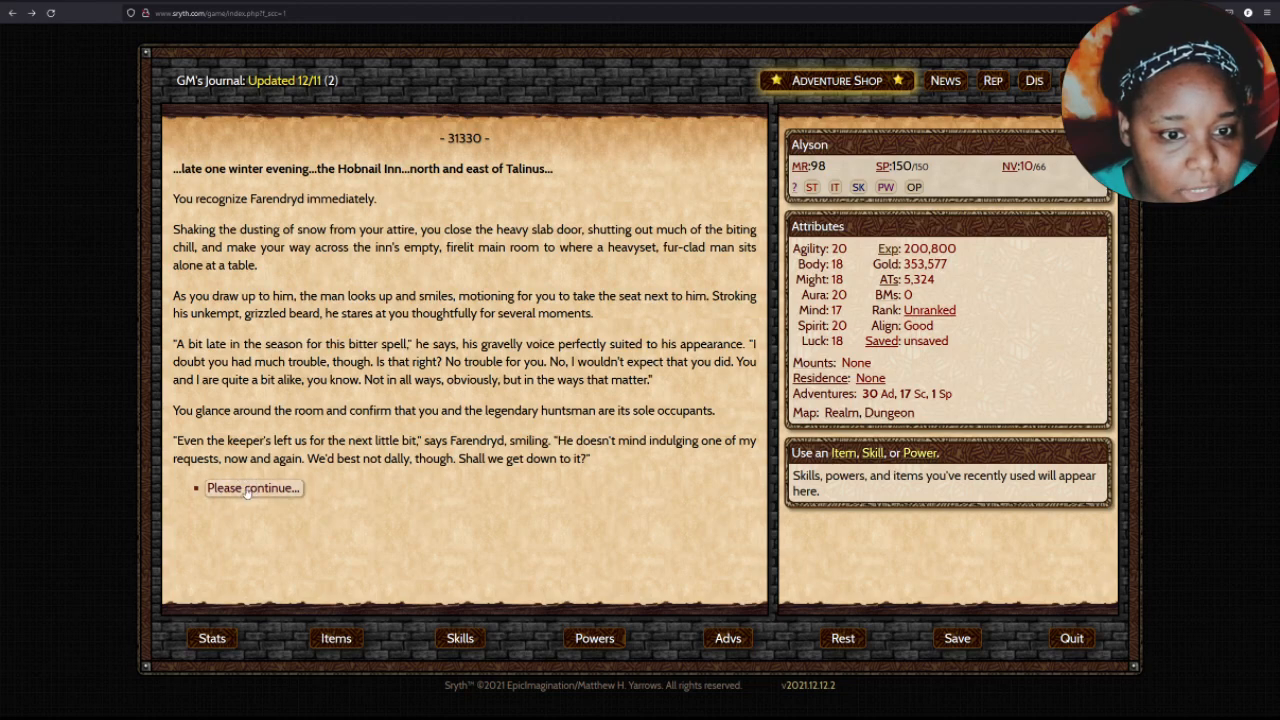
click(252, 488)
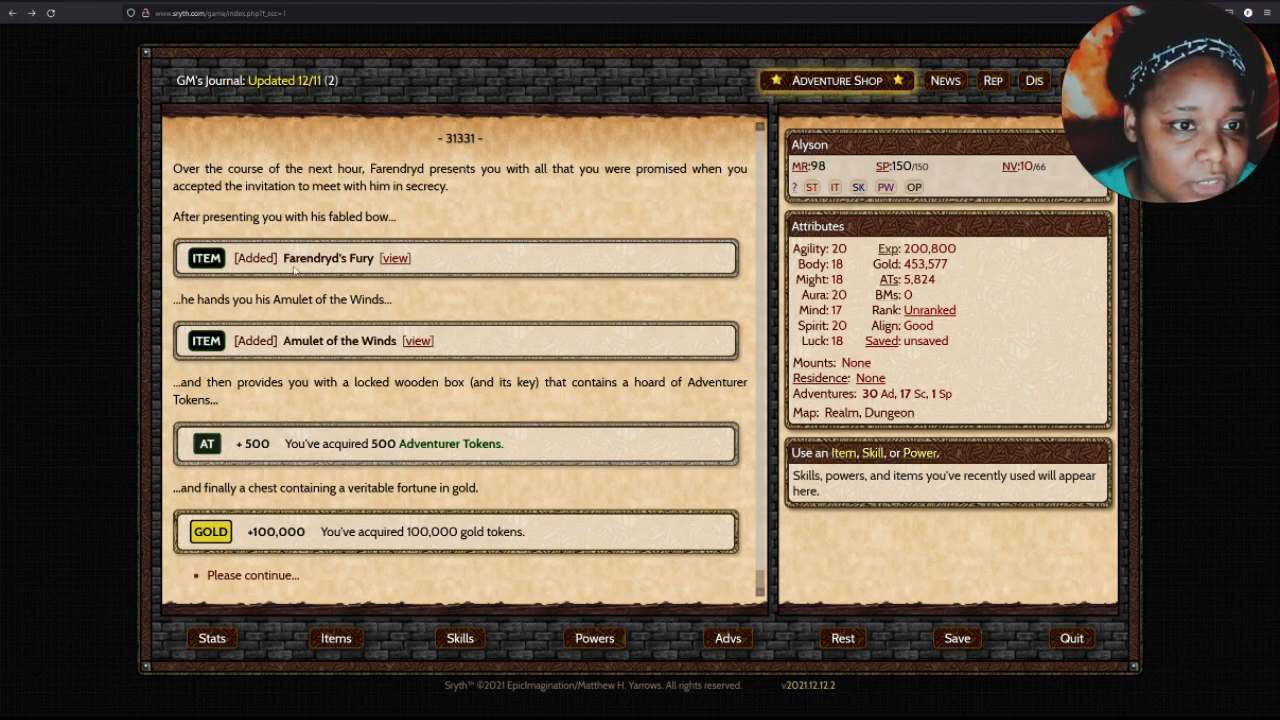
Review Farendryd's Fury and the Amulet of the Winds, then receive the Whisper of the Wilds for +7 Melee, +10 Stamina and 250,000 experience.
click(394, 258)
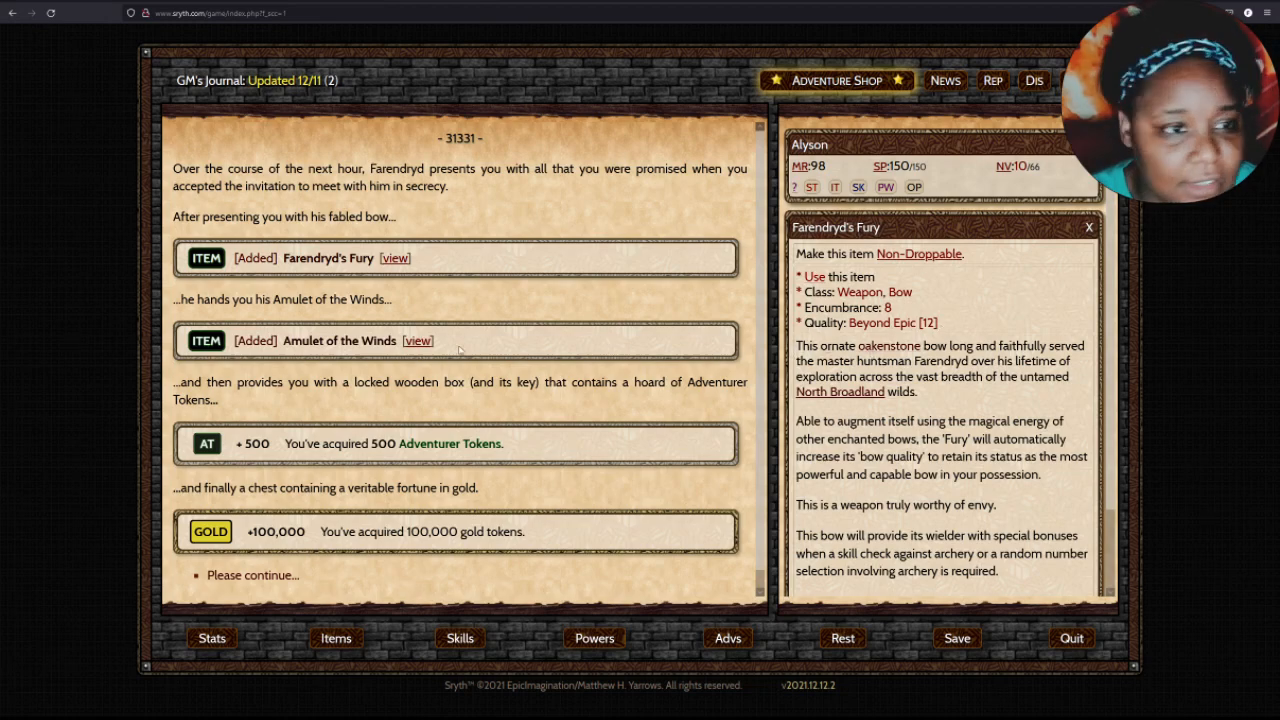
click(418, 340)
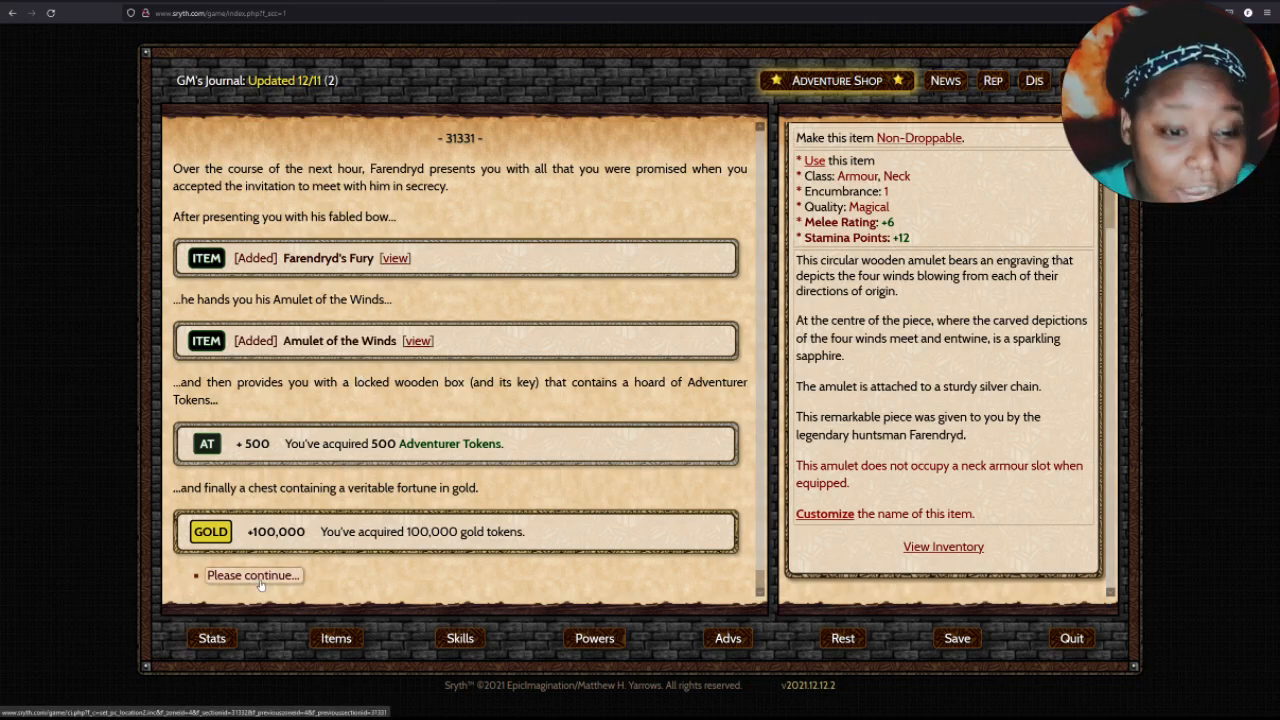
click(252, 574)
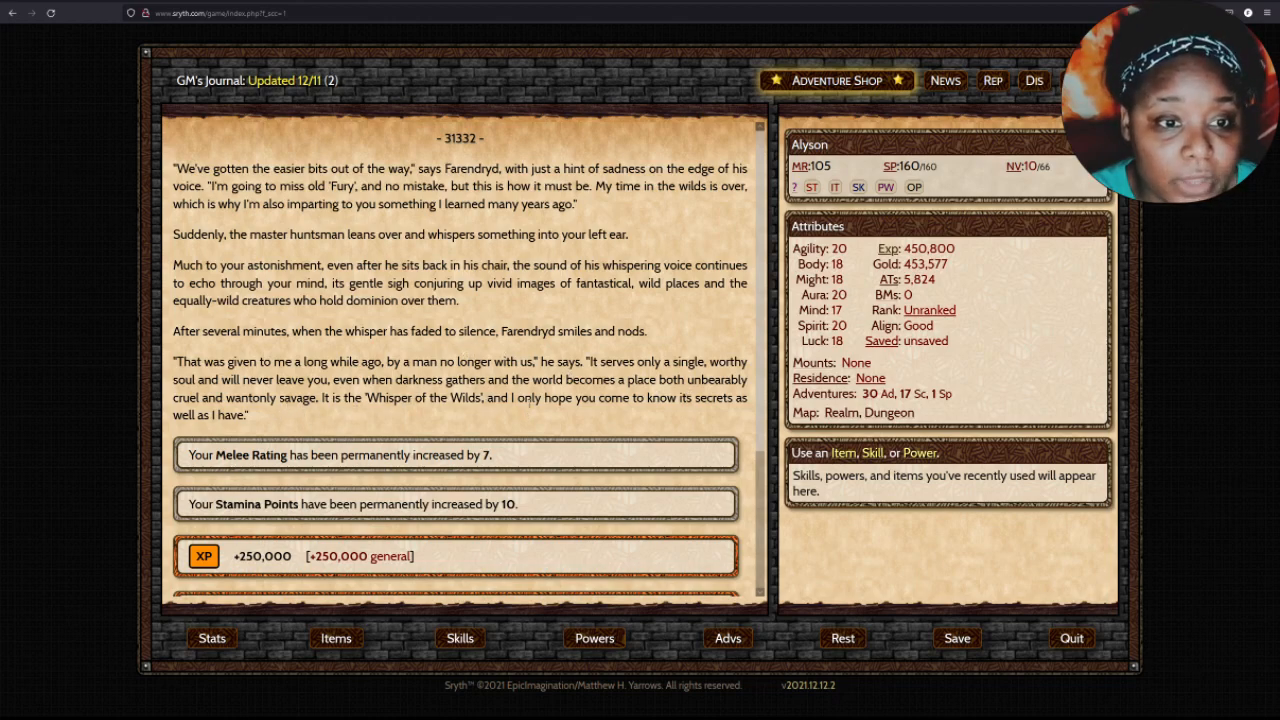
mouse_move(292, 428)
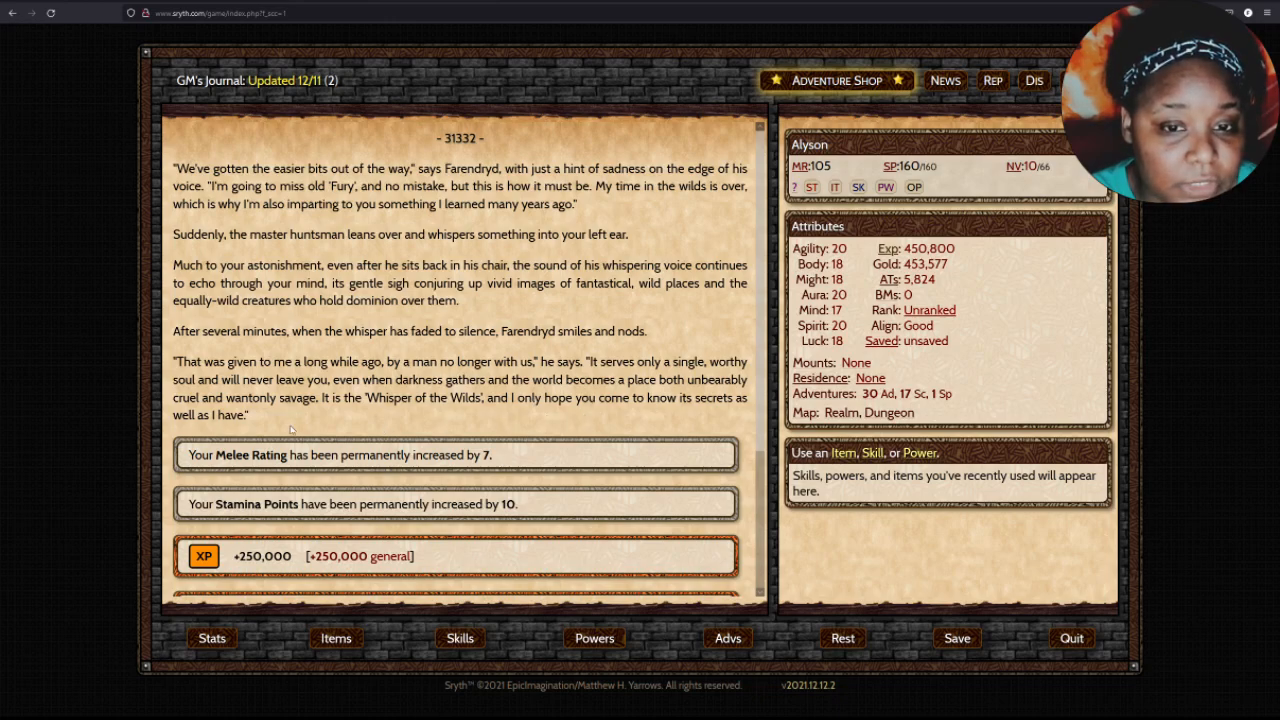
Continue through Farendryd's departure before dawn and return to the Hawklor special functions building.
scroll(down, 3)
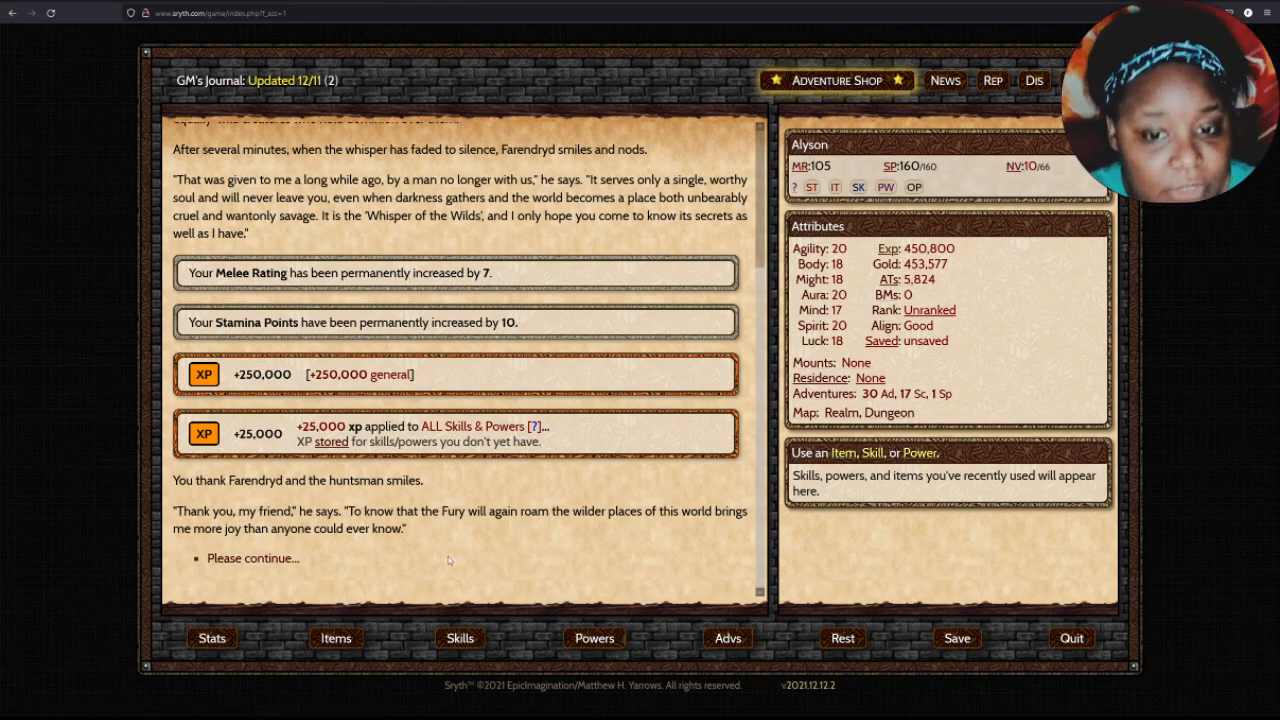
click(252, 558)
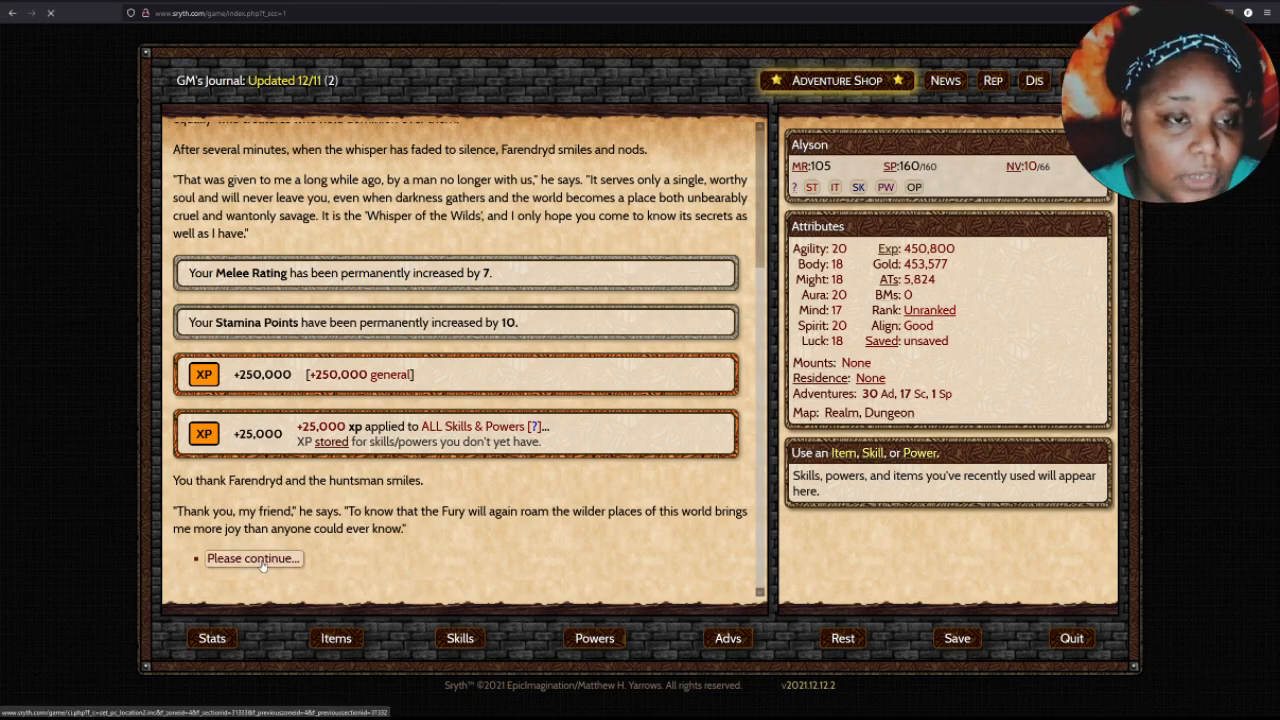
click(252, 558)
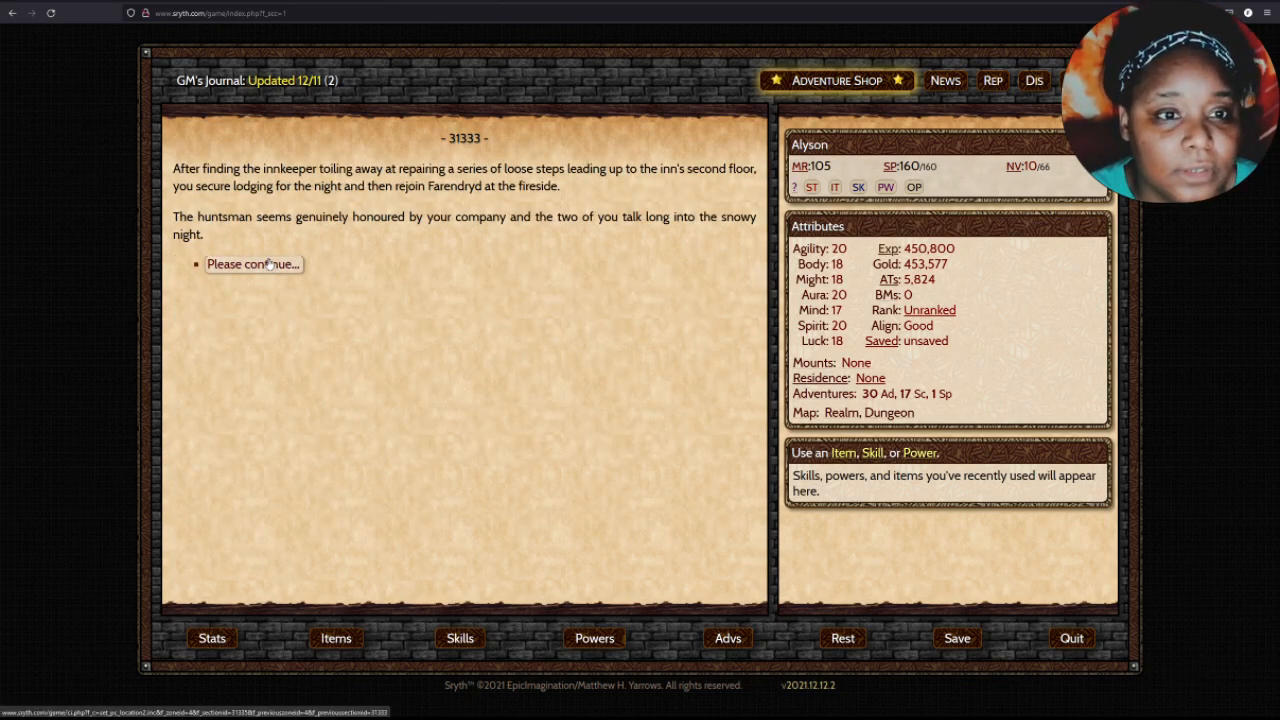
click(252, 264)
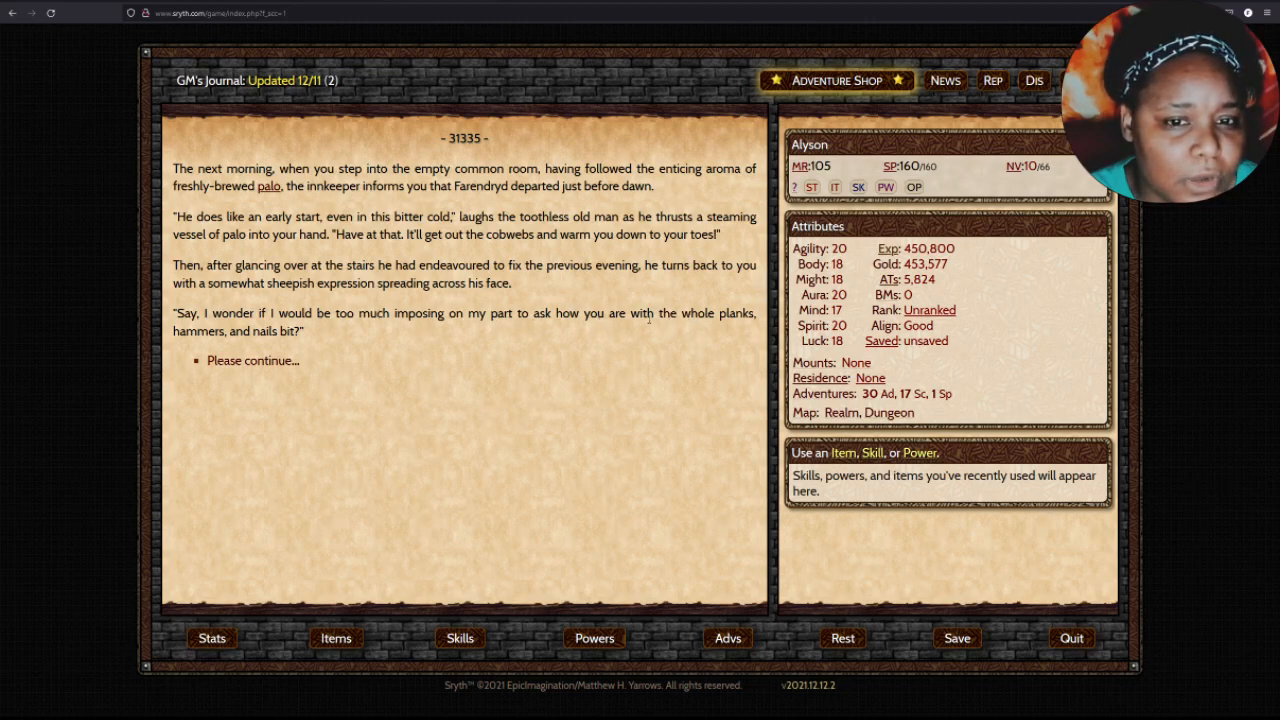
click(252, 360)
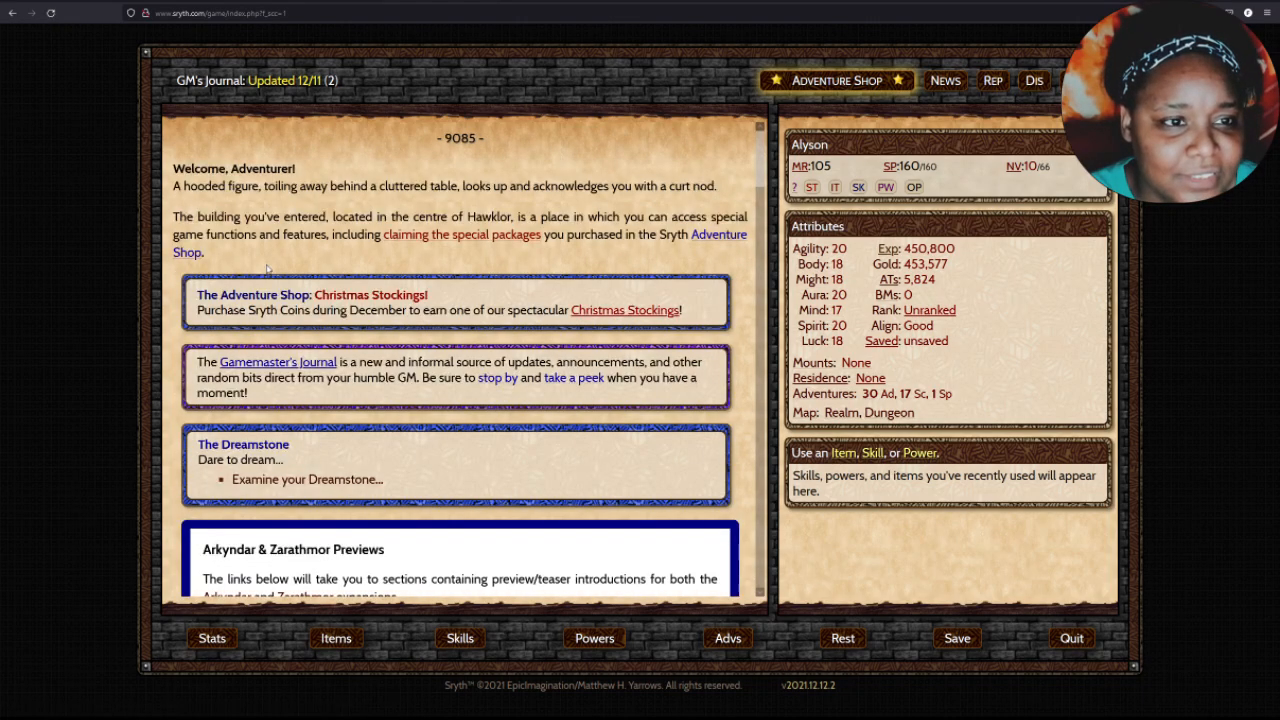
Claim the Garkilad's Guiding Spirit I package for Garkilad's Amulet, 50,009 gold and experience.
scroll(down, 3)
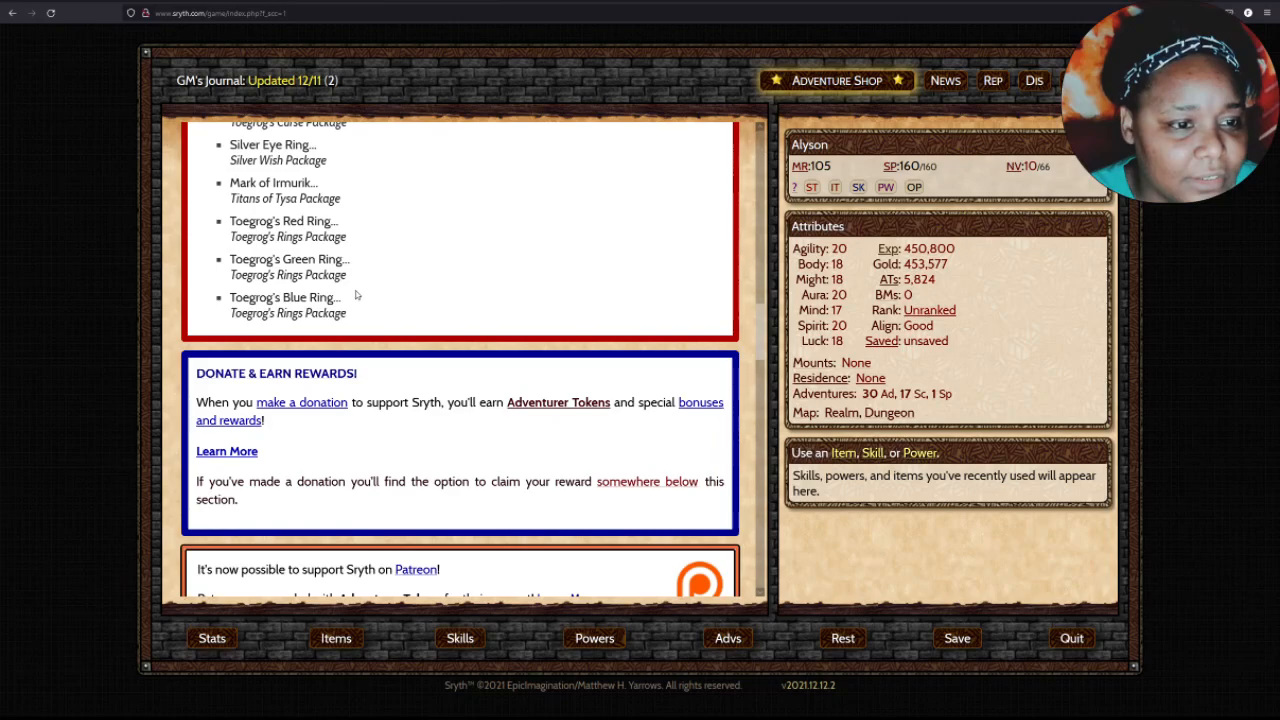
scroll(down, 3)
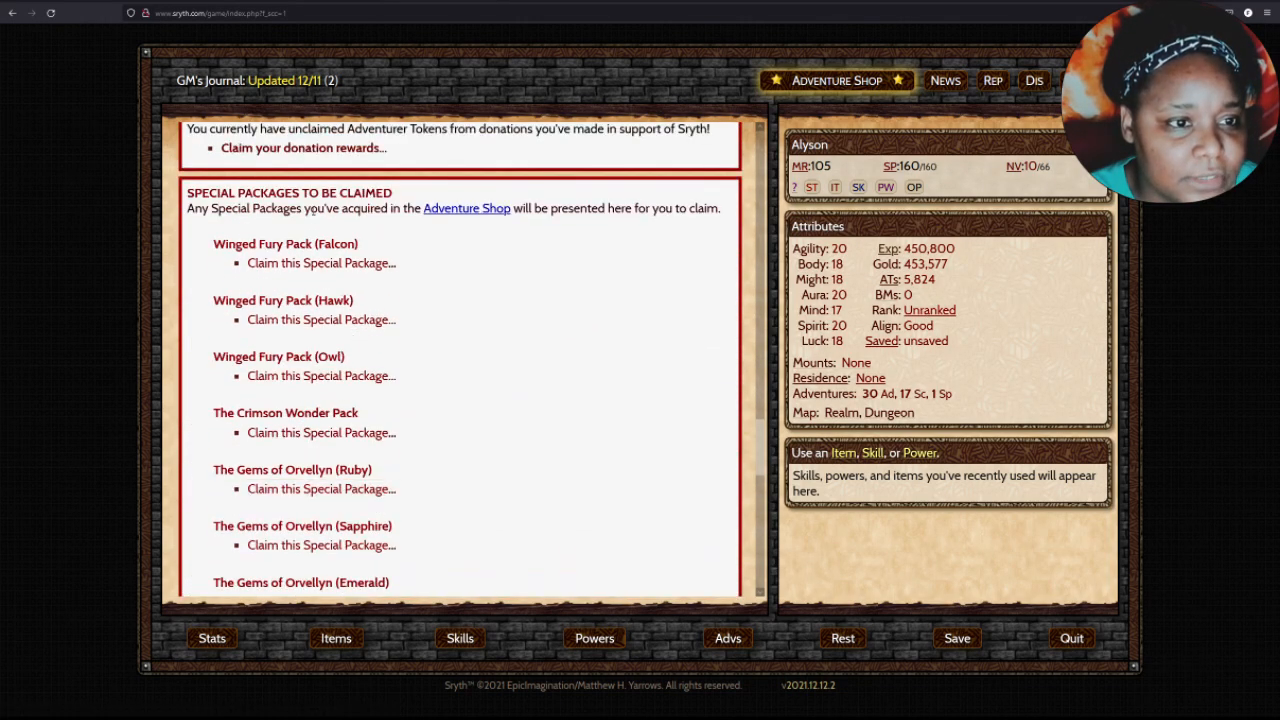
scroll(down, 3)
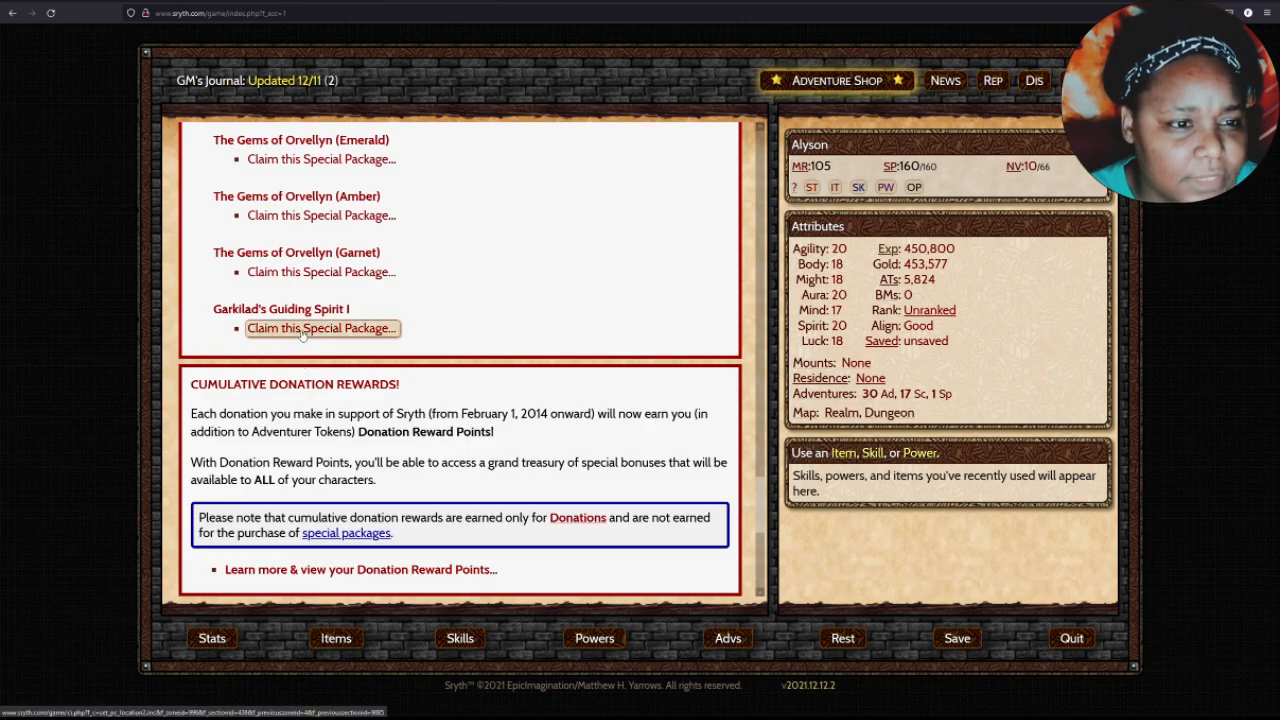
click(320, 328)
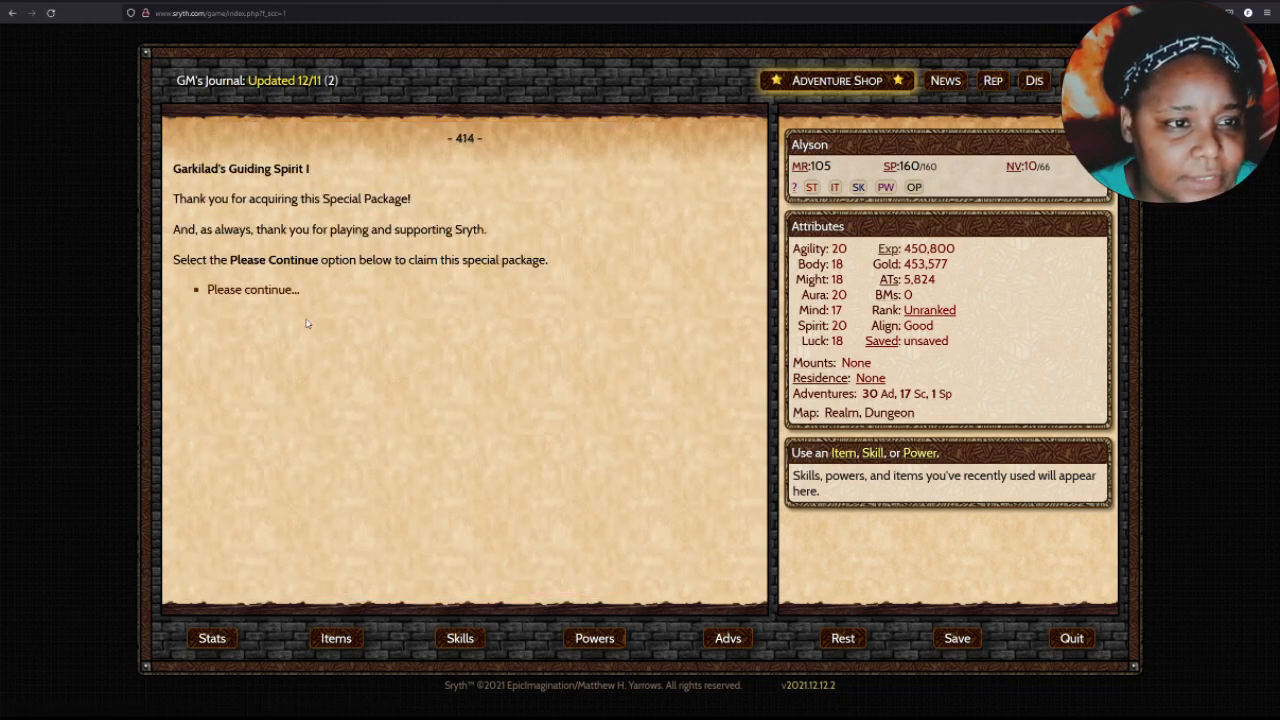
click(252, 288)
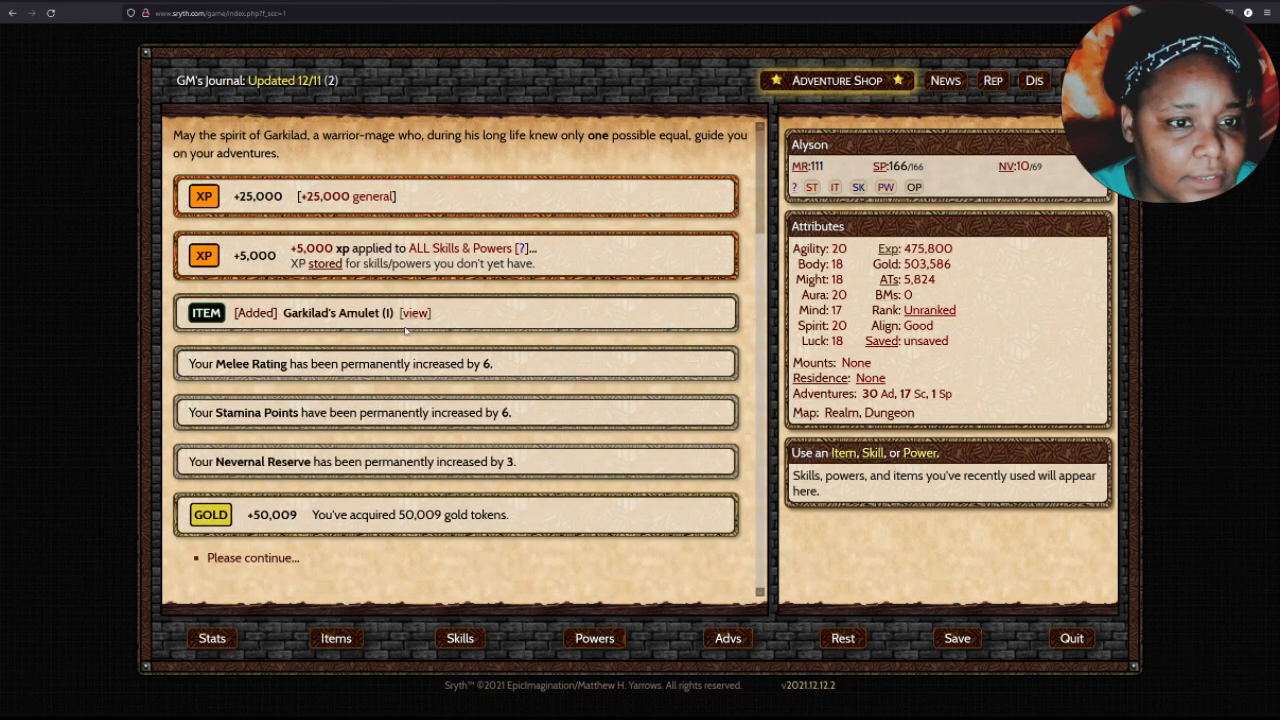
Review Garkilad's Amulet details and check it in the inventory, returning to the packages list.
click(416, 312)
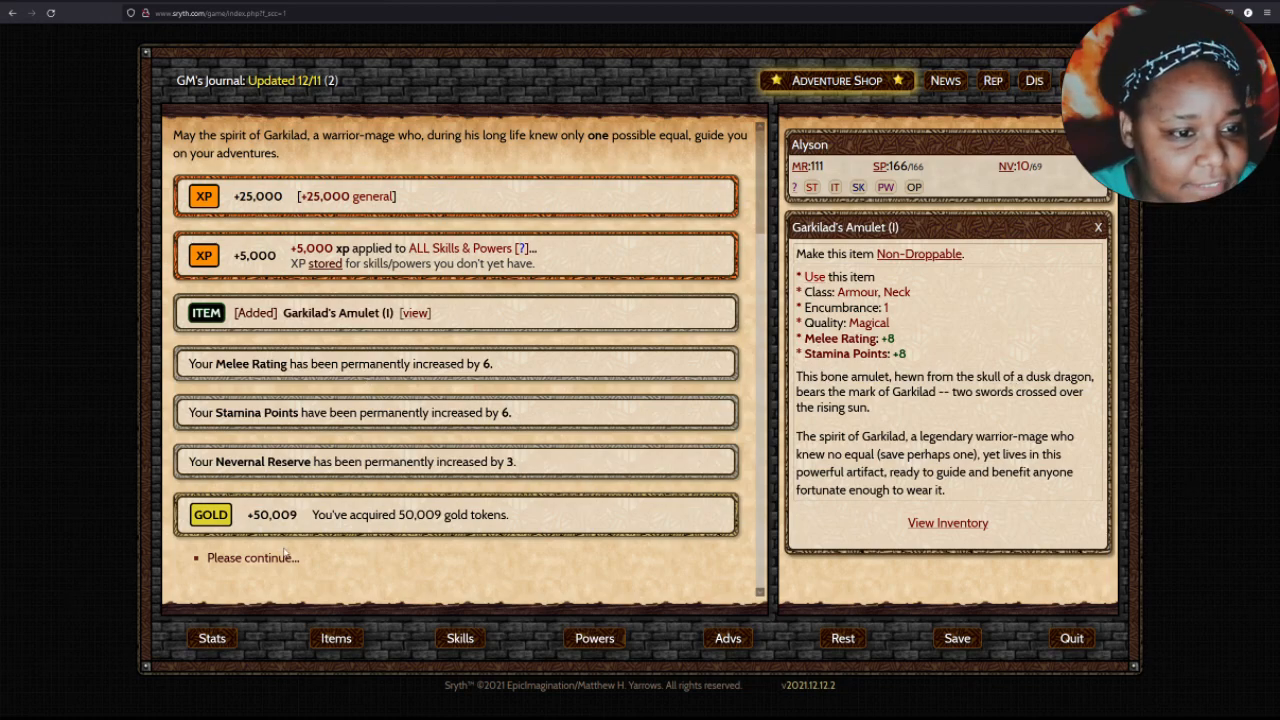
click(252, 556)
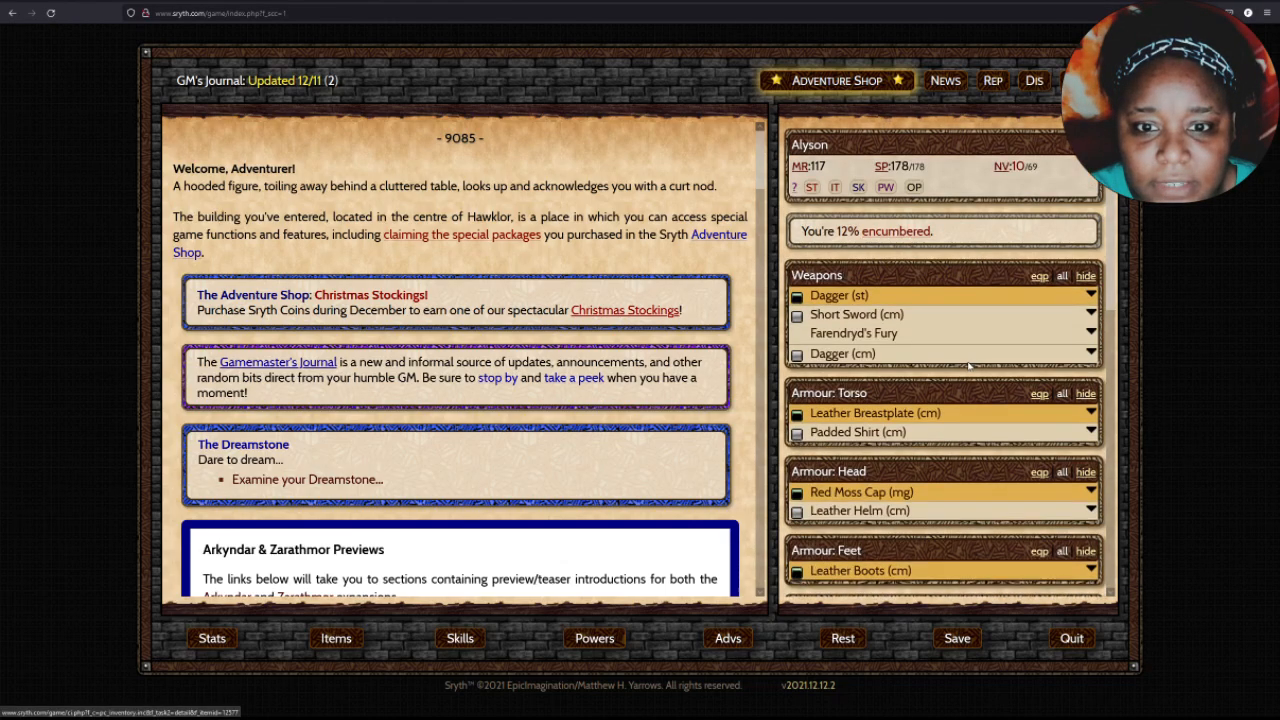
scroll(down, 3)
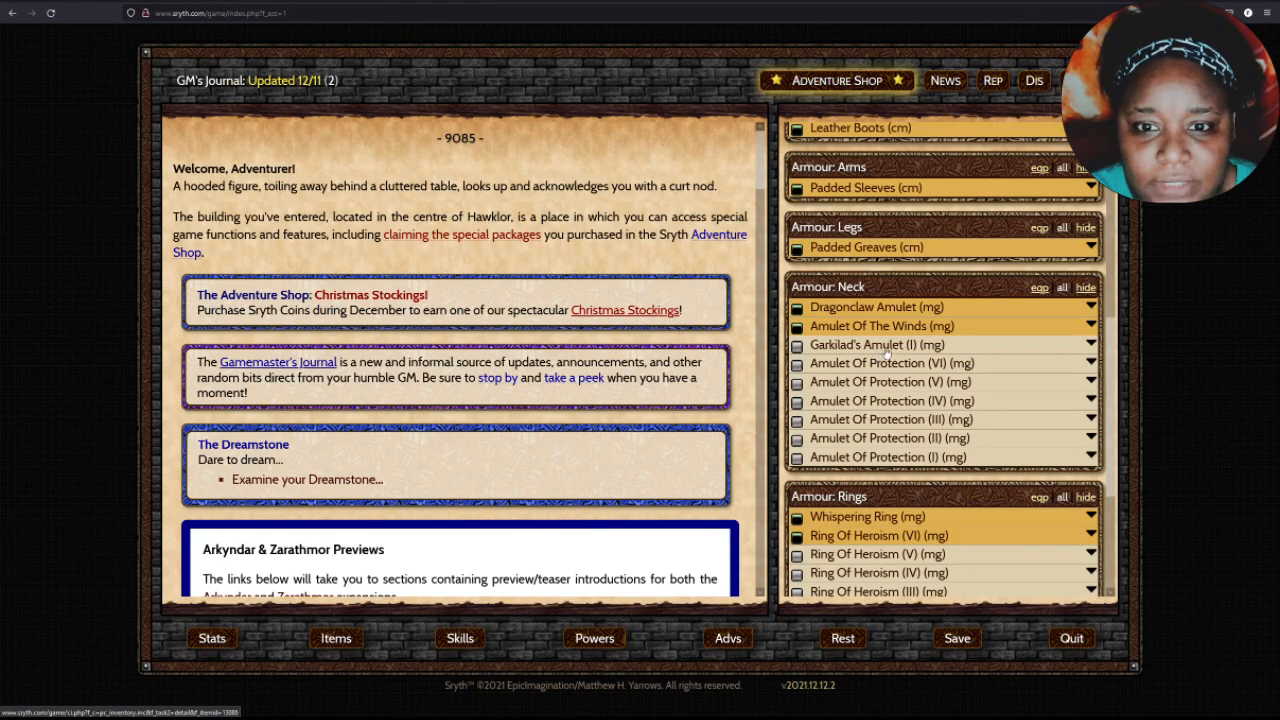
click(878, 344)
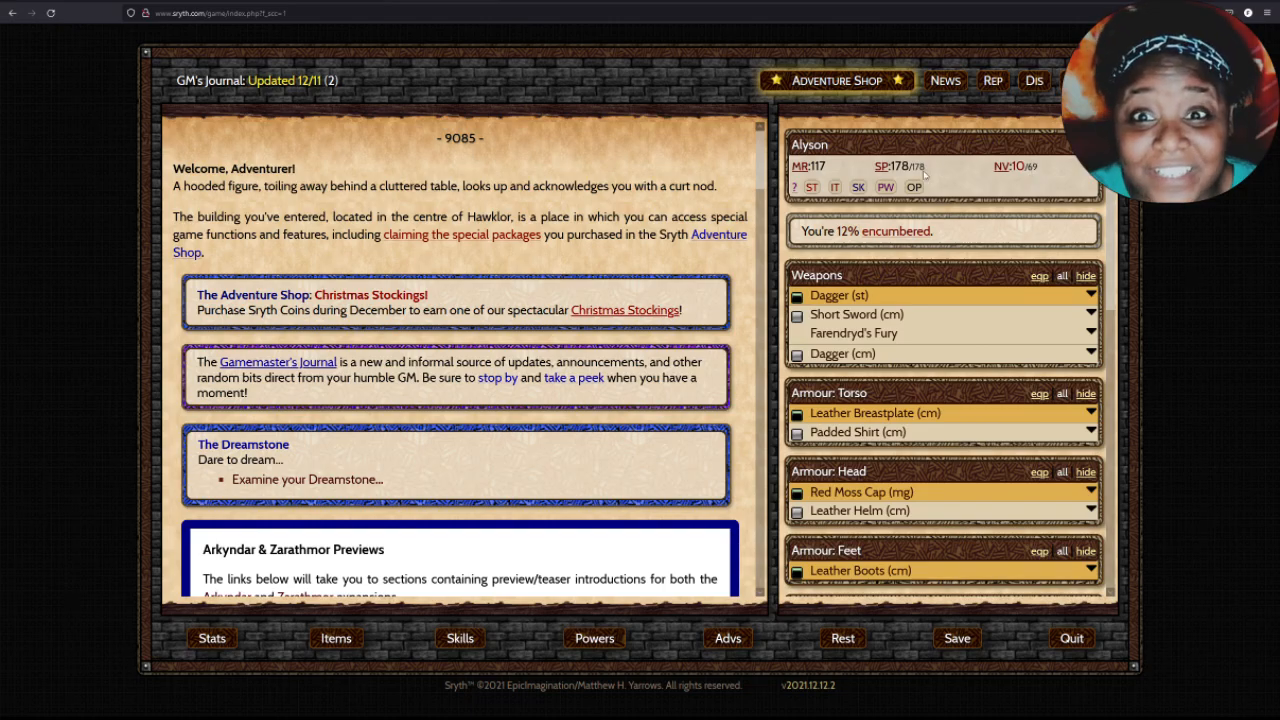
scroll(down, 3)
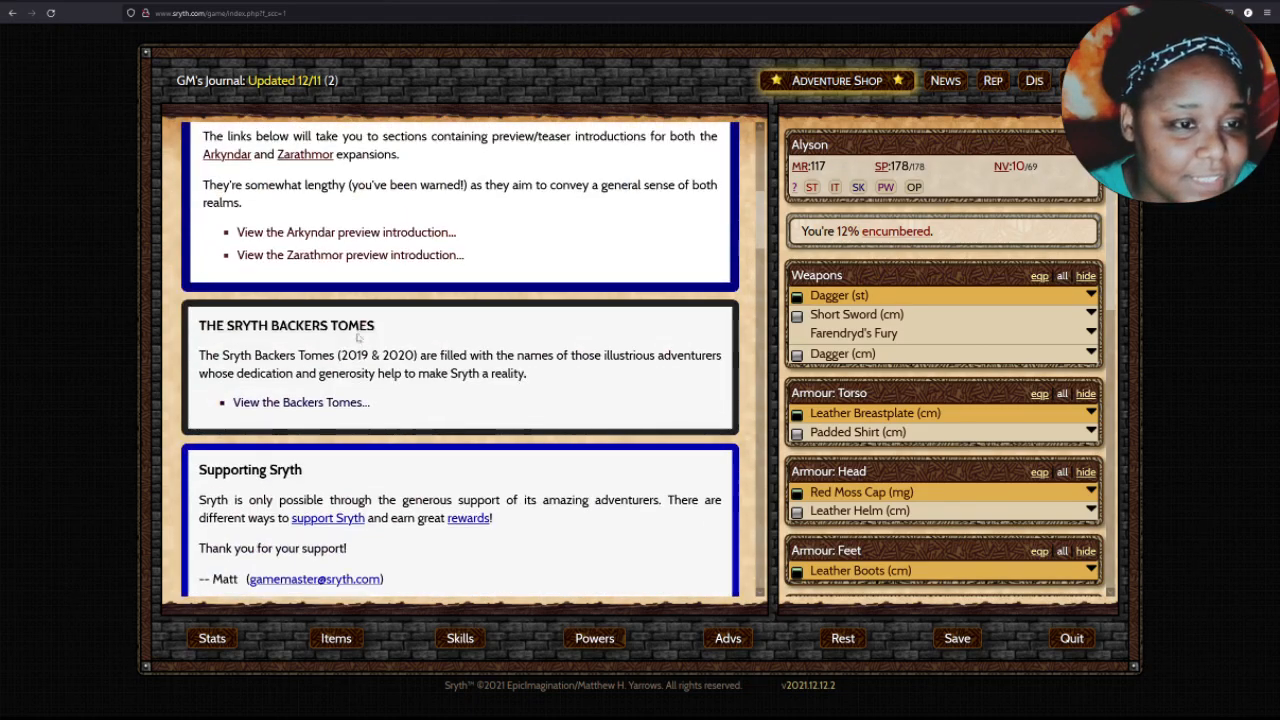
scroll(down, 3)
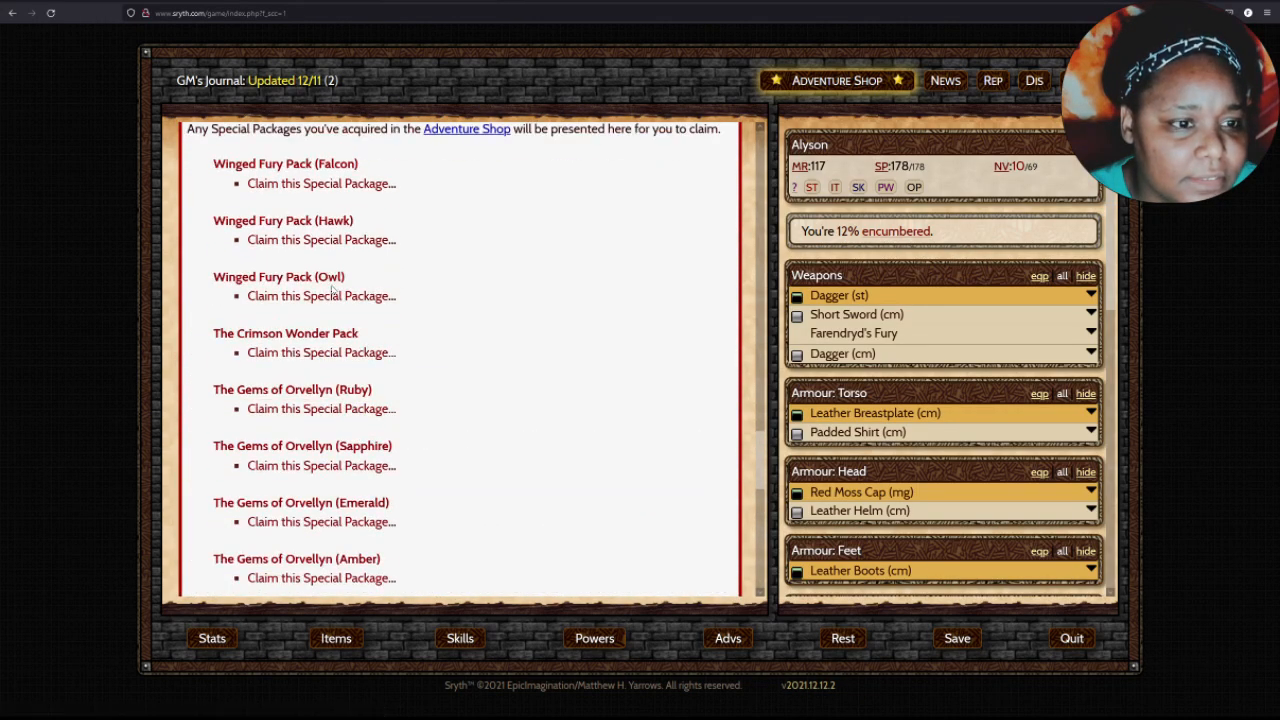
mouse_move(320, 352)
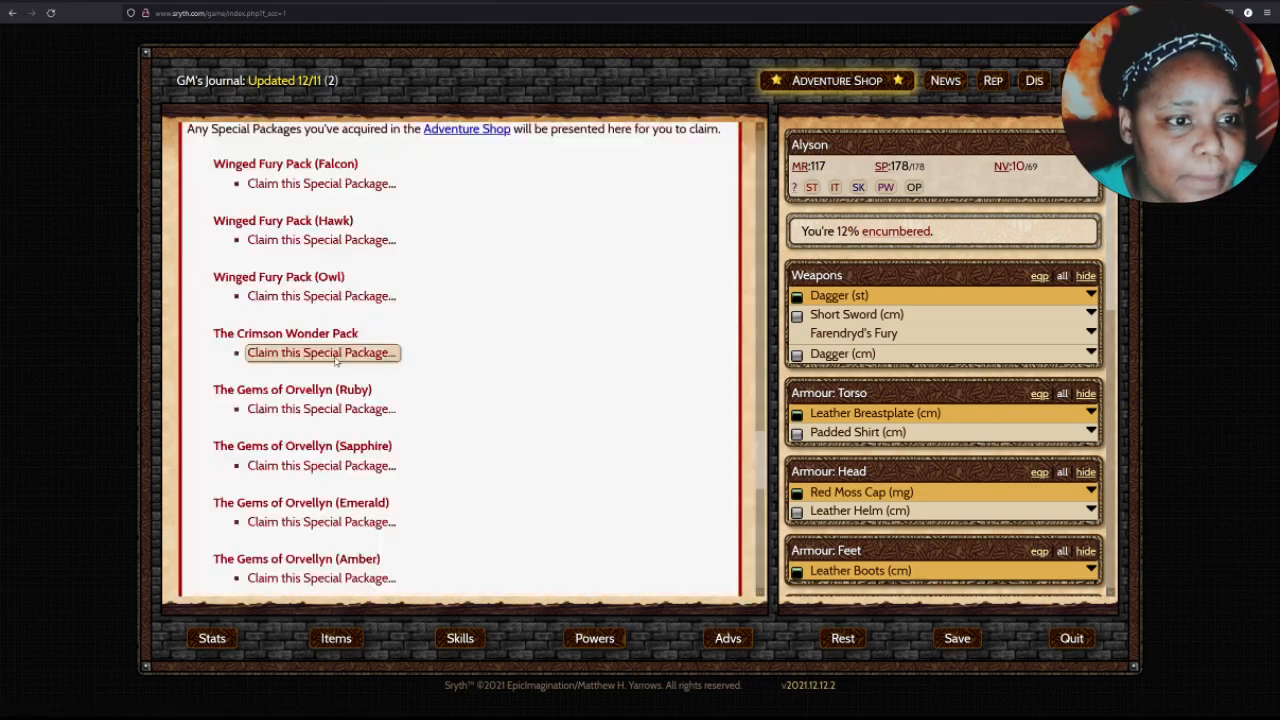
Claim The Crimson Wonder Pack and open Palemarth's sack for 600 Adventurer Tokens, 25,000 gold, the ring and pendant.
click(320, 352)
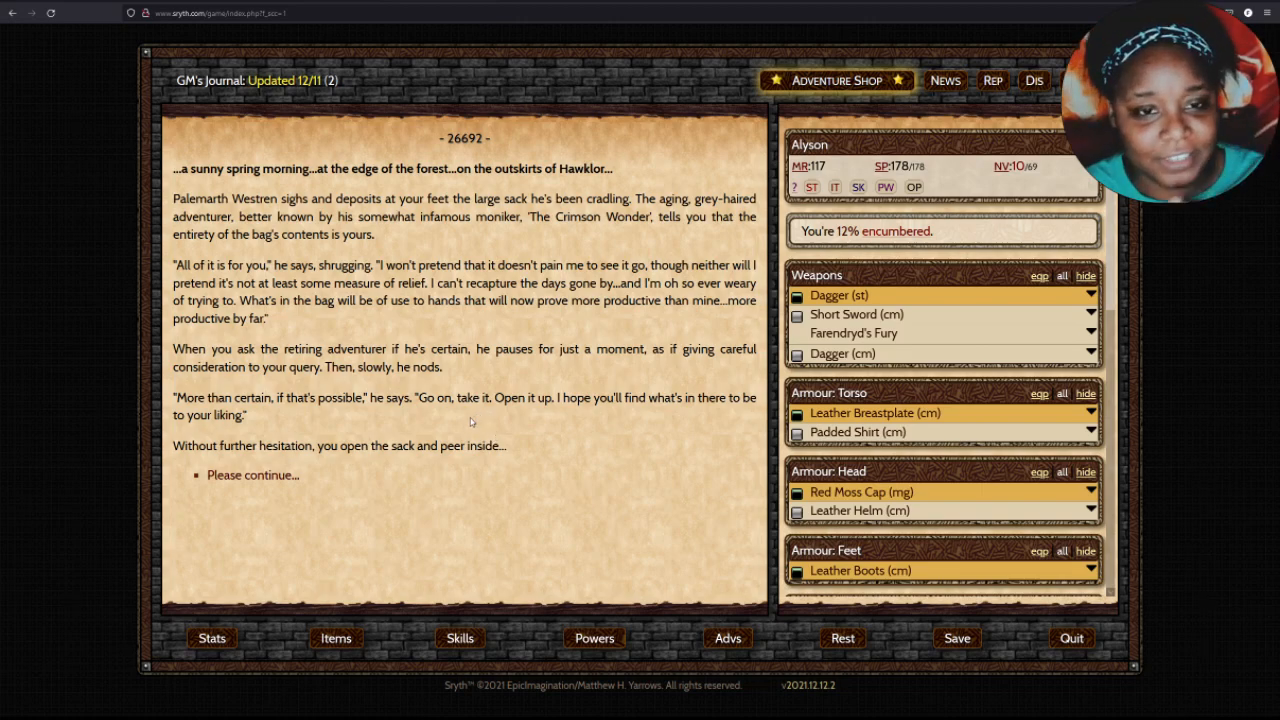
mouse_move(484, 424)
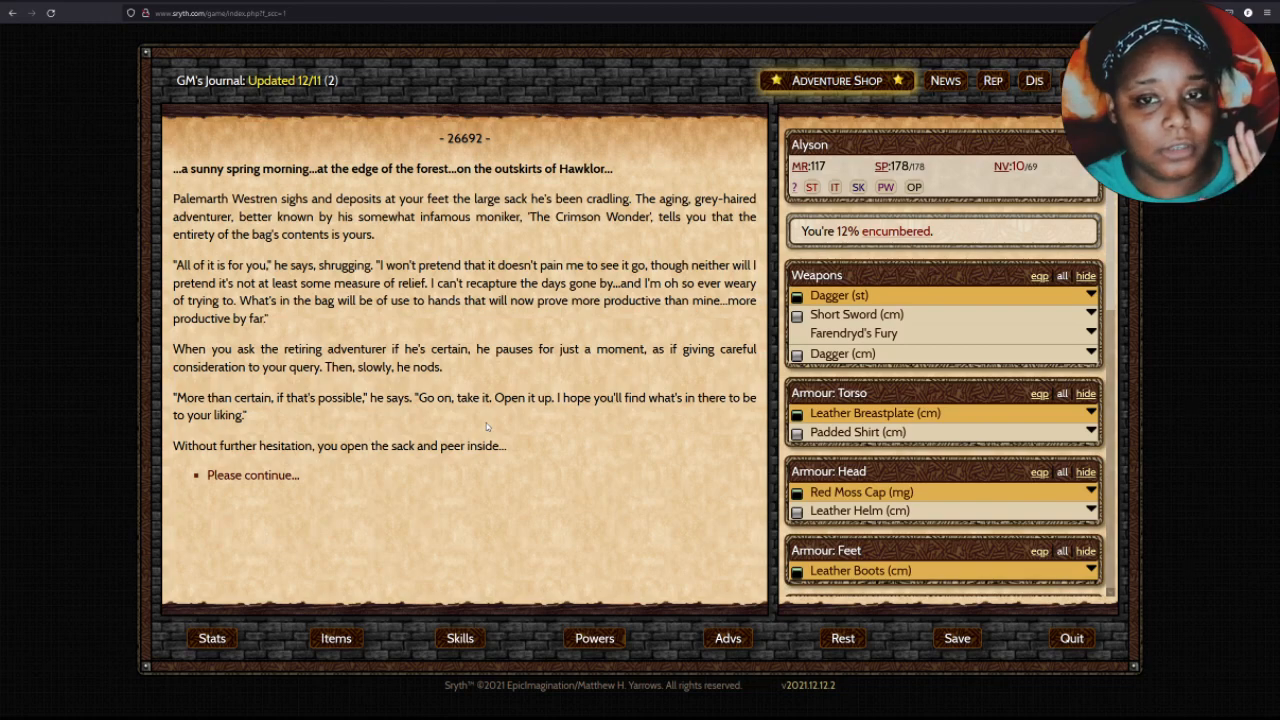
mouse_move(634, 408)
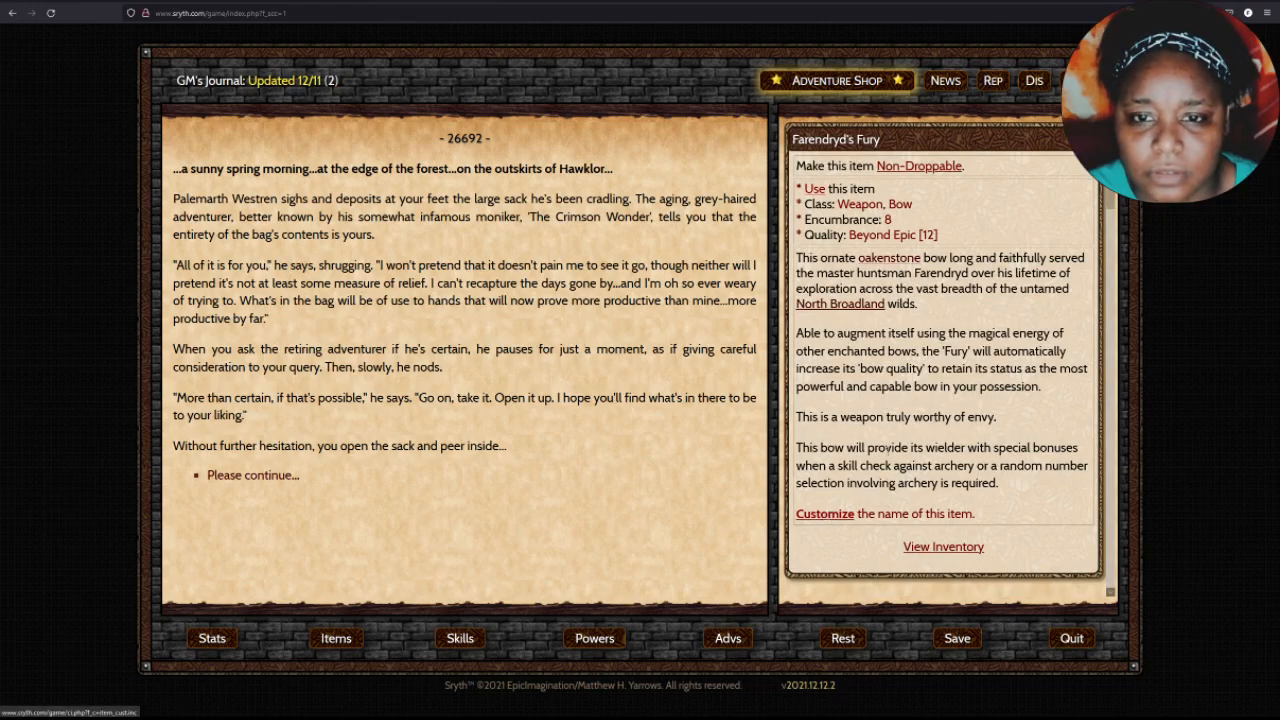
click(944, 546)
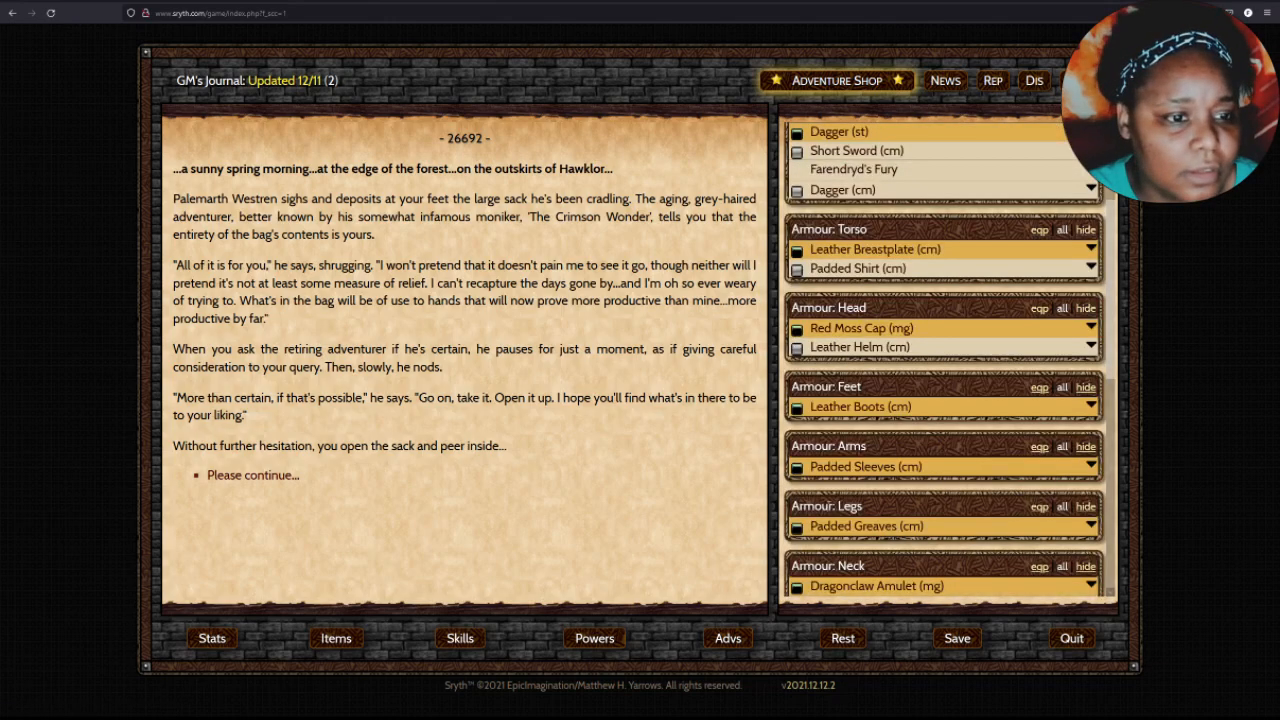
scroll(down, 3)
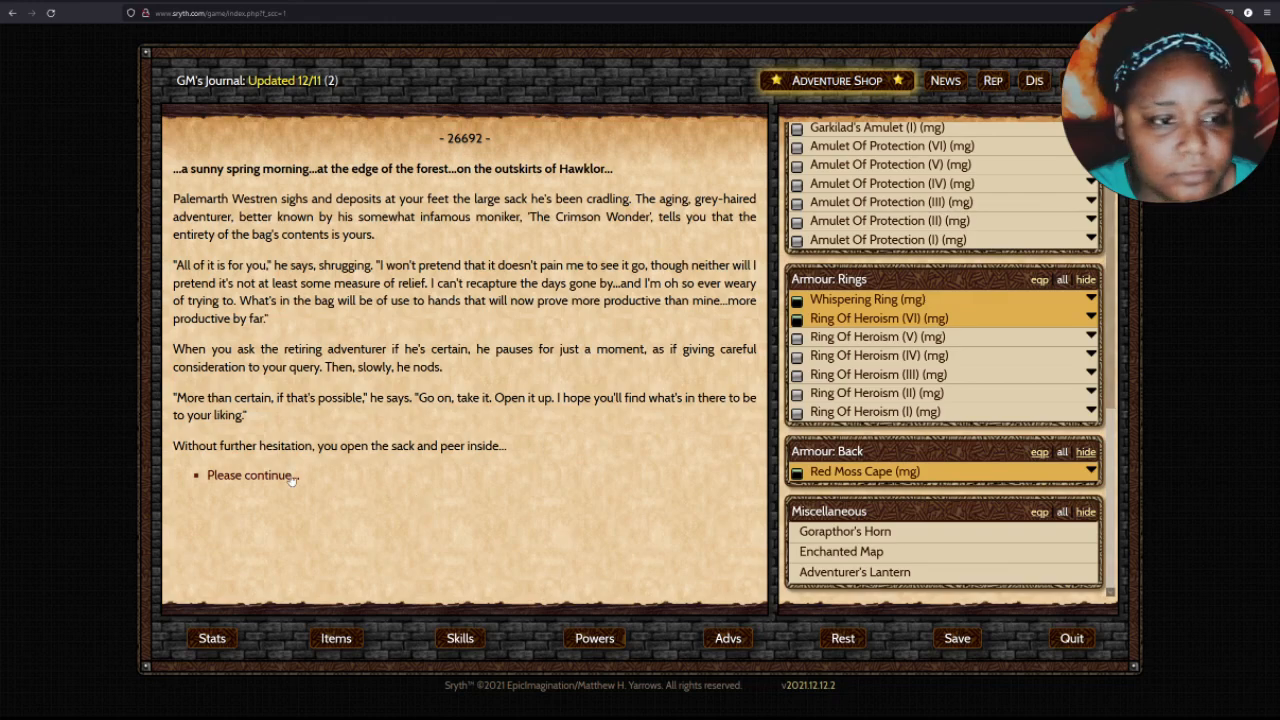
click(248, 476)
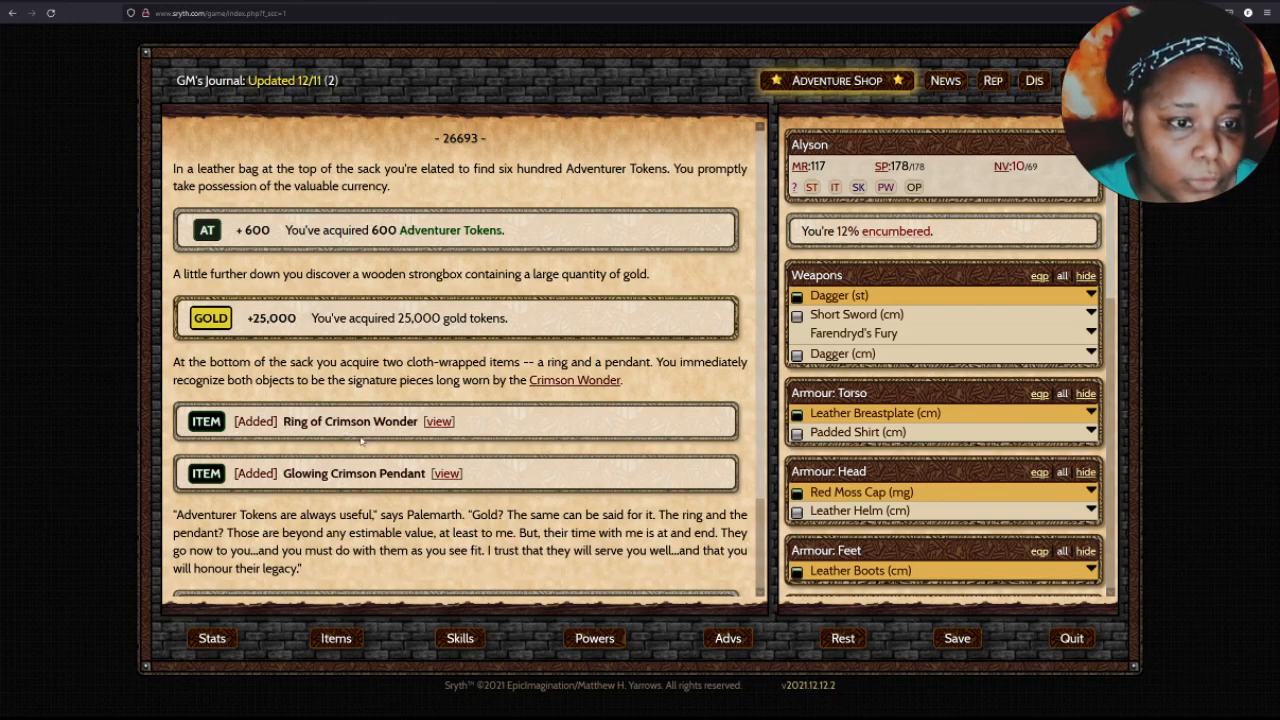
Review the details of the Ring of Crimson Wonder and the Glowing Crimson Pendant.
click(440, 420)
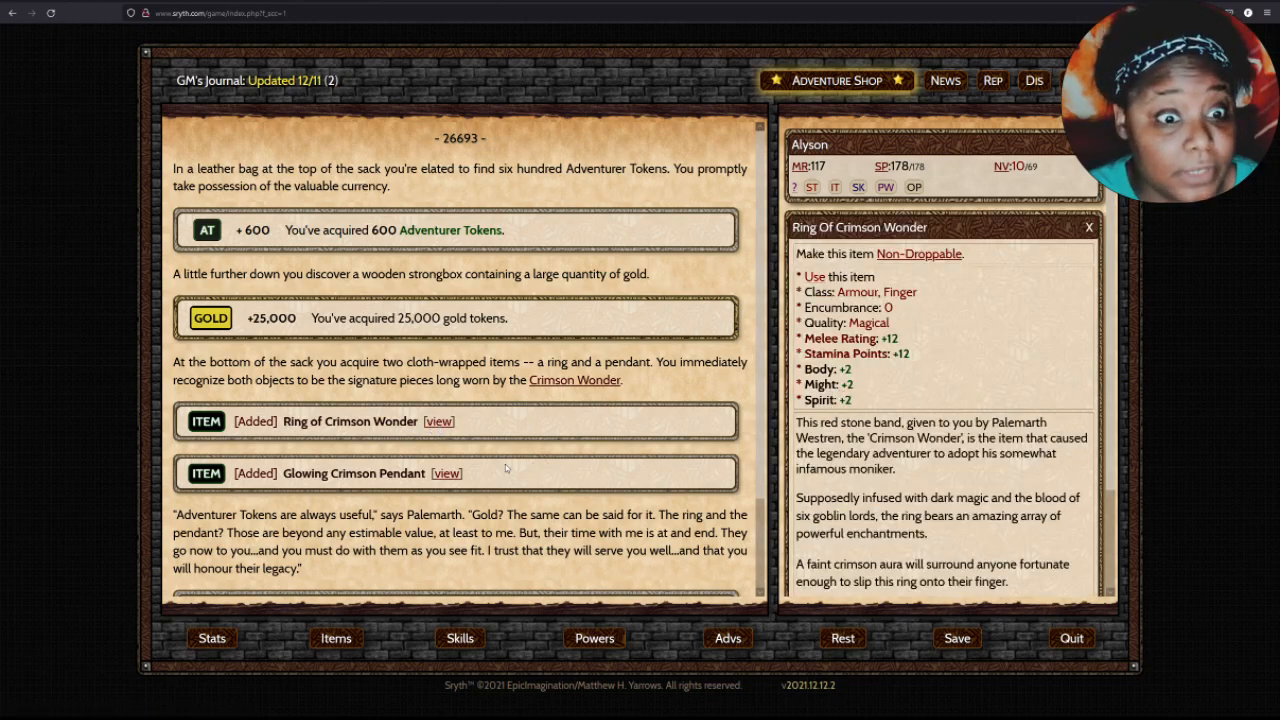
click(448, 472)
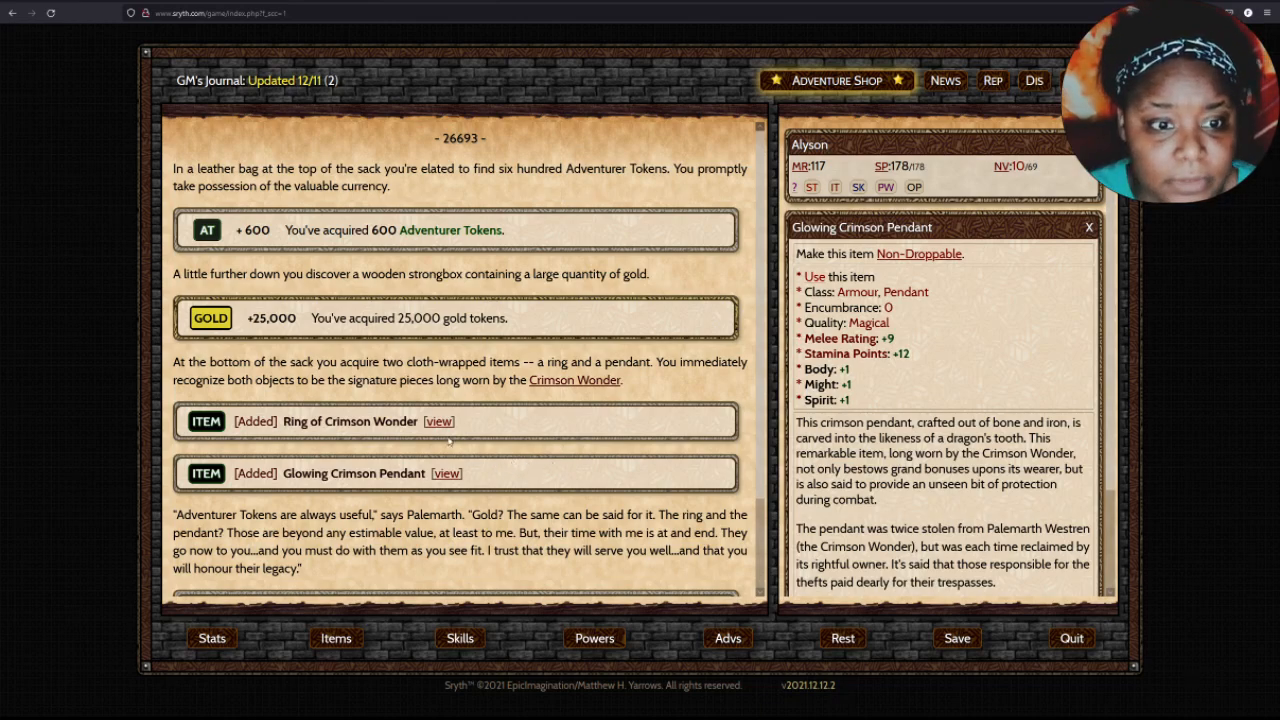
click(440, 420)
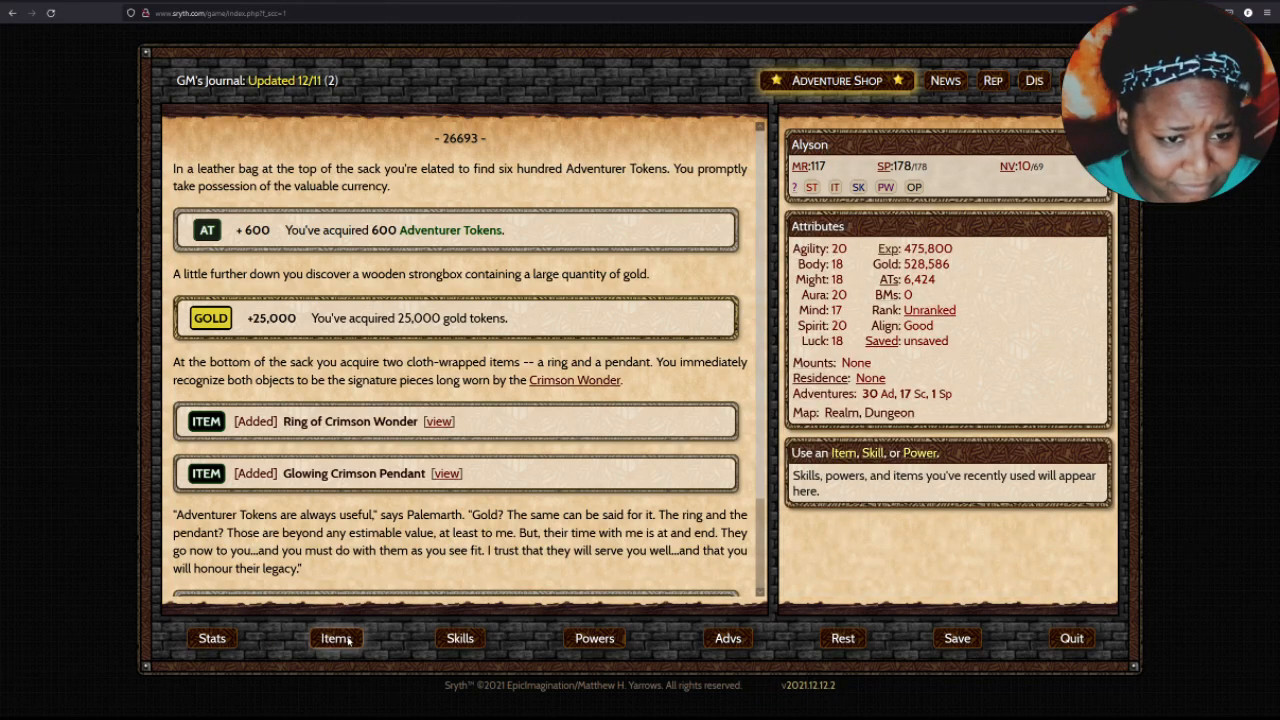
Equip the crimson ring and pendant from Items, raising Melee Rating to 138, and resume Palemarth's stone story.
click(336, 638)
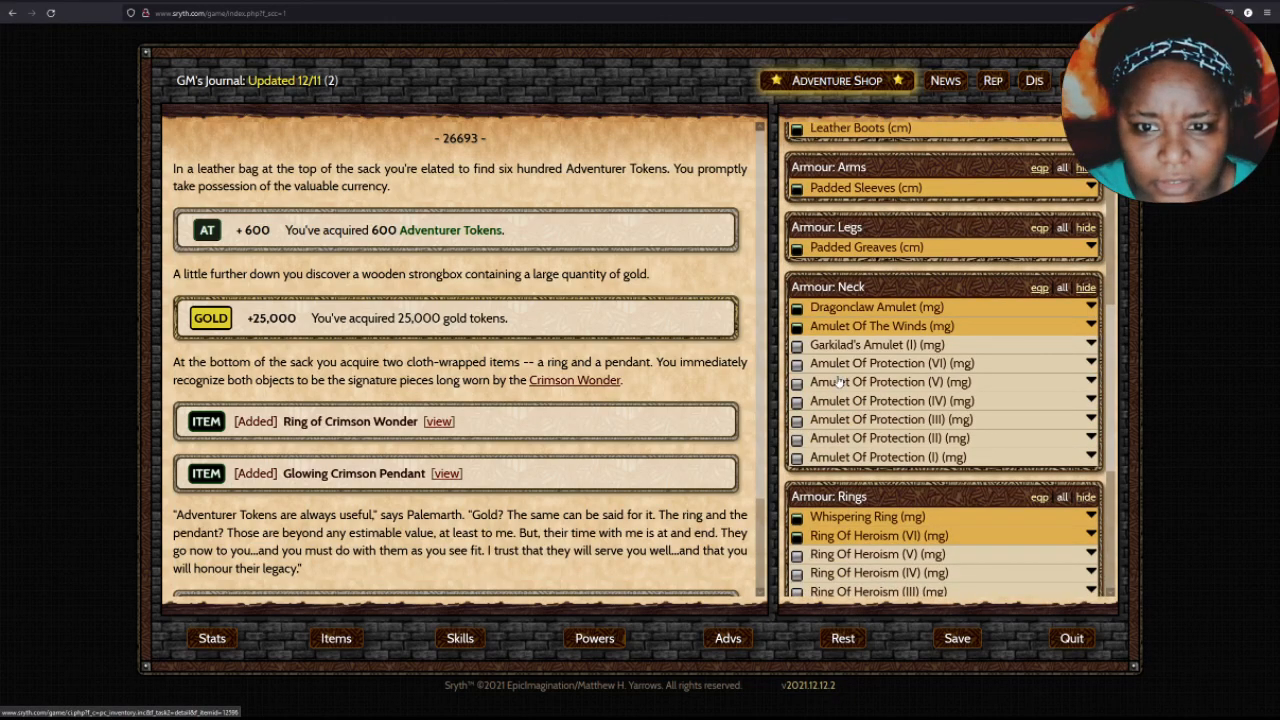
scroll(down, 3)
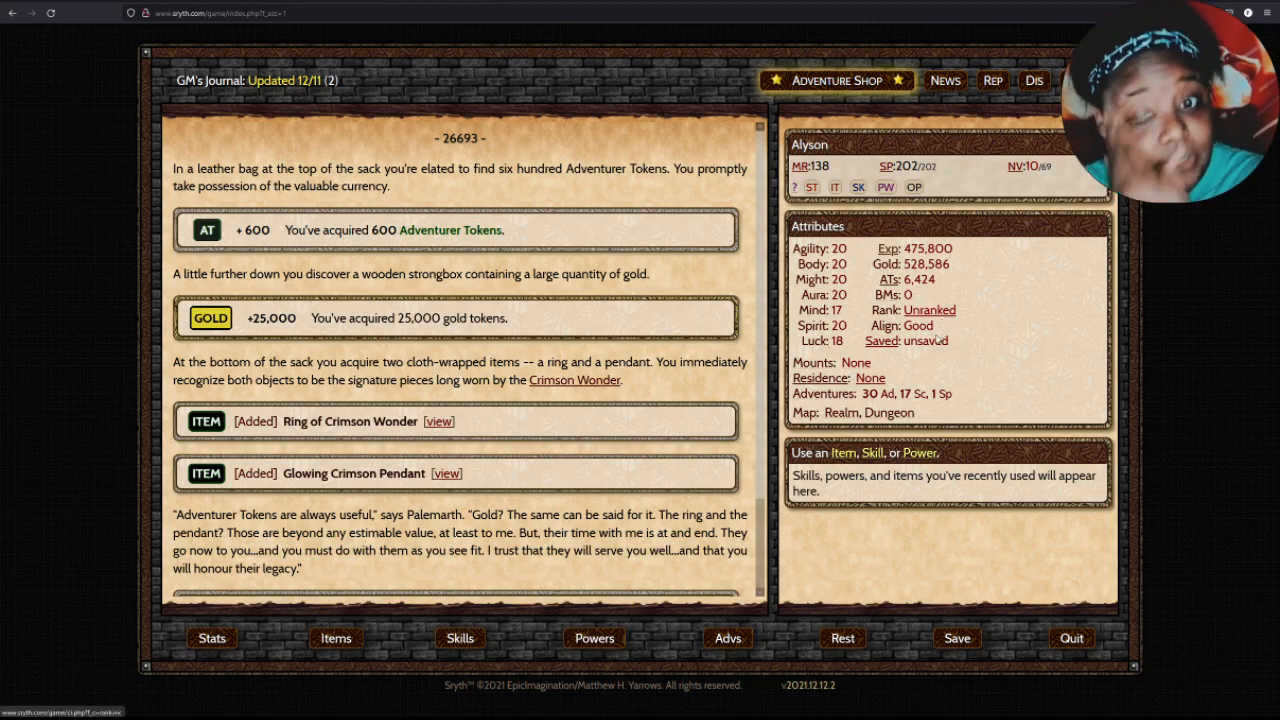
scroll(down, 3)
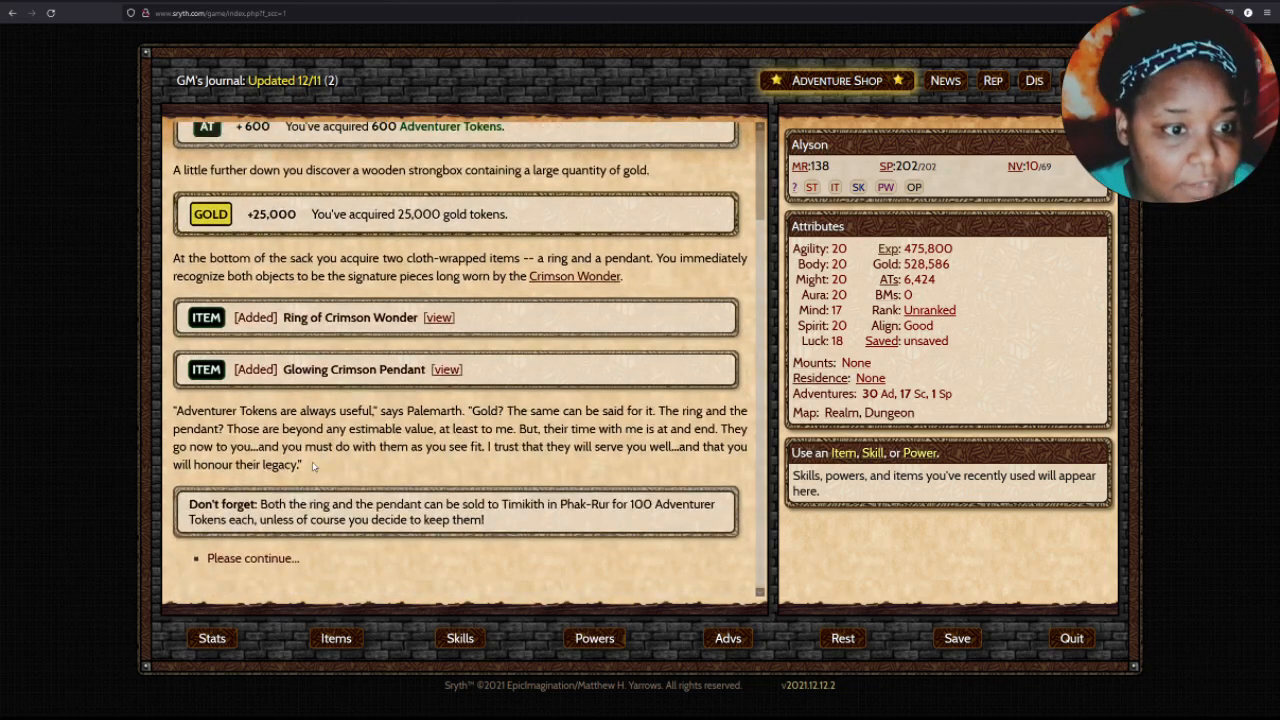
click(252, 558)
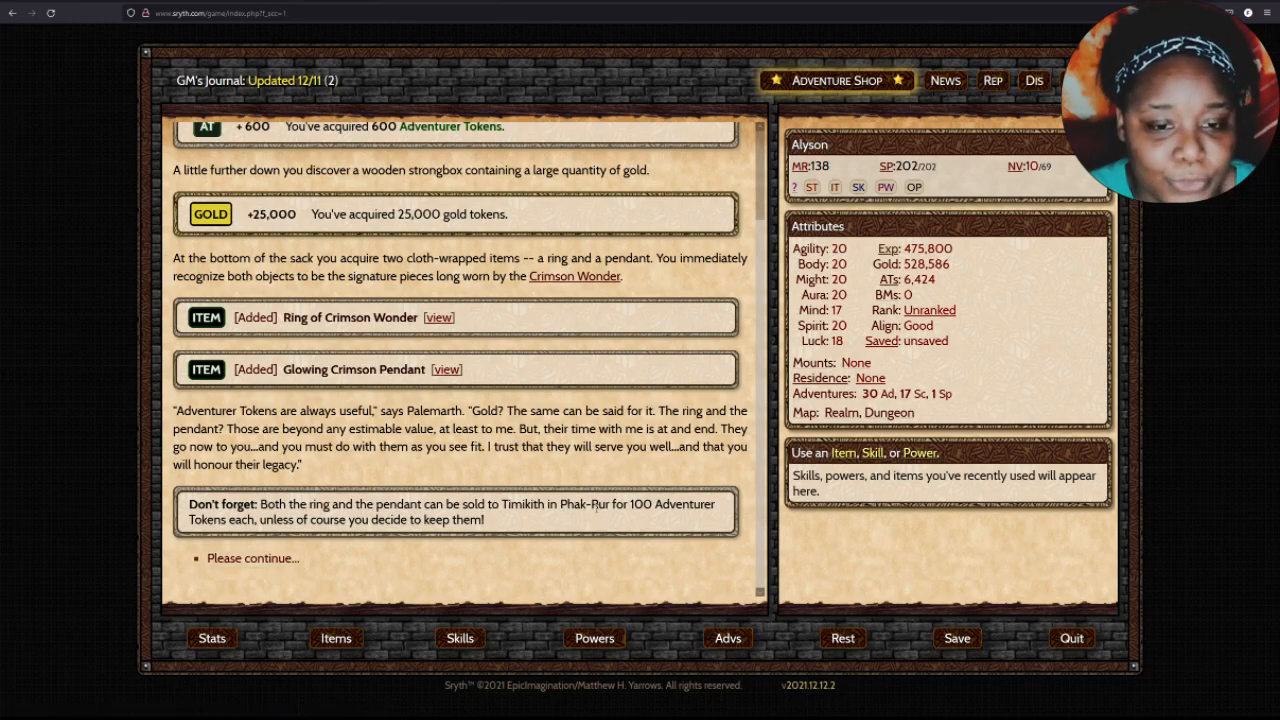
click(252, 556)
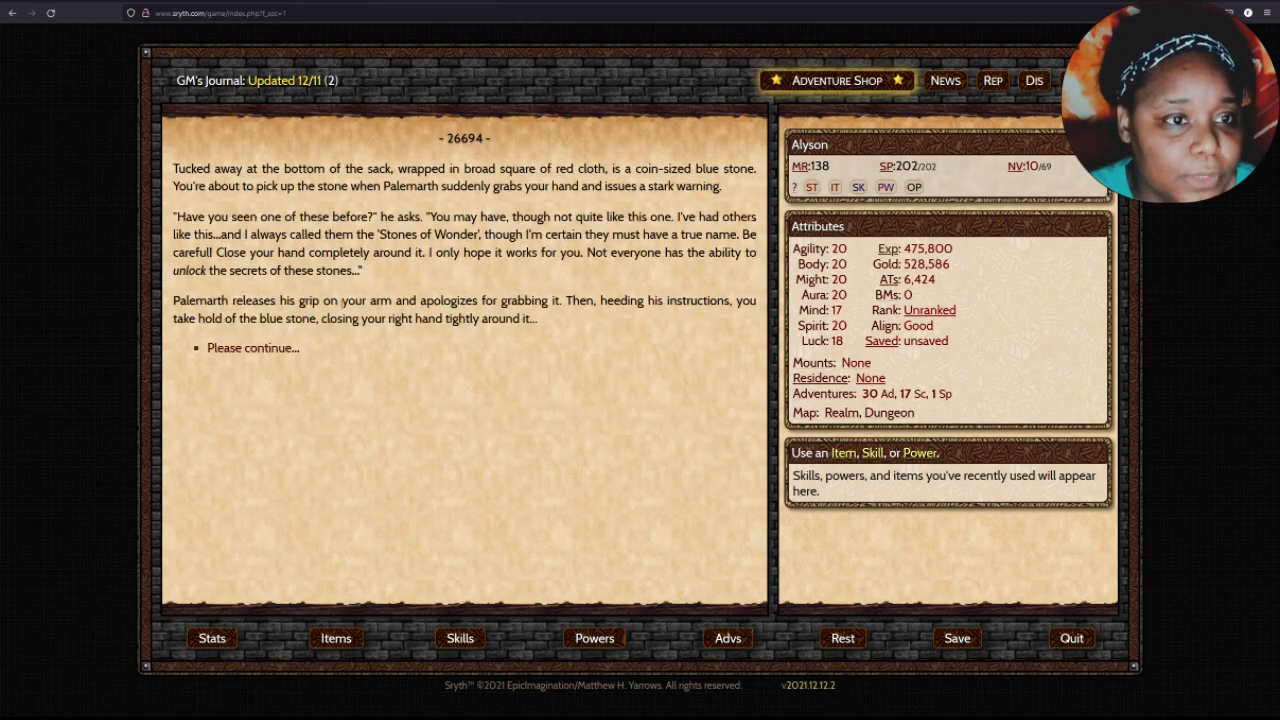
Continue past grabbing the blue stone and answer 'dragon' to Palemarth's question.
click(252, 348)
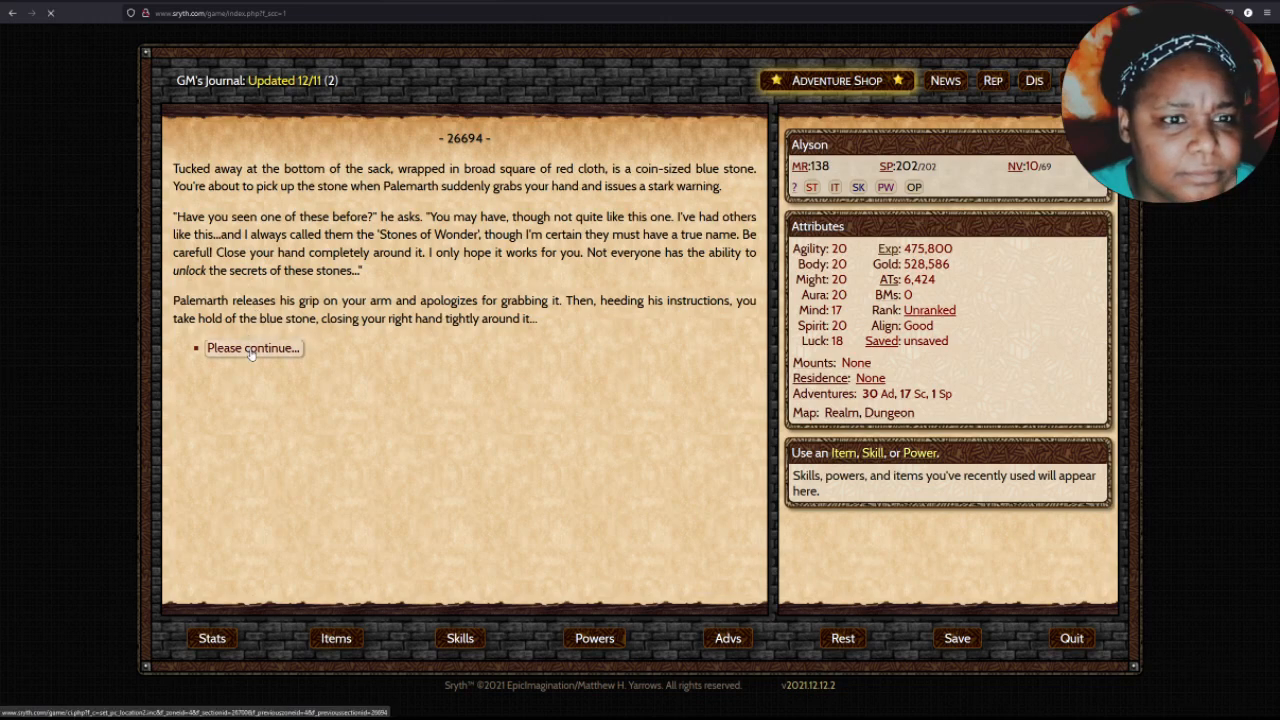
click(252, 348)
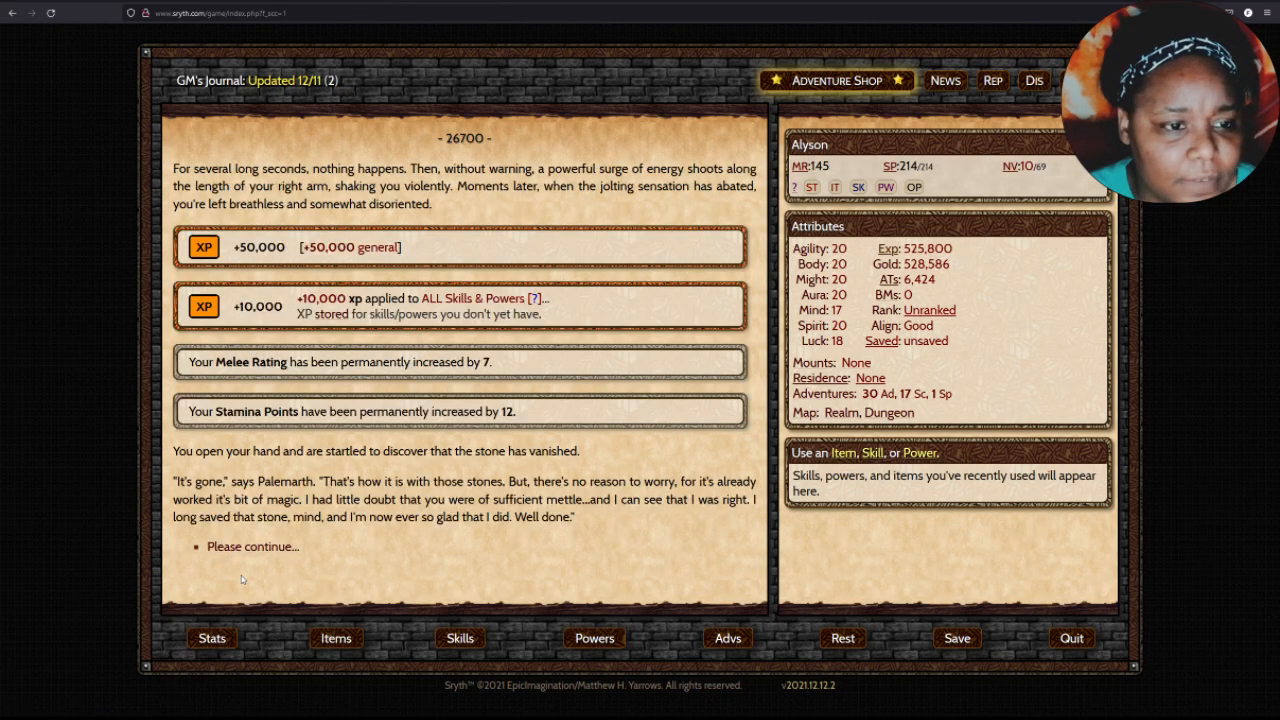
click(252, 546)
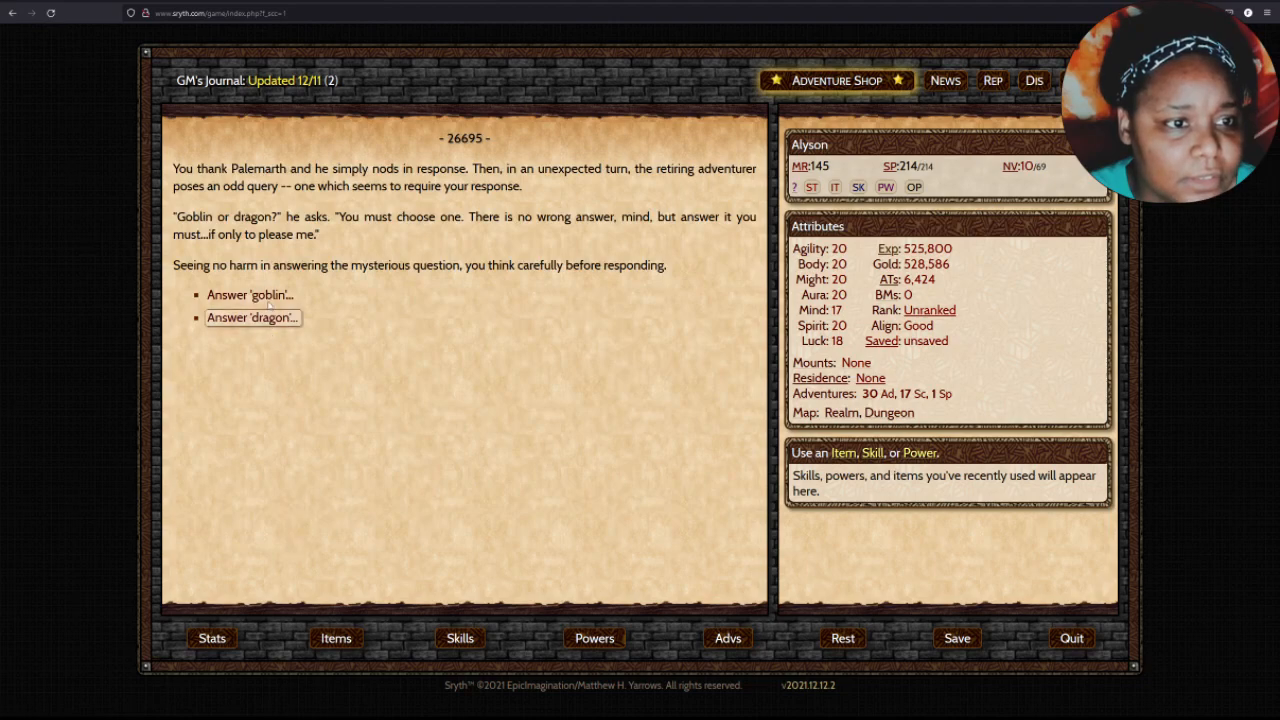
click(252, 316)
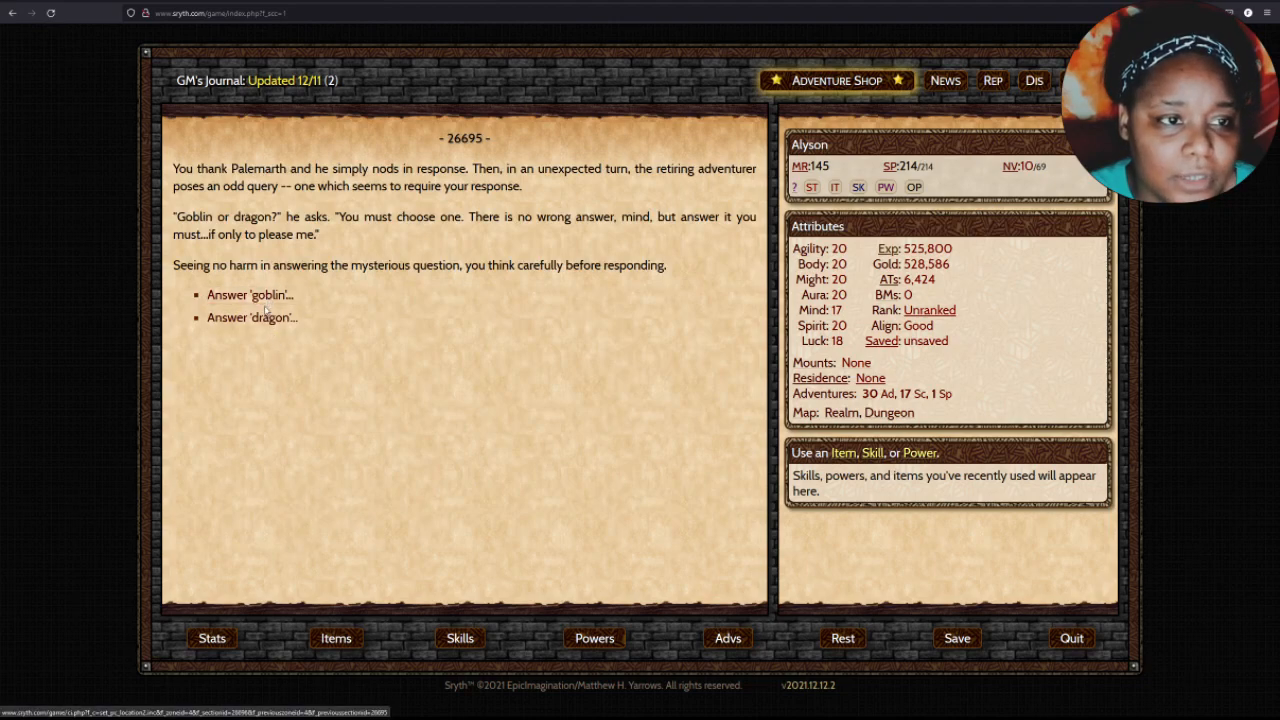
click(250, 316)
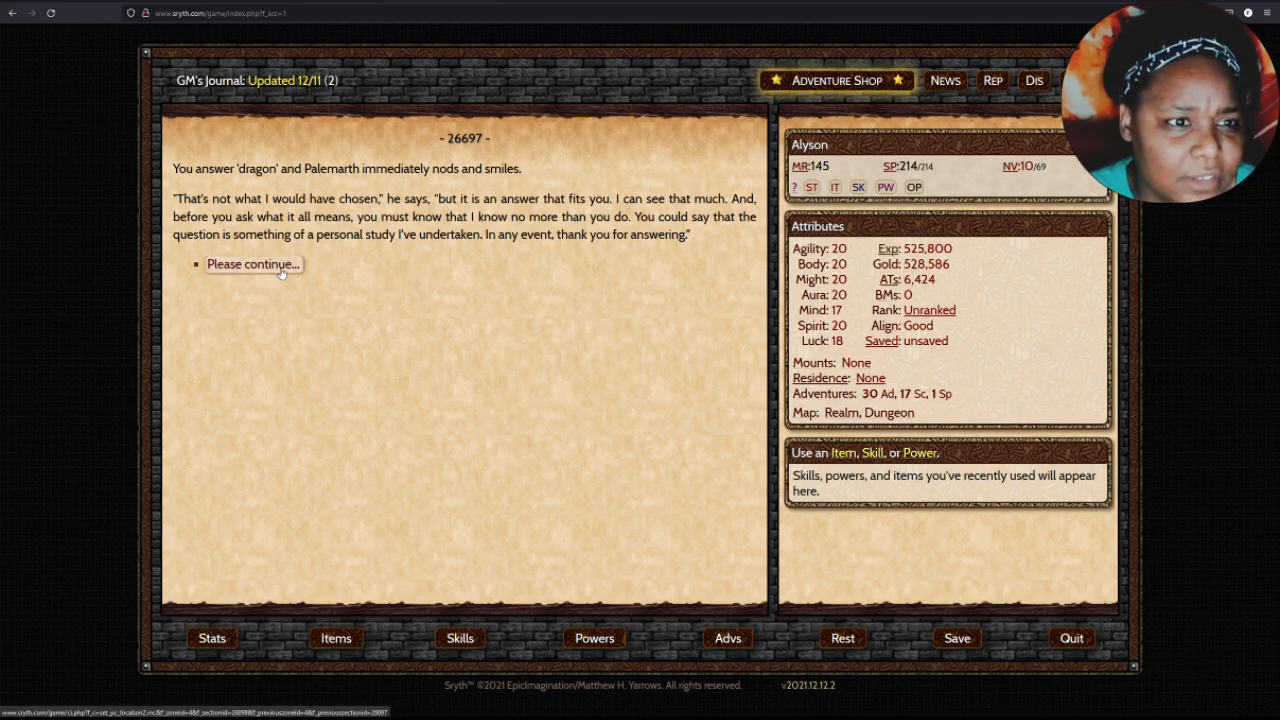
Continue through Palemarth's reply and farewell to end the Crimson Wonder story at the building.
click(252, 264)
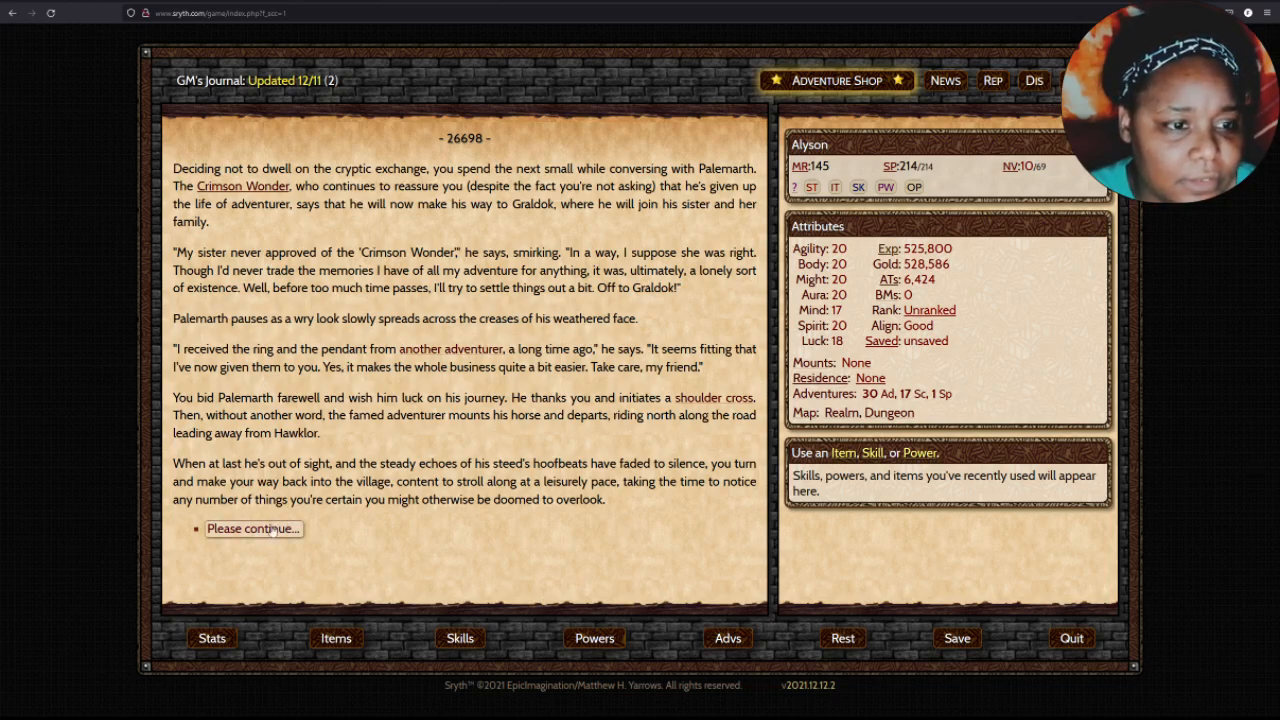
click(252, 528)
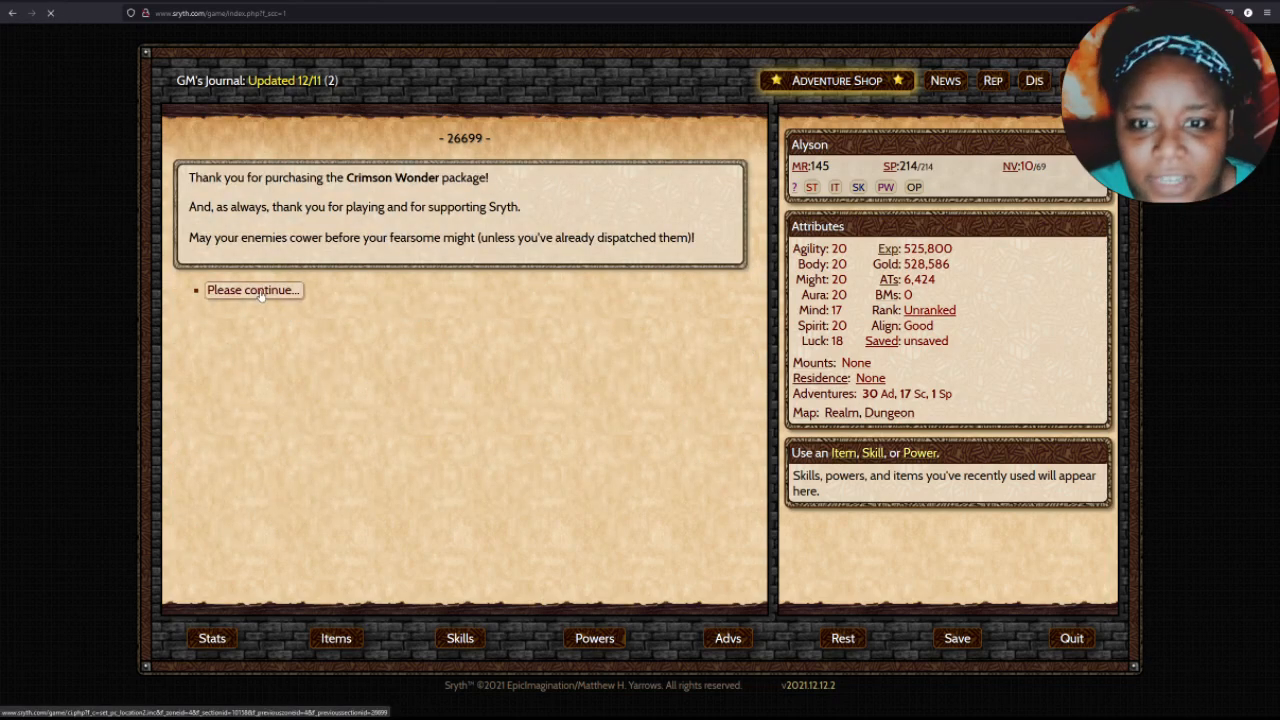
click(252, 288)
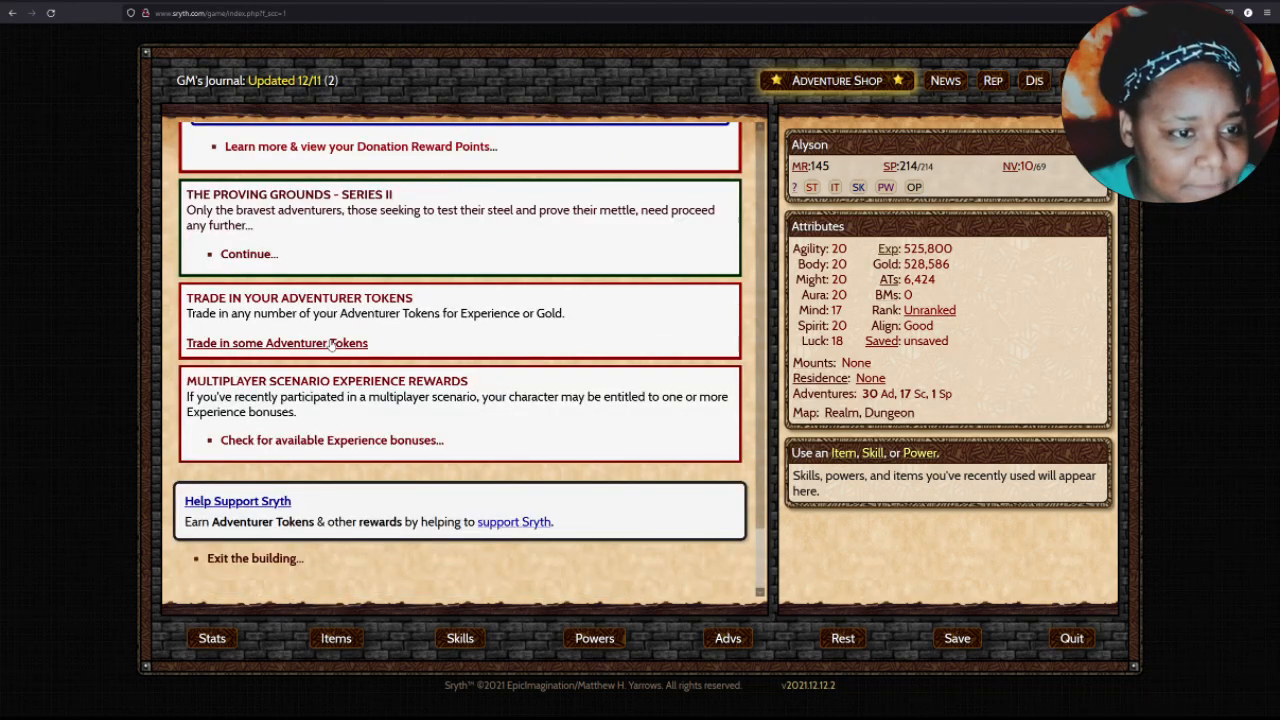
Claim the Winged Fury Pack (Falcon) from the Special Packages to be Claimed list.
scroll(down, 3)
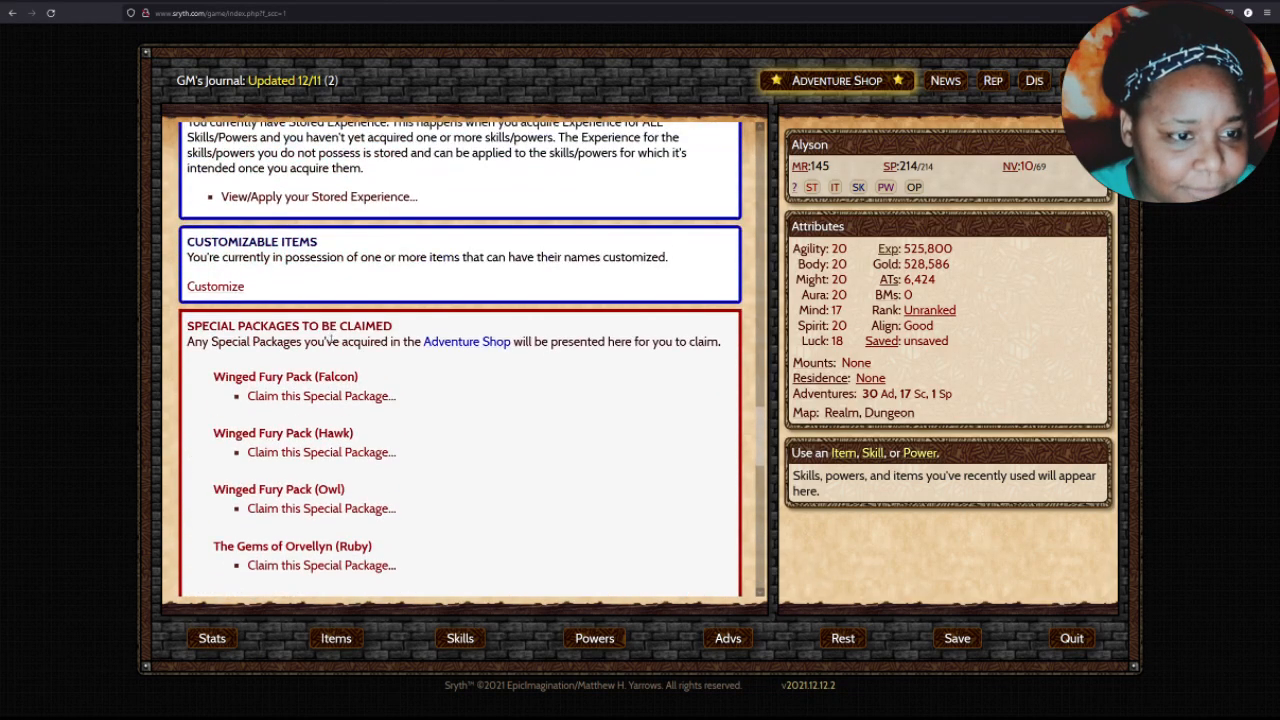
mouse_move(480, 452)
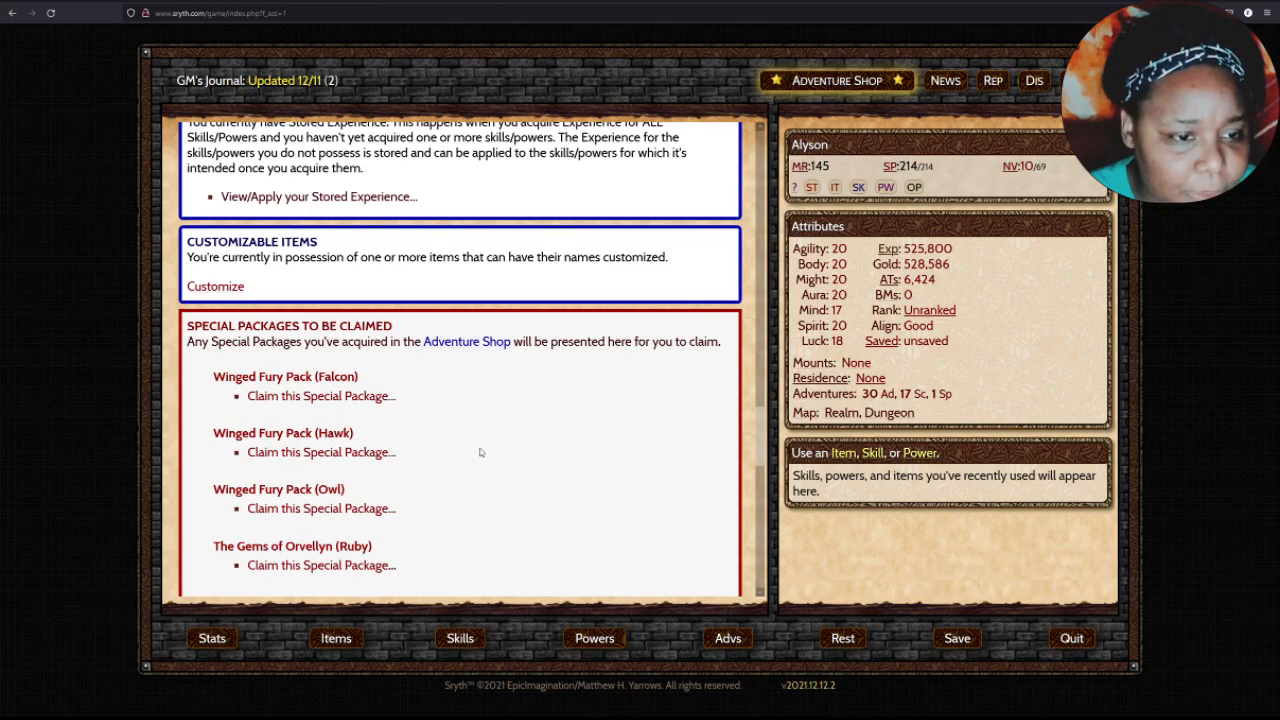
scroll(down, 3)
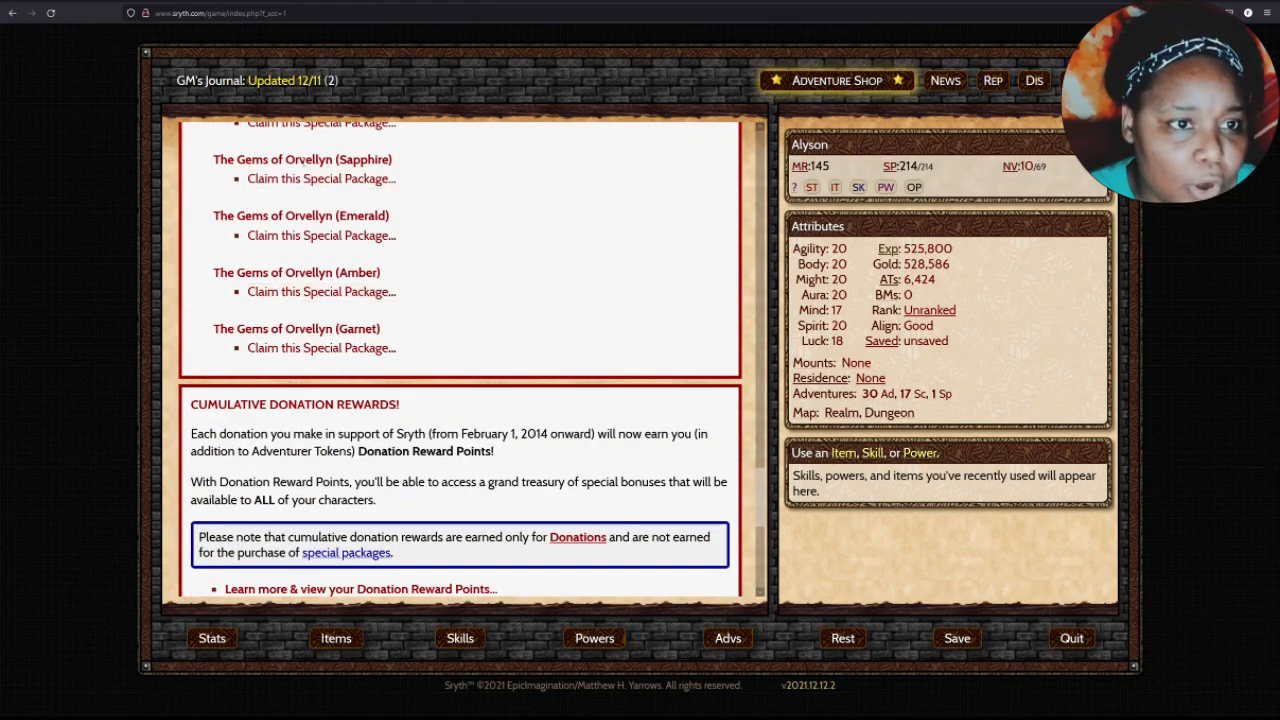
scroll(up, 3)
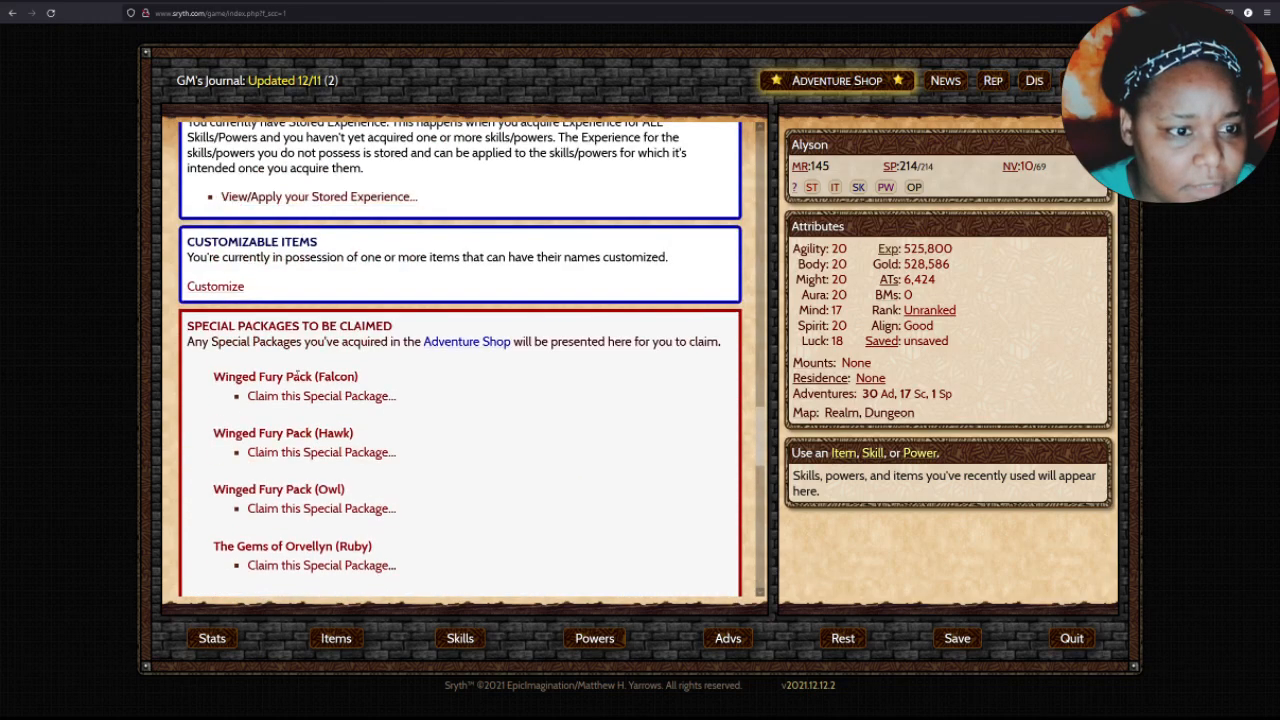
click(320, 396)
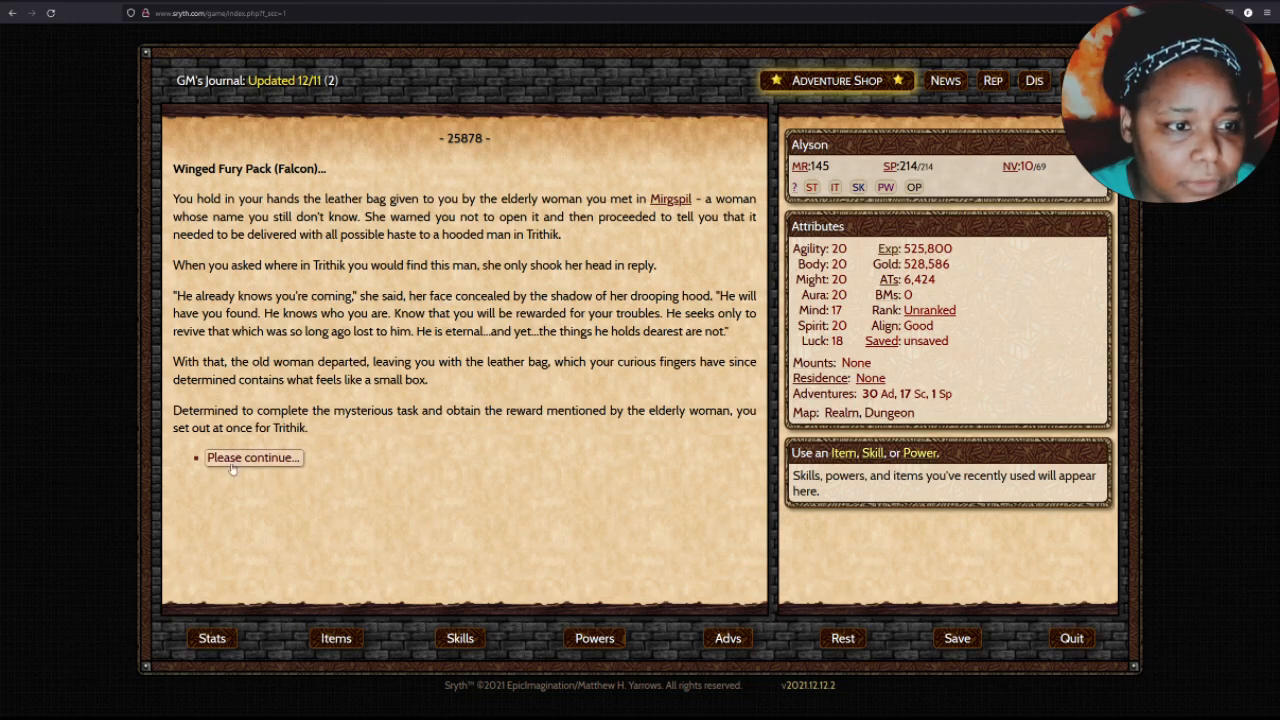
Continue through the Falcon pack pages, collecting the etched stone, tokens, experience and 5,006 gold, and return to the building.
click(252, 456)
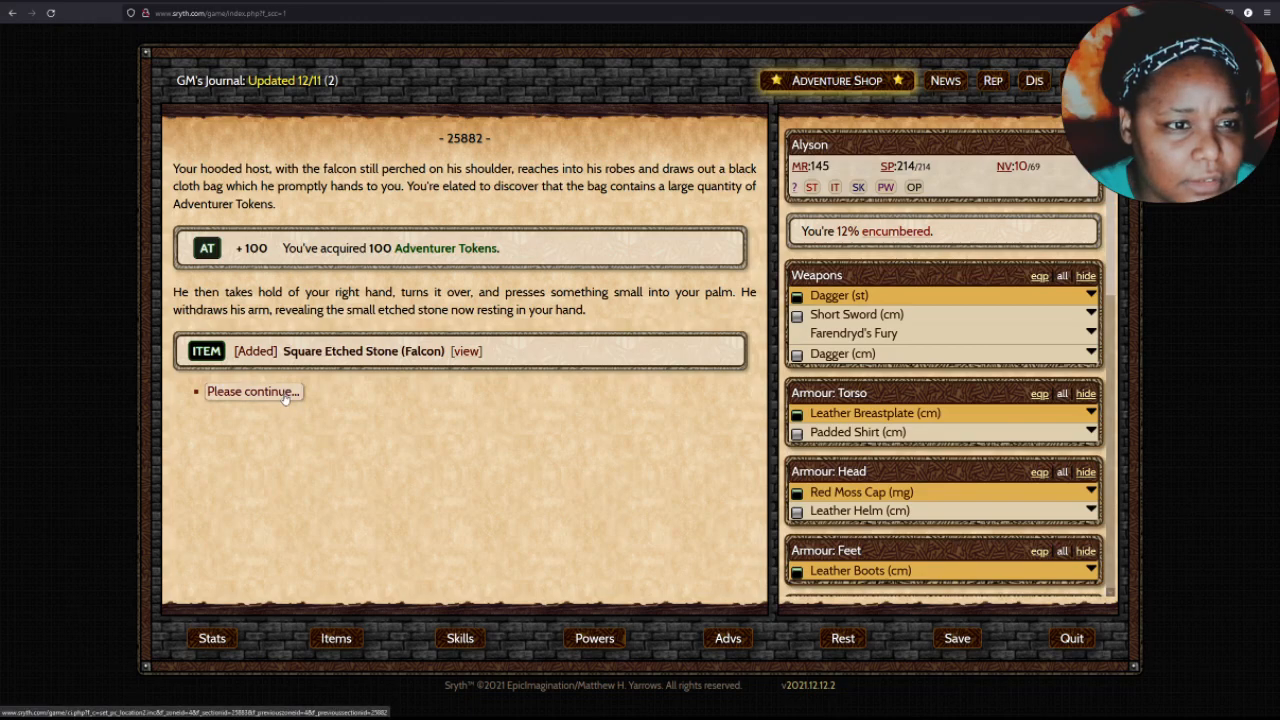
click(254, 390)
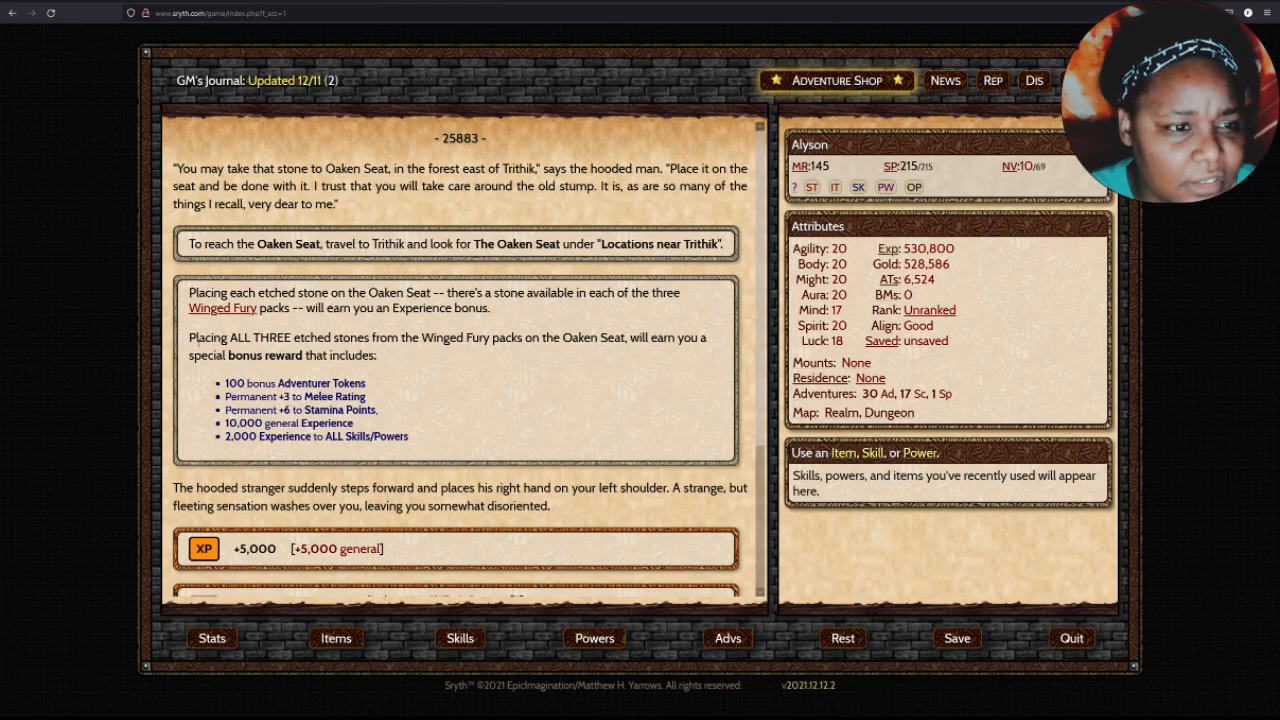
drag(188, 336, 368, 336)
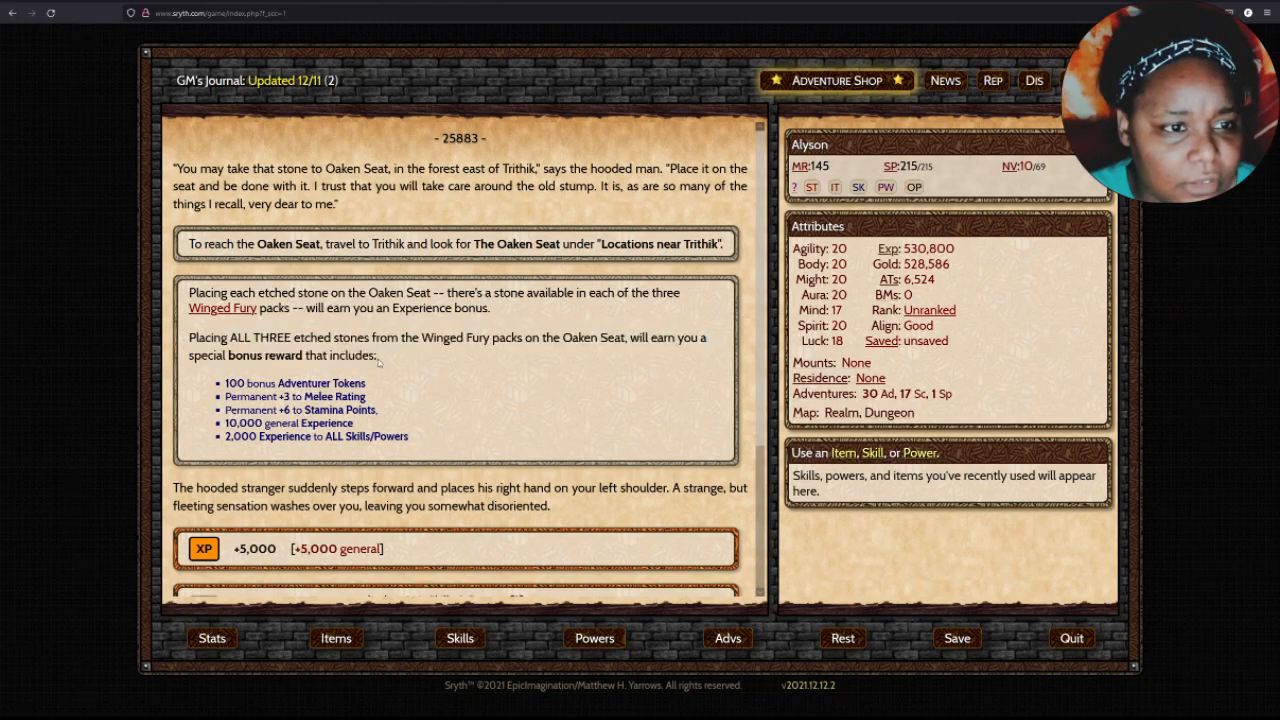
drag(270, 356, 378, 356)
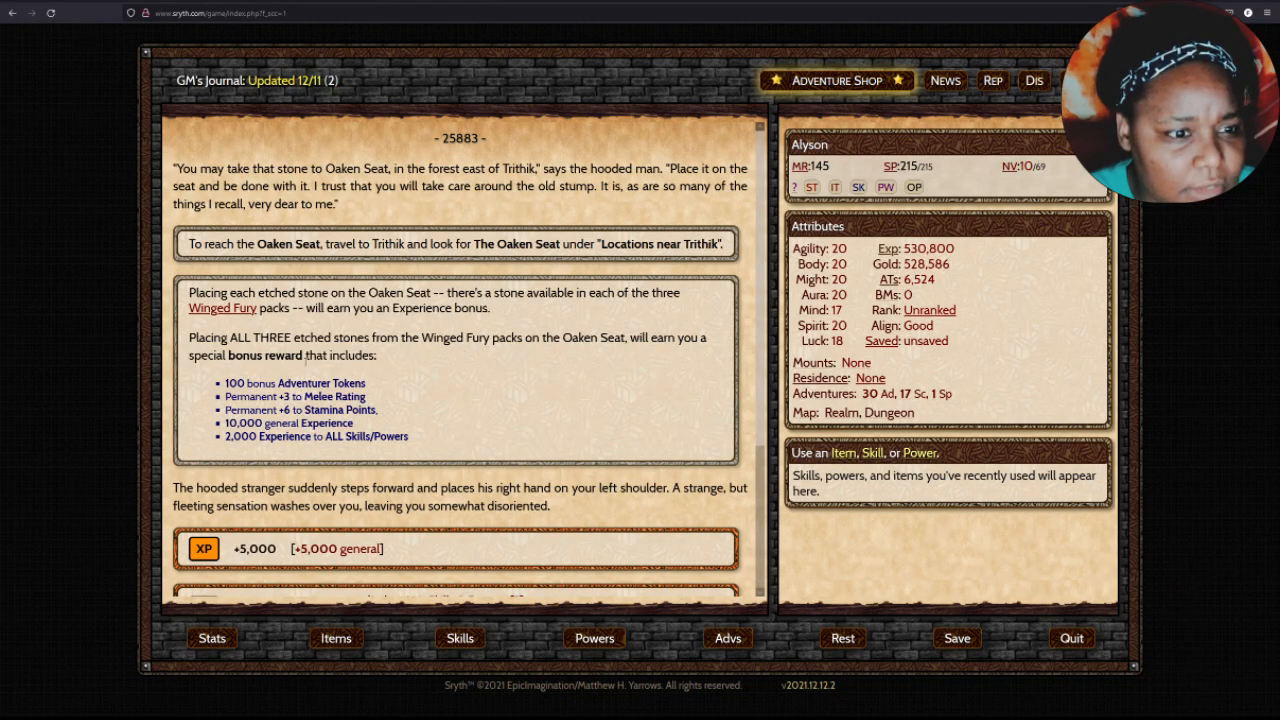
mouse_move(350, 452)
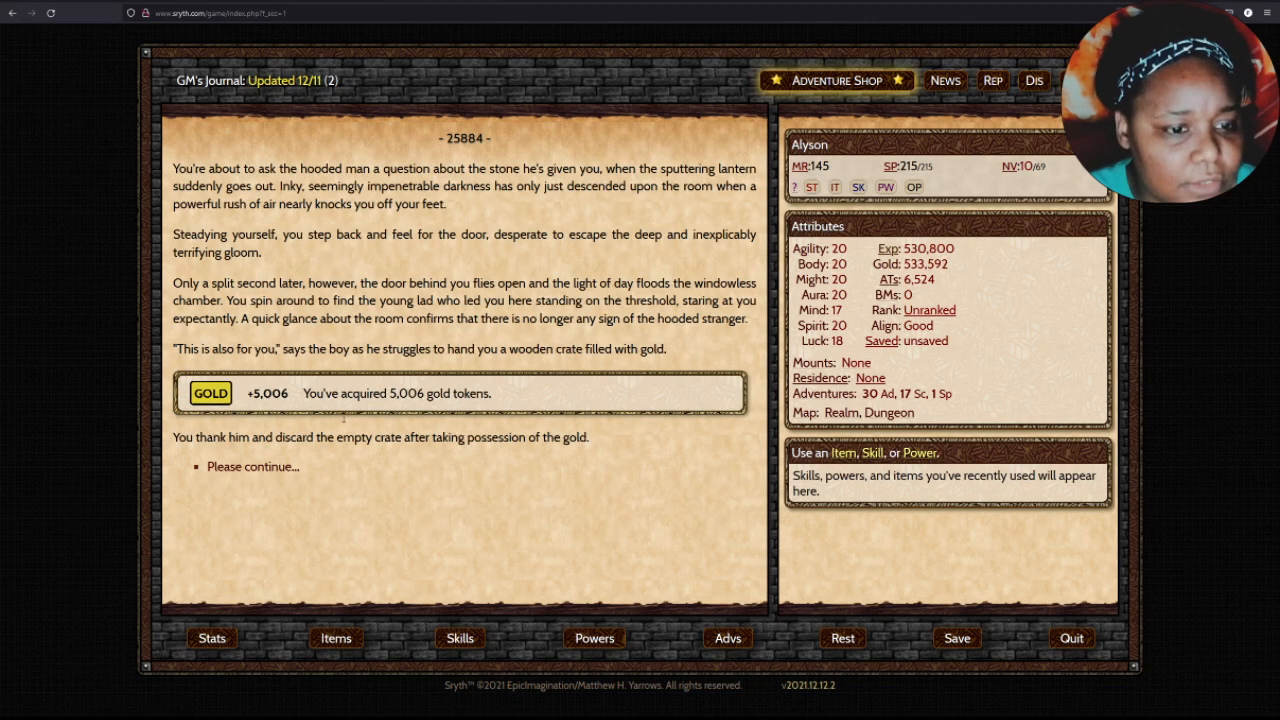
click(252, 466)
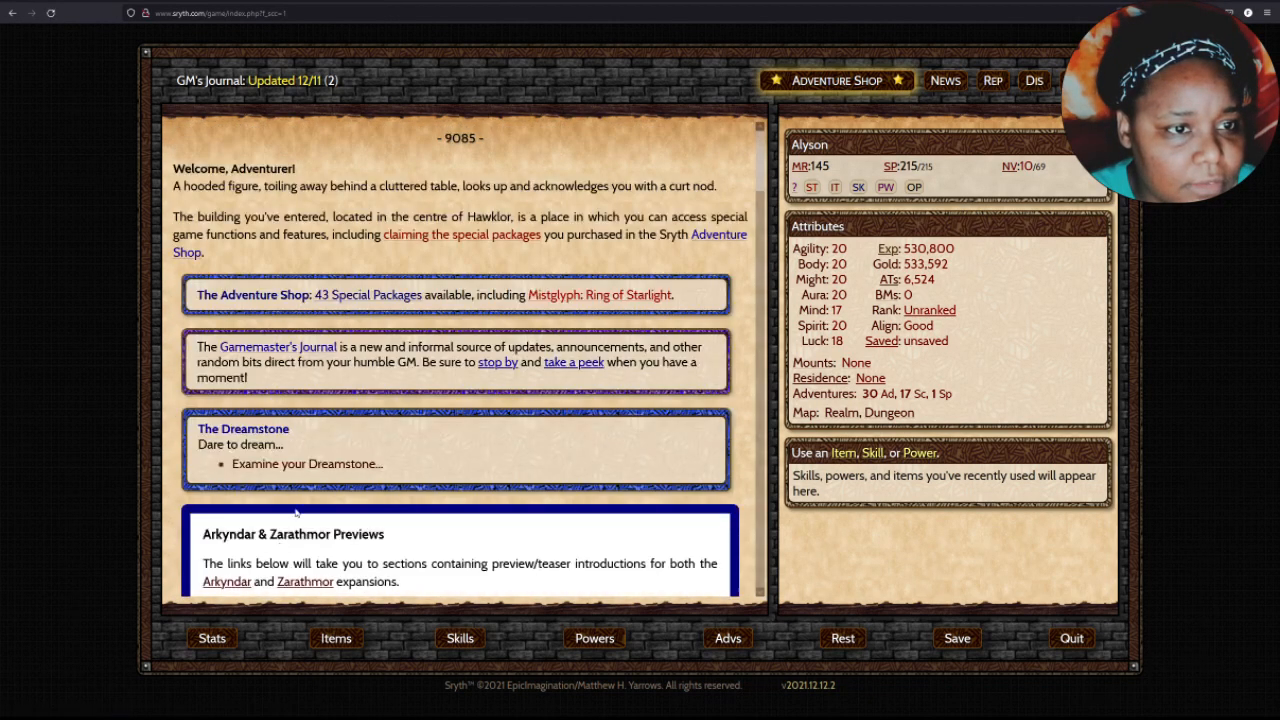
scroll(down, 3)
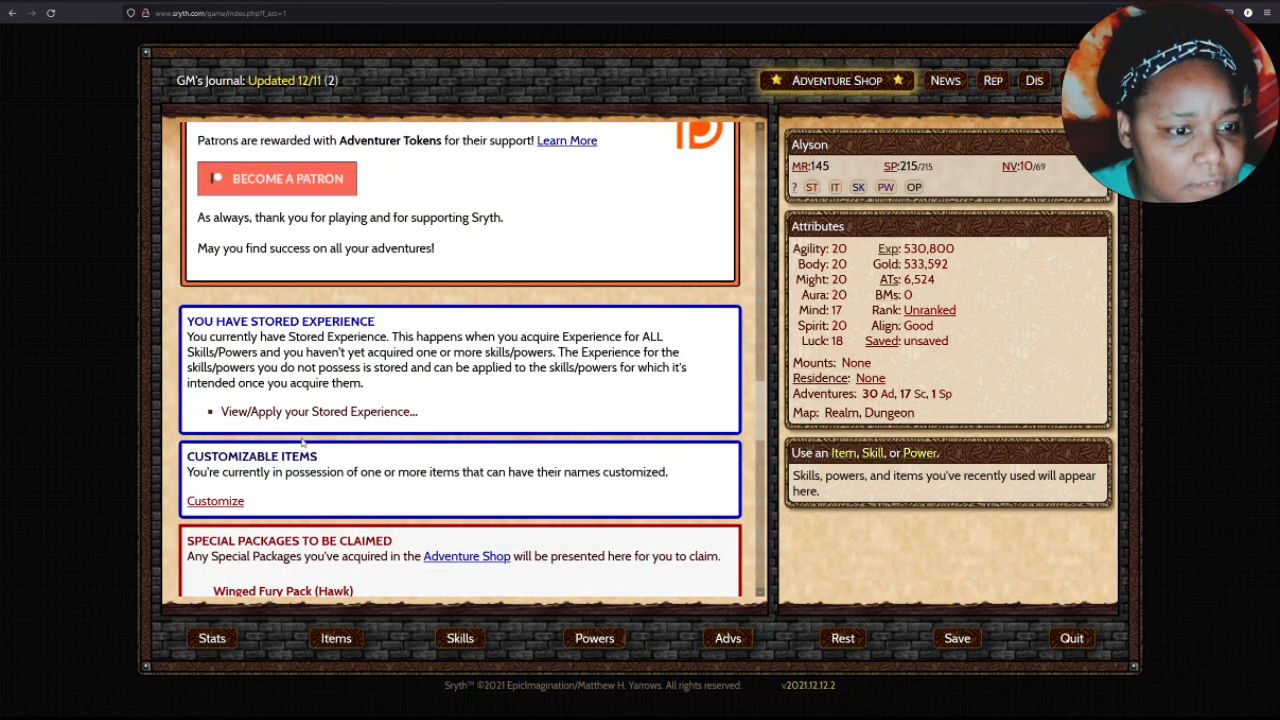
Claim the Hawk pack and follow the lad to the hooded man, collecting 5,000 experience, 5,009 gold and +1 Stamina.
scroll(down, 3)
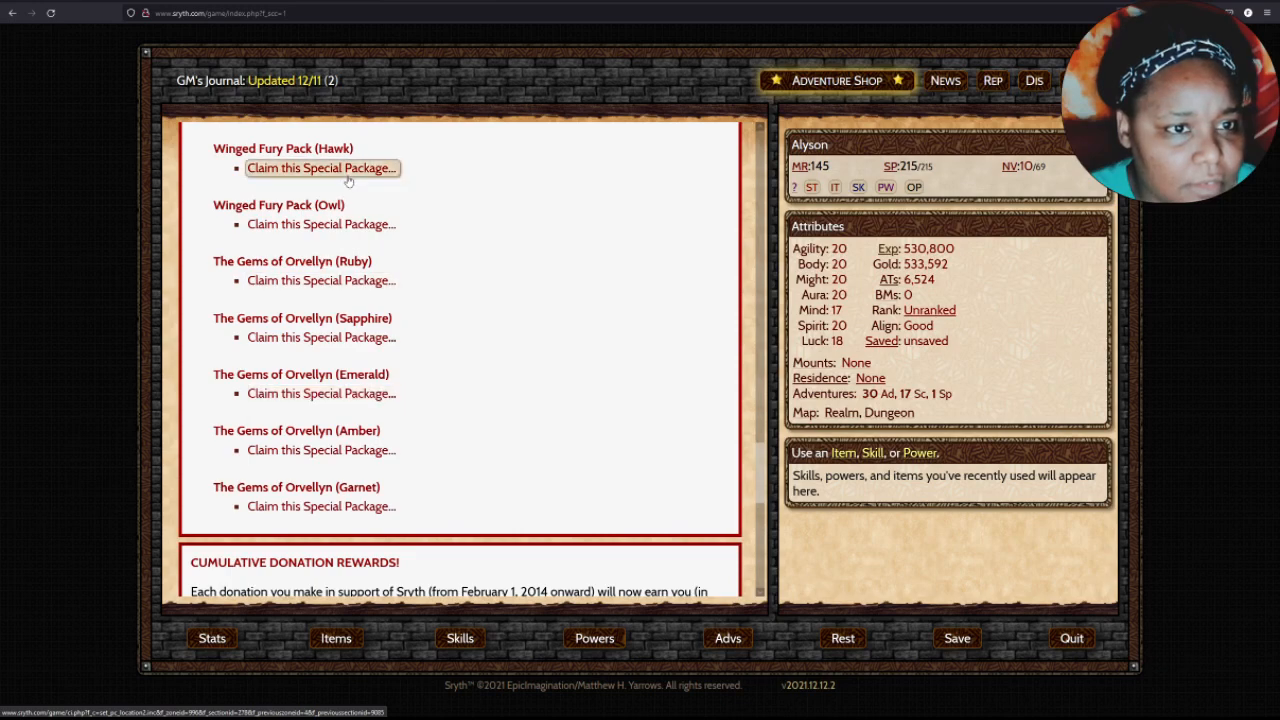
click(320, 168)
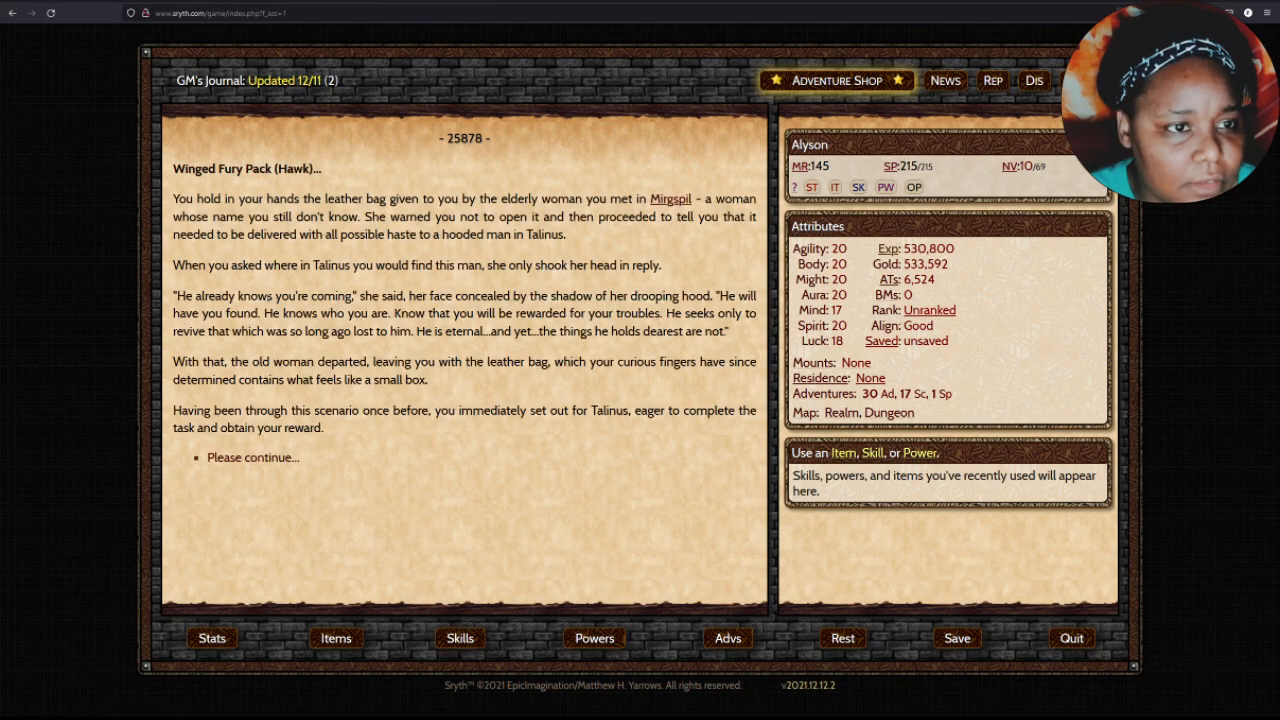
click(252, 456)
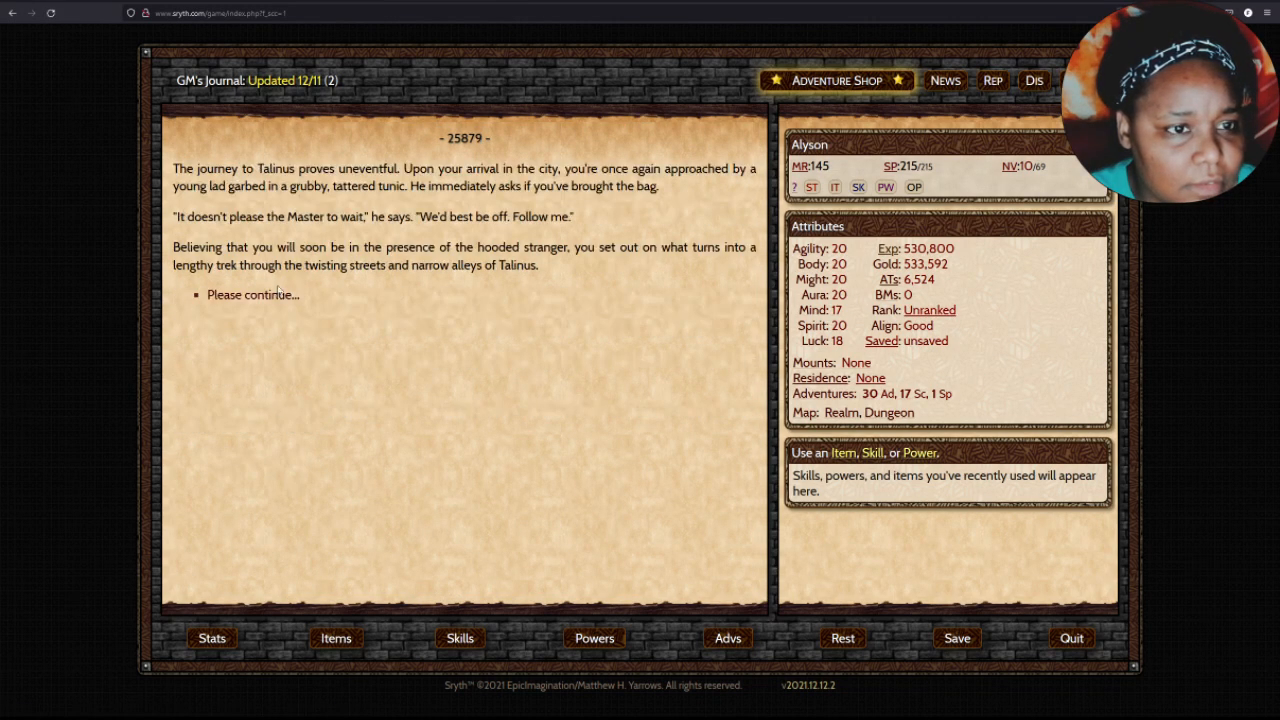
click(252, 294)
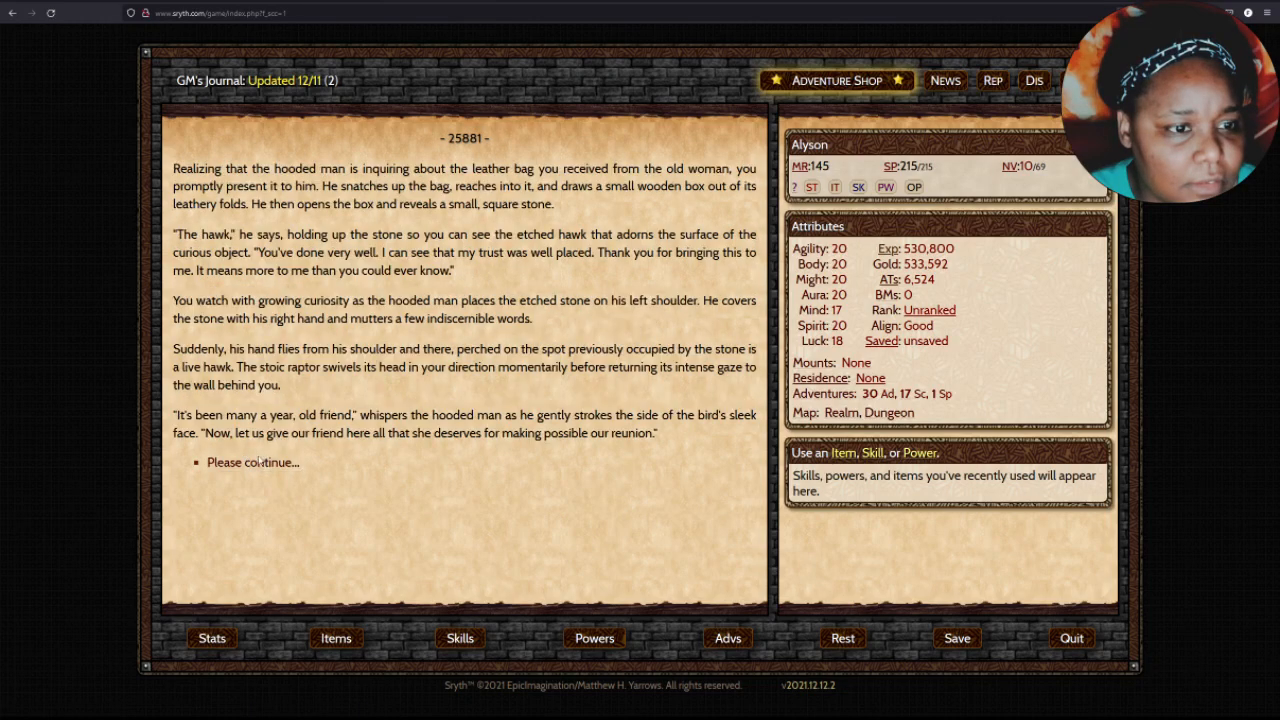
click(252, 462)
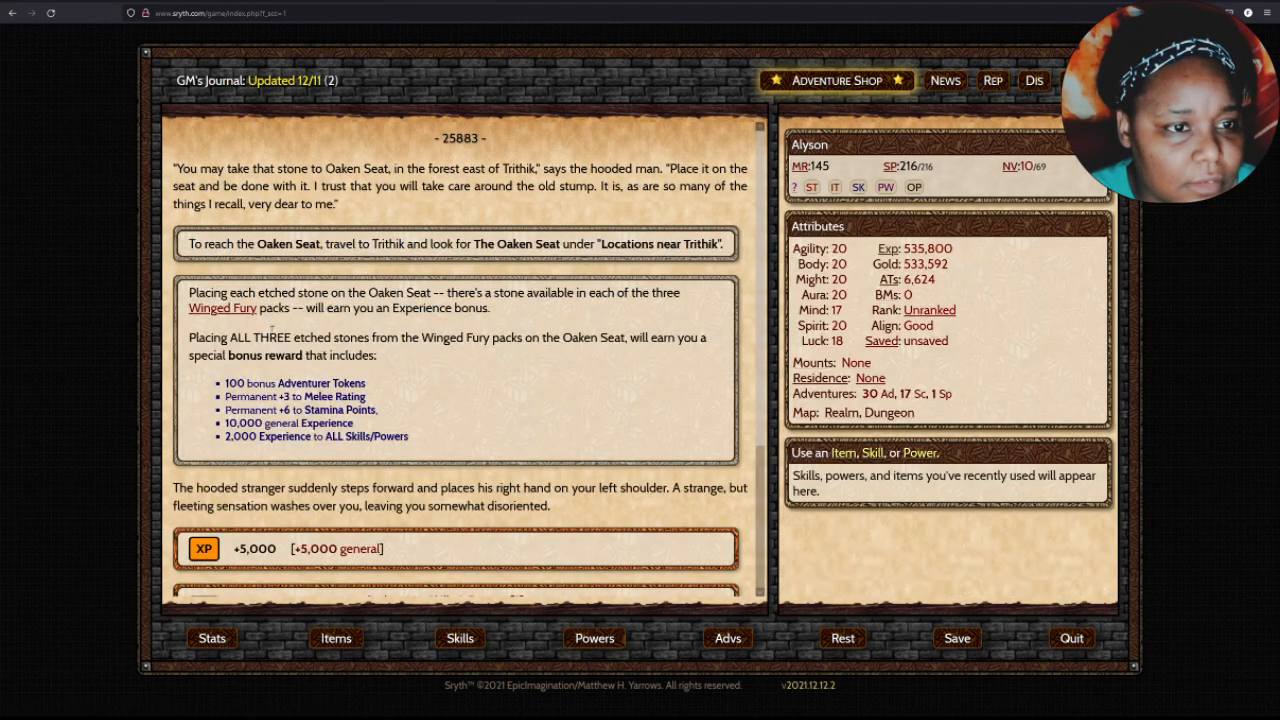
click(252, 558)
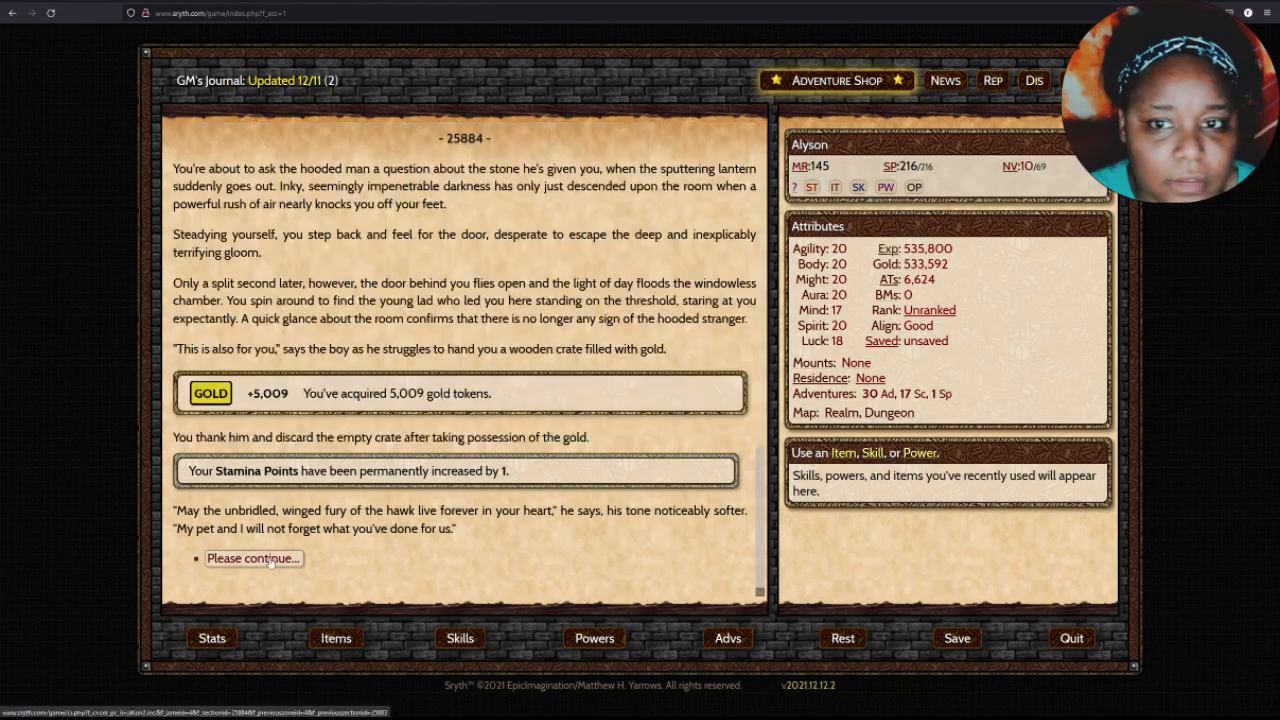
click(252, 558)
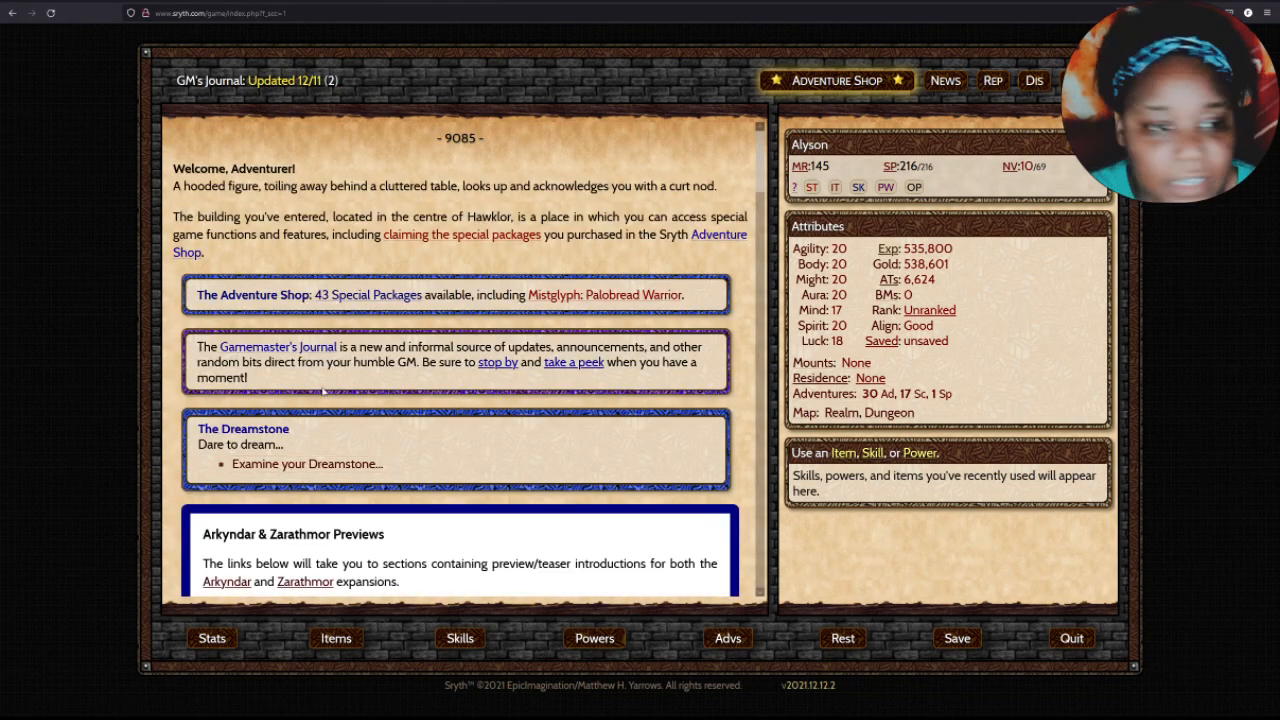
scroll(down, 3)
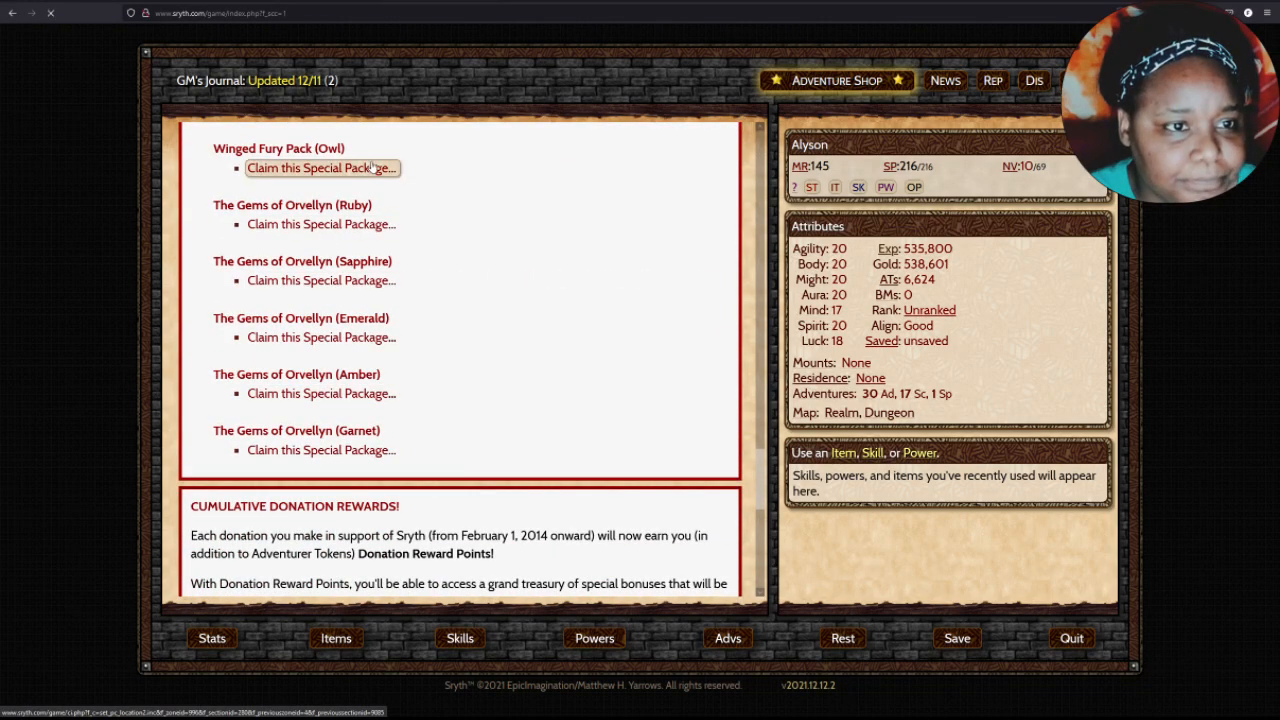
Claim the Owl pack and continue through the hooded man's pages to the thank-you message, gaining the owl stone, 5,000 gold and +1 Stamina.
click(320, 168)
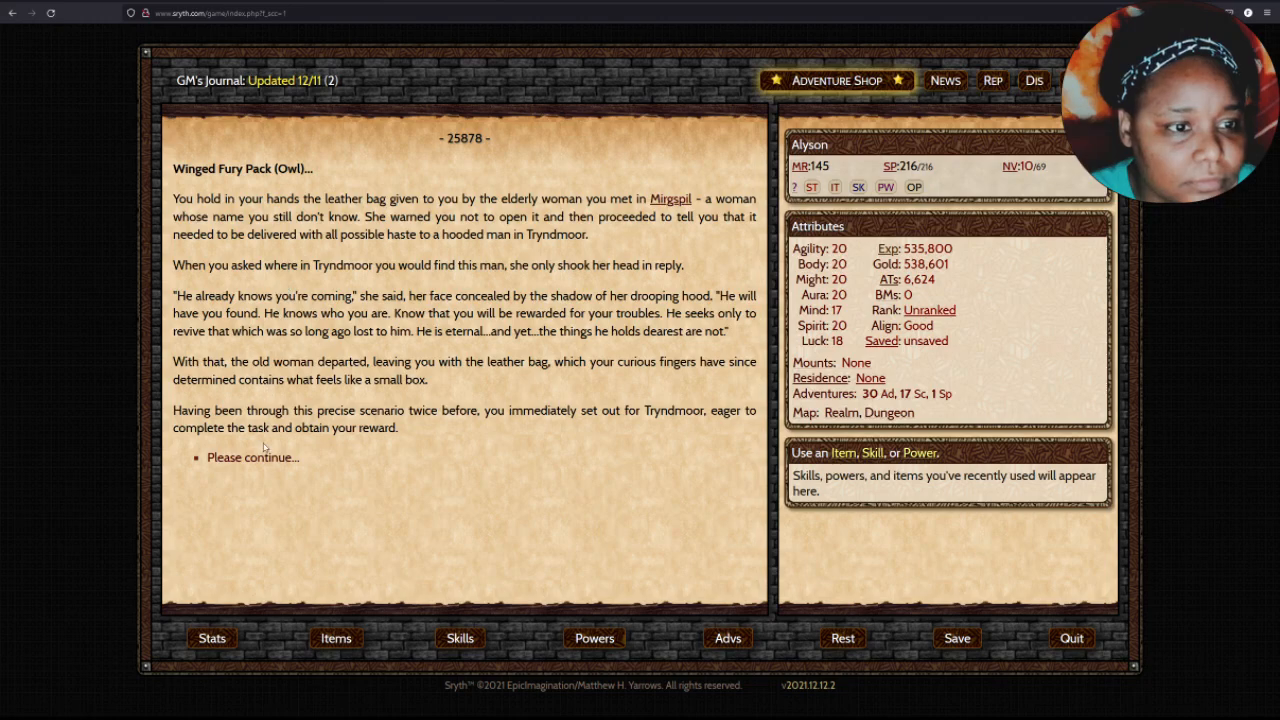
click(252, 456)
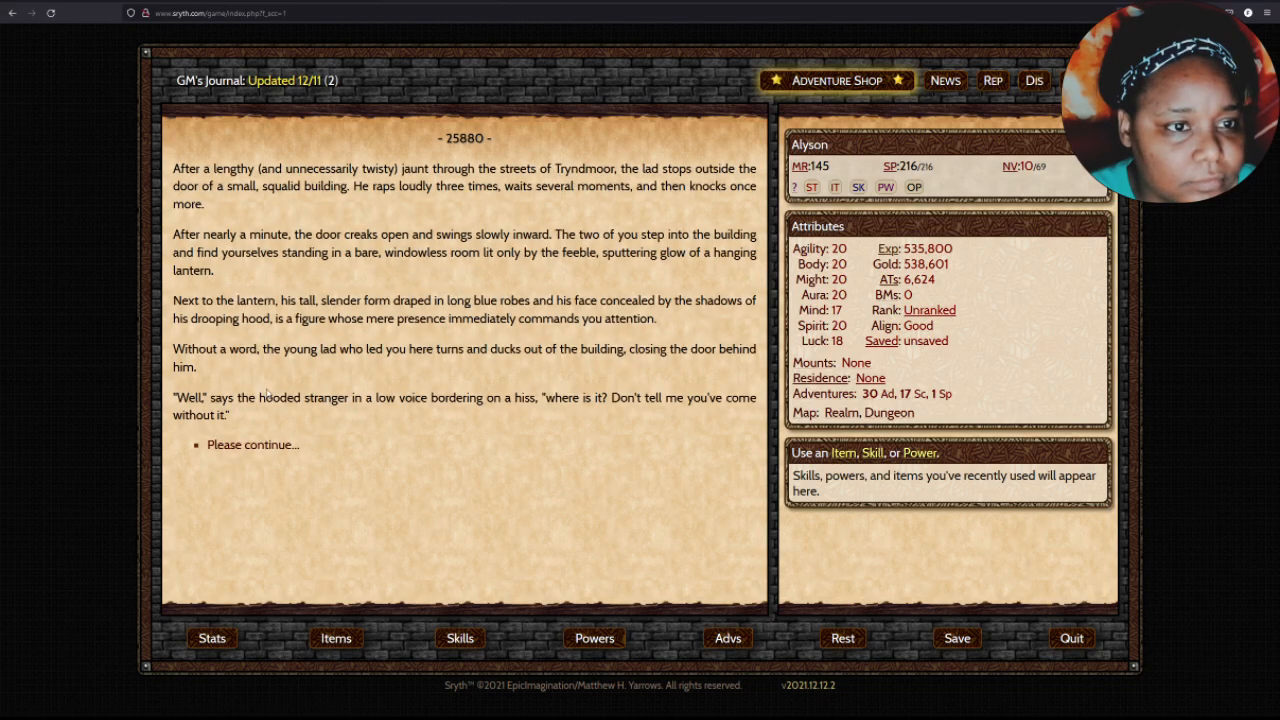
click(252, 444)
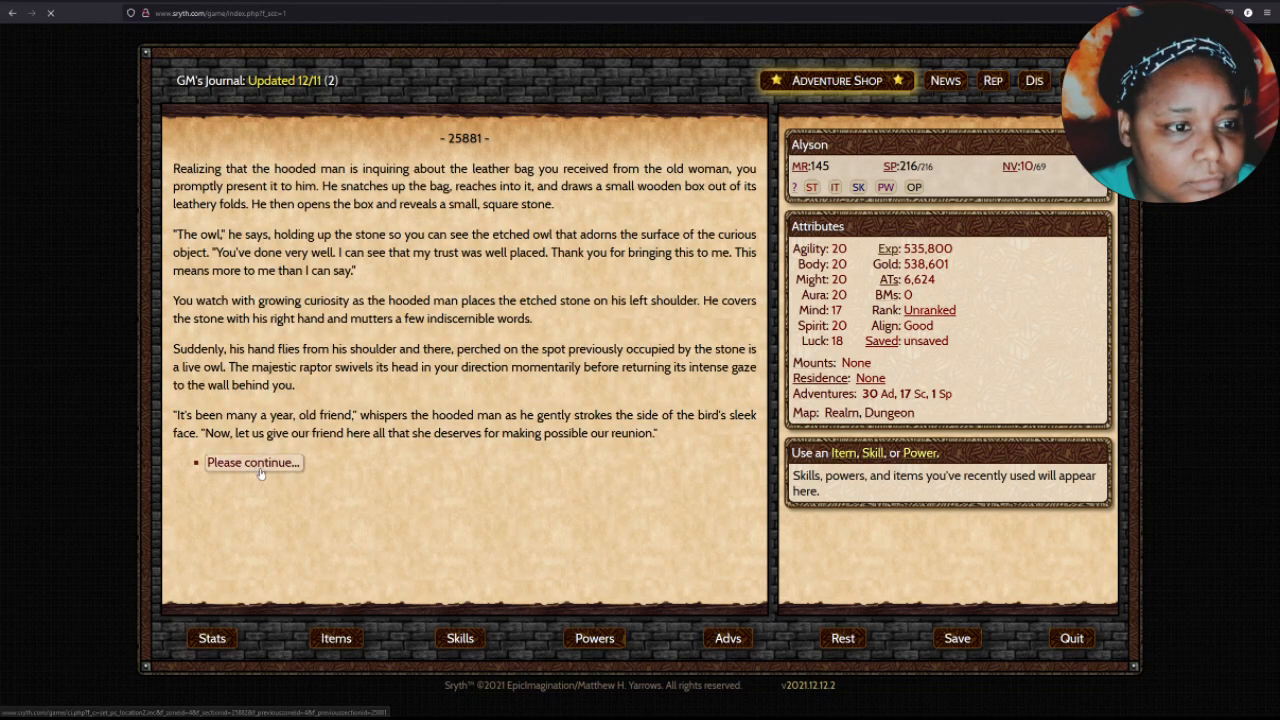
click(252, 462)
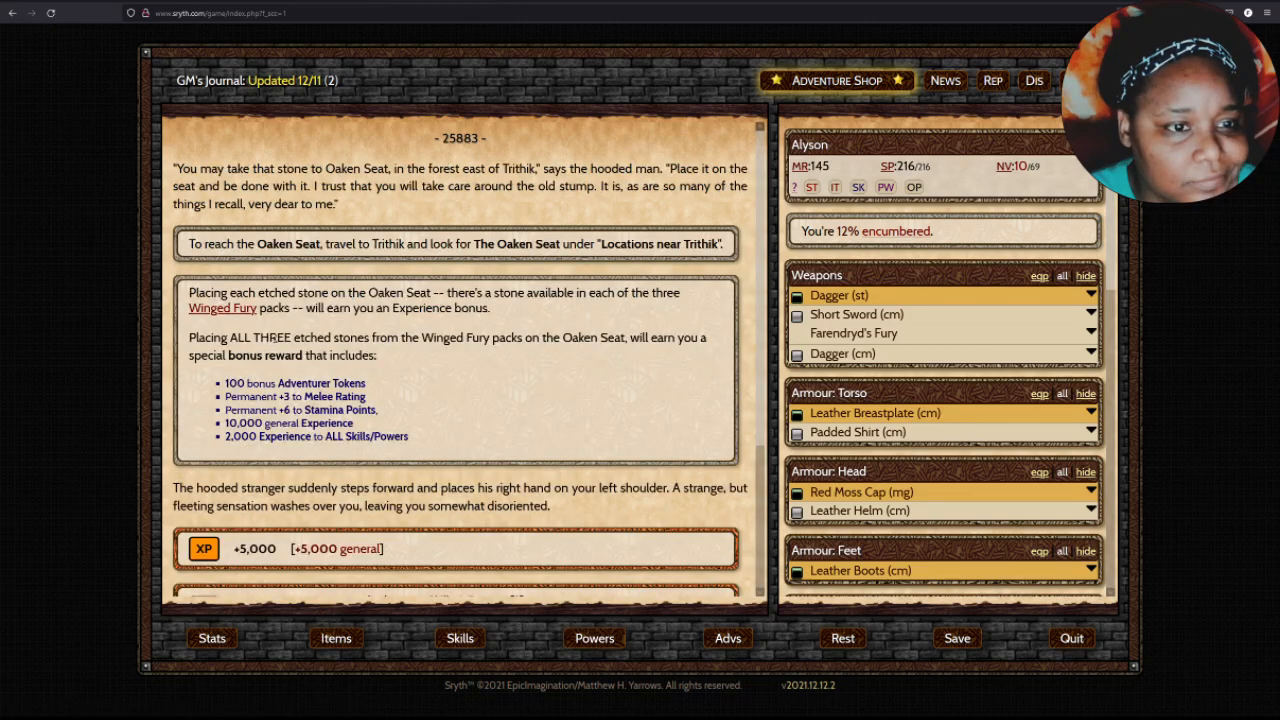
scroll(down, 3)
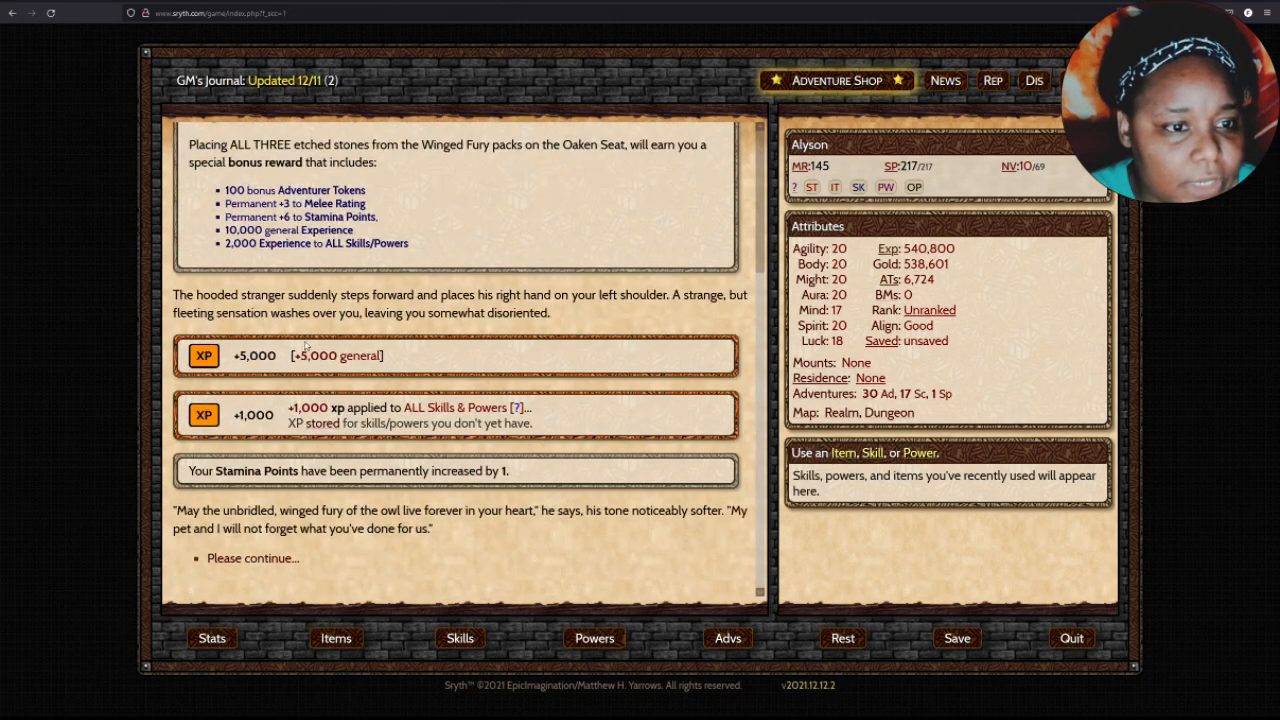
click(252, 558)
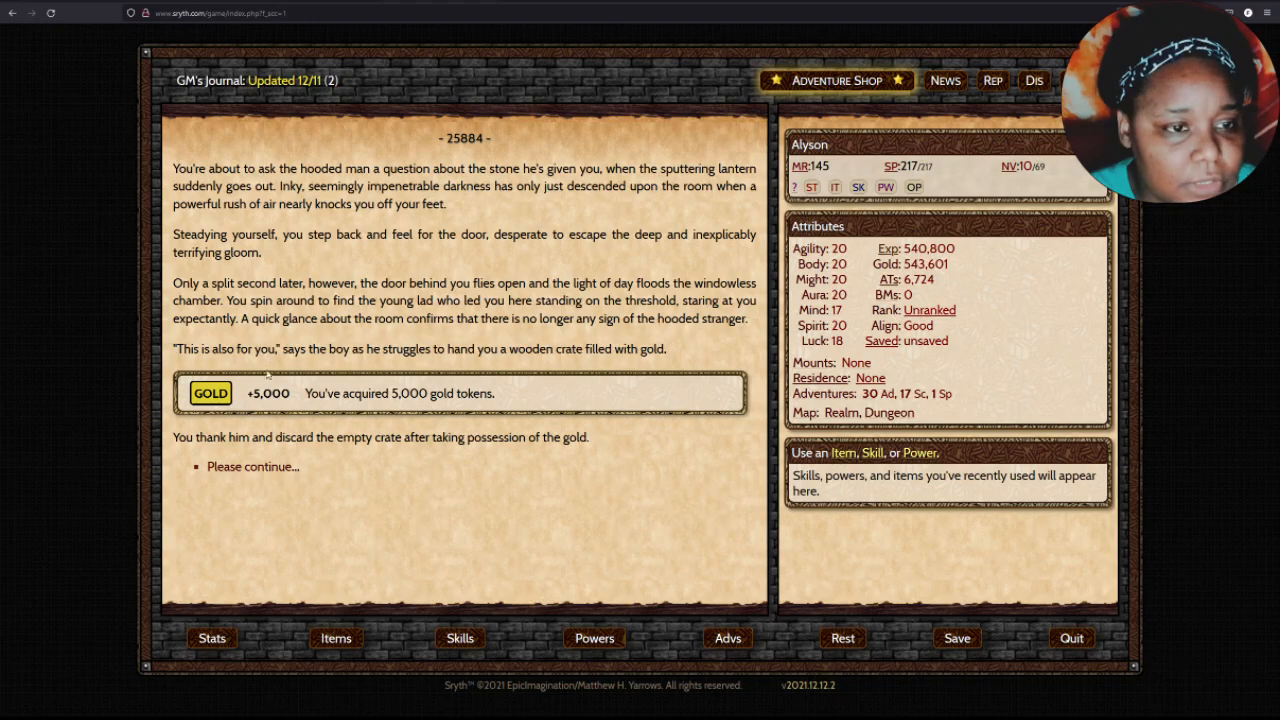
click(252, 466)
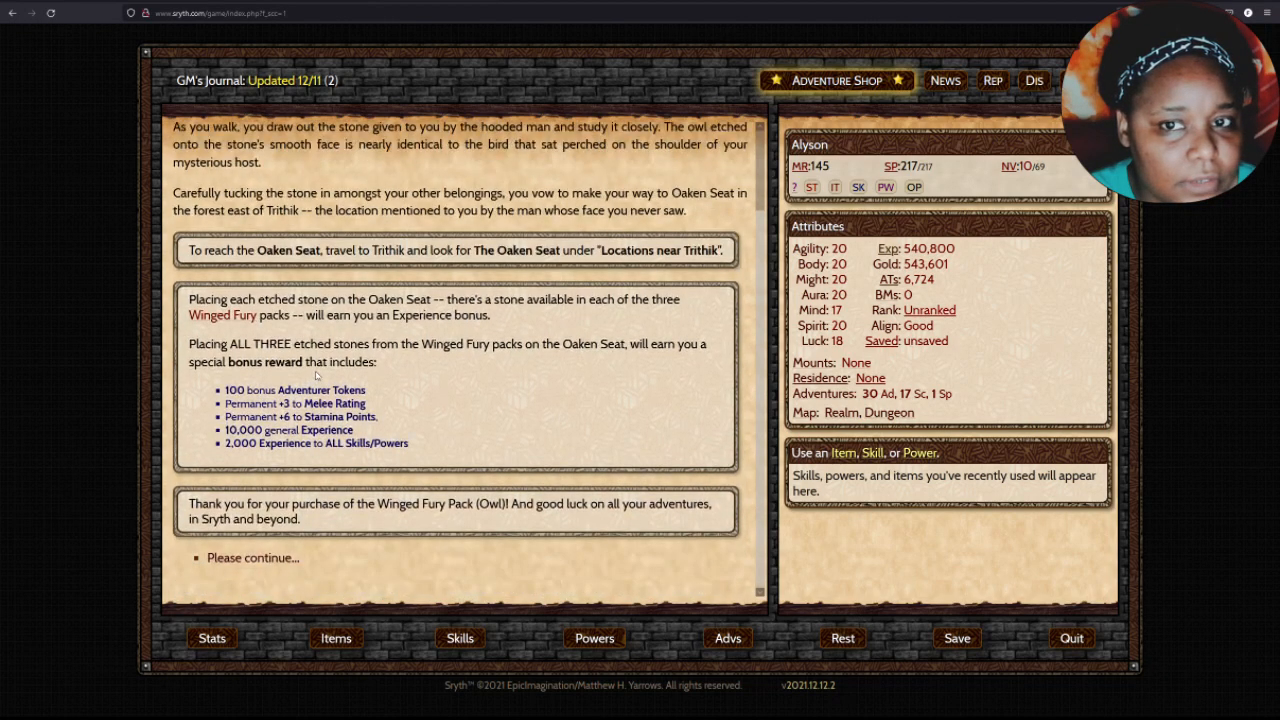
mouse_move(252, 556)
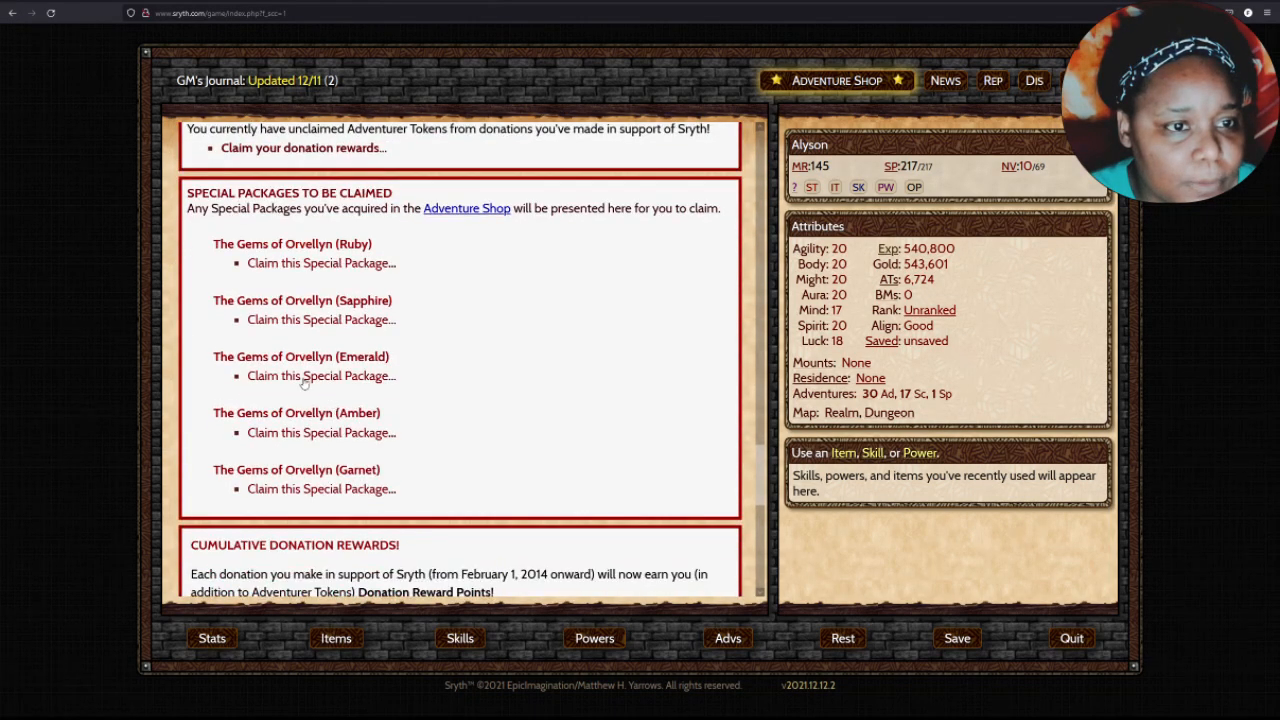
Claim The Gems of Orvellyn (Ruby) and start its story toward the Dragonlore Tavern's private room.
click(320, 264)
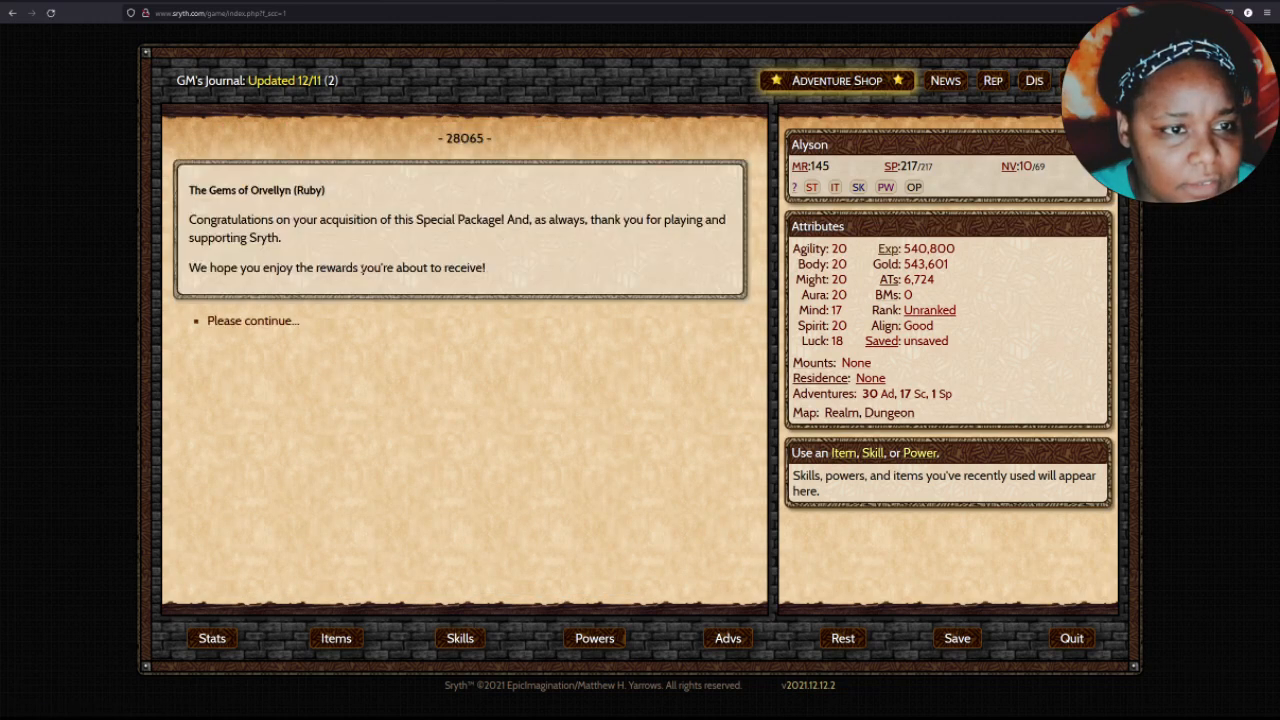
click(252, 320)
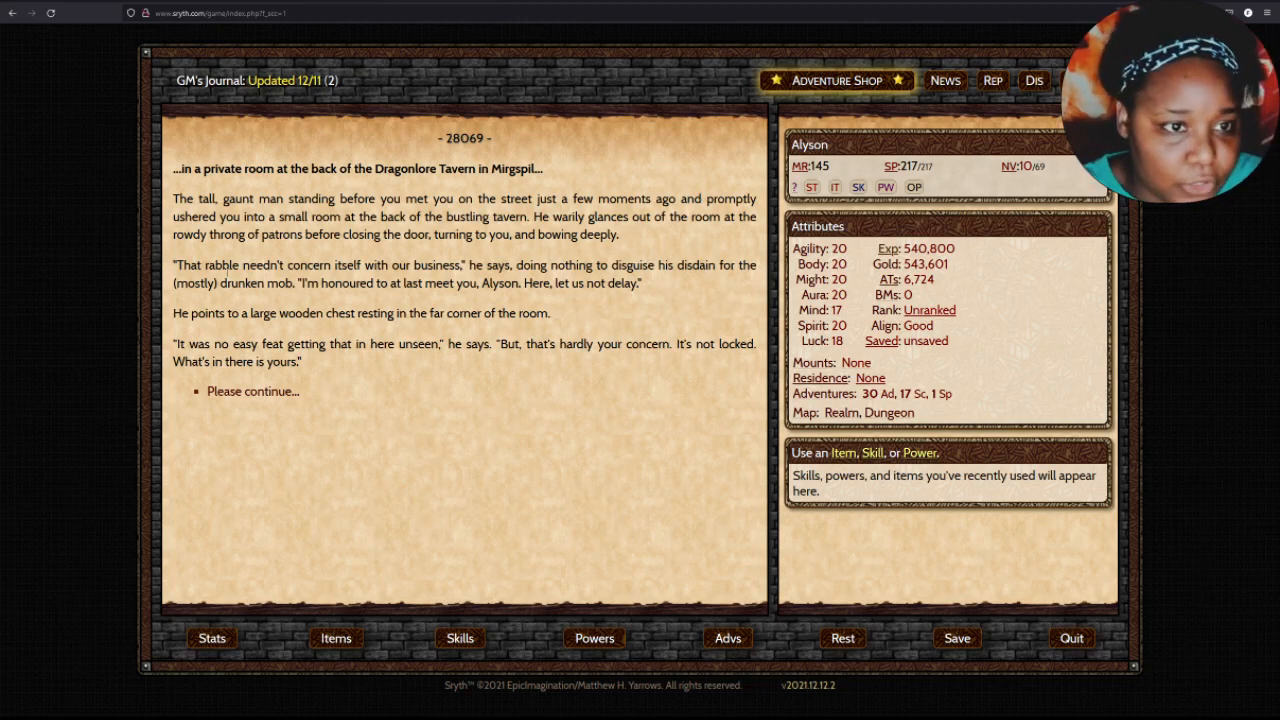
mouse_move(548, 300)
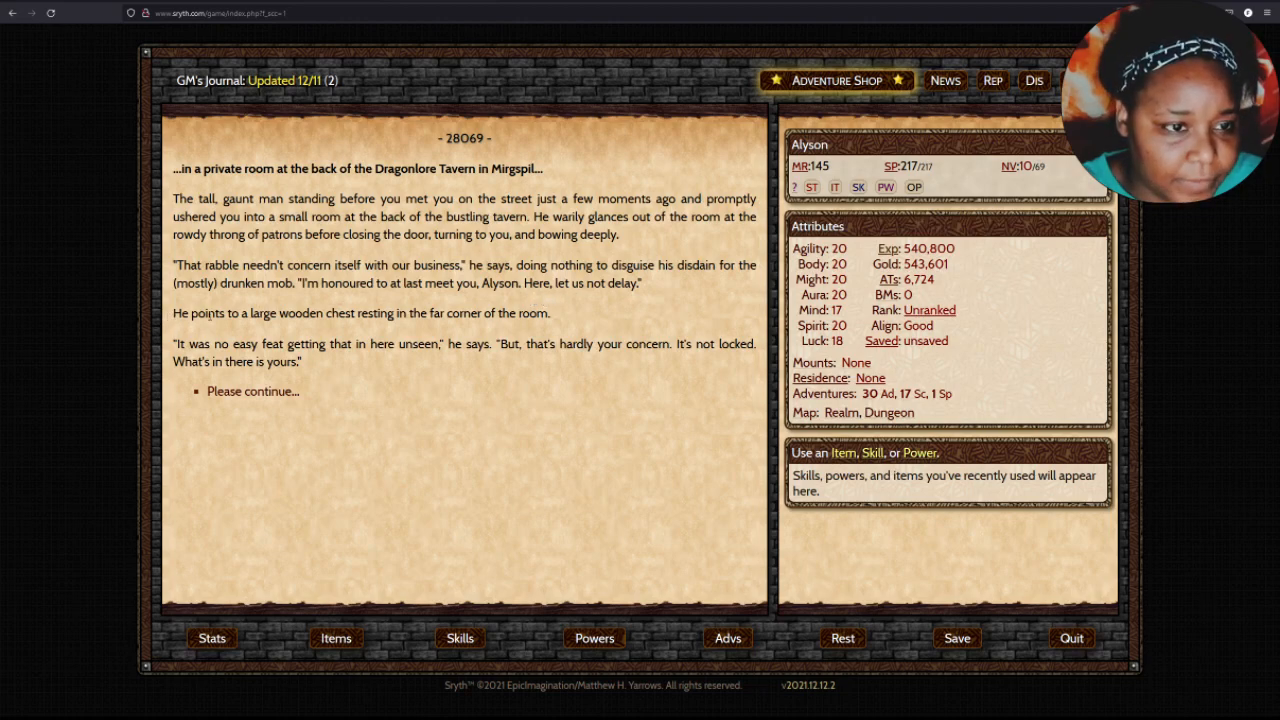
mouse_move(412, 328)
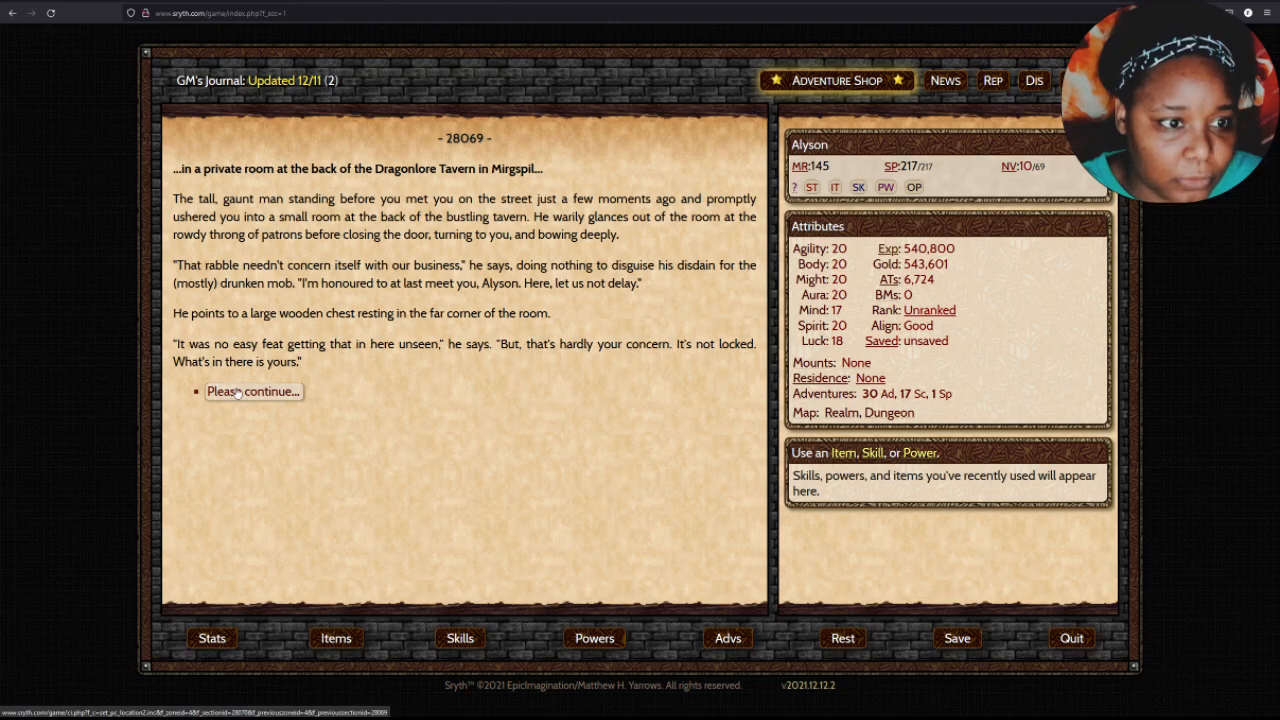
Open the tavern chest and inspect the newly added Orvellyn's Ruby Ring.
click(252, 390)
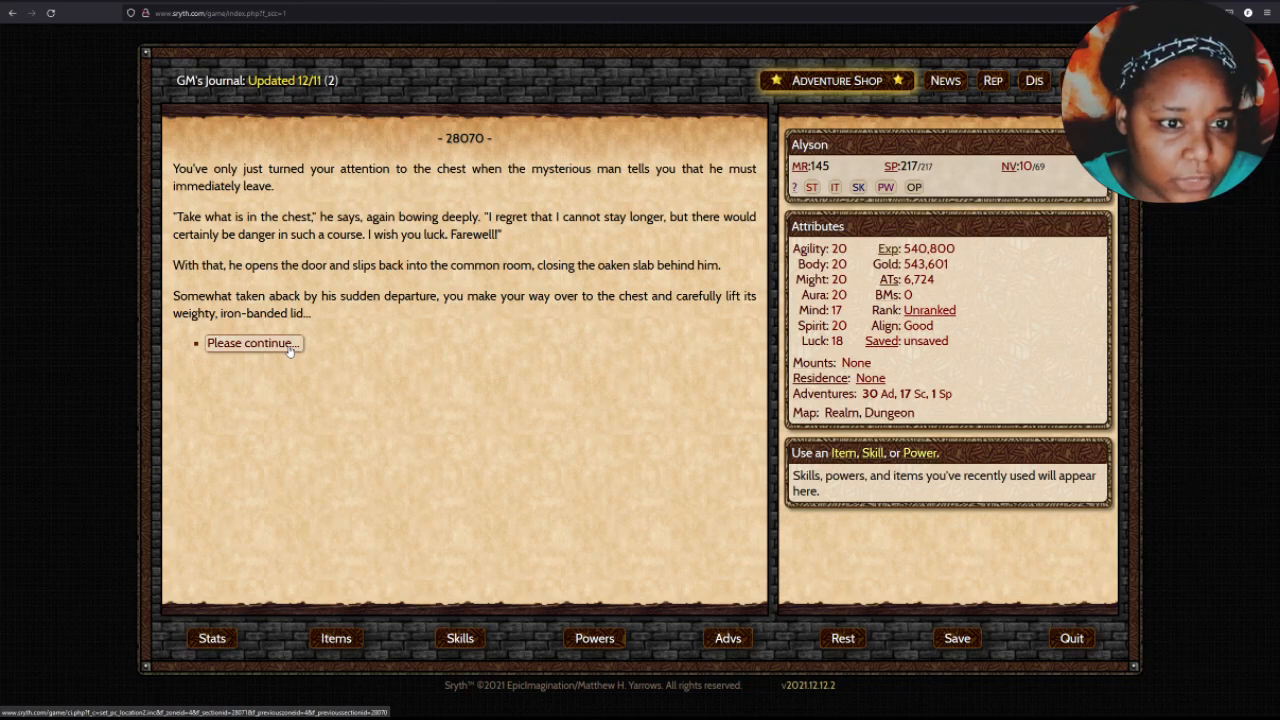
click(252, 344)
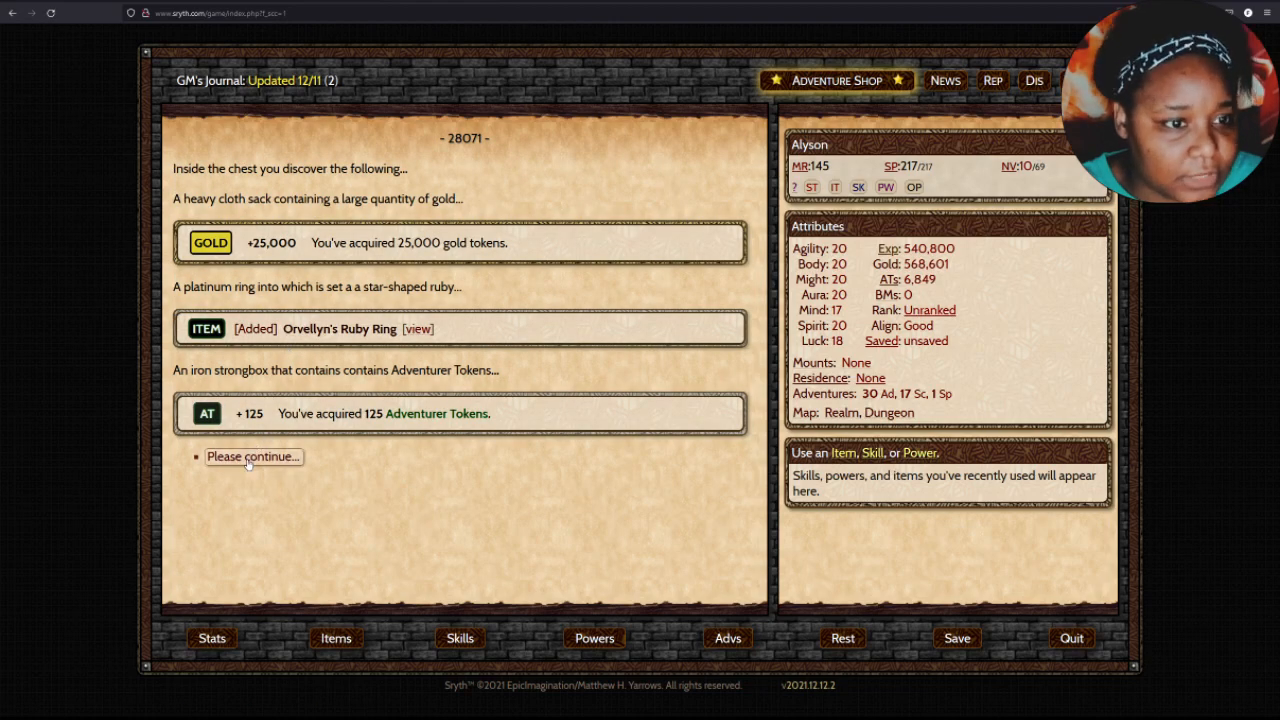
click(416, 328)
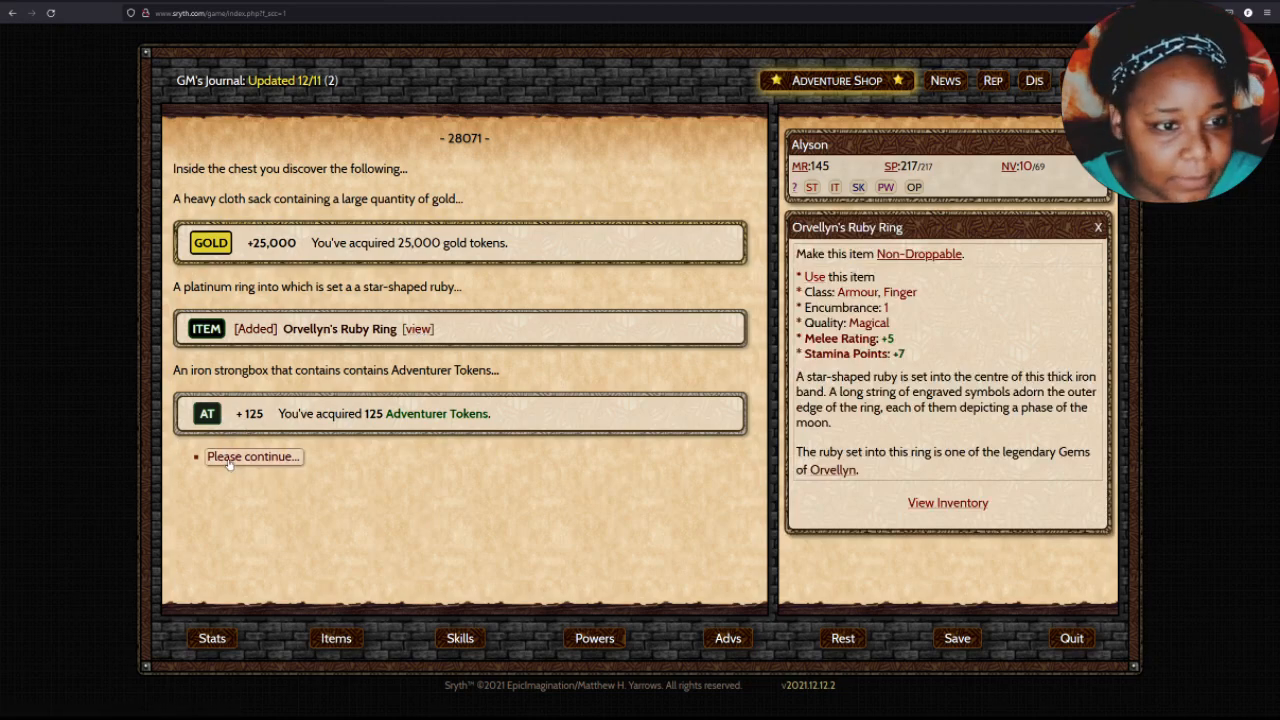
Continue through the ruby's enhancements, leave the tavern and finish the Ruby package.
click(252, 456)
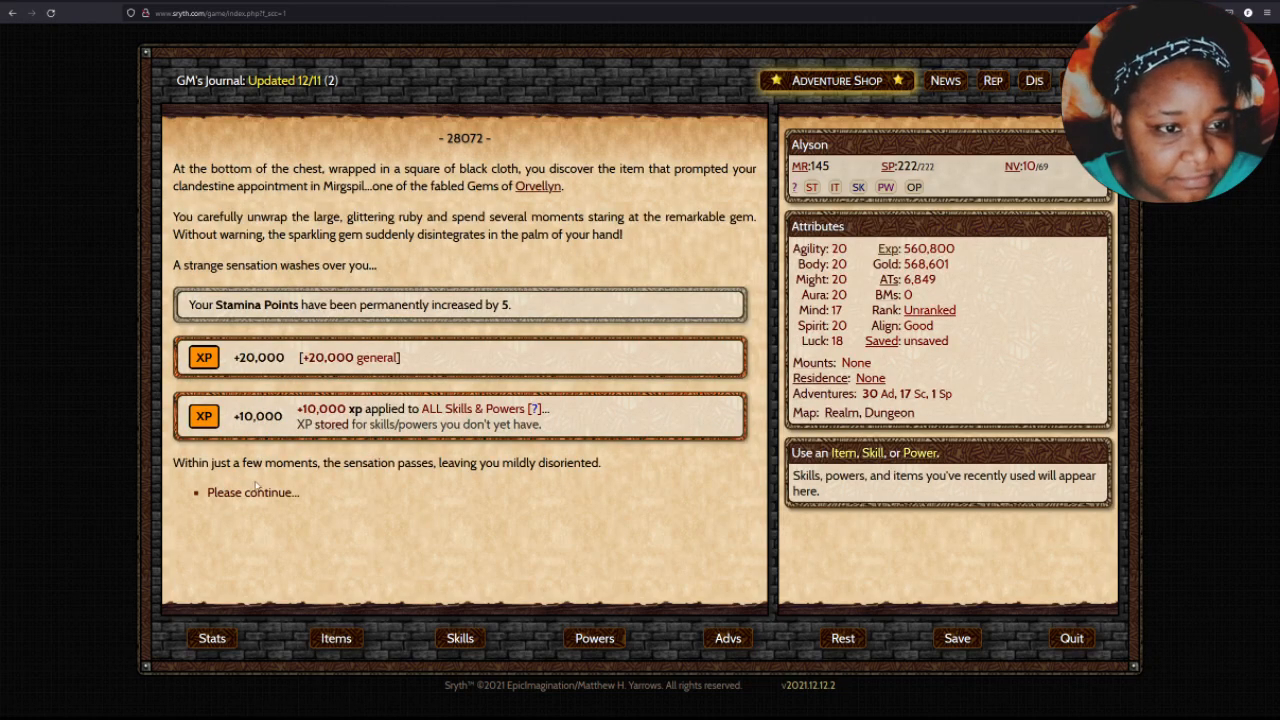
click(252, 492)
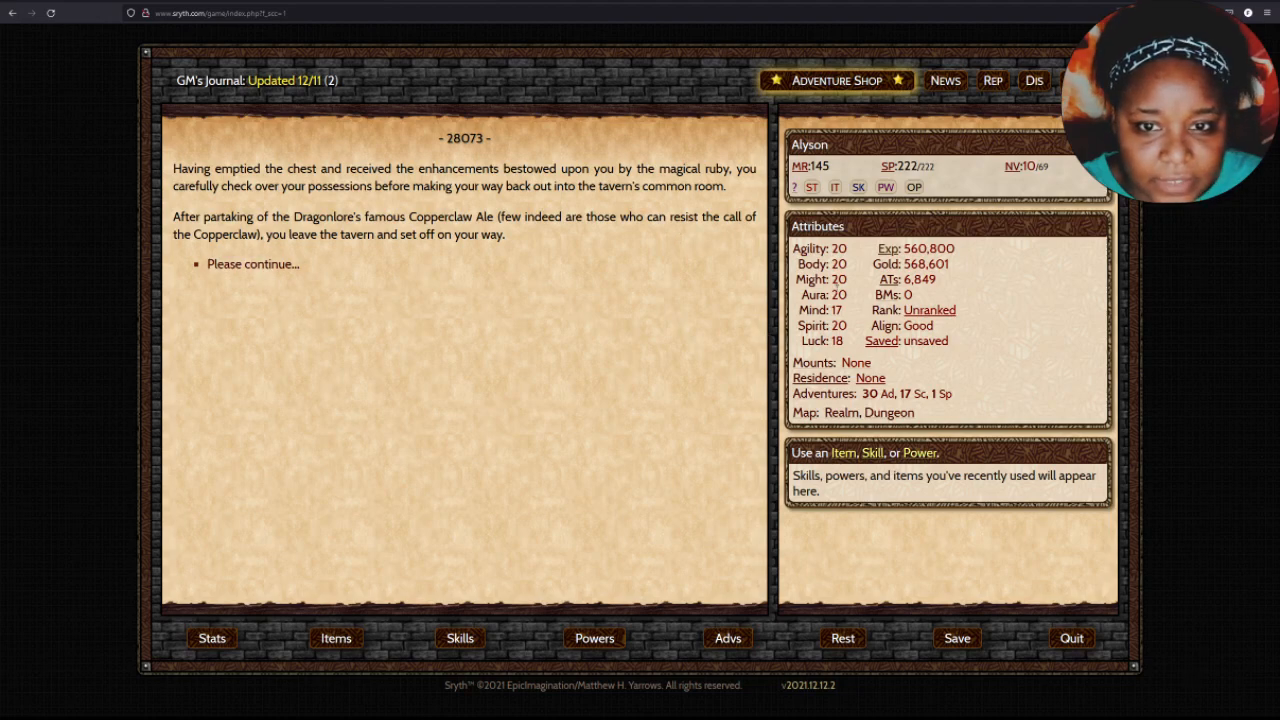
click(252, 264)
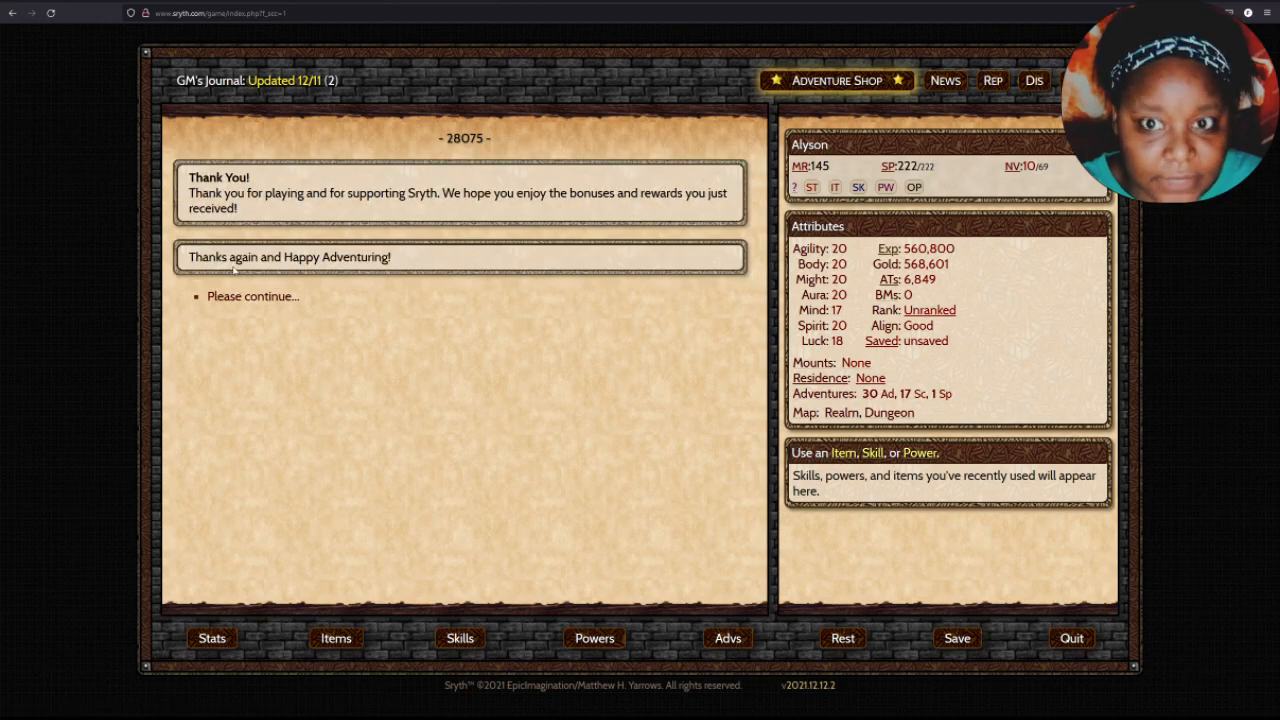
click(252, 296)
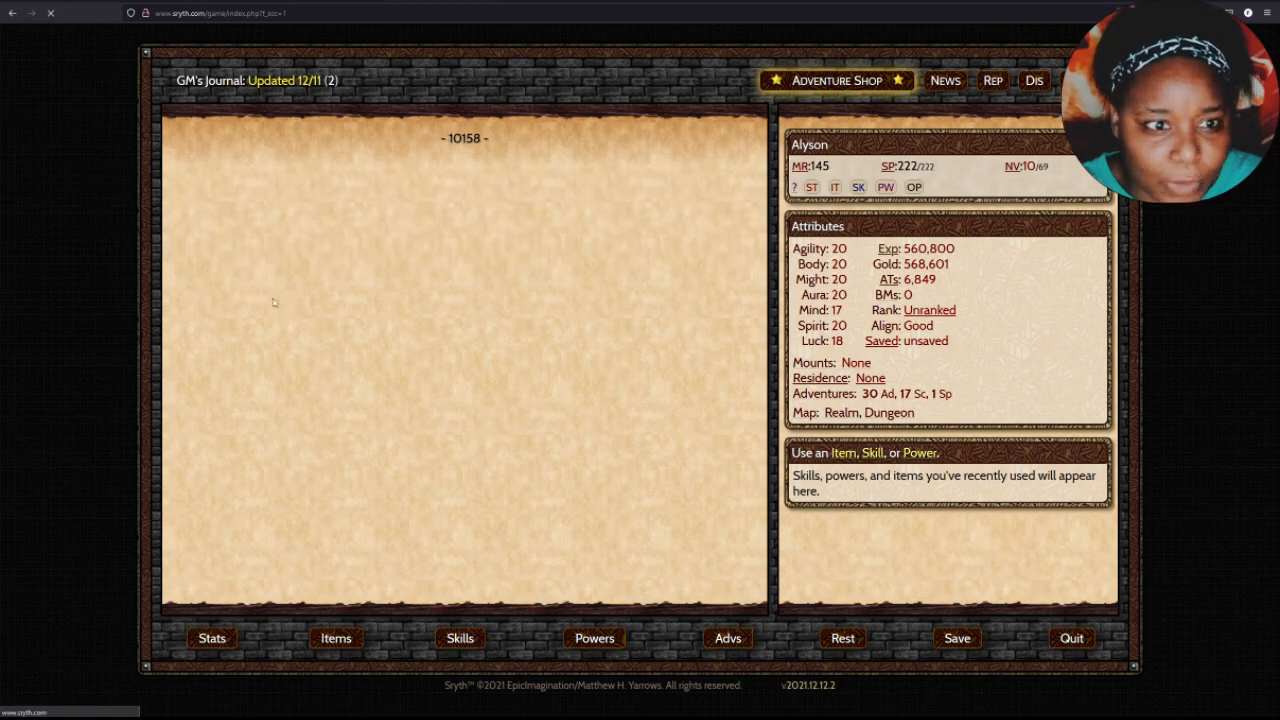
Open the Sapphire package chest and continue through its rewards of 20,000 gold, the Sapphire Ring, 100 tokens and +4 Stamina.
scroll(down, 3)
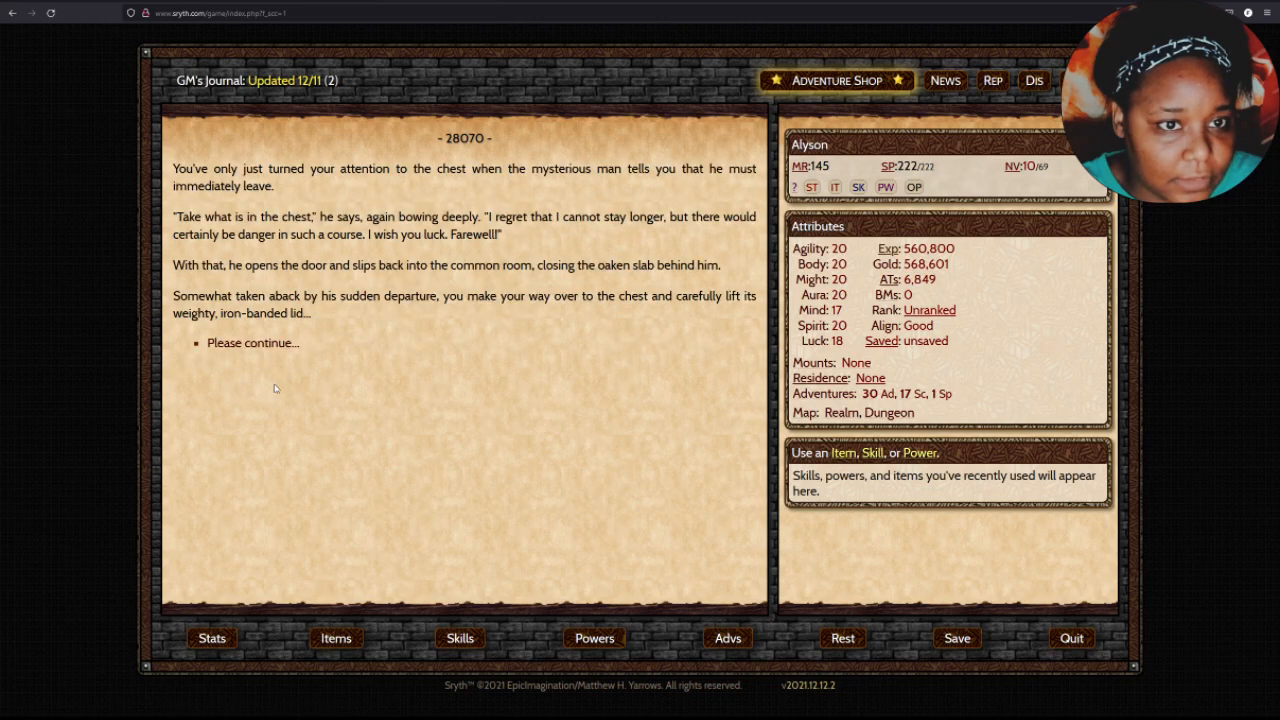
click(252, 344)
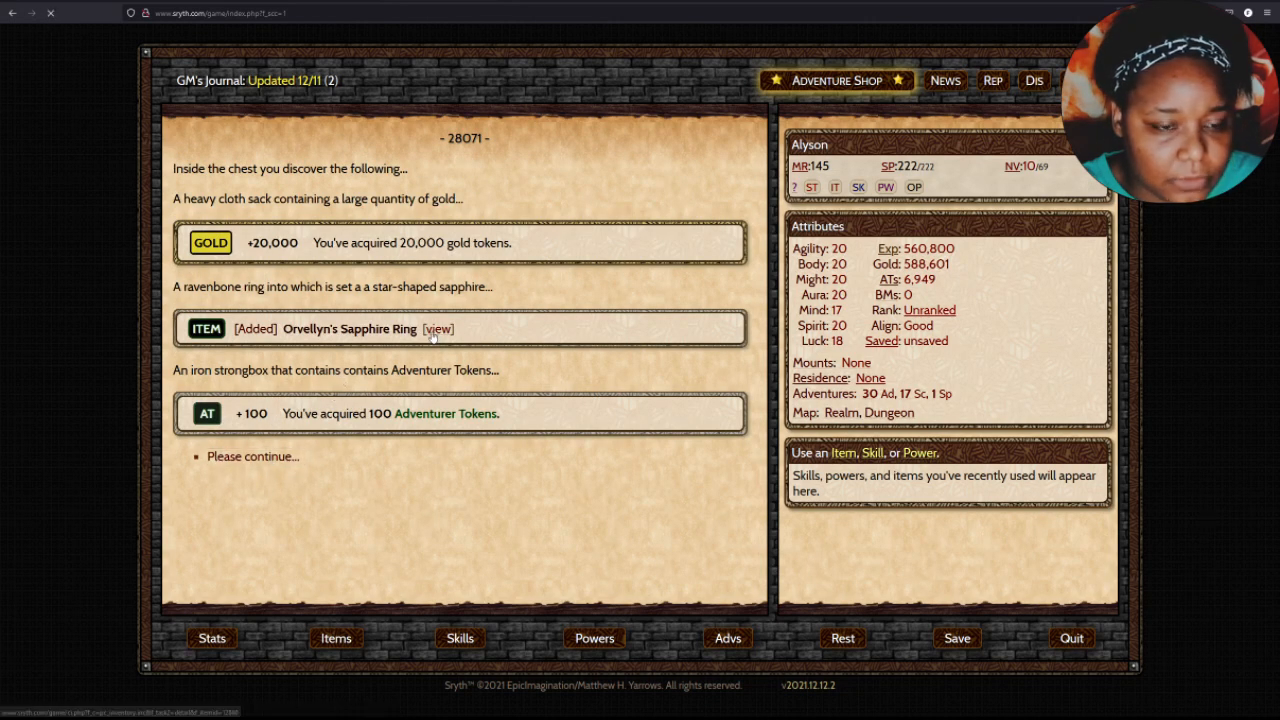
click(252, 456)
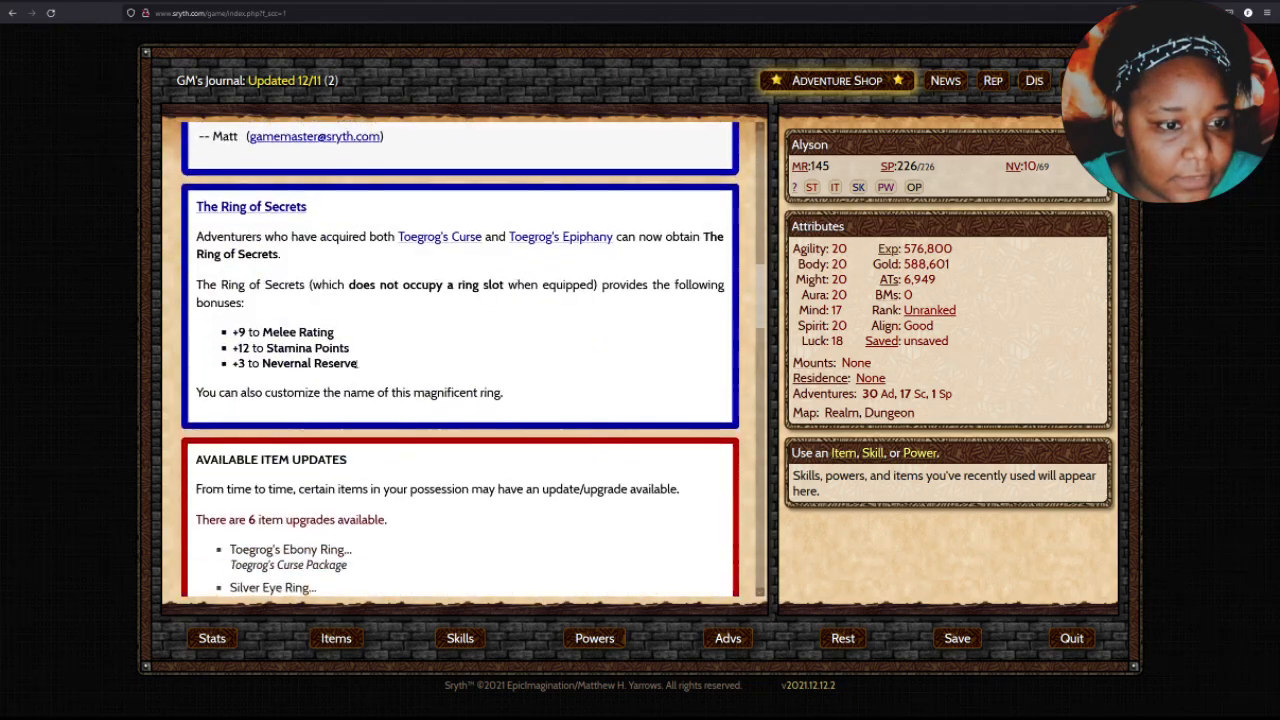
Claim the Emerald package, open its chest, inspect Orvellyn's Emerald Ring and continue through its effects back to the hub.
scroll(down, 3)
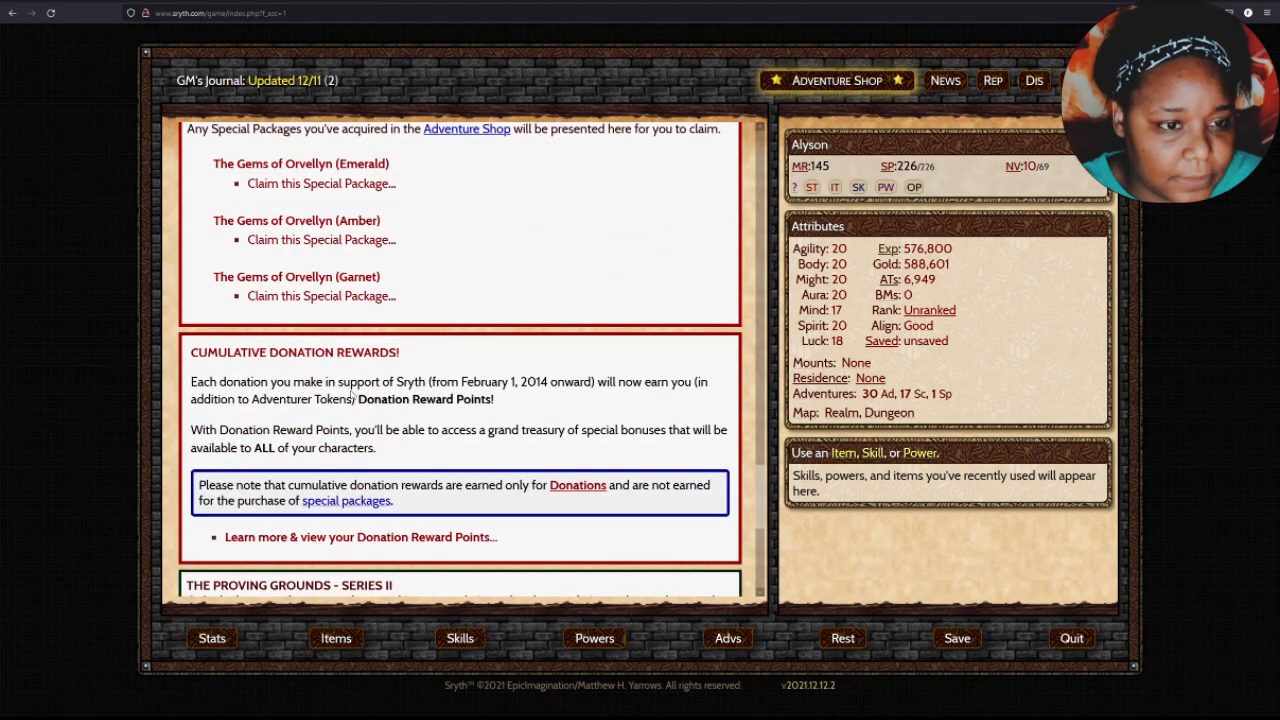
click(320, 184)
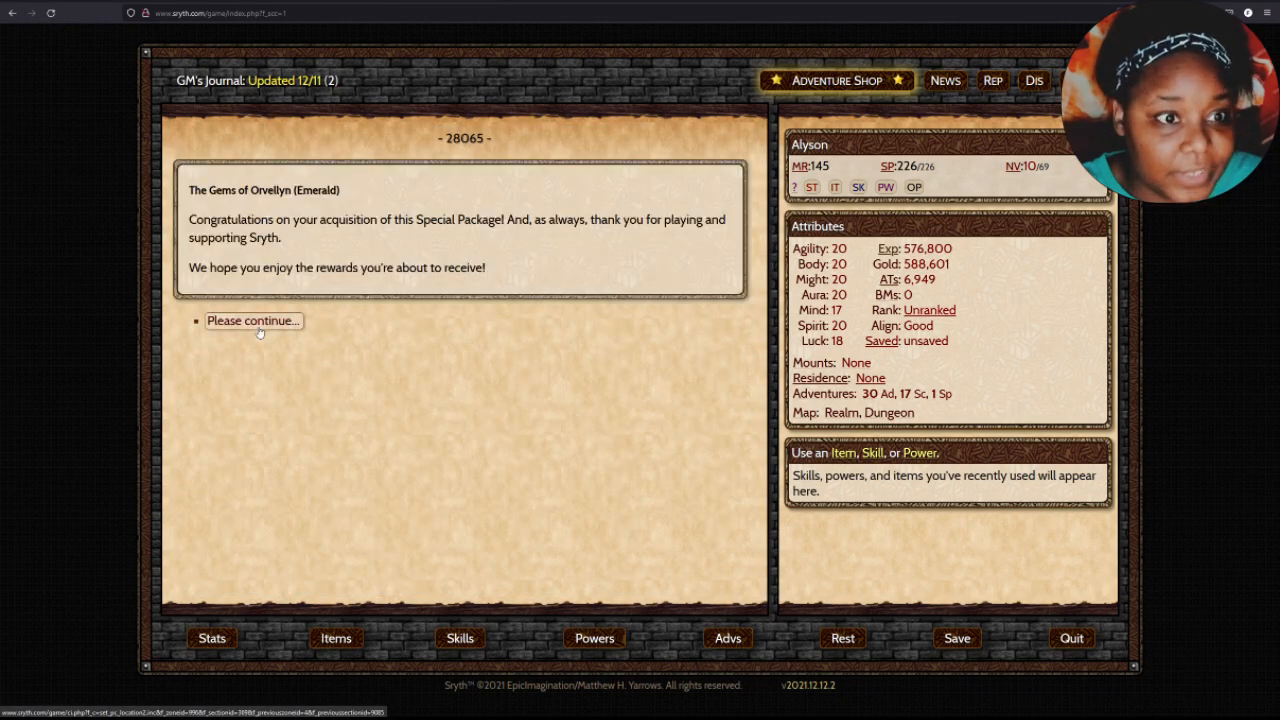
click(252, 320)
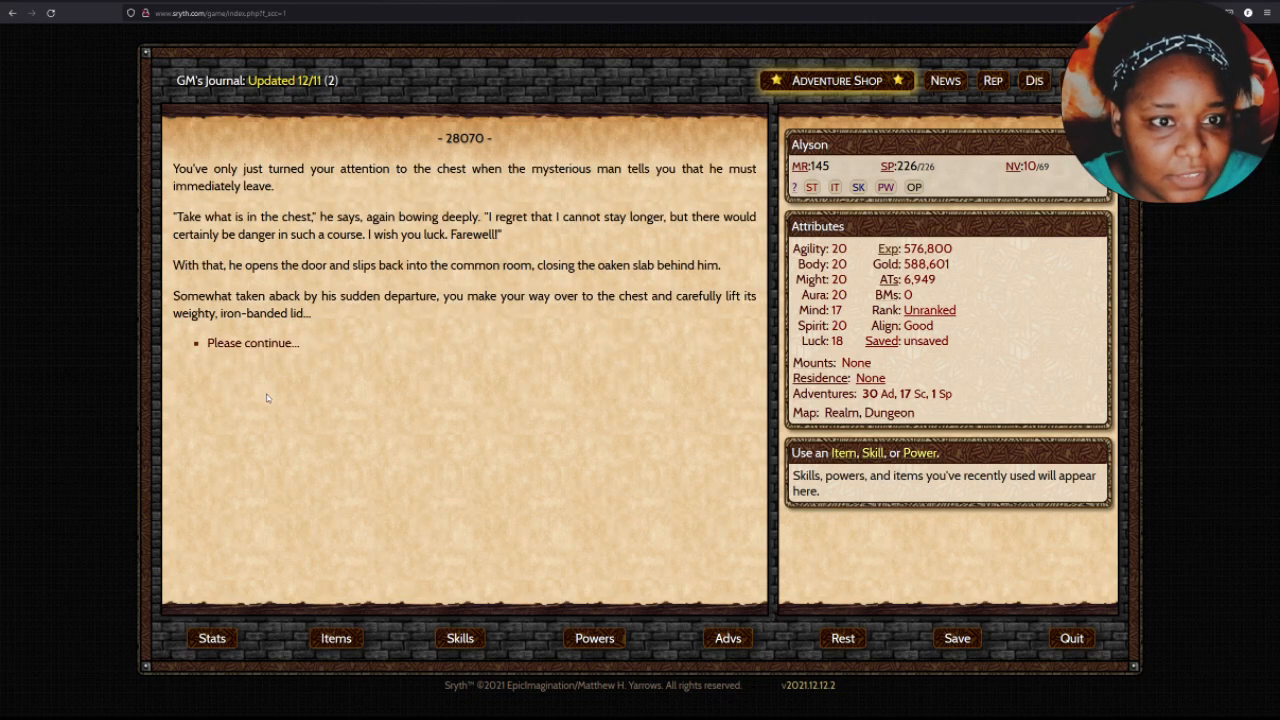
click(252, 344)
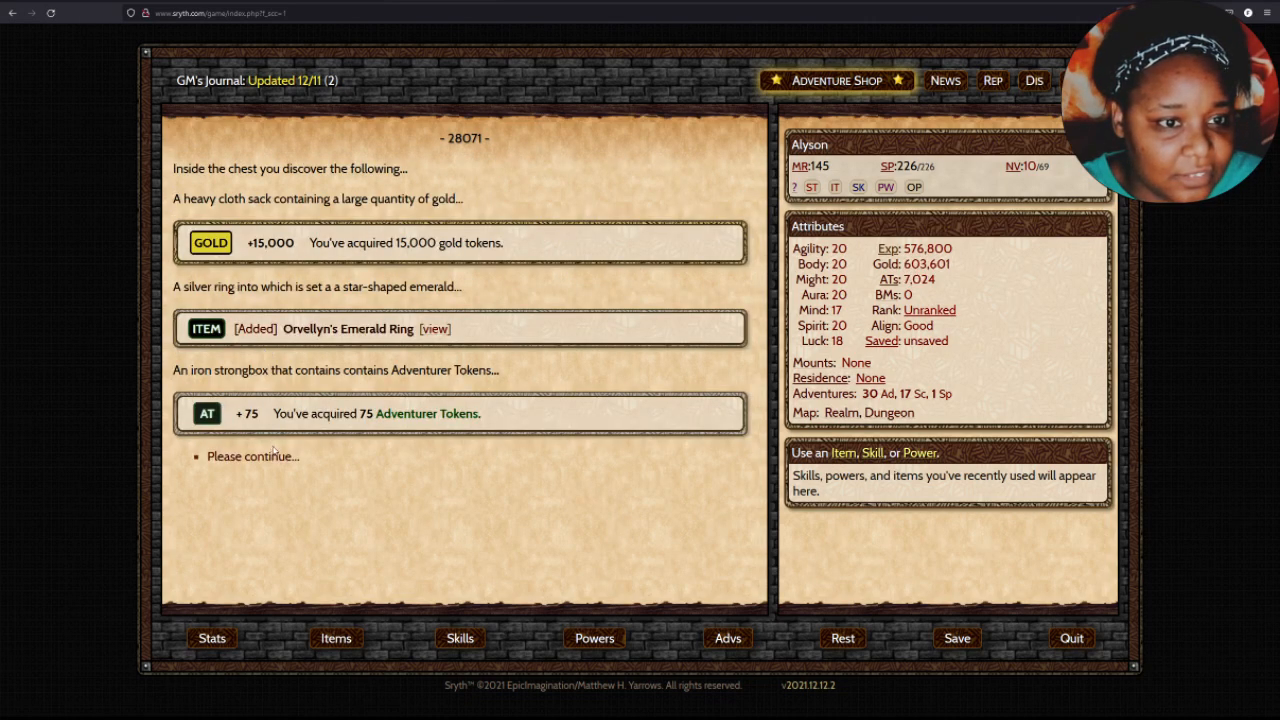
click(436, 328)
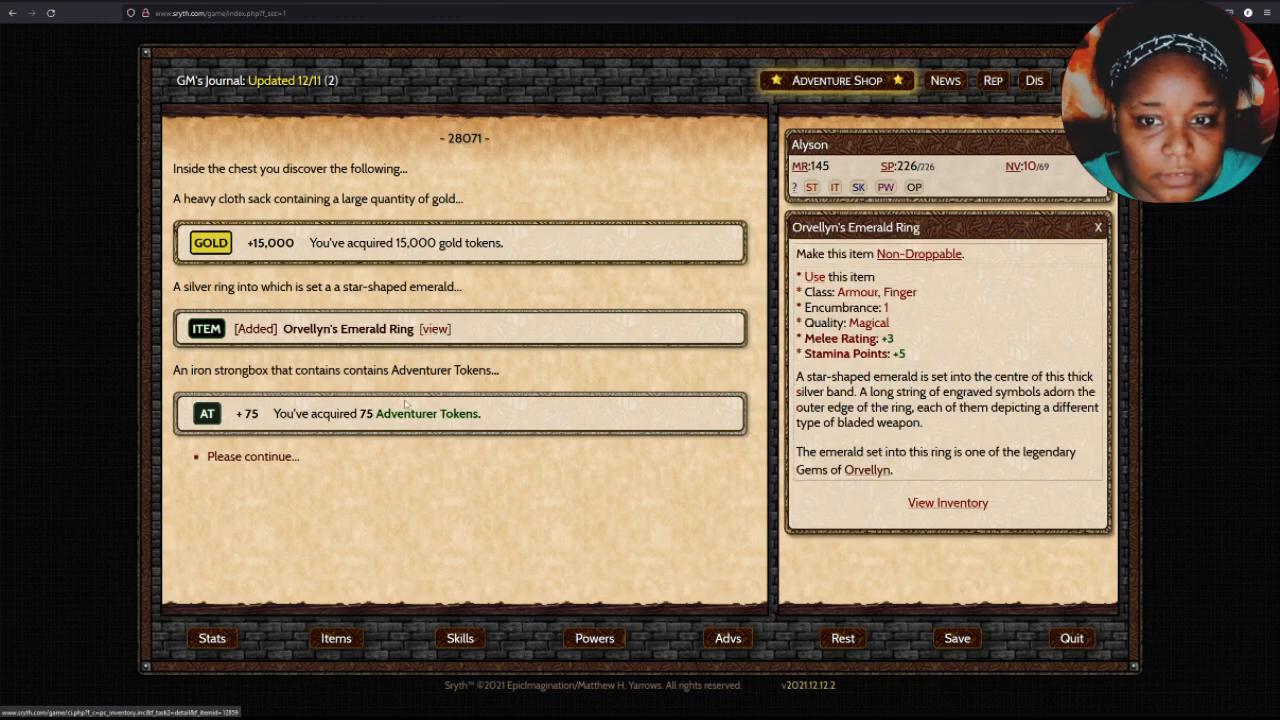
click(252, 456)
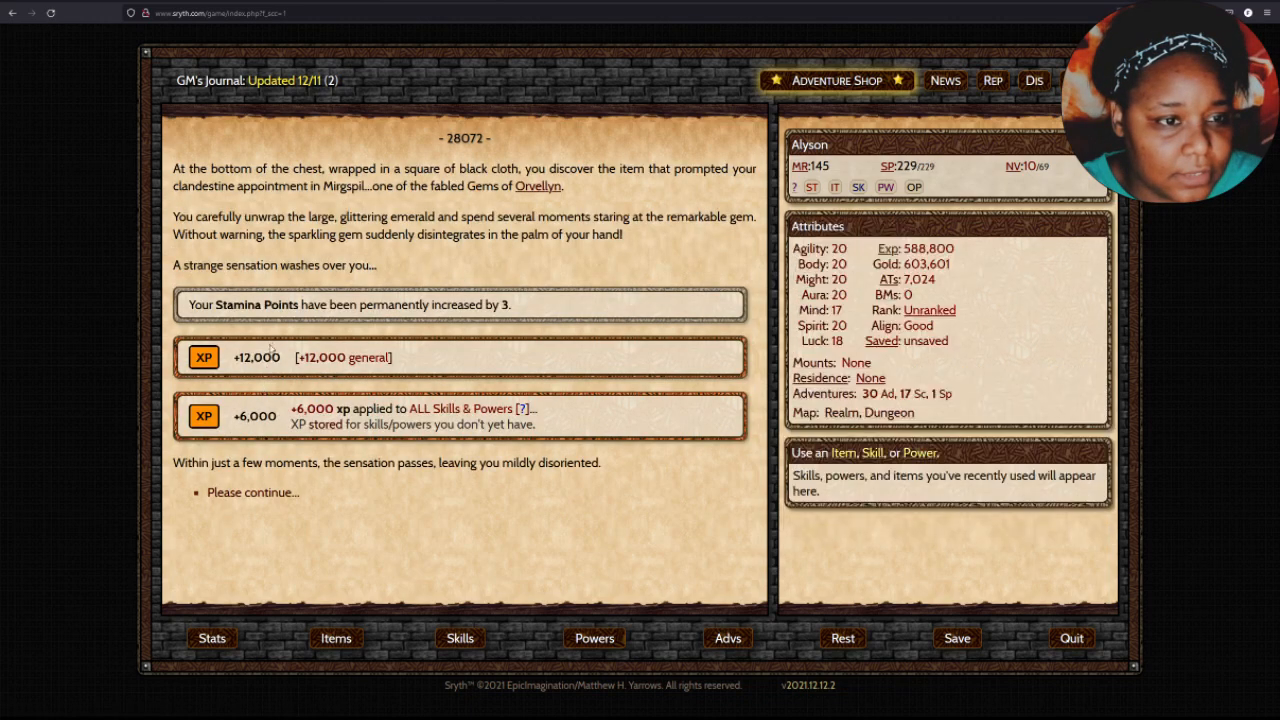
click(252, 492)
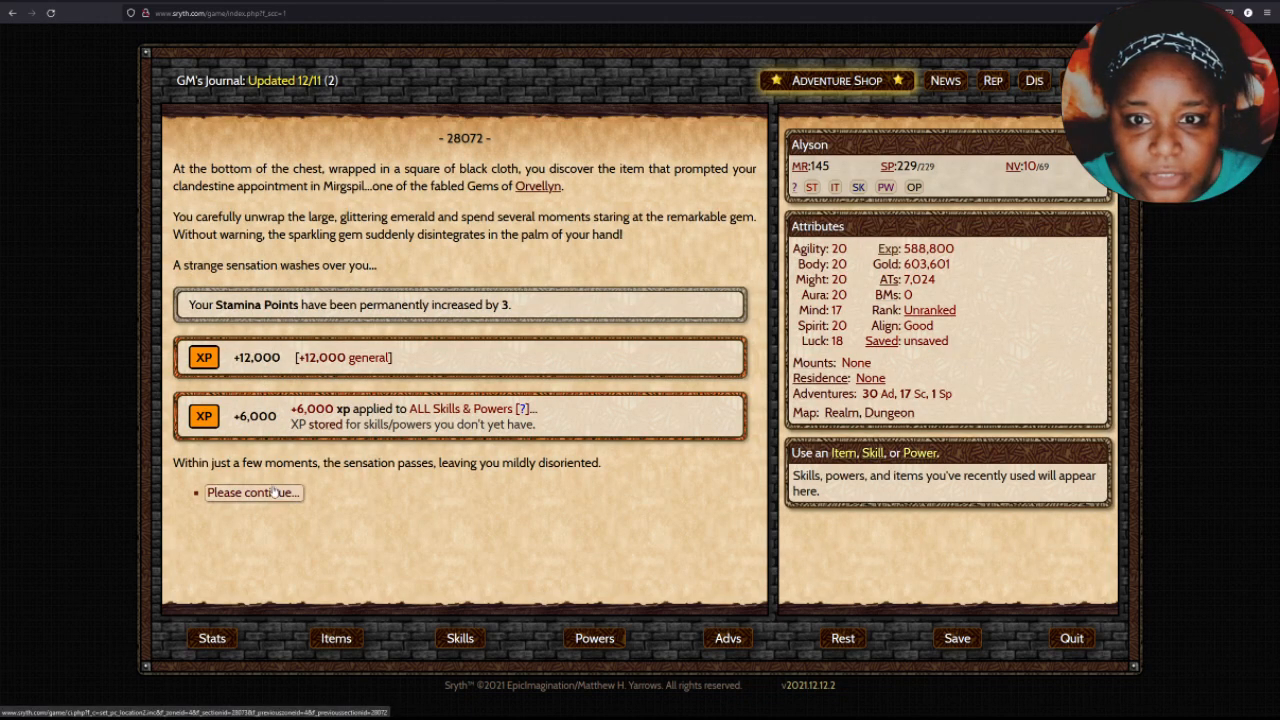
click(252, 492)
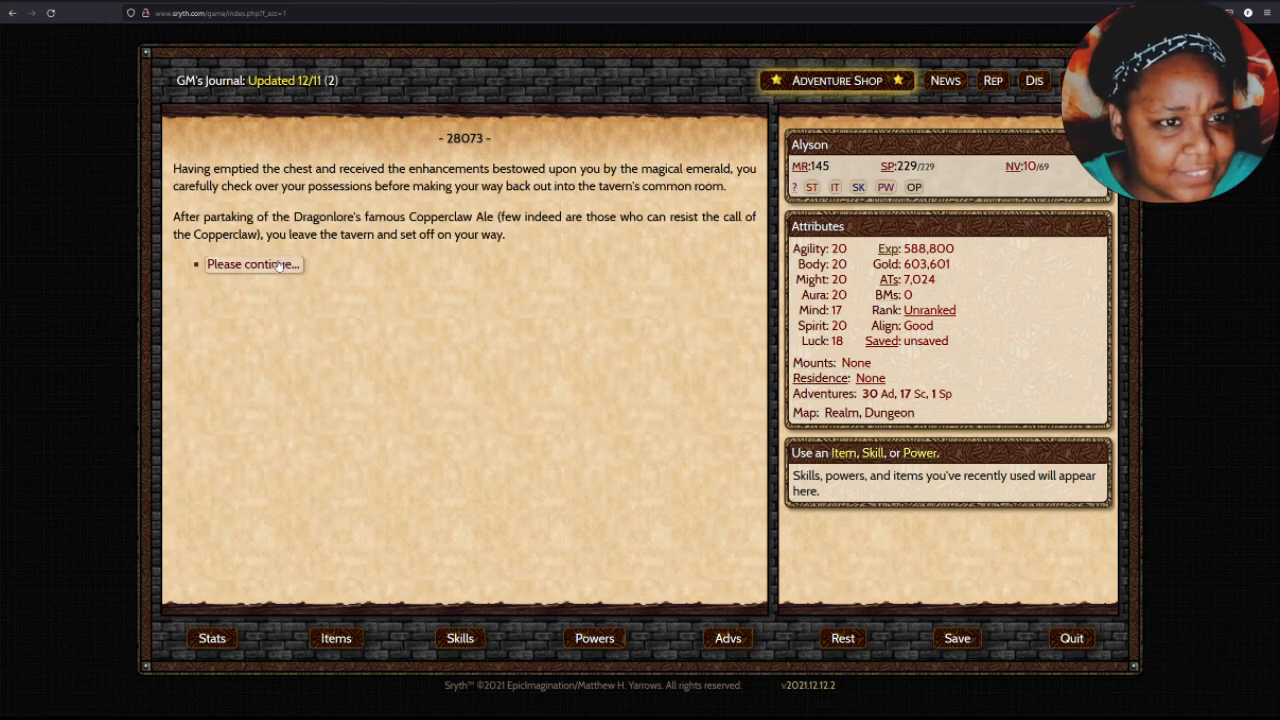
click(252, 264)
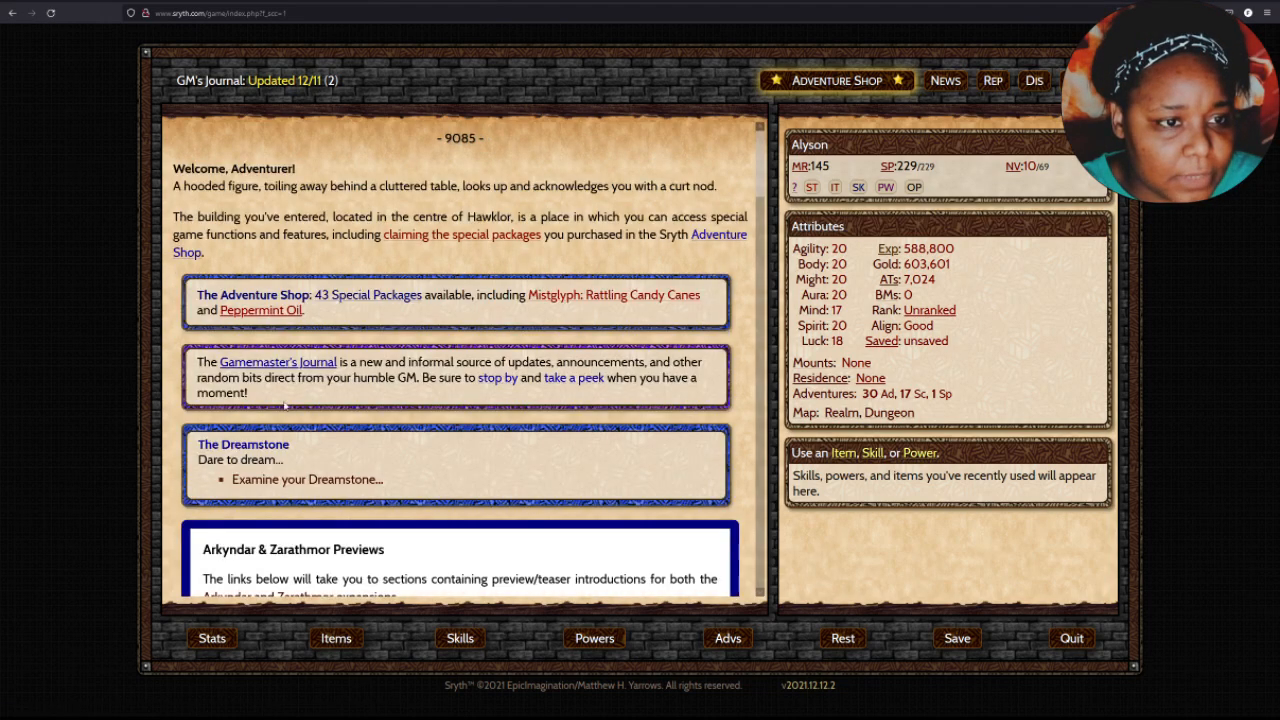
Claim the Amber package, open the private-room chest for its rewards and return to the building.
scroll(down, 3)
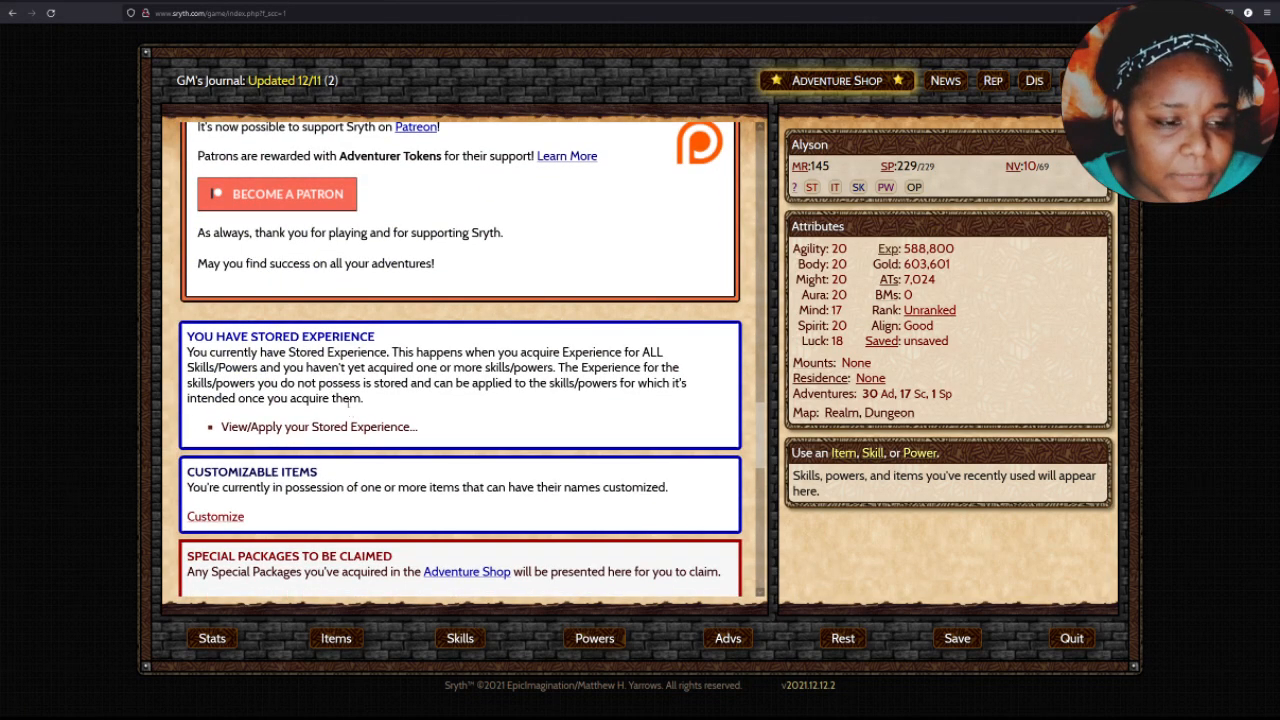
scroll(down, 3)
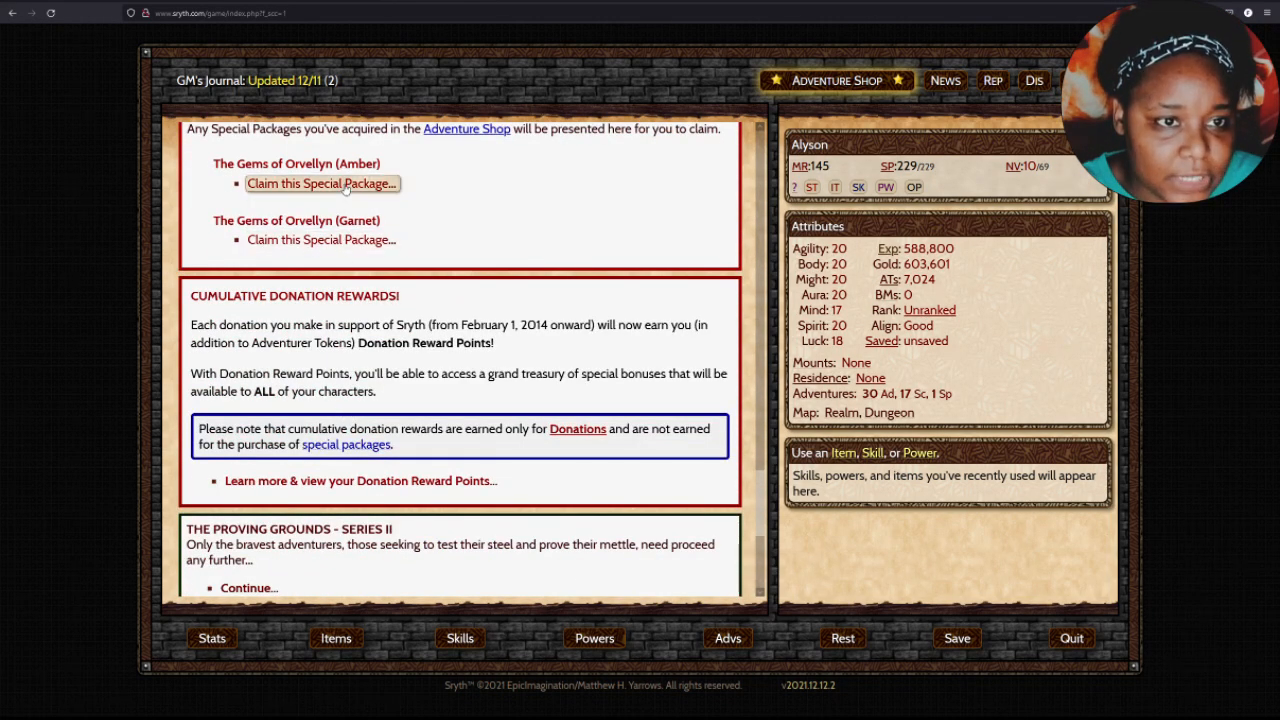
click(322, 184)
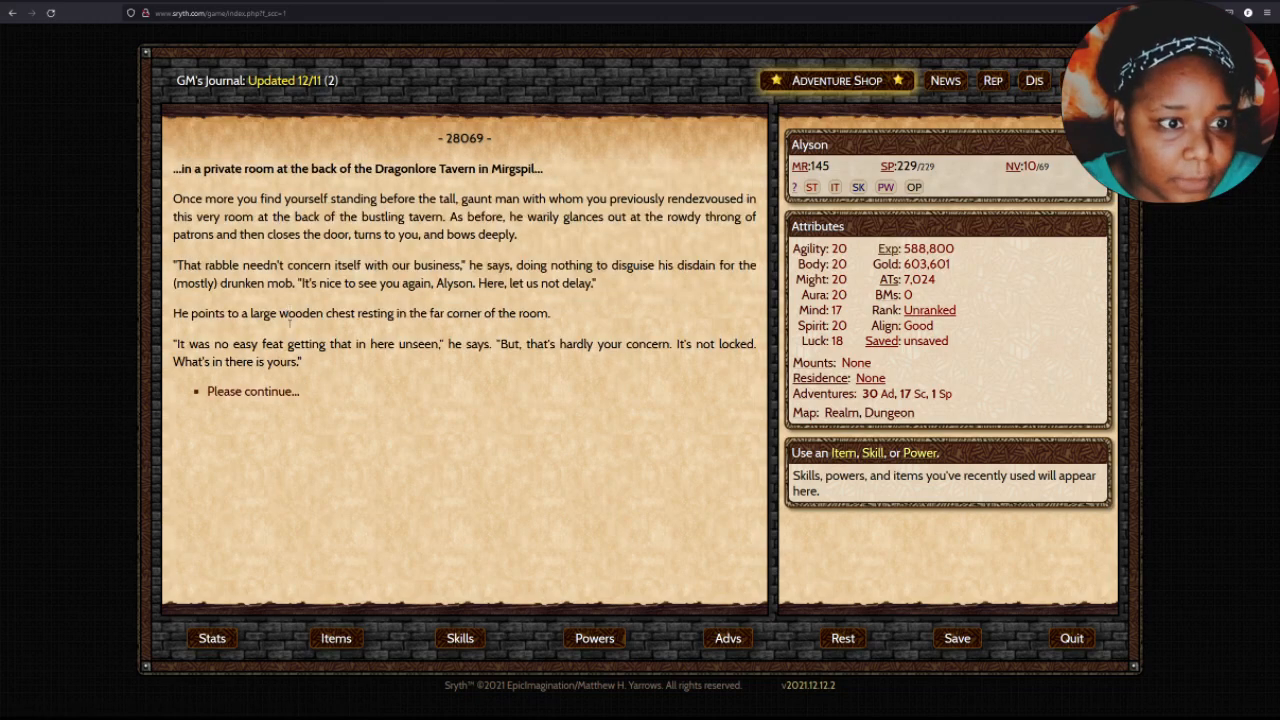
click(252, 390)
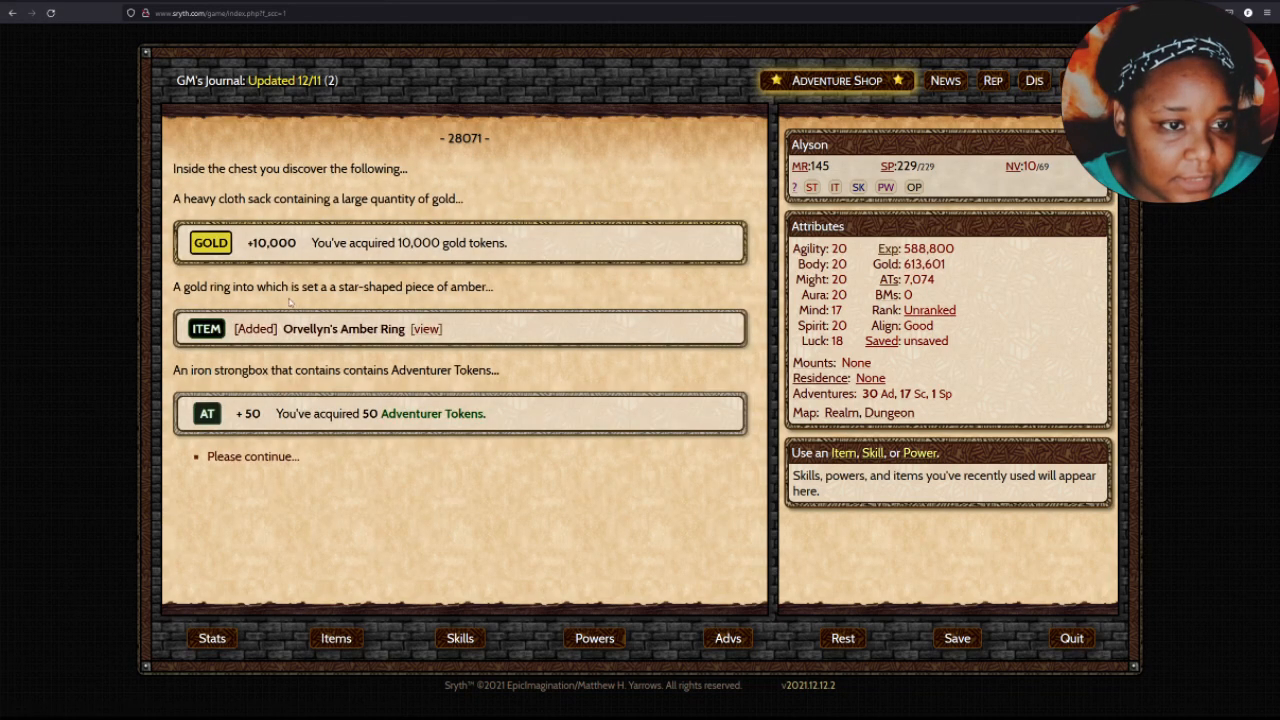
click(252, 456)
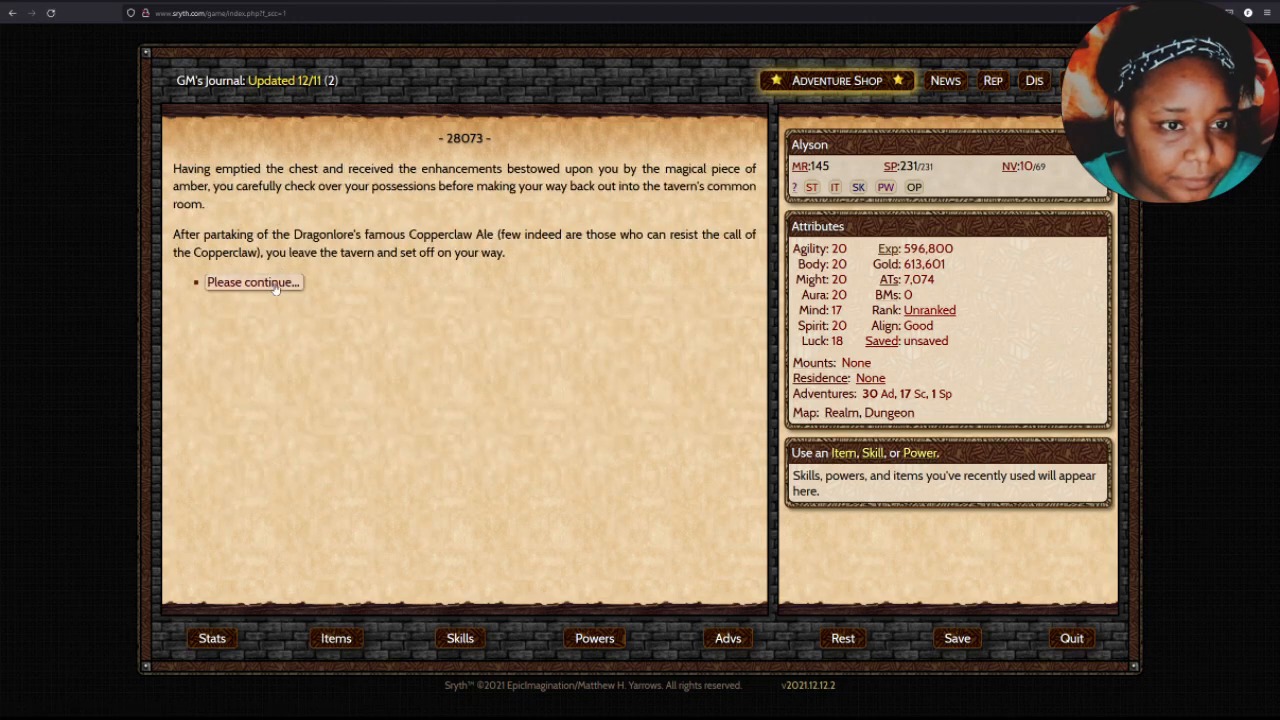
click(252, 282)
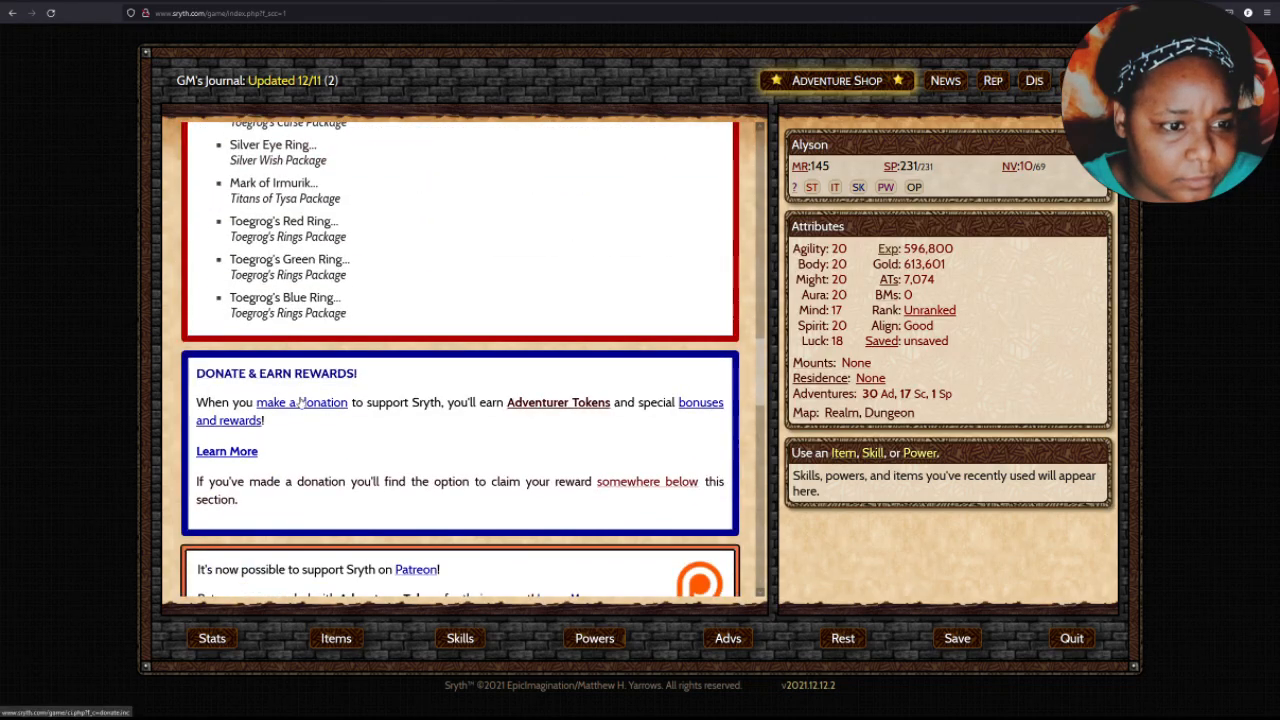
Claim the Garnet package and collect the five-gem completion bonus: Master Ring, 250 tokens, 75,000 gold, +5 Melee, +3 Stamina.
scroll(down, 3)
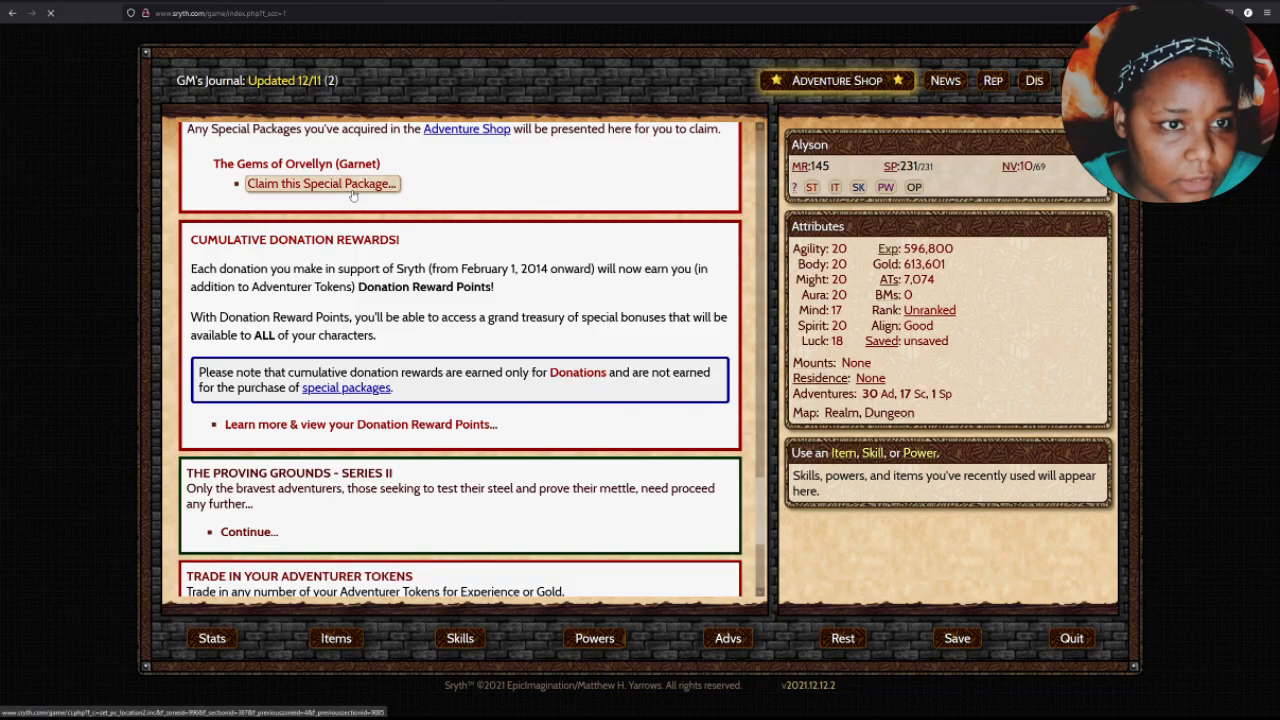
click(320, 184)
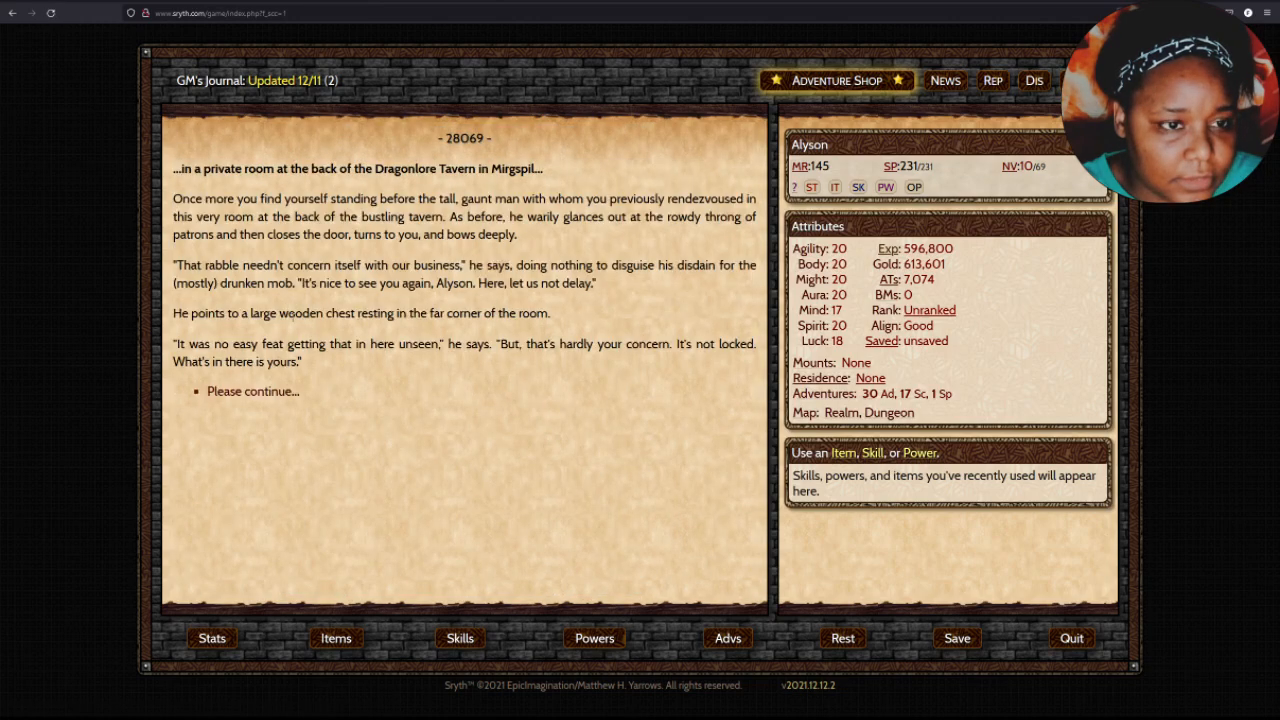
click(252, 390)
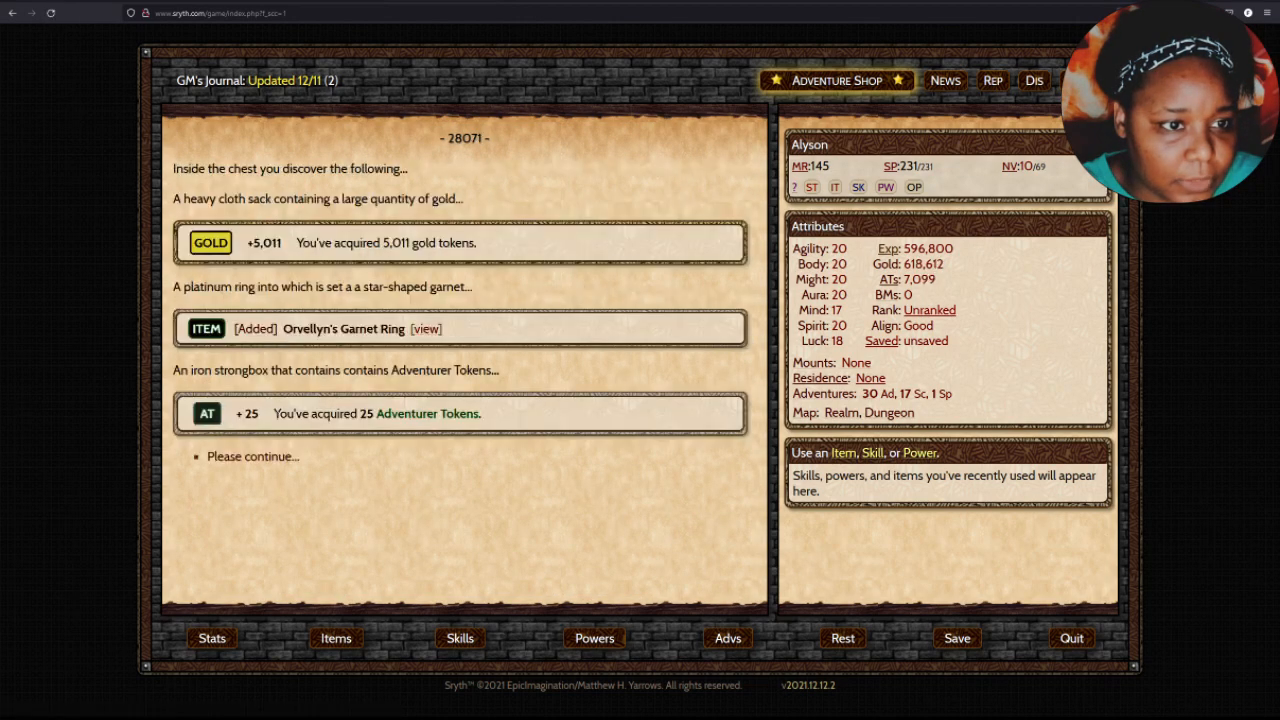
click(252, 456)
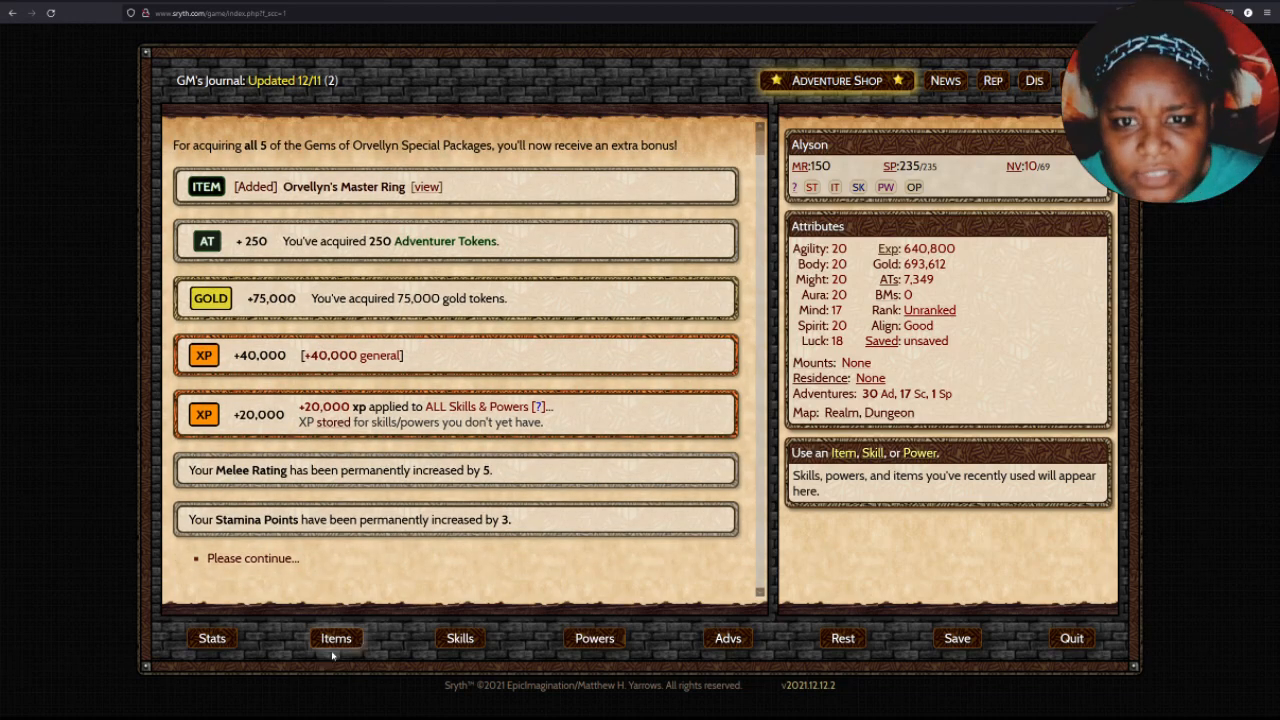
click(252, 558)
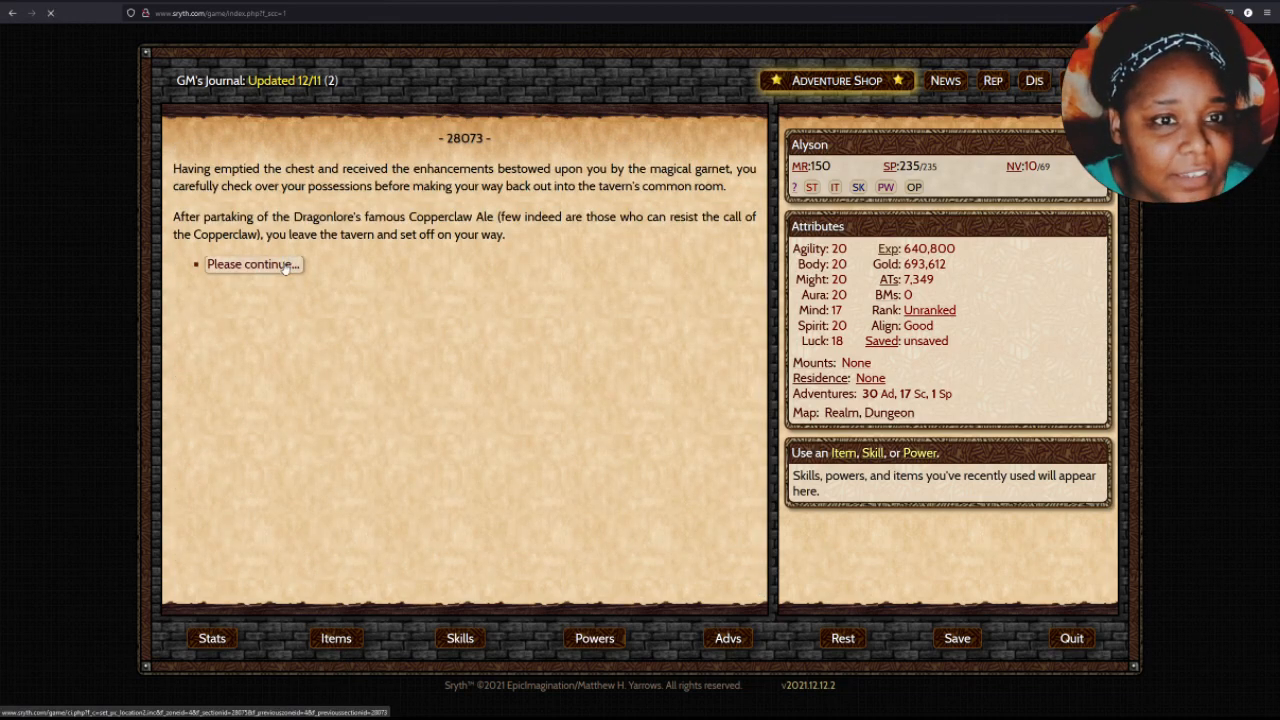
click(252, 264)
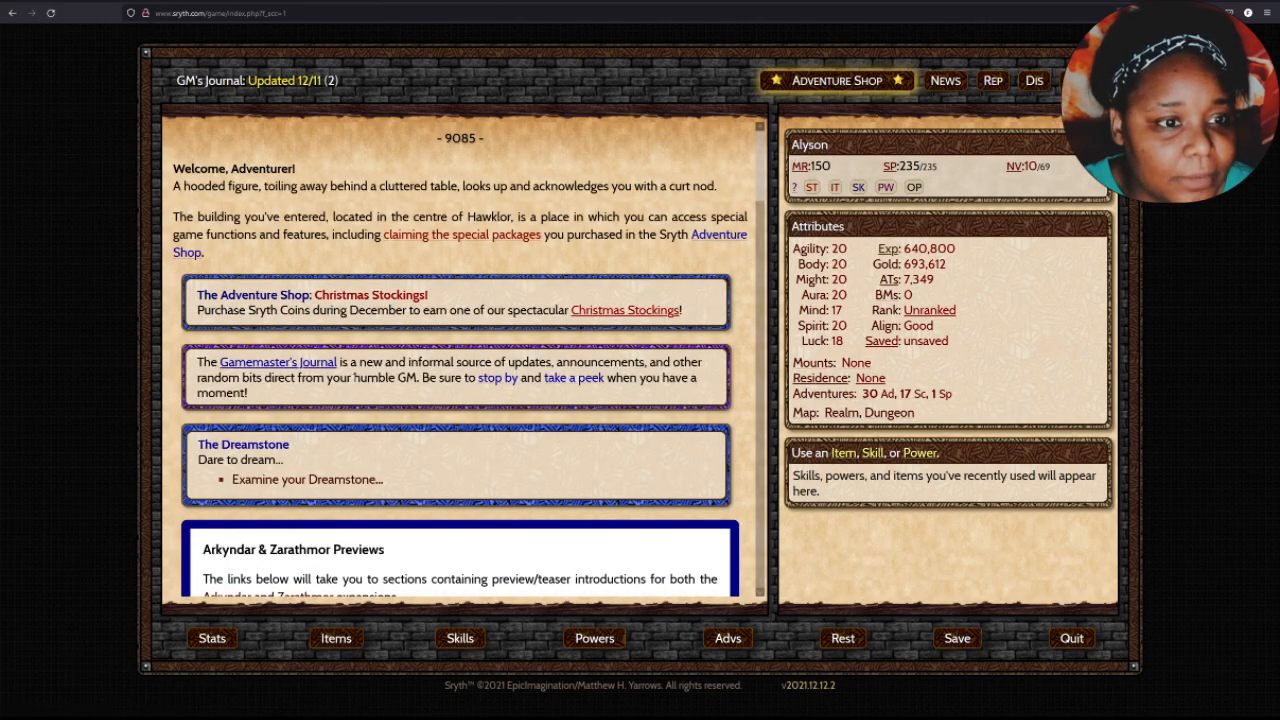
Check for pending multiplayer experience bonuses and find none available.
scroll(down, 3)
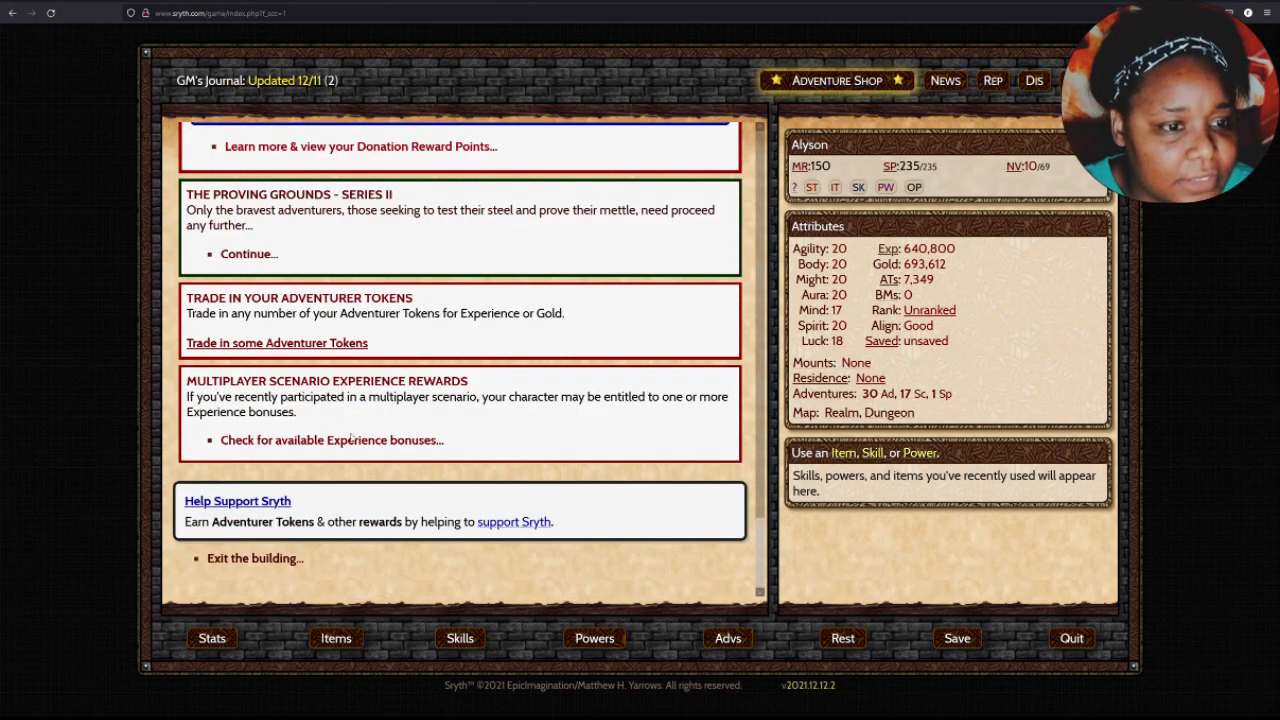
click(330, 440)
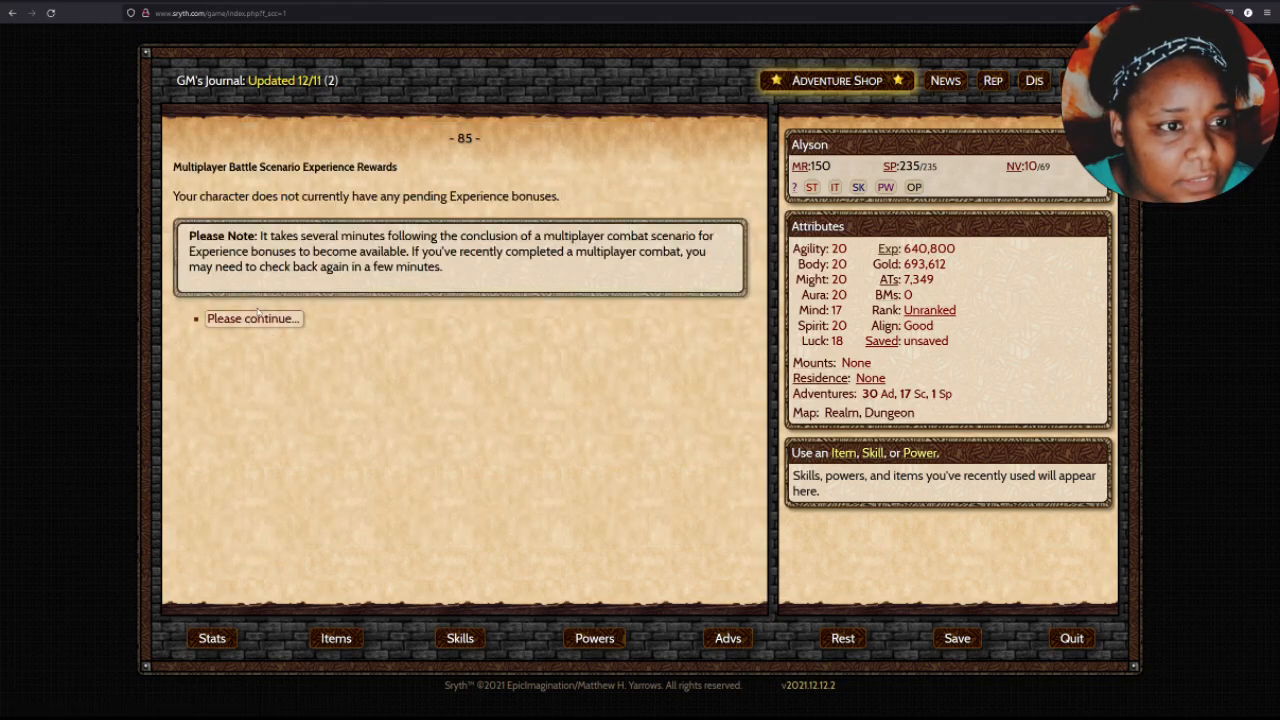
click(252, 318)
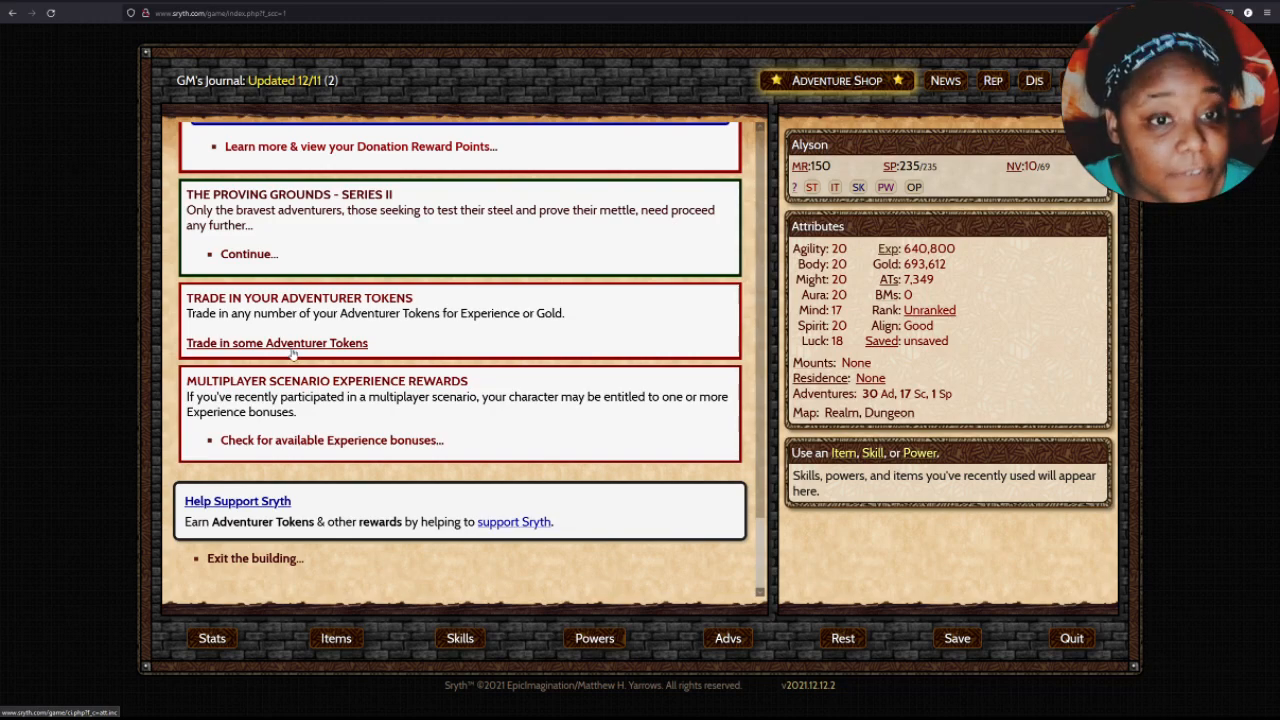
Review the carried inventory before leaving the building for Hawklor village.
scroll(down, 3)
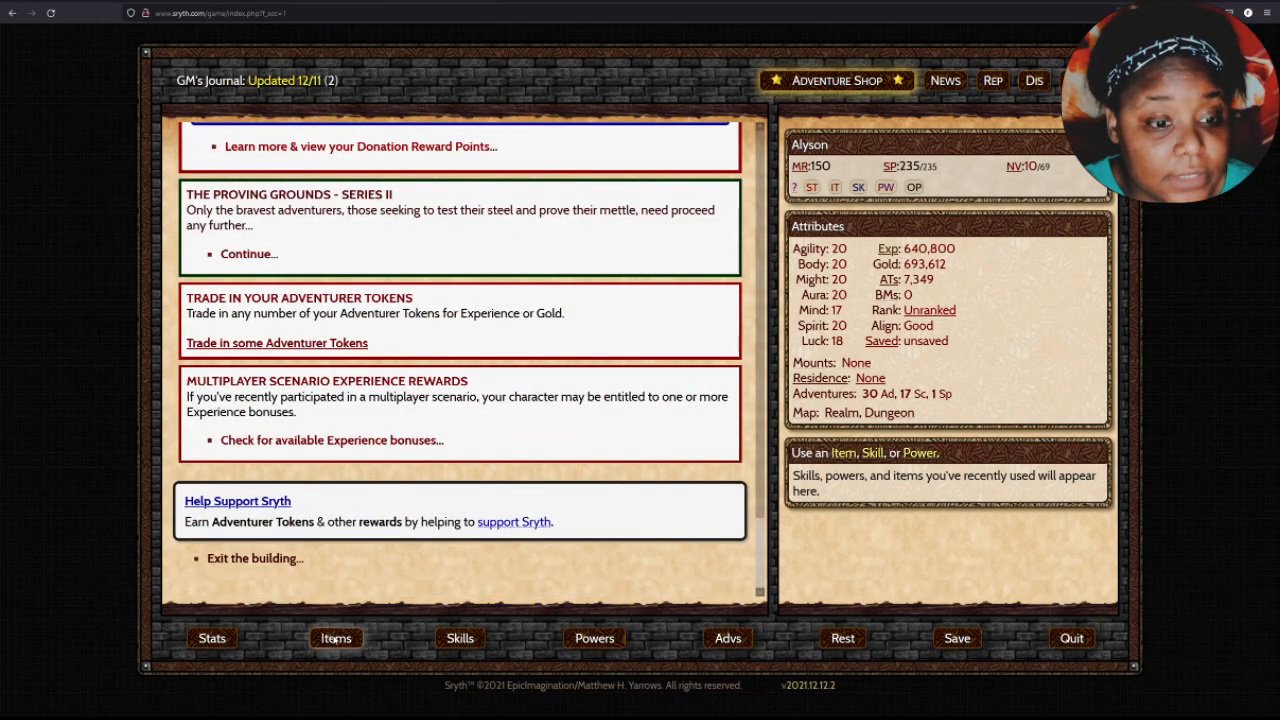
click(336, 638)
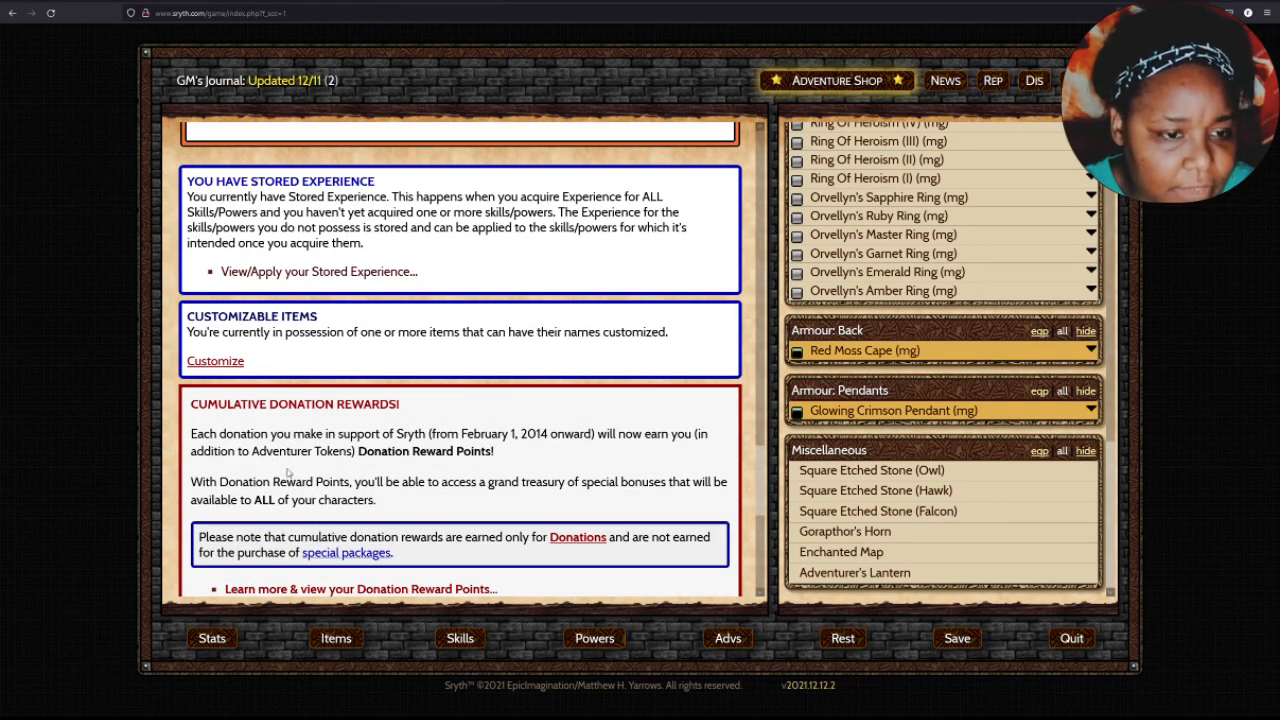
scroll(down, 3)
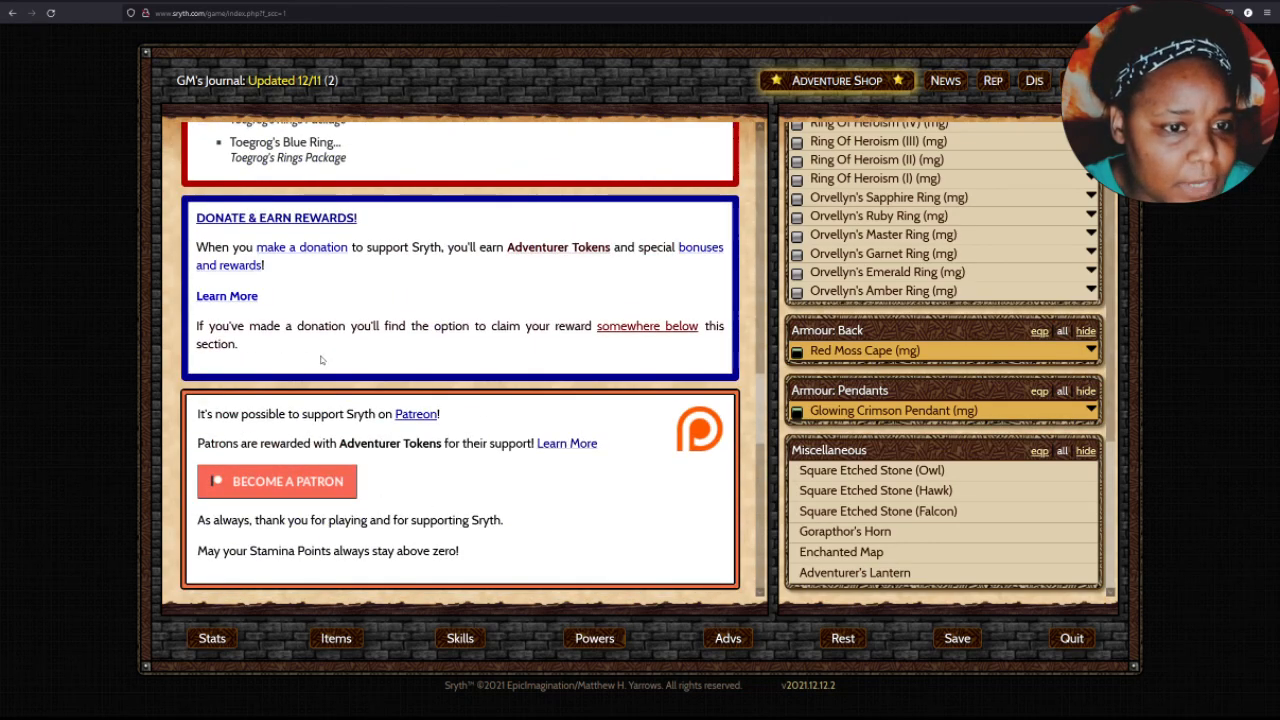
scroll(down, 3)
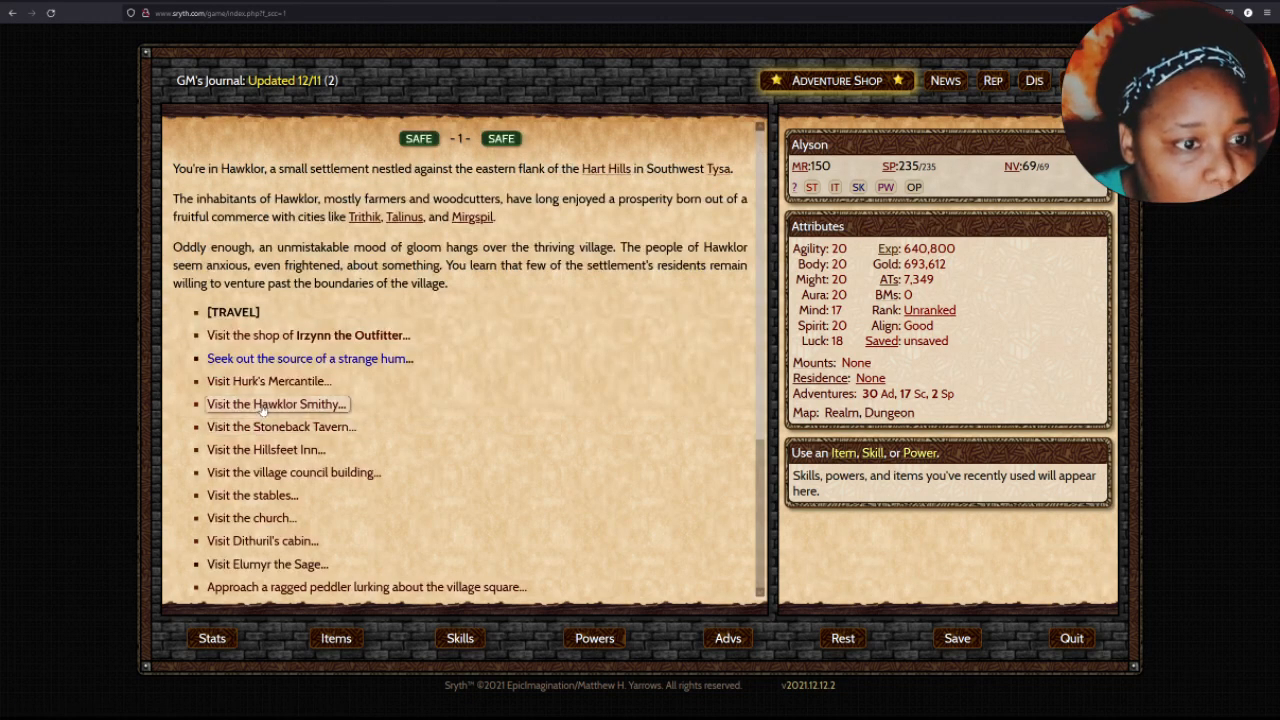
Enter Irzynn the Outfitter's shop and let him gather a pile of common weapons.
click(274, 404)
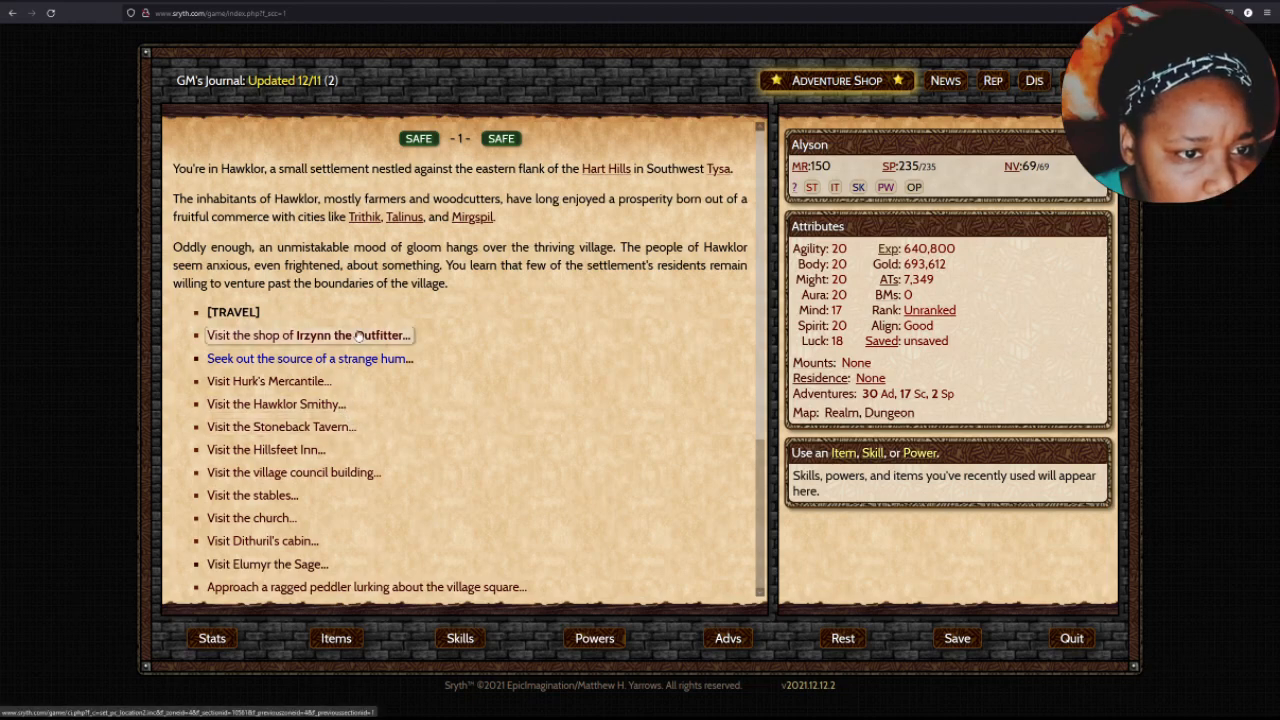
click(308, 336)
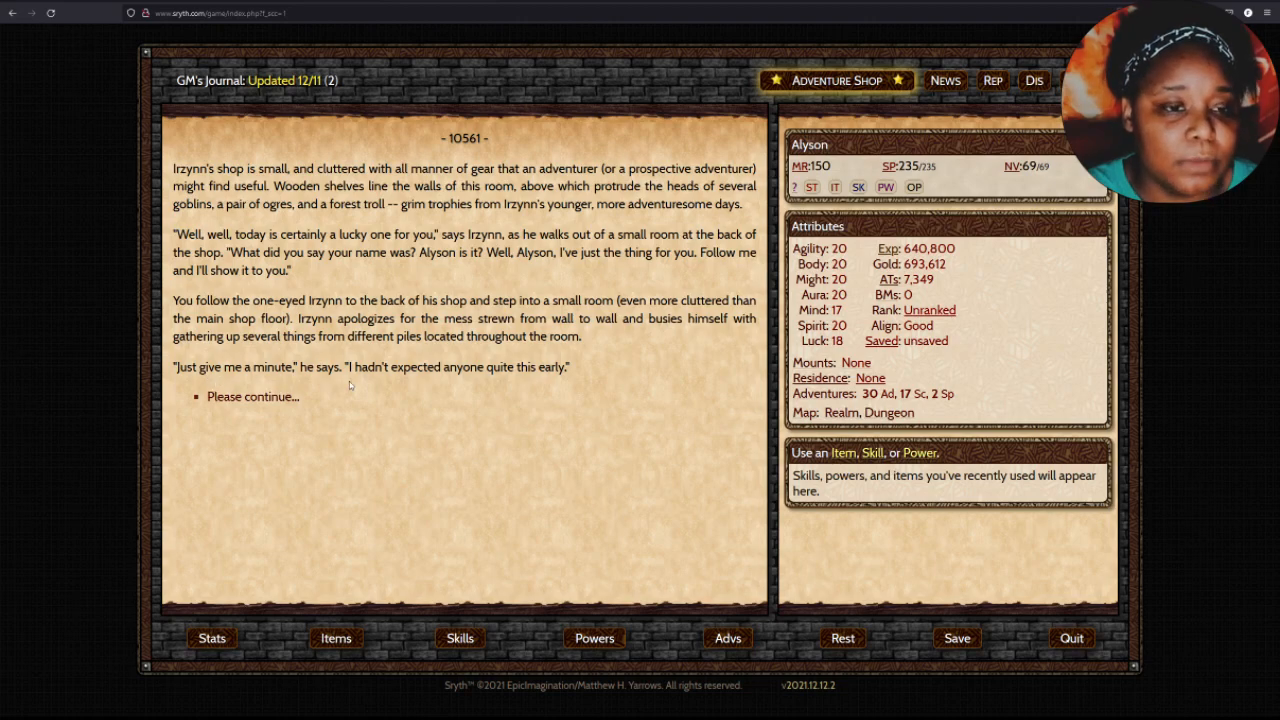
mouse_move(340, 388)
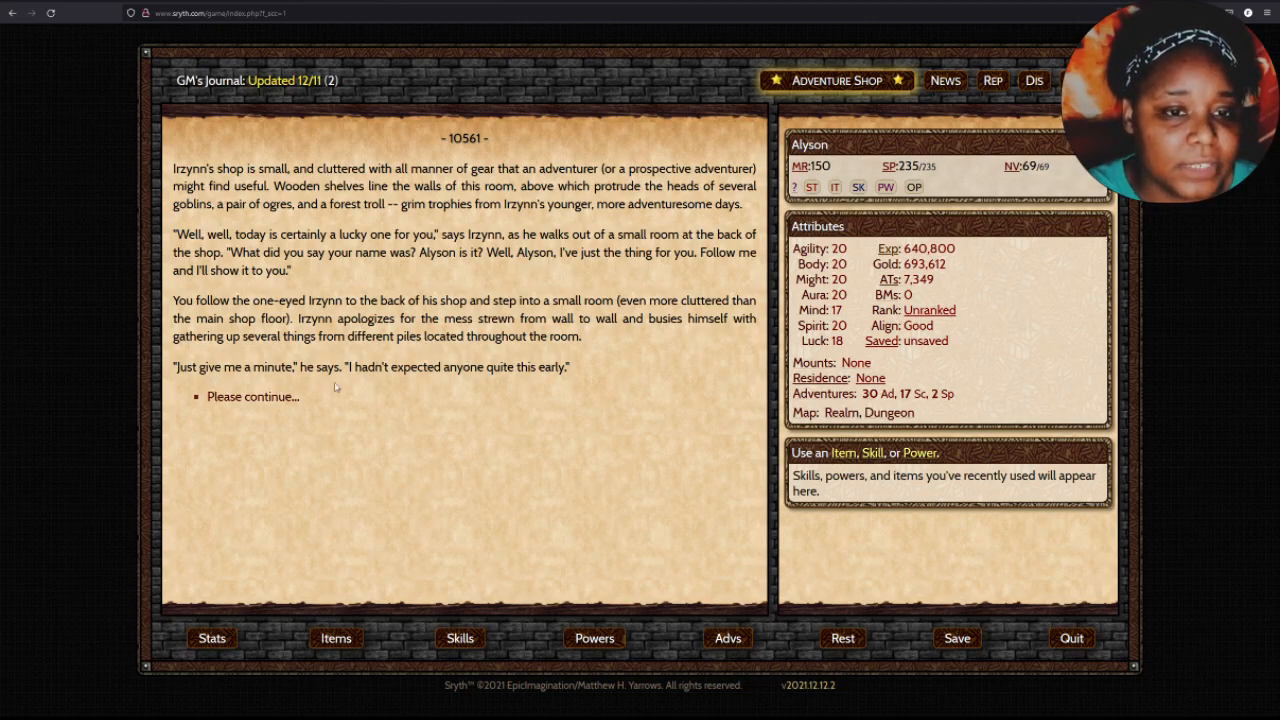
click(252, 396)
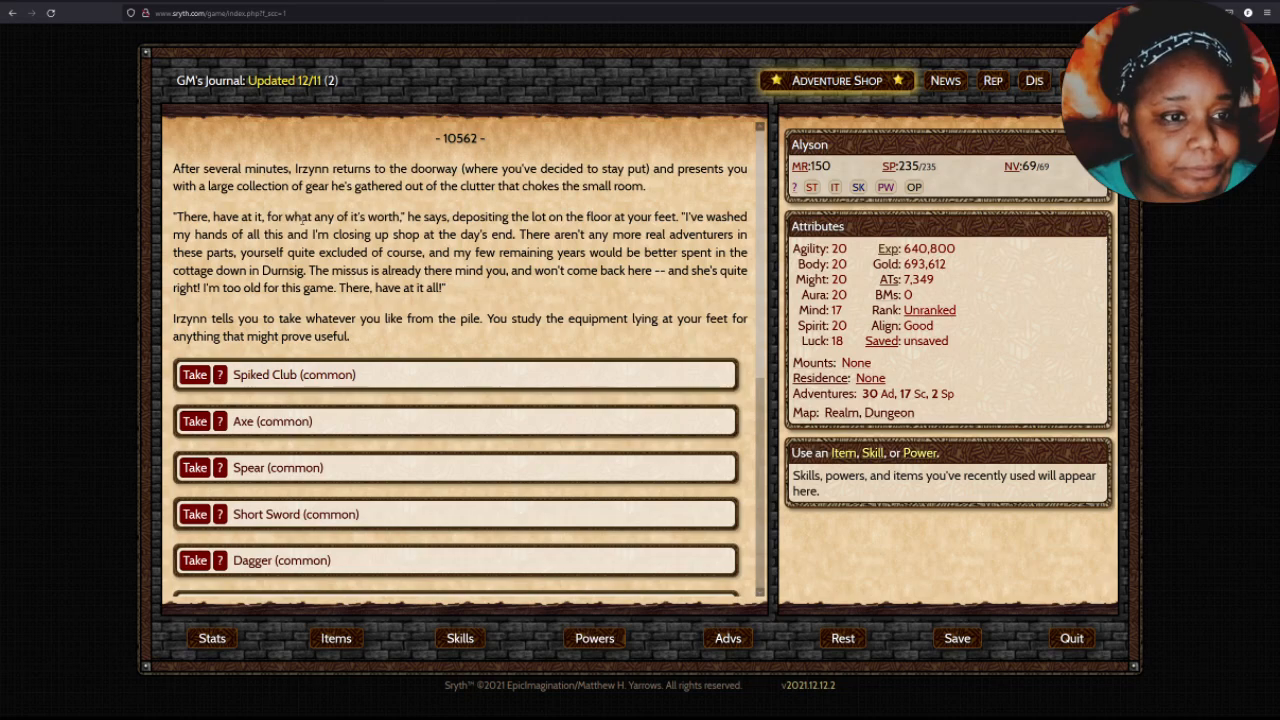
Take the Axe, Spear, Short Sword, Studded Leather Breastplate and more leather armour from the pile.
scroll(down, 3)
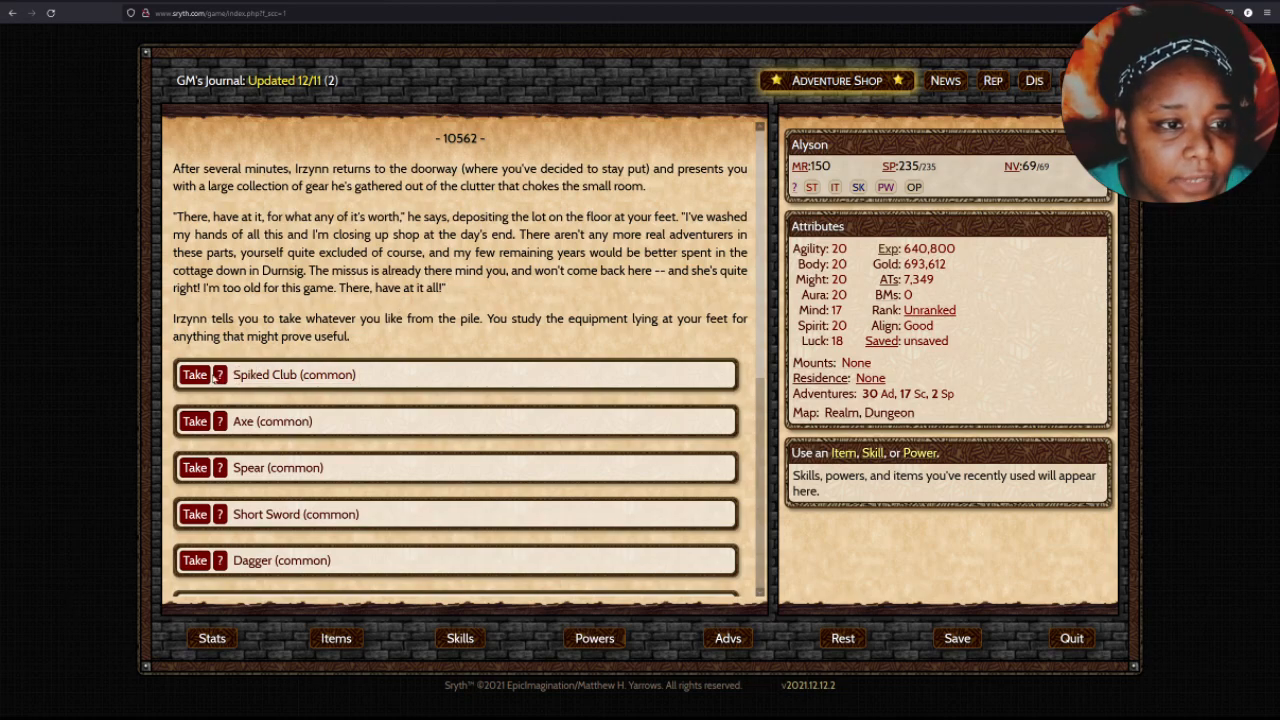
click(194, 420)
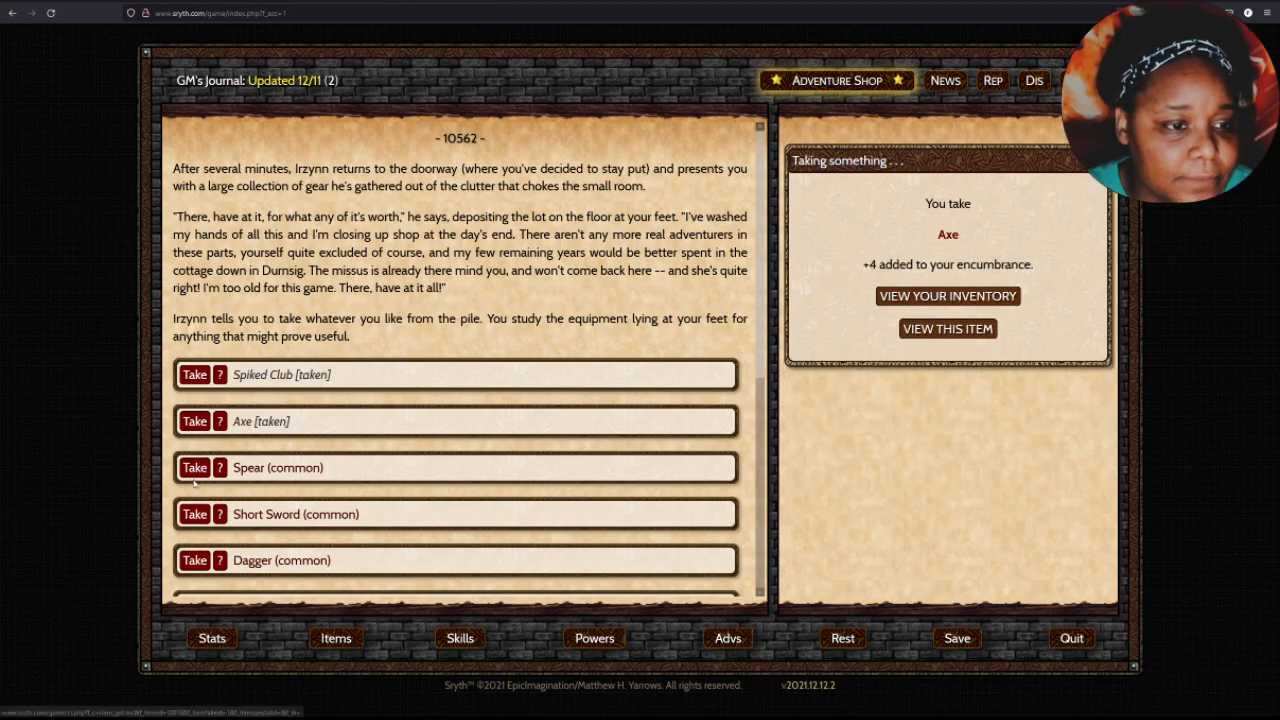
click(194, 468)
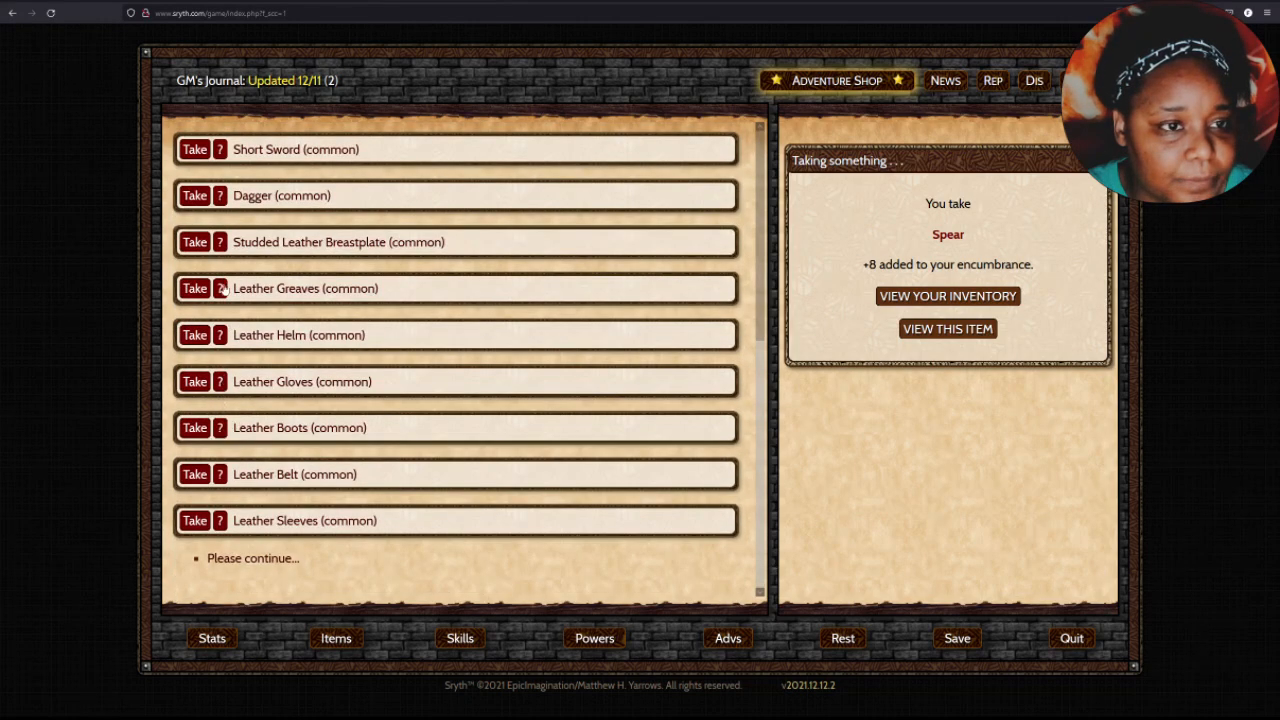
click(196, 148)
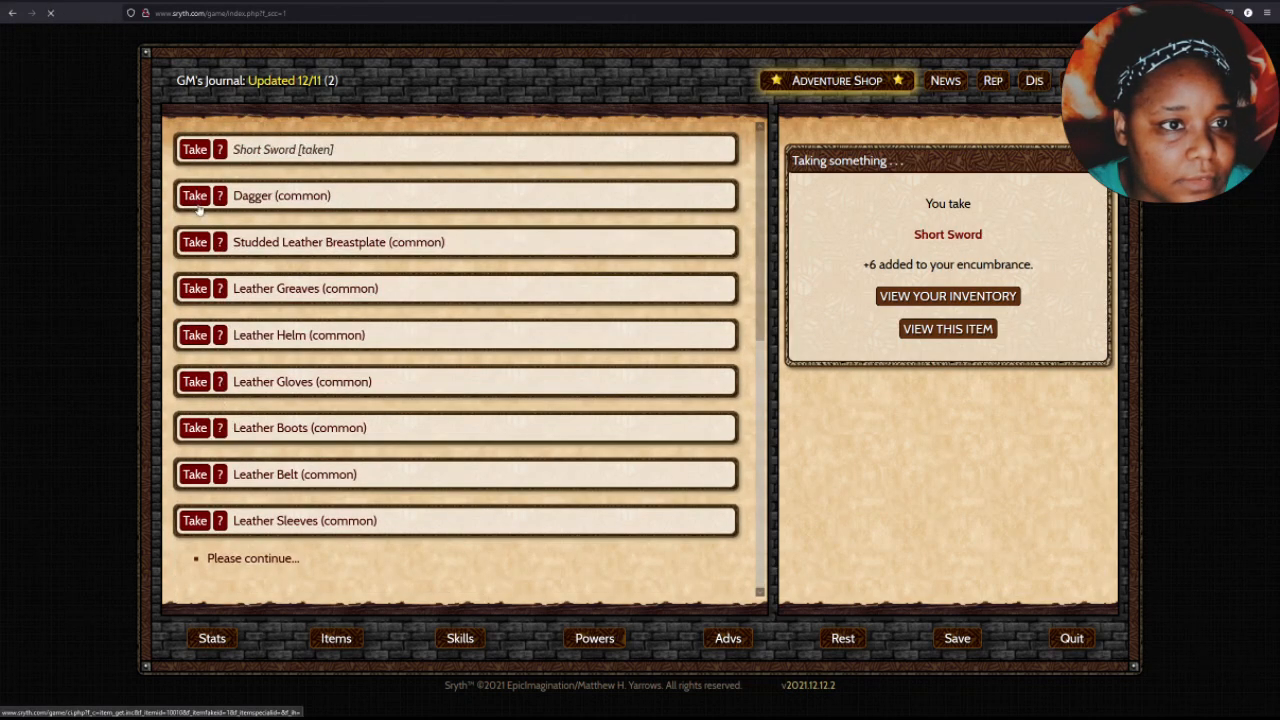
click(194, 240)
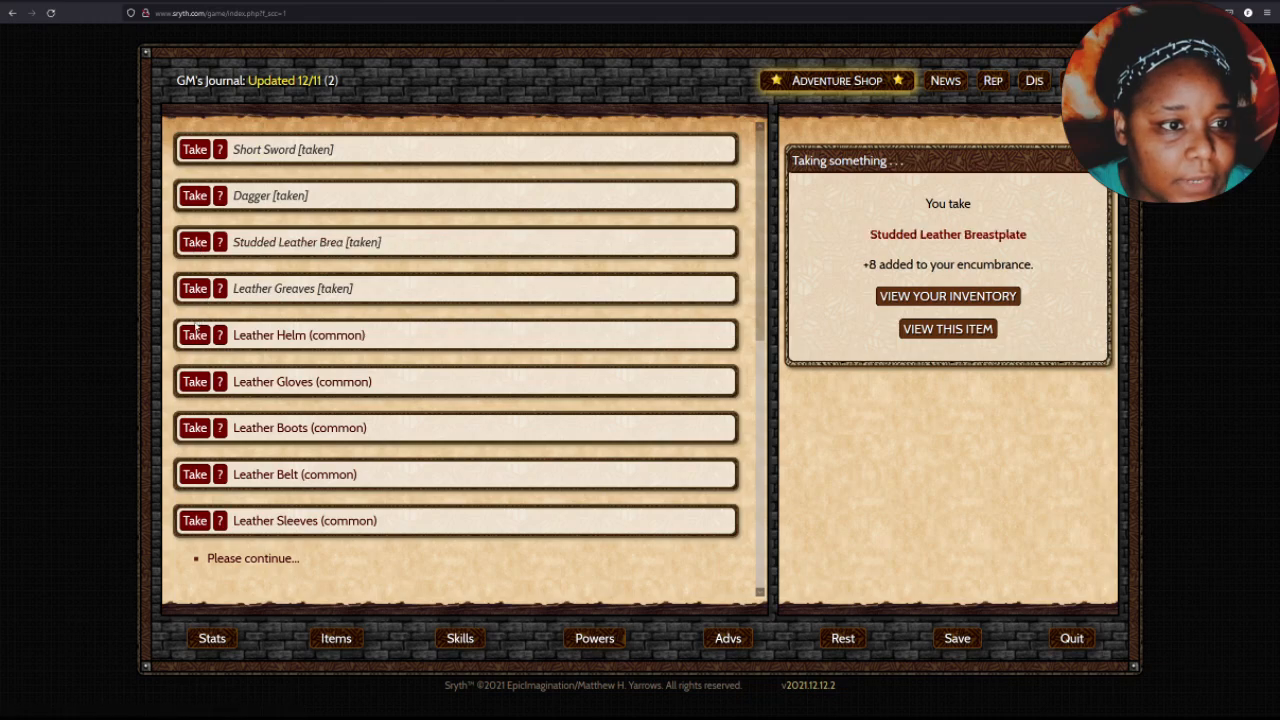
click(194, 428)
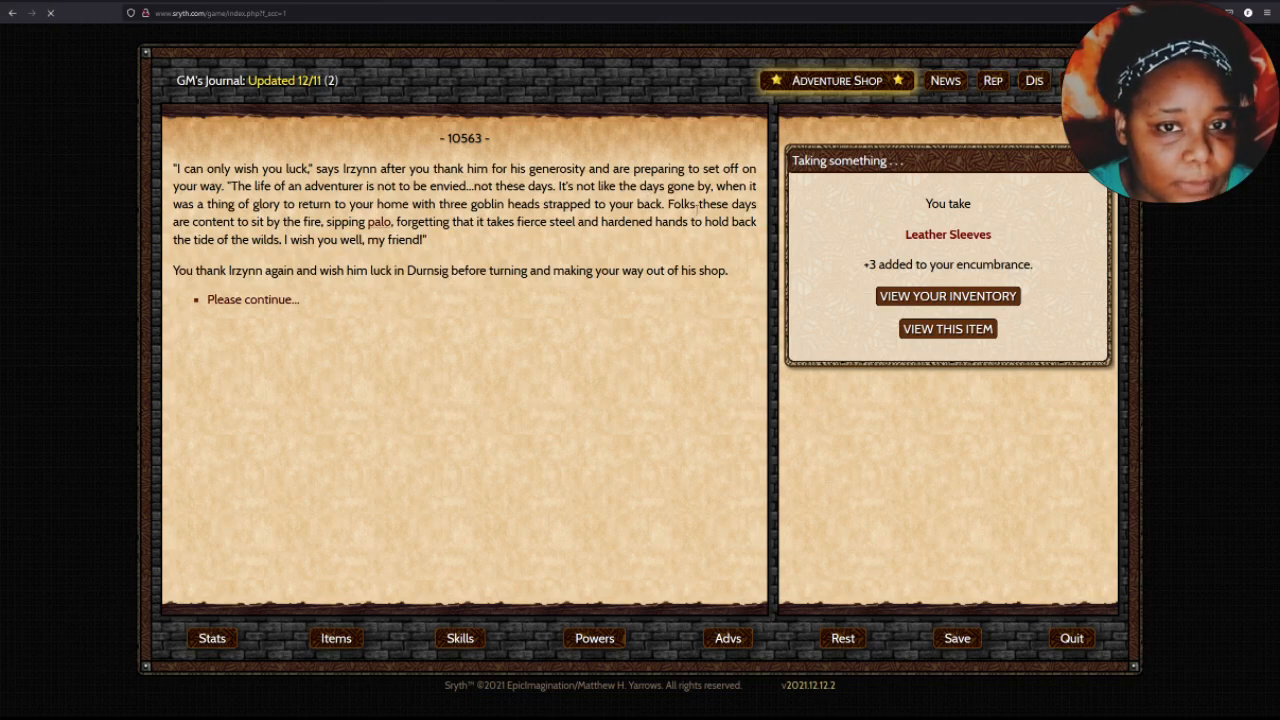
Check the new gear, read the palo lore entry, then leave Irzynn's shop for Hawklor.
click(948, 296)
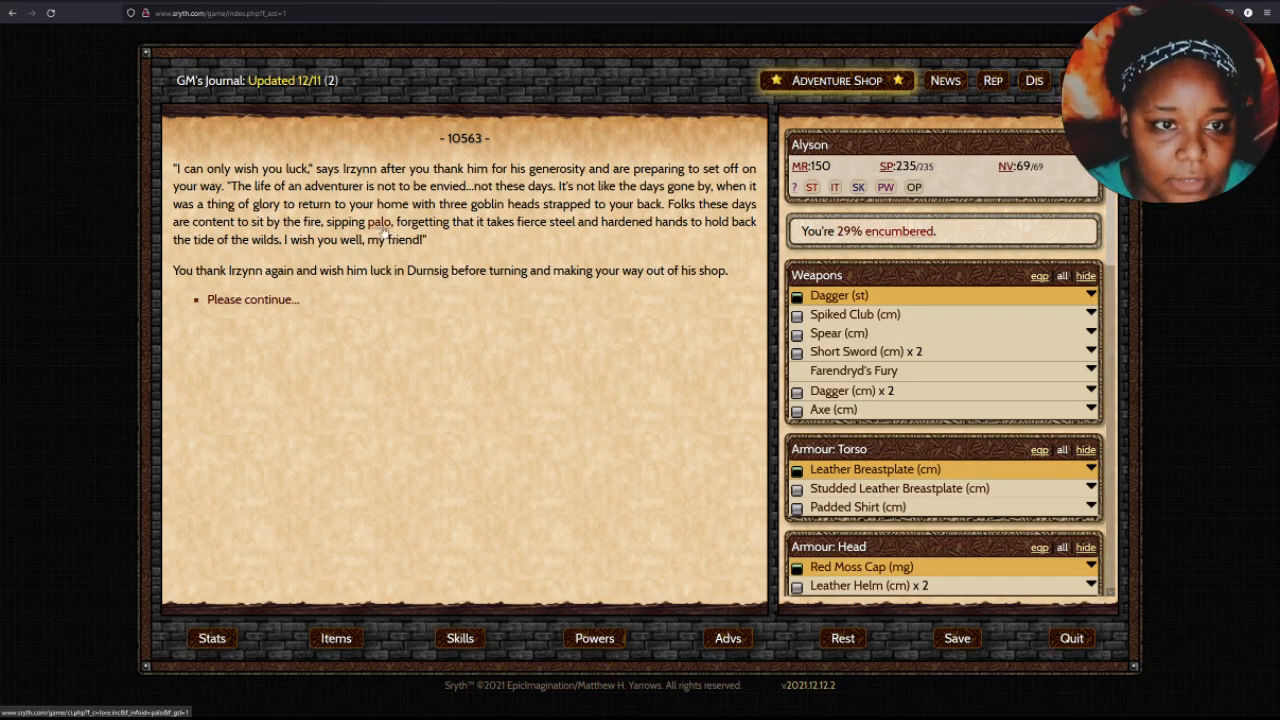
click(392, 220)
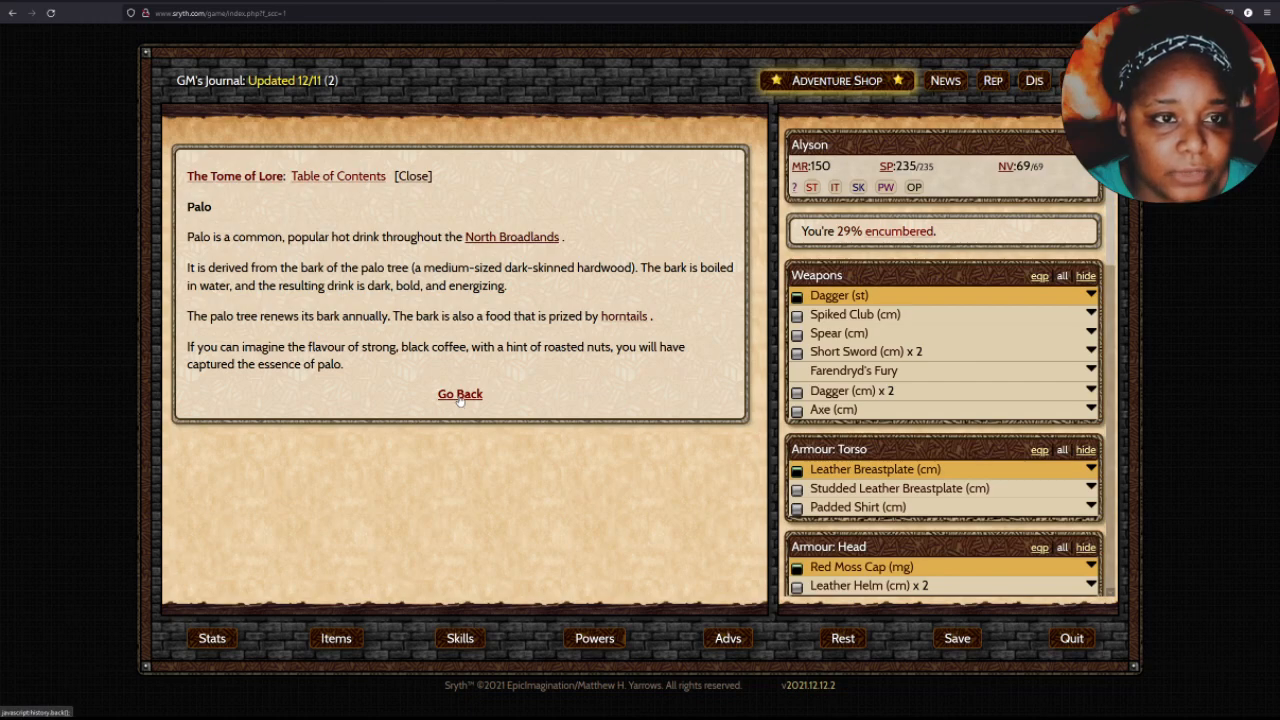
click(460, 392)
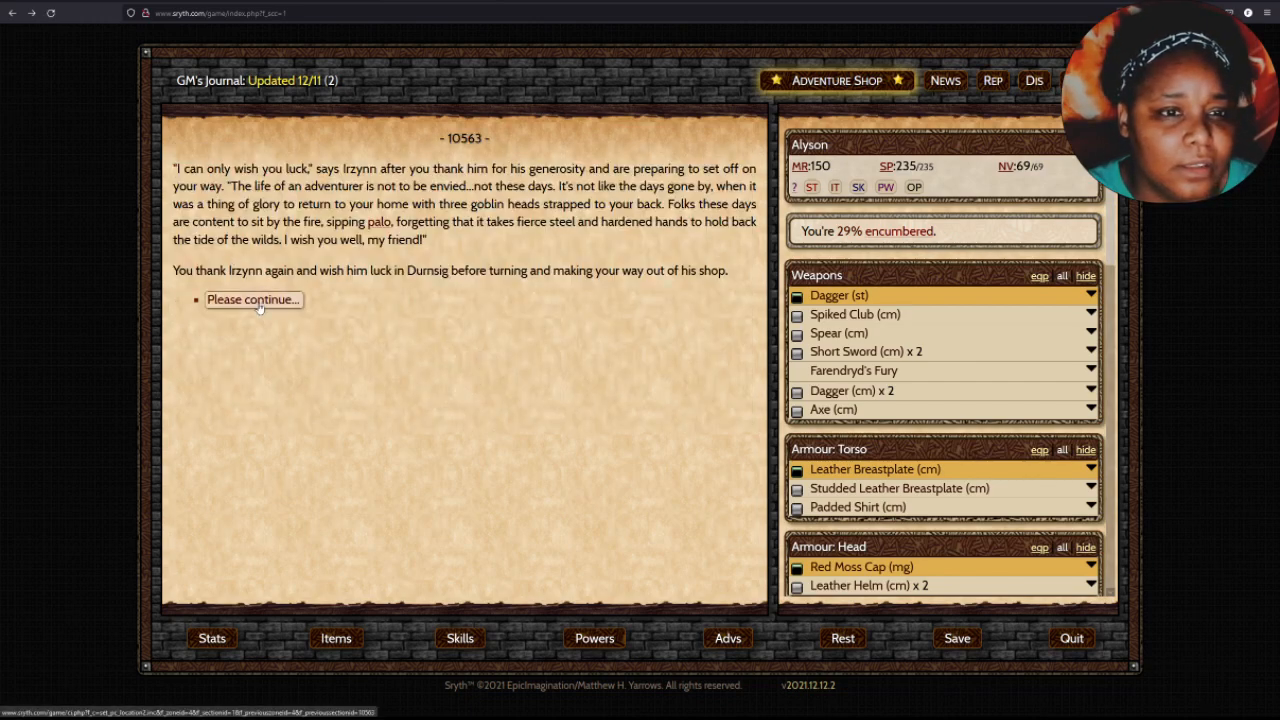
click(252, 300)
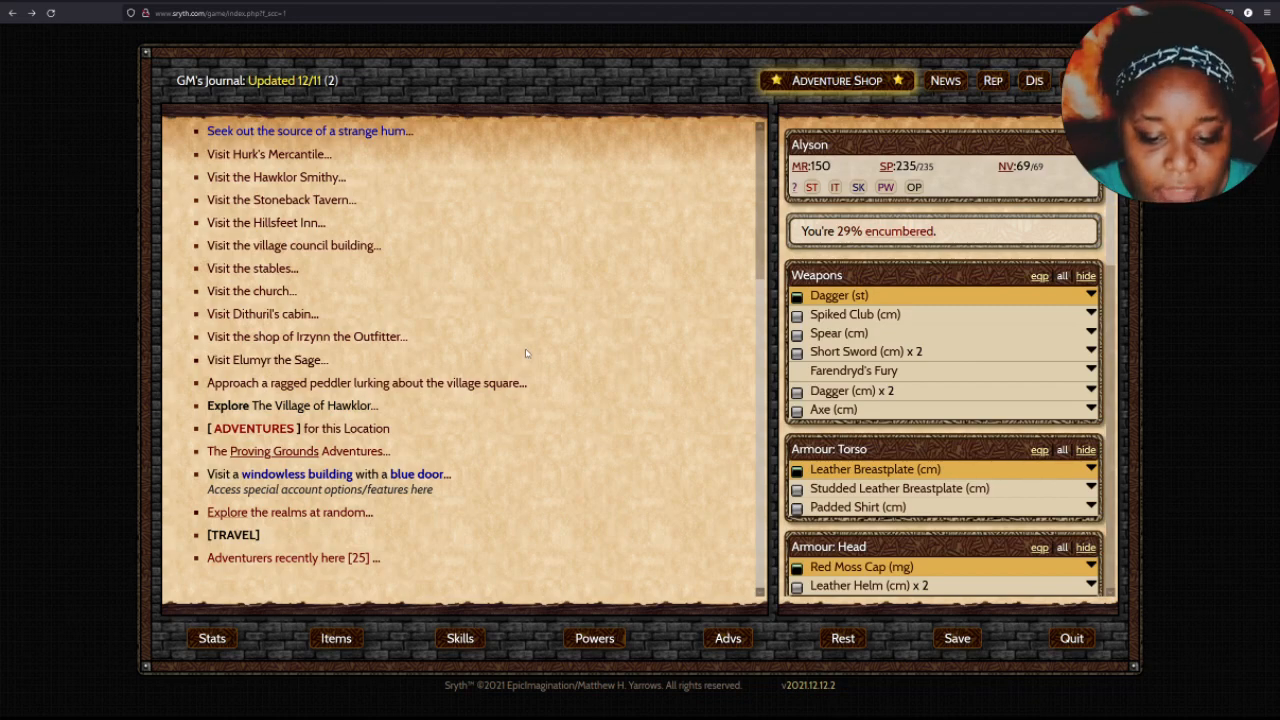
mouse_move(1180, 370)
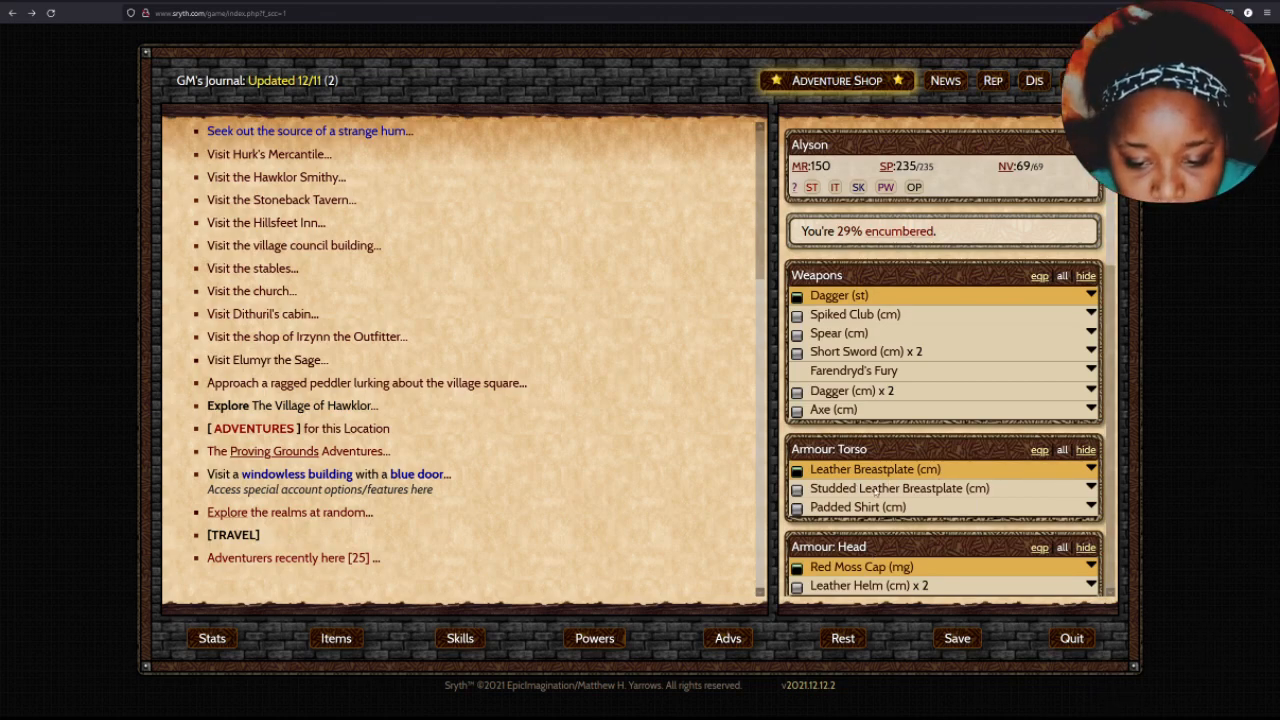
Travel from Hawklor to Dursnig under The Hart Hills and enter the village.
click(308, 336)
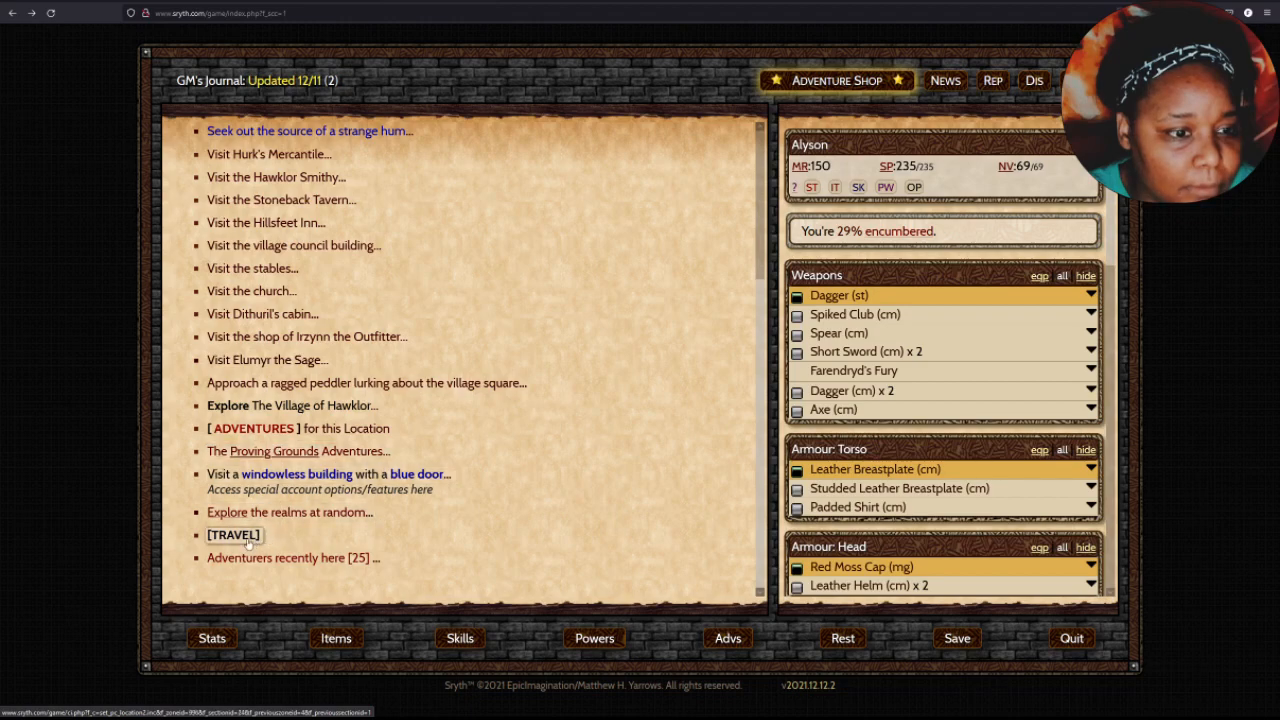
click(232, 534)
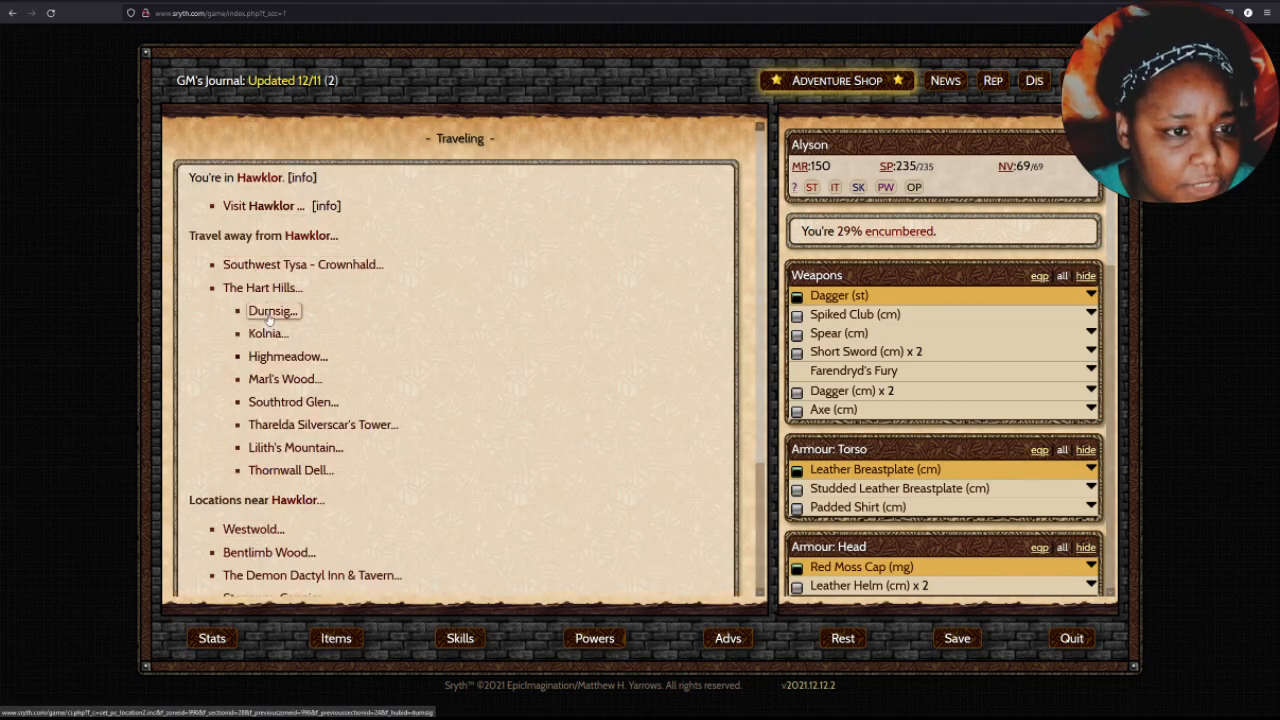
click(272, 310)
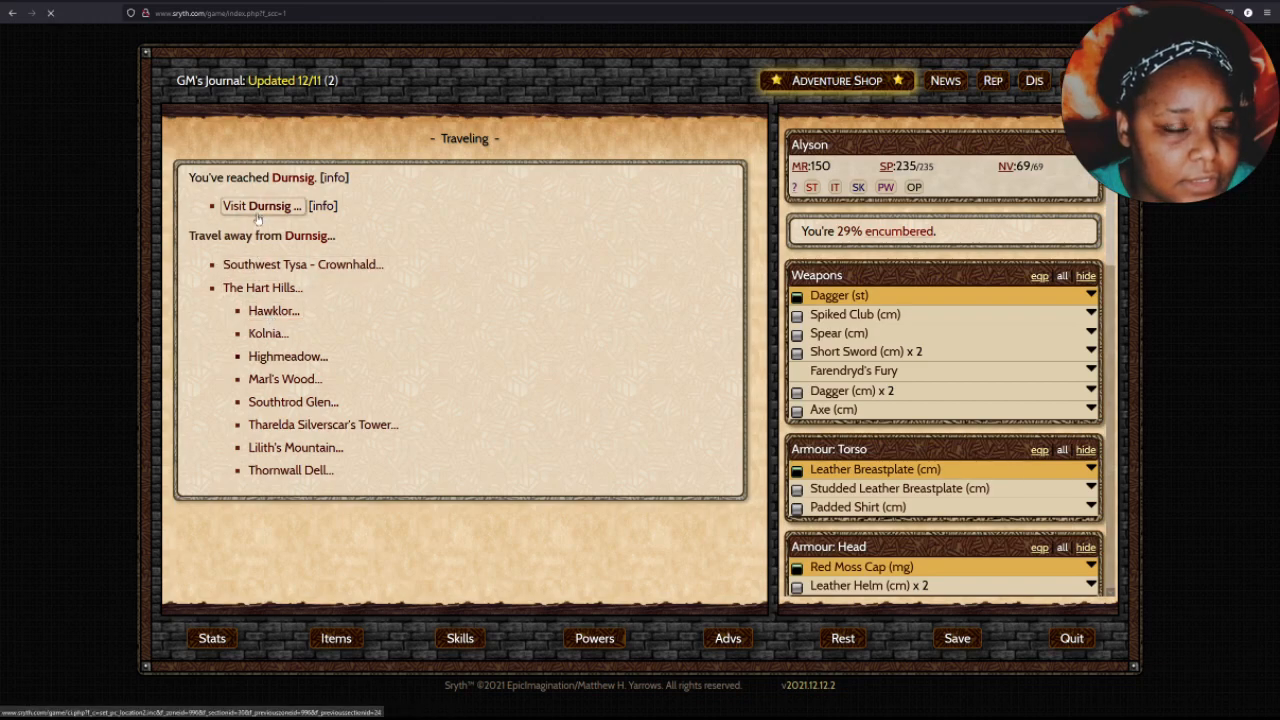
click(258, 204)
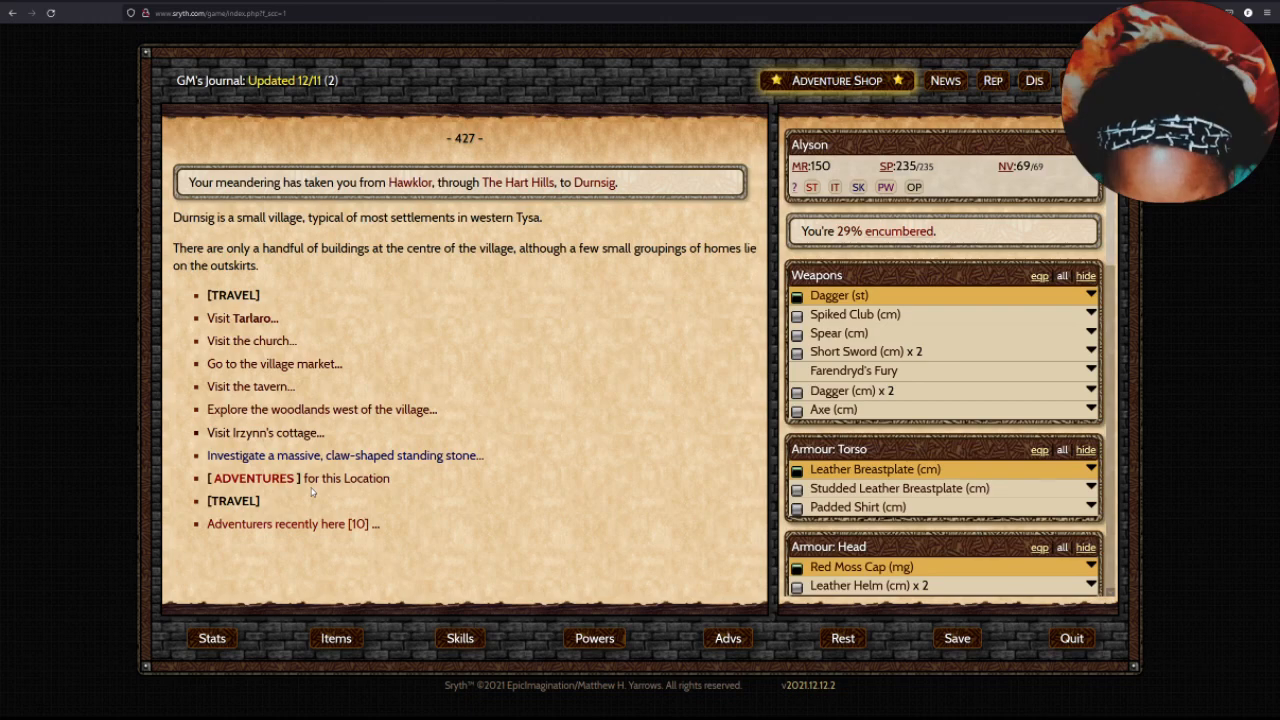
Visit Irzynn's cottage in Dursnig and receive Goblindoom and the Adventurer's Ring.
click(264, 432)
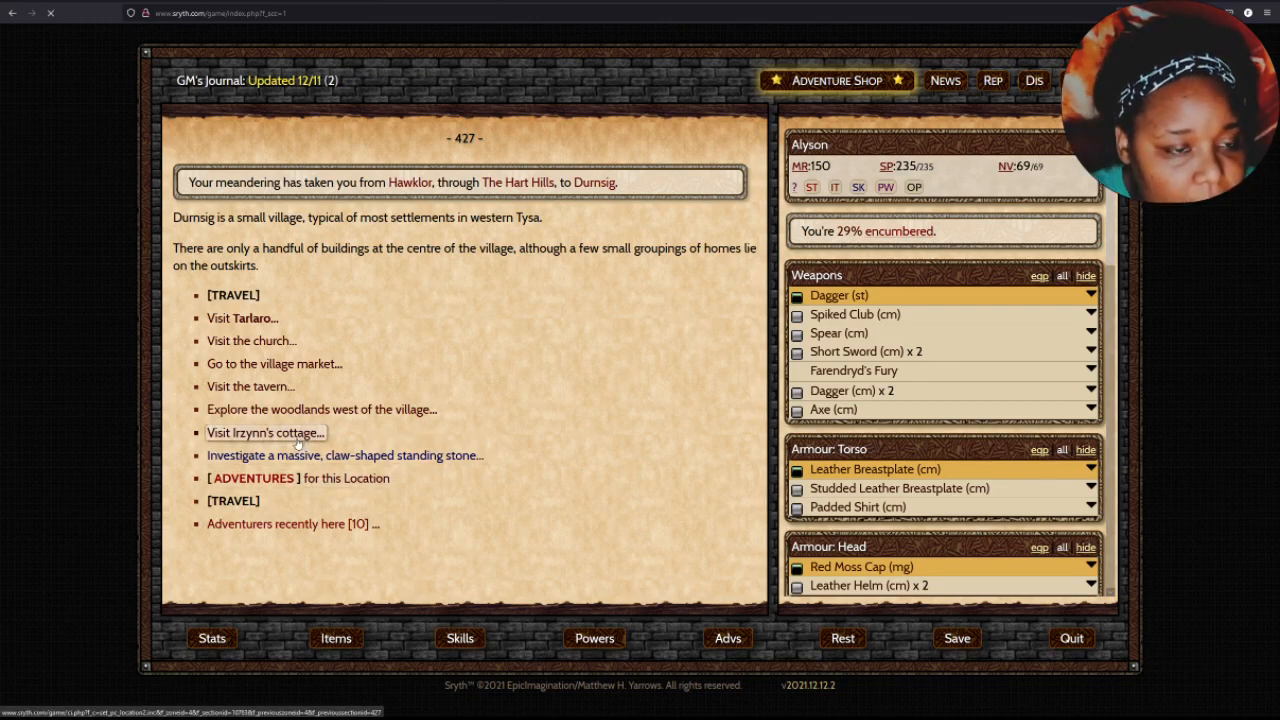
click(264, 432)
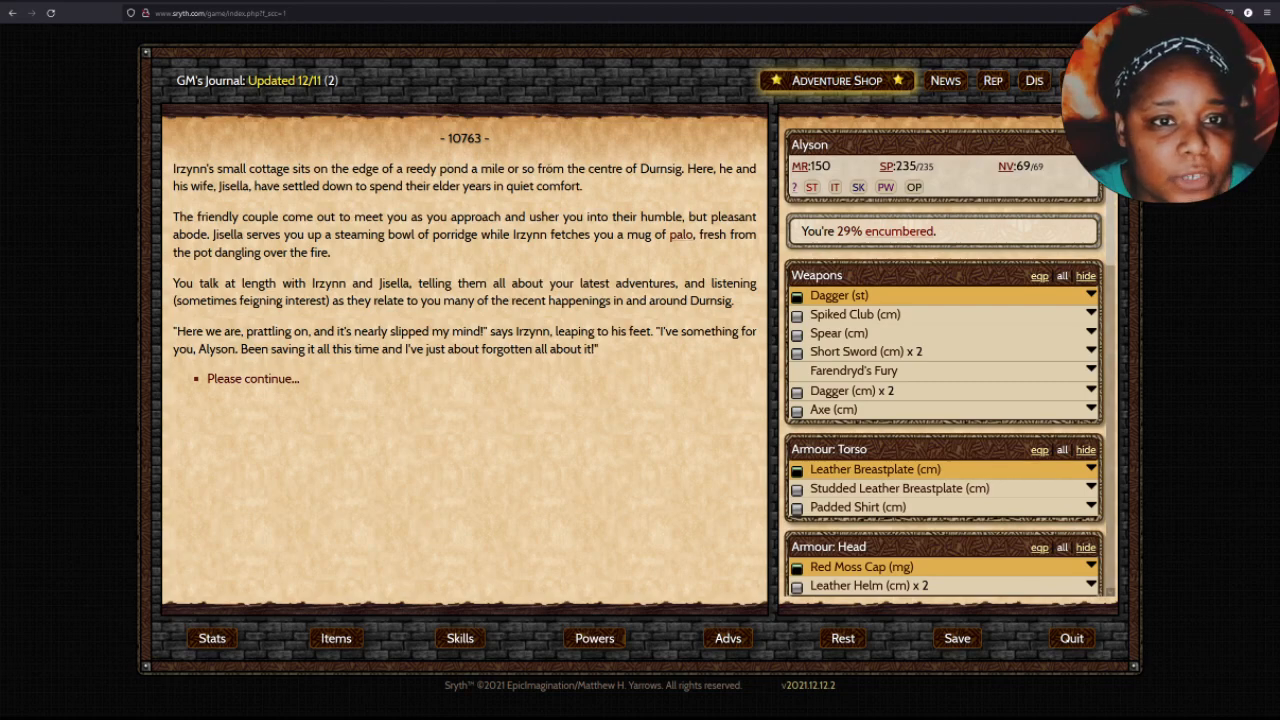
mouse_move(250, 210)
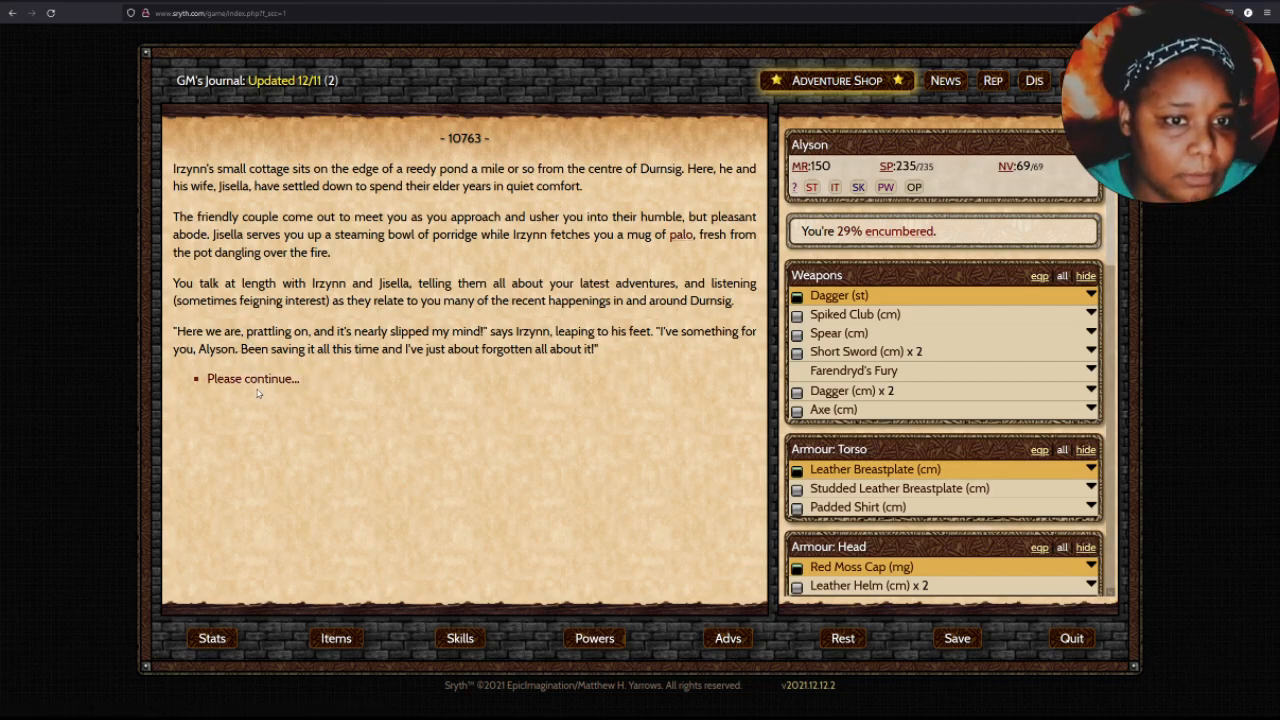
click(252, 378)
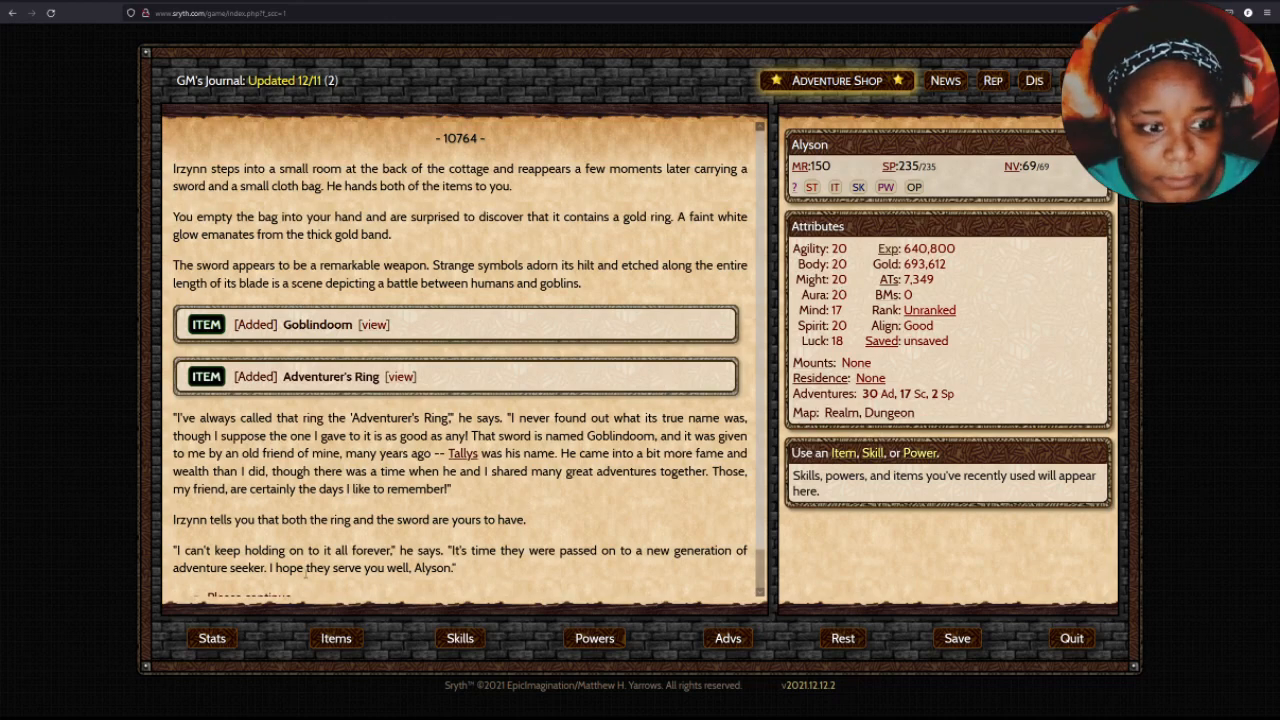
Equip the Goblindoom sword from the carried equipment list.
click(336, 638)
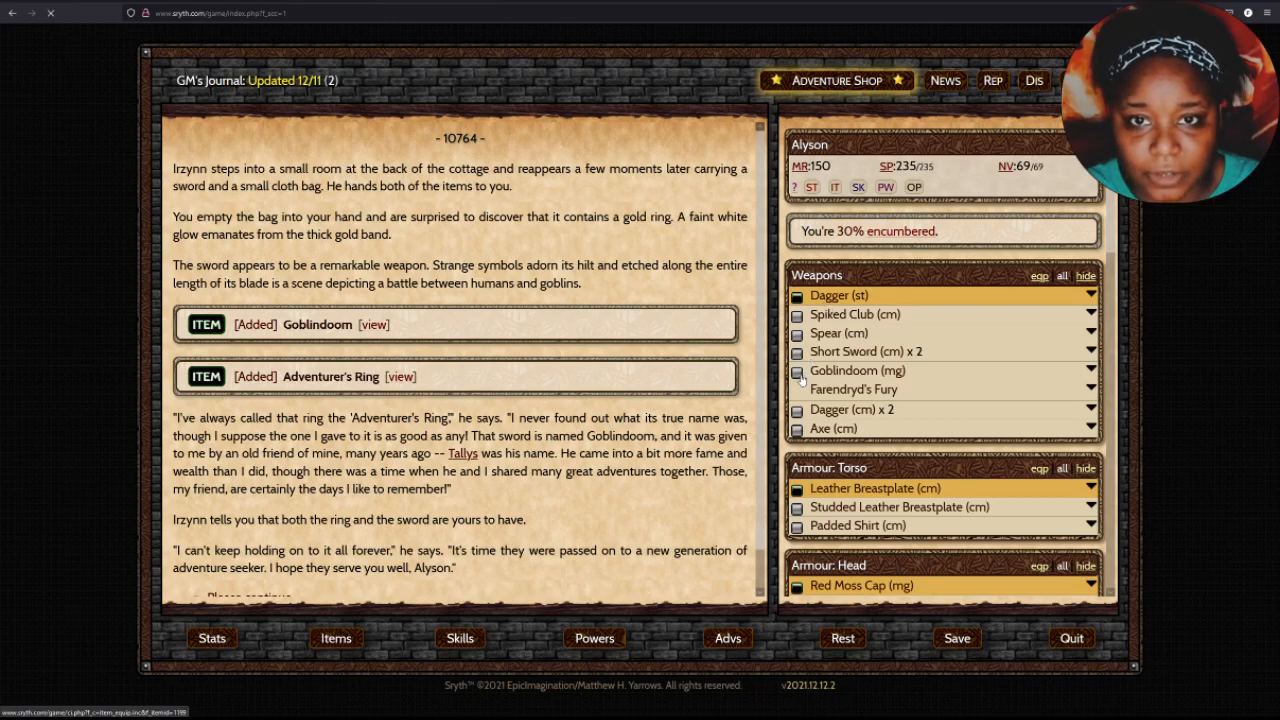
click(796, 370)
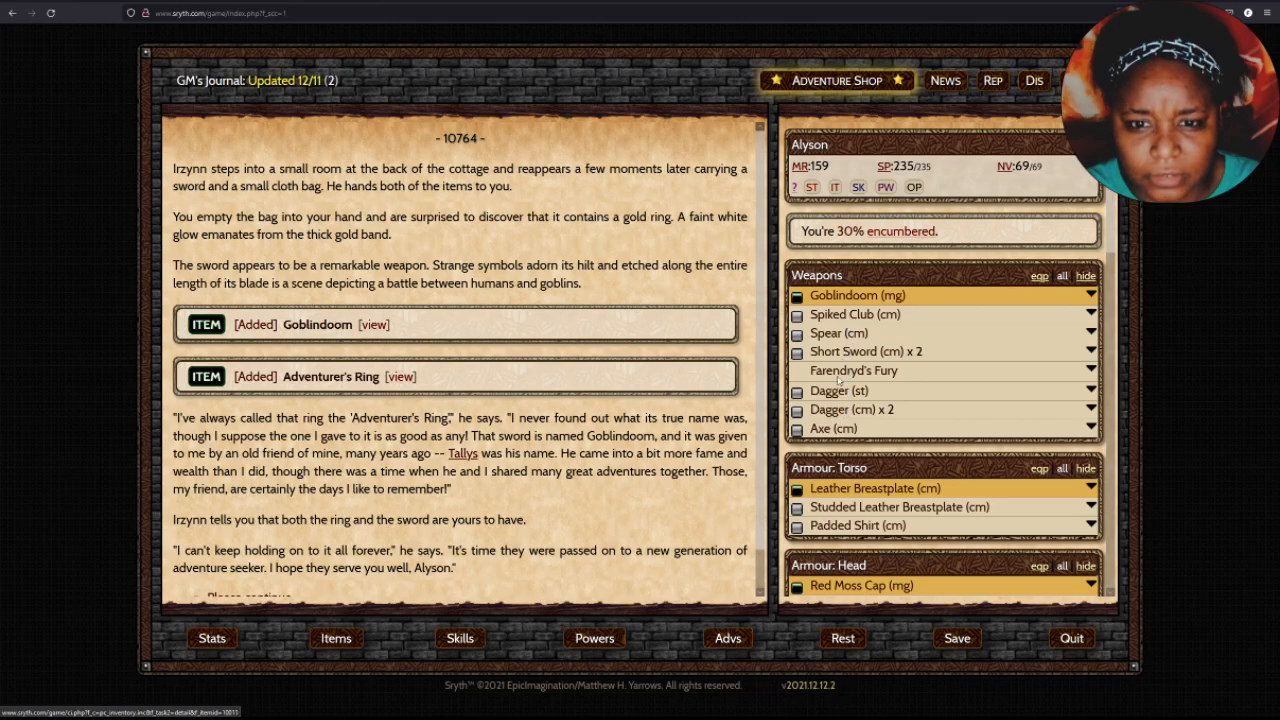
click(852, 370)
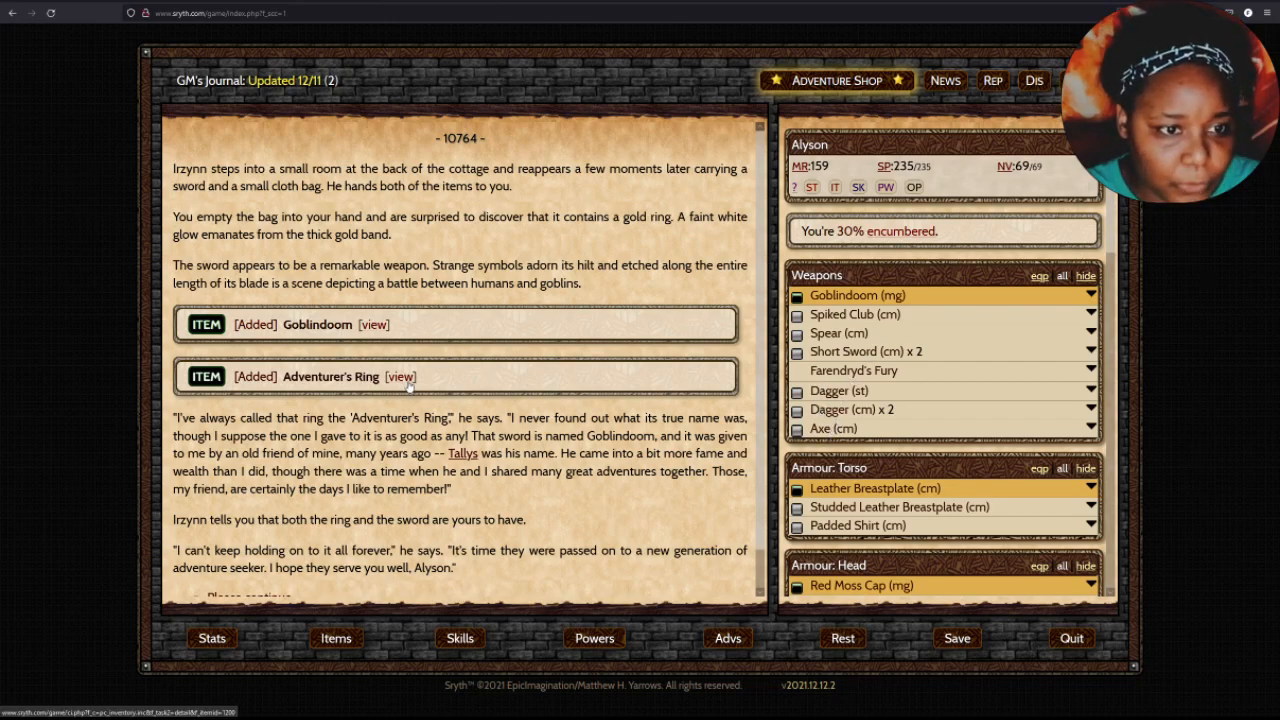
Wear the Adventurer's Ring (+2 Melee, +3 Stamina, +1 Luck) and confirm it among the rings.
click(400, 376)
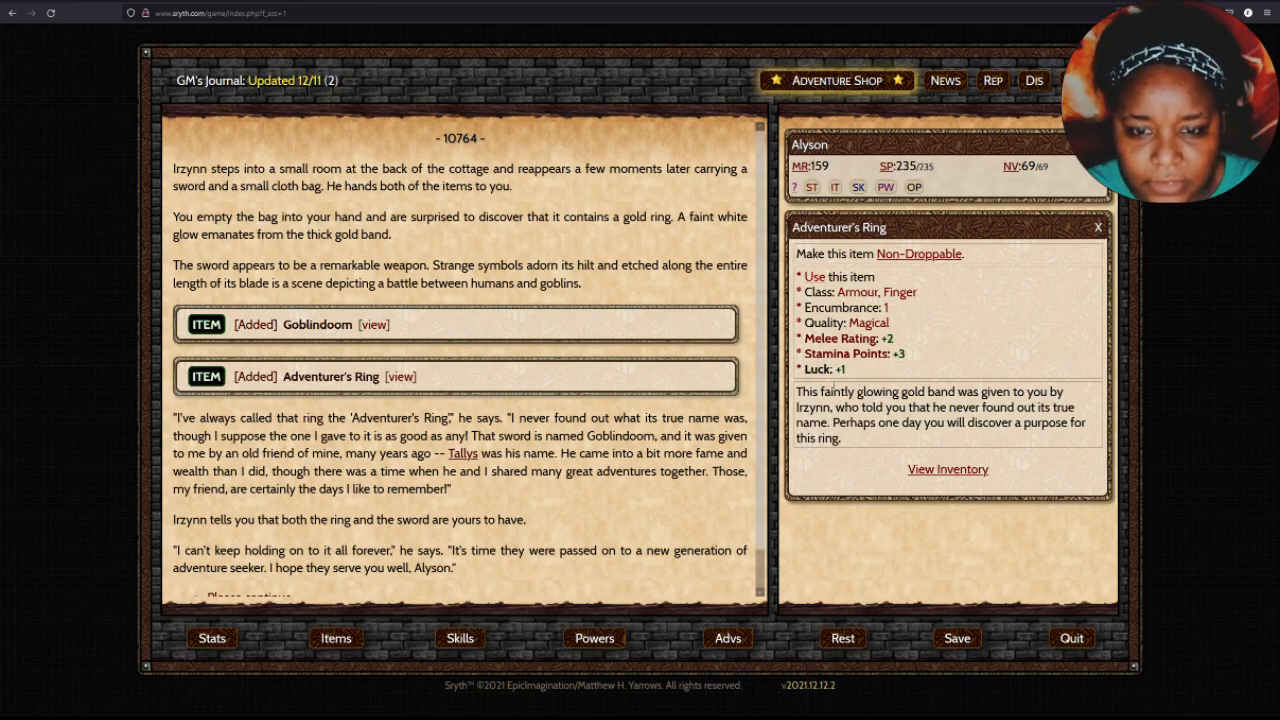
click(1096, 228)
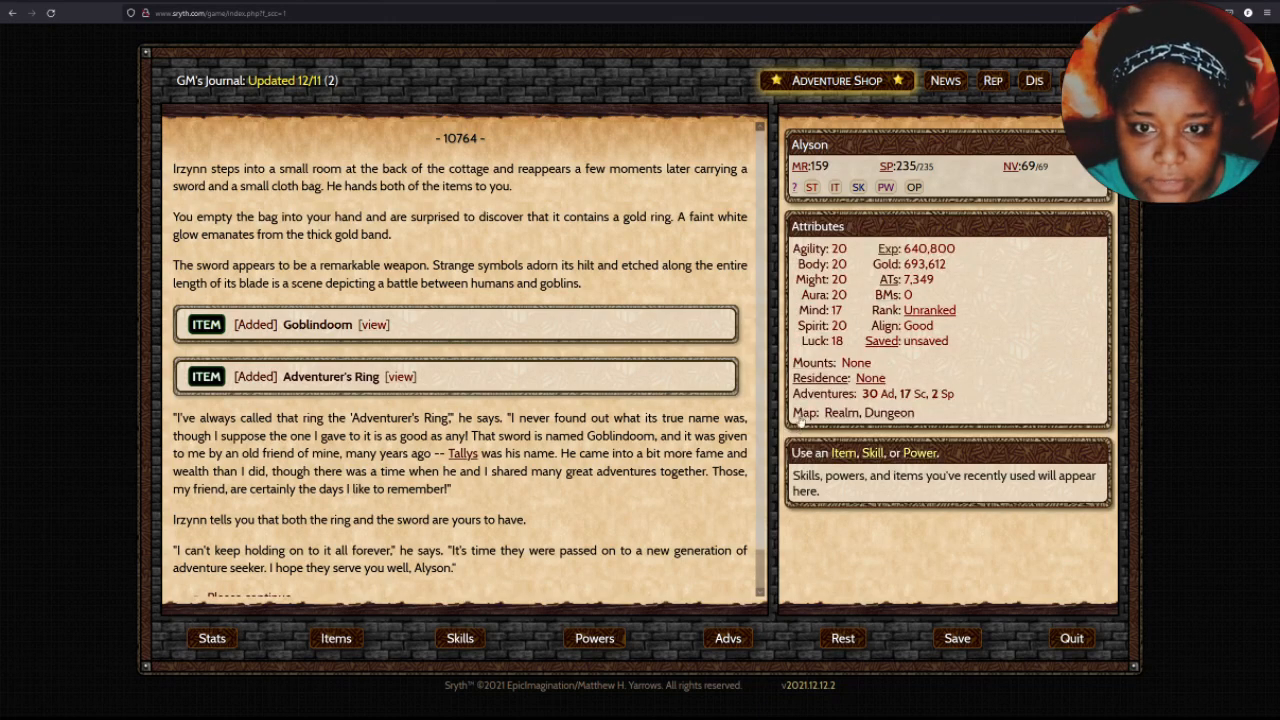
click(336, 638)
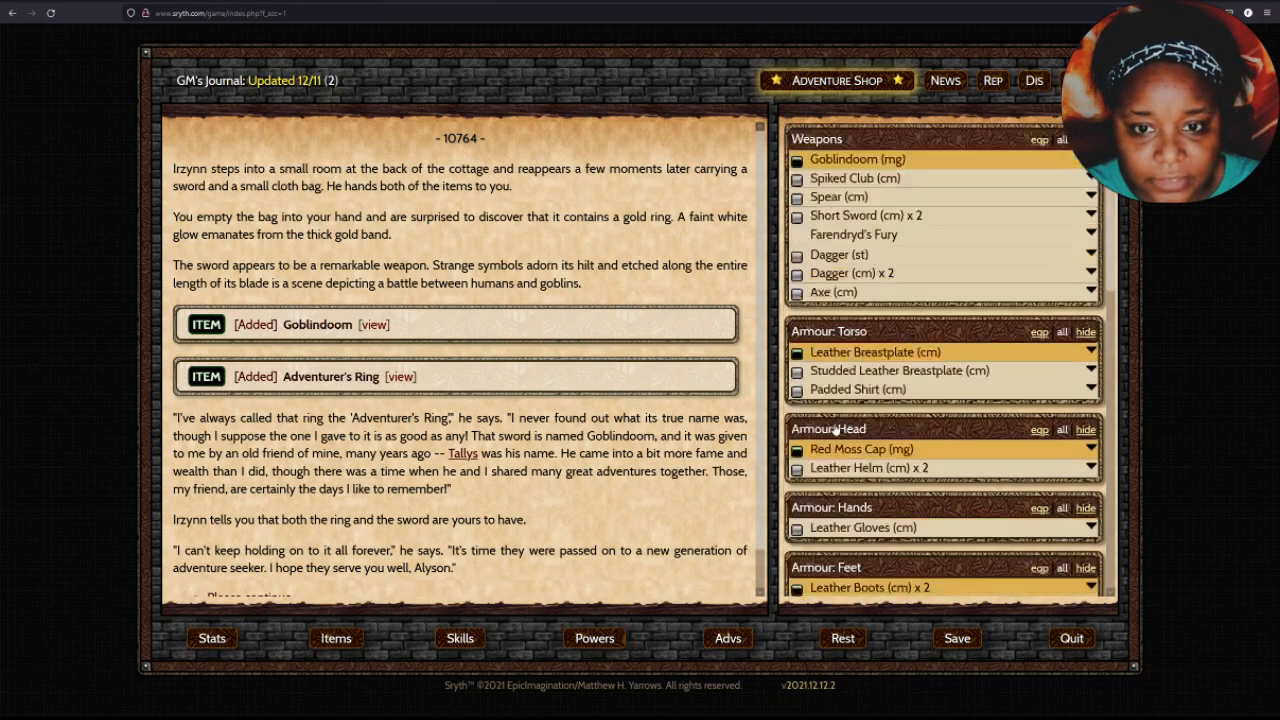
scroll(down, 3)
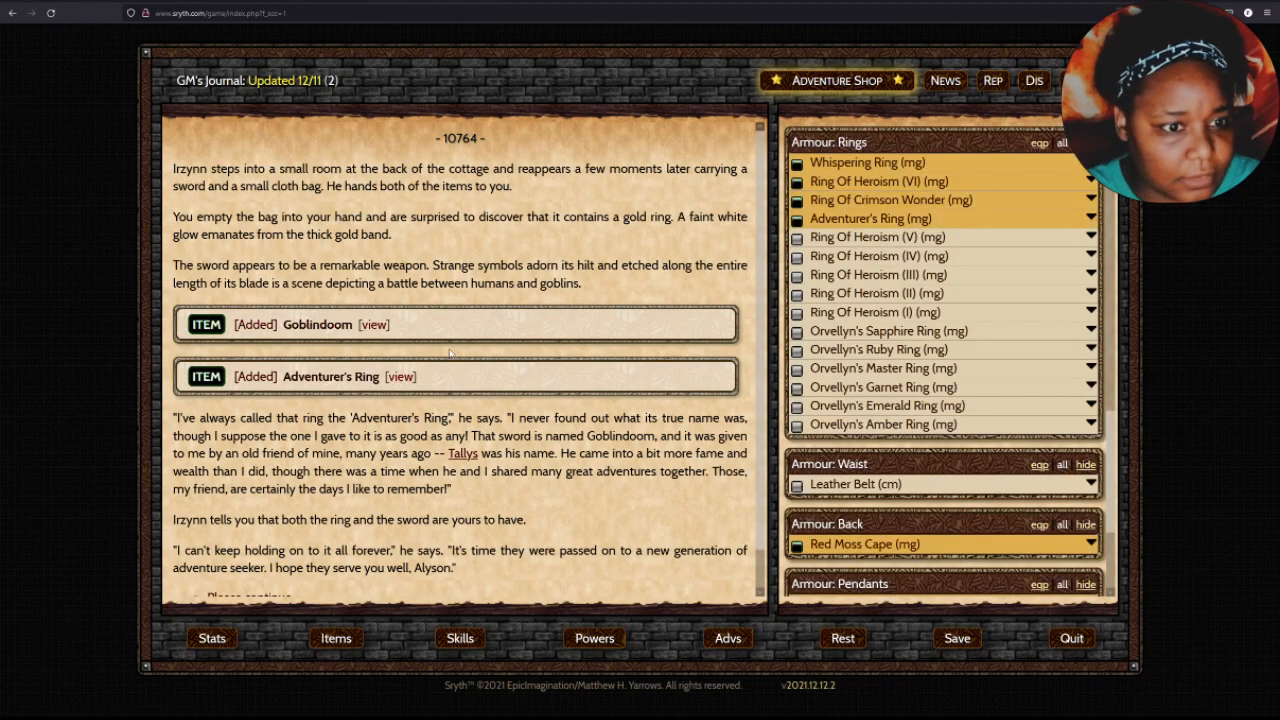
mouse_move(440, 202)
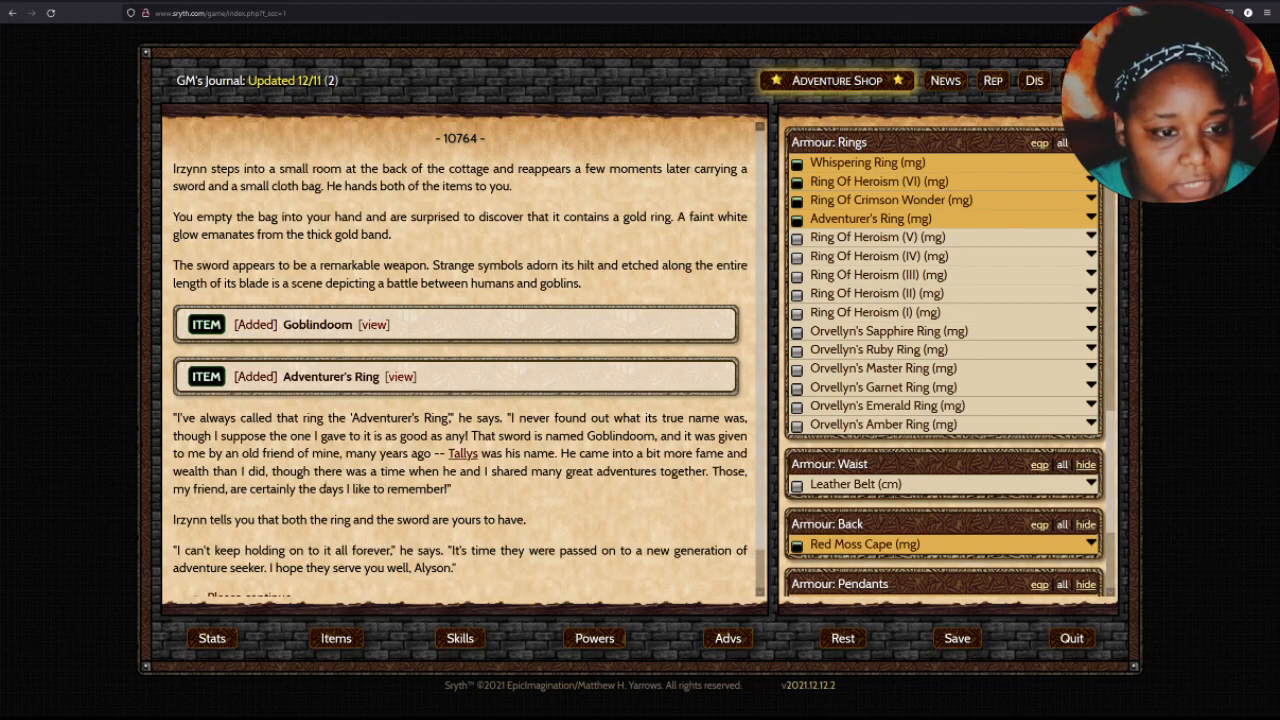
scroll(down, 3)
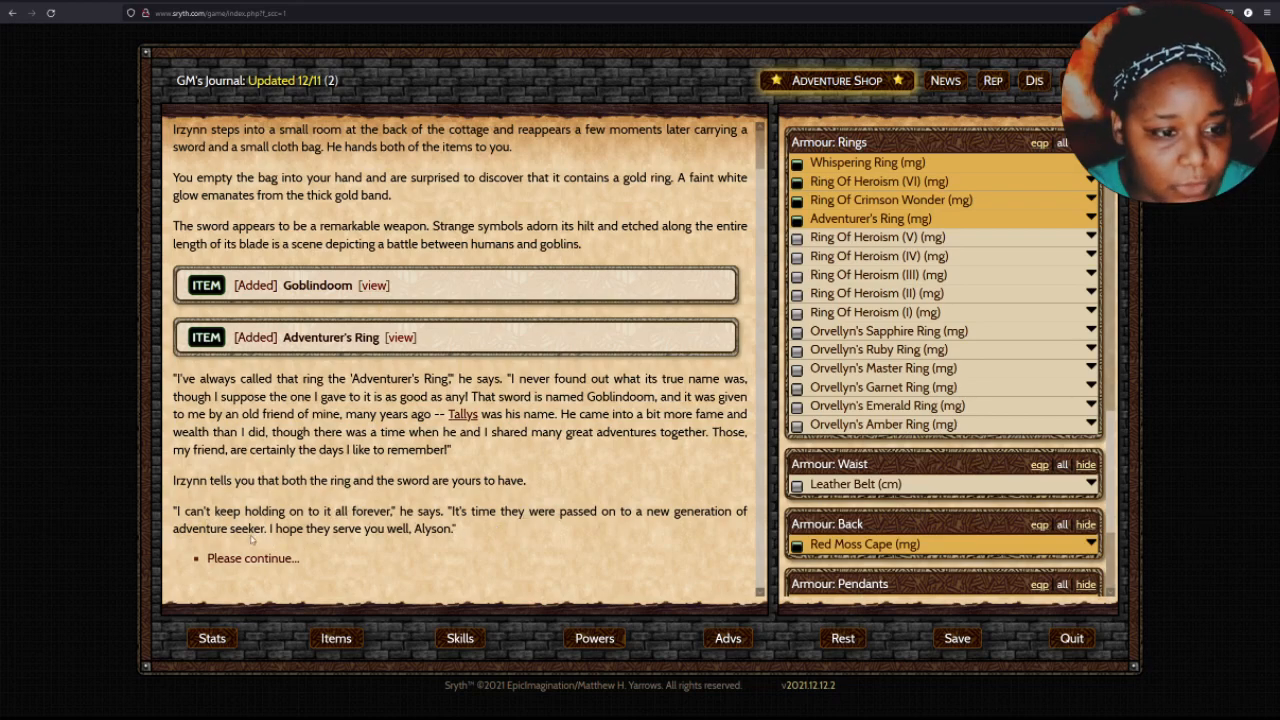
Thank Irzynn and his wife after his parting words and head back into Dursnig.
click(252, 558)
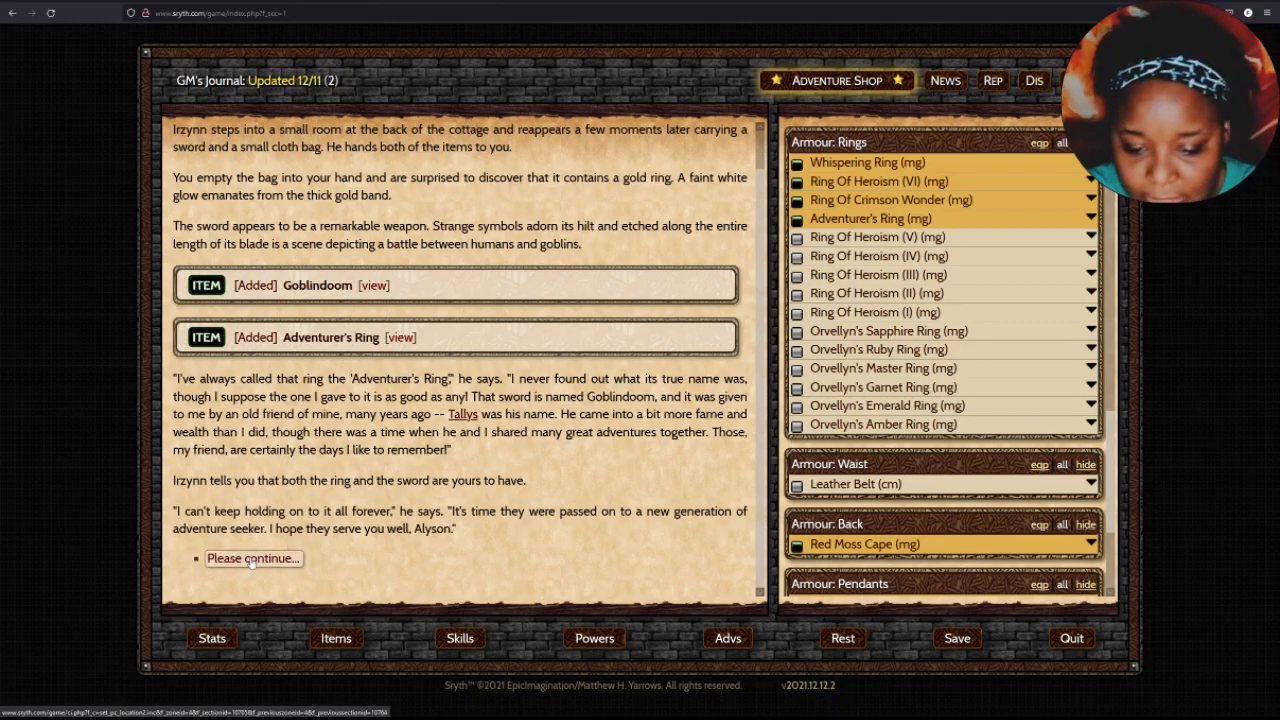
click(252, 558)
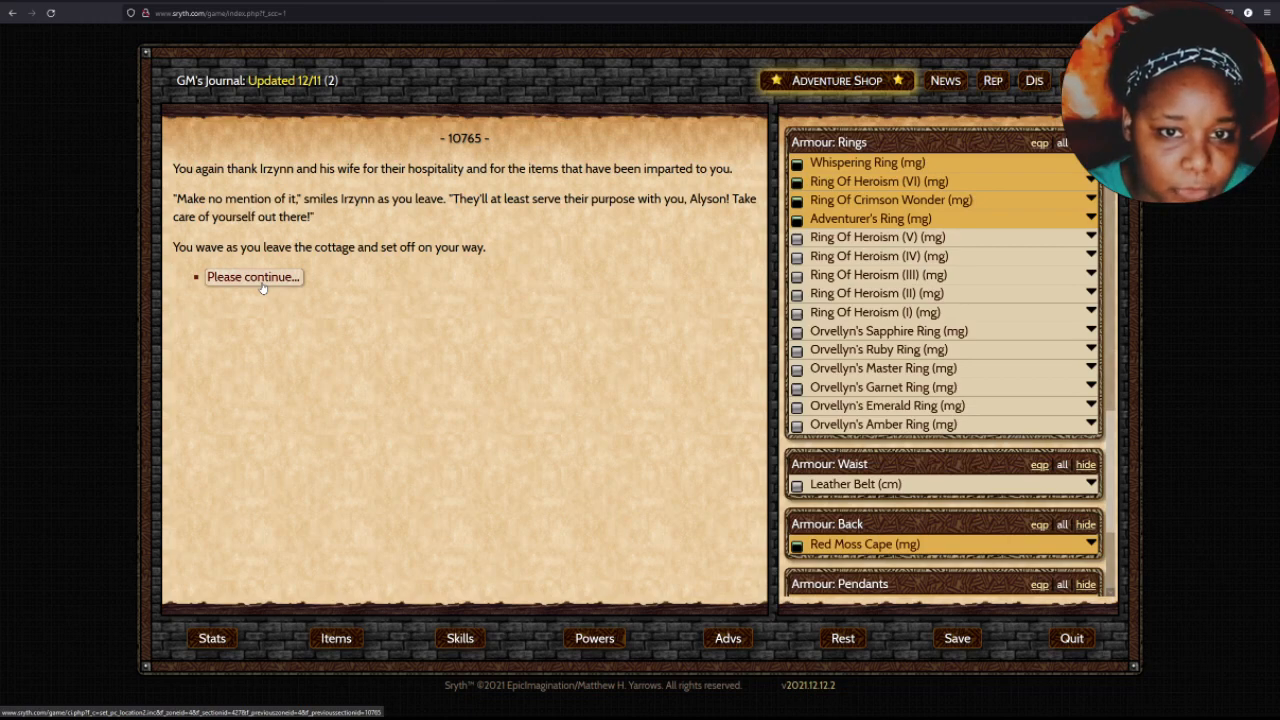
click(252, 276)
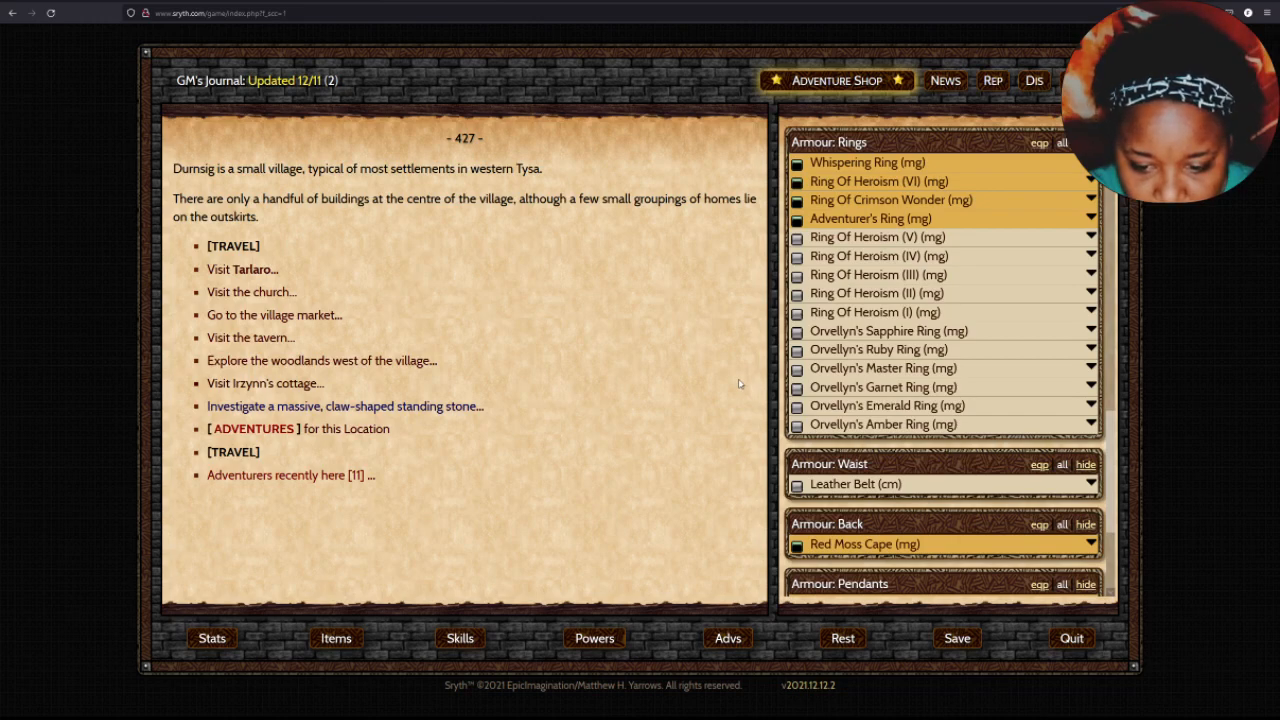
Revisit Irzynn's cottage and hear what his journals reveal about Tarkhald Crypt.
click(262, 384)
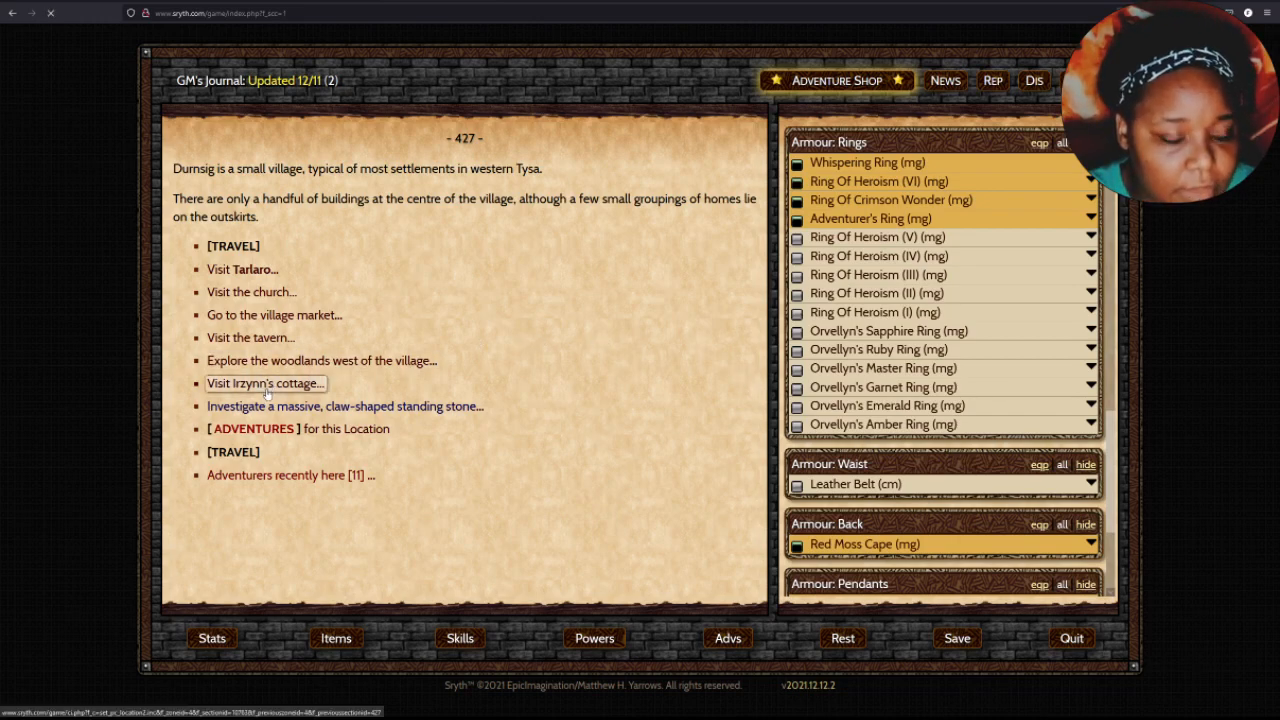
click(264, 384)
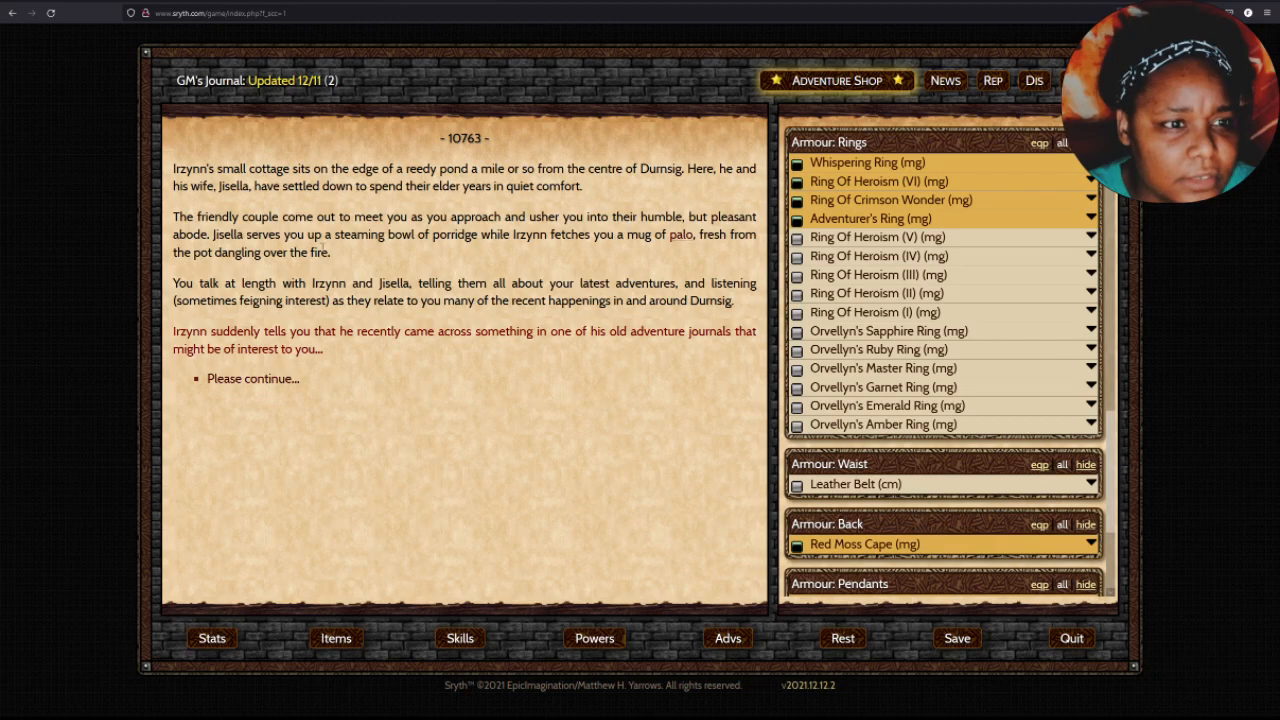
click(252, 378)
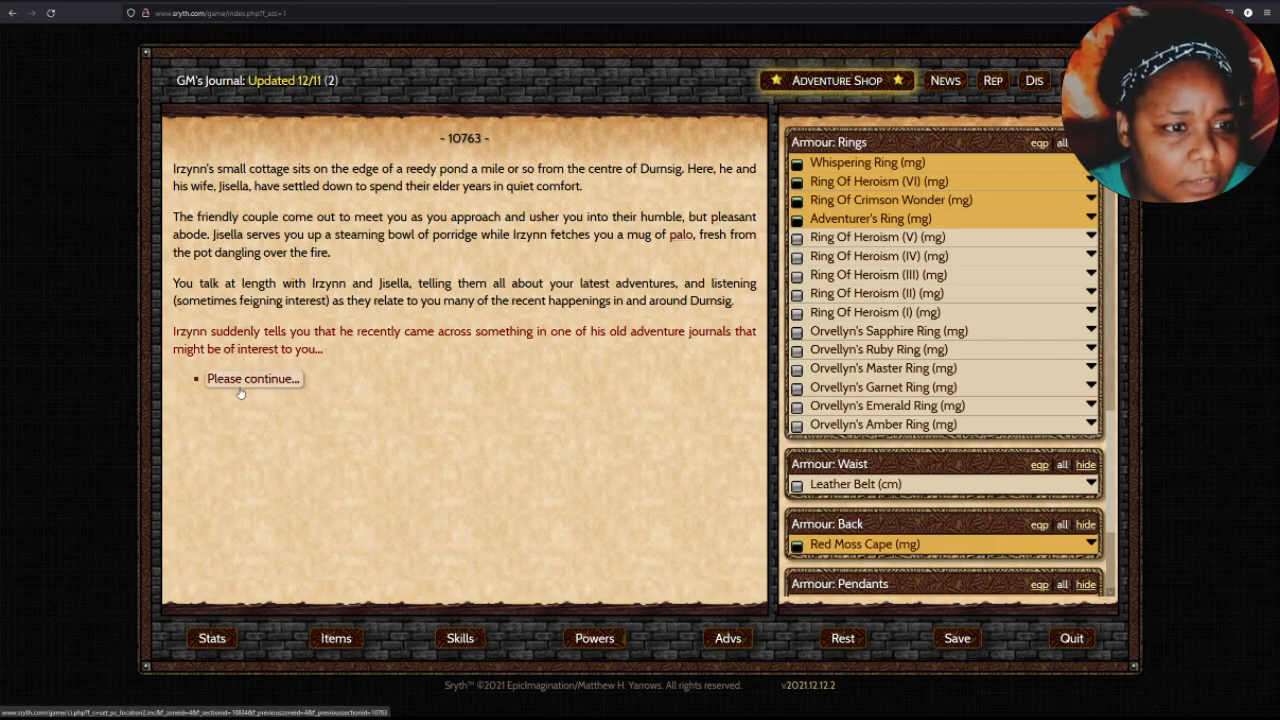
click(252, 378)
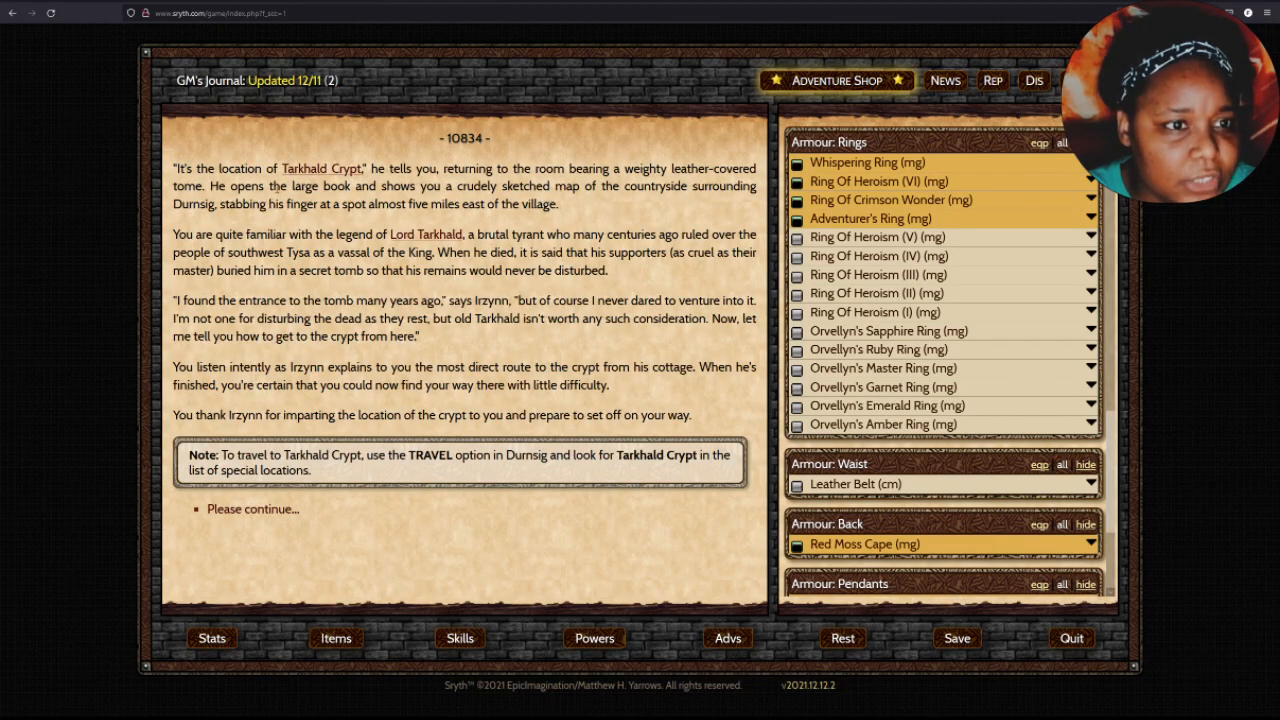
Read the Lord Tarkhald lore entry and the crypt directions, then return to Dursnig village.
click(426, 234)
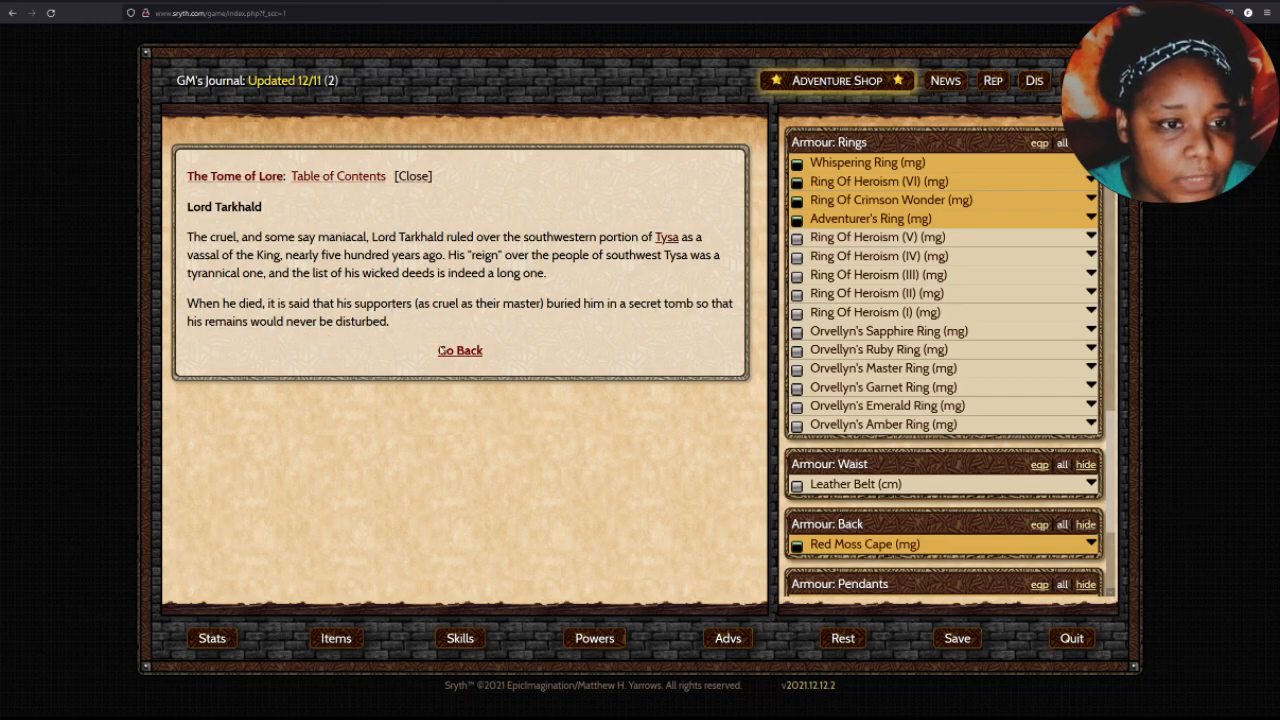
click(460, 350)
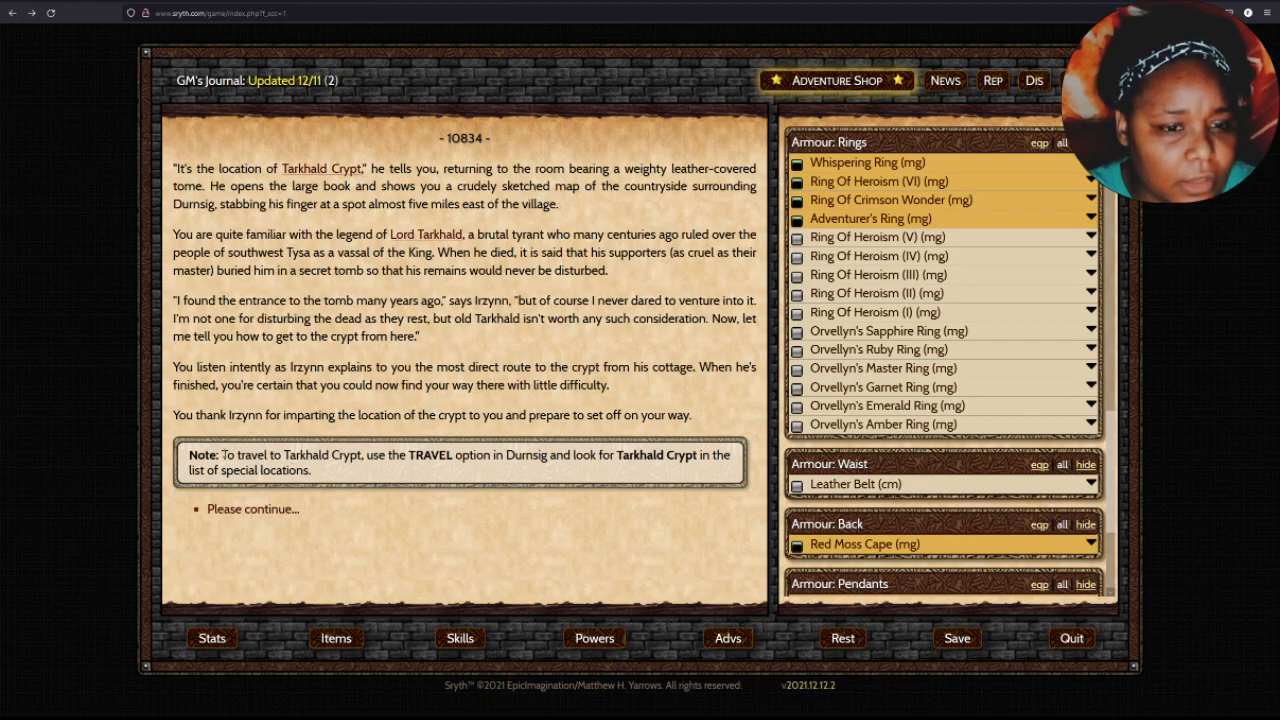
drag(220, 456, 312, 470)
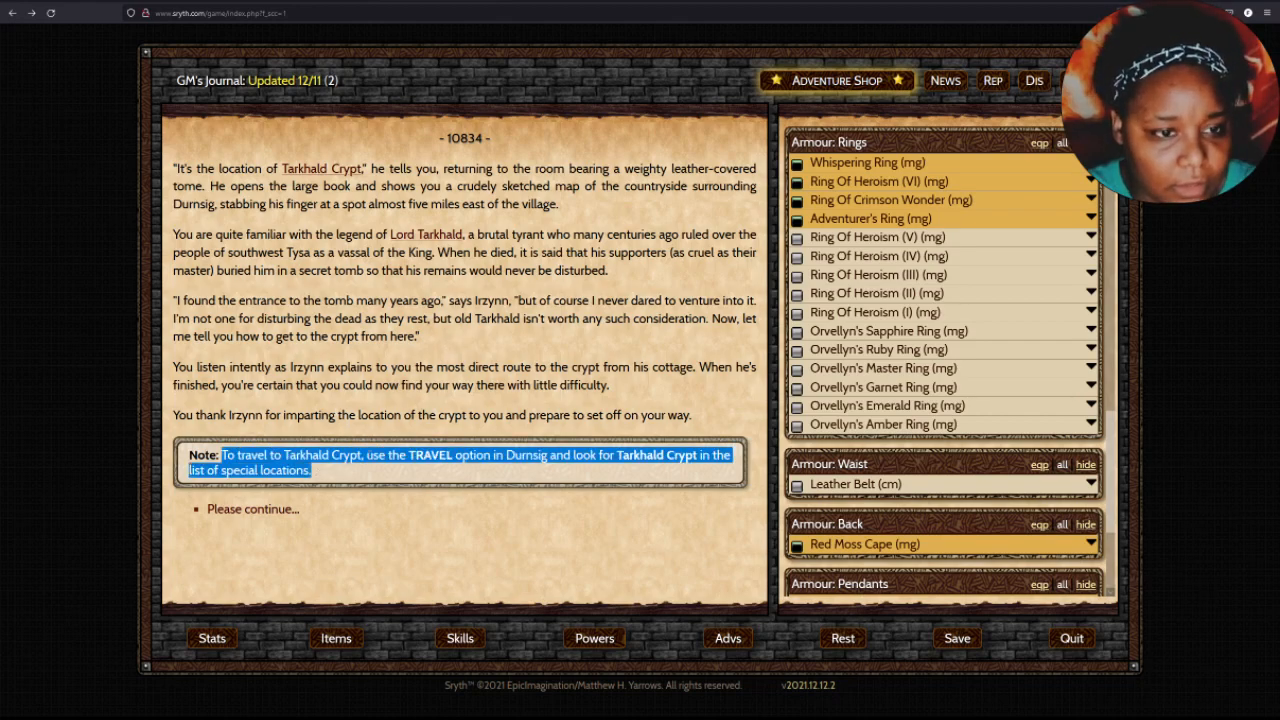
click(460, 540)
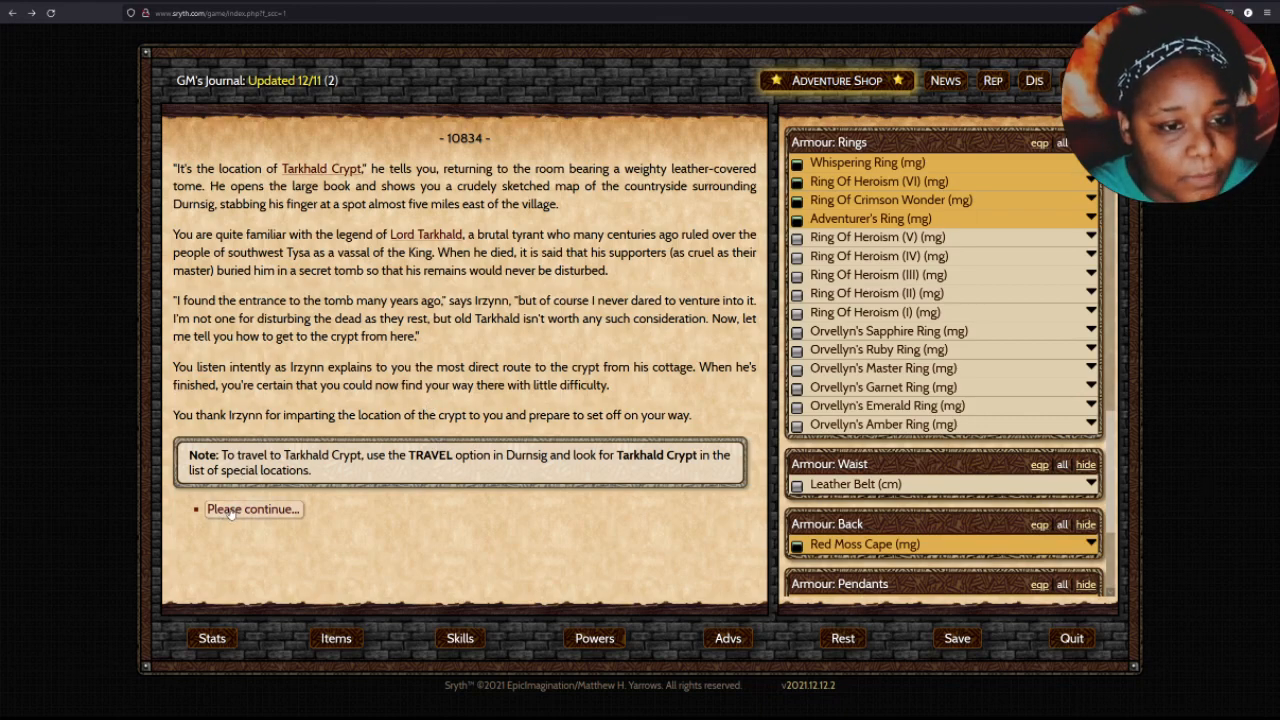
click(252, 510)
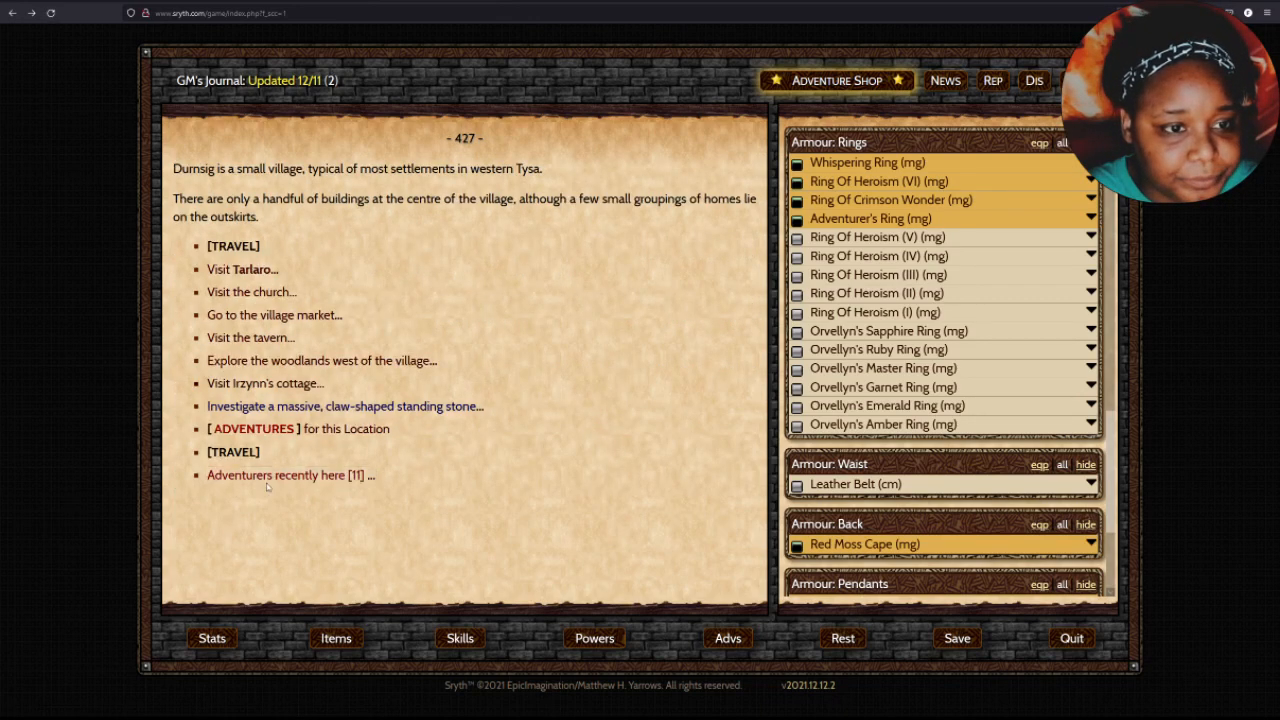
Go to the Dursnig village market and bring up its selling page.
click(284, 476)
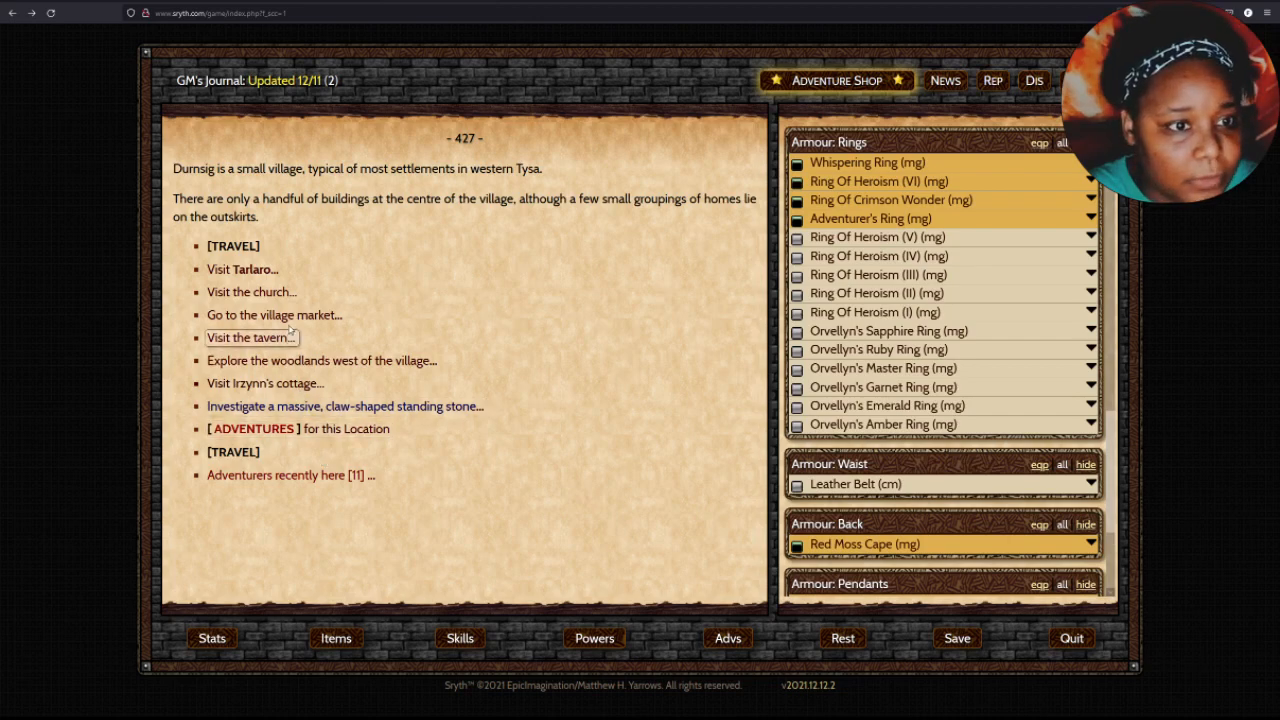
click(272, 314)
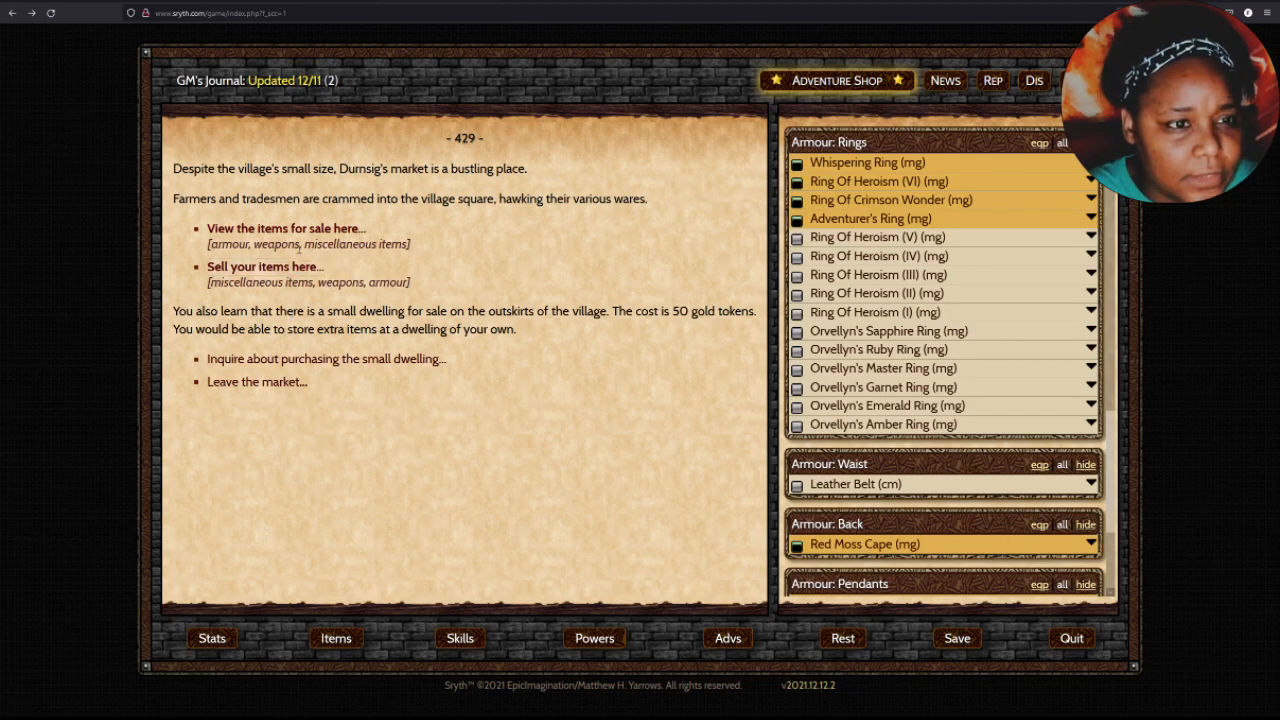
click(264, 266)
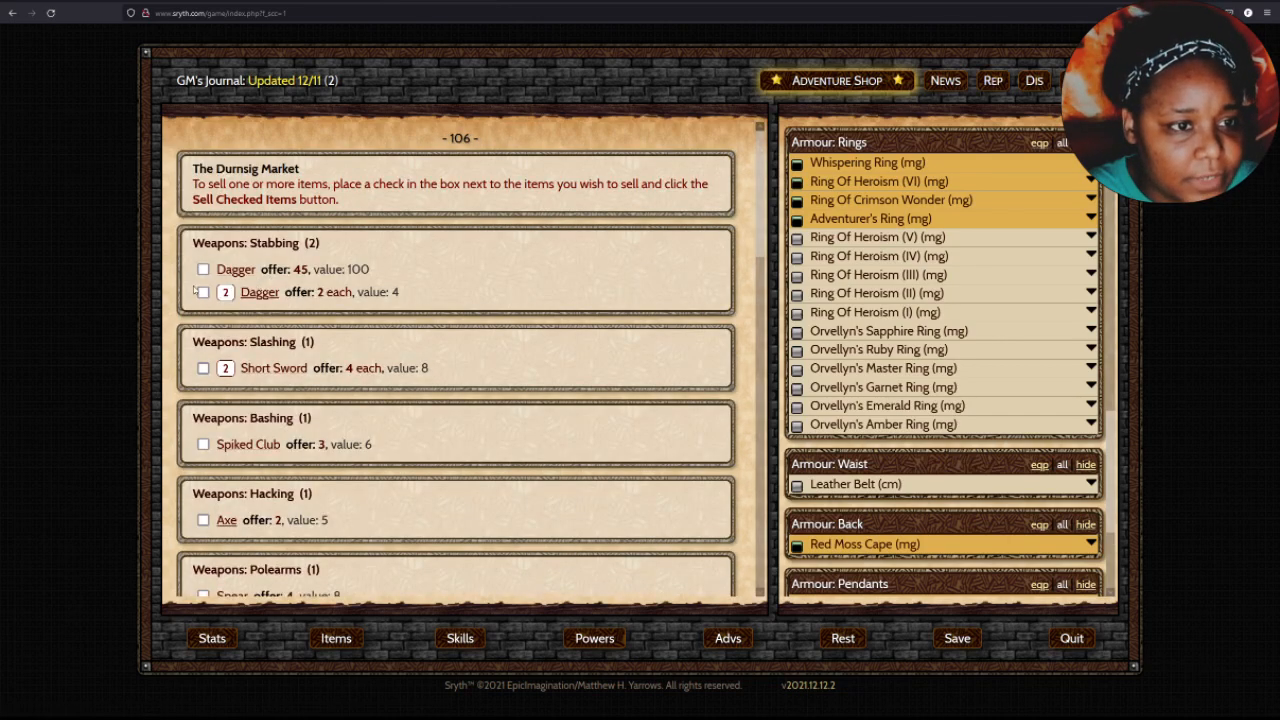
Mark a spare weapon, the Spear, the Padded Shirt and another item for selling.
click(204, 292)
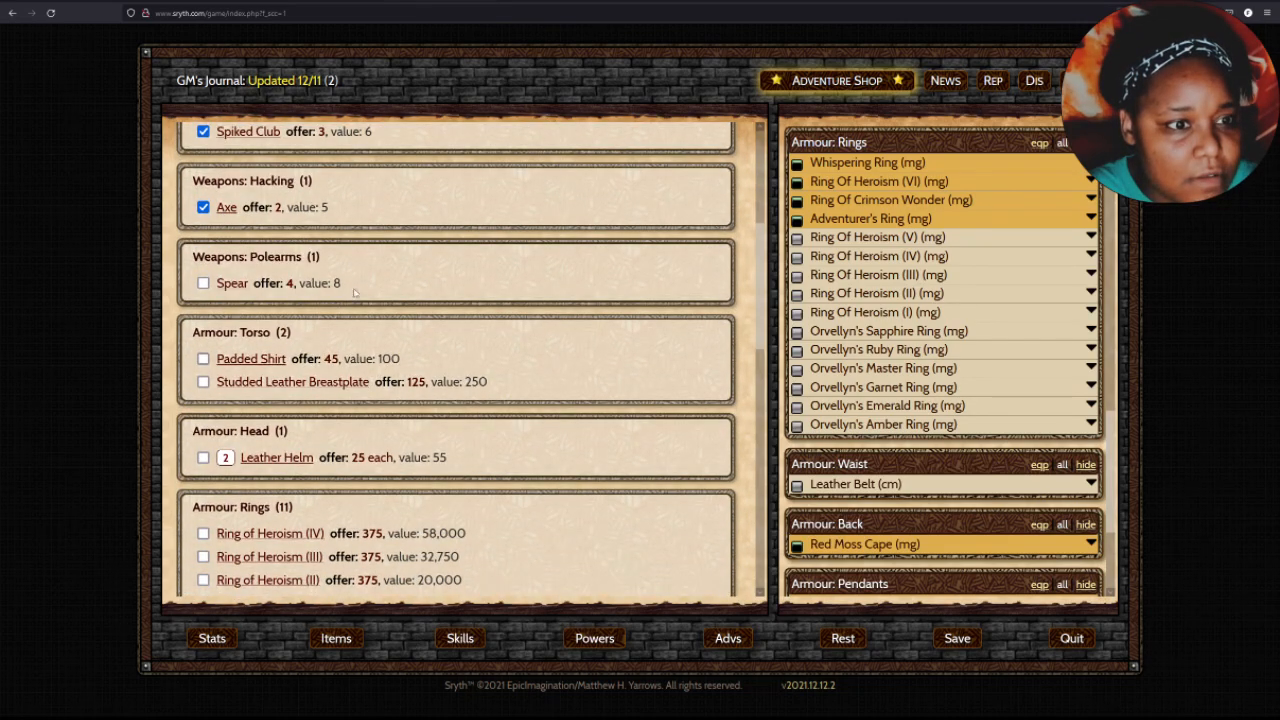
click(204, 284)
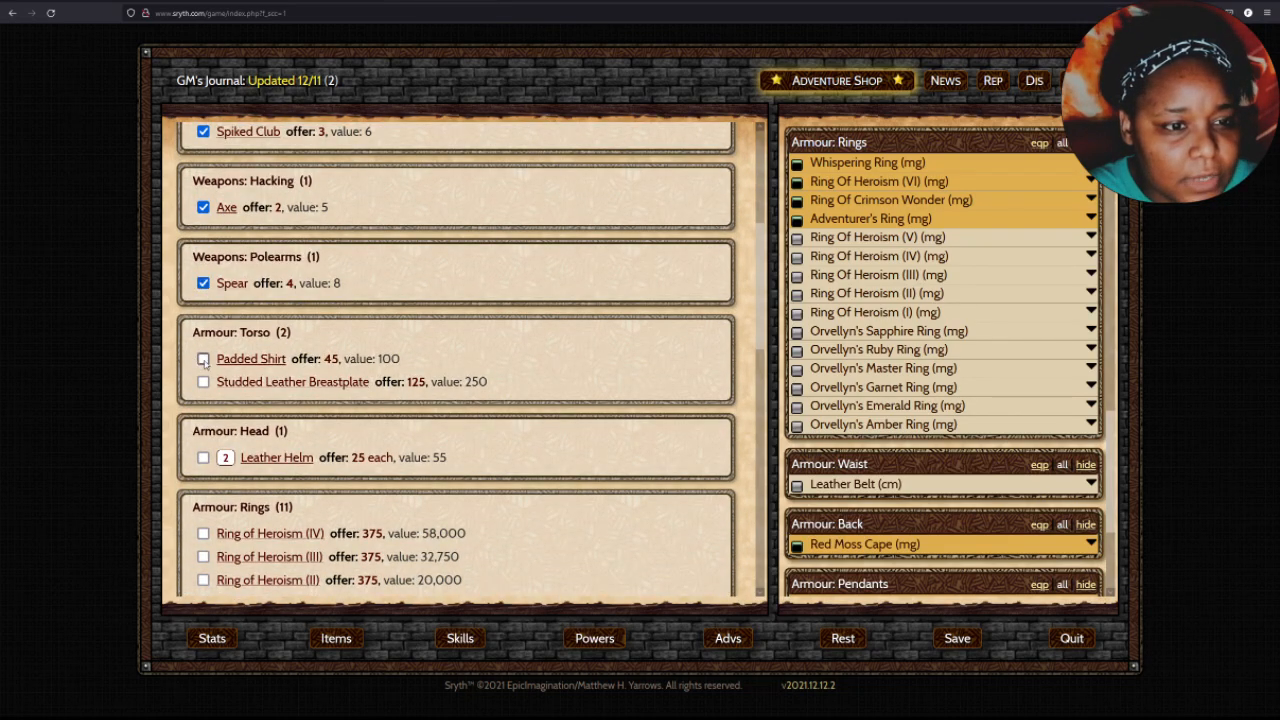
click(204, 358)
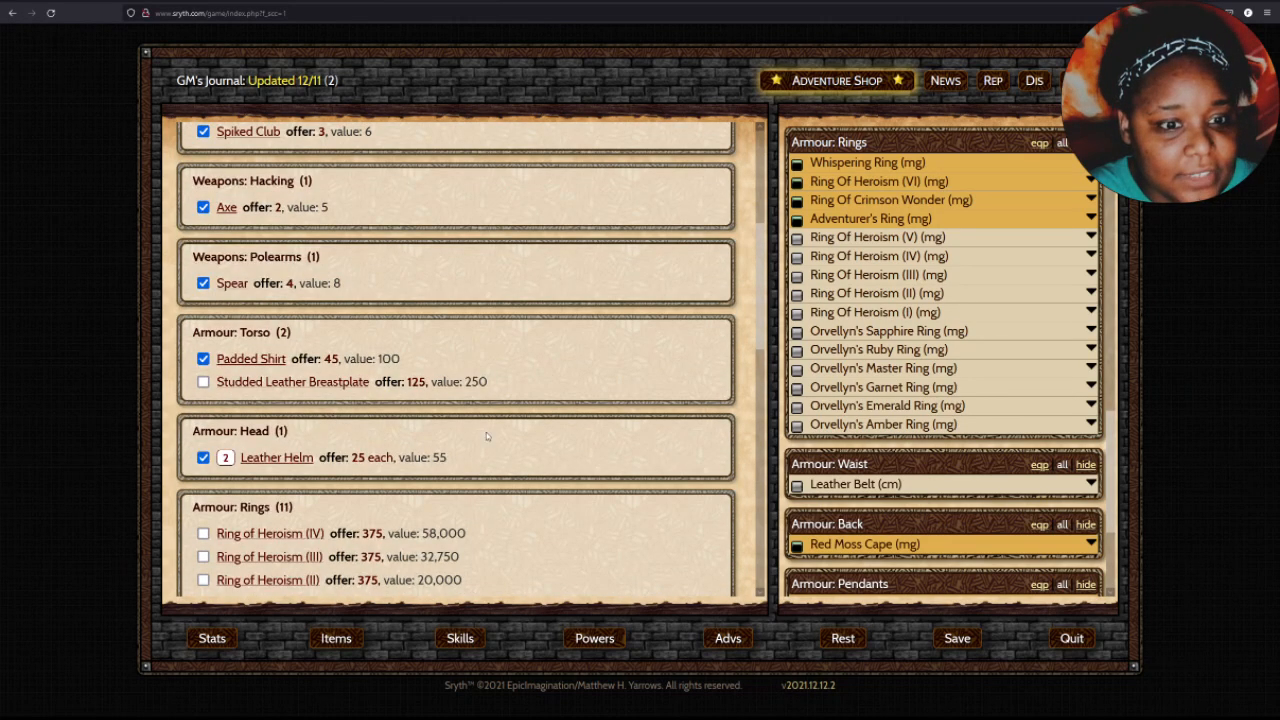
scroll(down, 3)
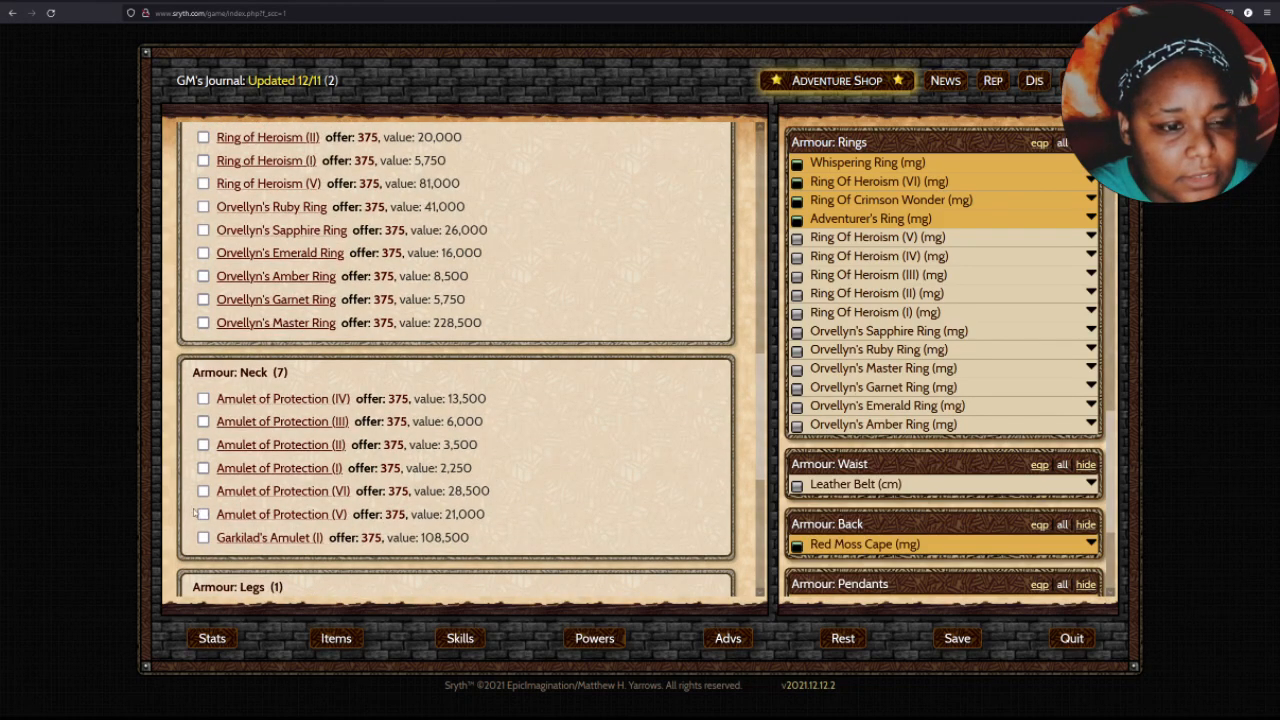
scroll(down, 3)
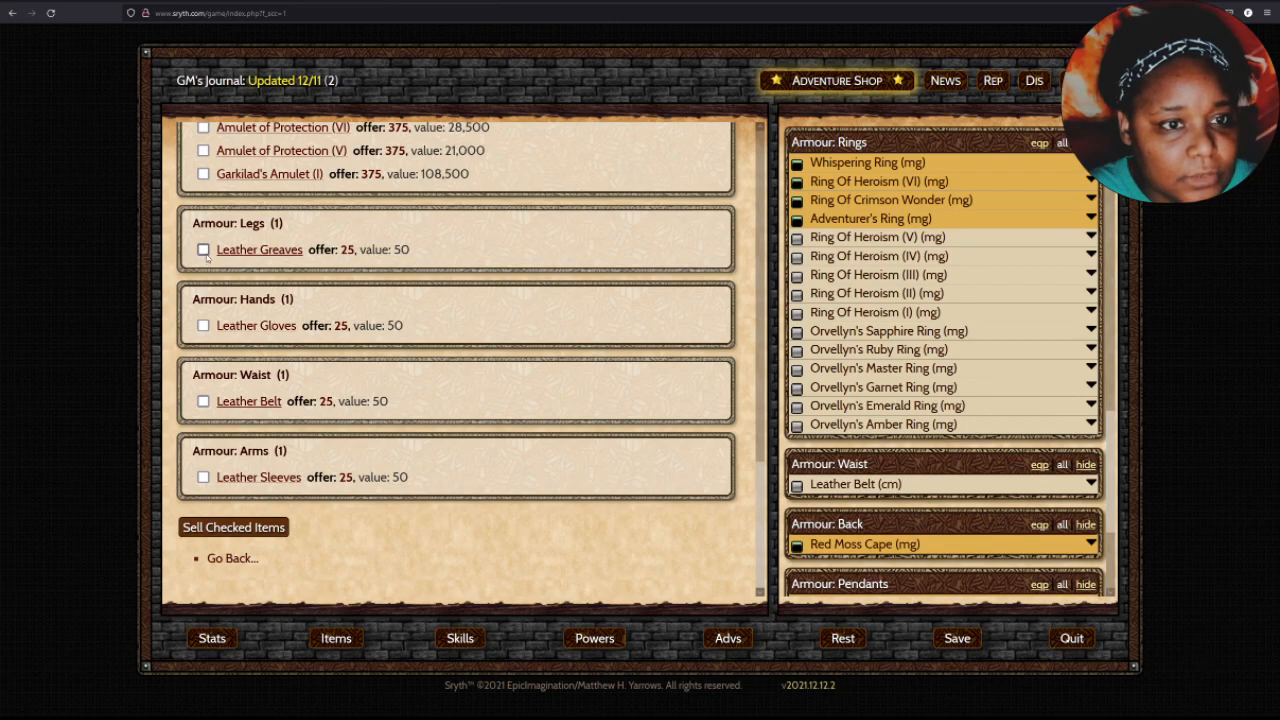
click(204, 248)
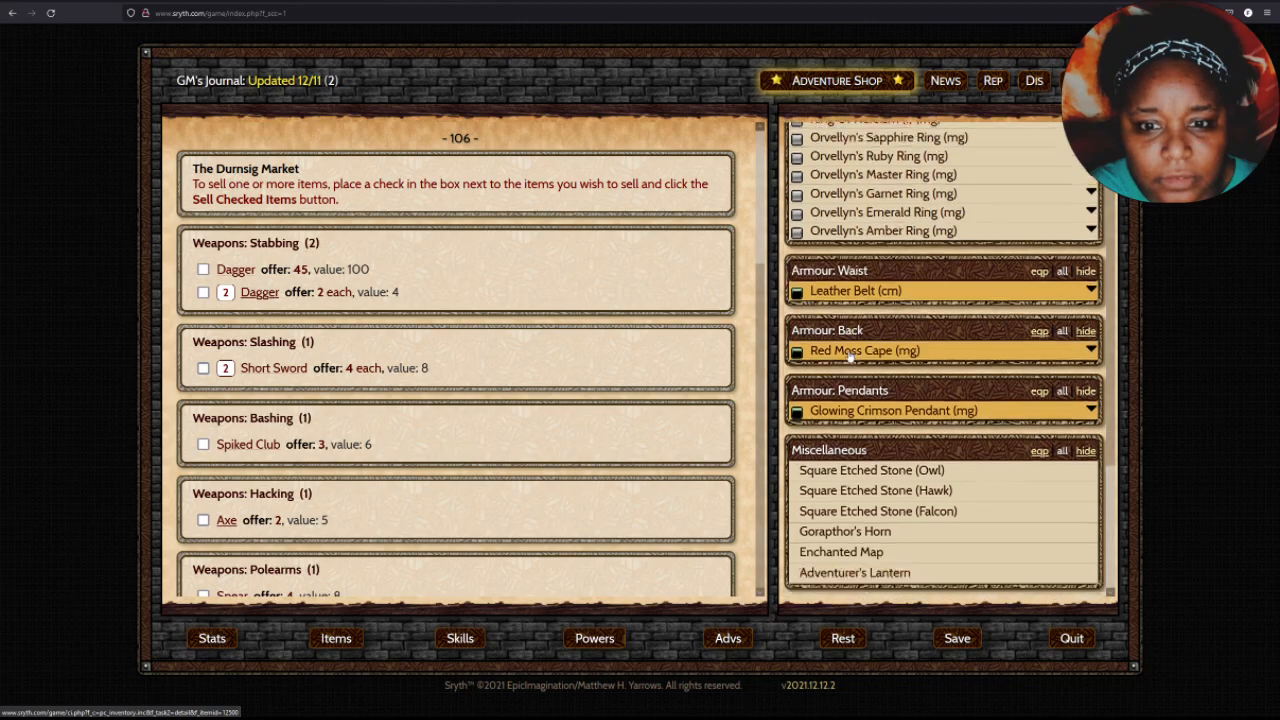
scroll(down, 3)
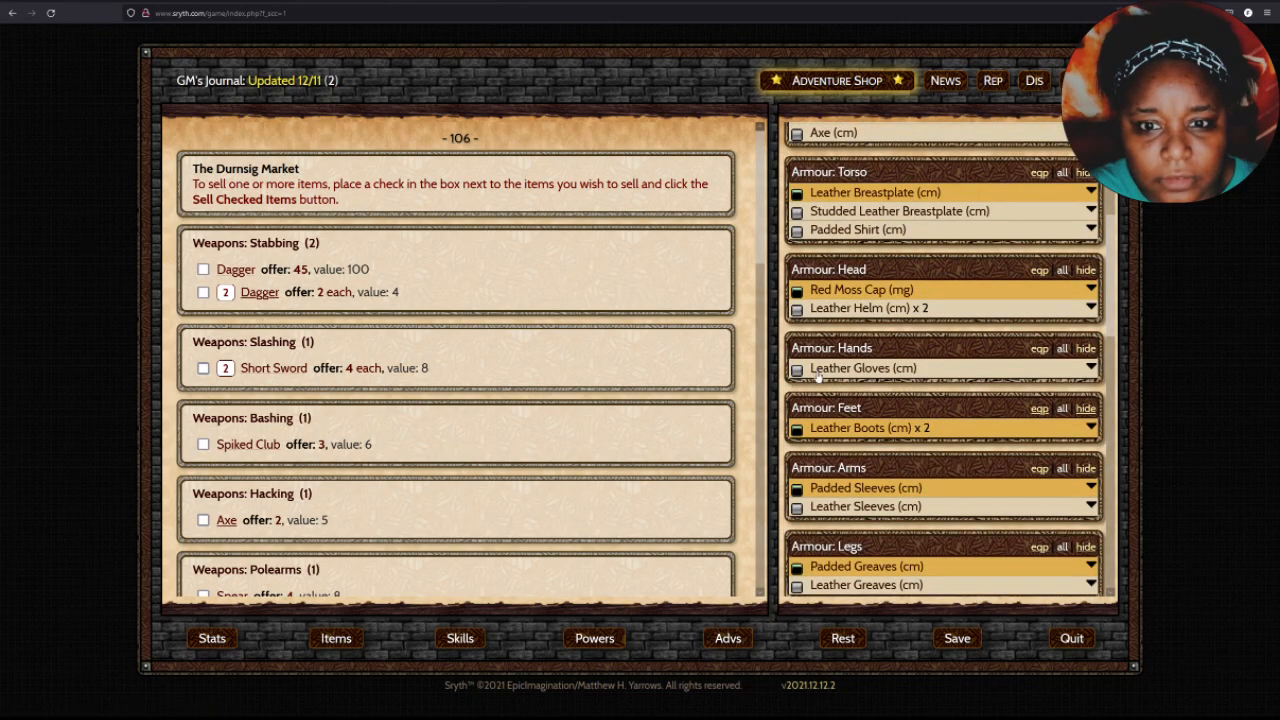
scroll(down, 3)
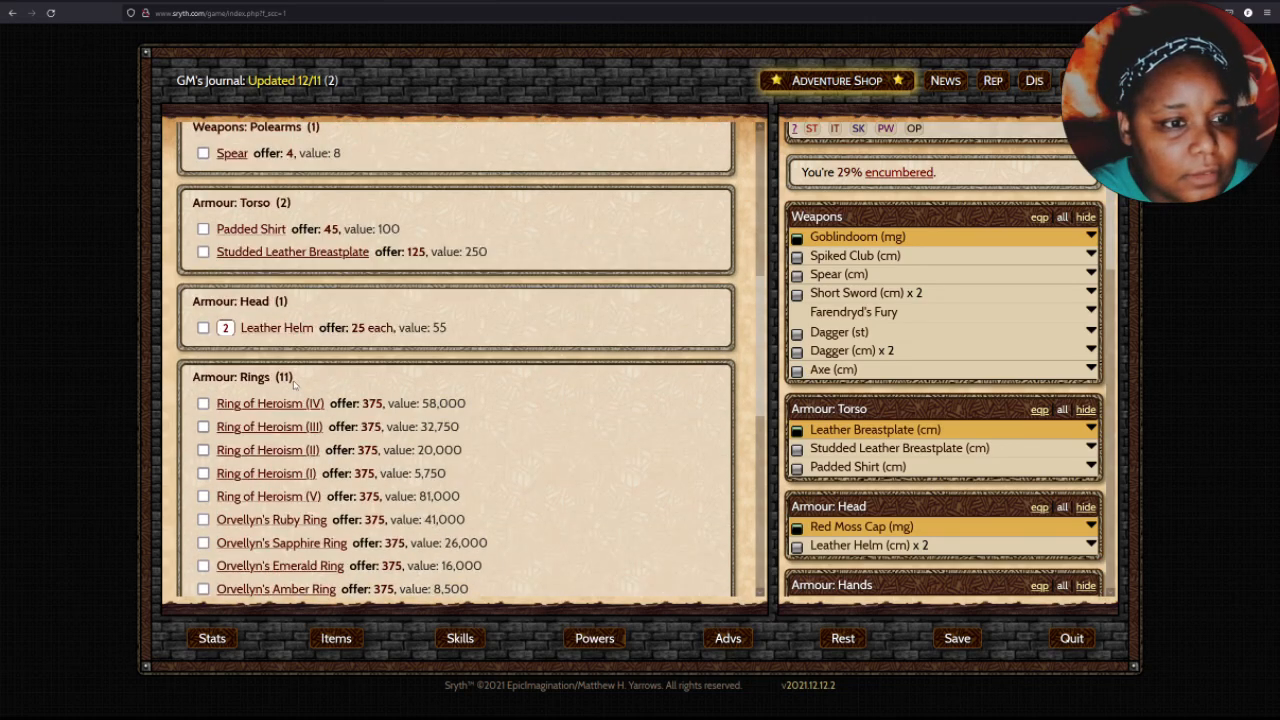
scroll(down, 3)
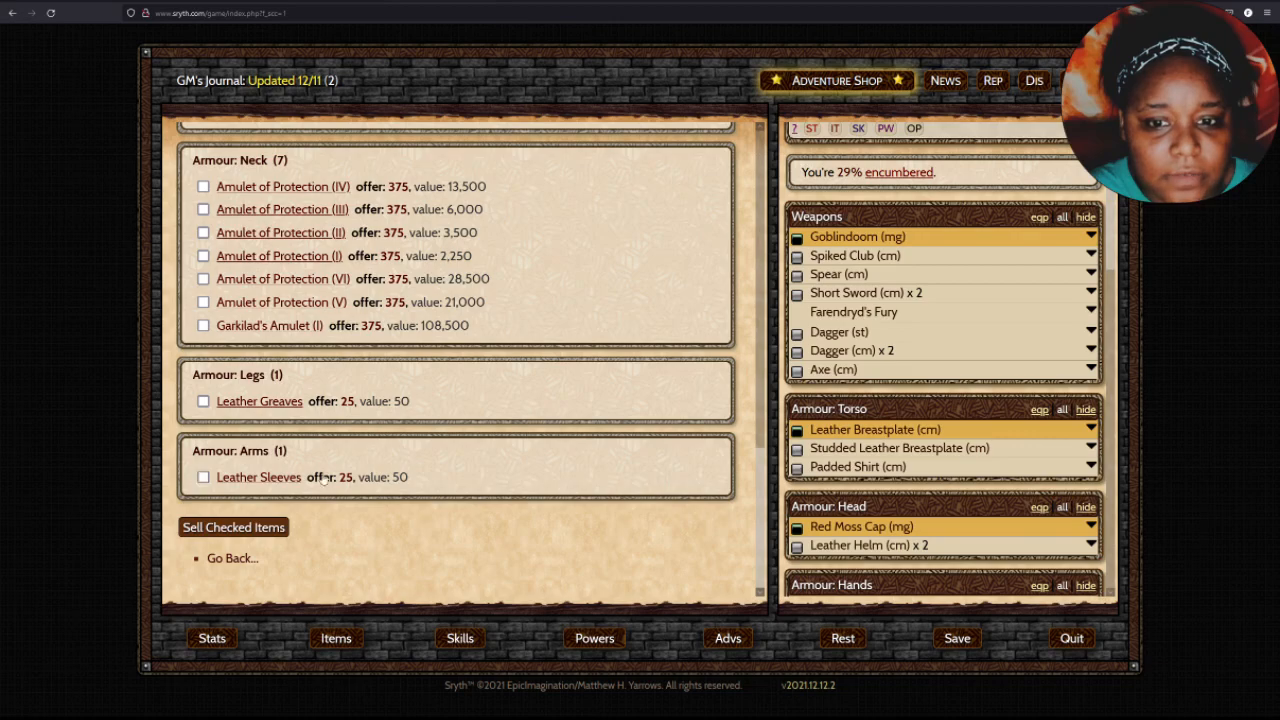
scroll(down, 3)
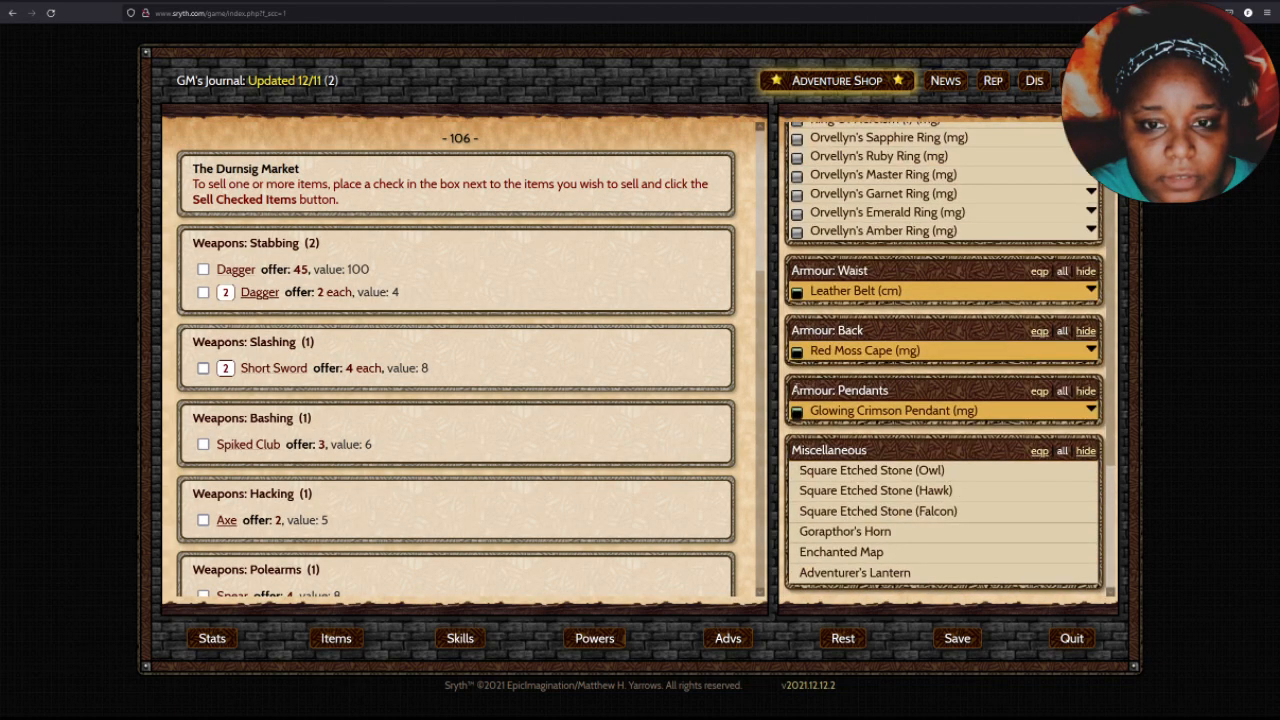
scroll(down, 3)
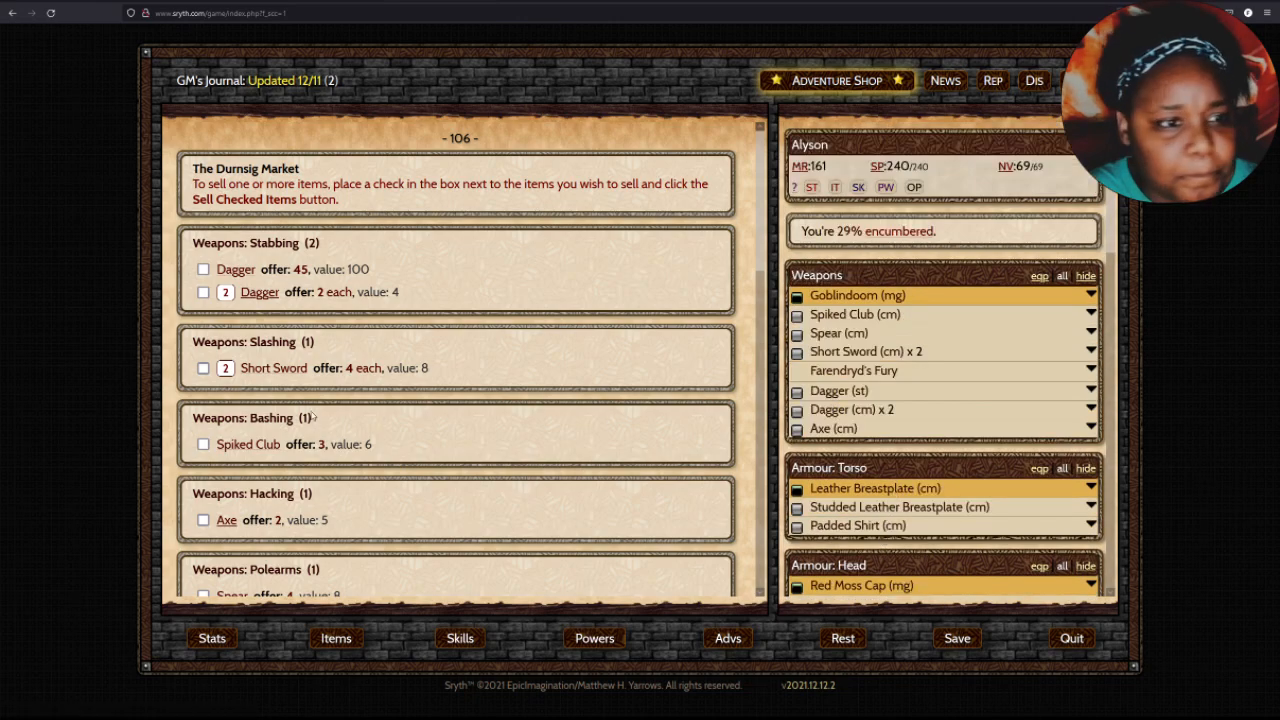
Check the Dagger, spare weapons, Padded Shirt and Leather Helms and submit them for sale at 211 gold.
click(204, 268)
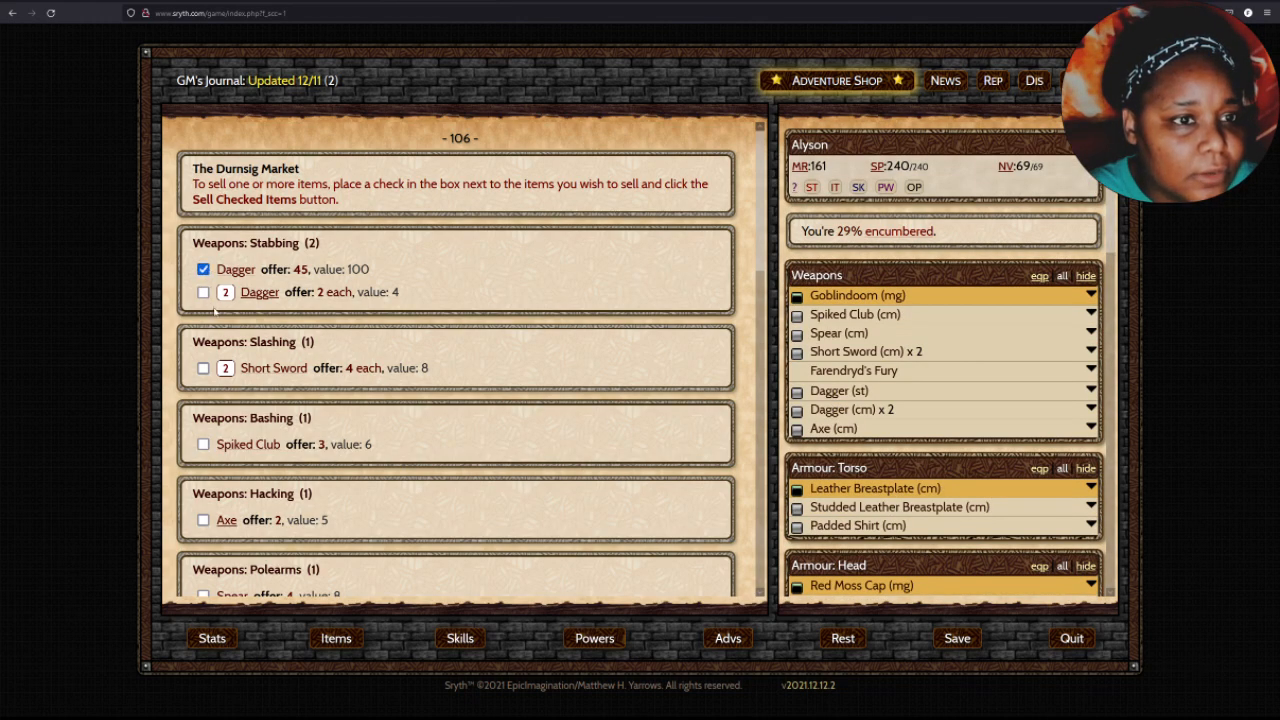
click(204, 292)
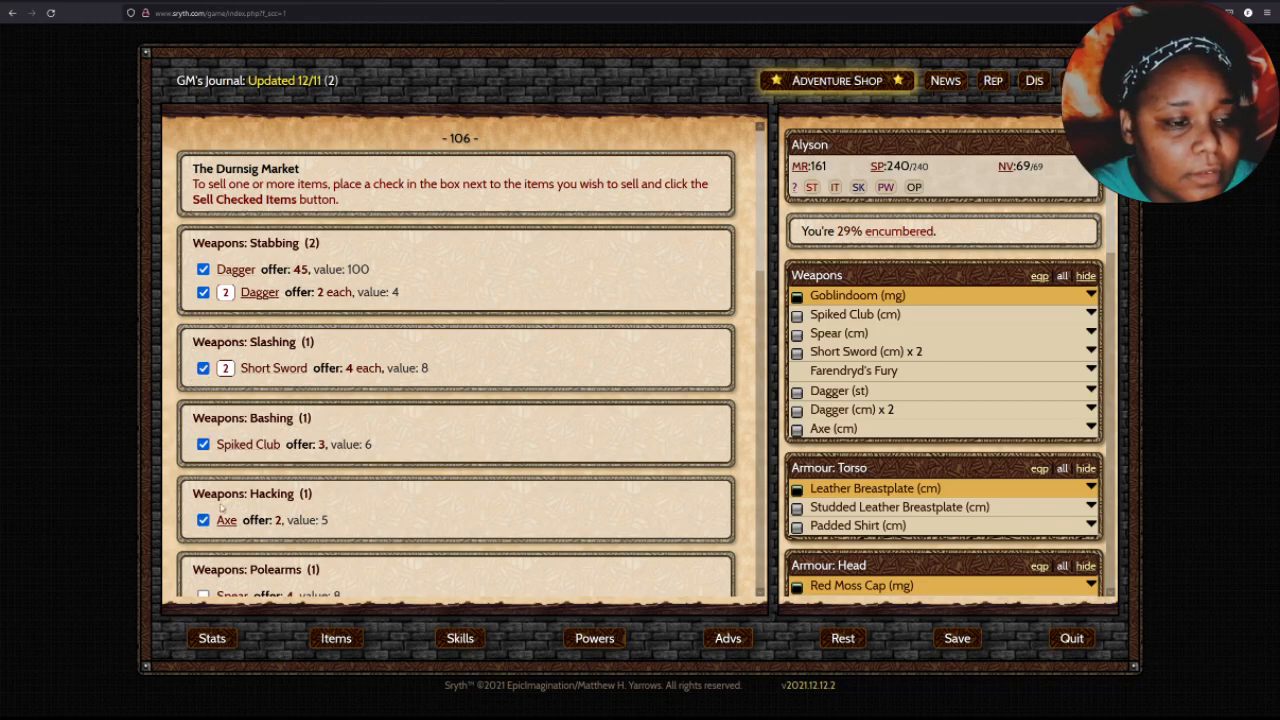
scroll(down, 3)
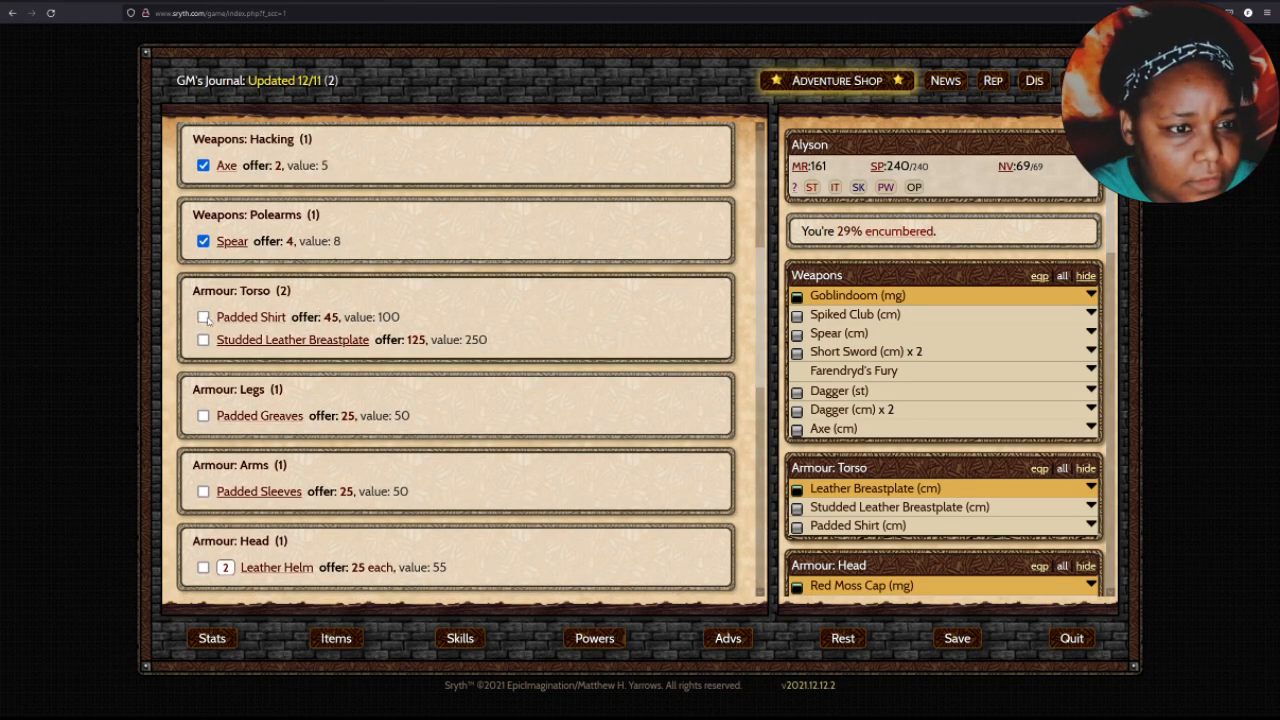
click(204, 316)
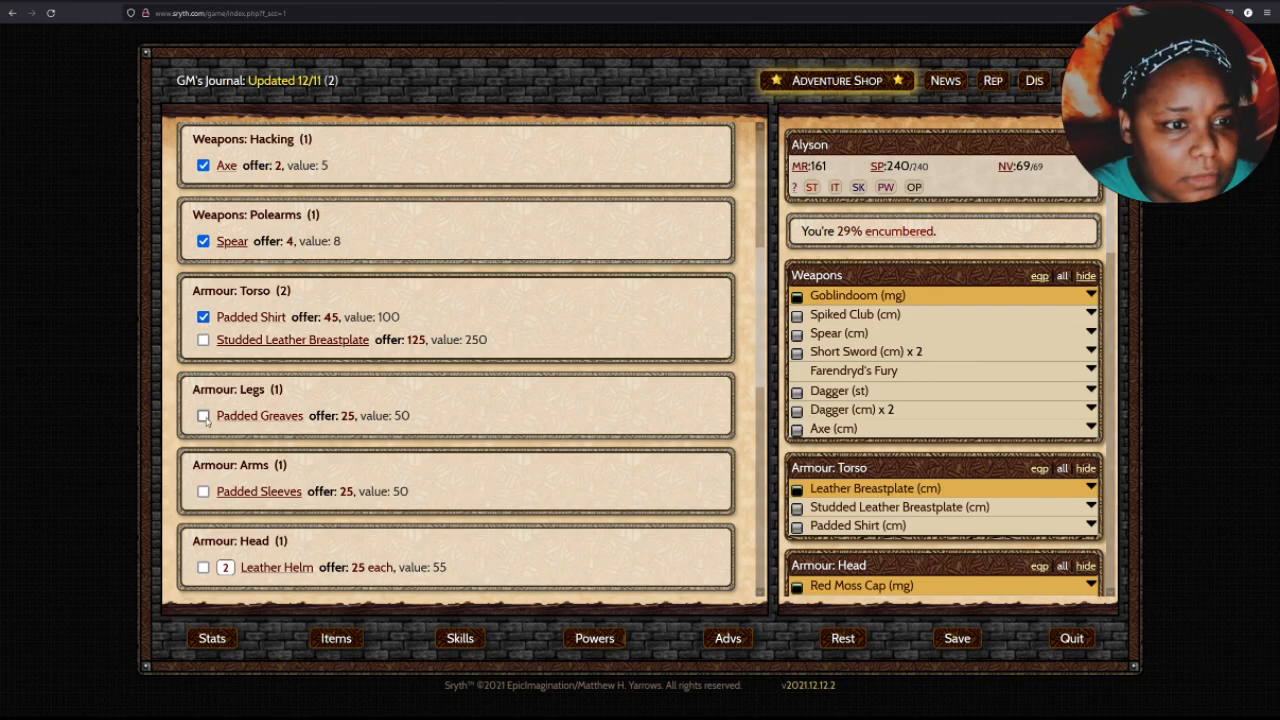
scroll(down, 3)
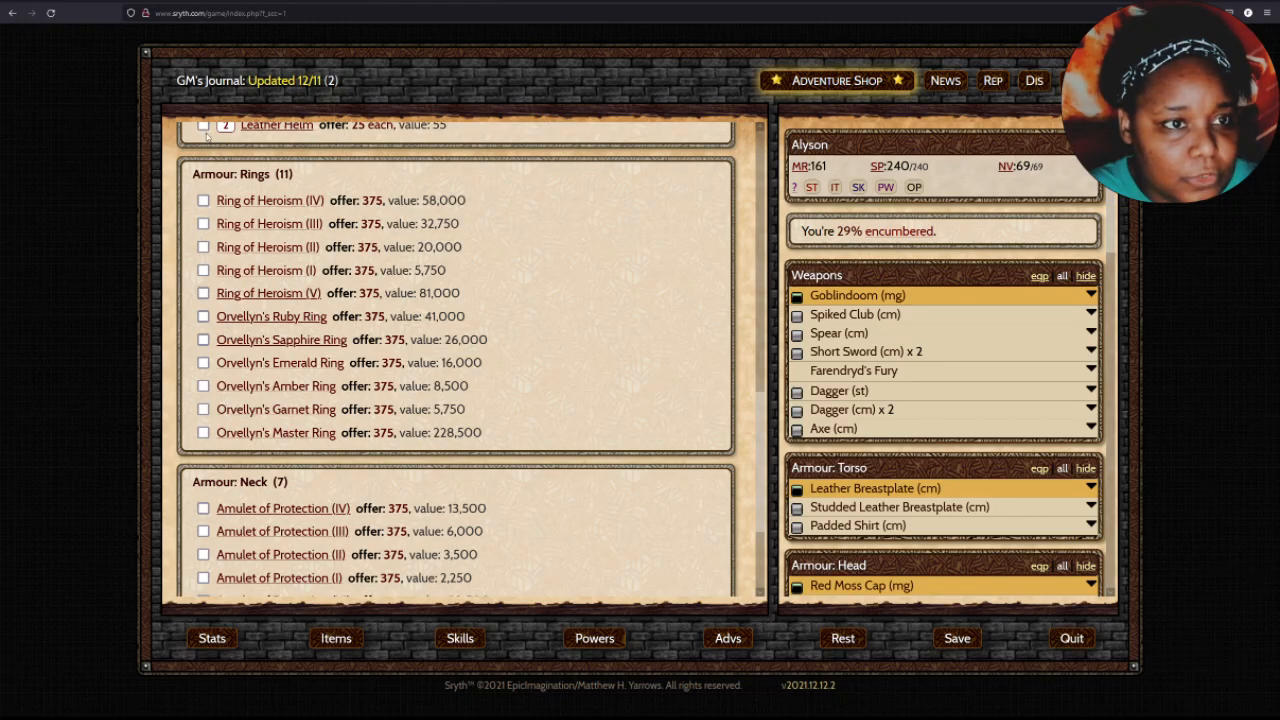
click(204, 124)
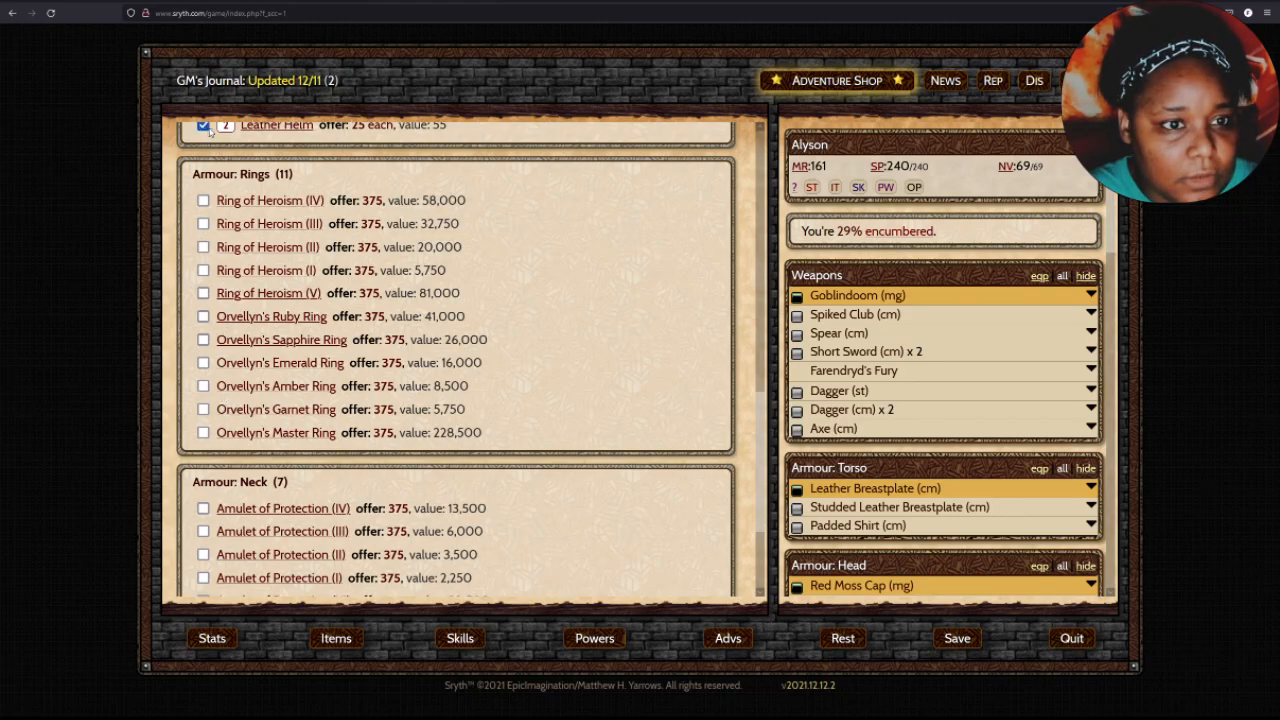
scroll(down, 3)
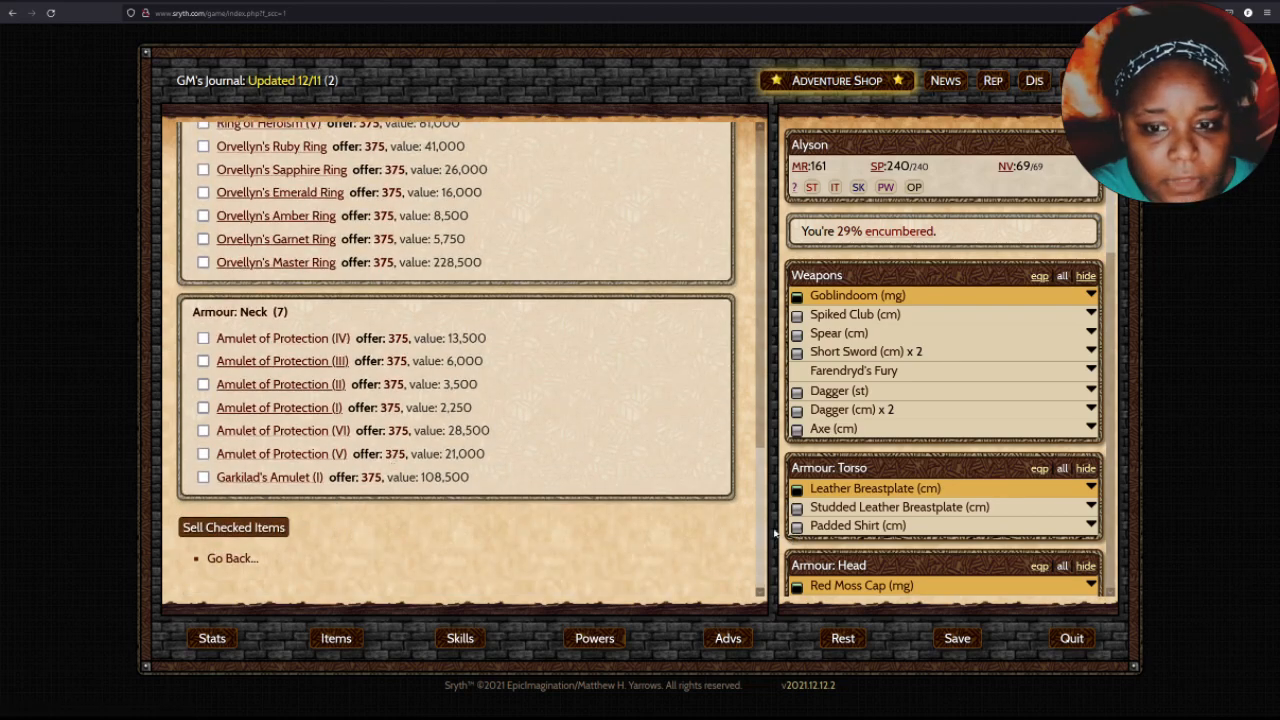
click(232, 528)
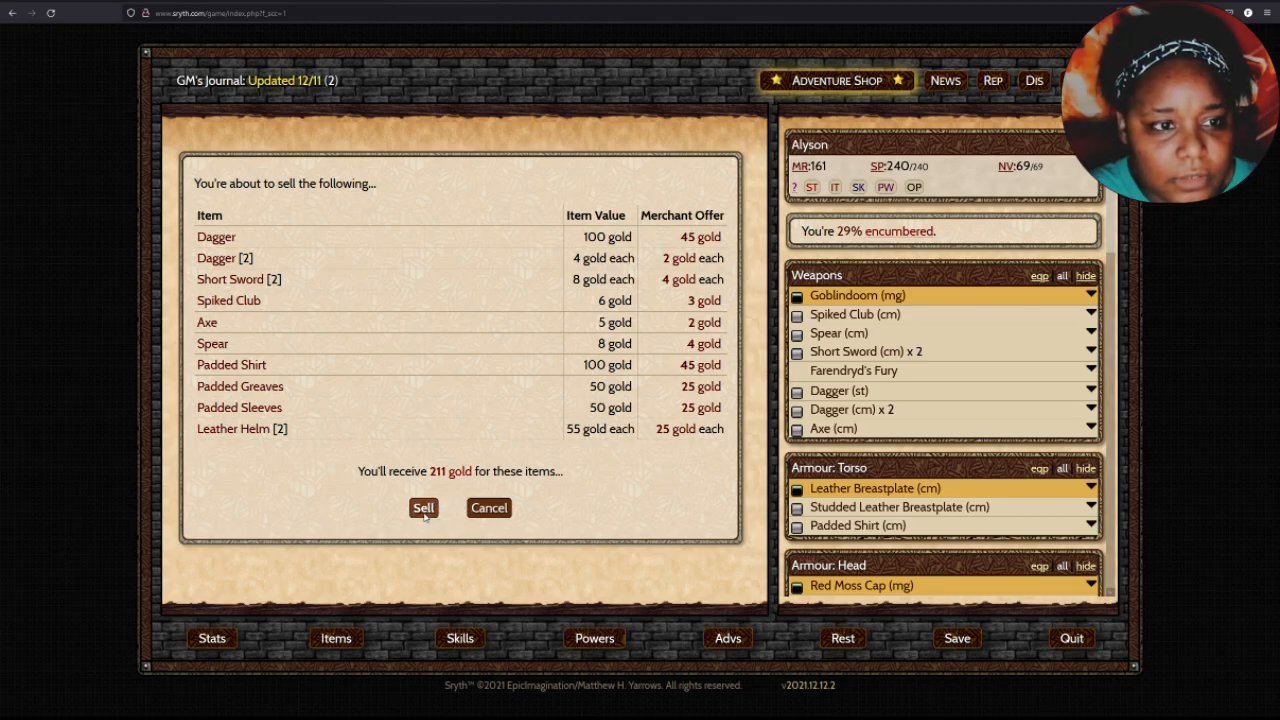
Confirm the 211-gold sale, then sell the Leather Breastplate for another 45 gold.
click(424, 508)
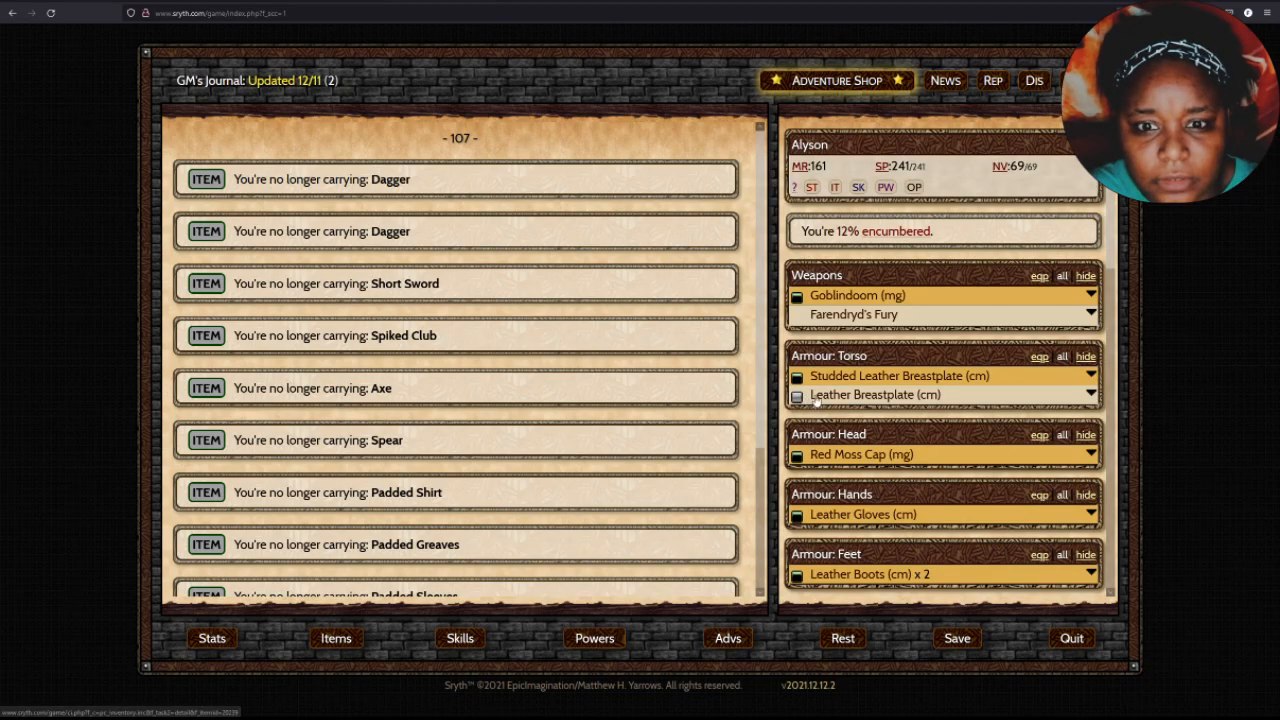
scroll(down, 3)
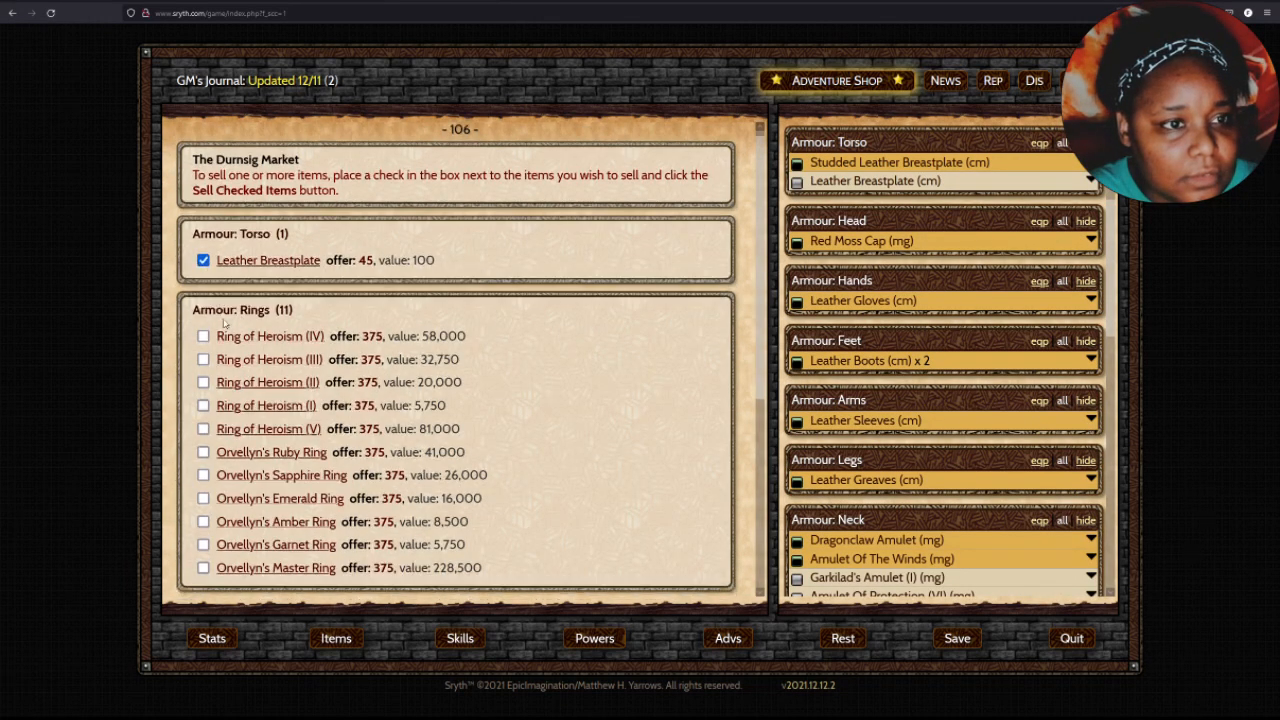
click(264, 190)
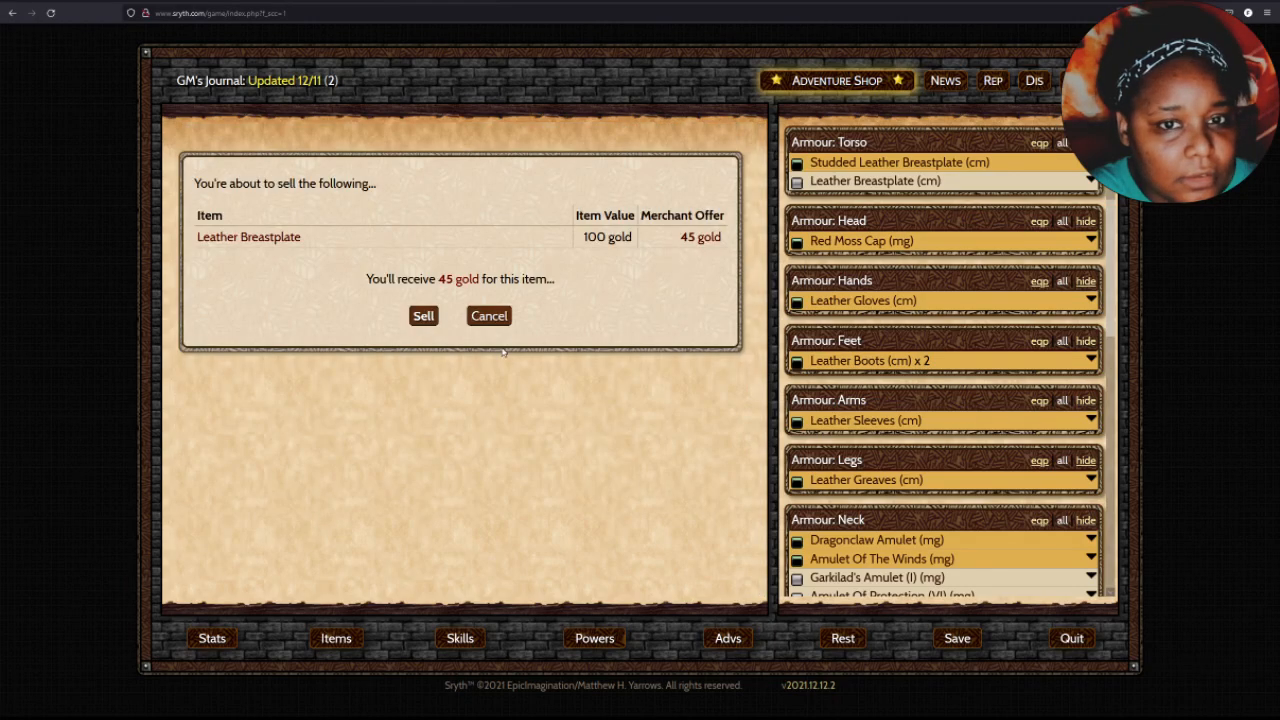
click(424, 316)
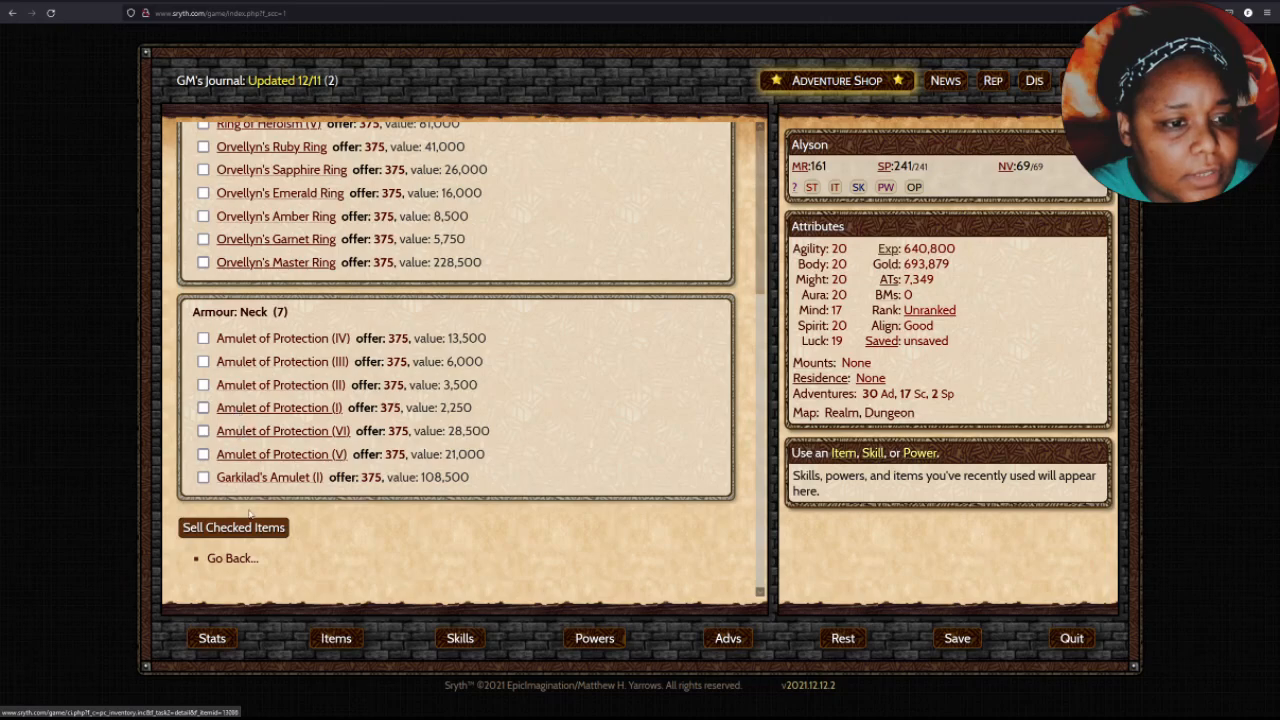
Return to the market's buy list and check the Hooded Lantern, Length Of Rope and Large Backpack.
click(232, 558)
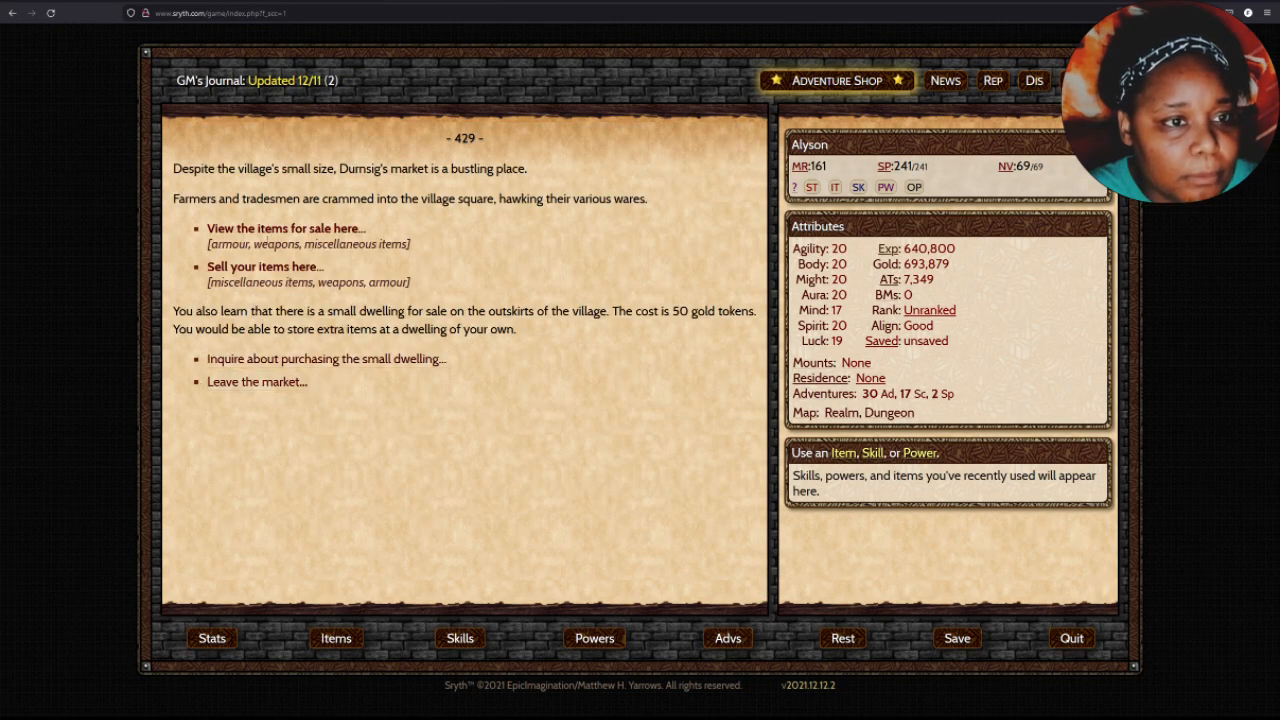
click(282, 228)
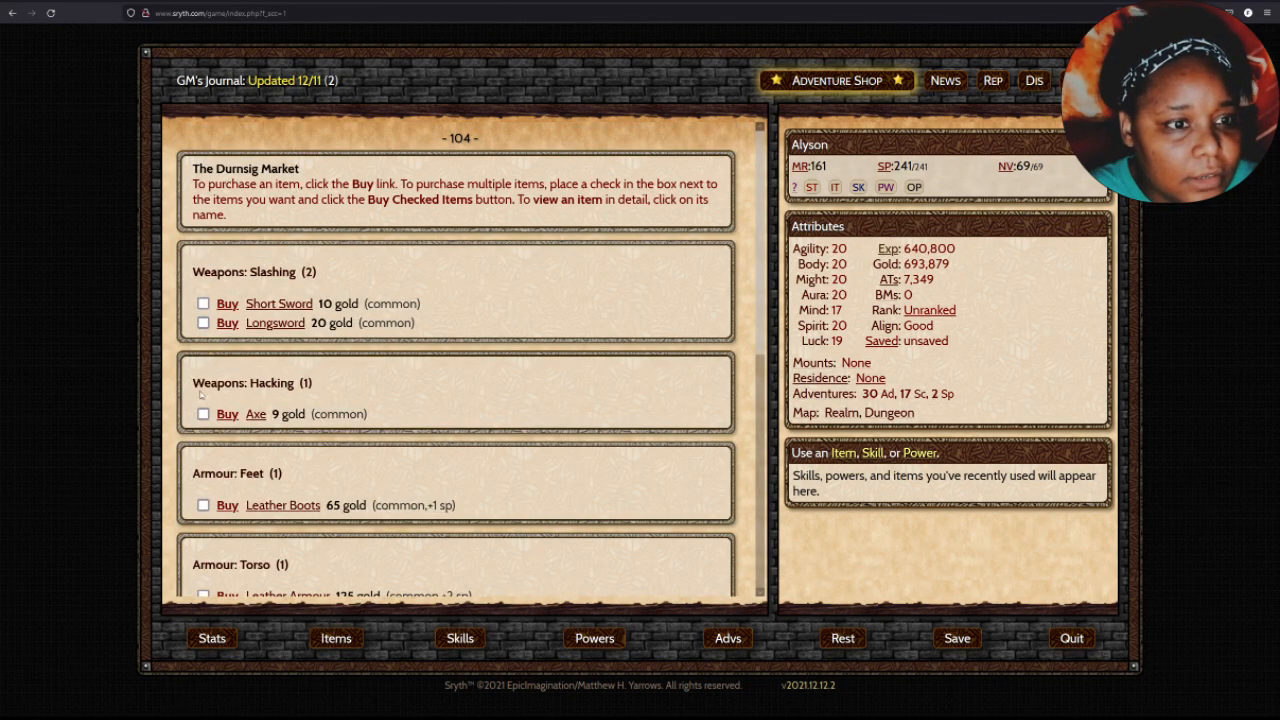
scroll(down, 3)
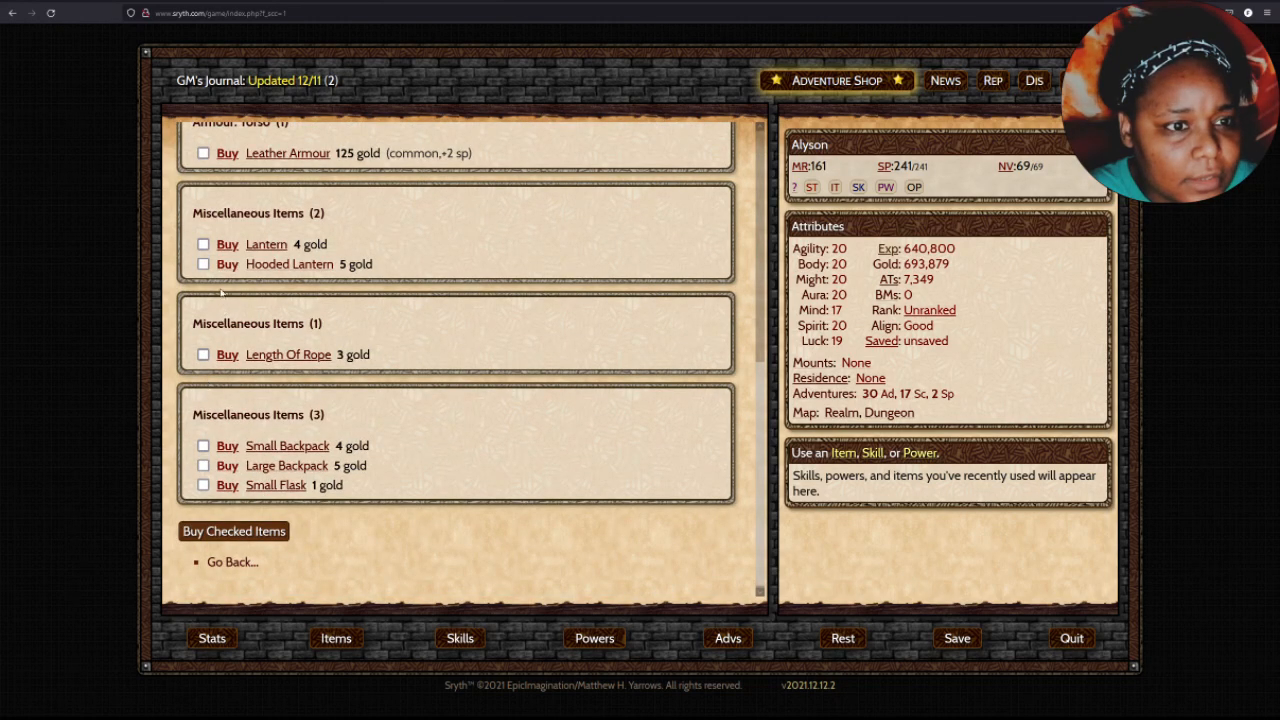
click(204, 264)
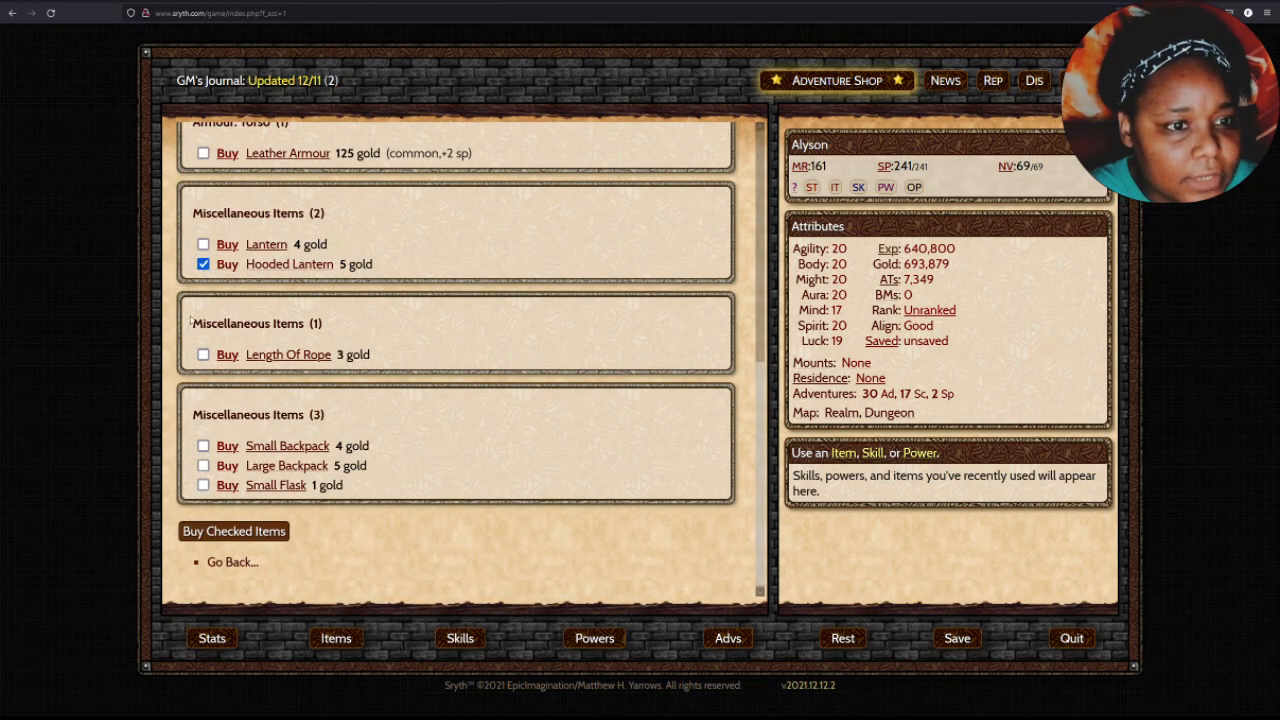
click(204, 354)
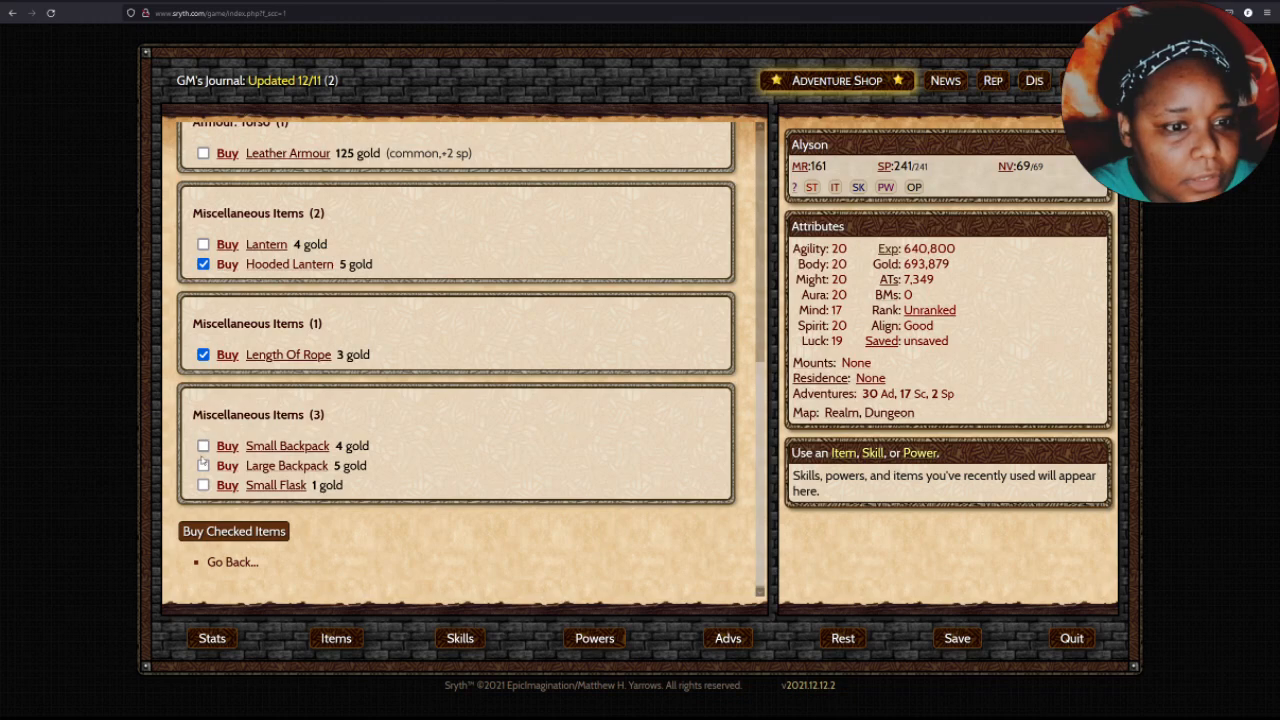
click(204, 486)
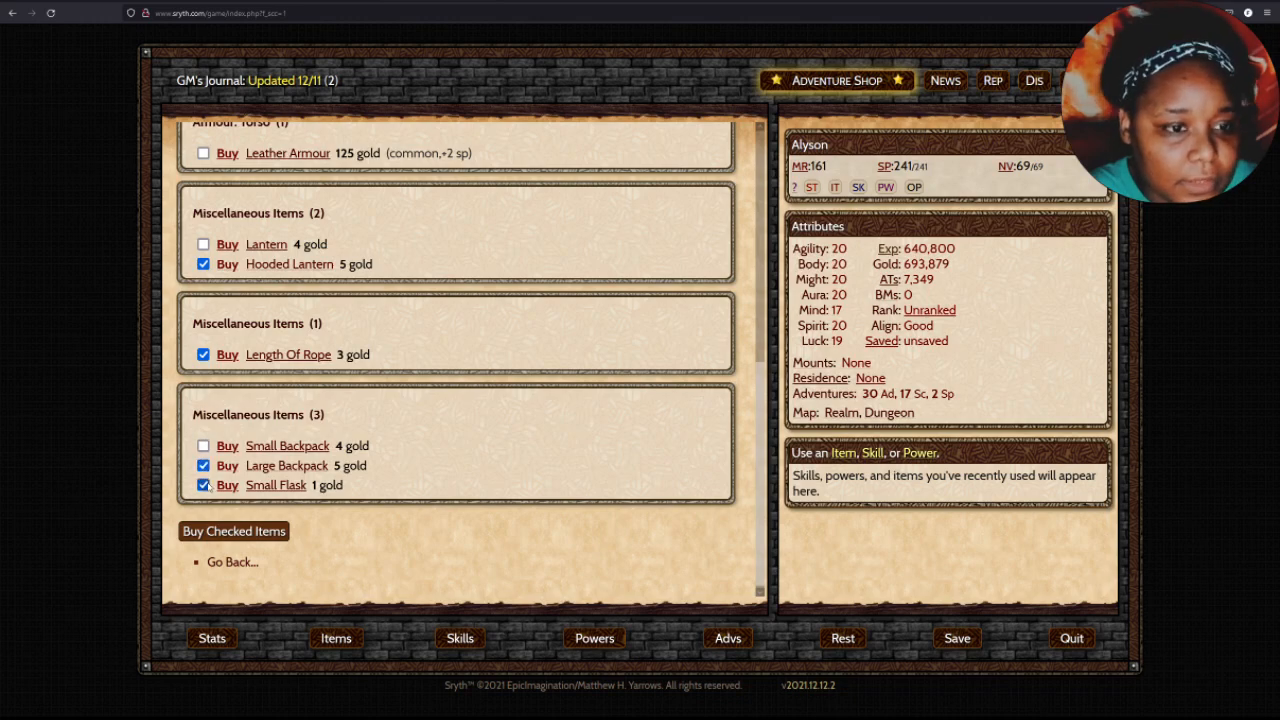
Buy the checked supplies for 14 gold, review the inventory and return to the market overview.
click(232, 532)
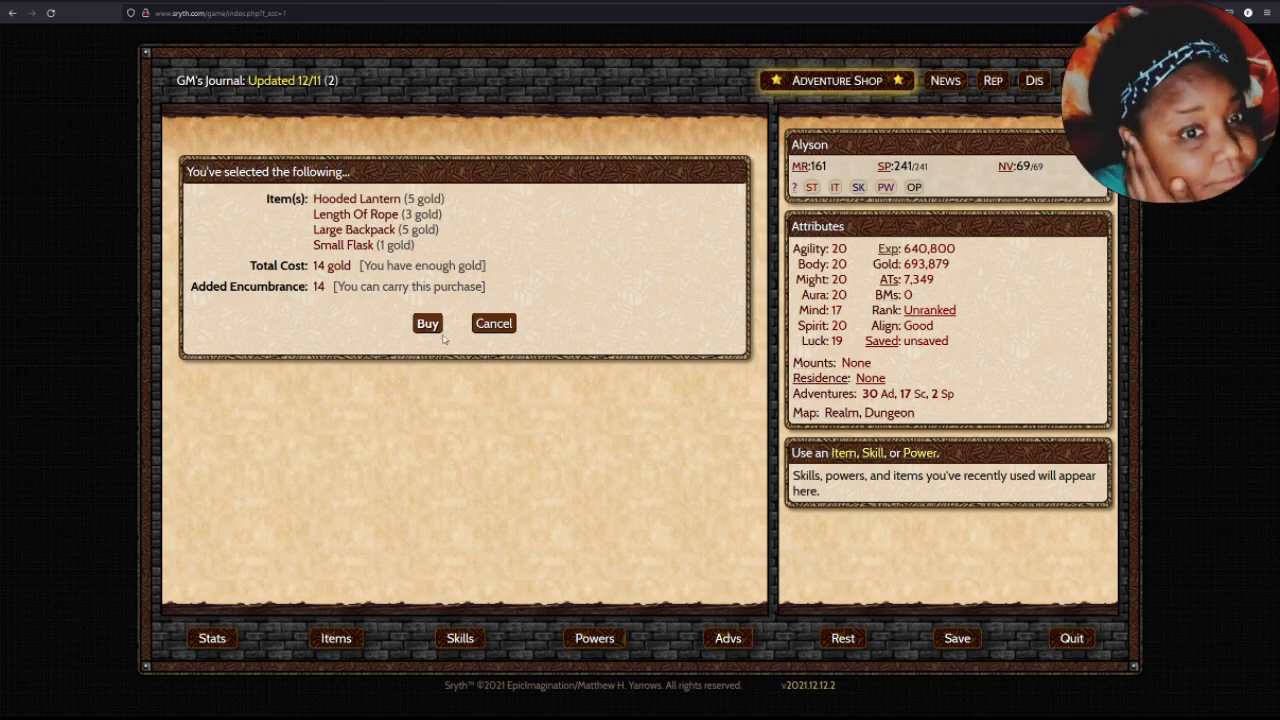
click(428, 324)
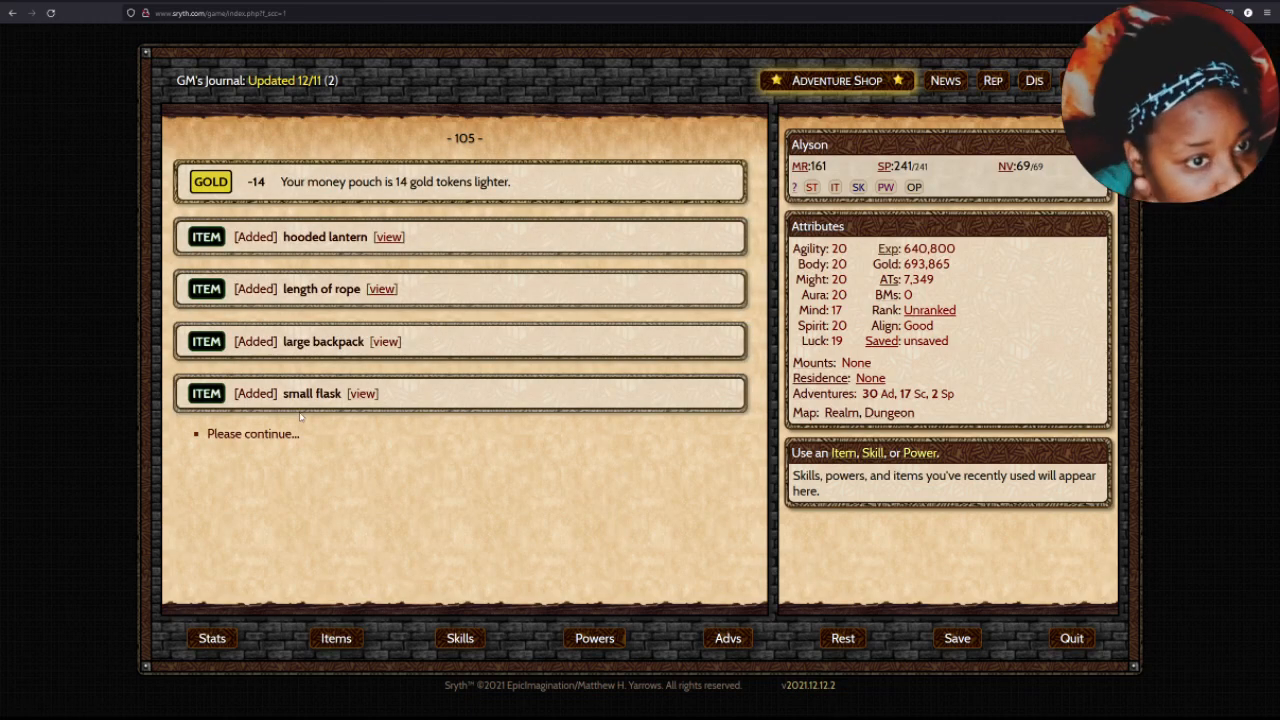
click(336, 638)
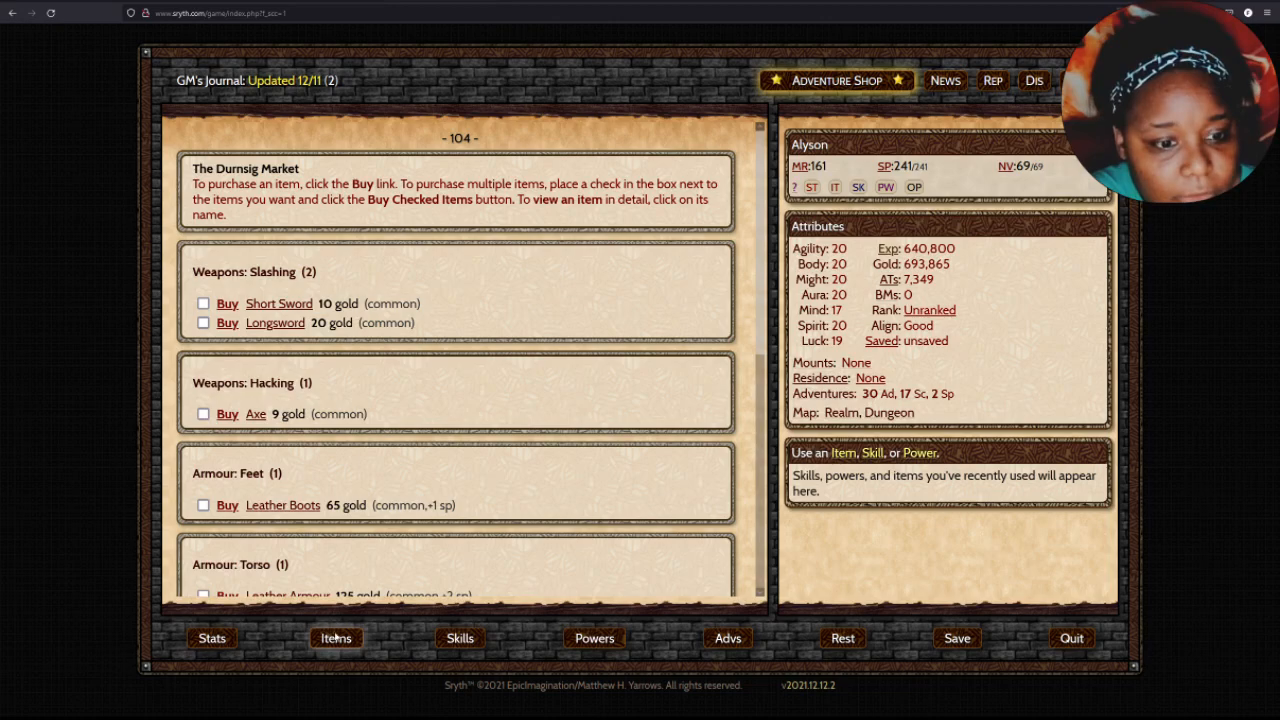
click(336, 638)
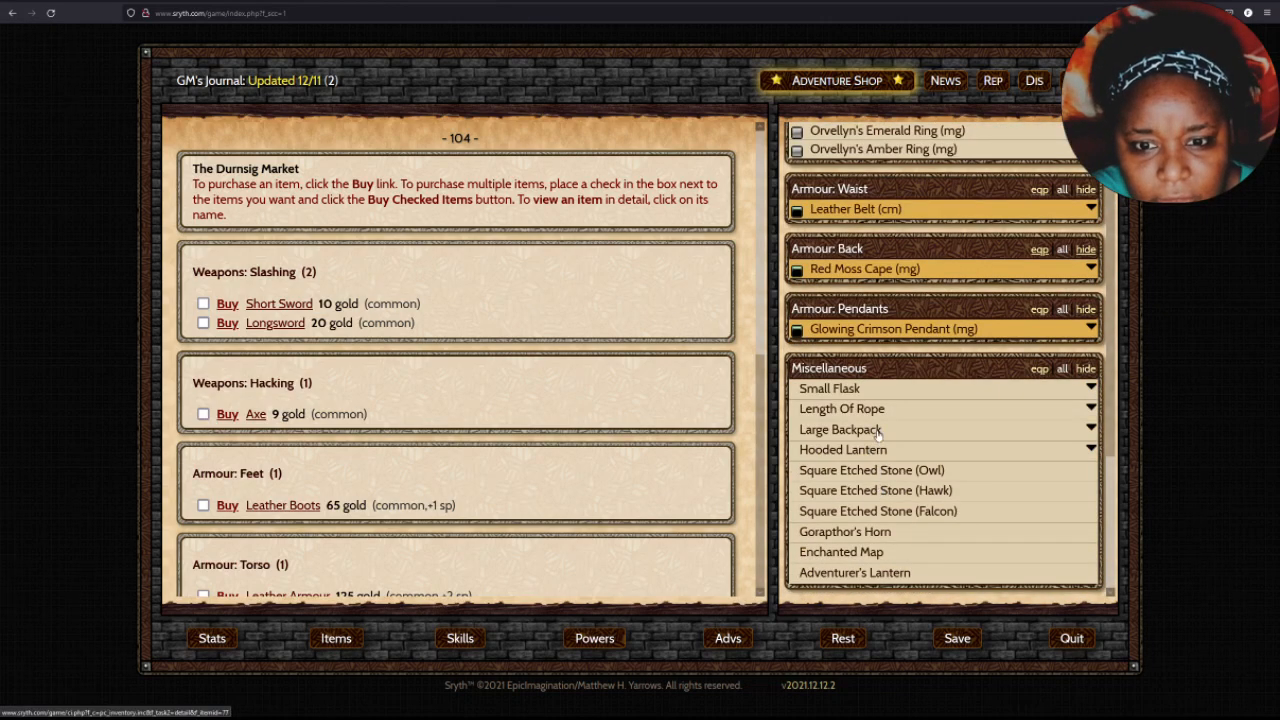
click(840, 428)
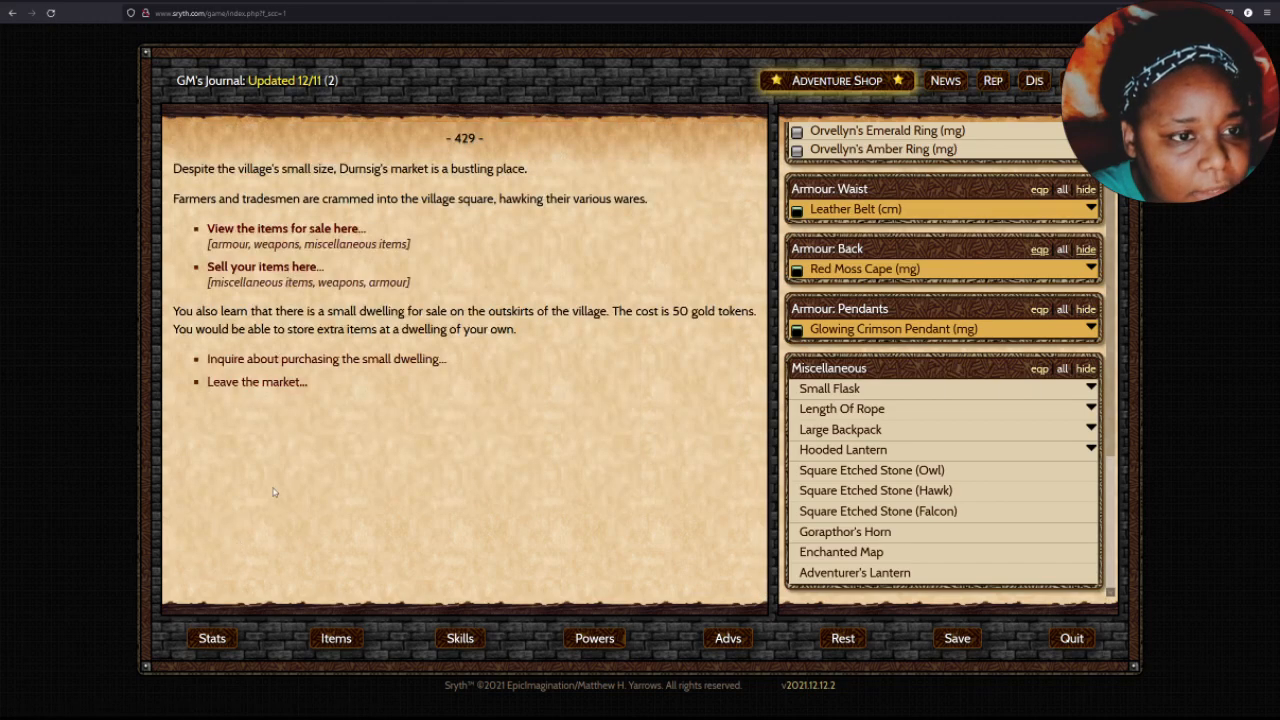
Inquire about the small Dursnig dwelling, agree to buy it for 50 gold and enter it.
click(324, 358)
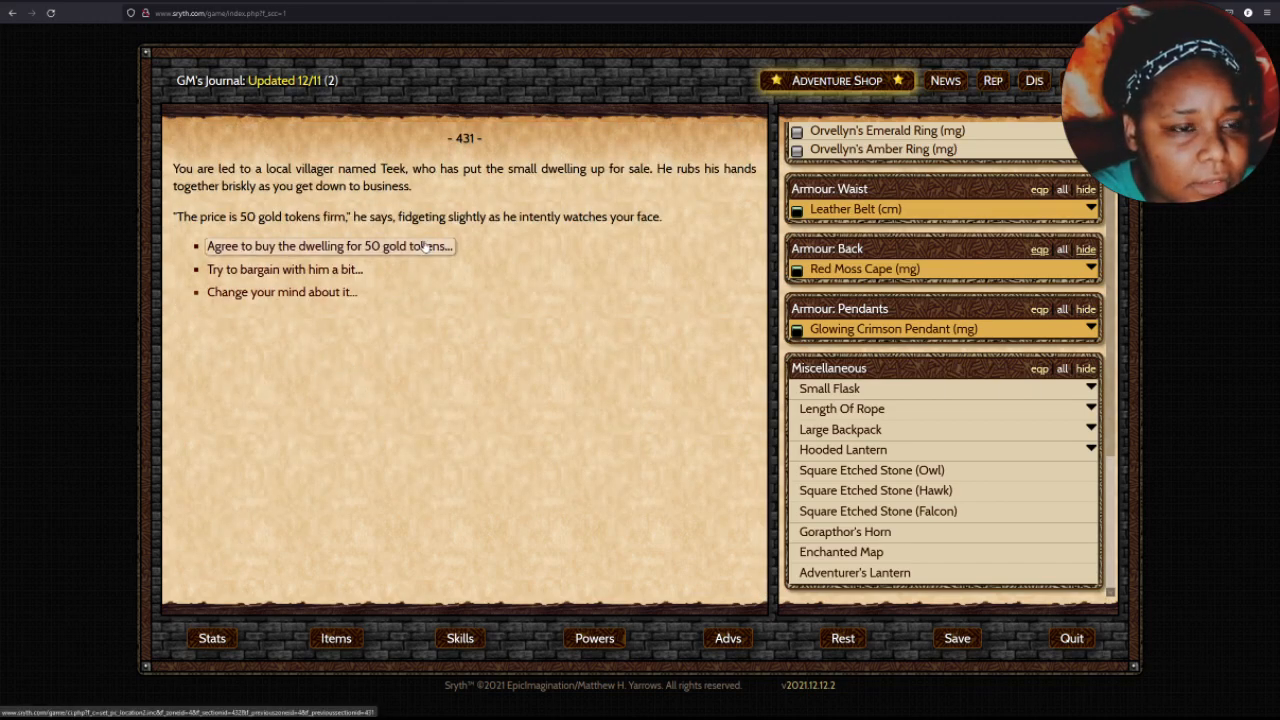
click(328, 246)
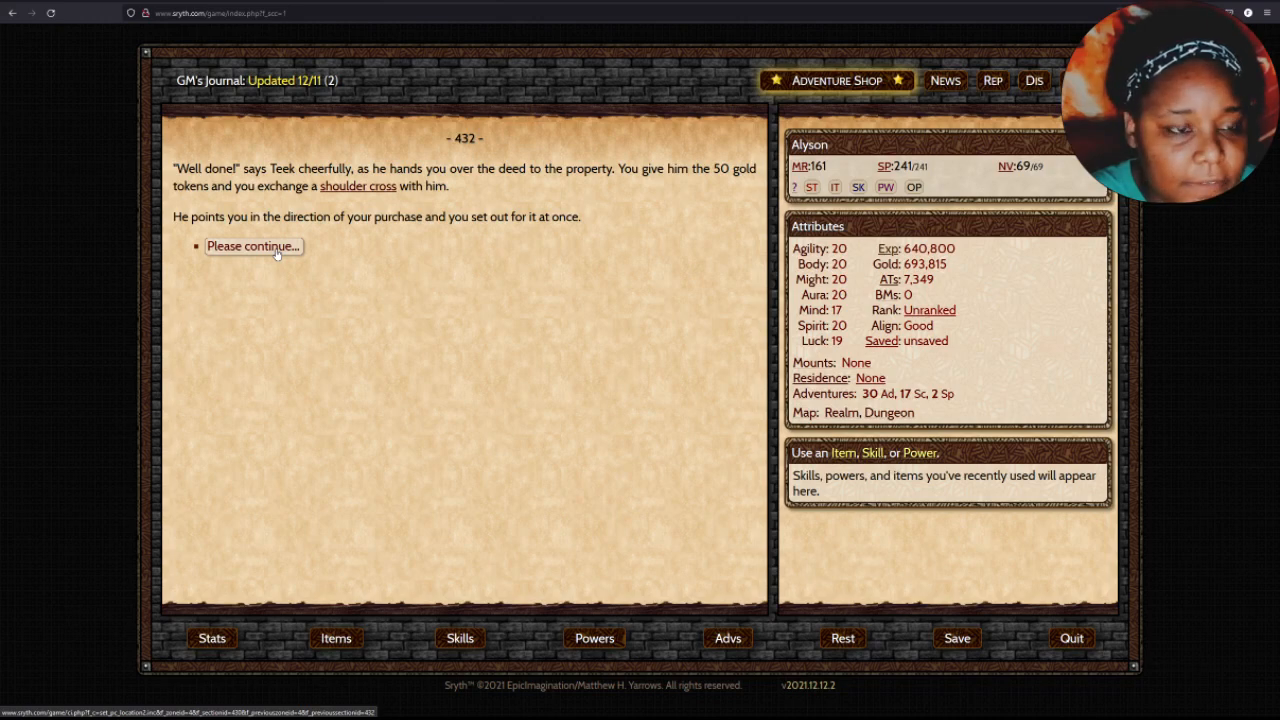
click(252, 246)
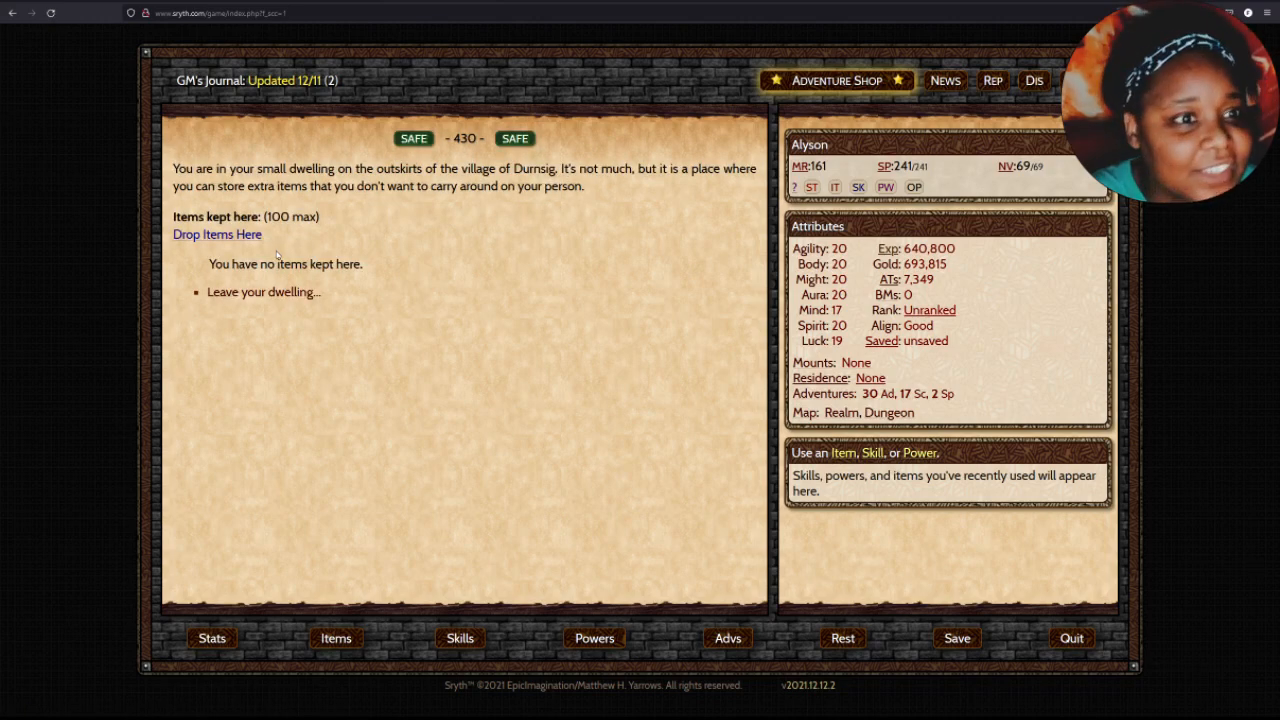
From the inventory, store Garkilad's Amulet (I) and Amulets of Protection (II) and (VI) in the dwelling.
click(336, 638)
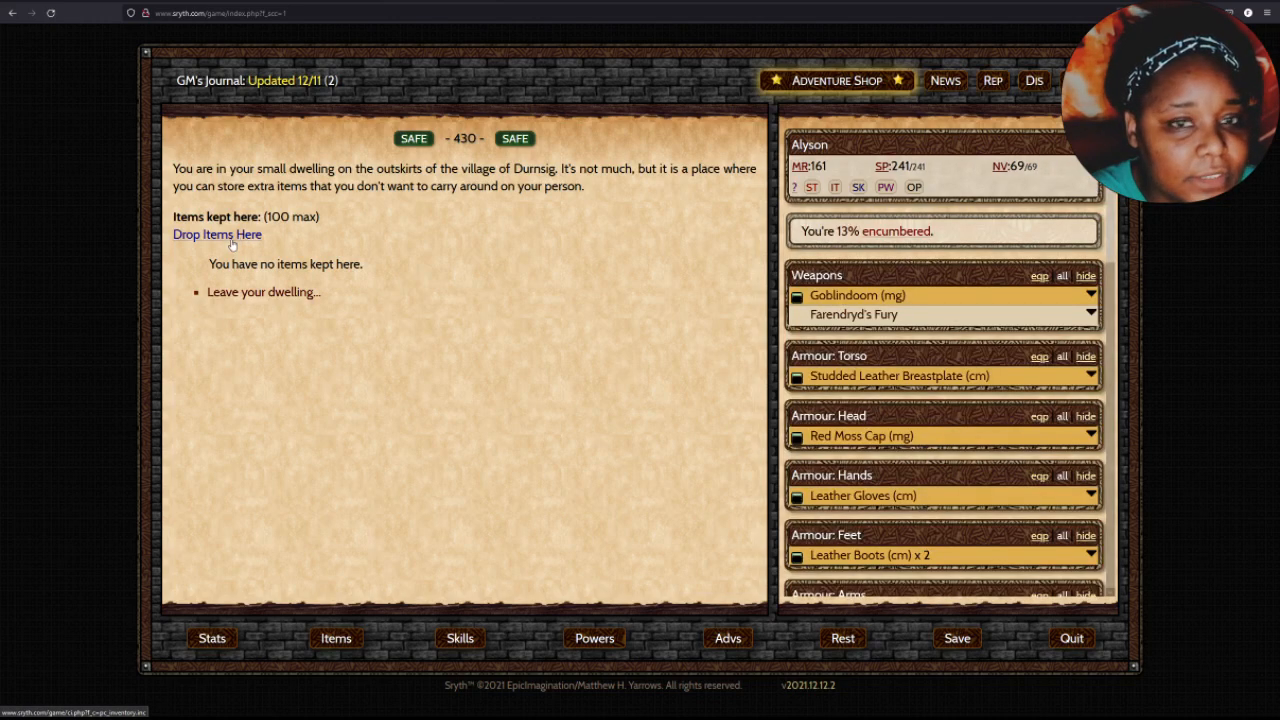
scroll(down, 3)
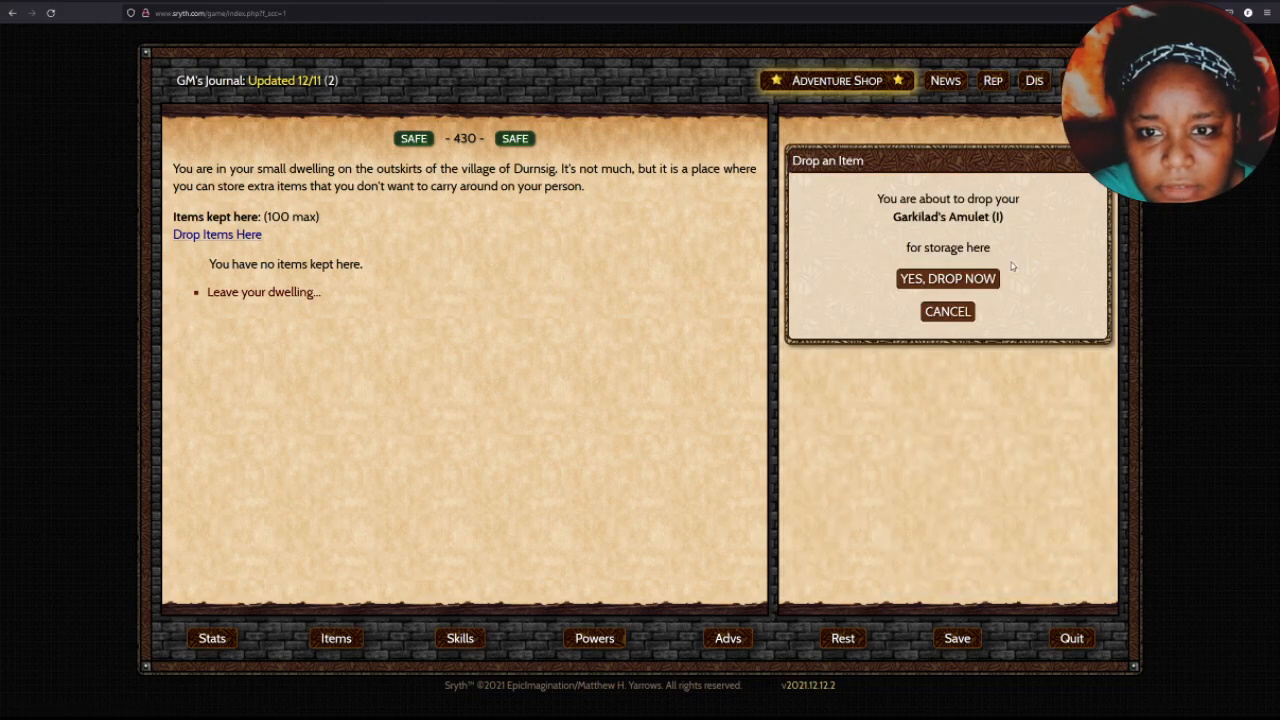
click(948, 278)
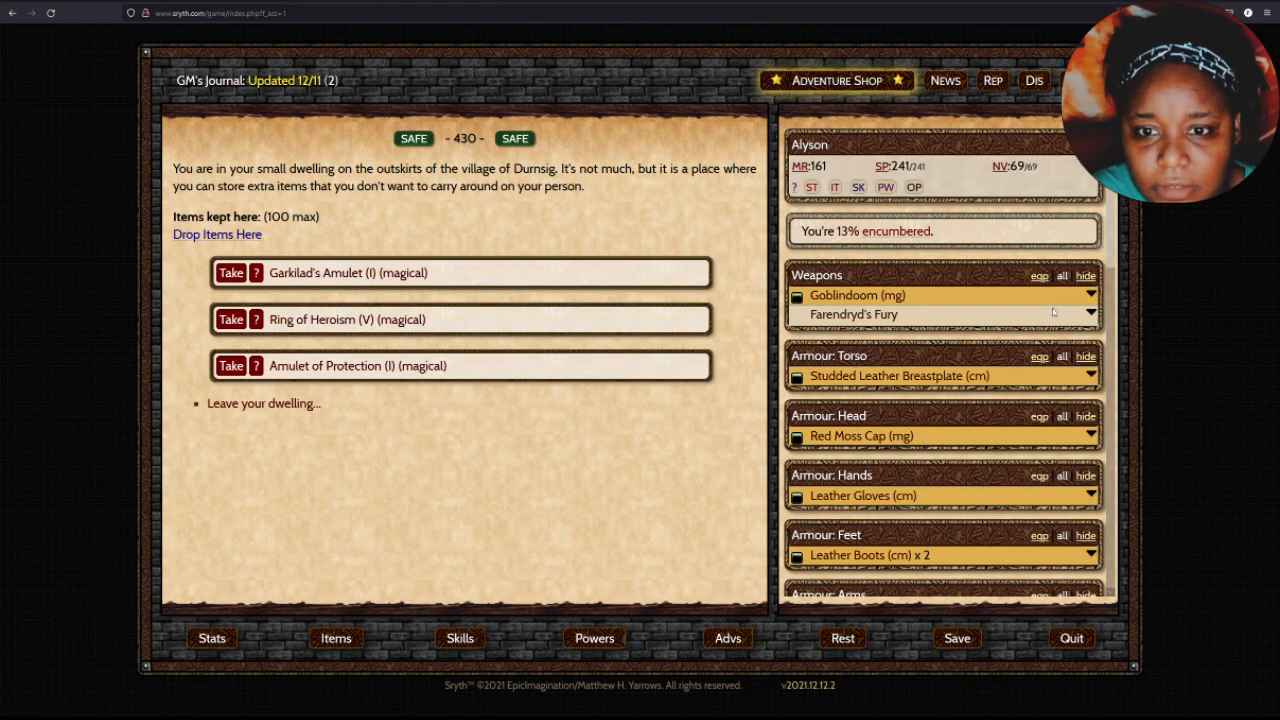
scroll(down, 3)
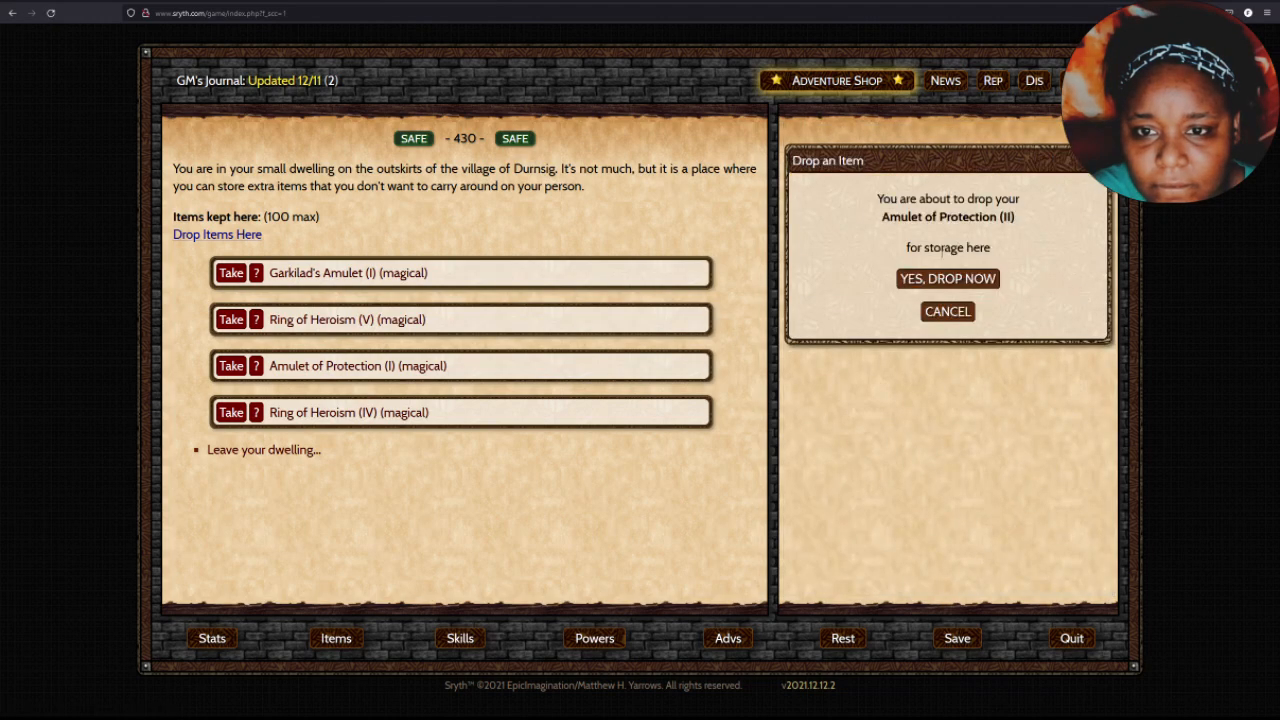
click(948, 278)
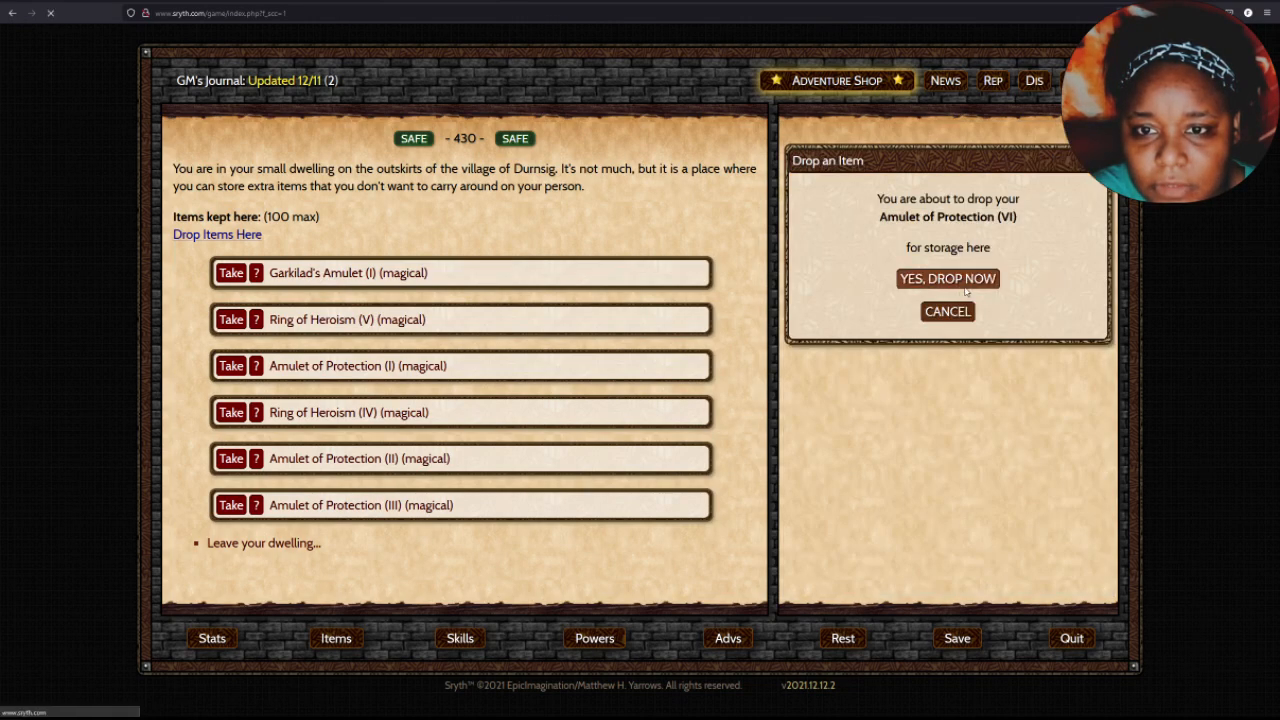
click(948, 280)
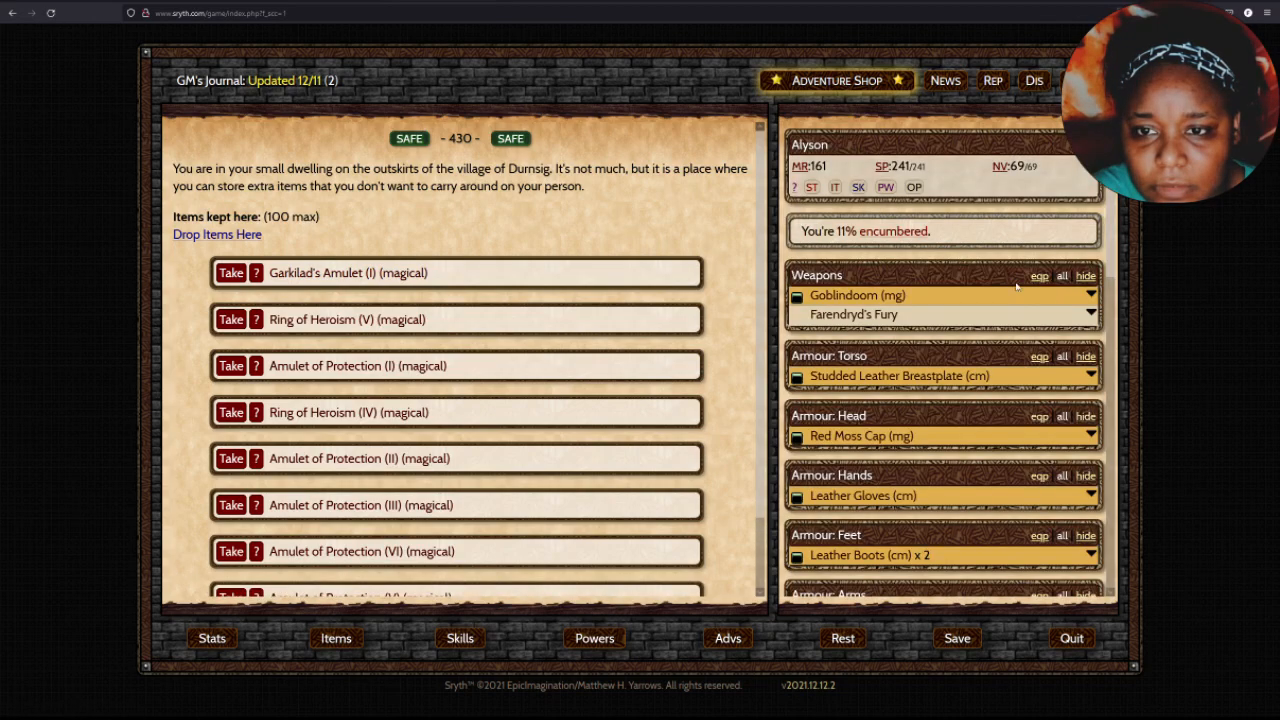
Store Orvellyn's Amber Ring and Rings of Heroism (III) and (I) in the dwelling.
scroll(down, 3)
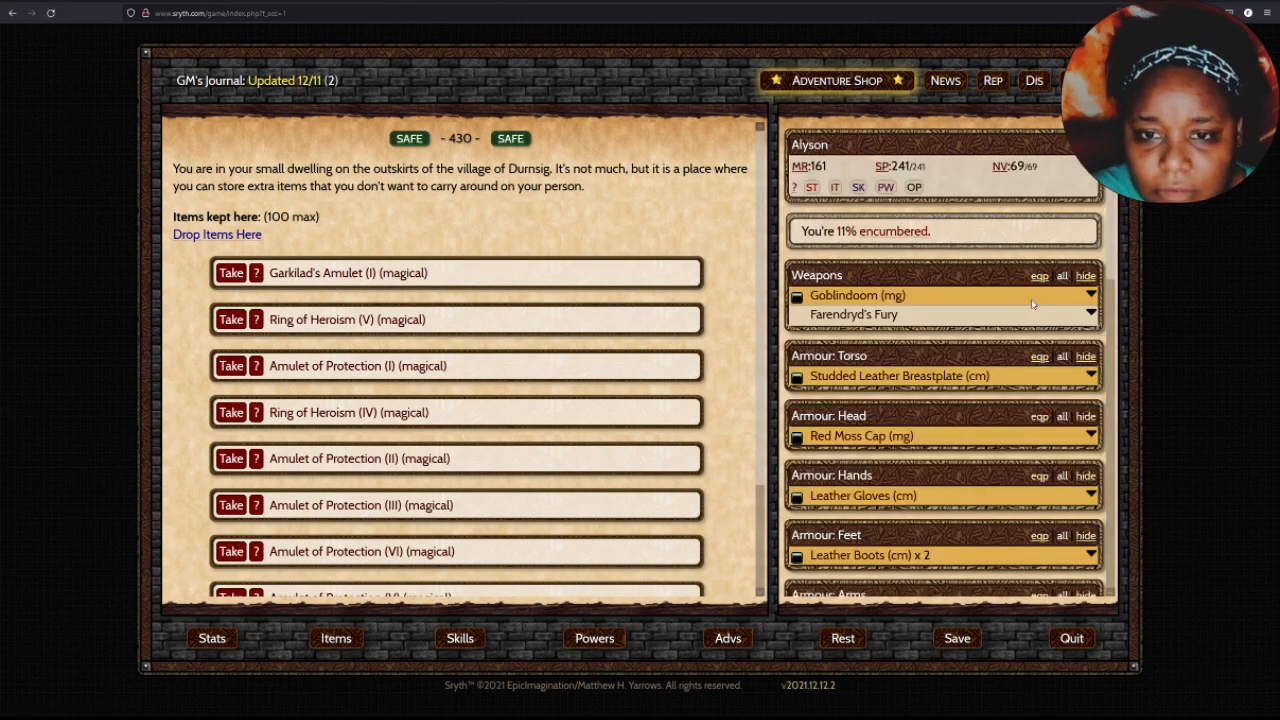
scroll(down, 3)
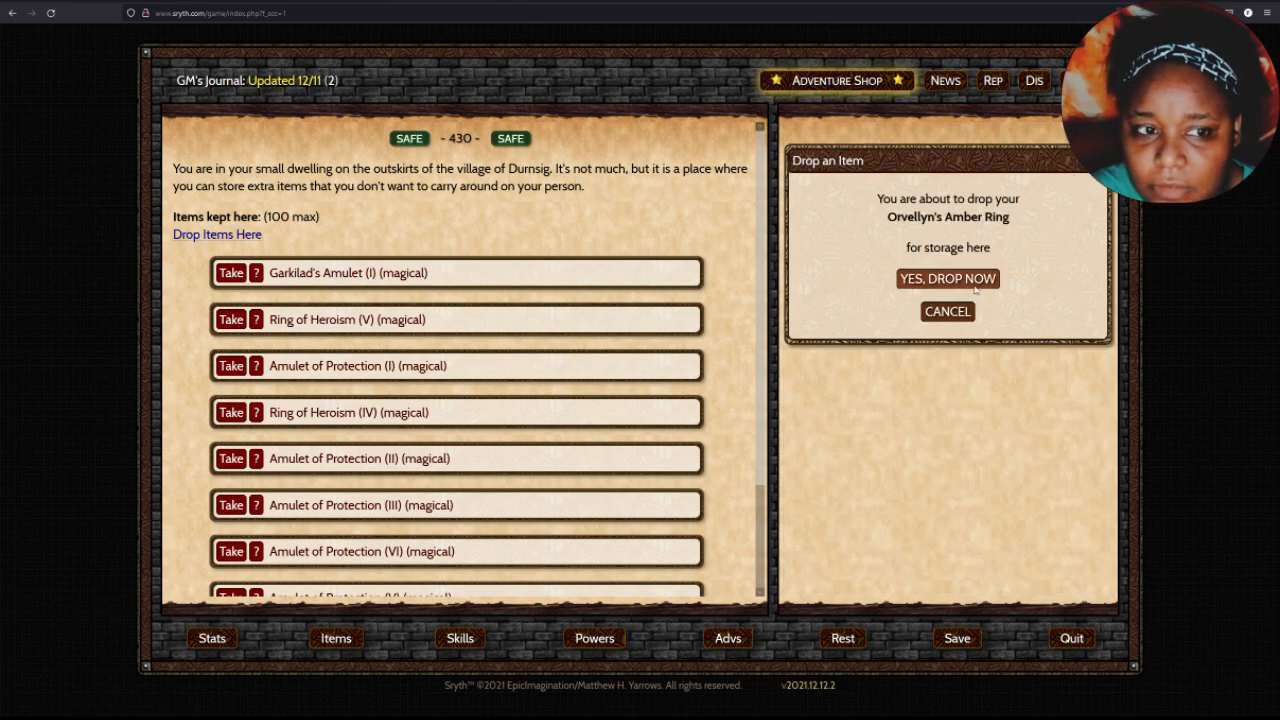
click(948, 280)
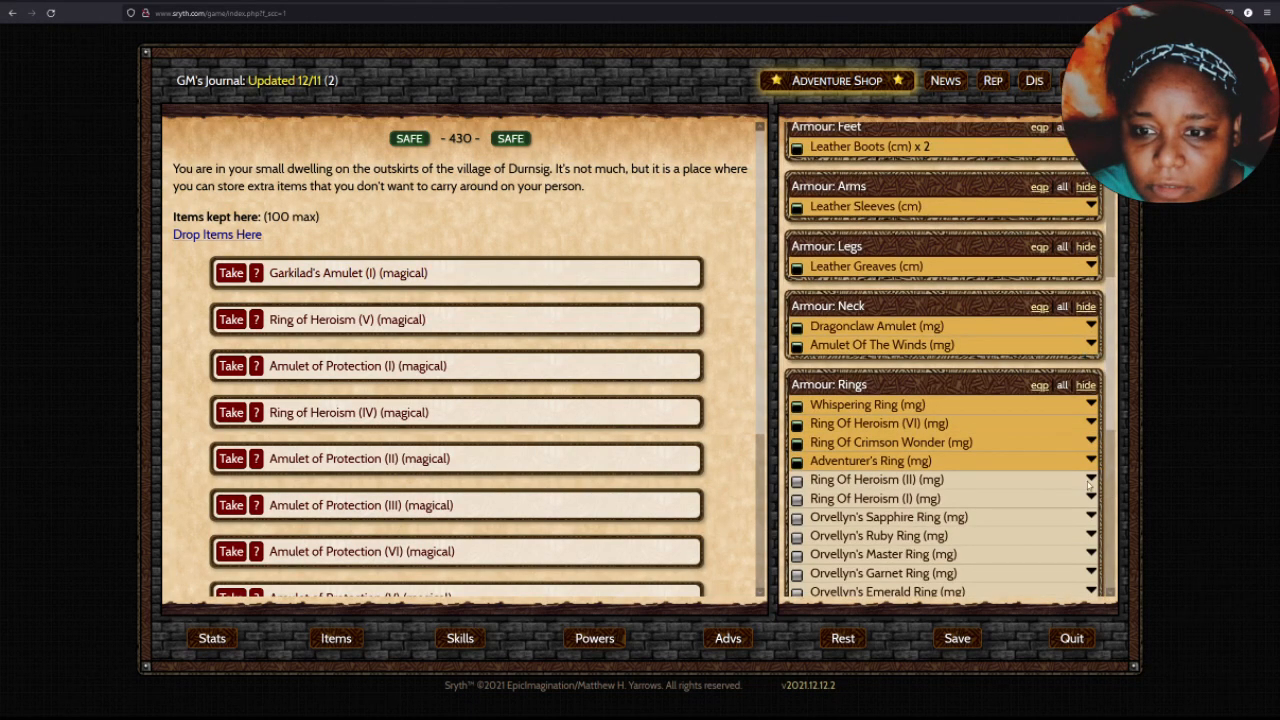
click(876, 480)
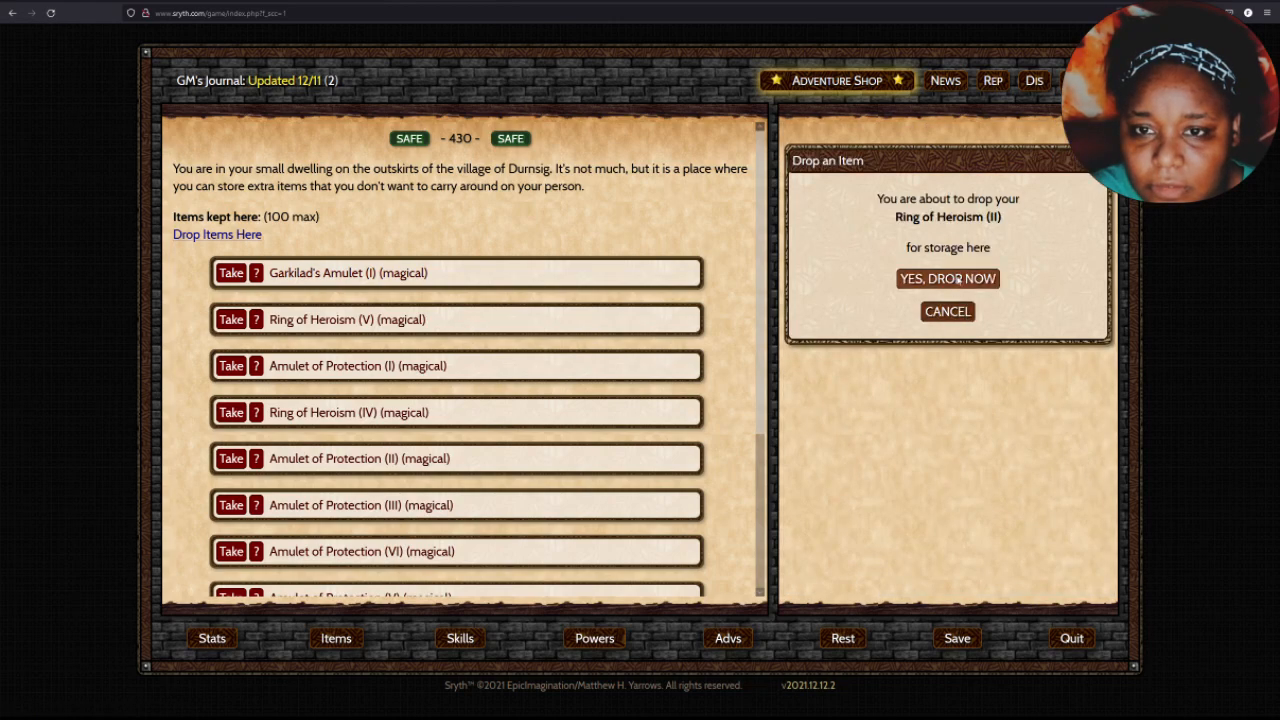
click(948, 280)
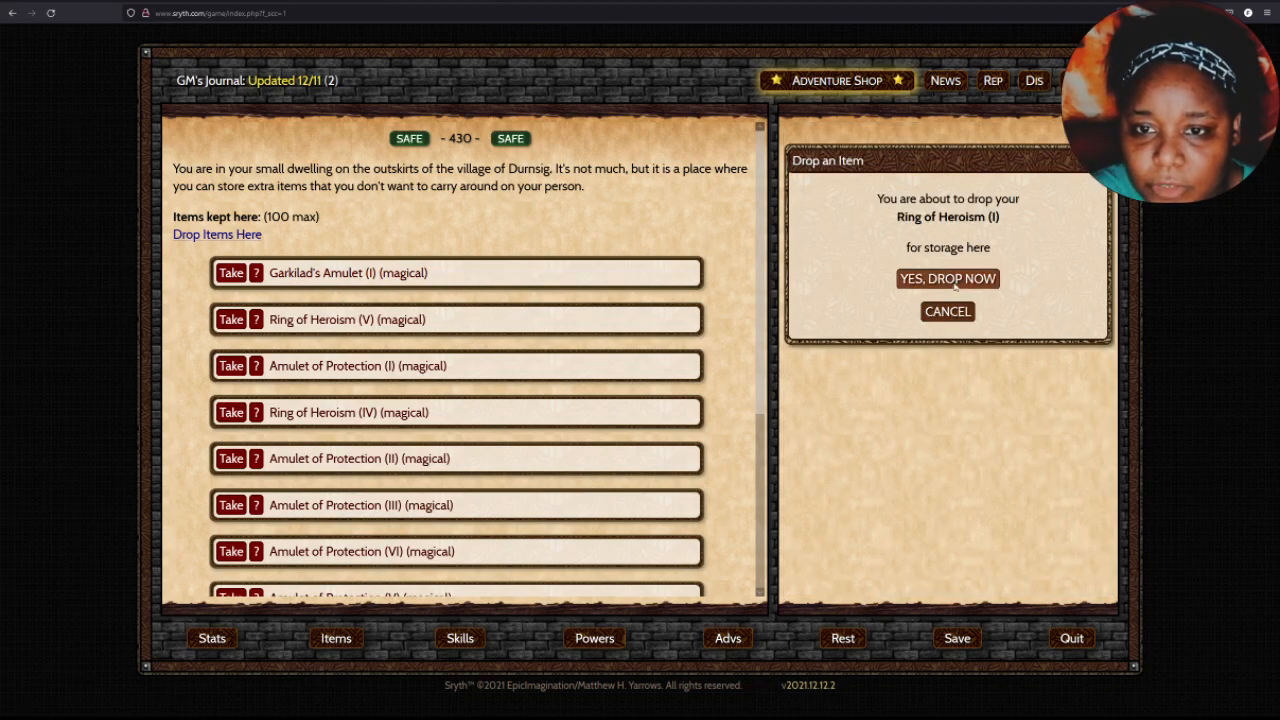
click(948, 280)
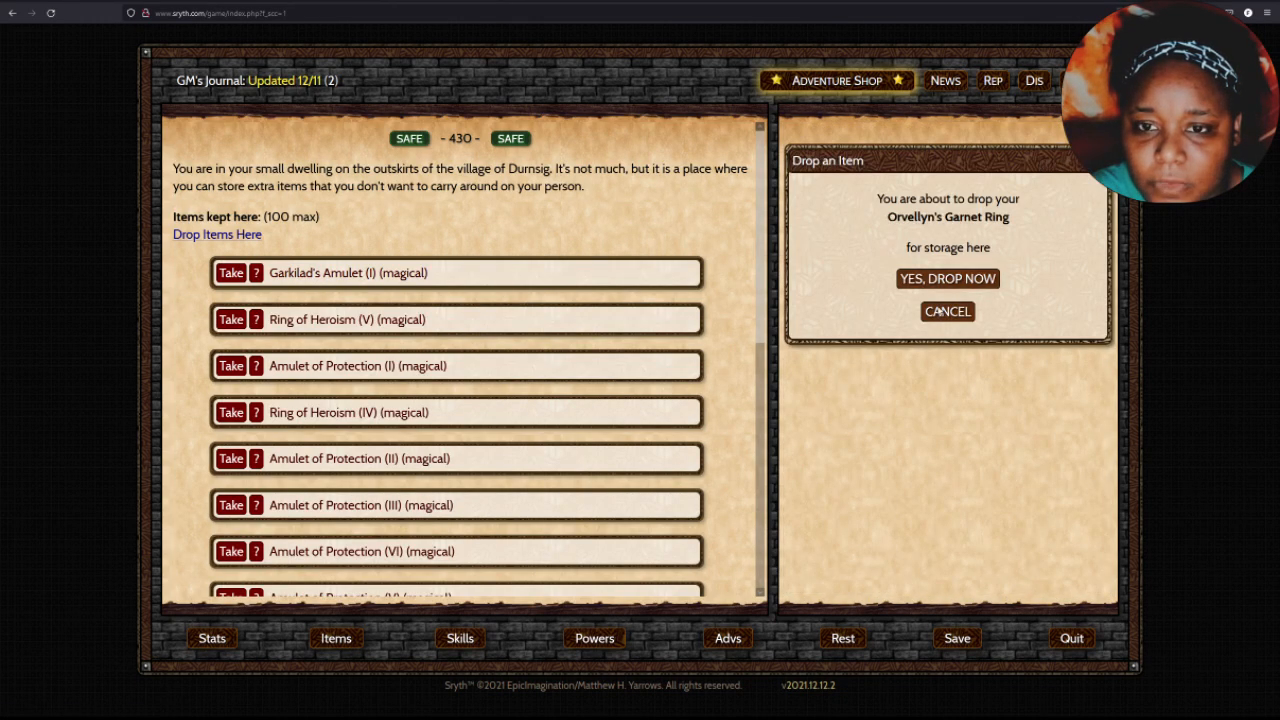
Keep Orvellyn's Garnet Ring instead of storing it and leave the dwelling for the village.
click(946, 312)
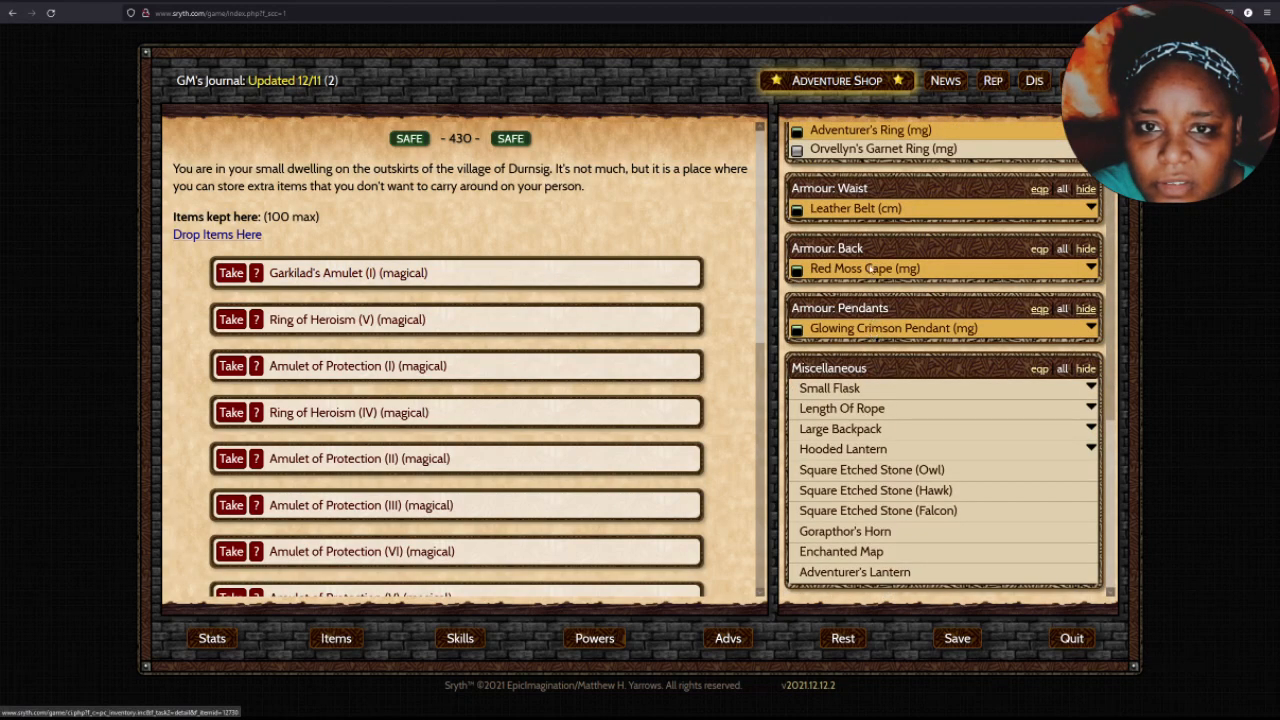
click(884, 148)
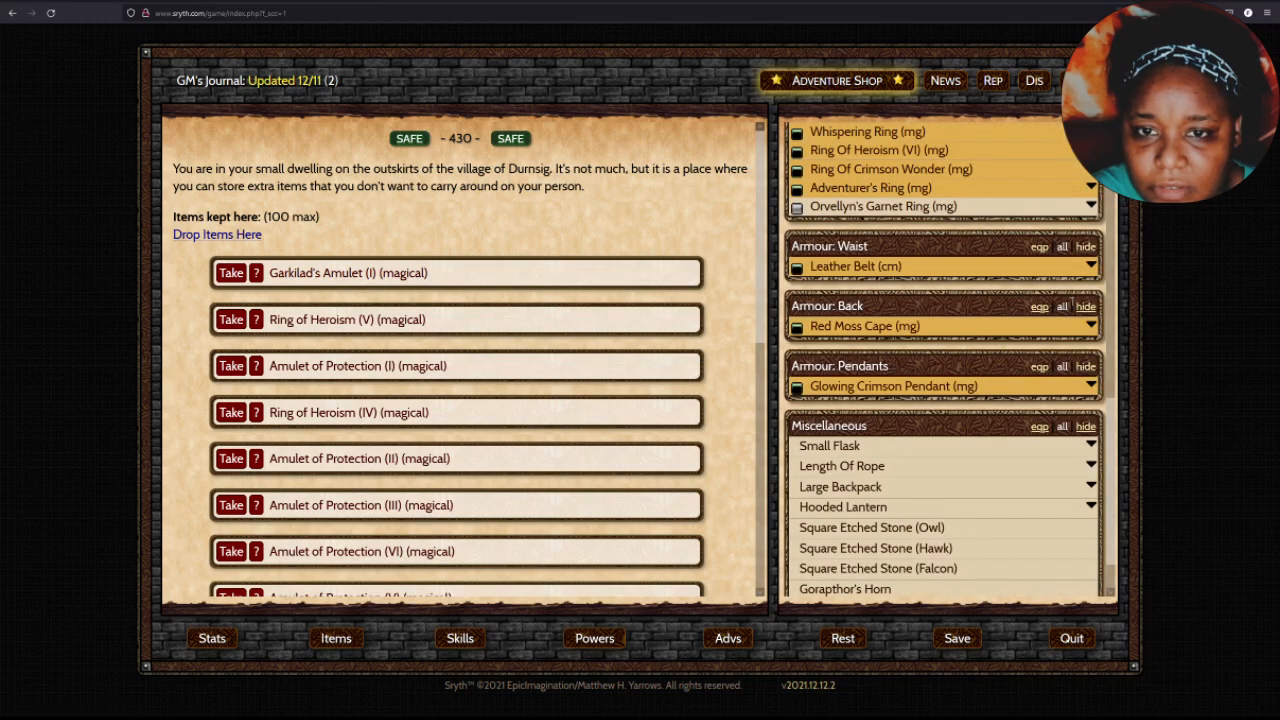
click(884, 204)
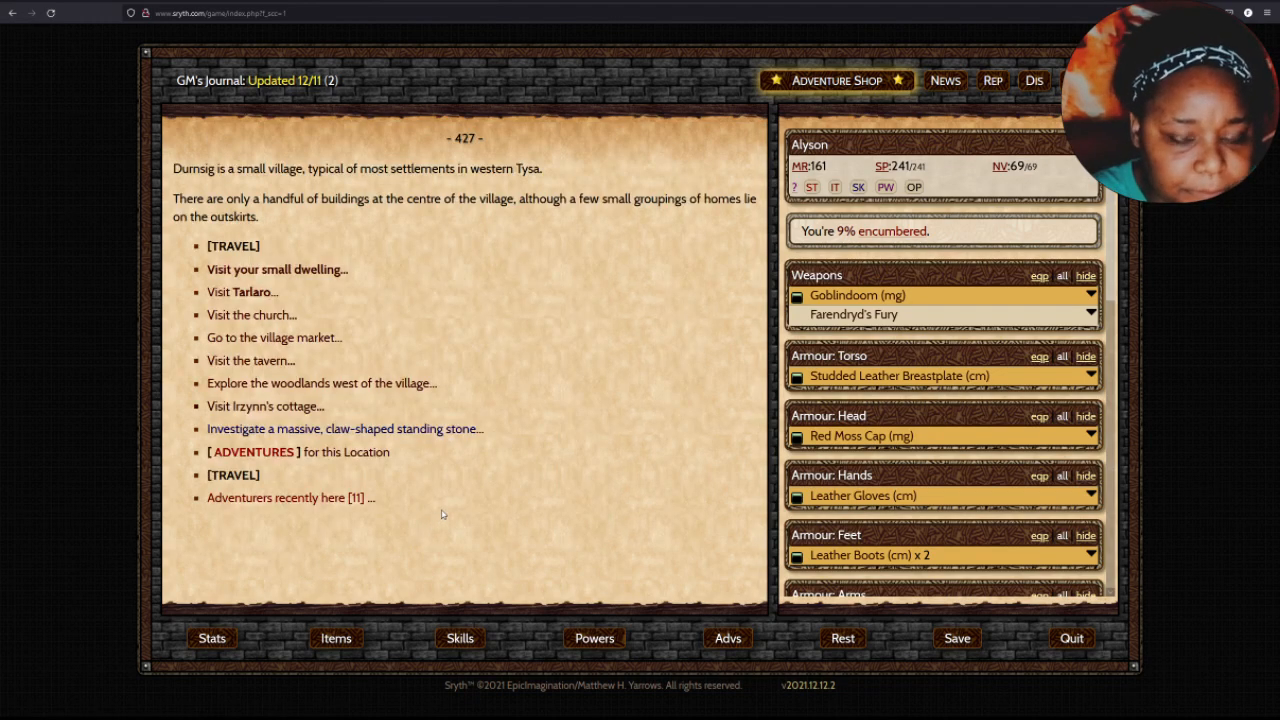
mouse_move(604, 476)
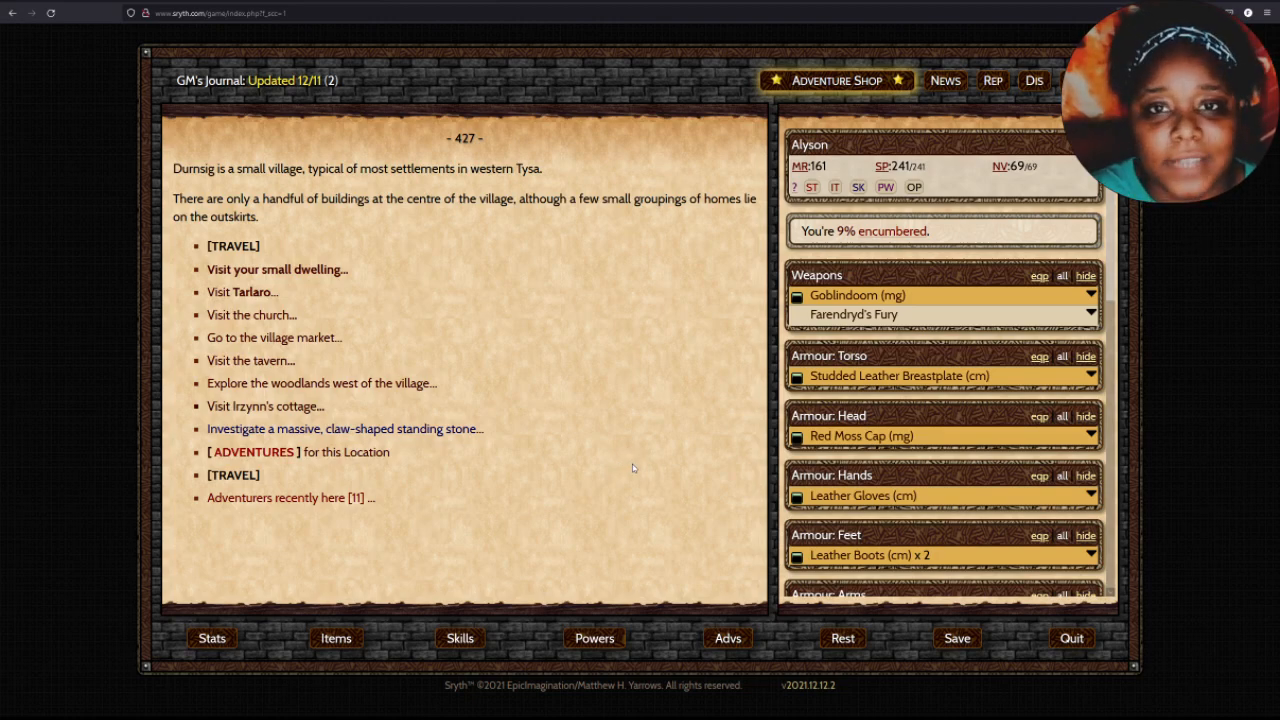
mouse_move(630, 420)
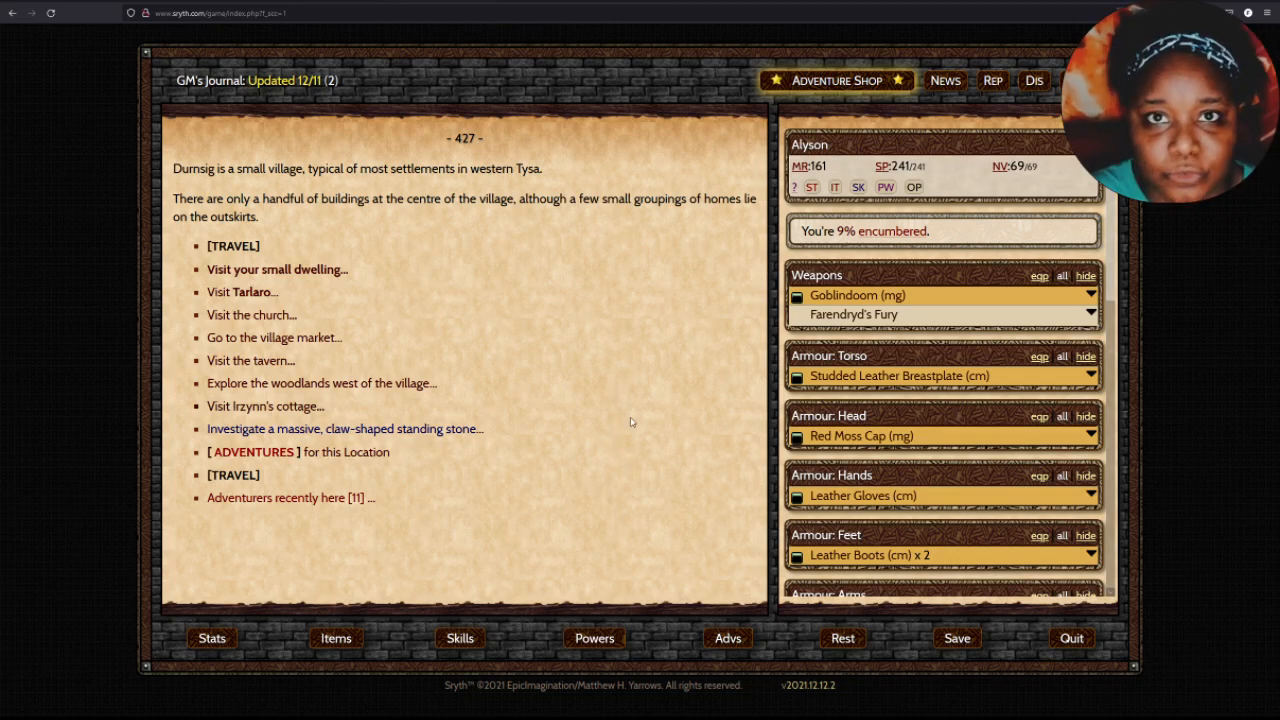